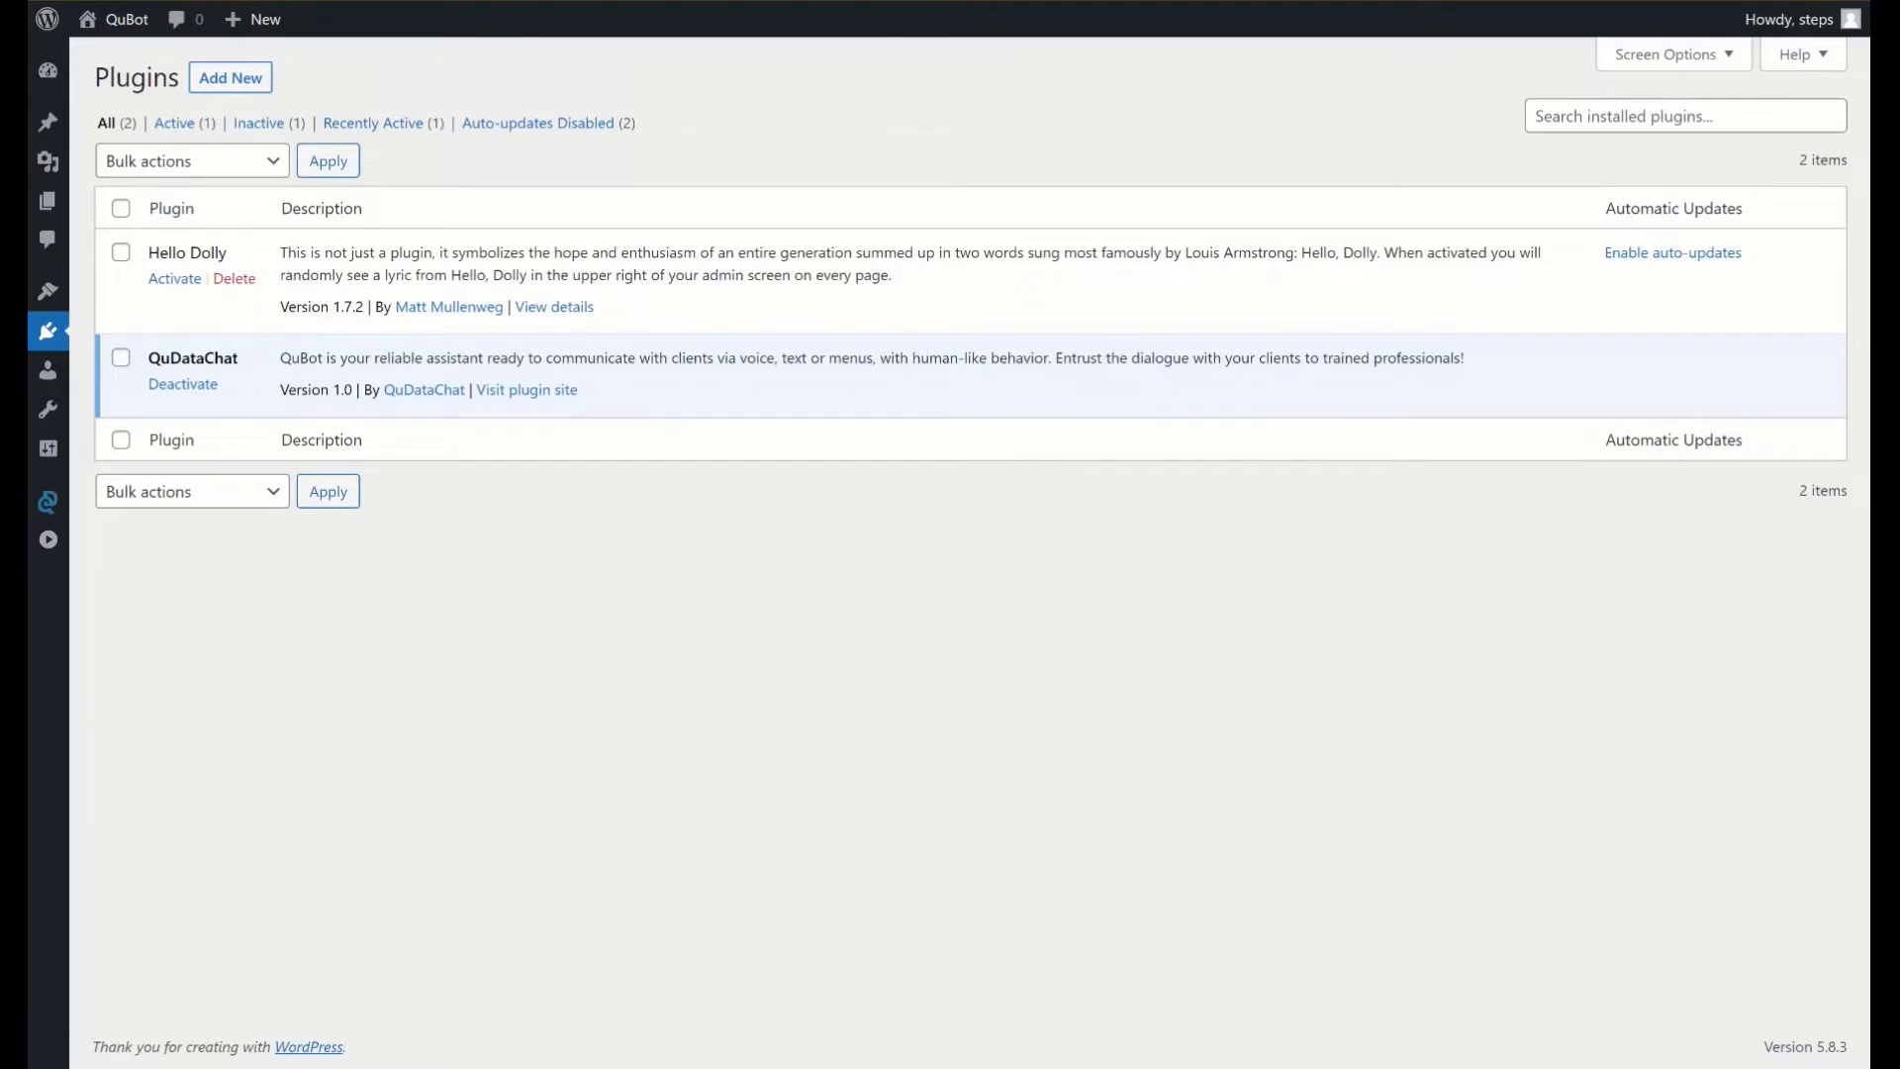
mouse_move(48, 501)
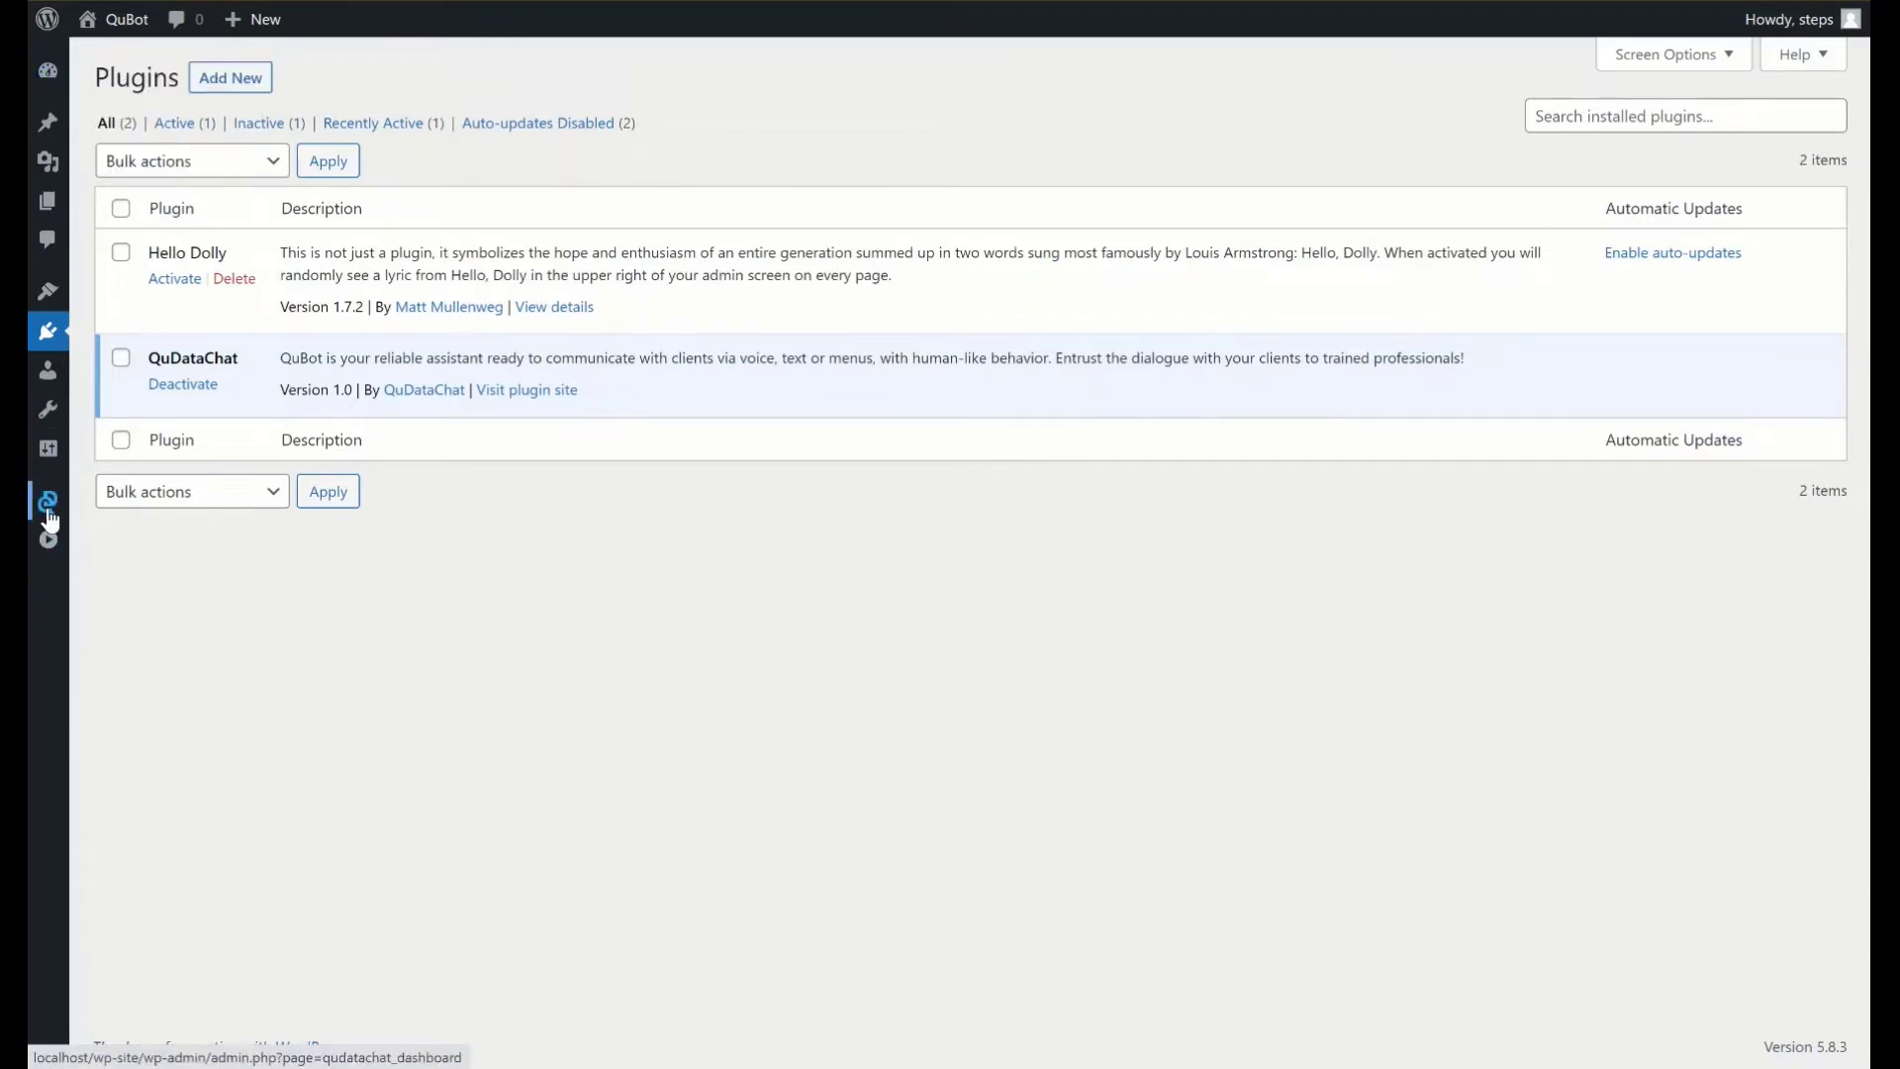
Open the QuBot Control Panel from the QuDataChat sidebar icon
click(48, 503)
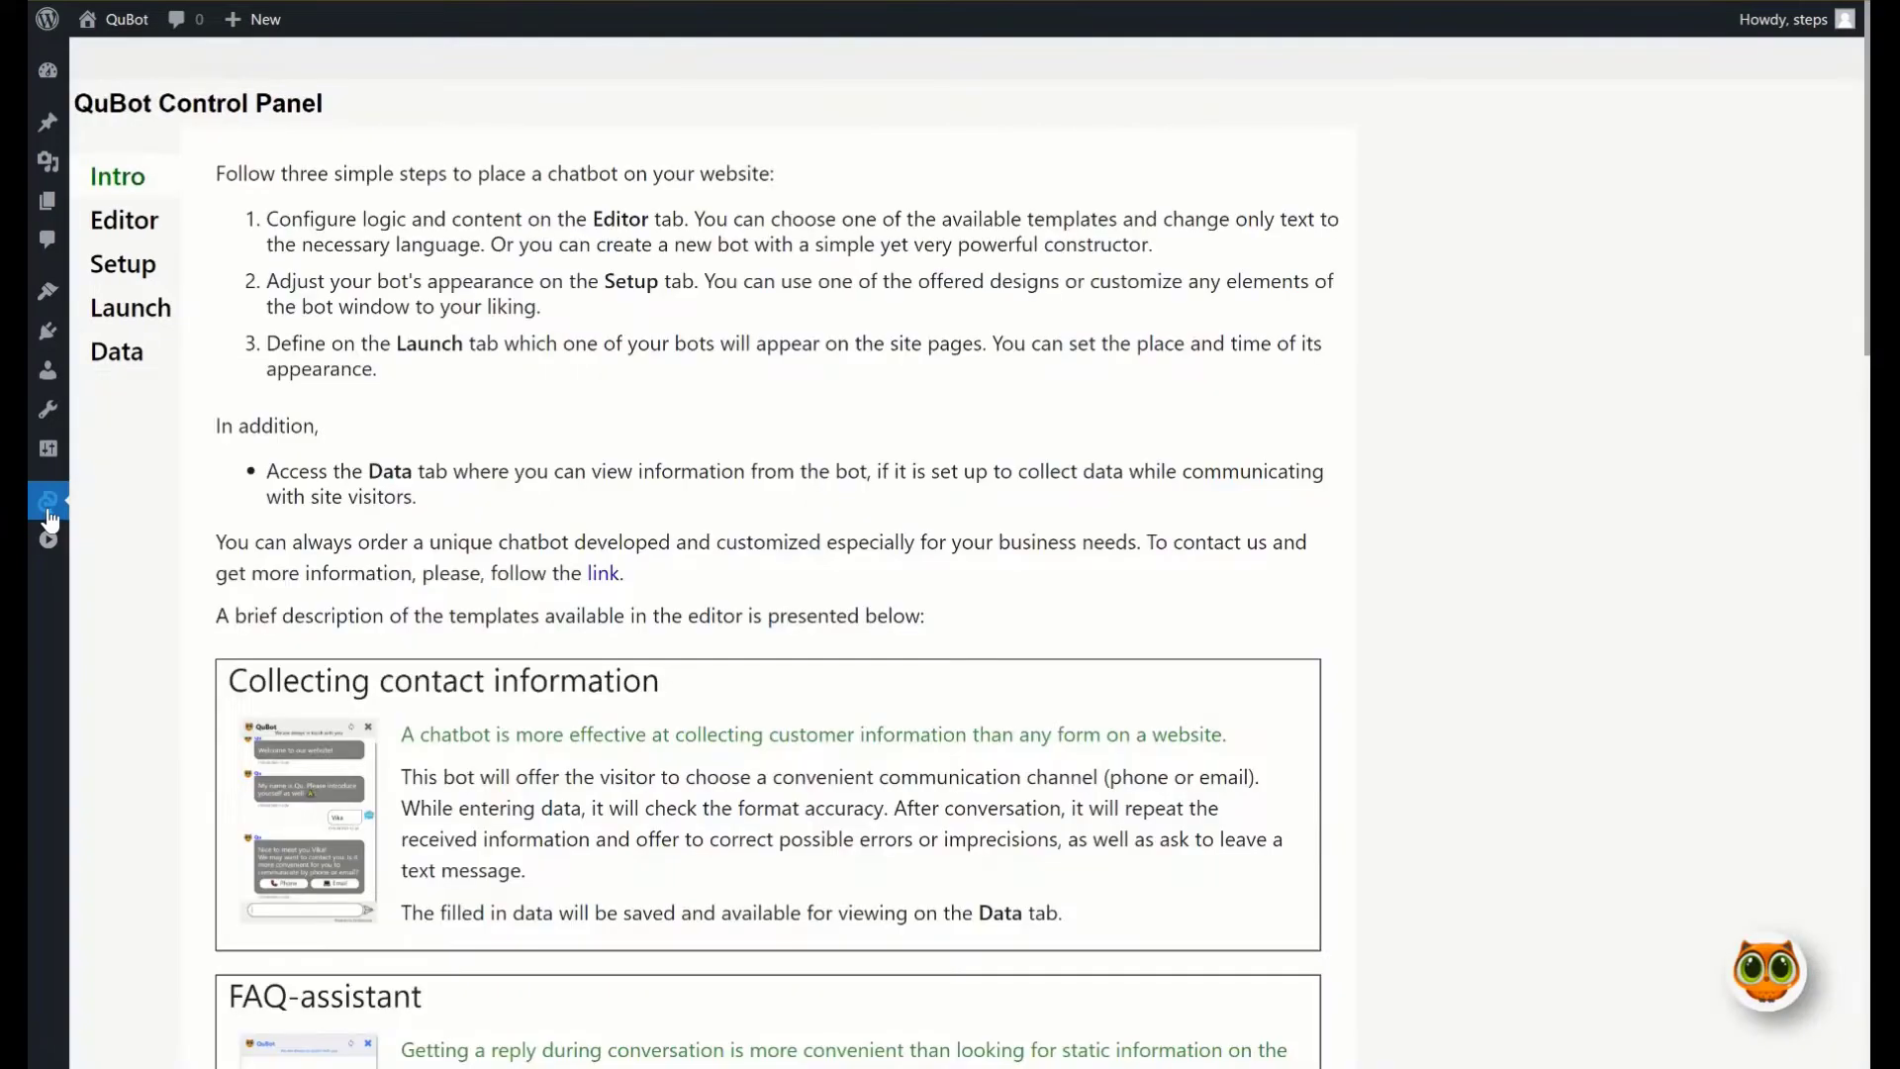
mouse_move(530, 442)
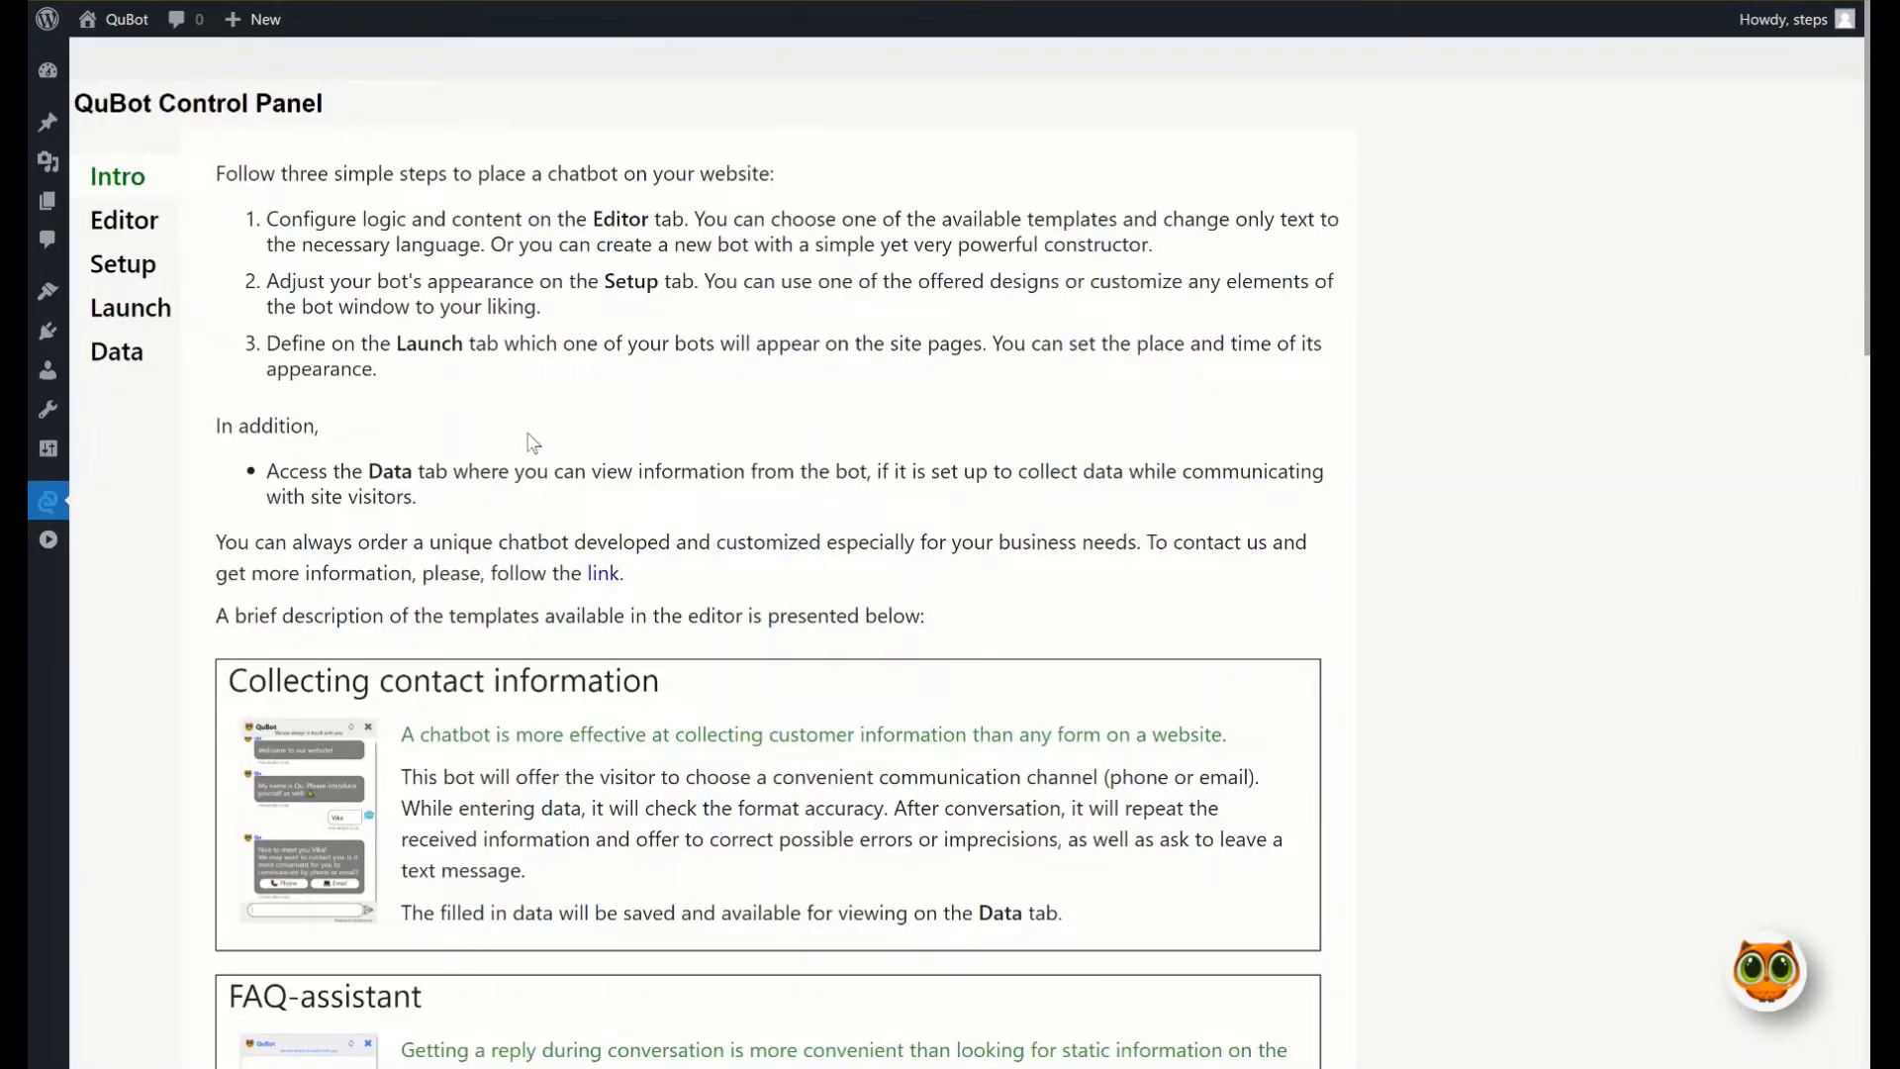
mouse_move(184, 246)
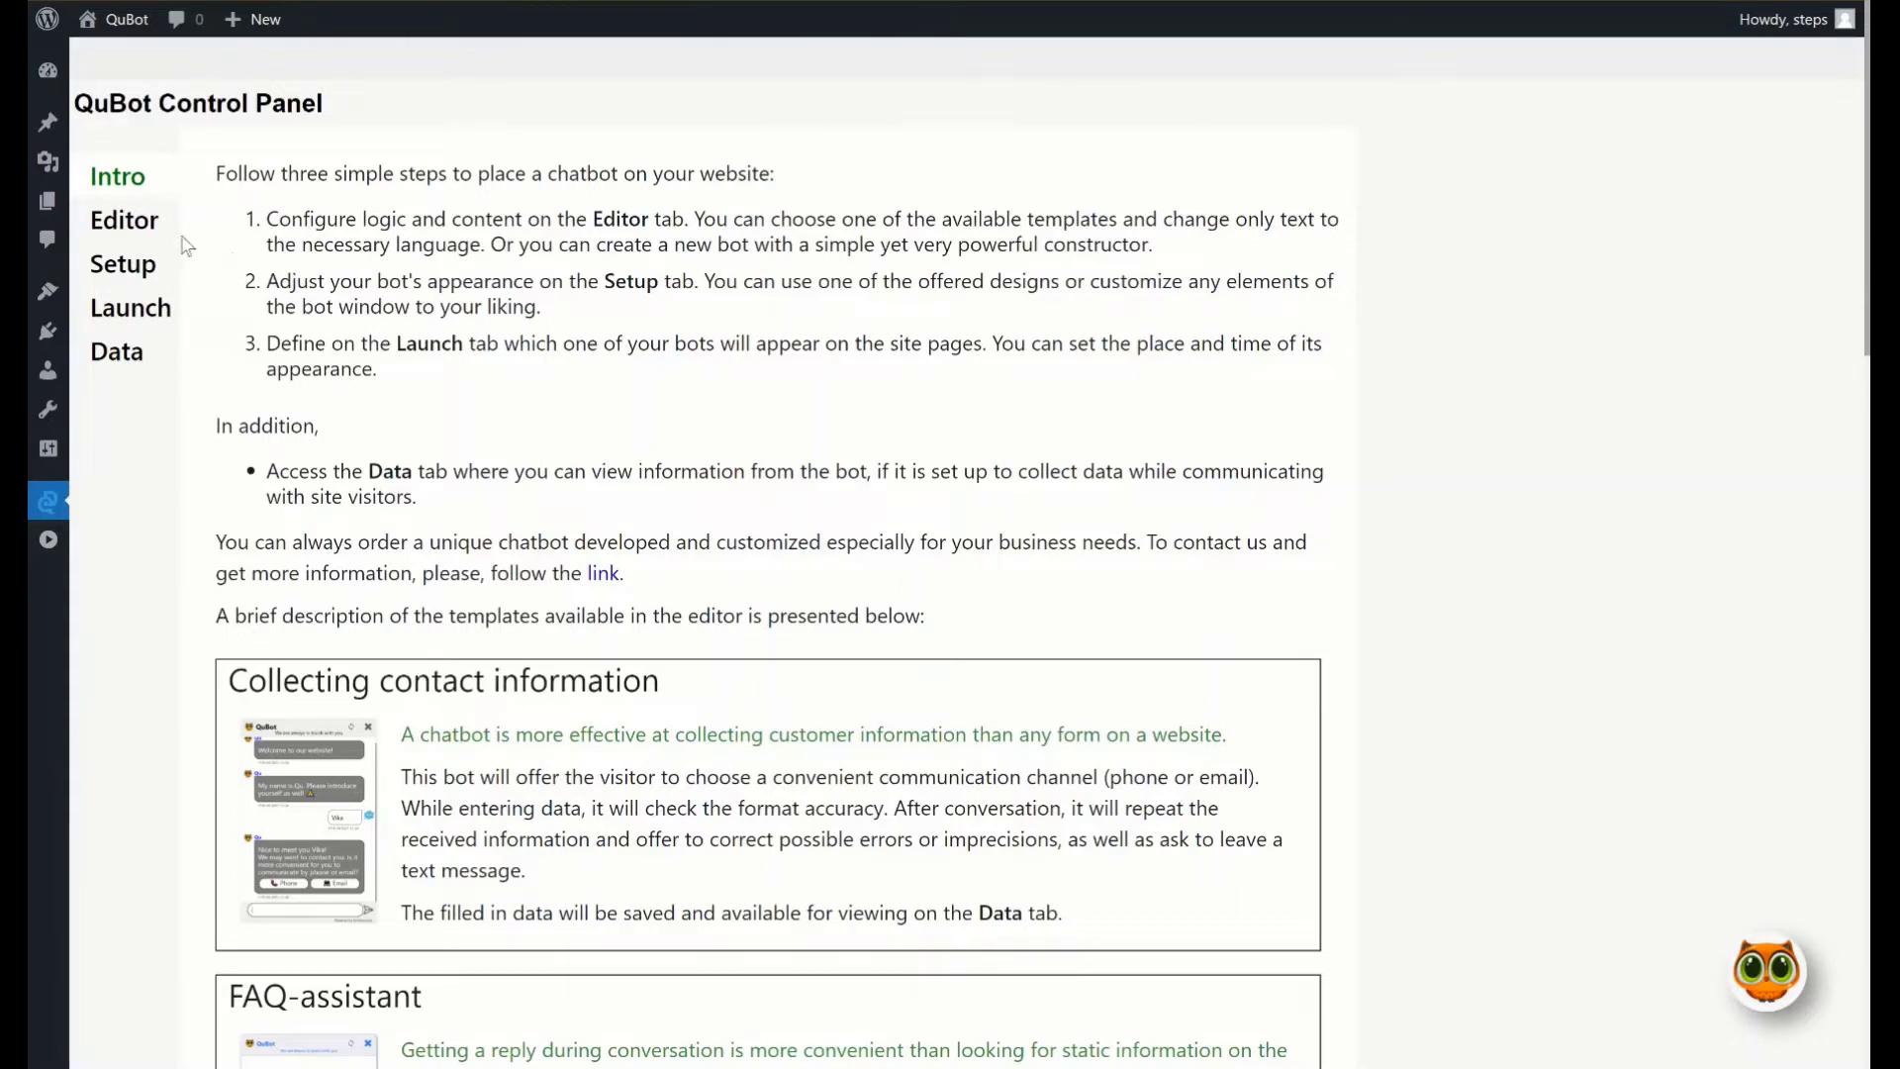
Open the Editor and tick 'don't show me' in the start tips window
click(122, 220)
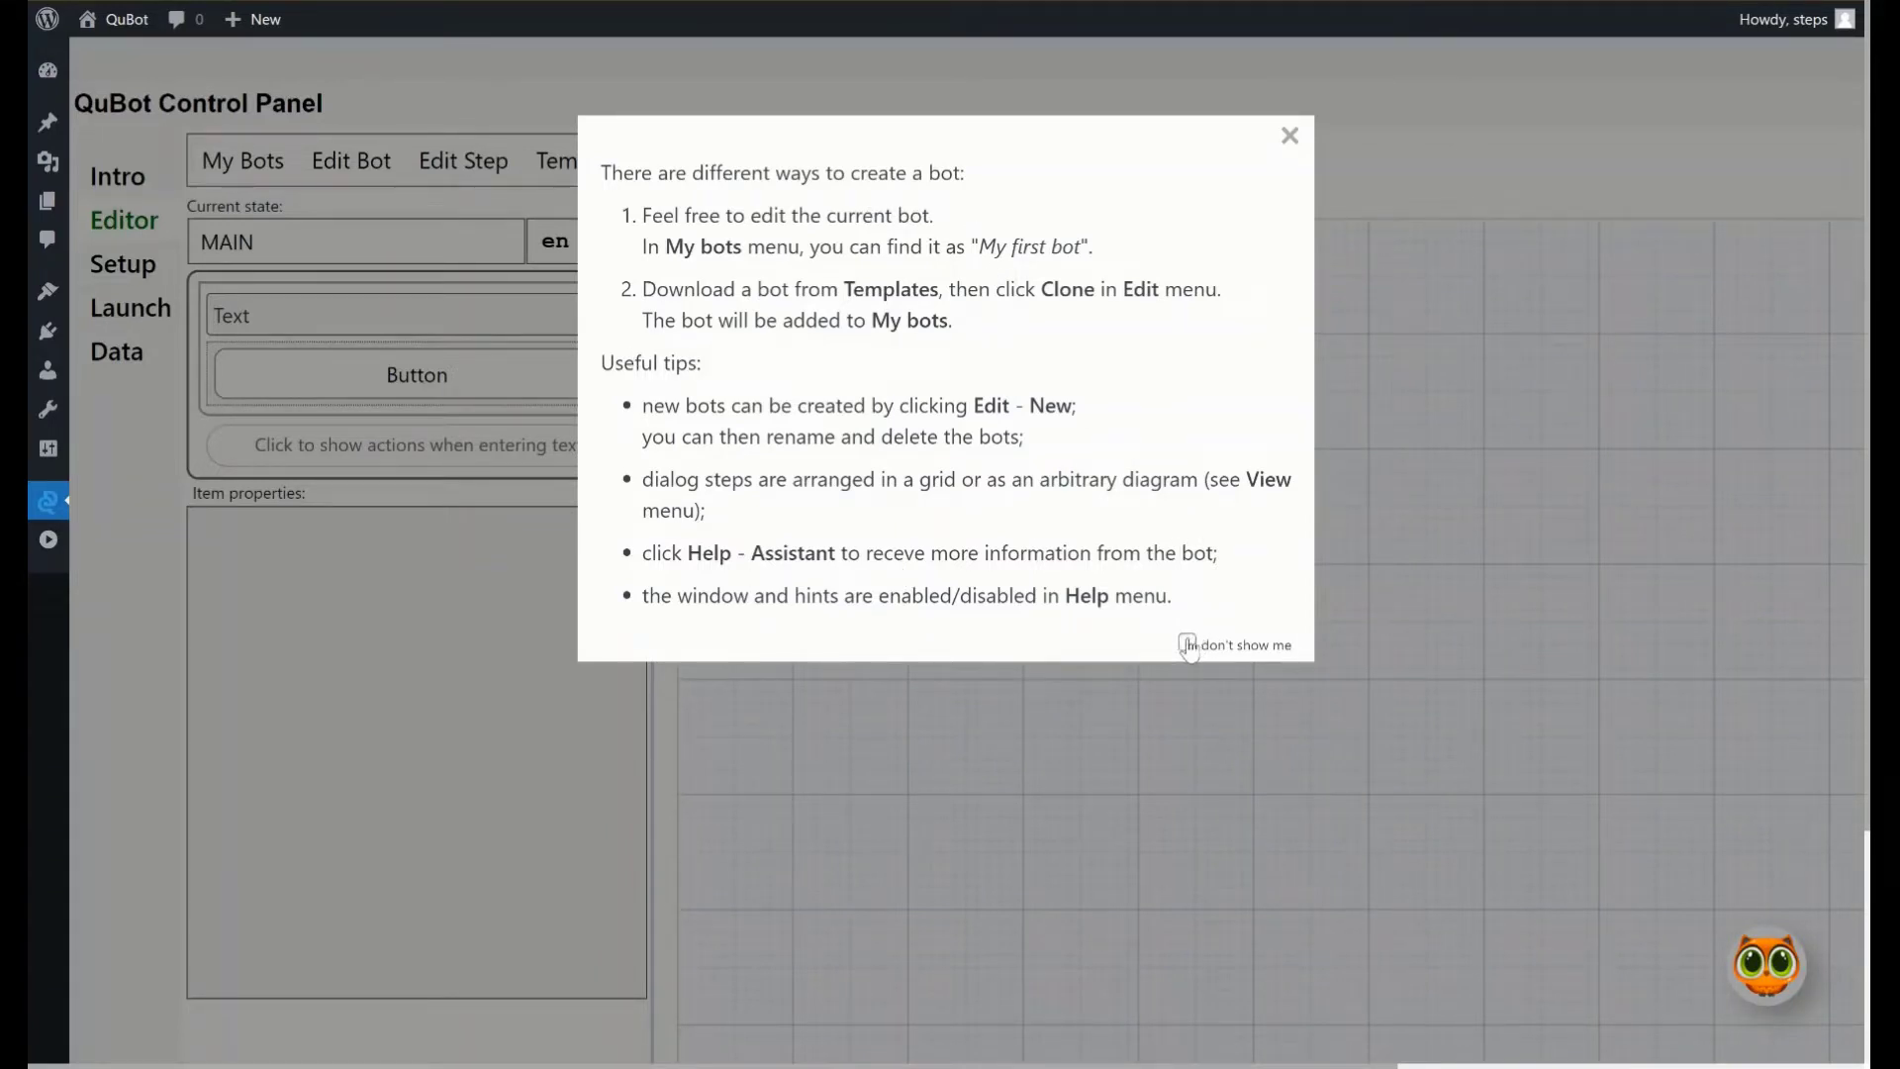
click(1186, 644)
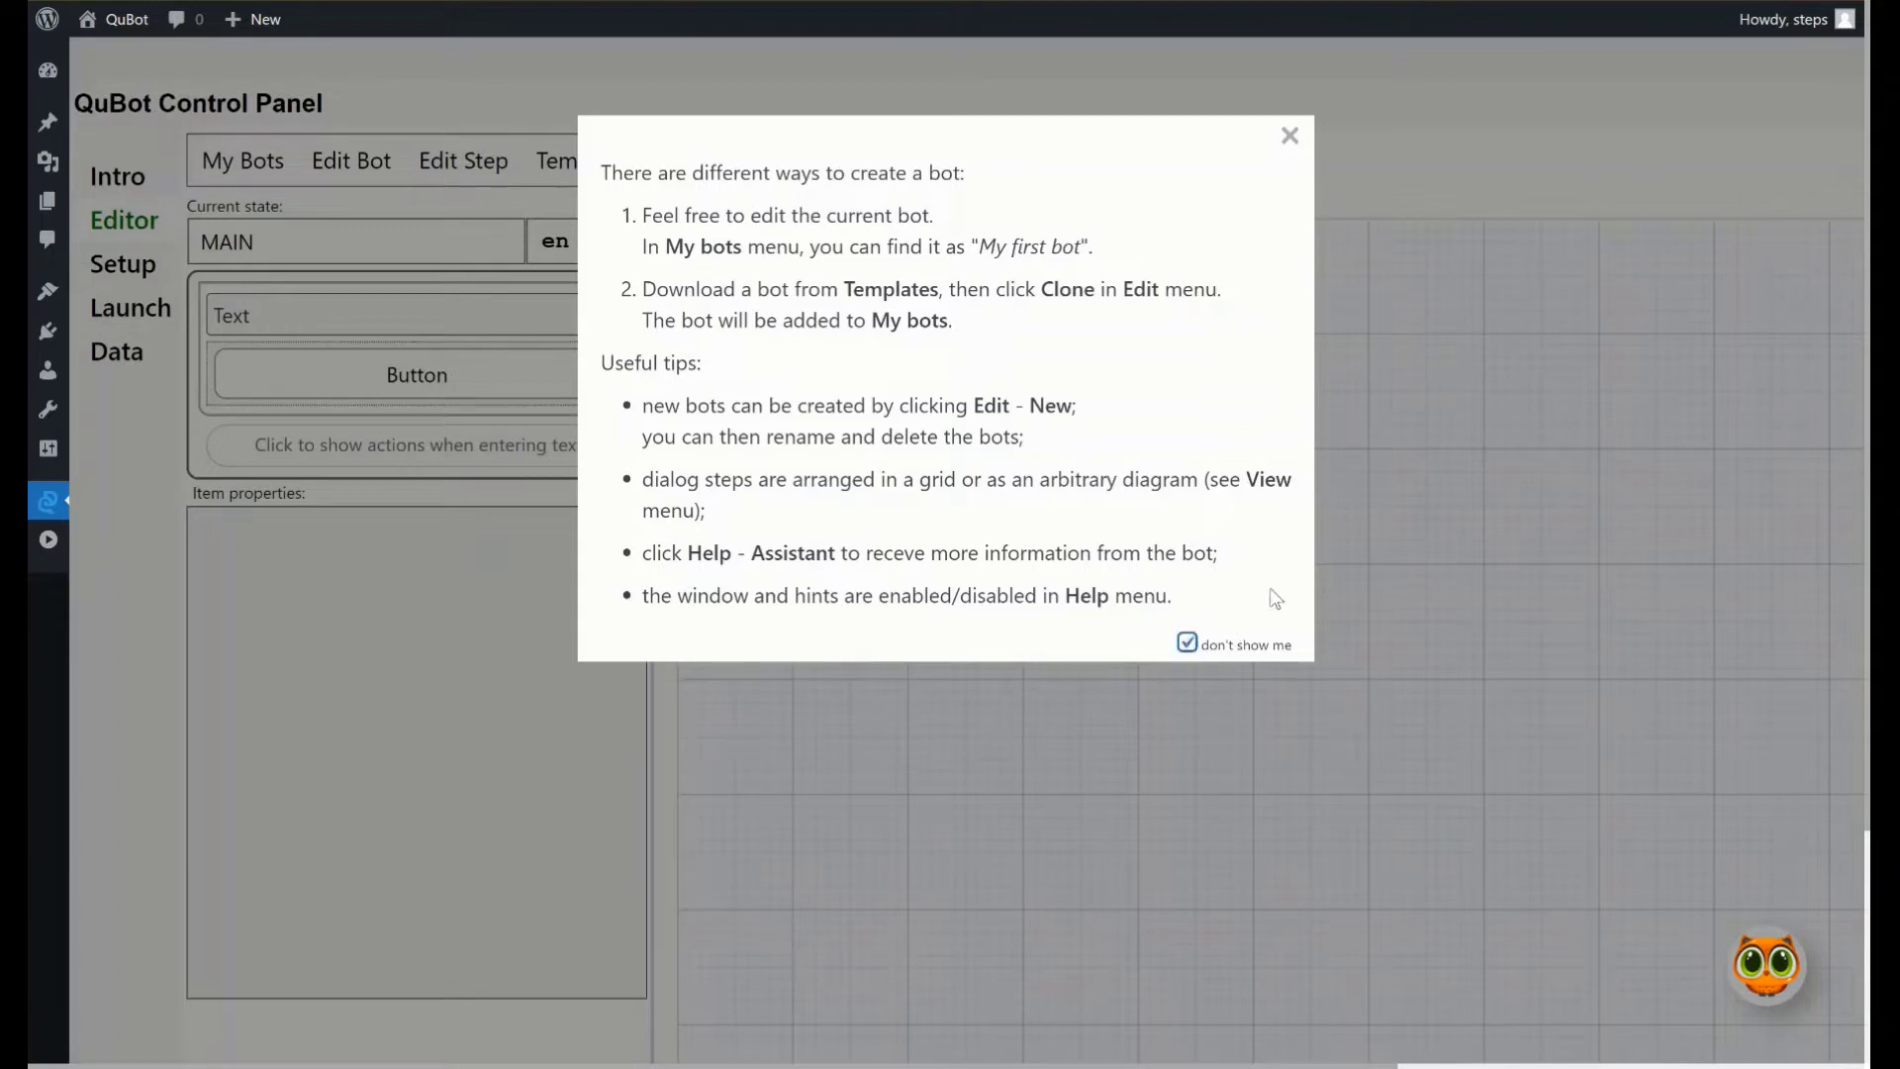
mouse_move(1527, 518)
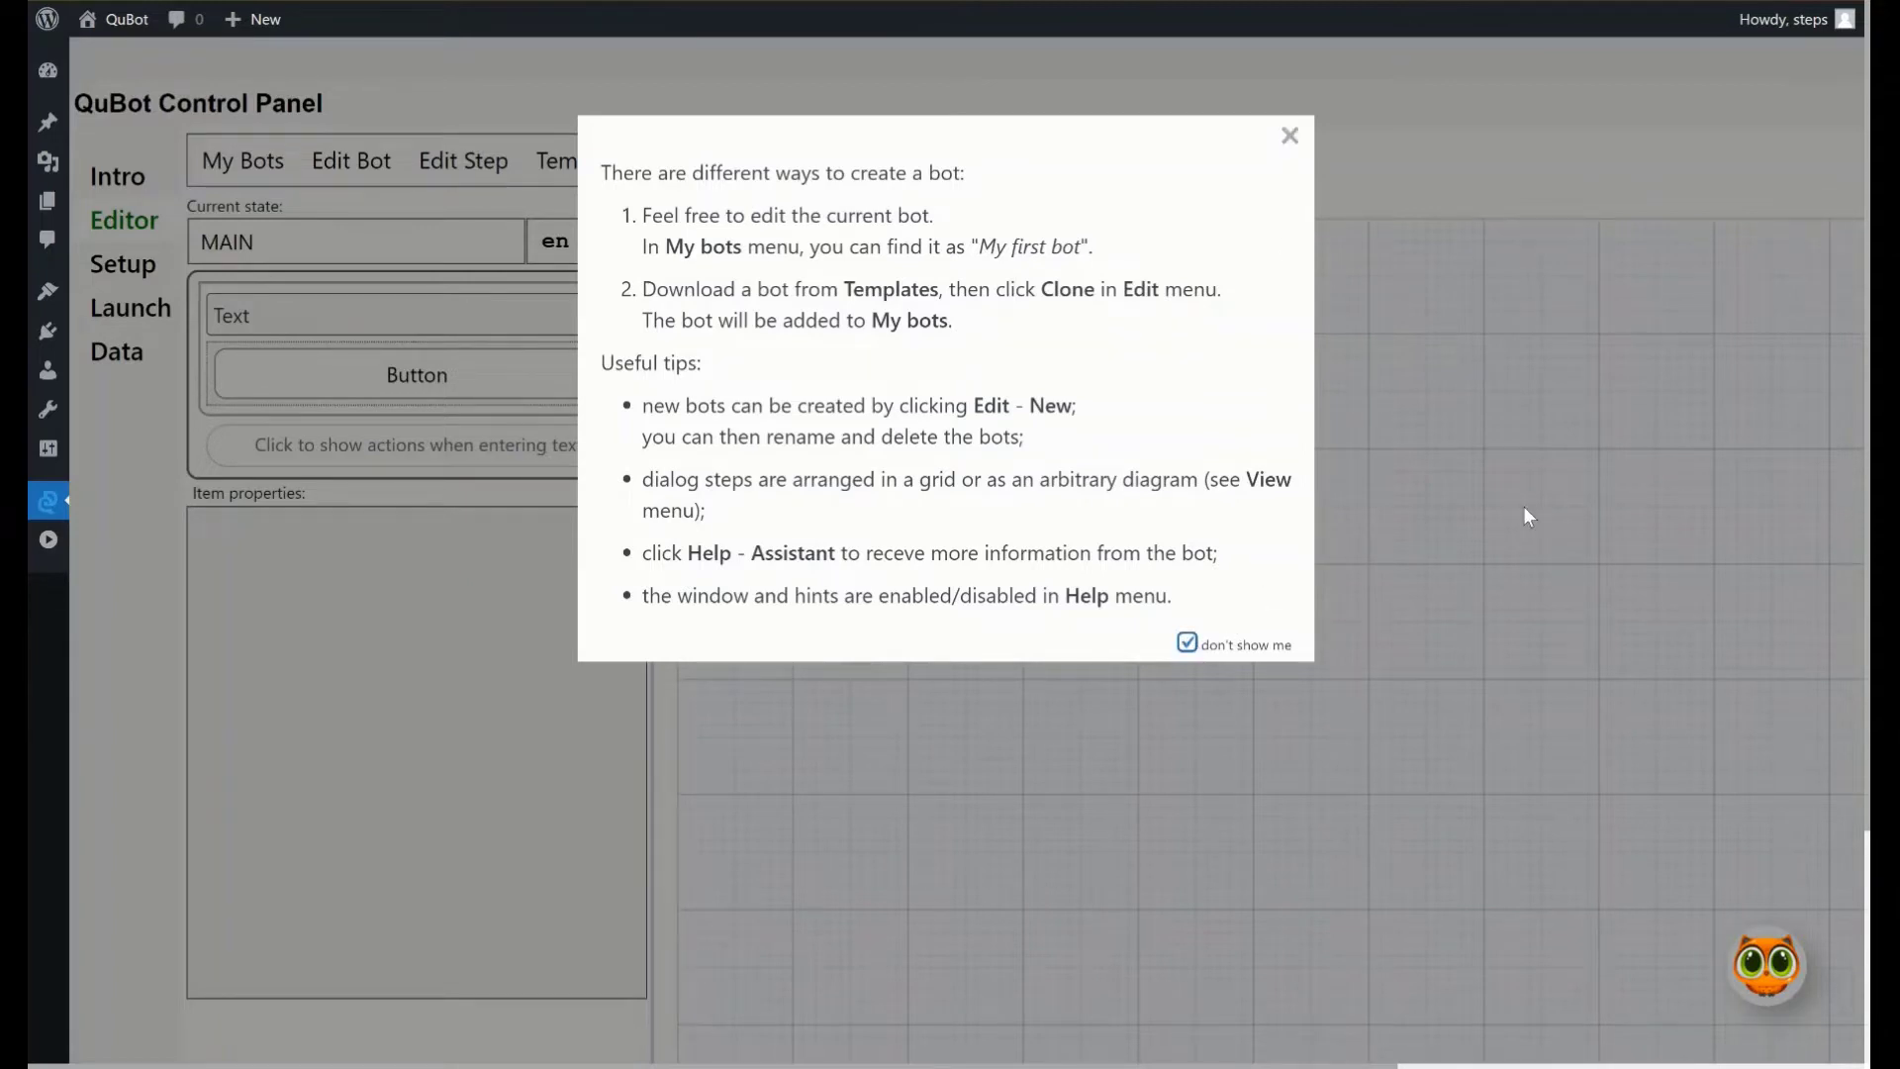
Close the start info, hide it via Help, and open the Assistant chat
click(1289, 135)
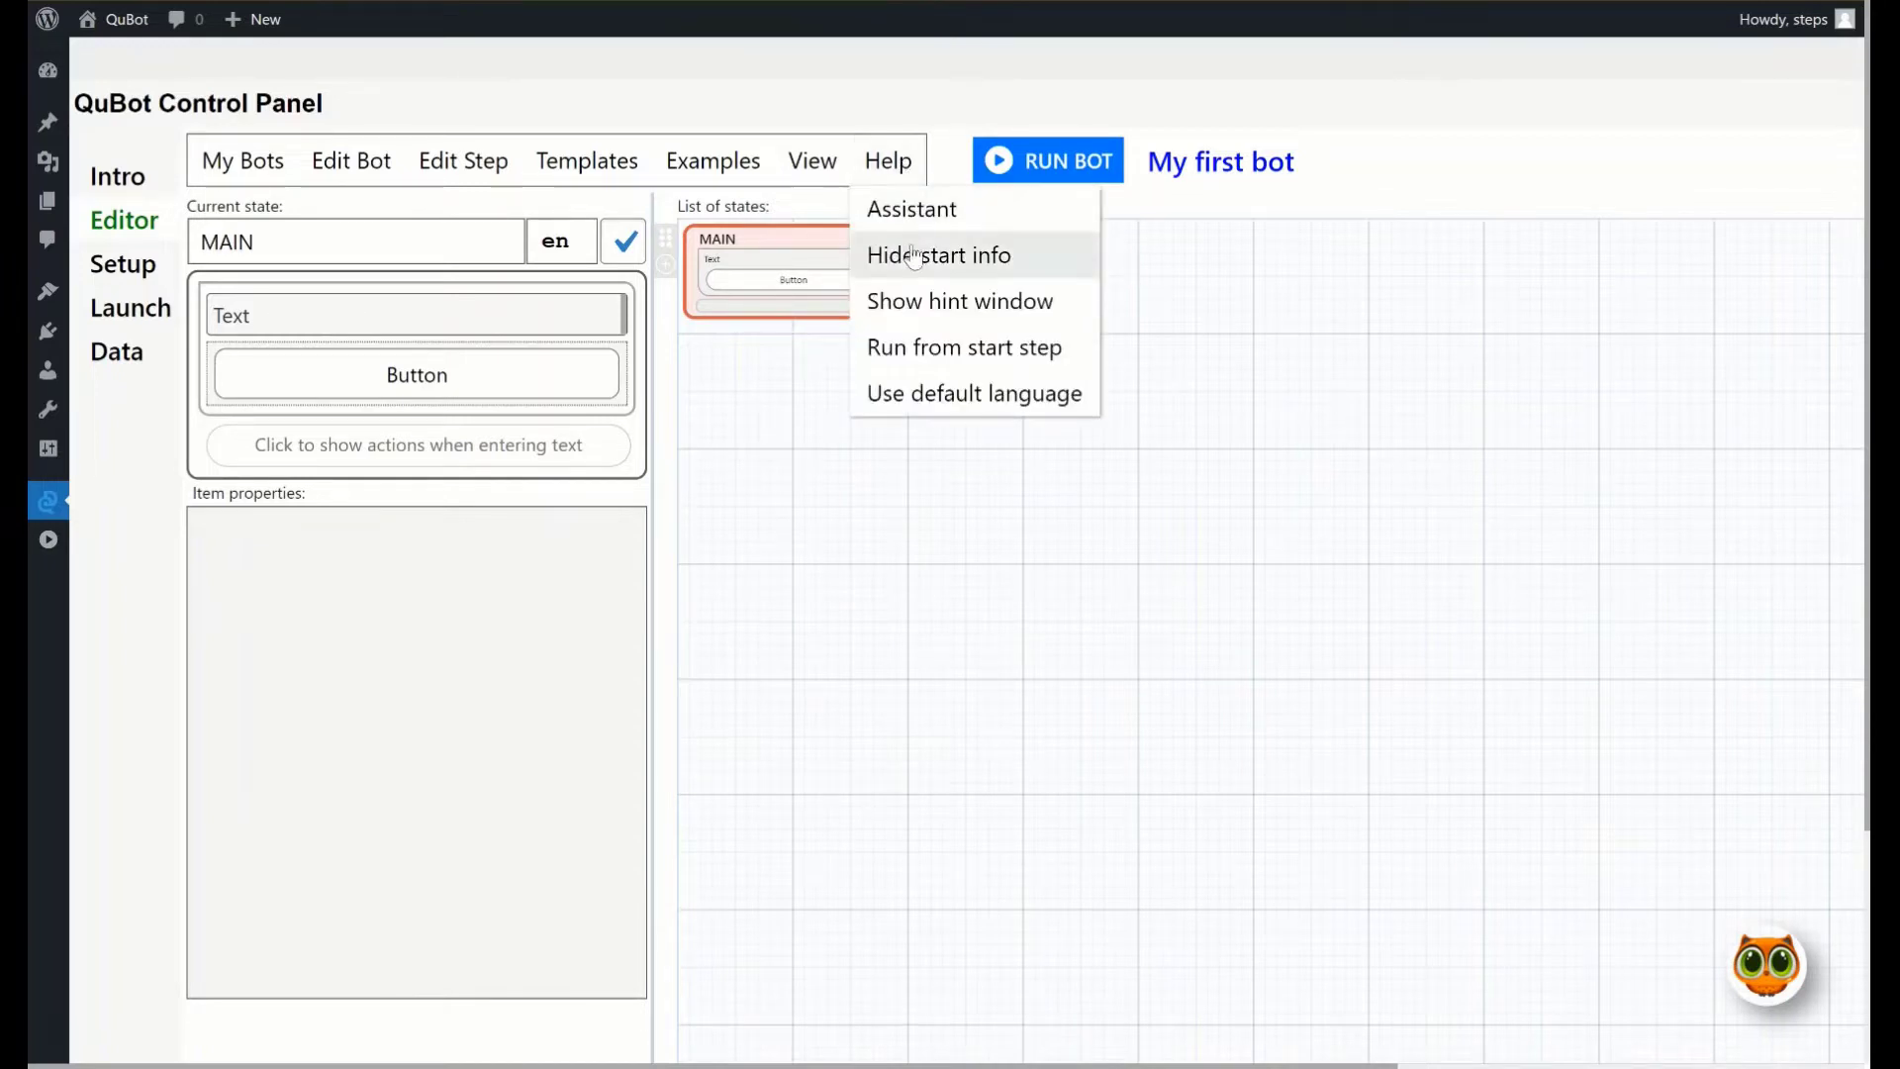
mouse_move(928, 295)
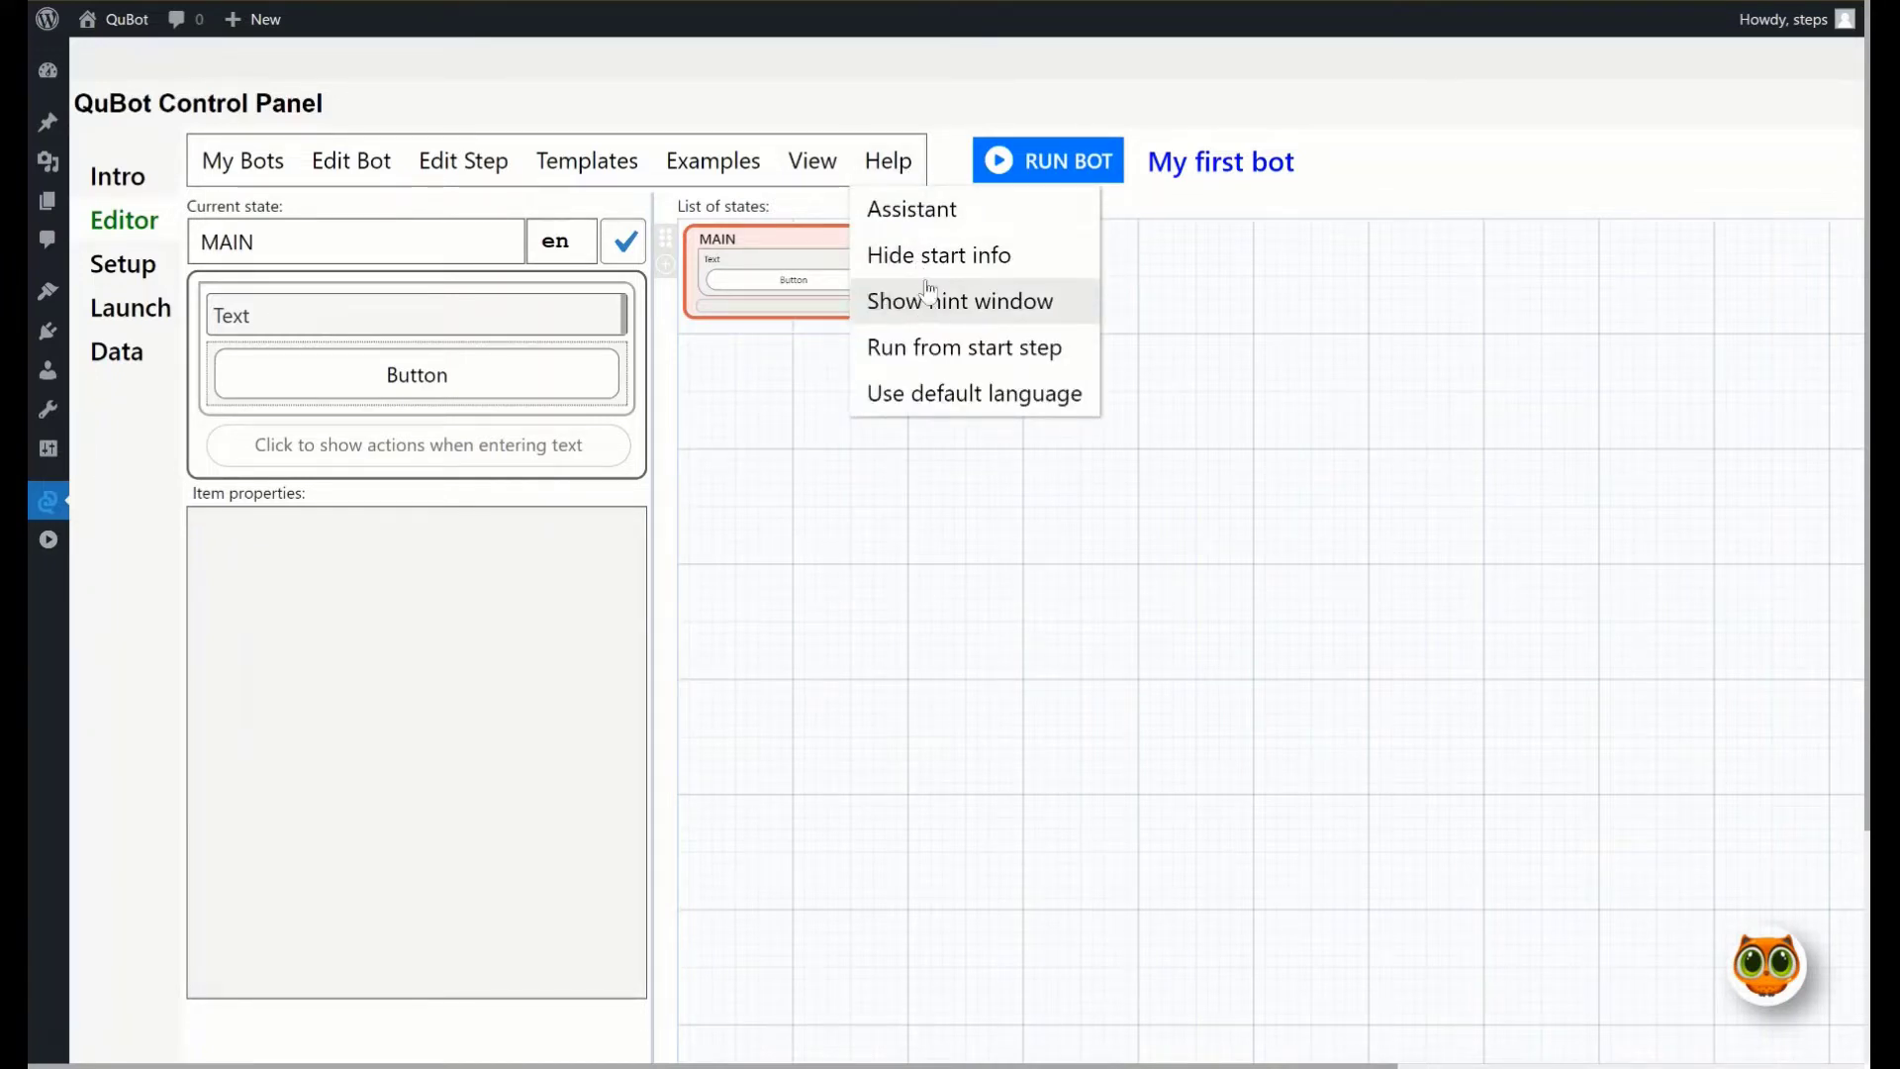
click(939, 255)
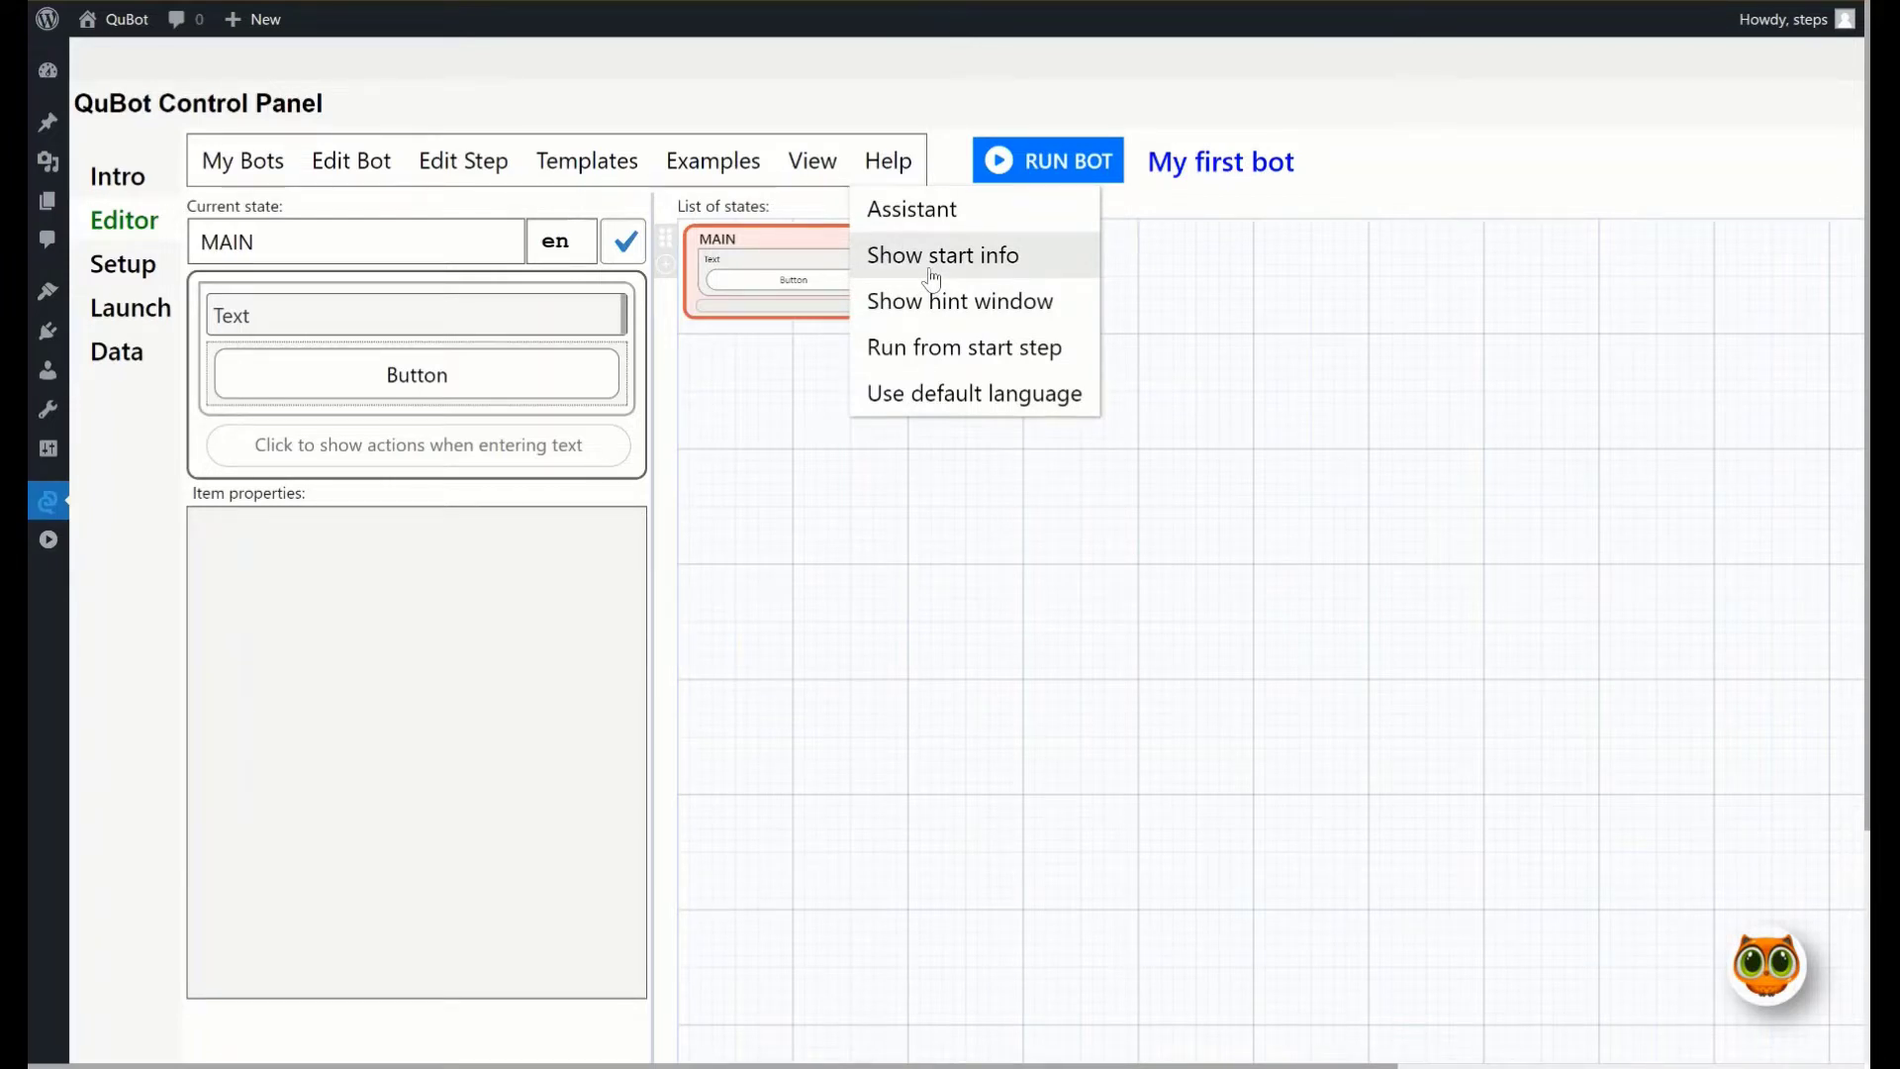
mouse_move(905, 220)
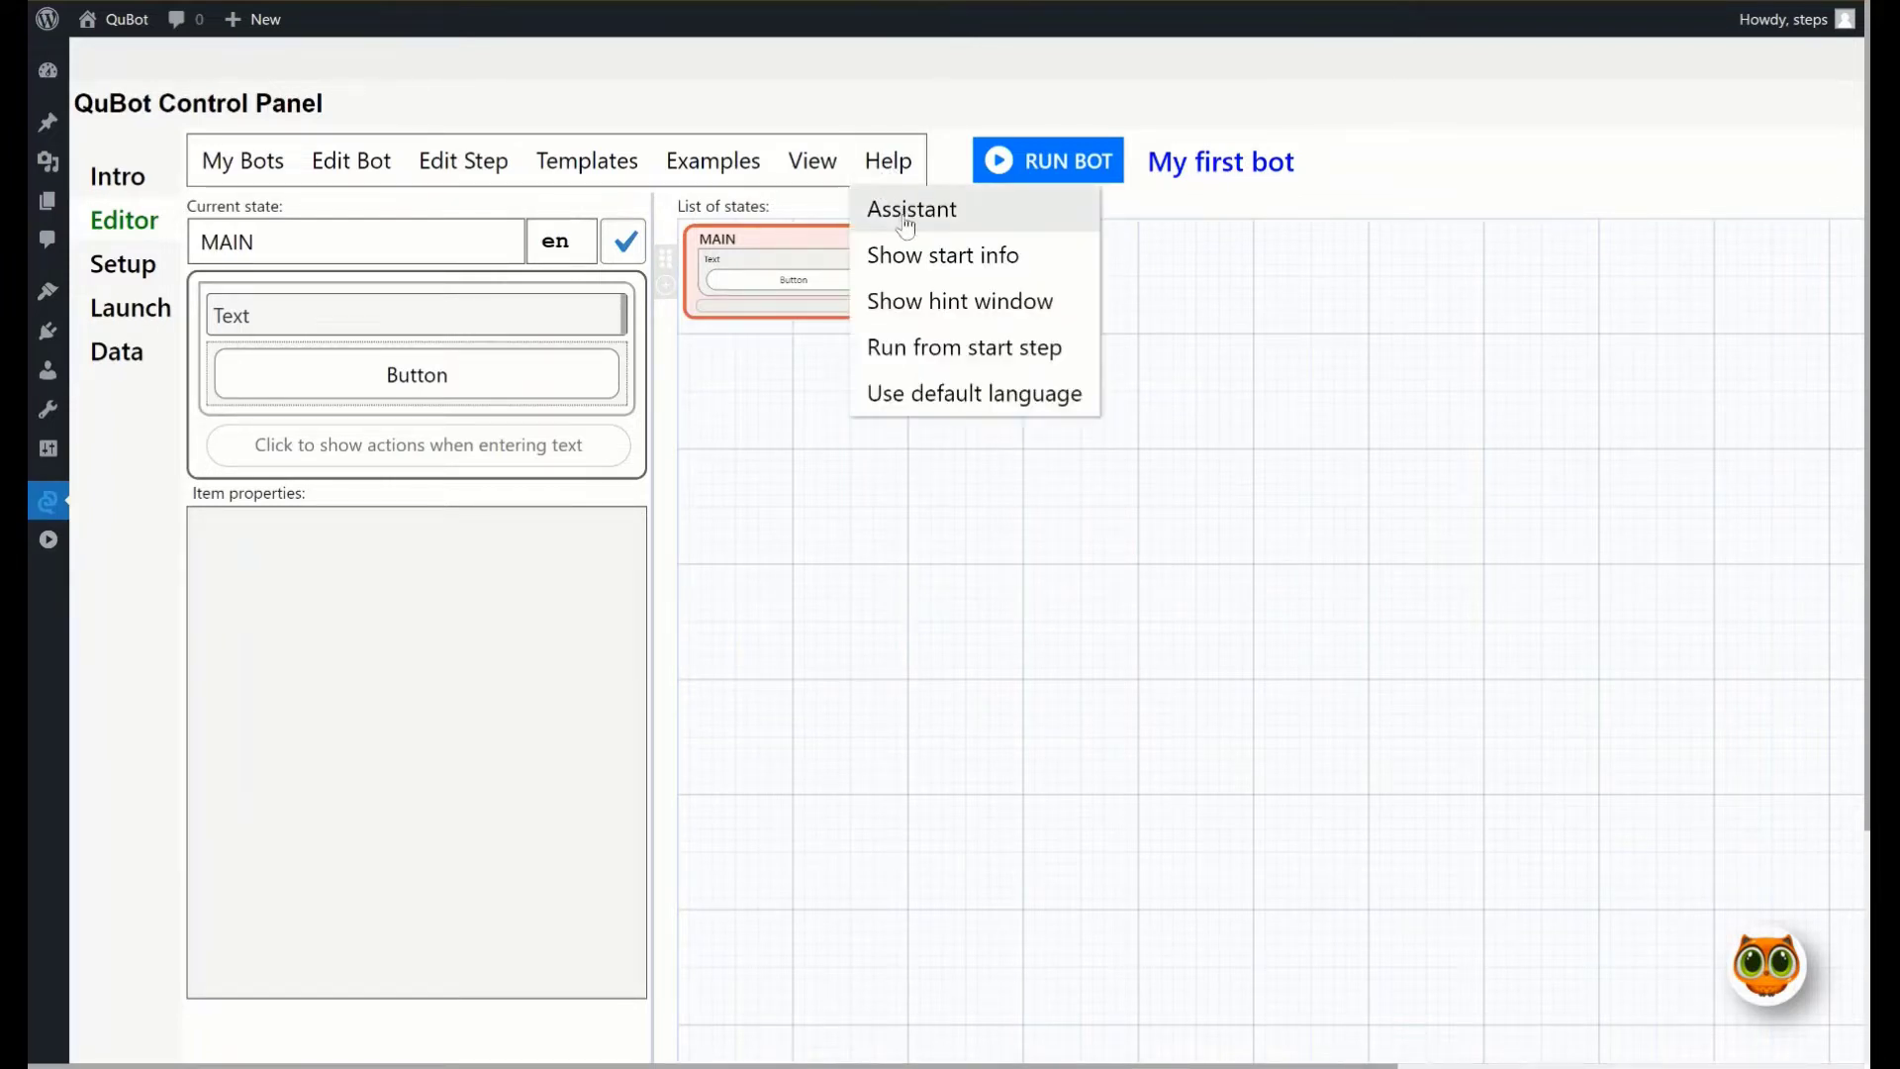
click(910, 209)
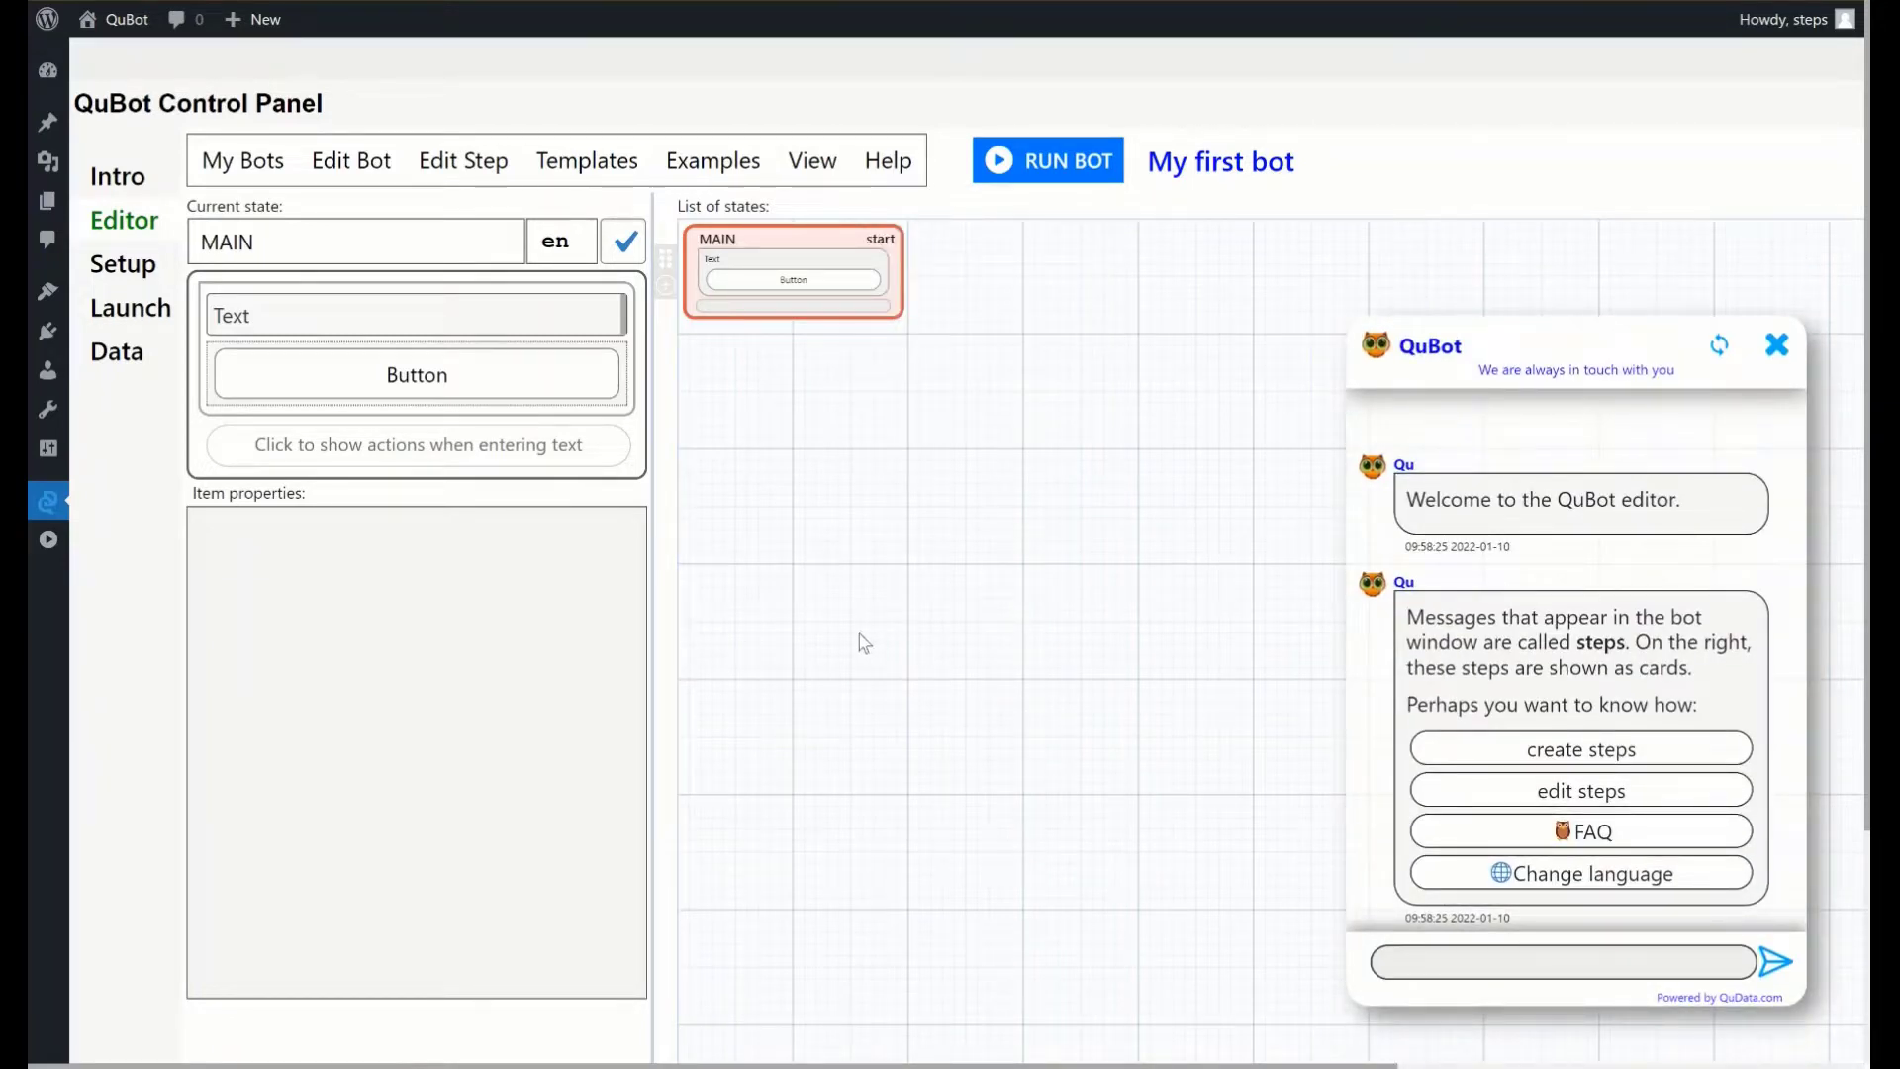
click(241, 160)
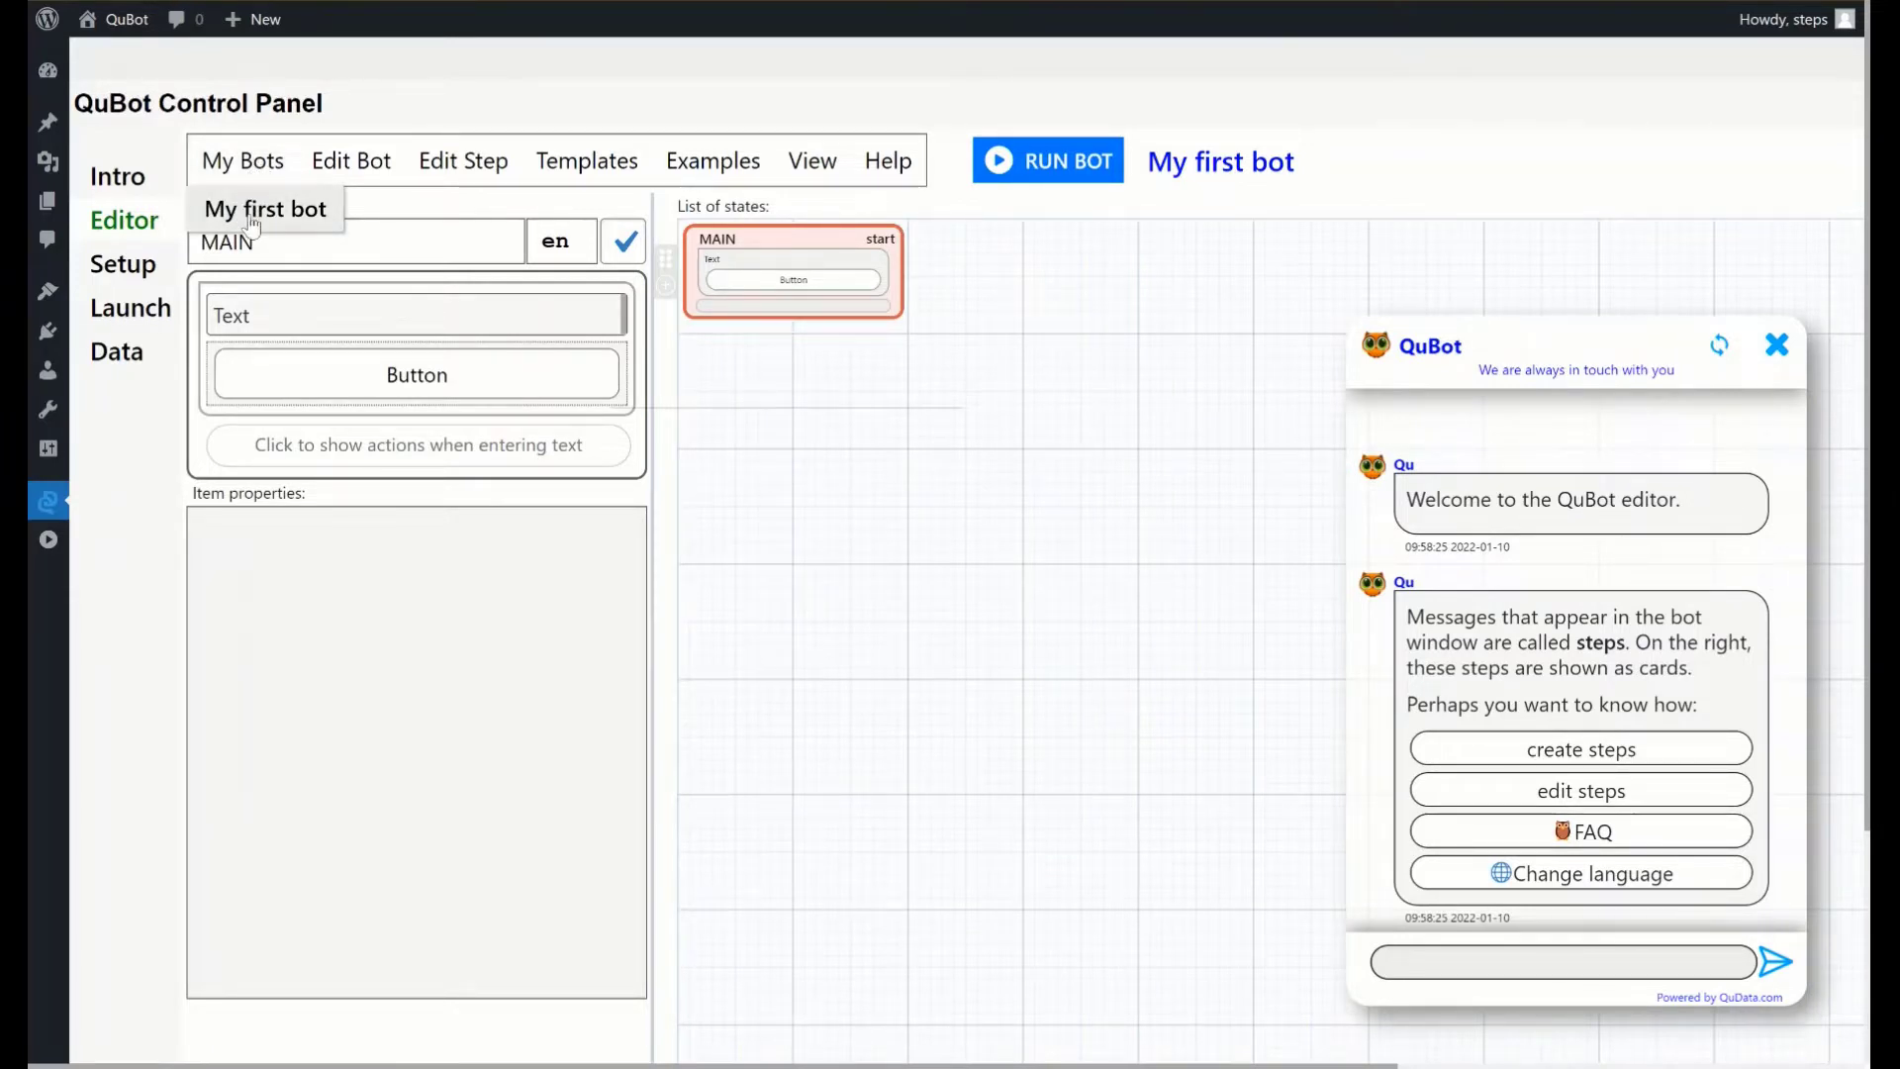
click(351, 160)
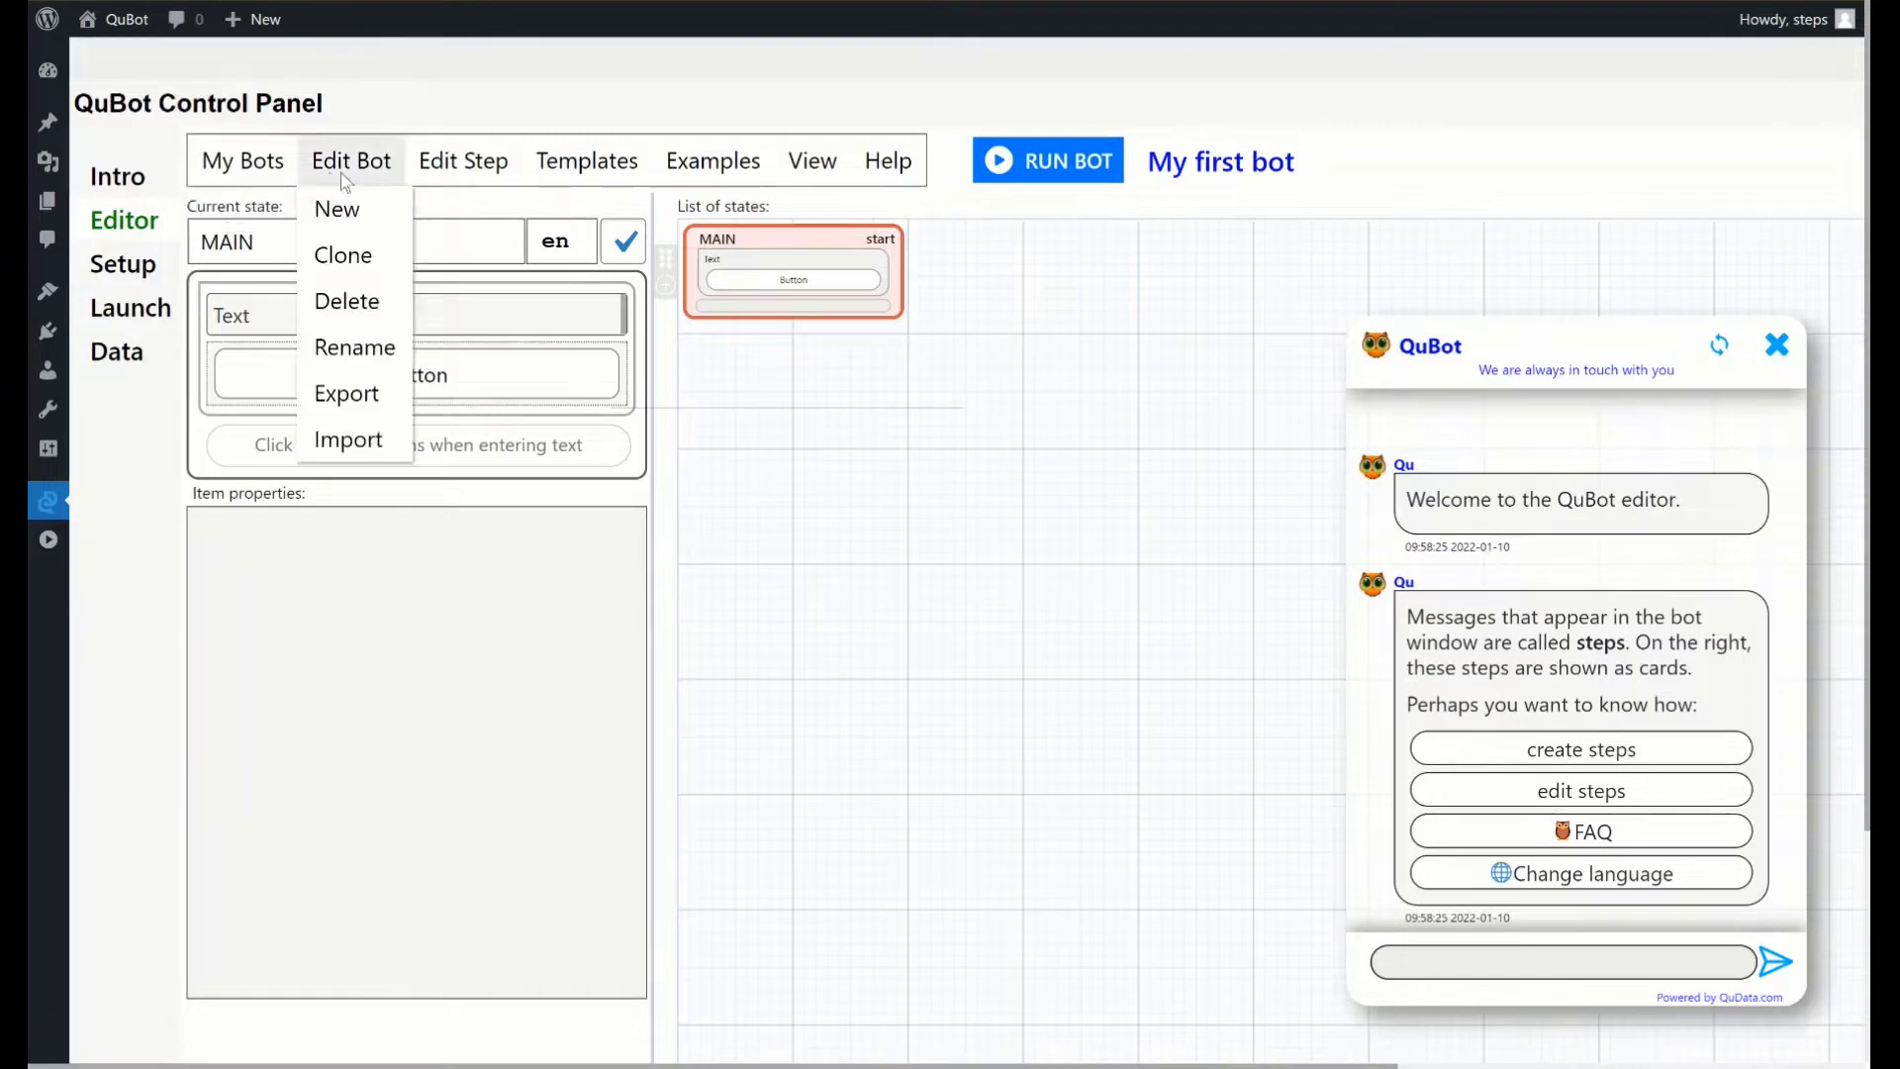
mouse_move(356, 216)
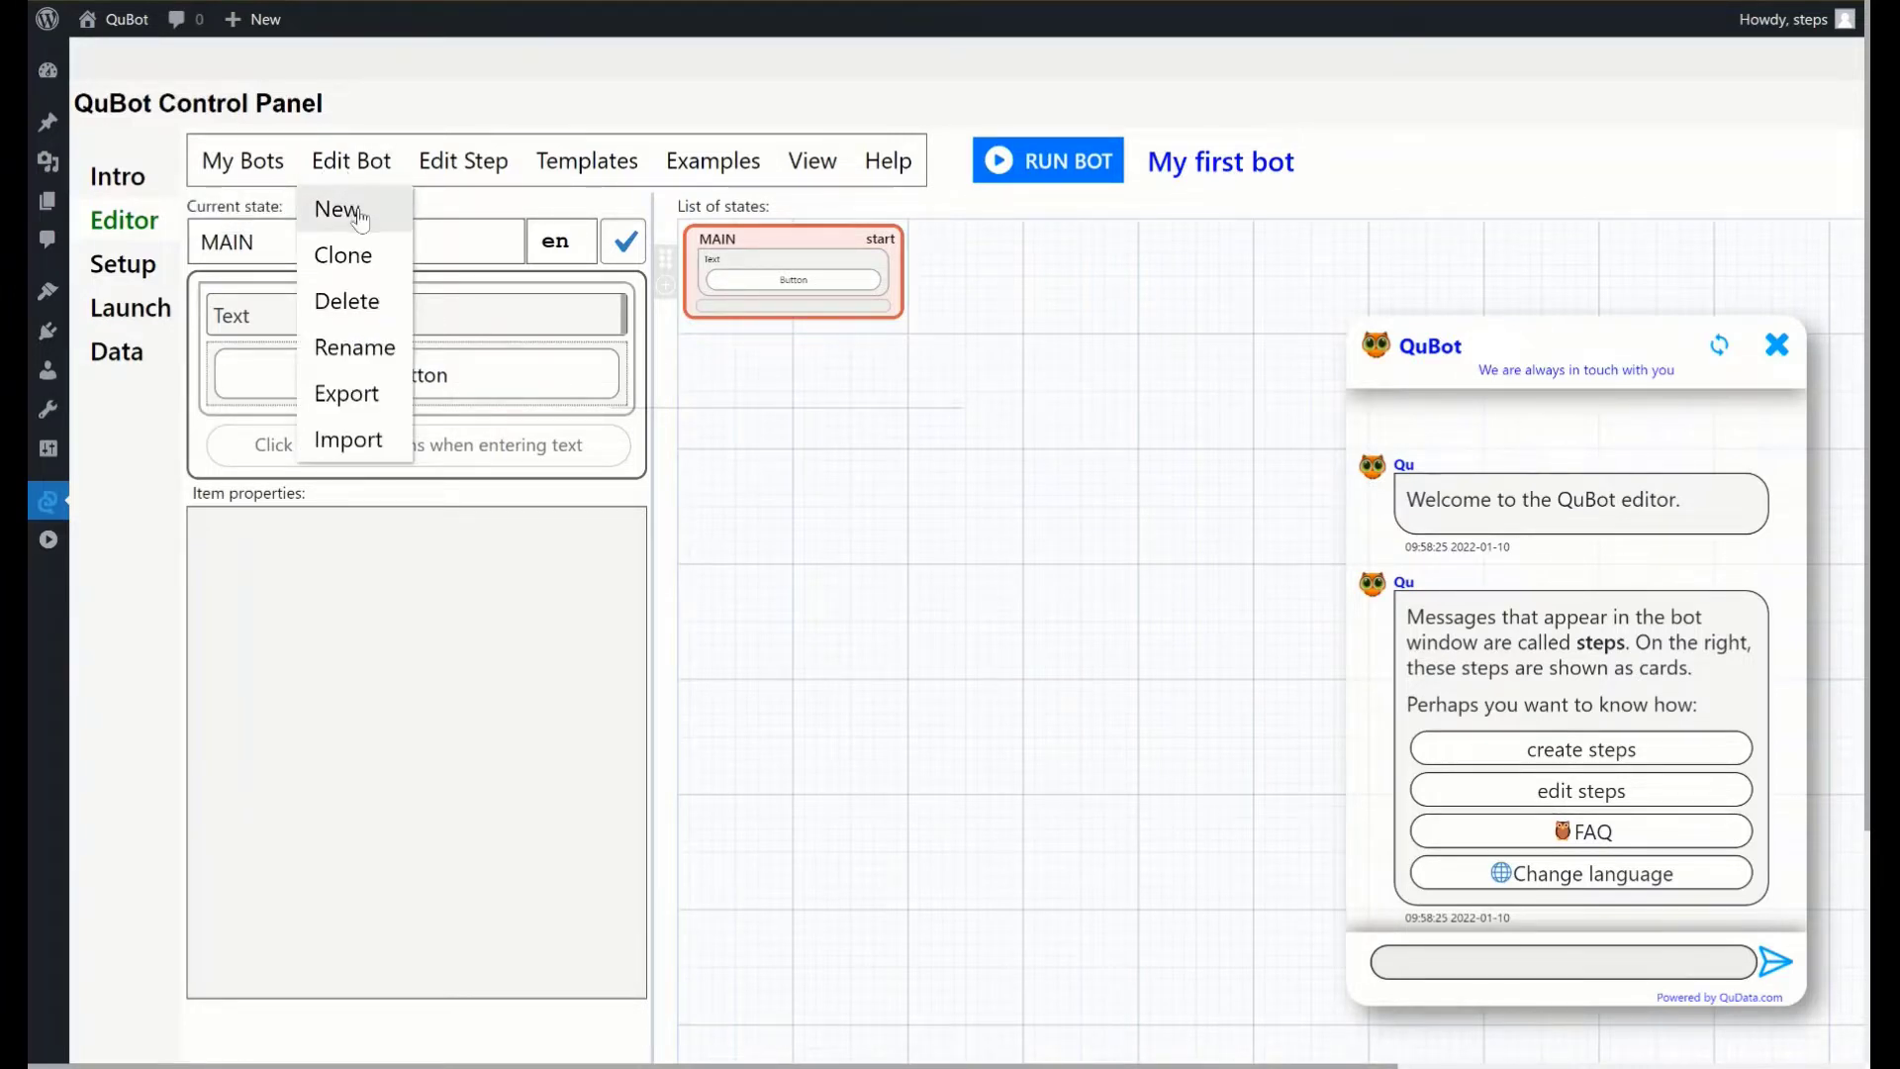
mouse_move(358, 260)
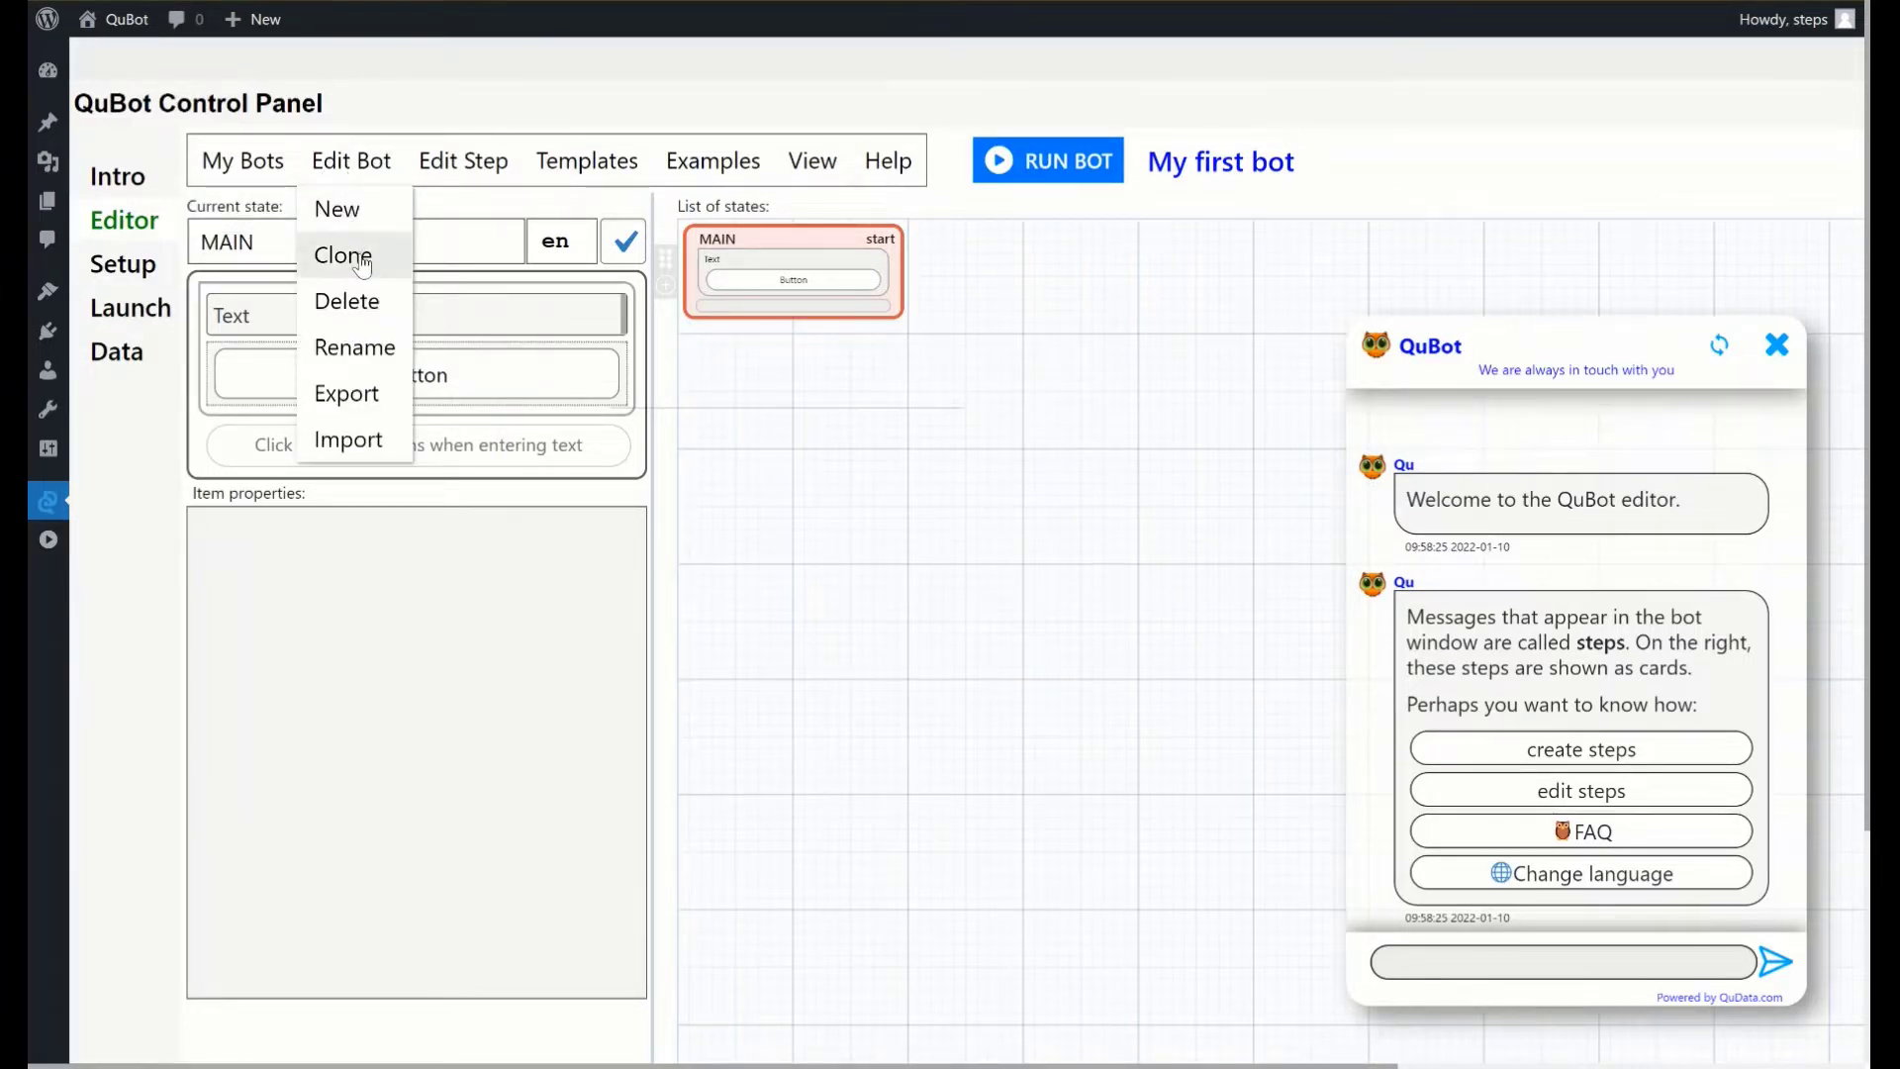
mouse_move(363, 294)
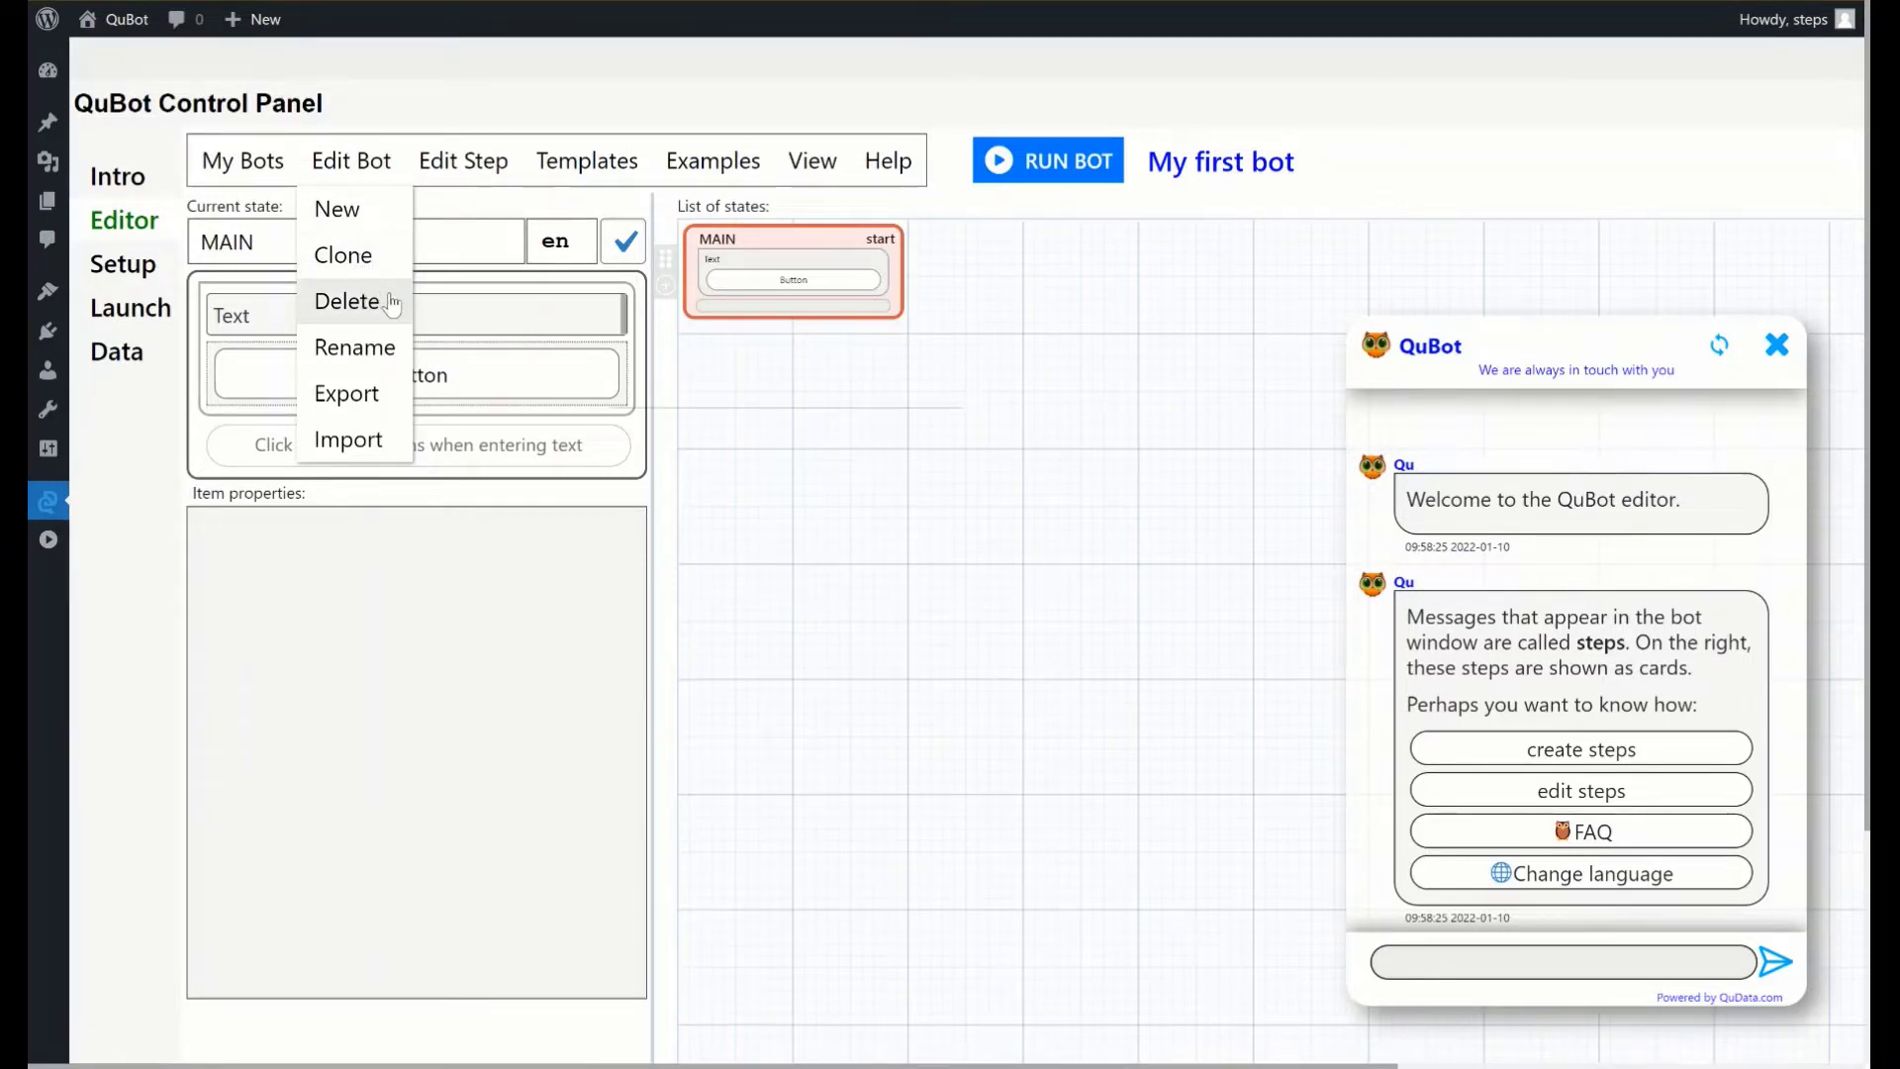
mouse_move(385, 356)
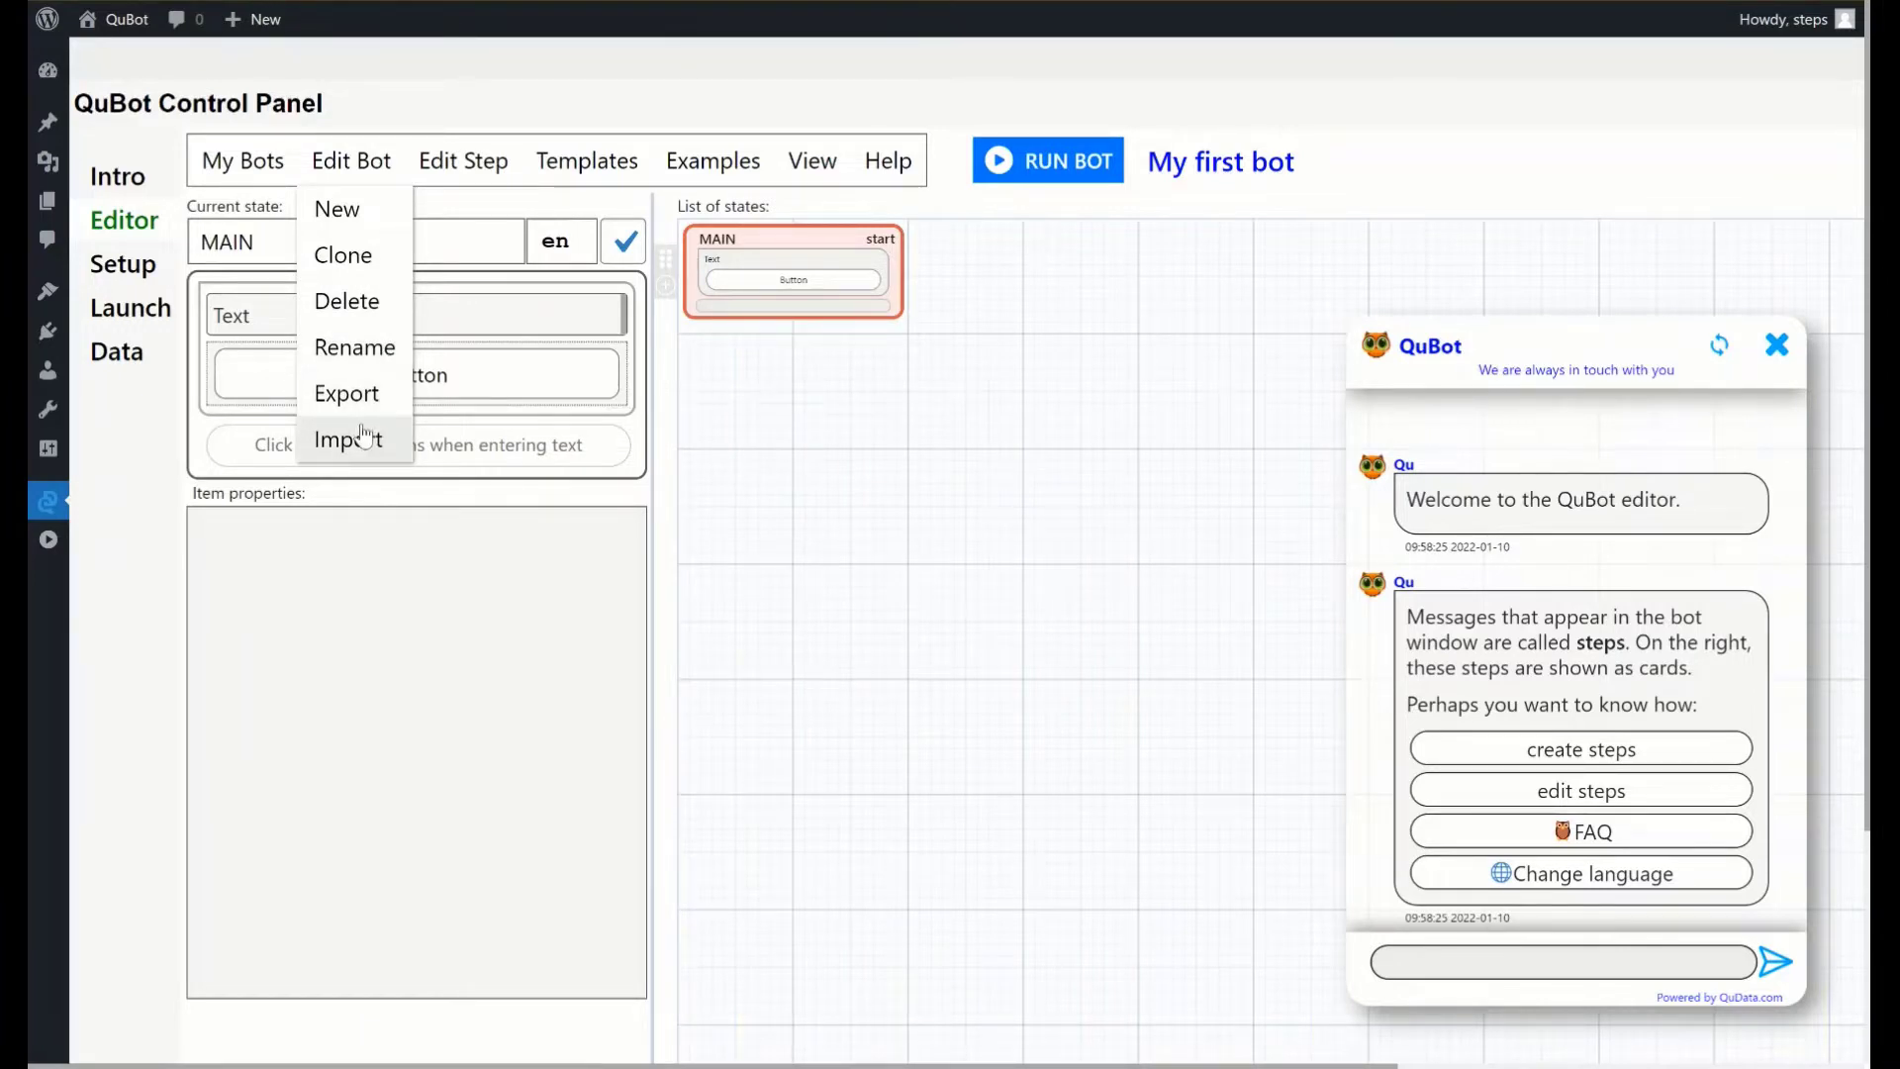
click(464, 161)
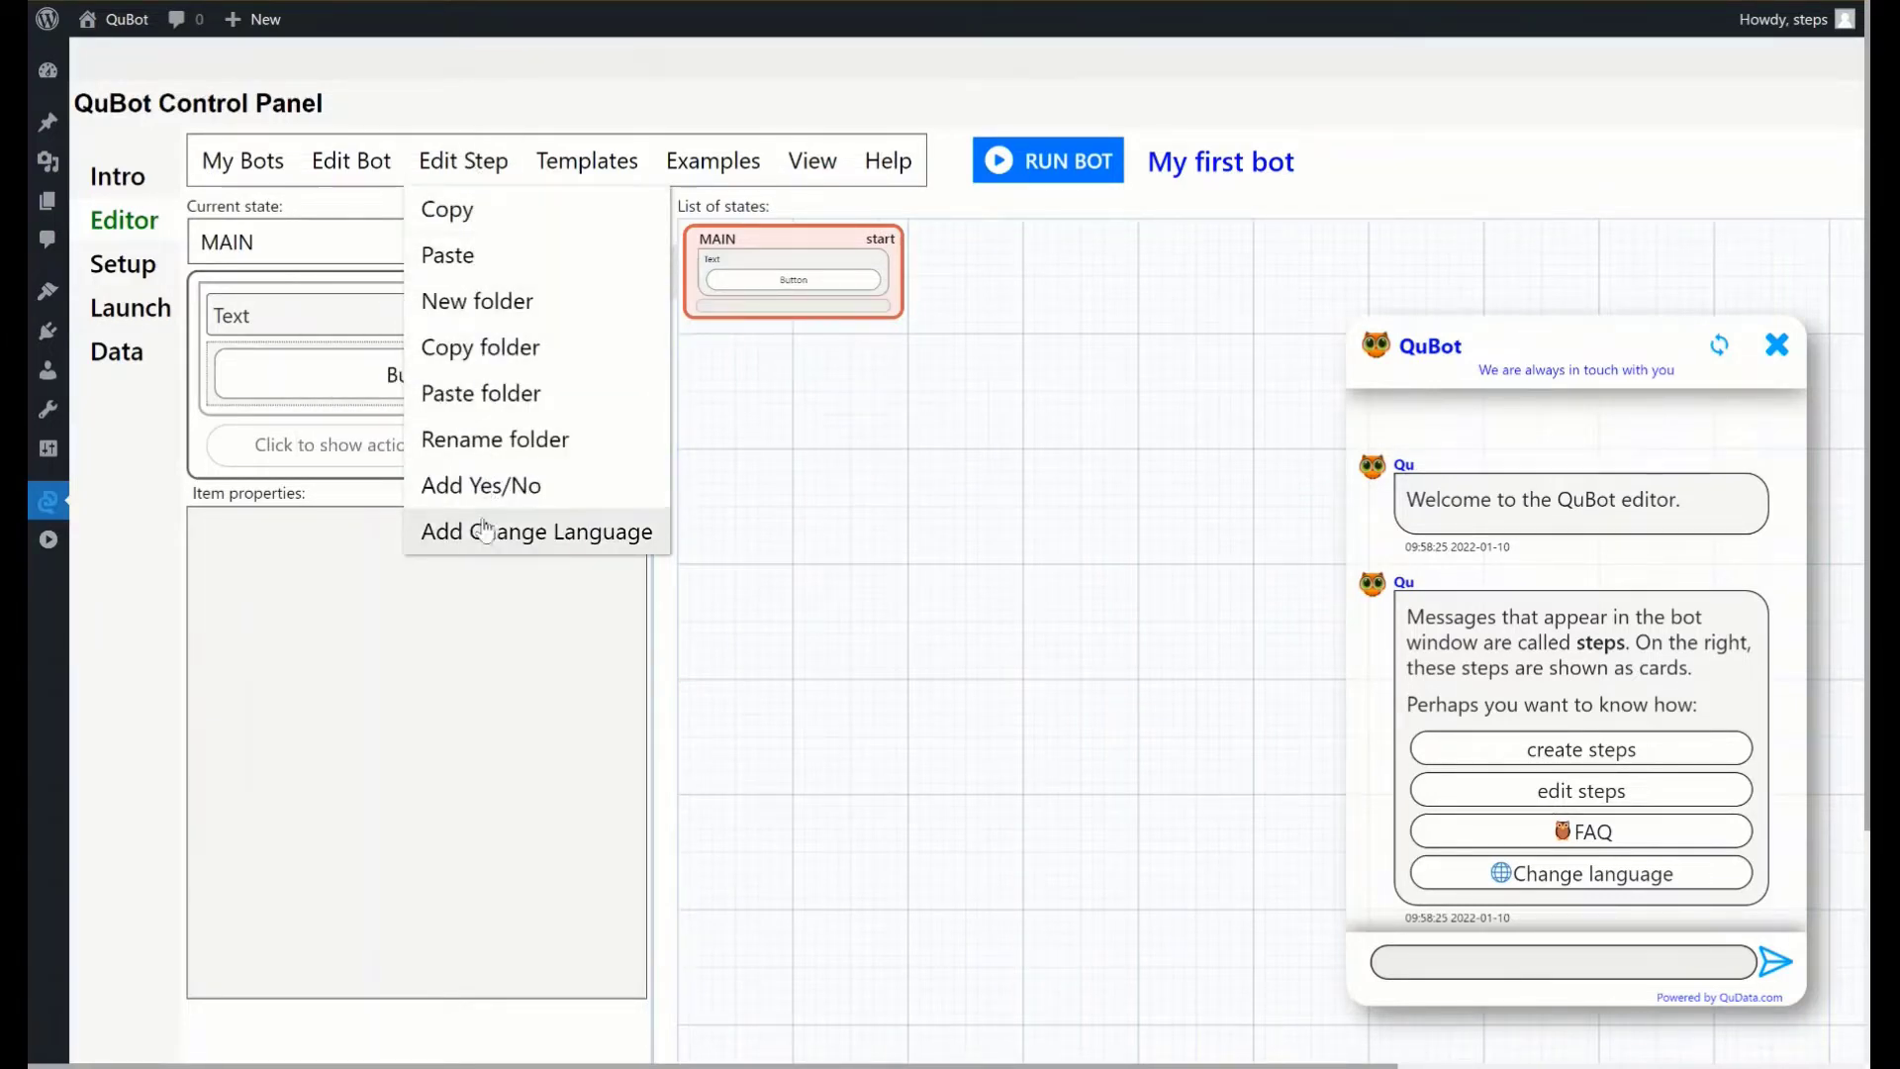
mouse_move(472, 209)
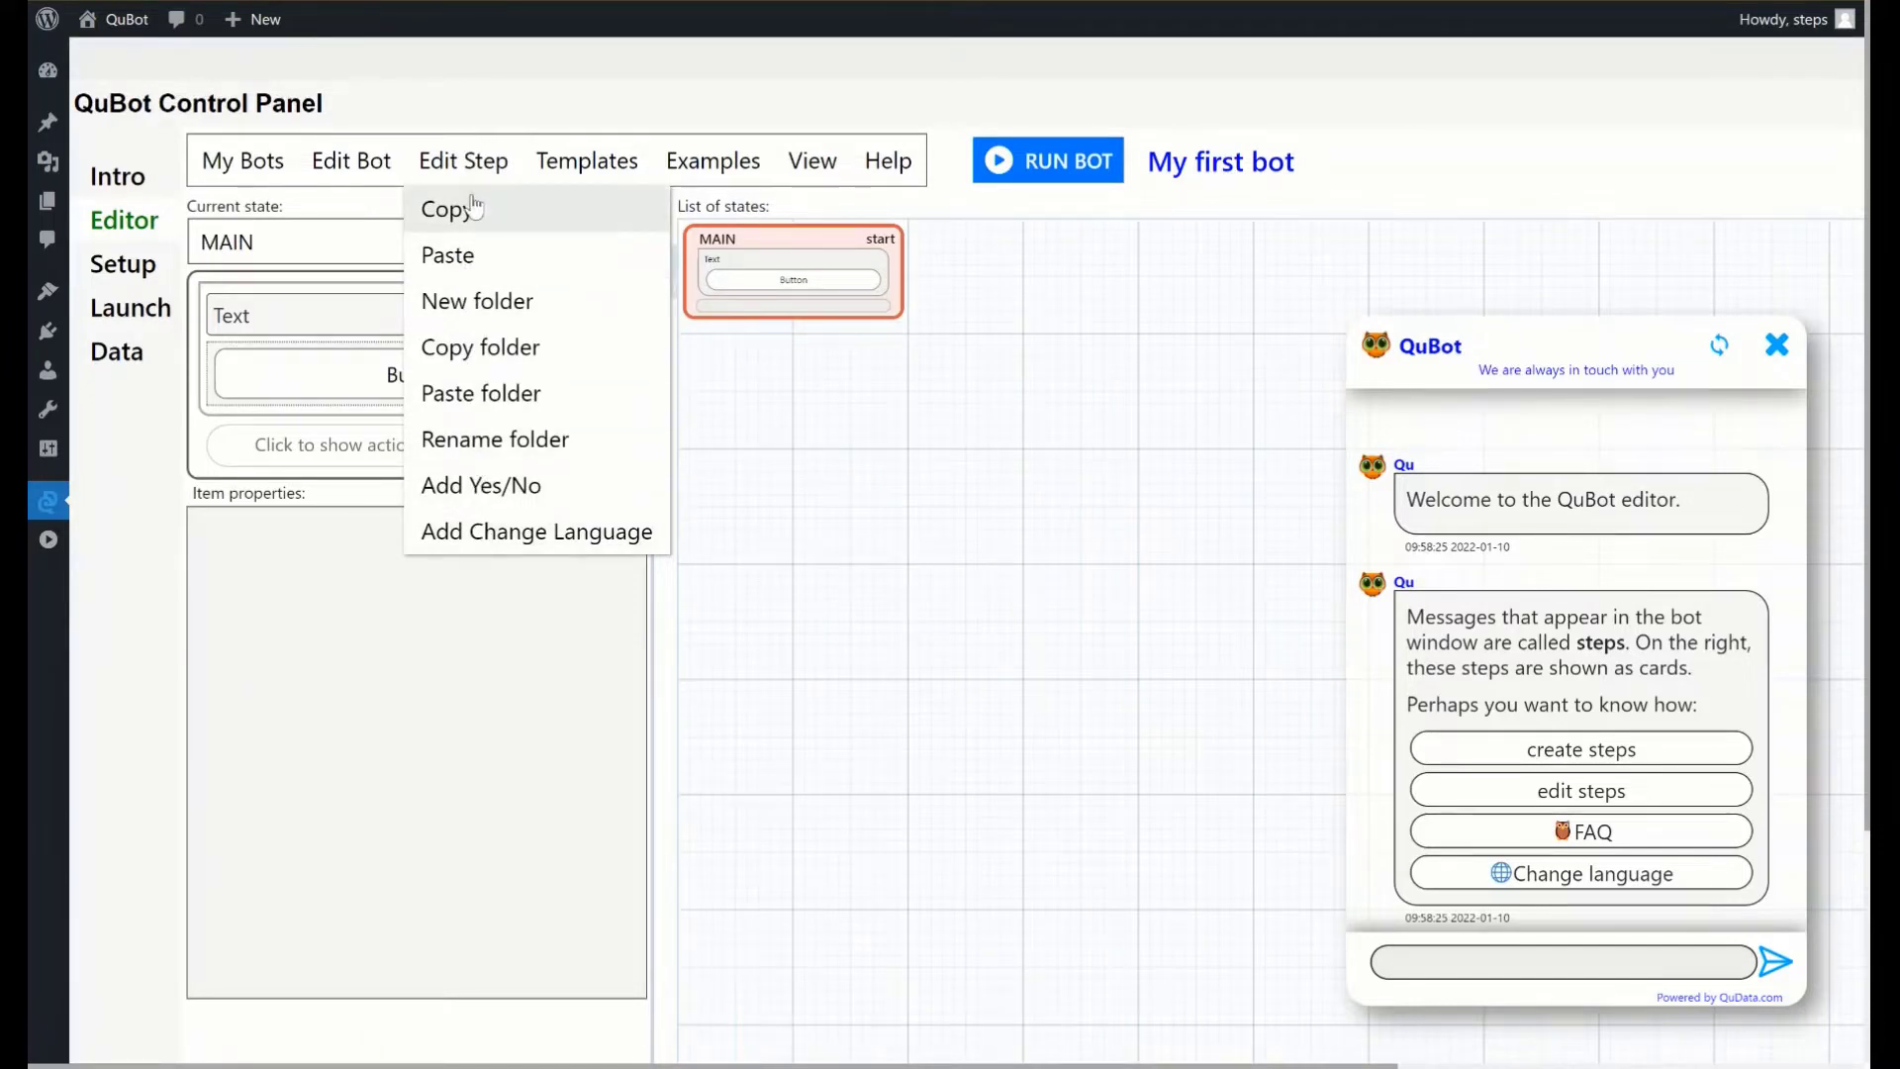
Browse the Templates and Examples menus, then close the assistant chat window
click(587, 161)
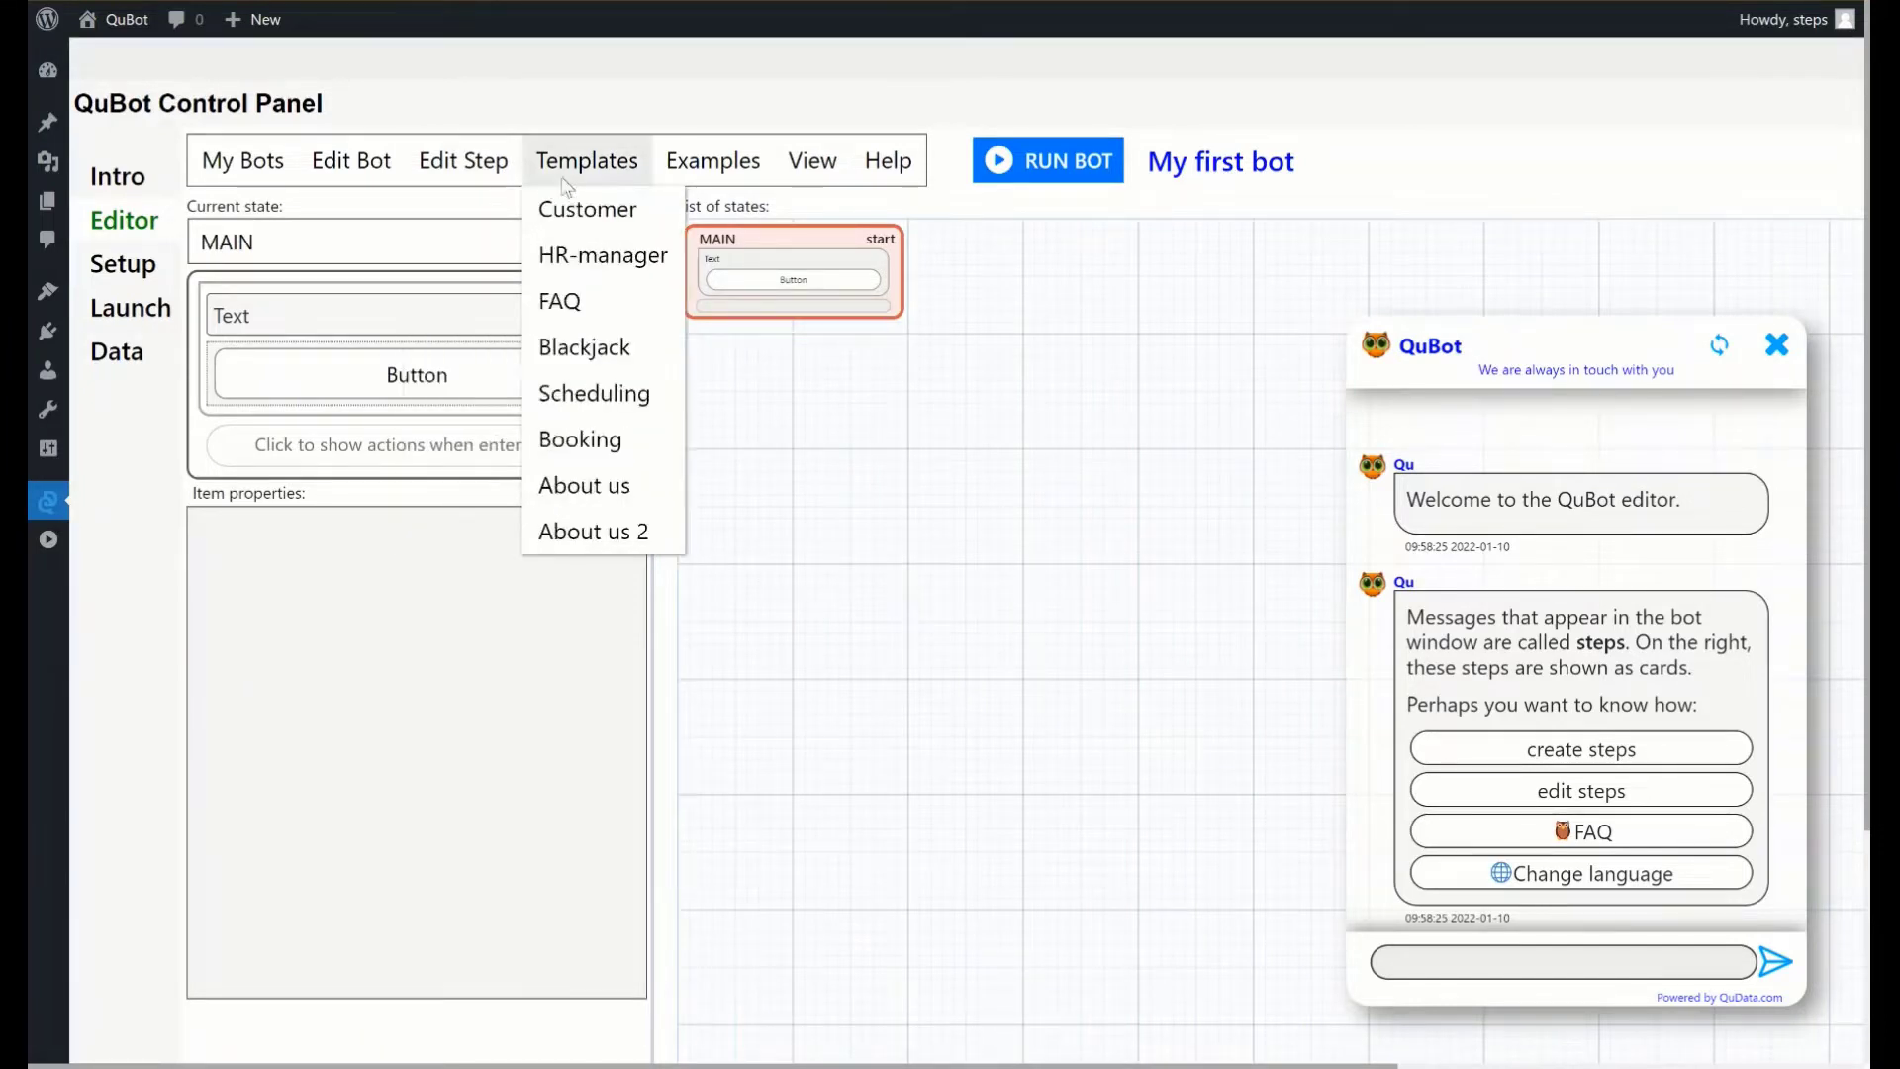
mouse_move(602, 181)
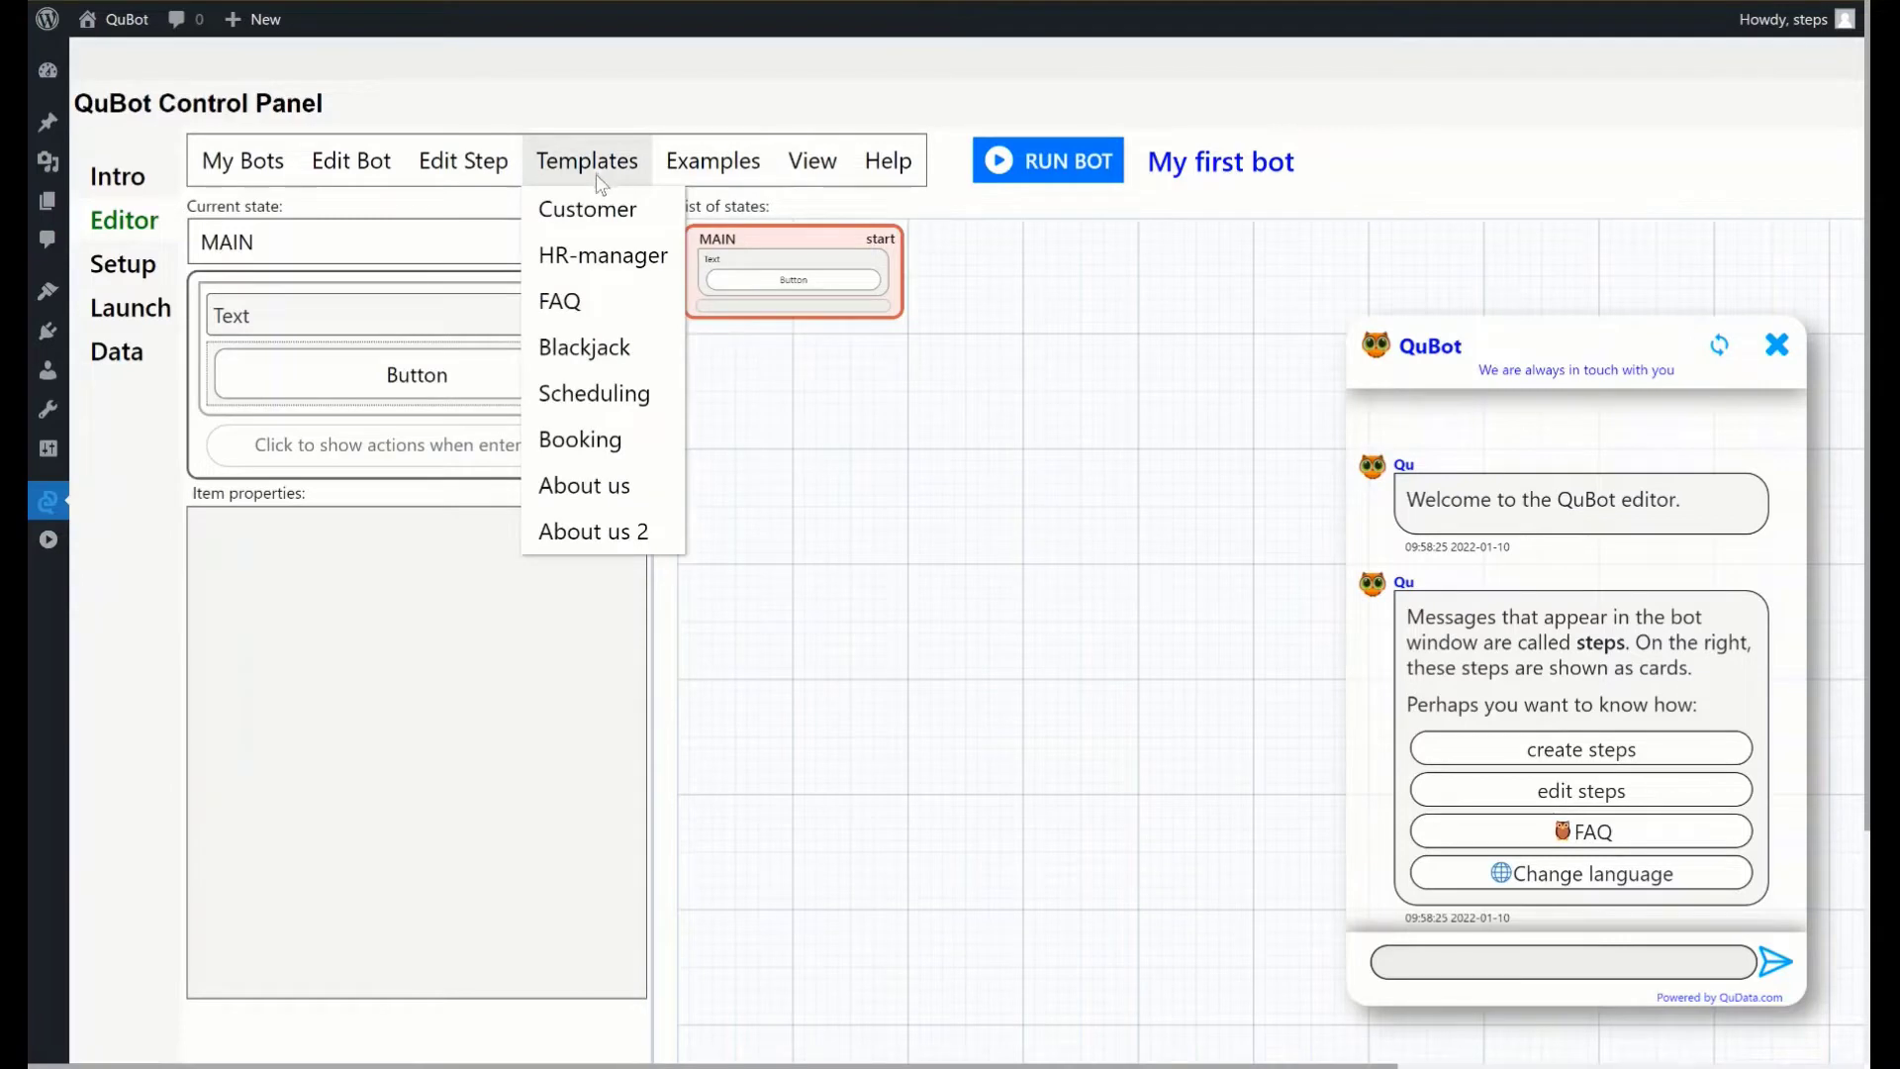
mouse_move(575, 347)
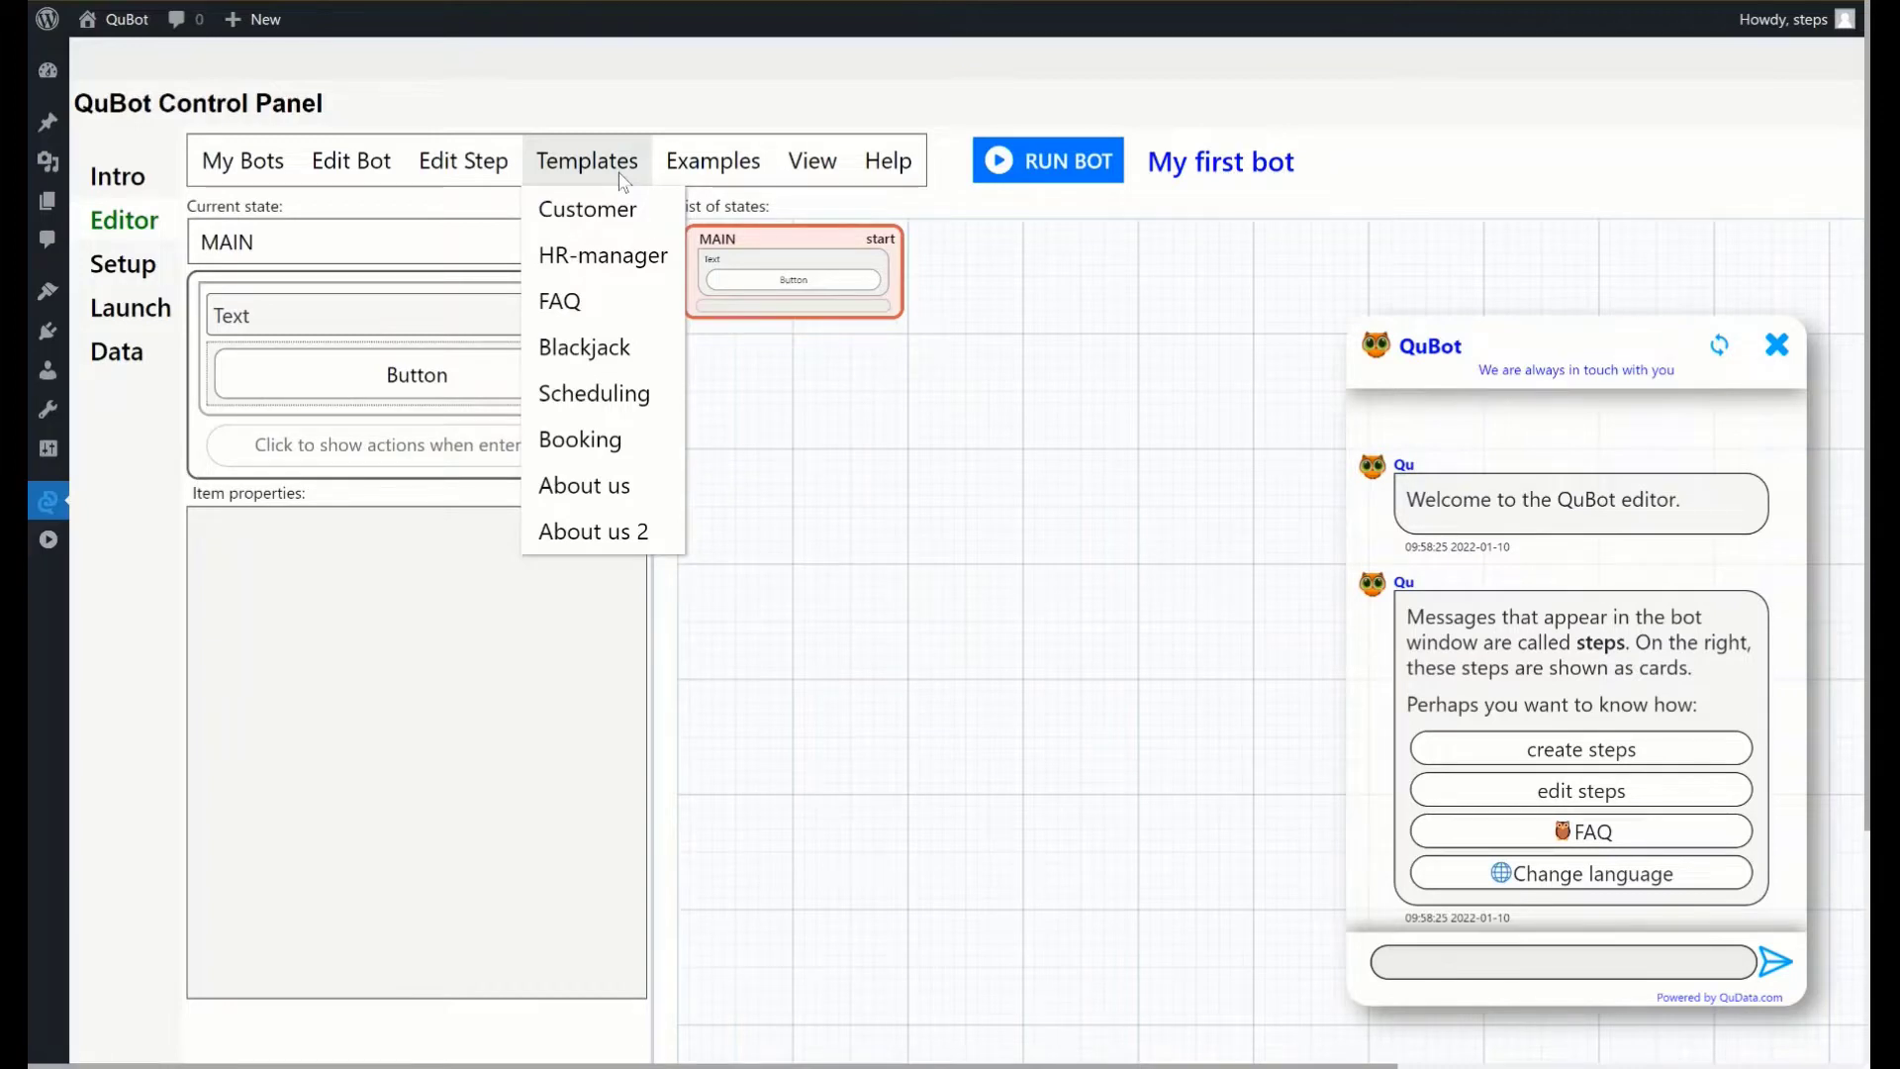
click(713, 160)
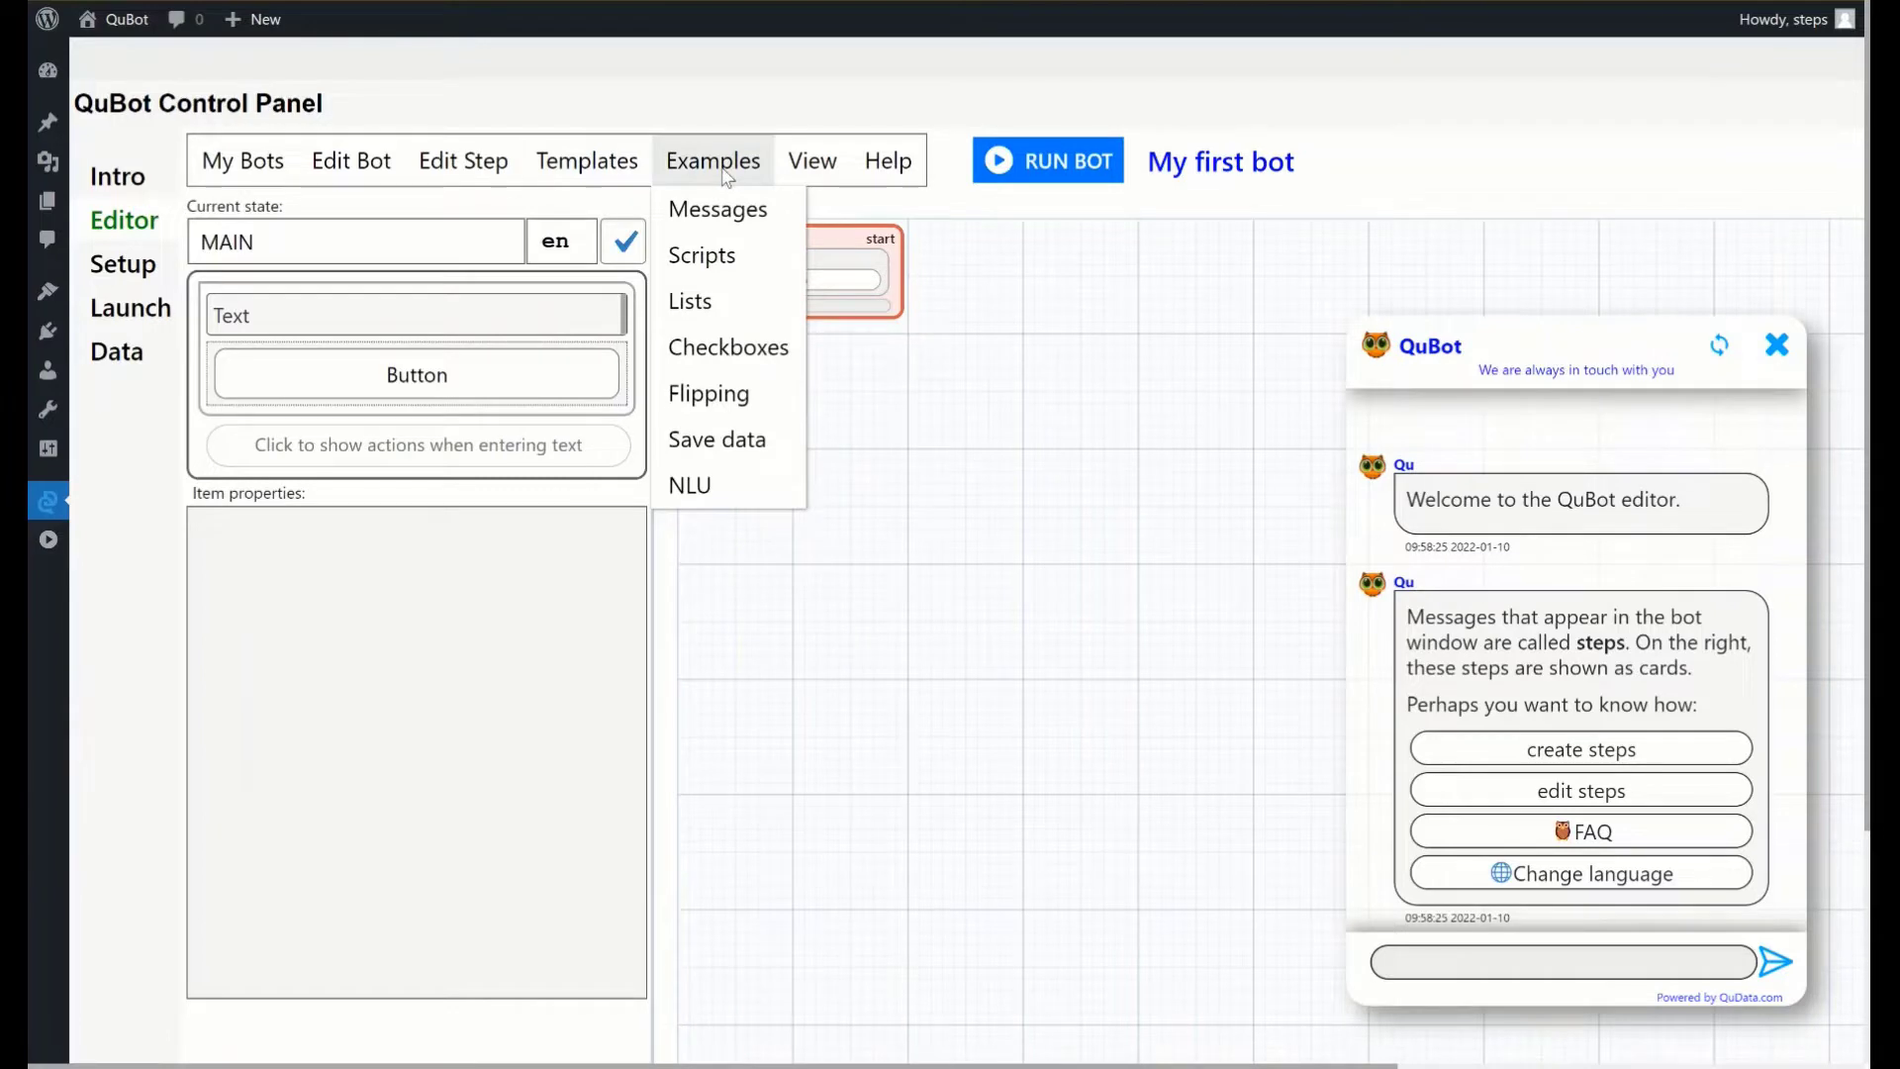
mouse_move(727, 486)
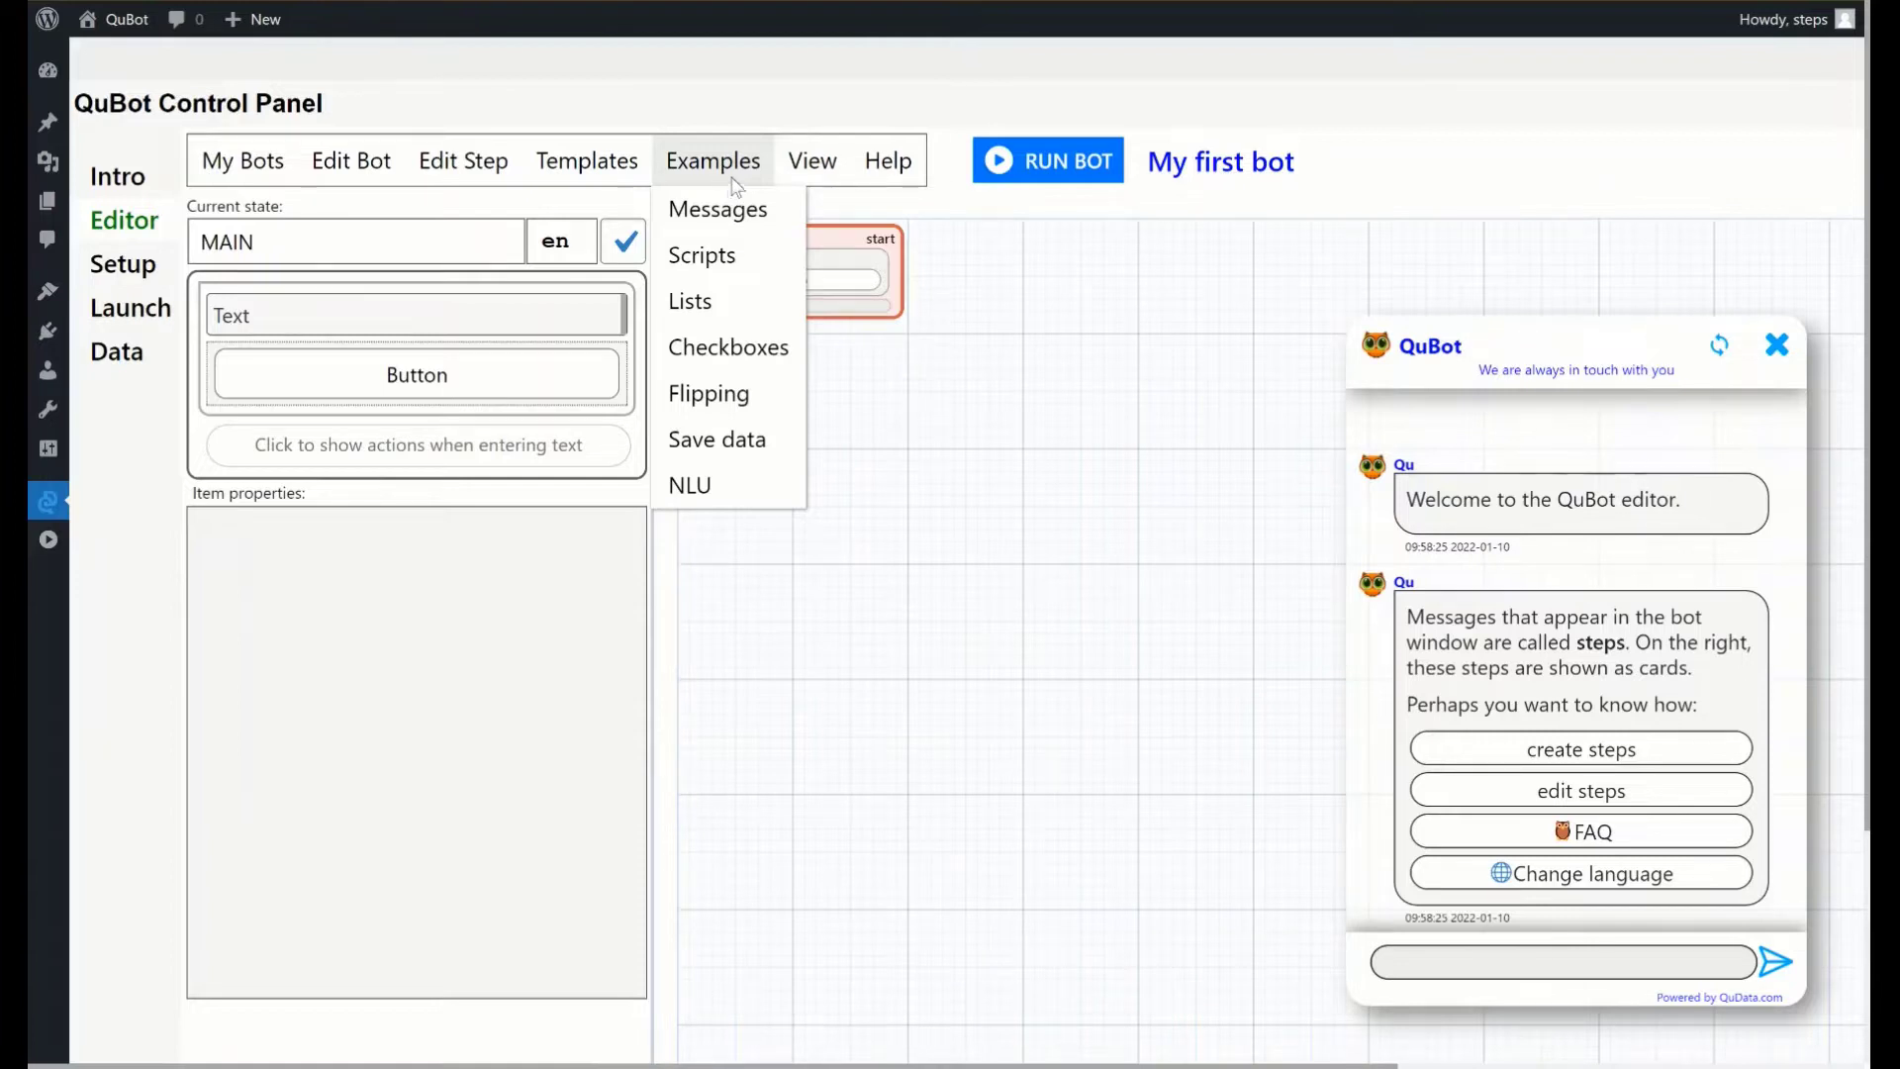
click(812, 161)
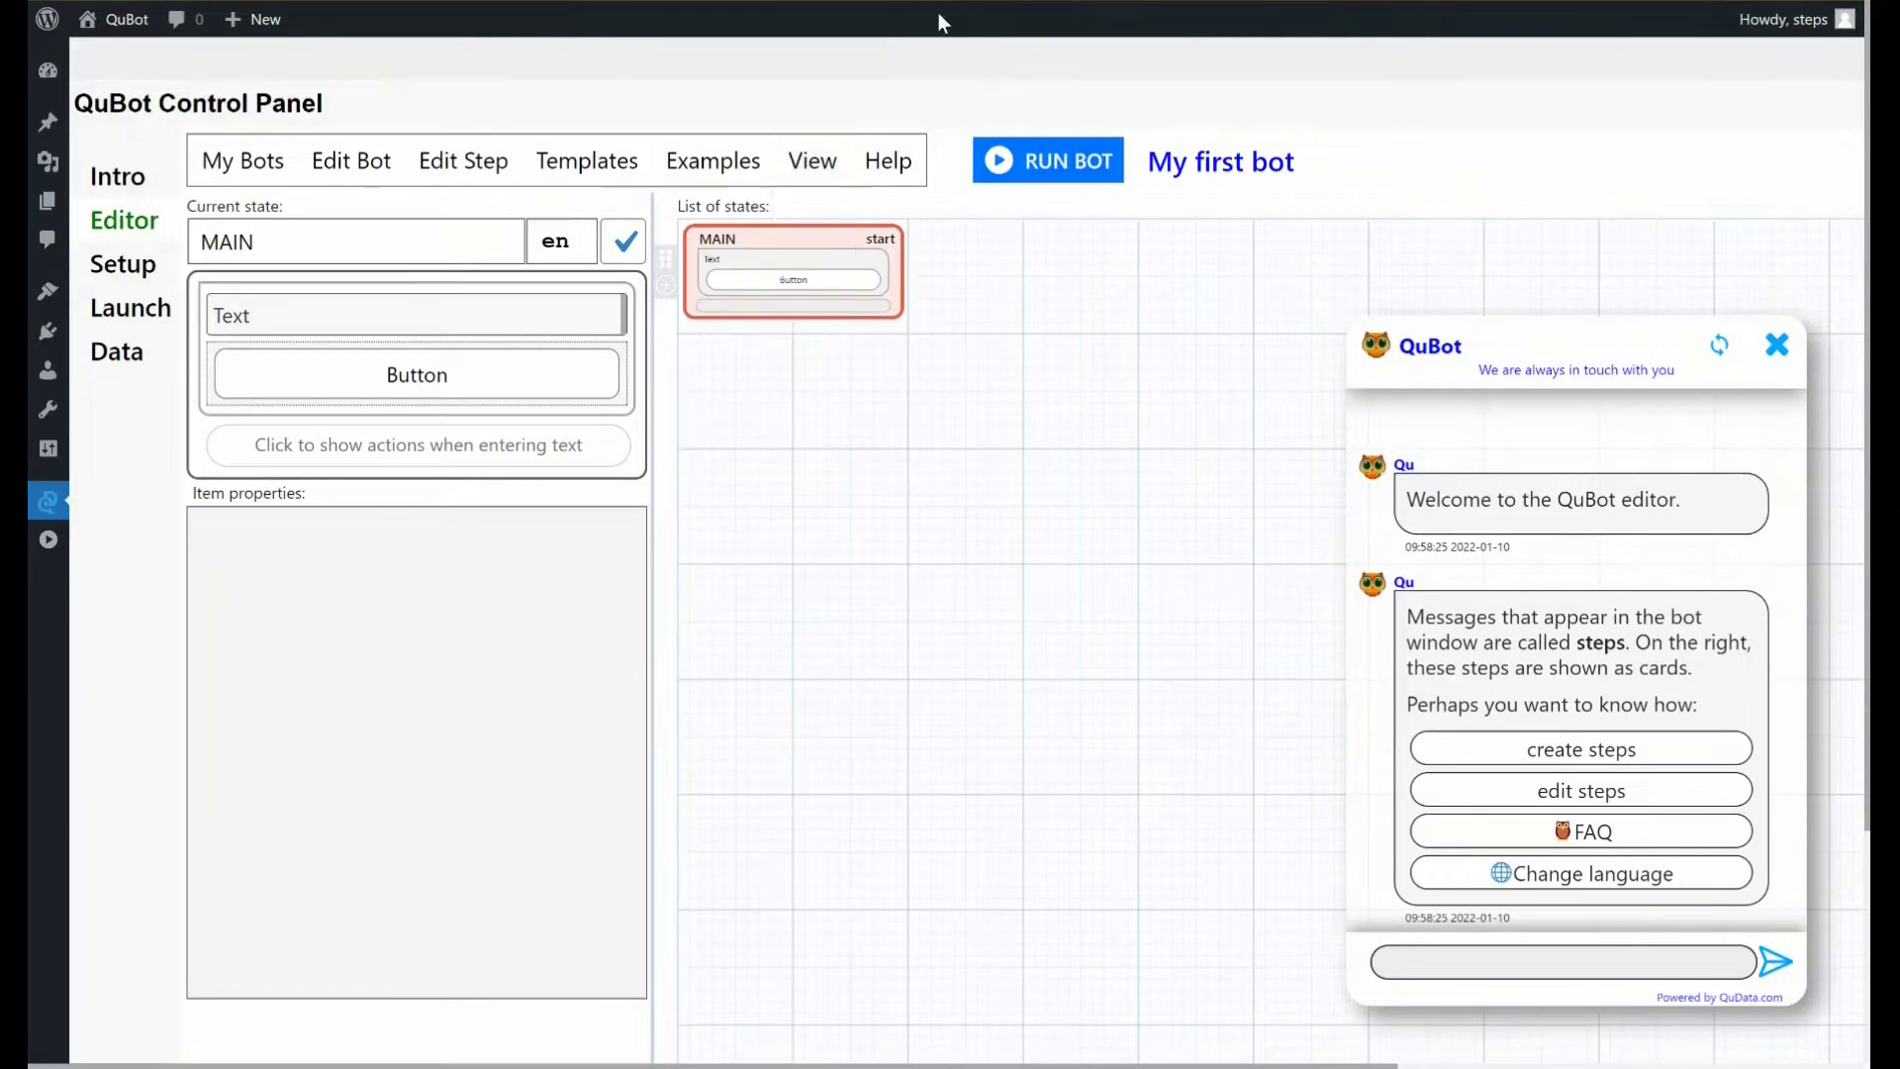
click(1811, 346)
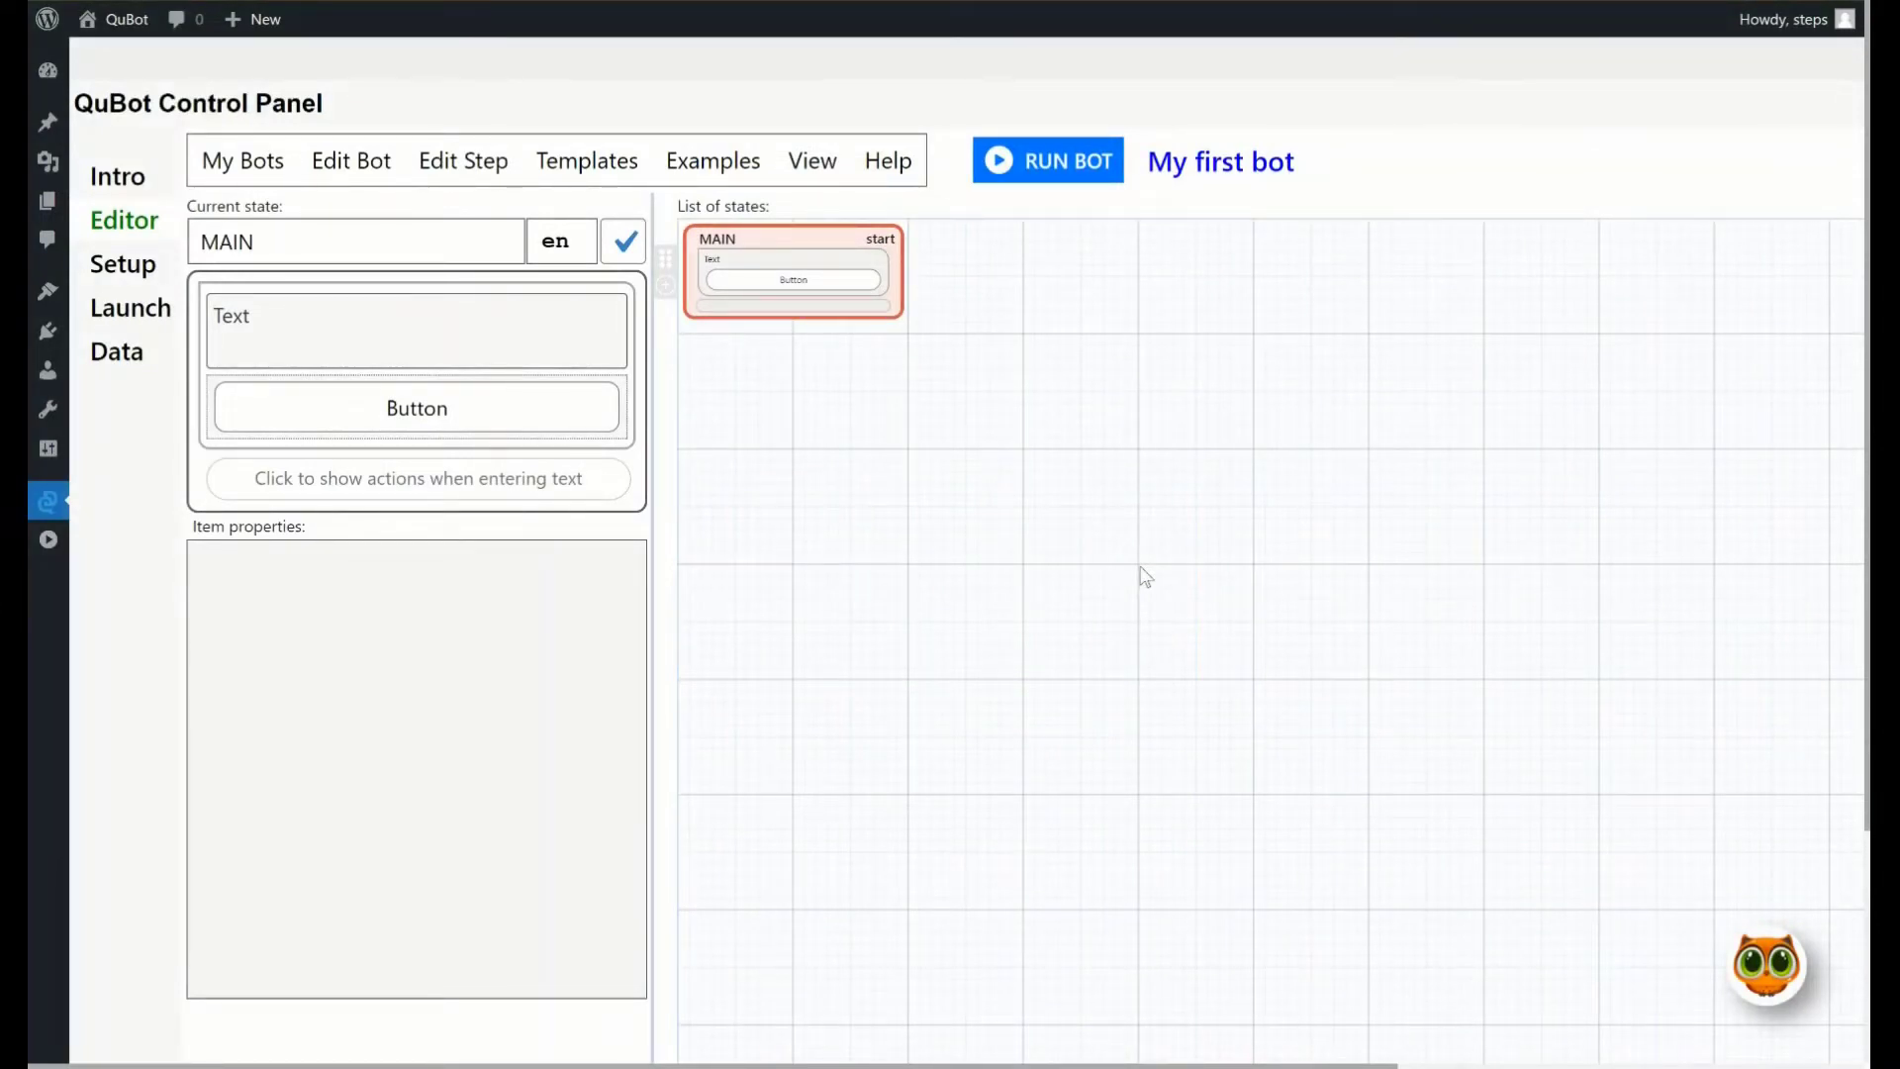
click(713, 161)
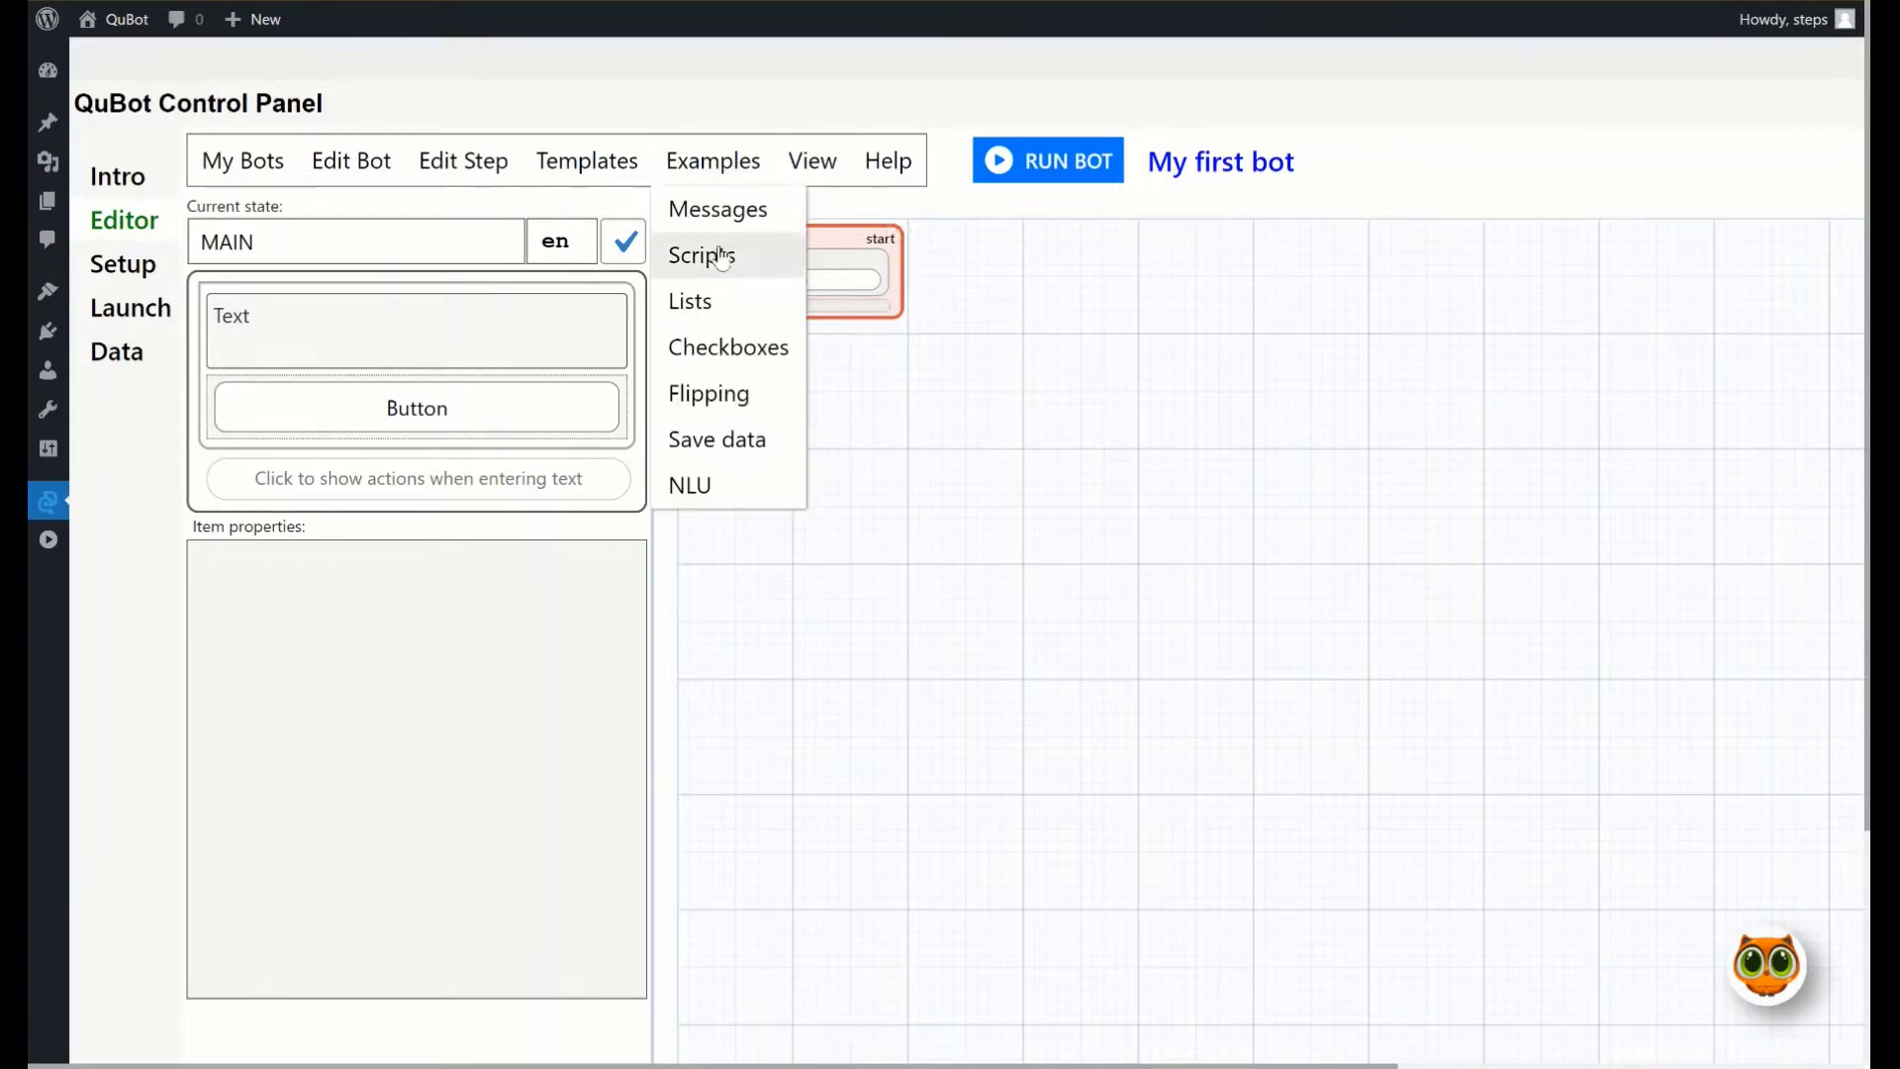
click(690, 301)
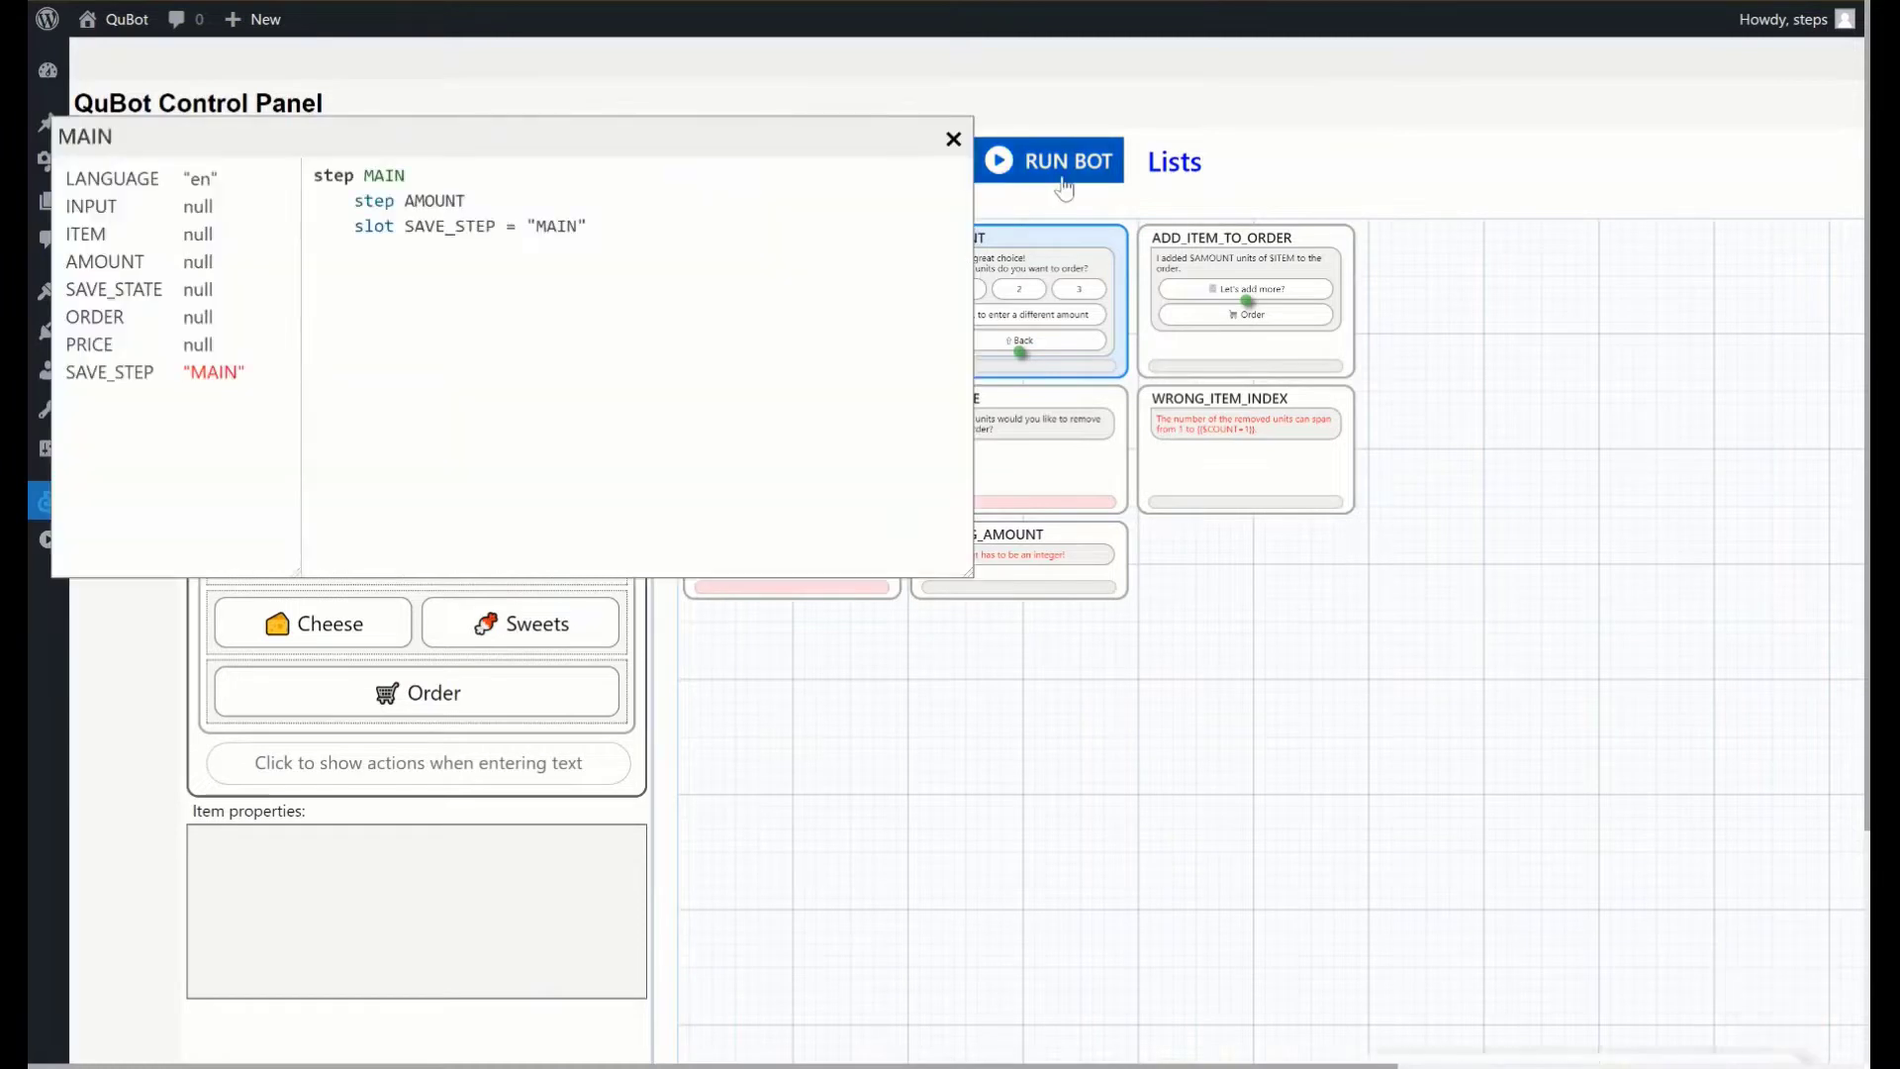
click(1062, 159)
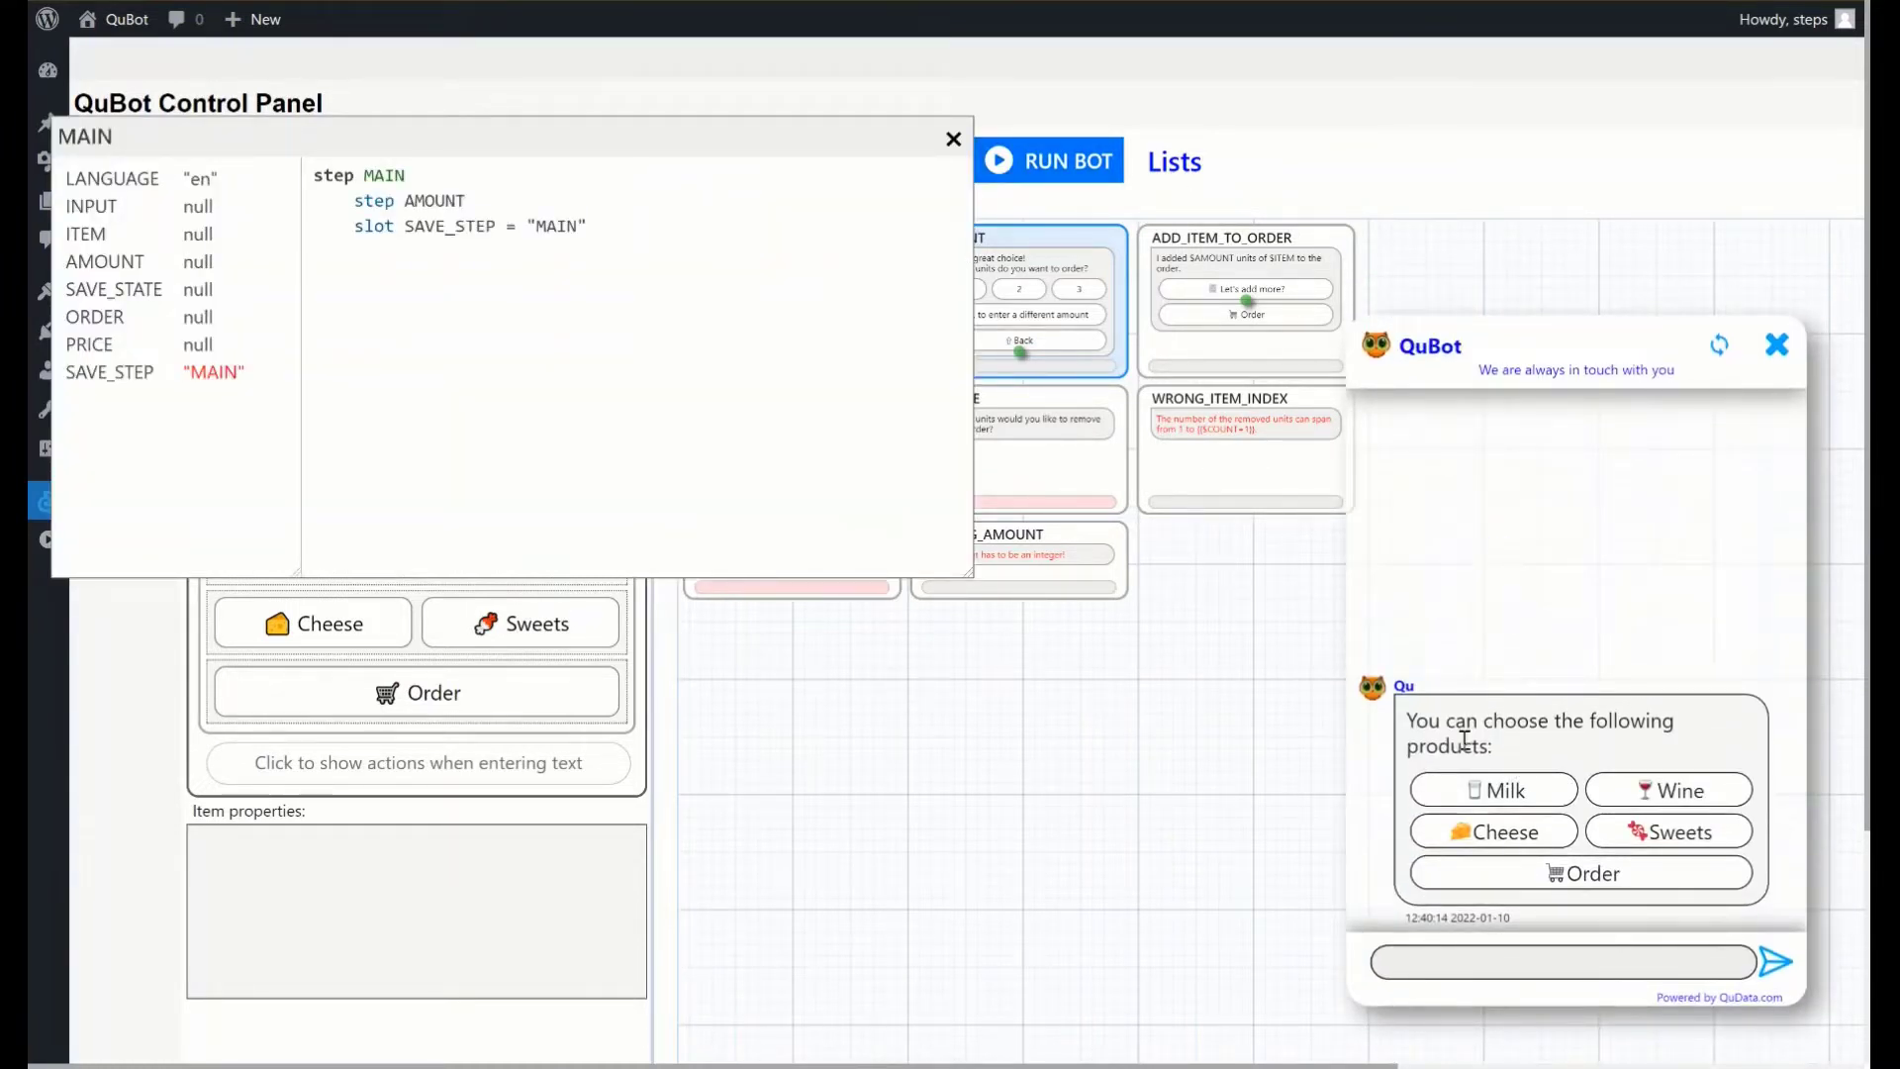
mouse_move(226, 526)
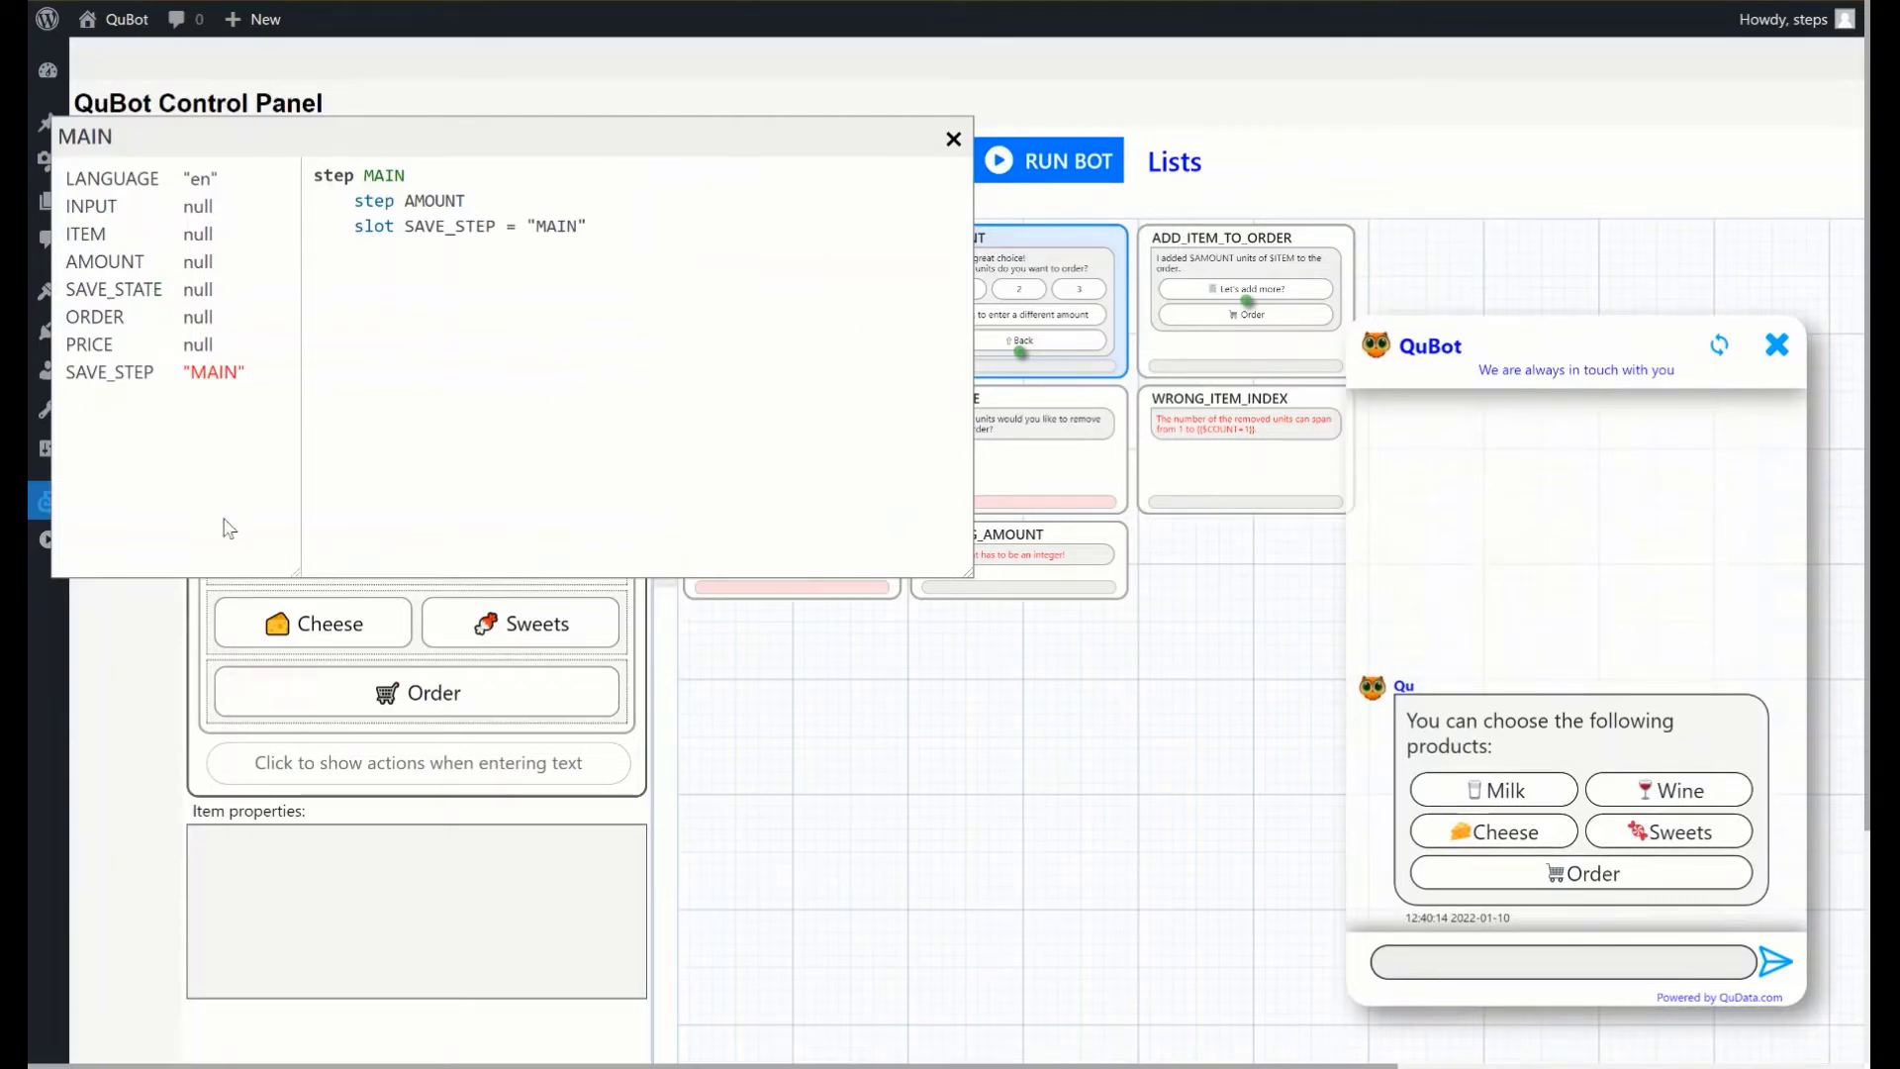
mouse_move(1007, 488)
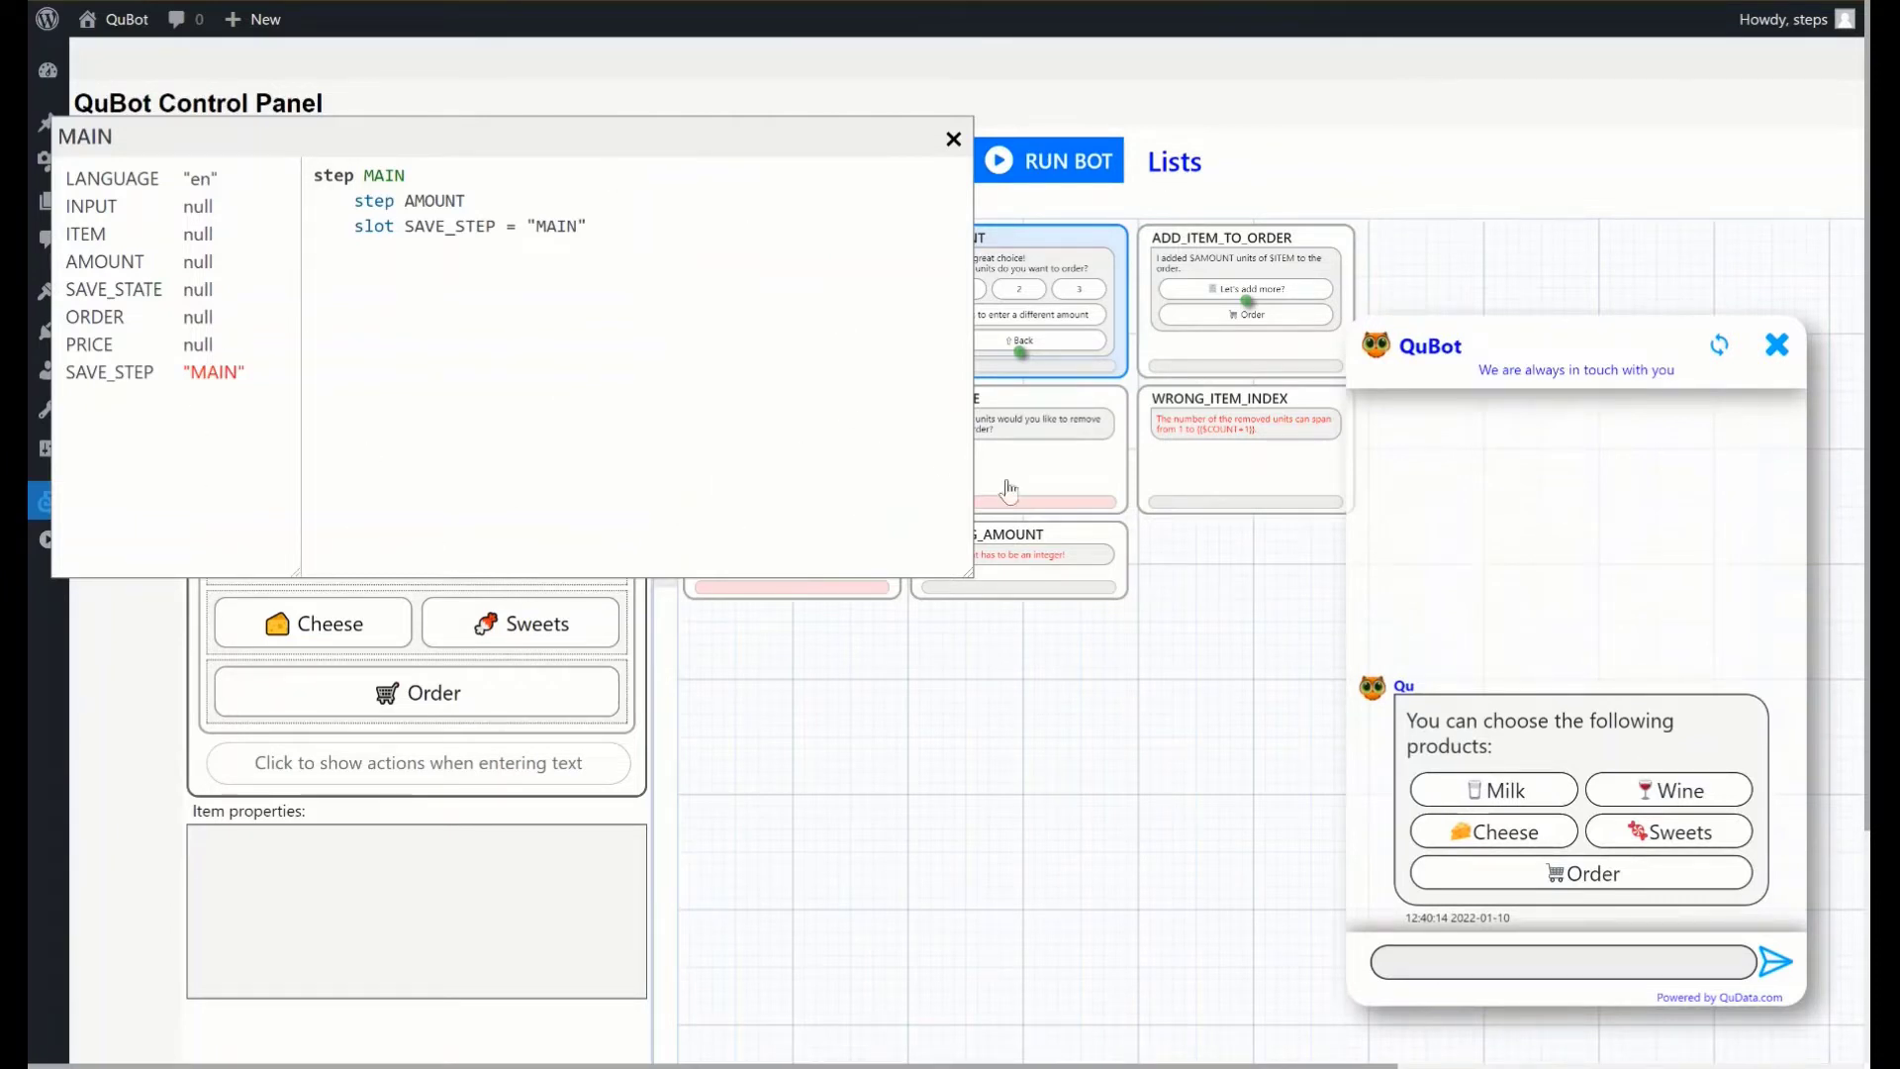
mouse_move(1567, 615)
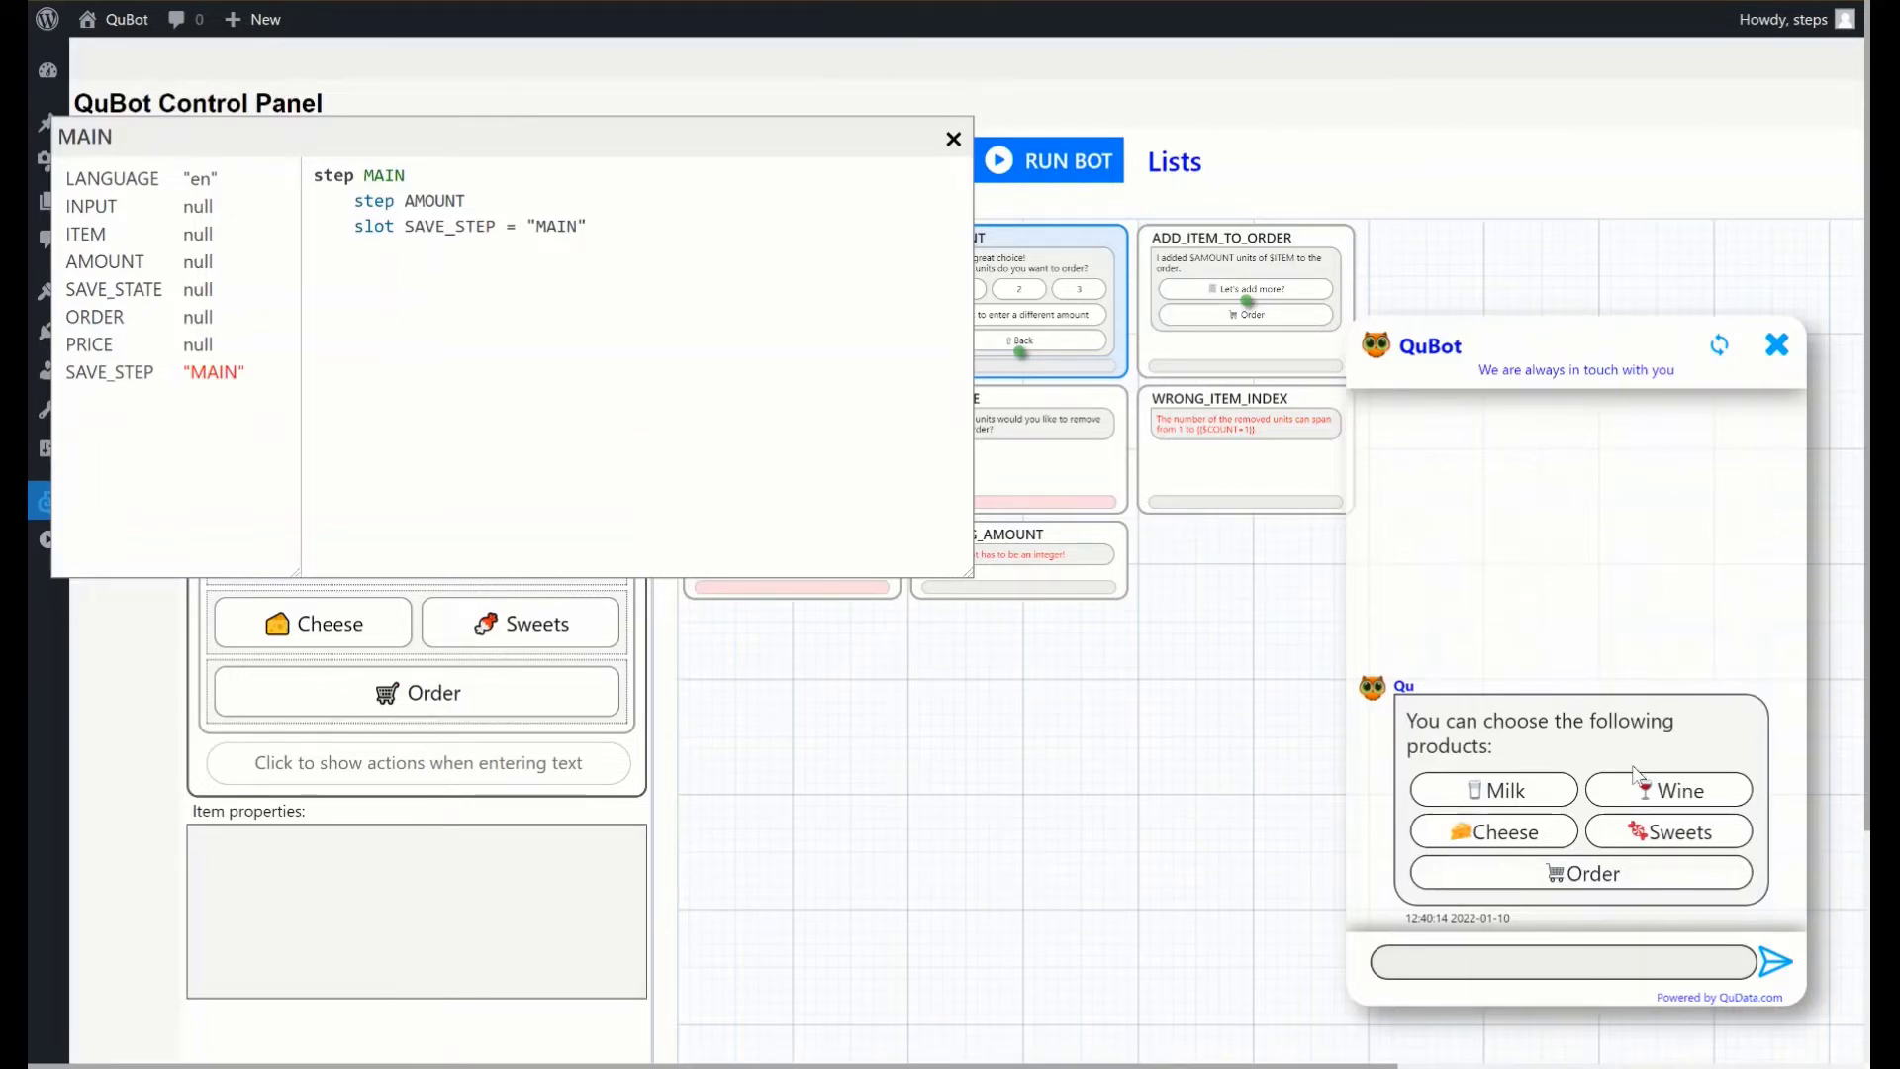
mouse_move(1681, 760)
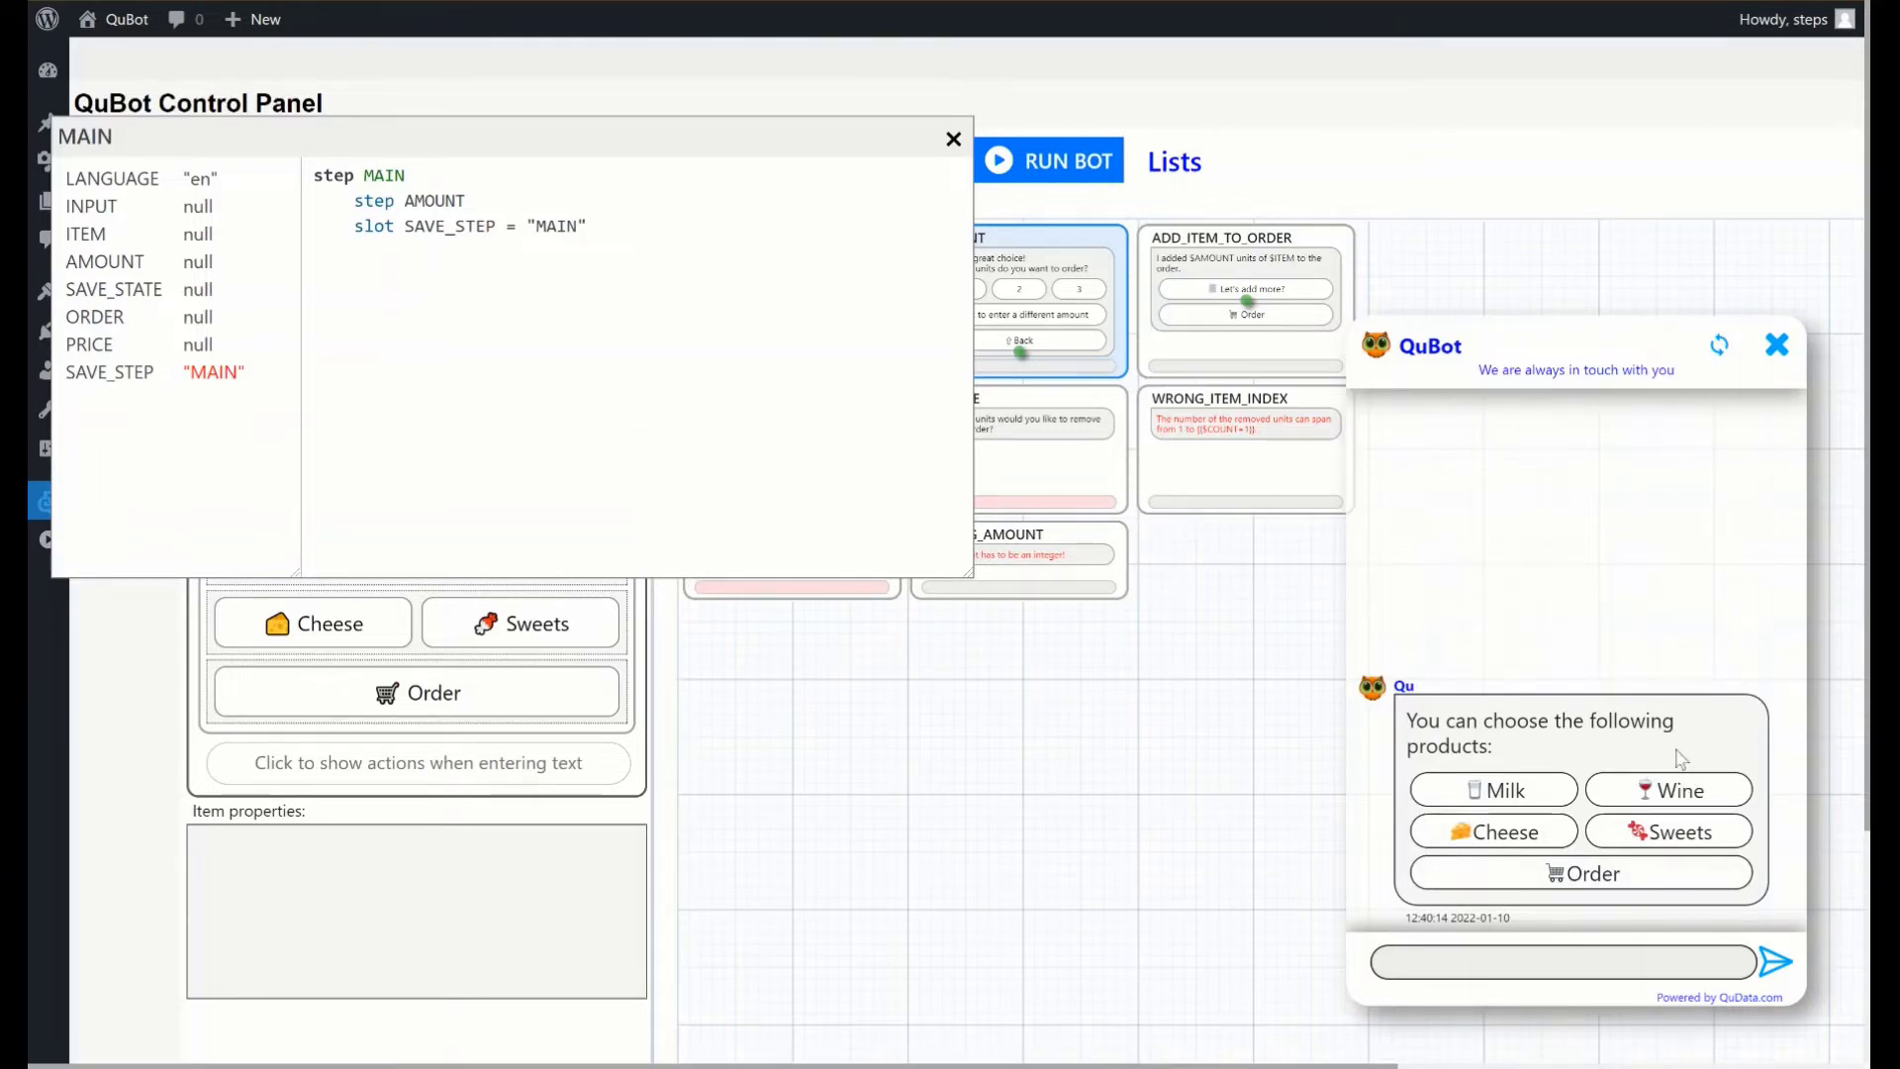
Test-order 13 Wine and 3 Cheese (1450), trying a non-integer amount, then close
click(1668, 789)
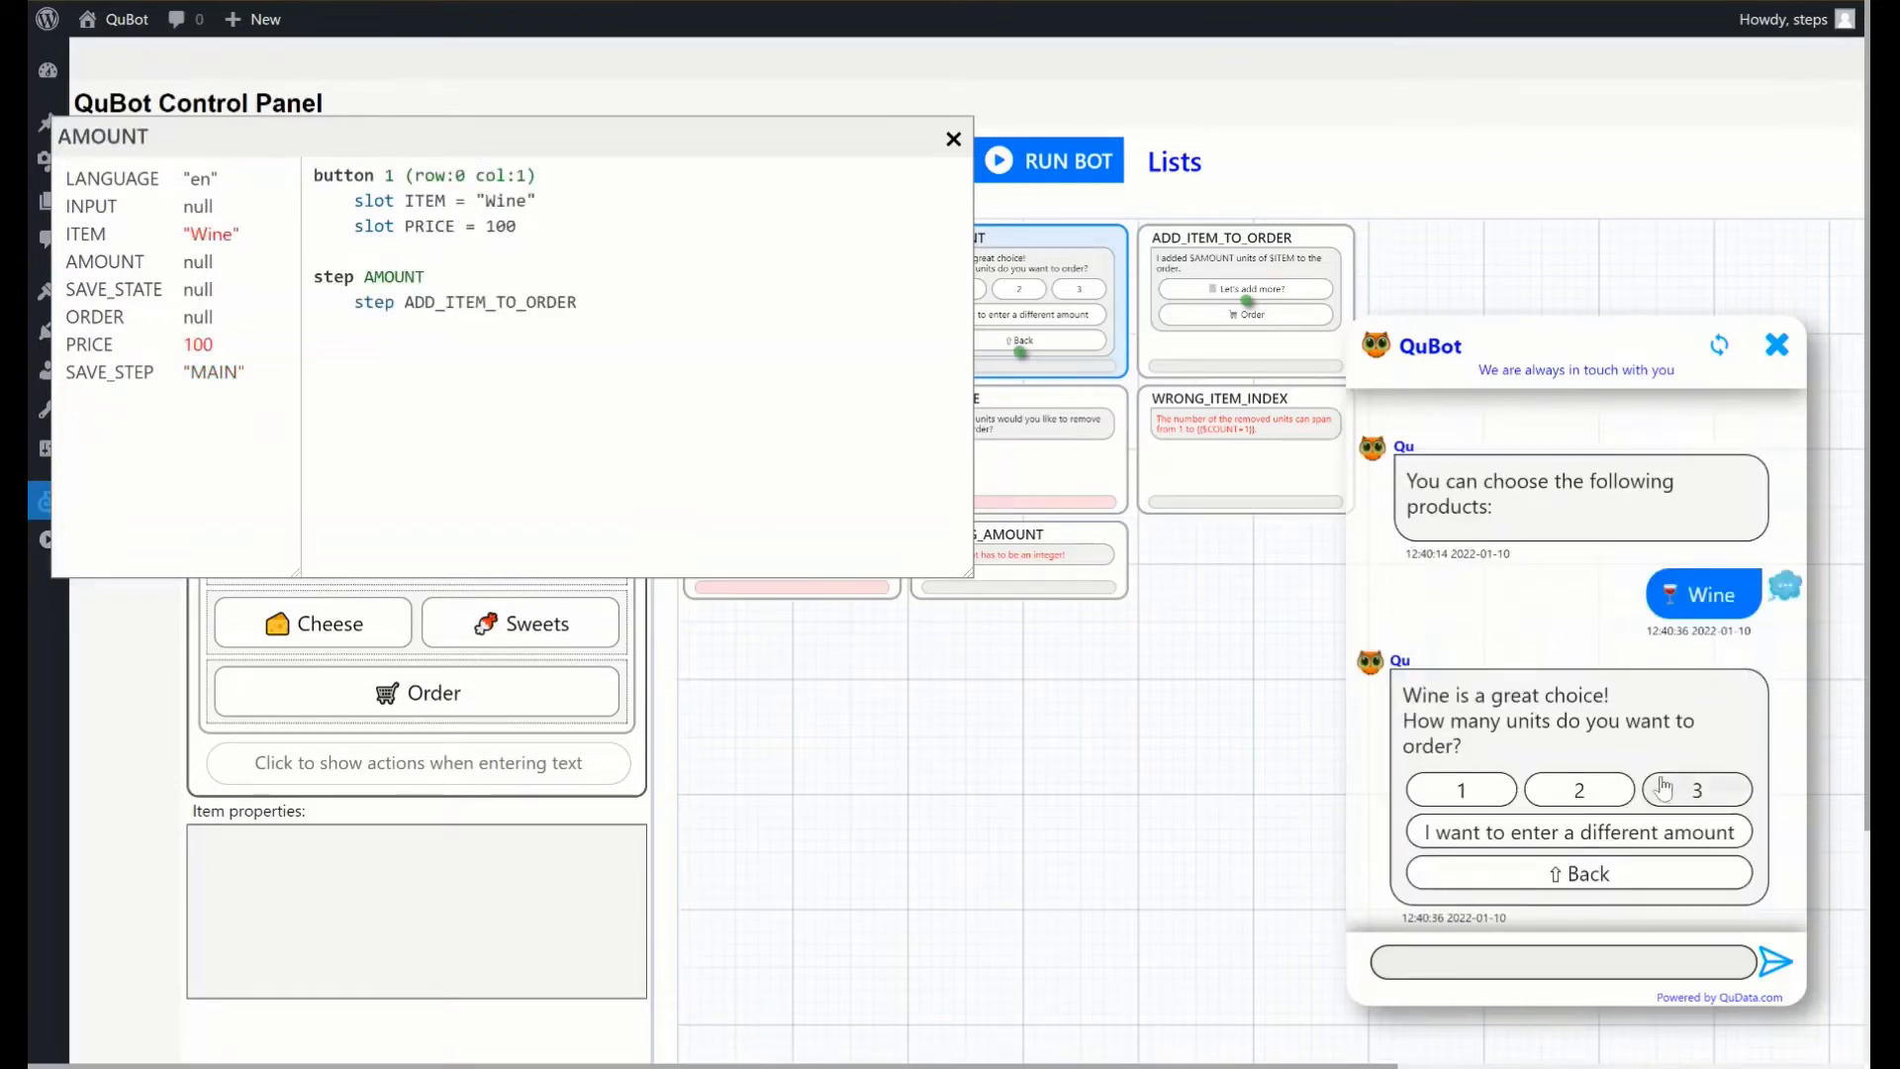
mouse_move(1456, 797)
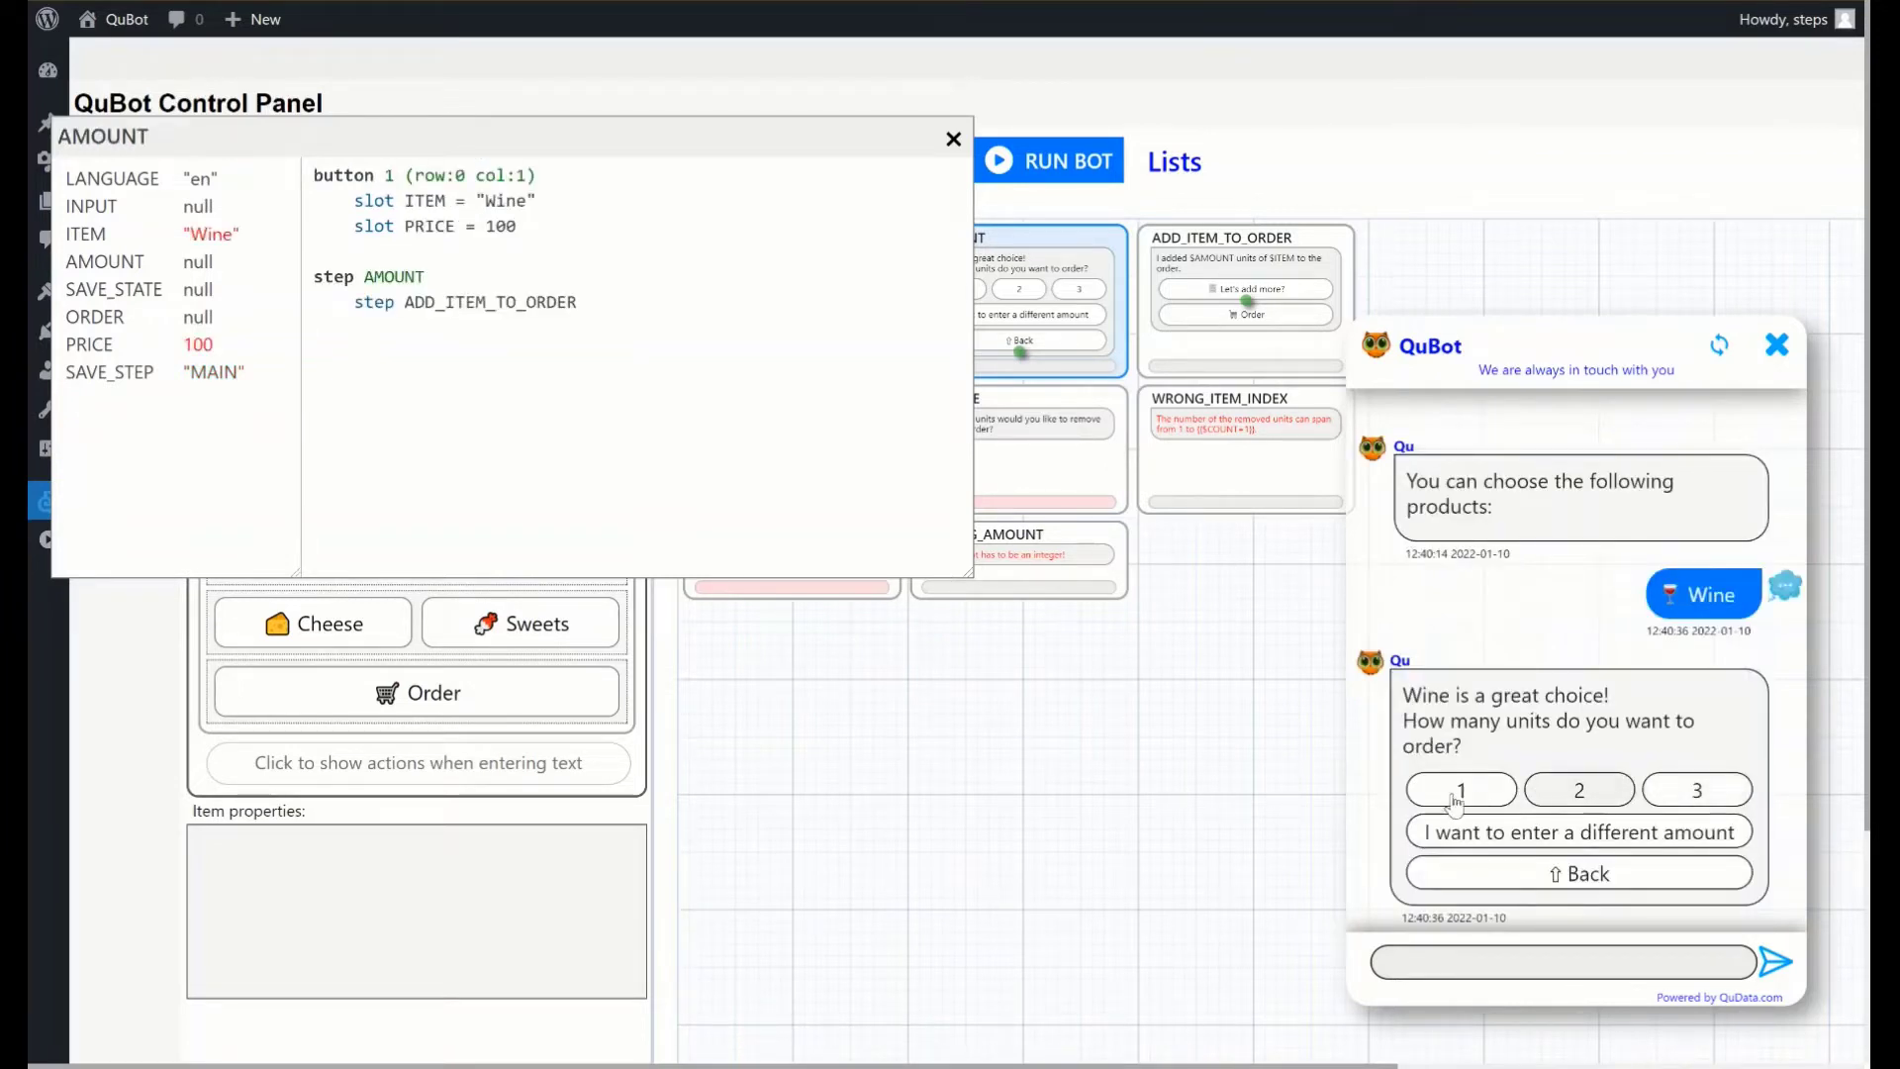
click(1461, 789)
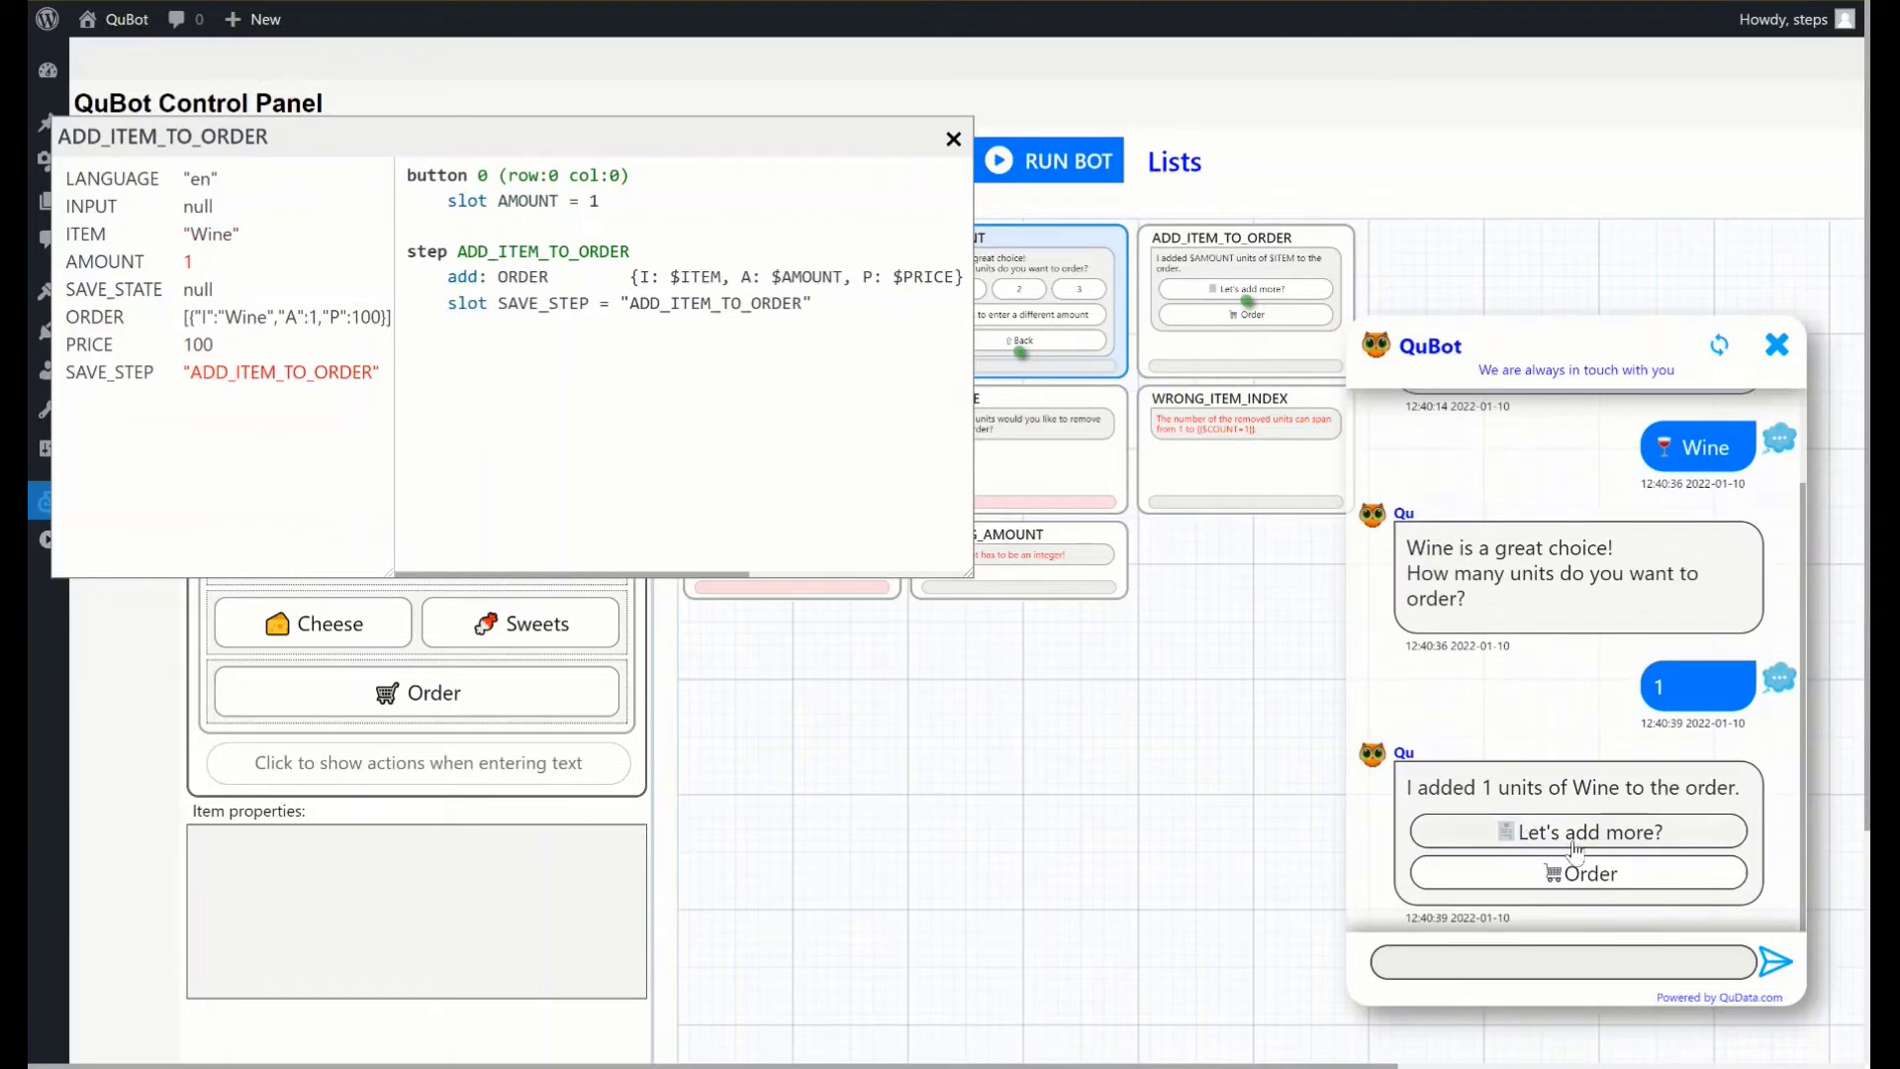
click(1577, 832)
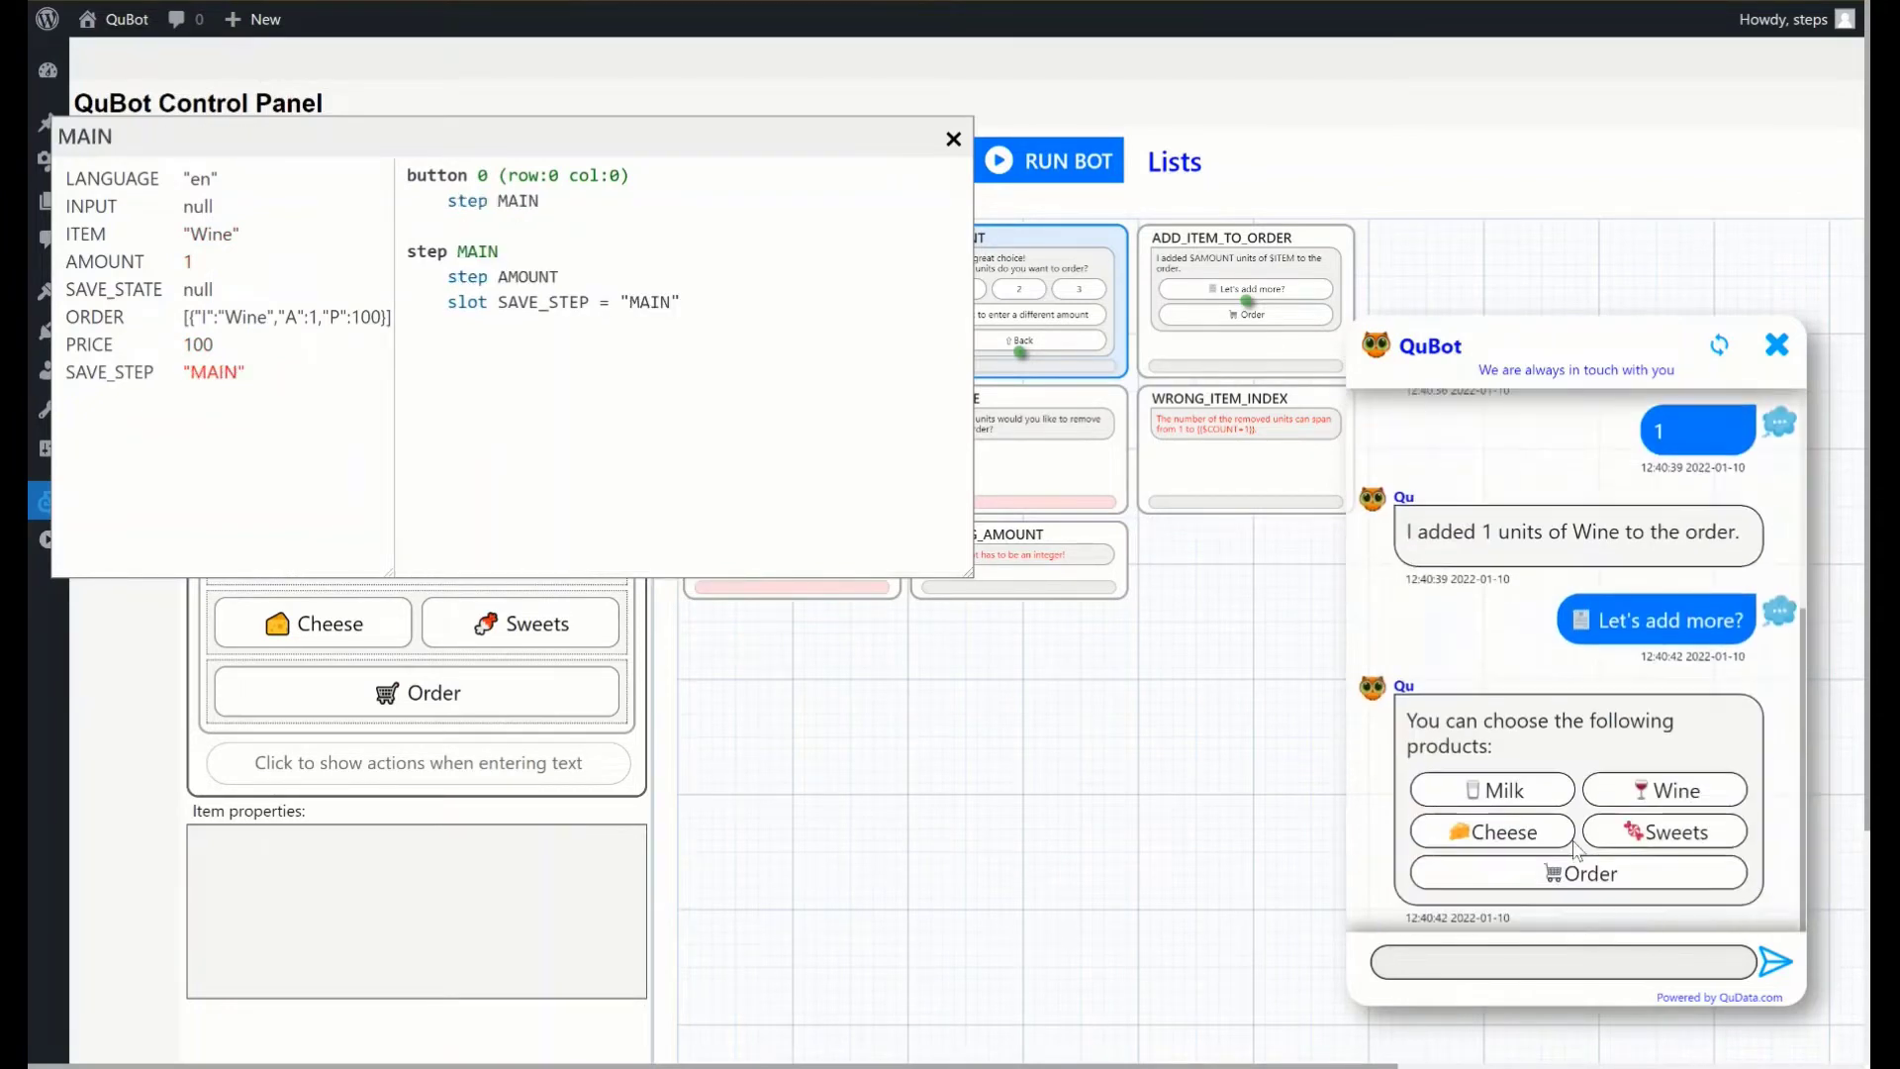
mouse_move(1550, 857)
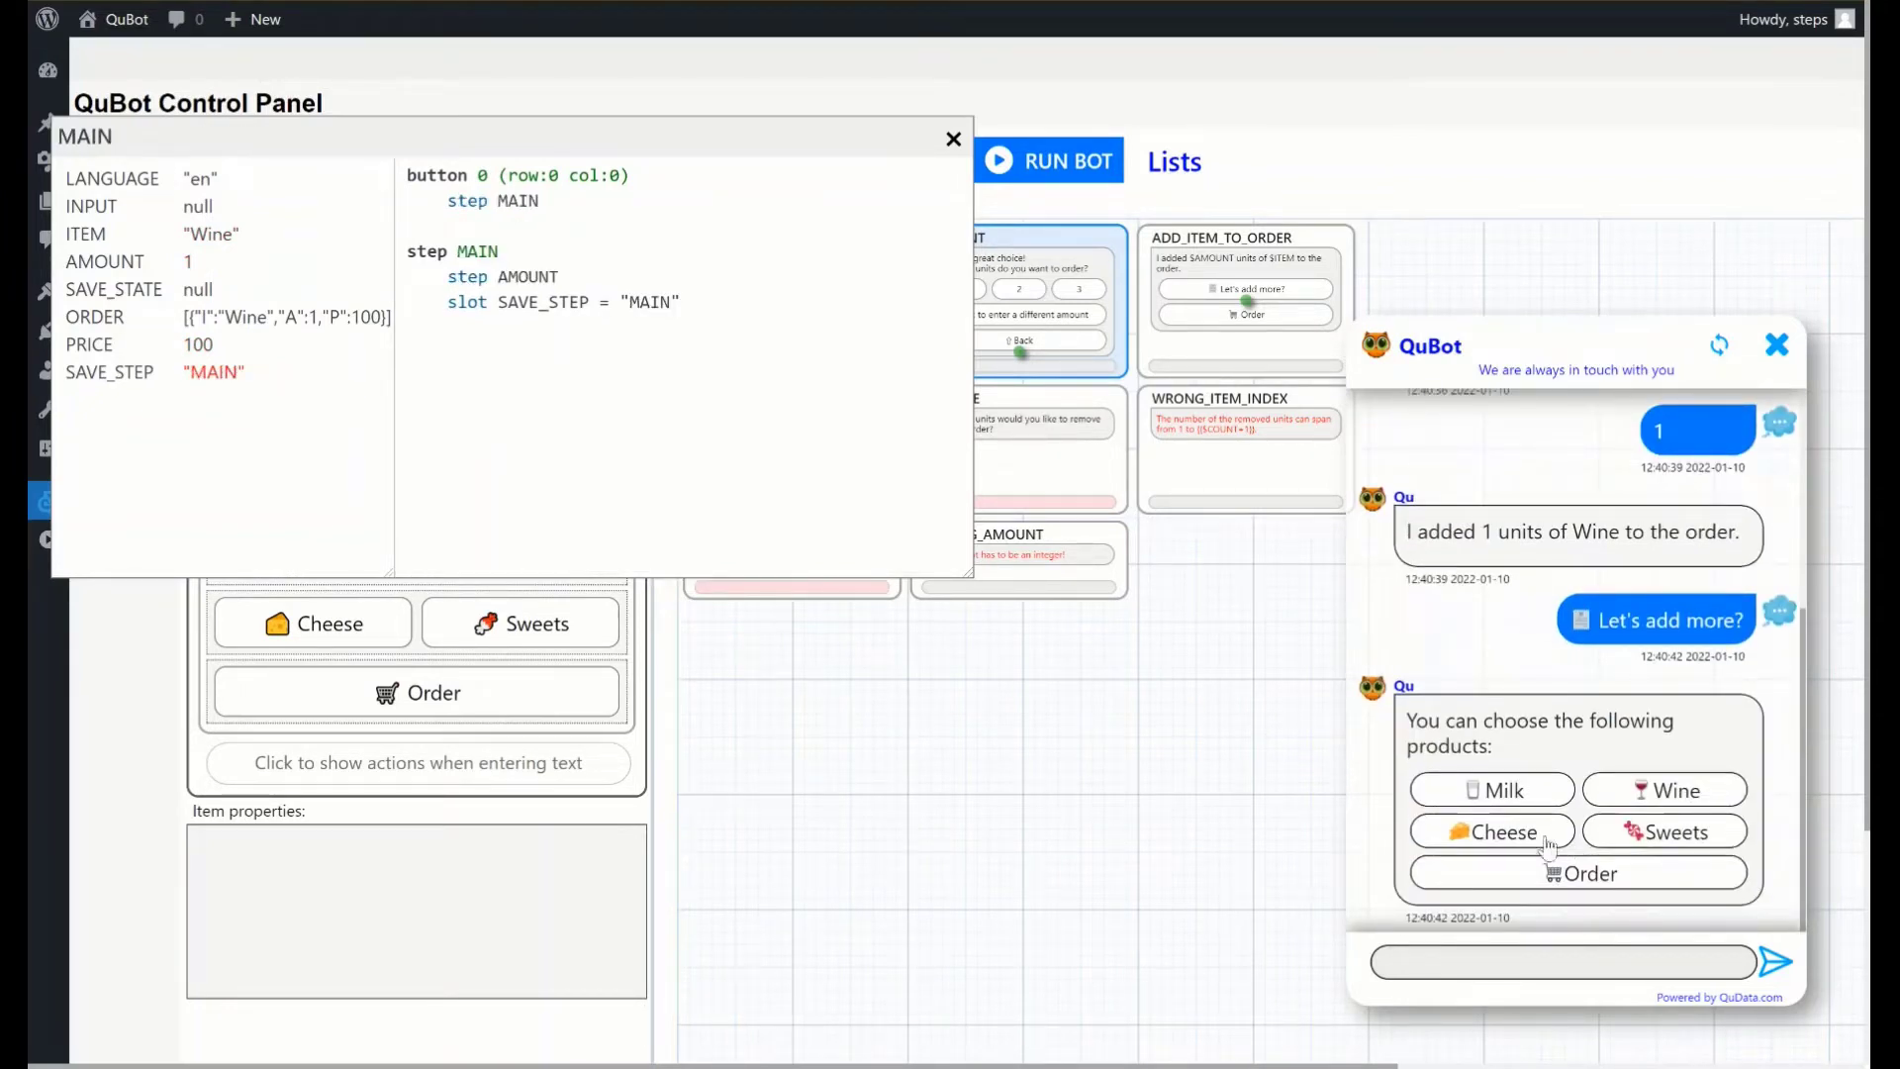
click(1492, 831)
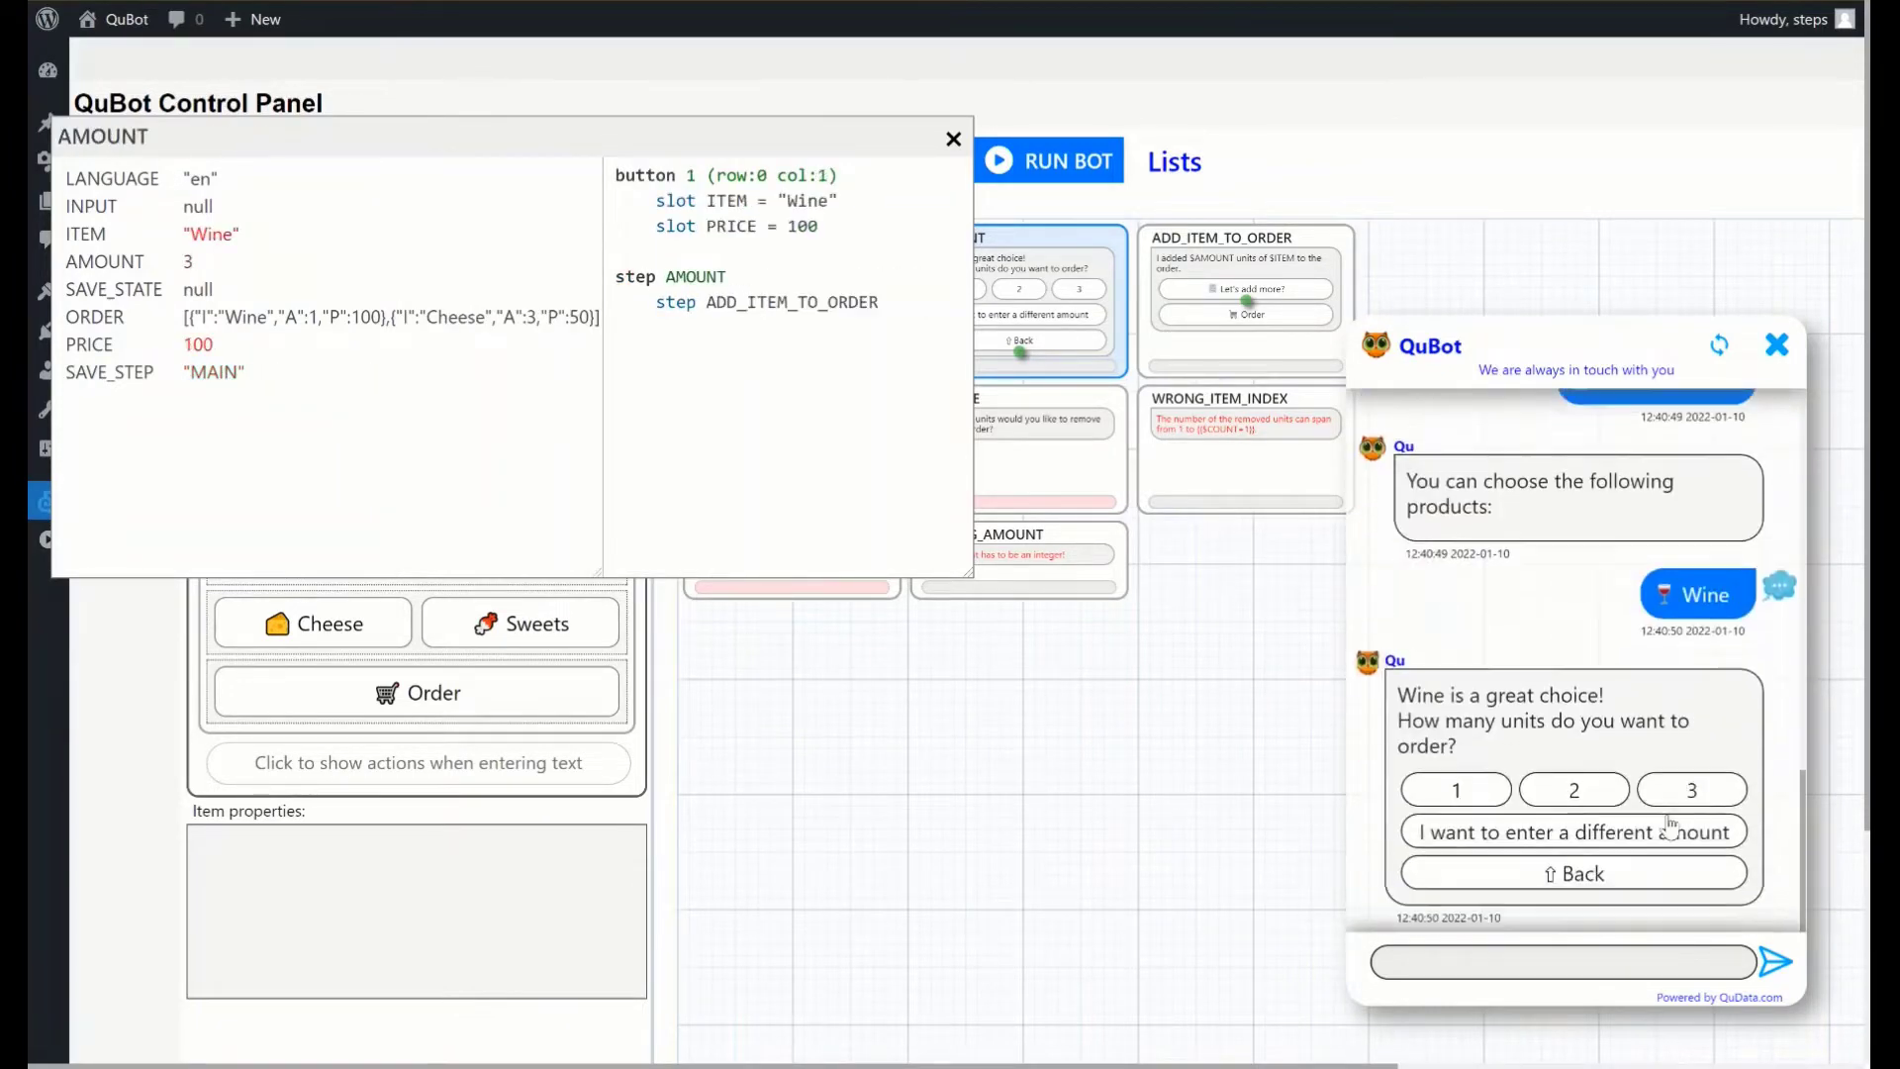
mouse_move(1577, 962)
text(awds)
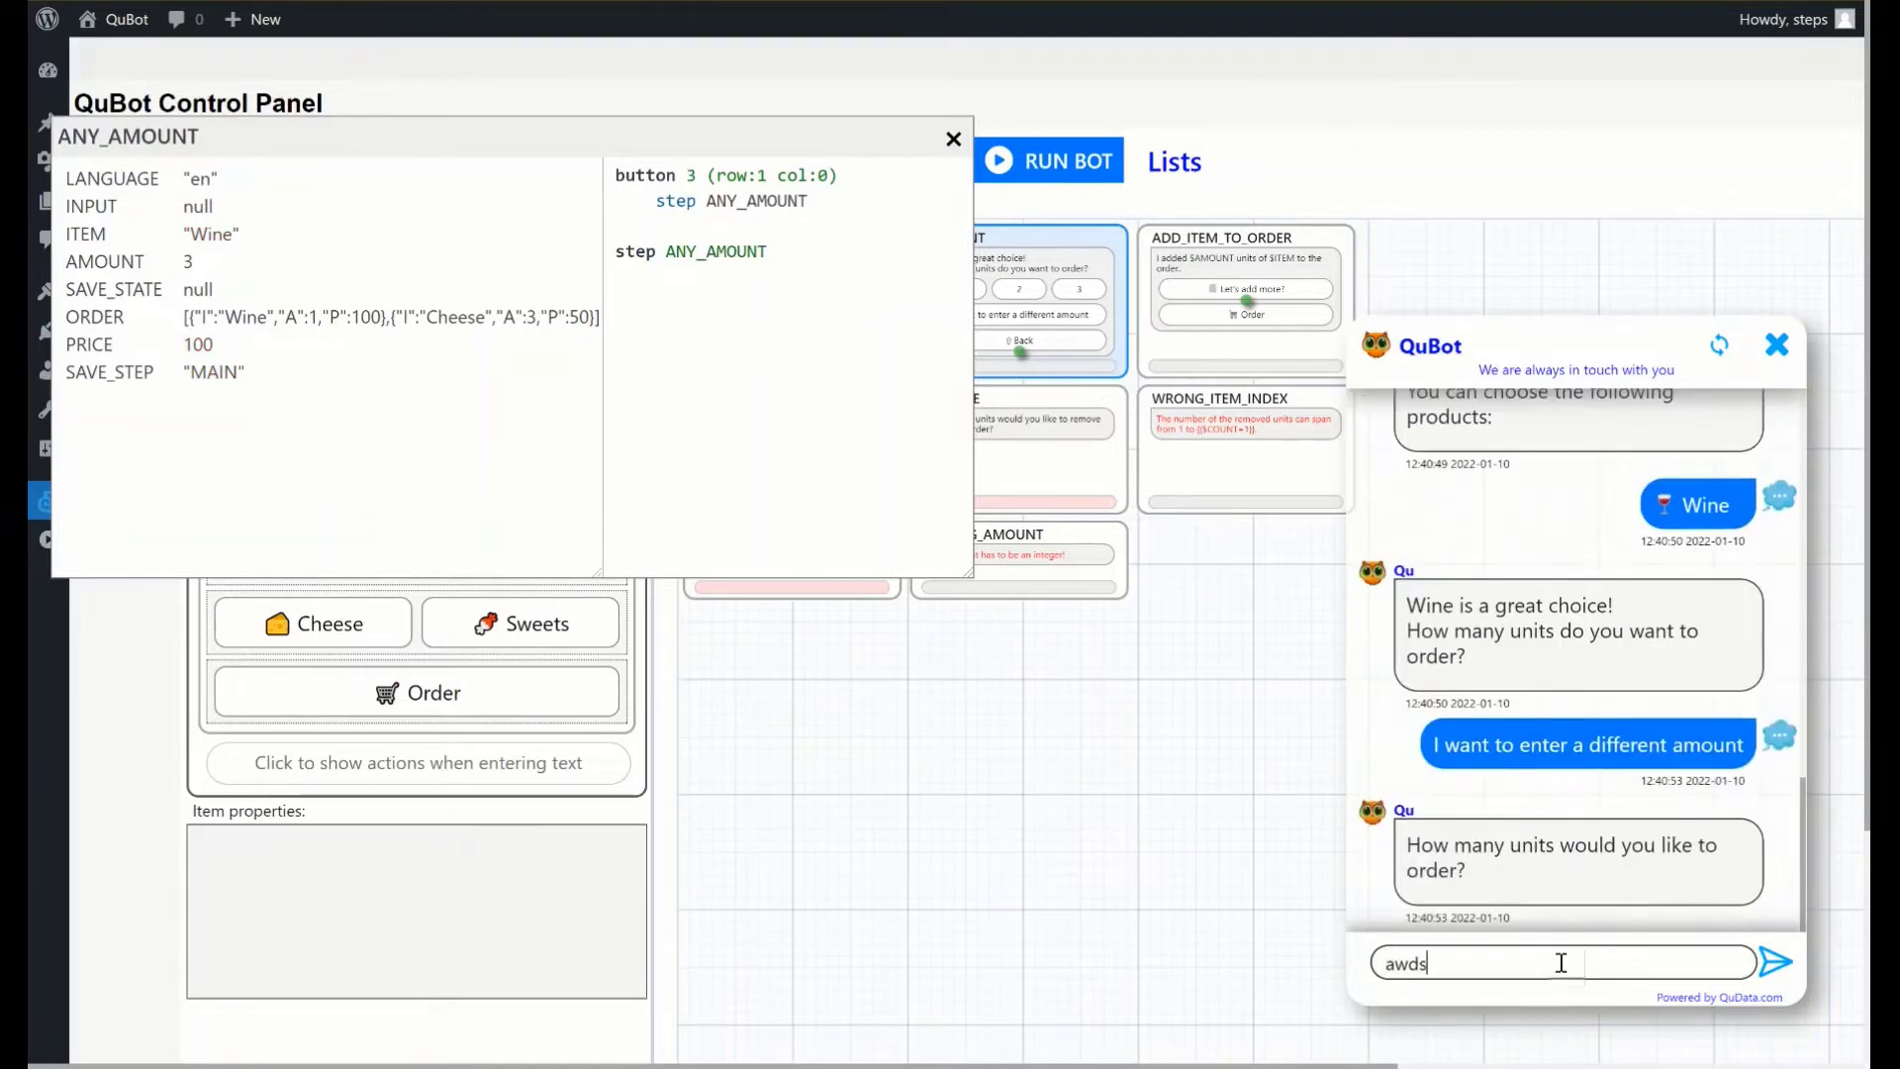
click(1787, 957)
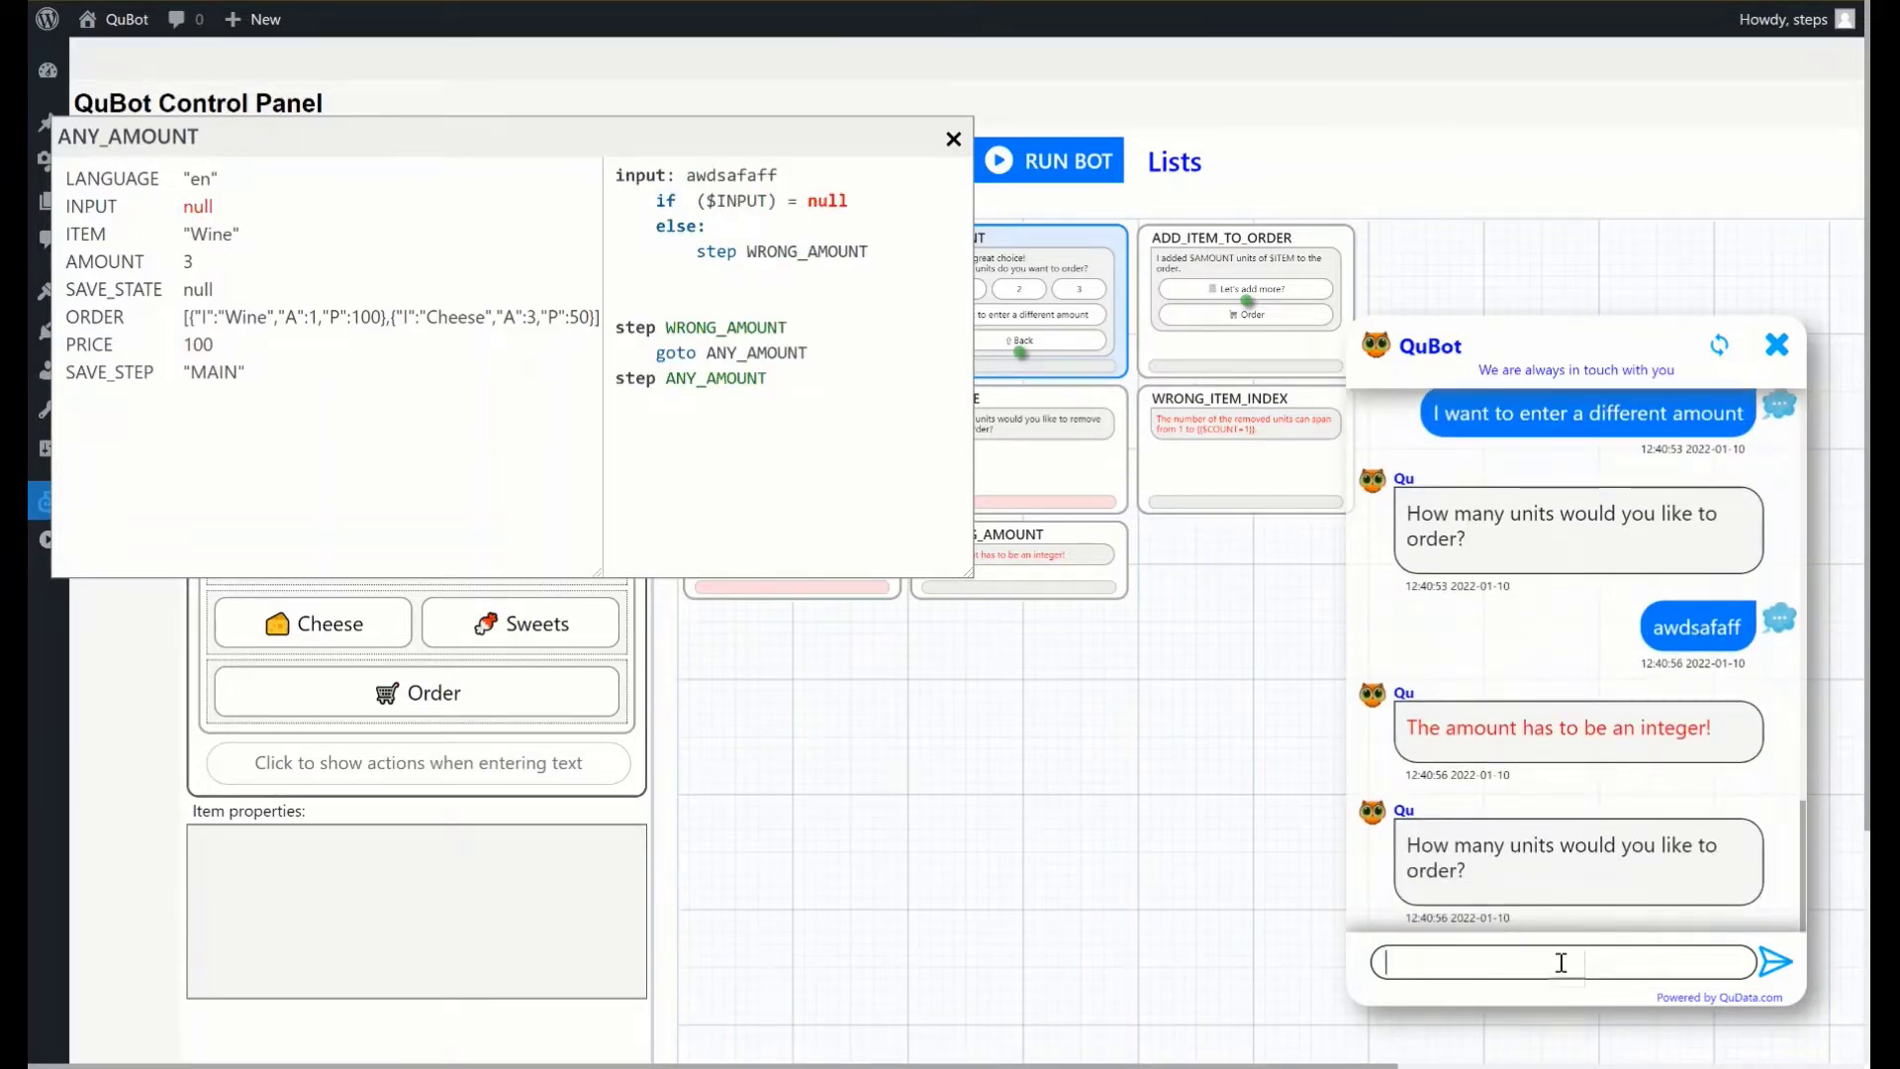
text(12)
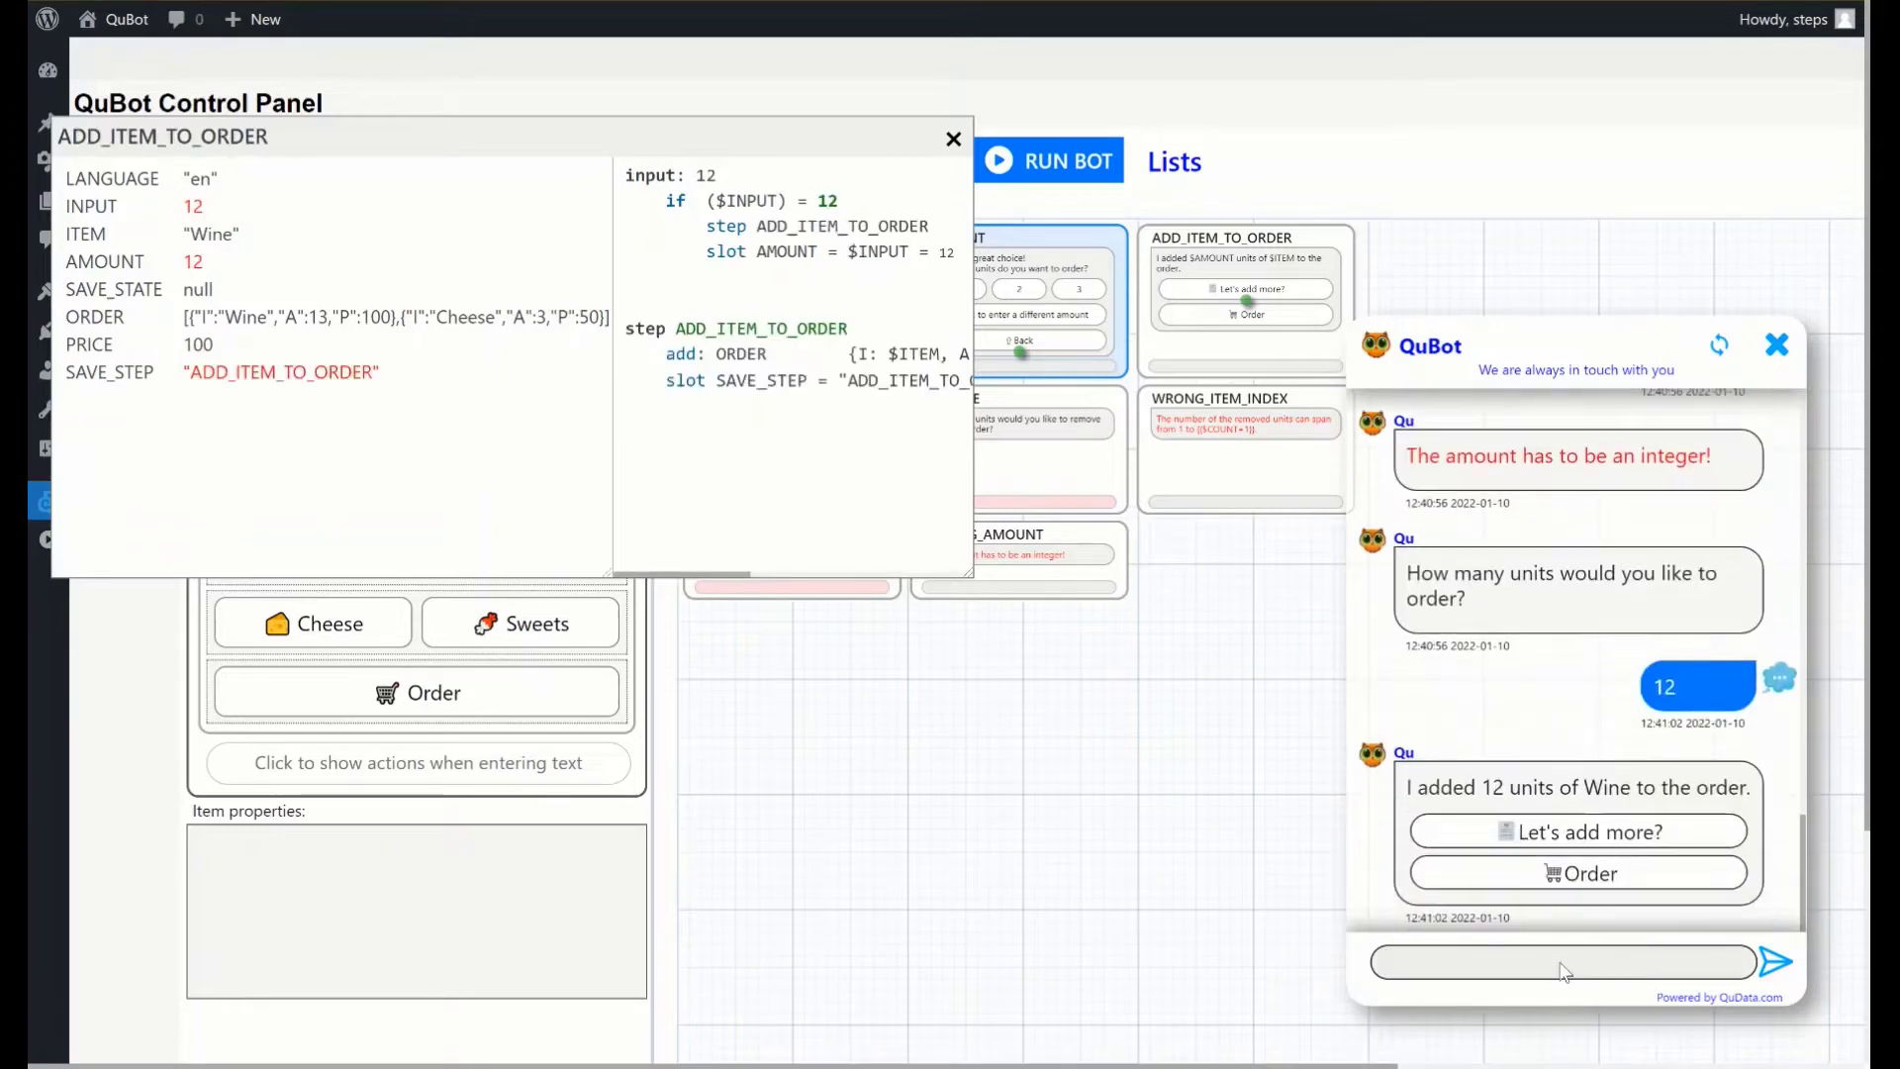
mouse_move(1600, 880)
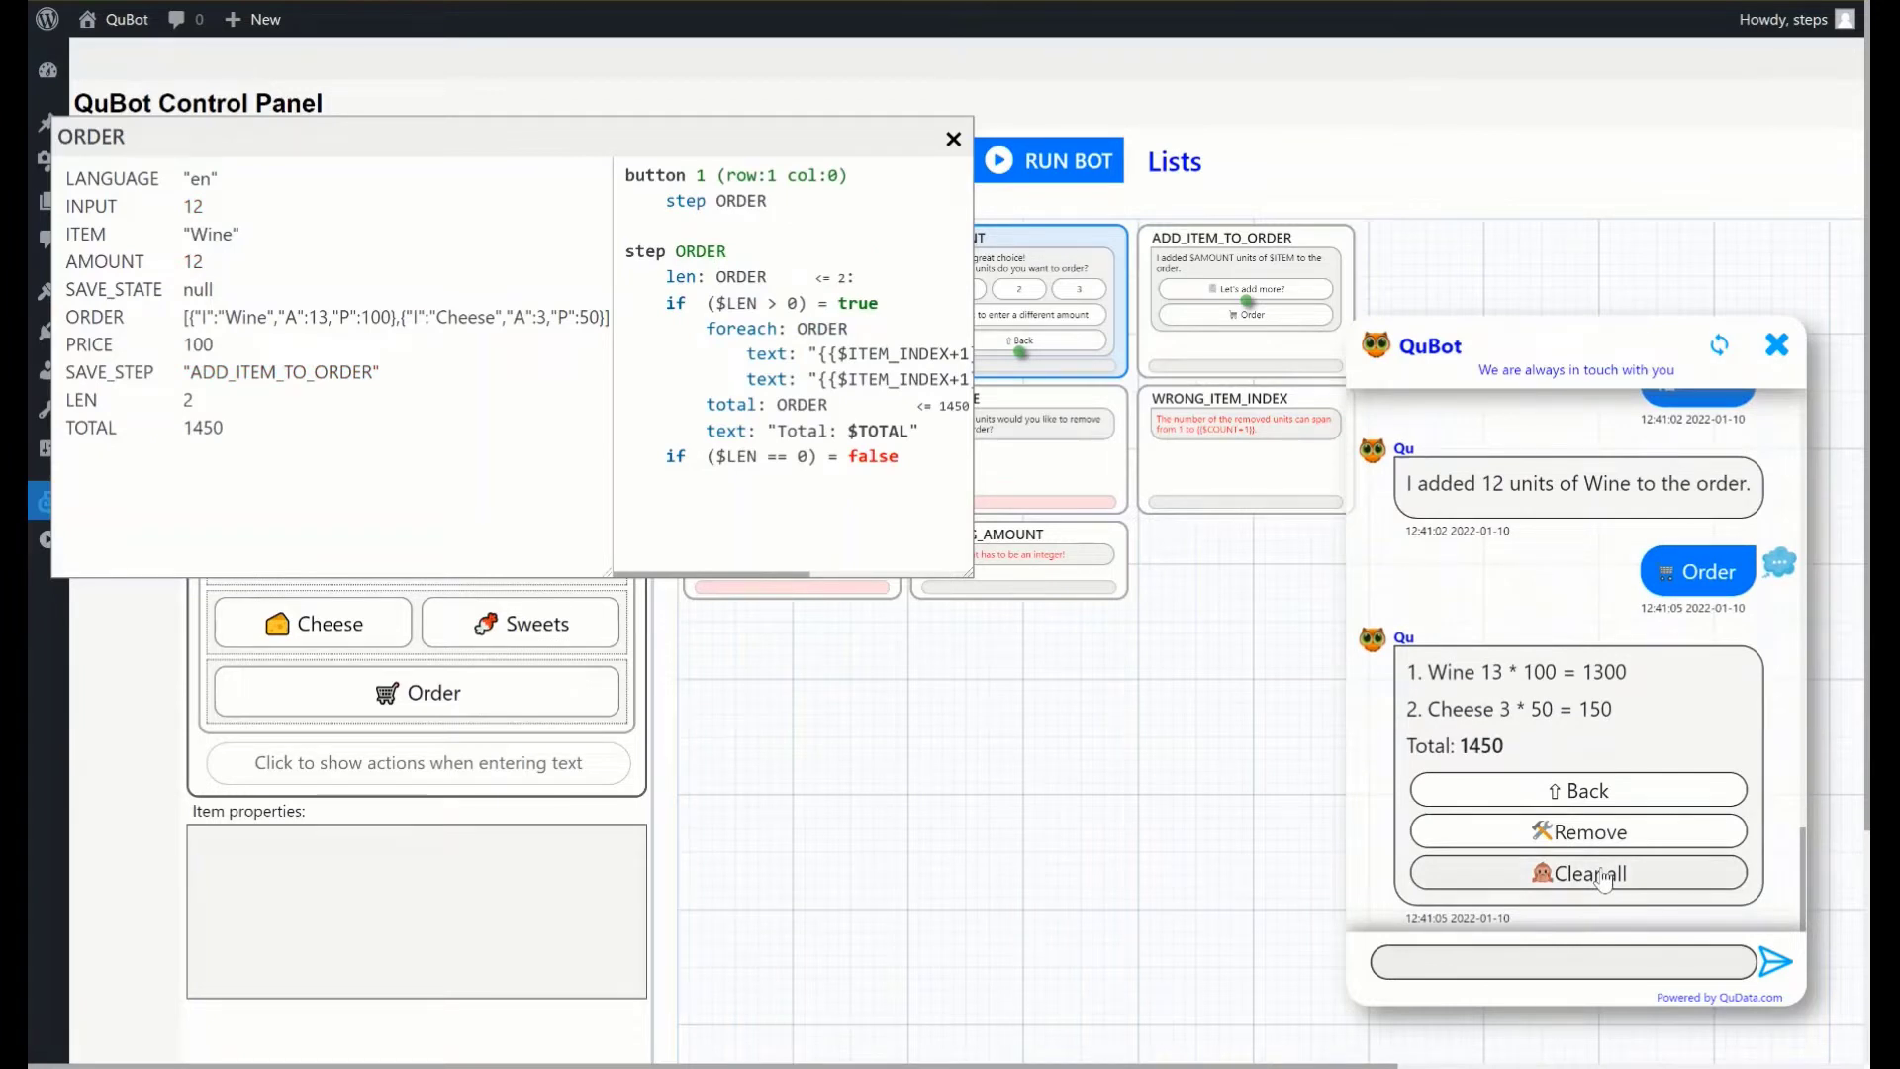
mouse_move(1552, 837)
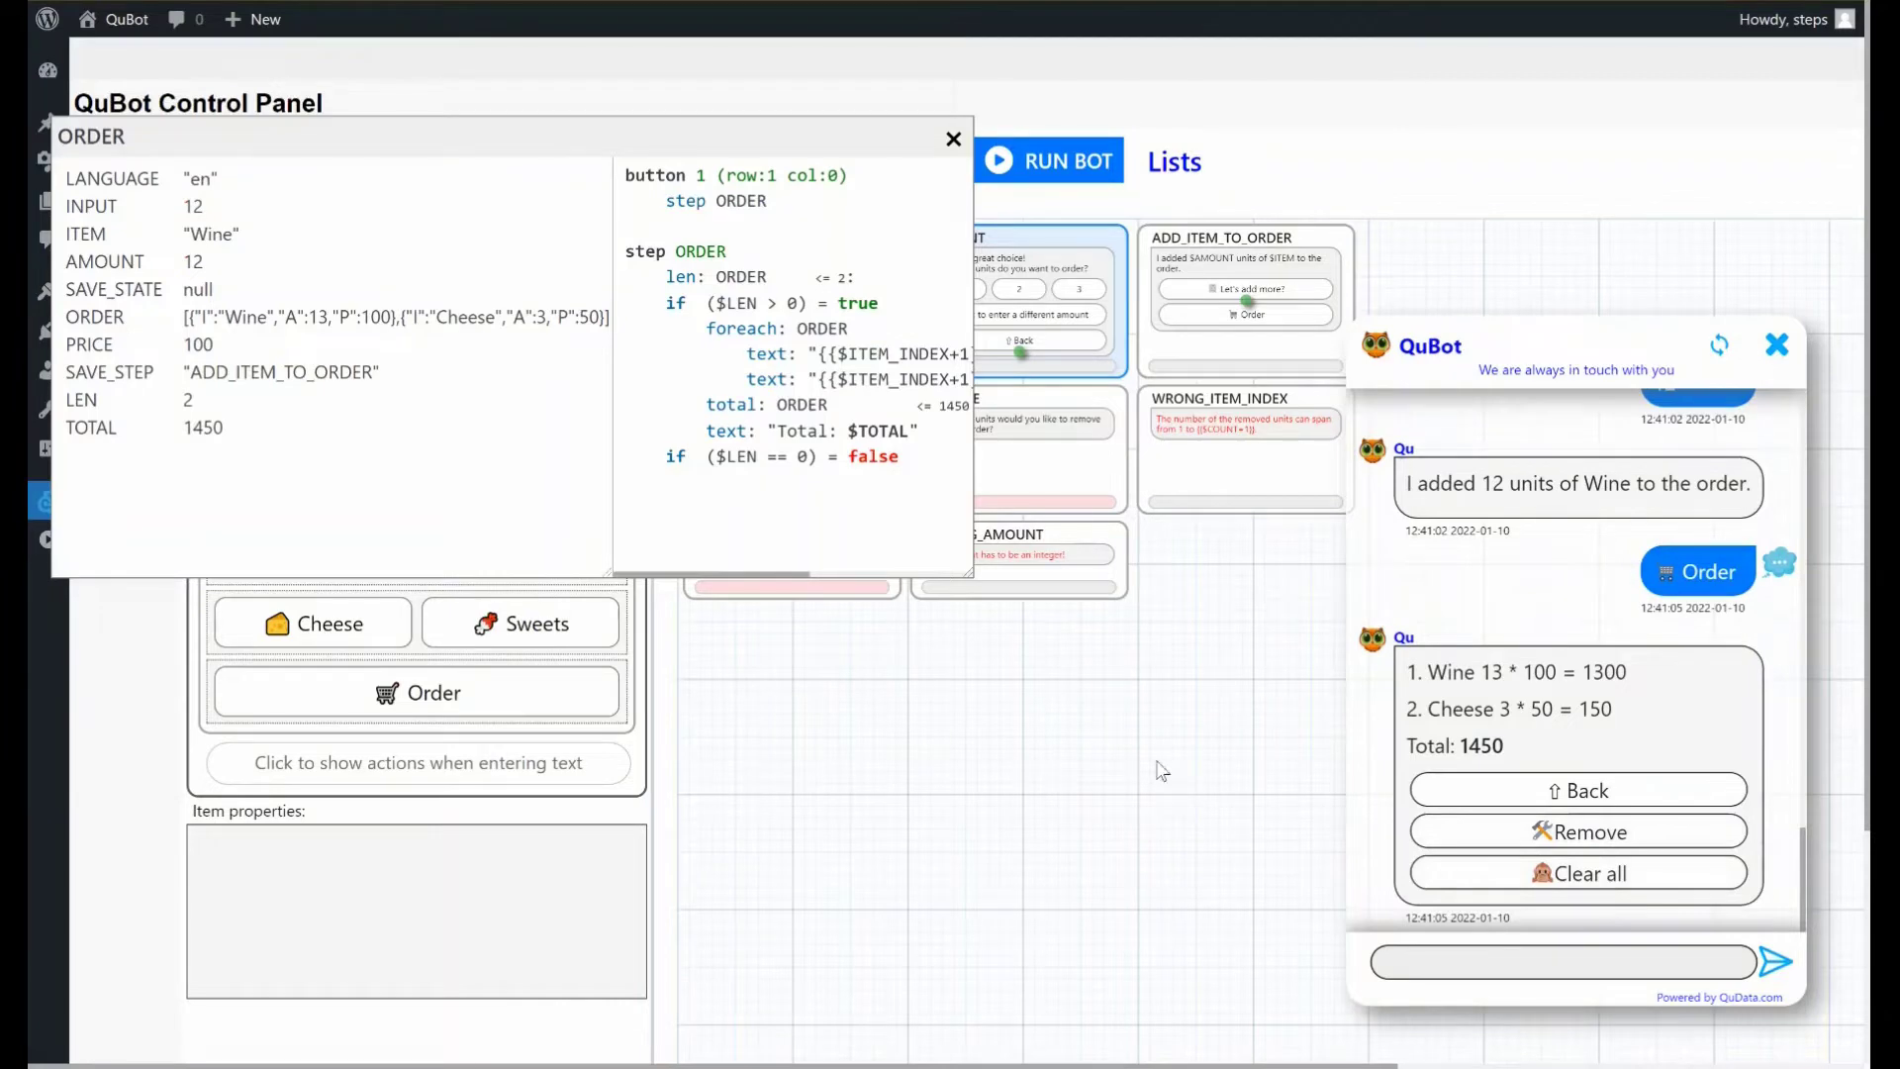
click(955, 138)
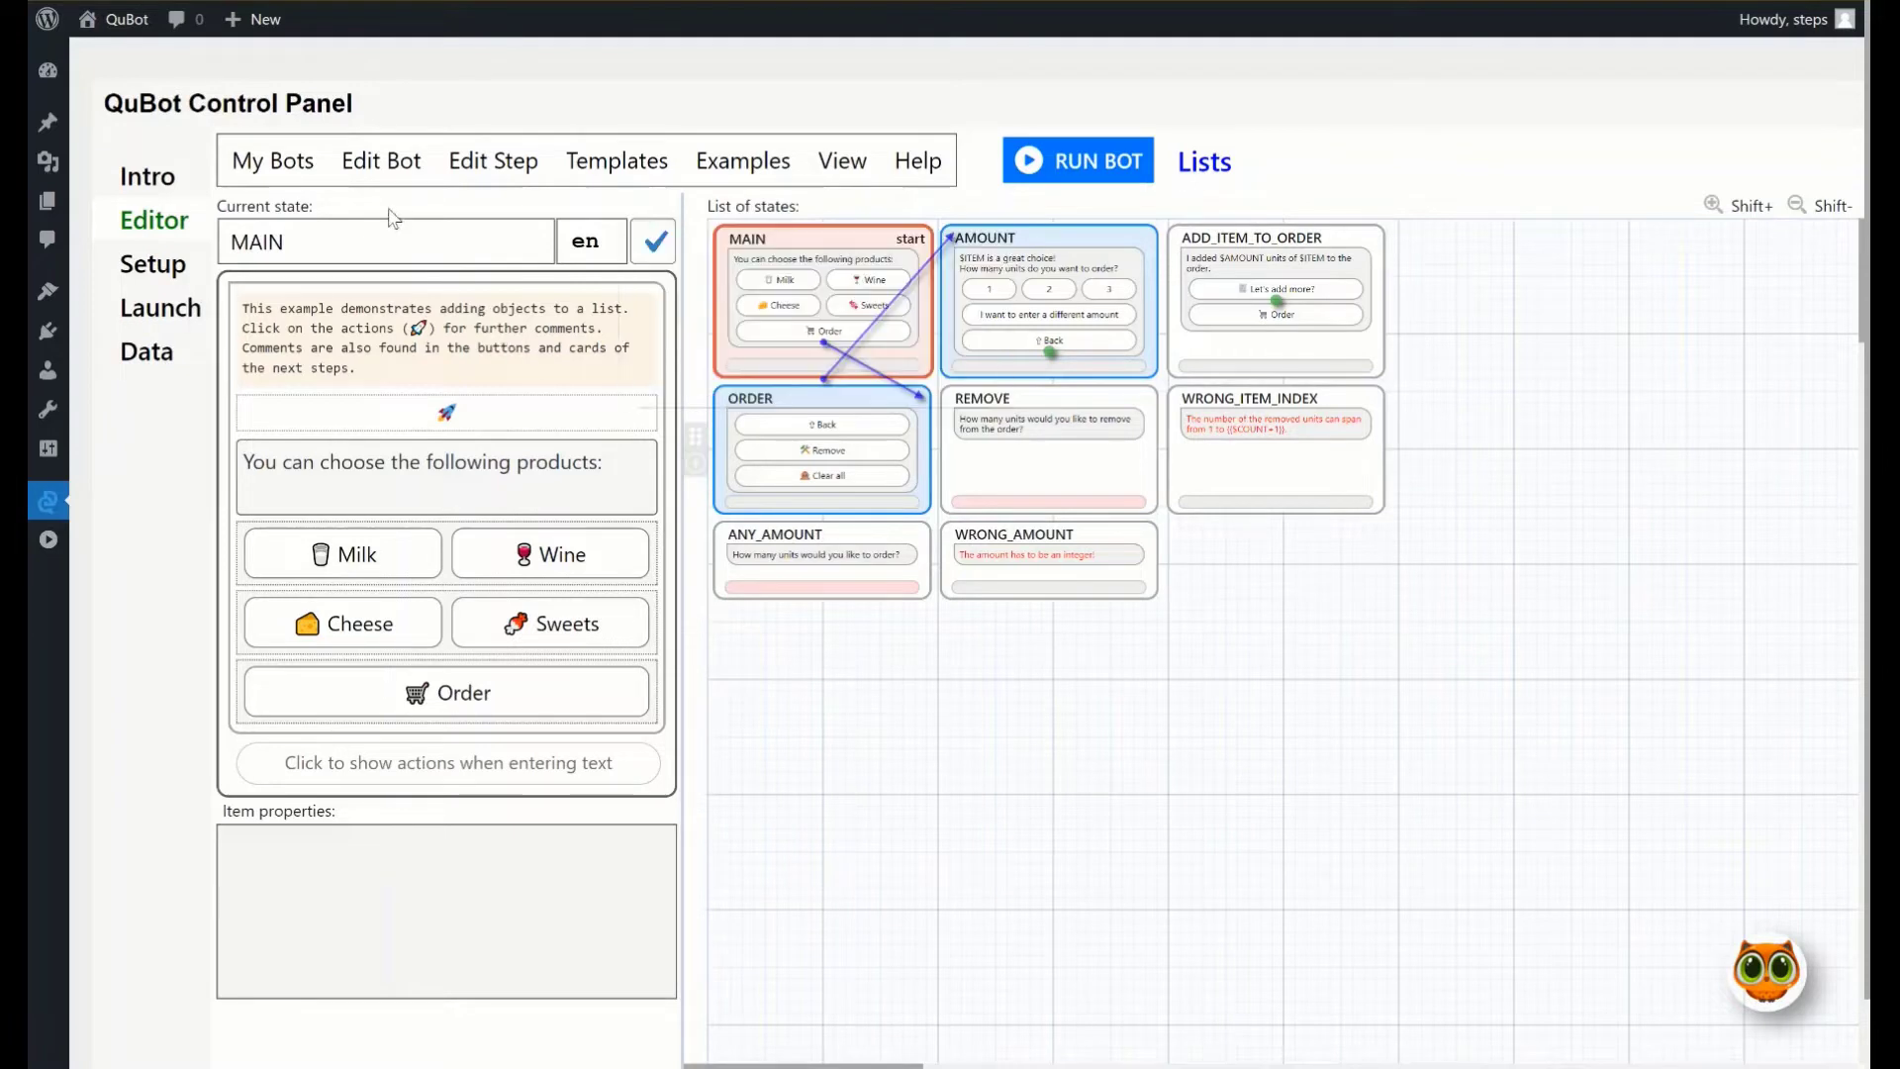
Clone the Lists example bot under the name 'My Lists'
click(380, 160)
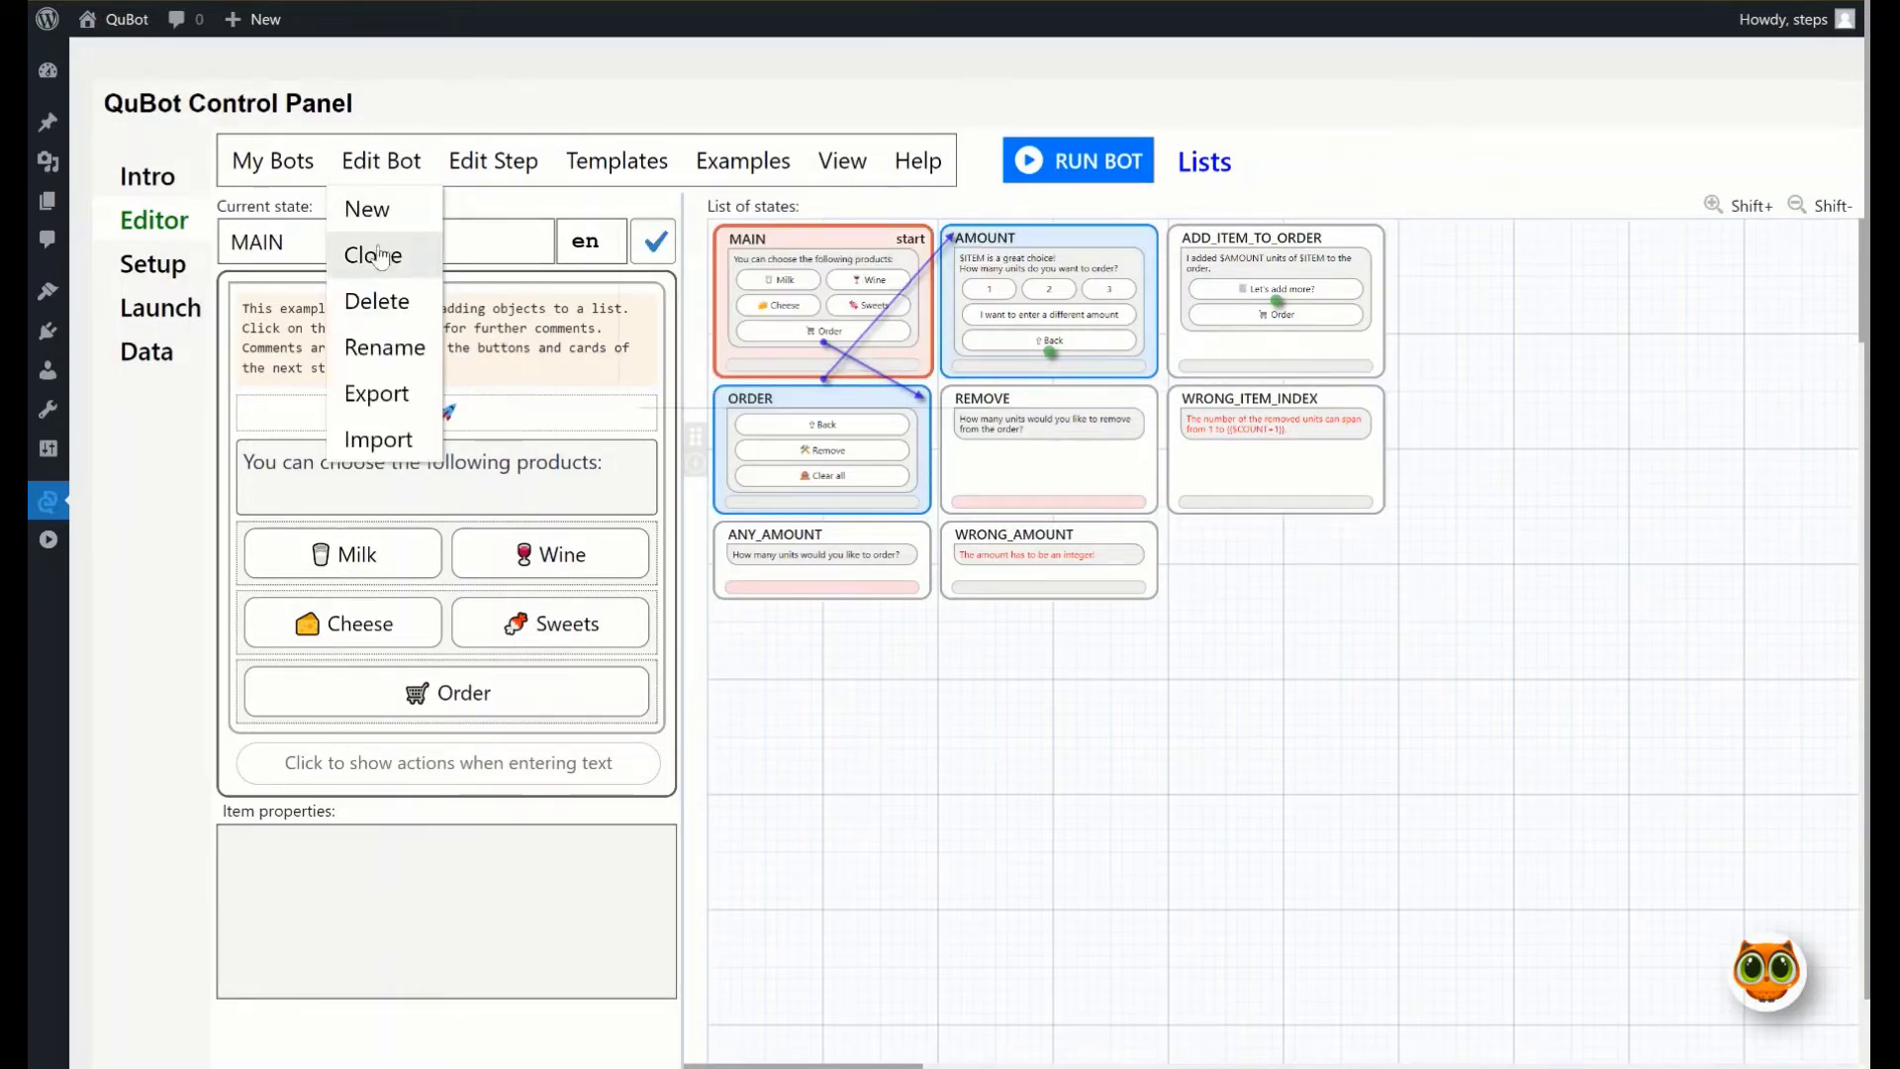
click(373, 255)
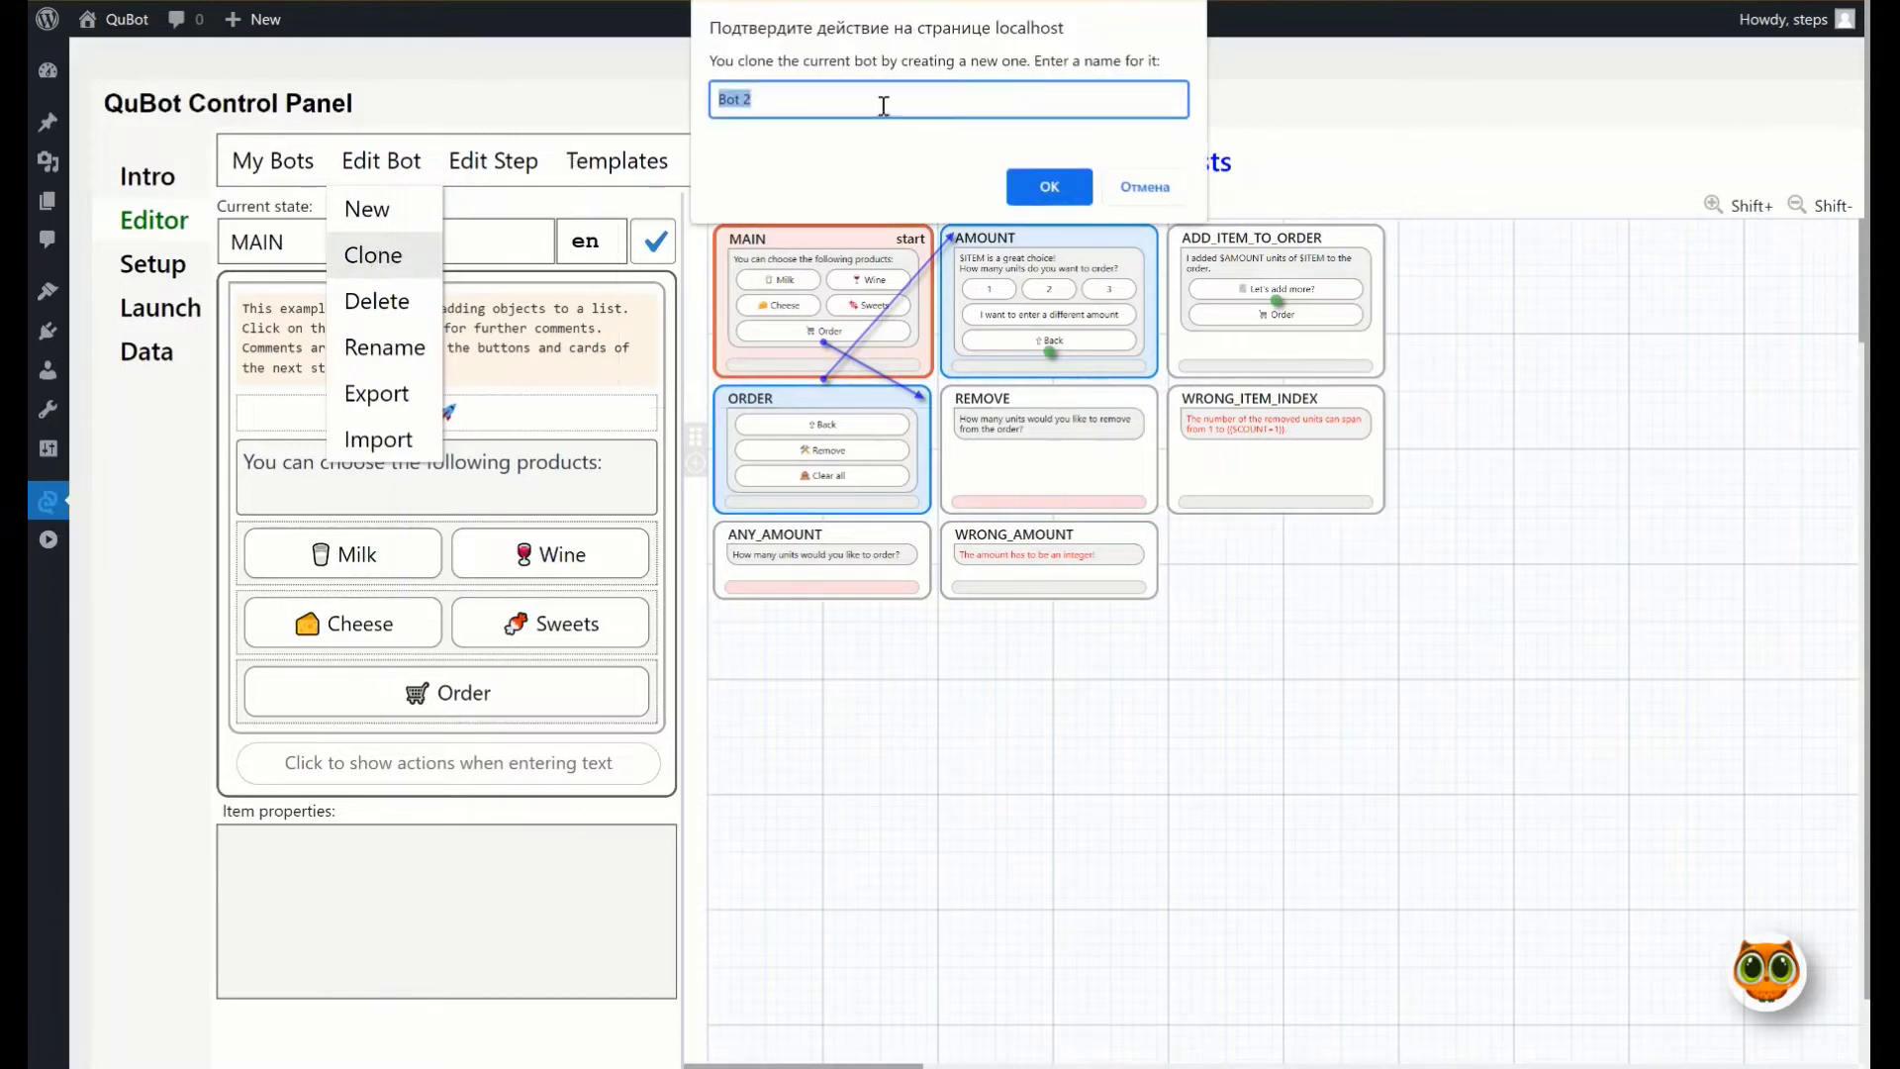
text(My Lists)
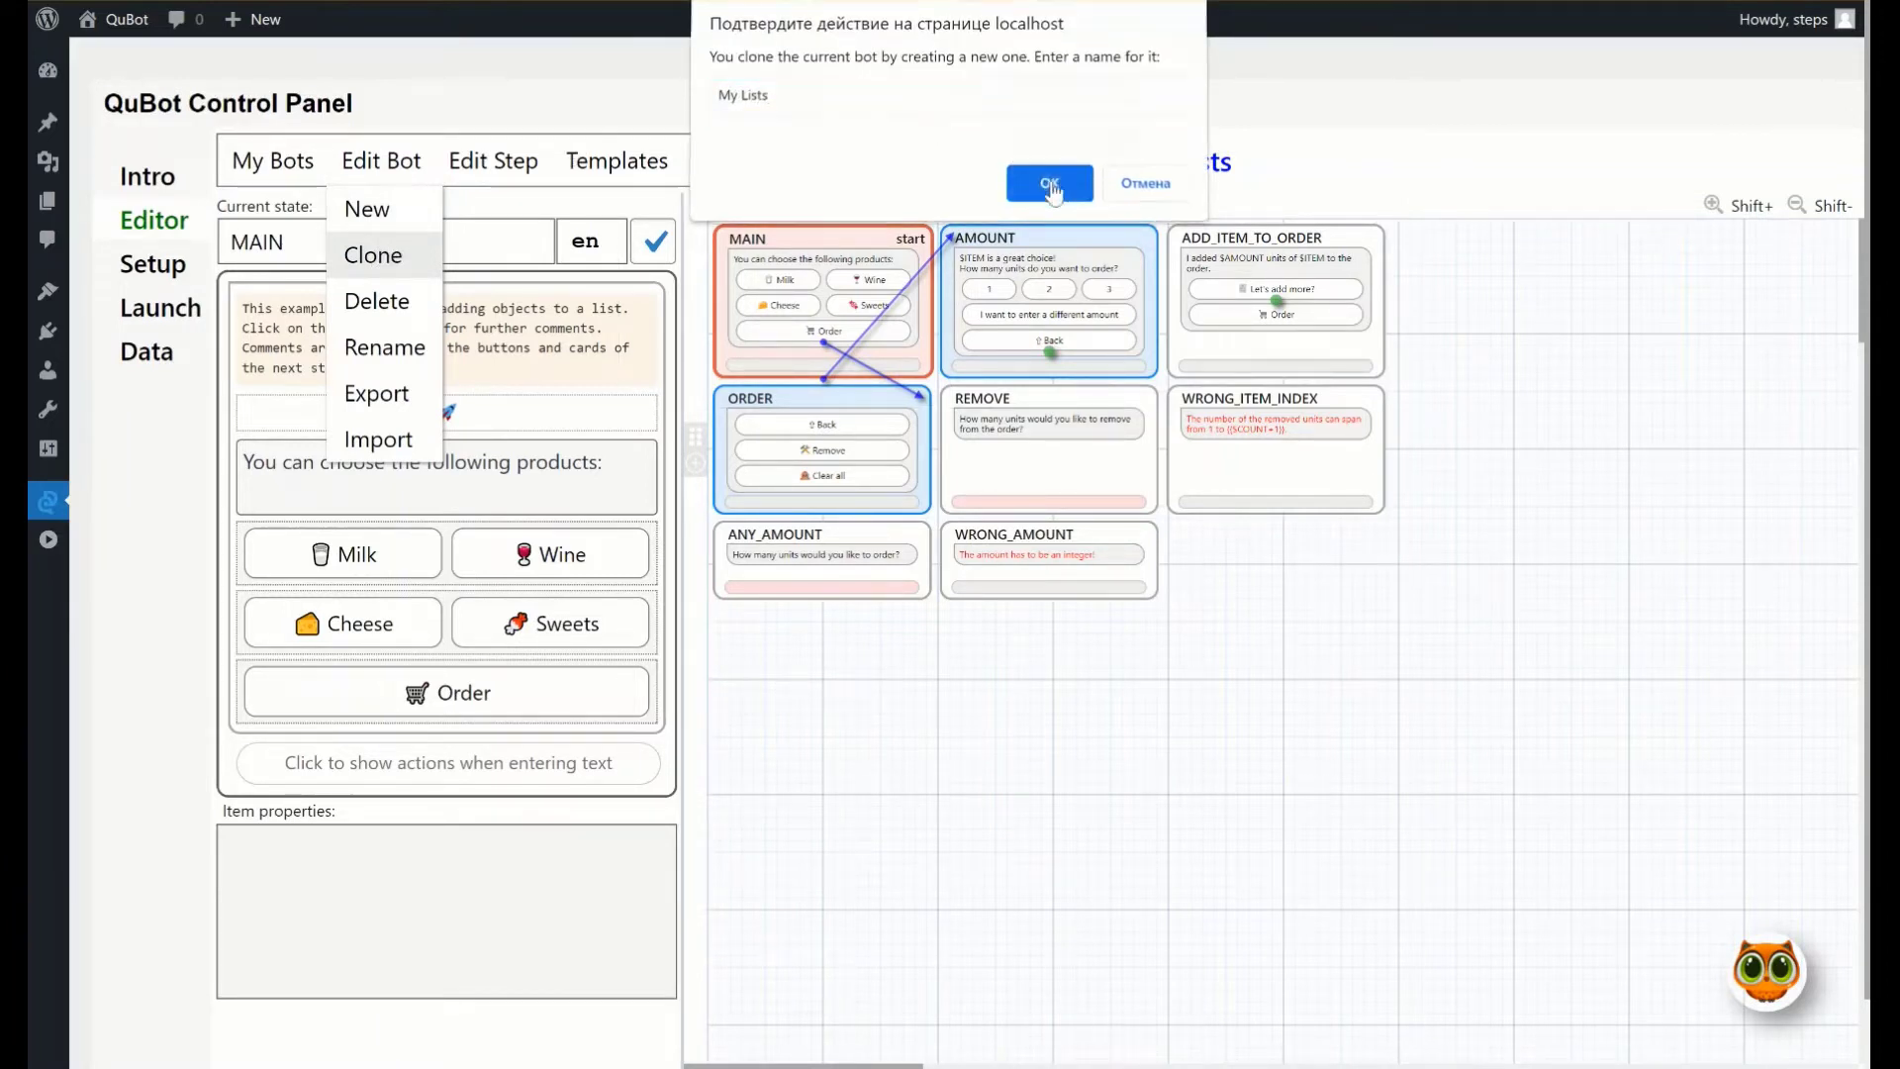
click(1048, 183)
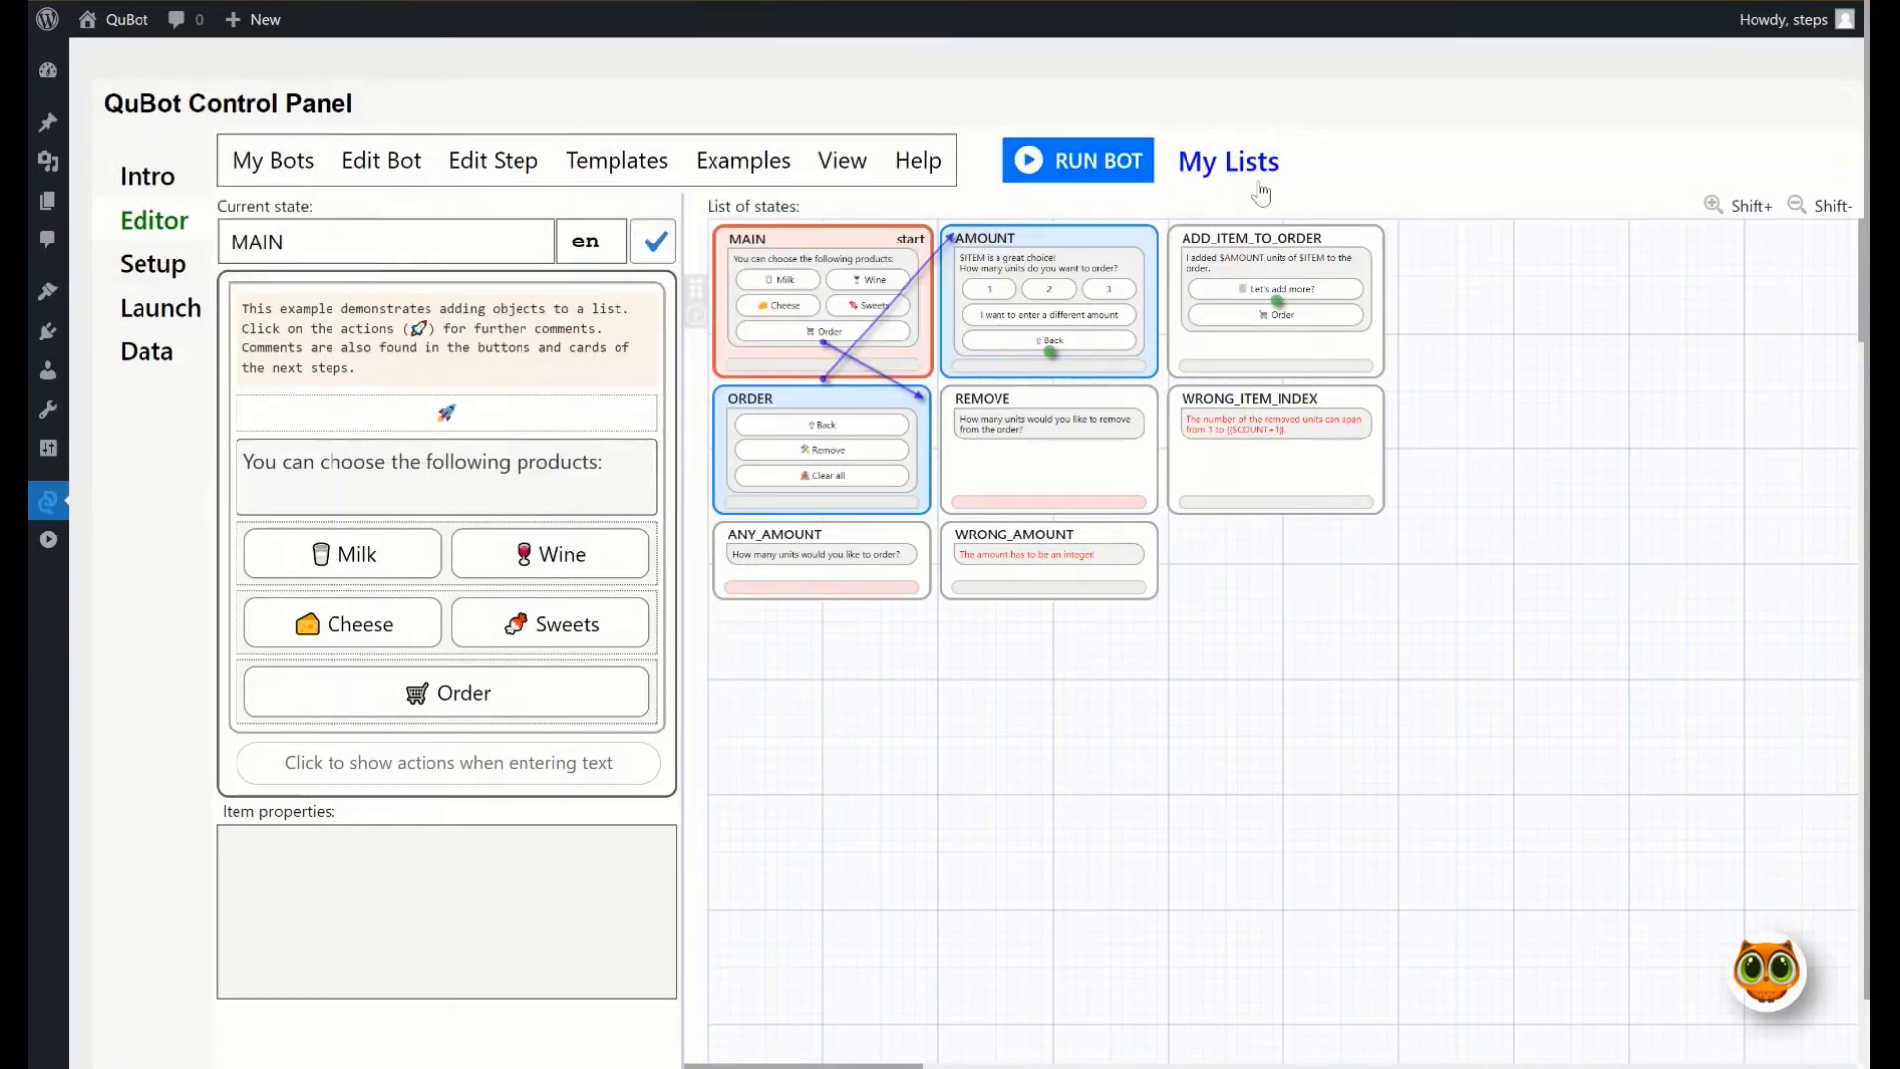
mouse_move(1230, 183)
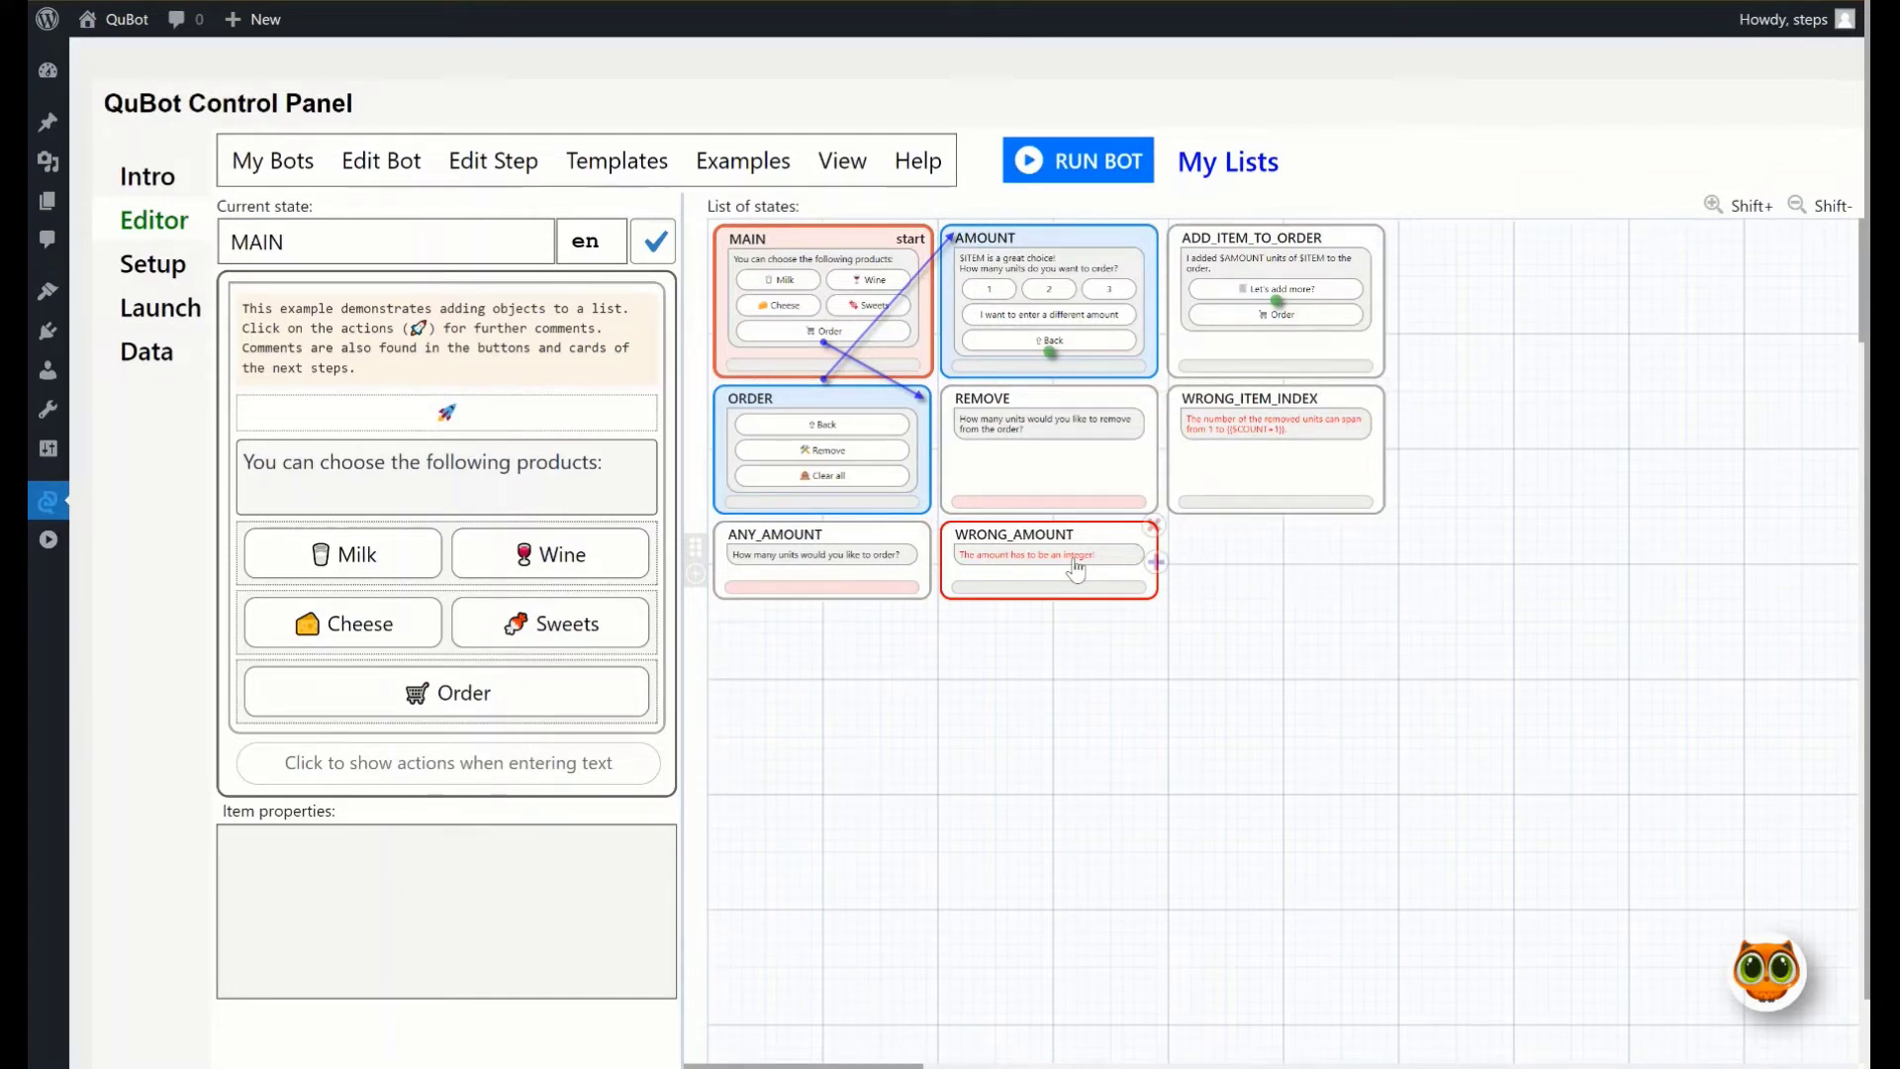
In Free layout, drag the WRONG_ITEM_INDEX card up-left, then return to Grid
click(842, 161)
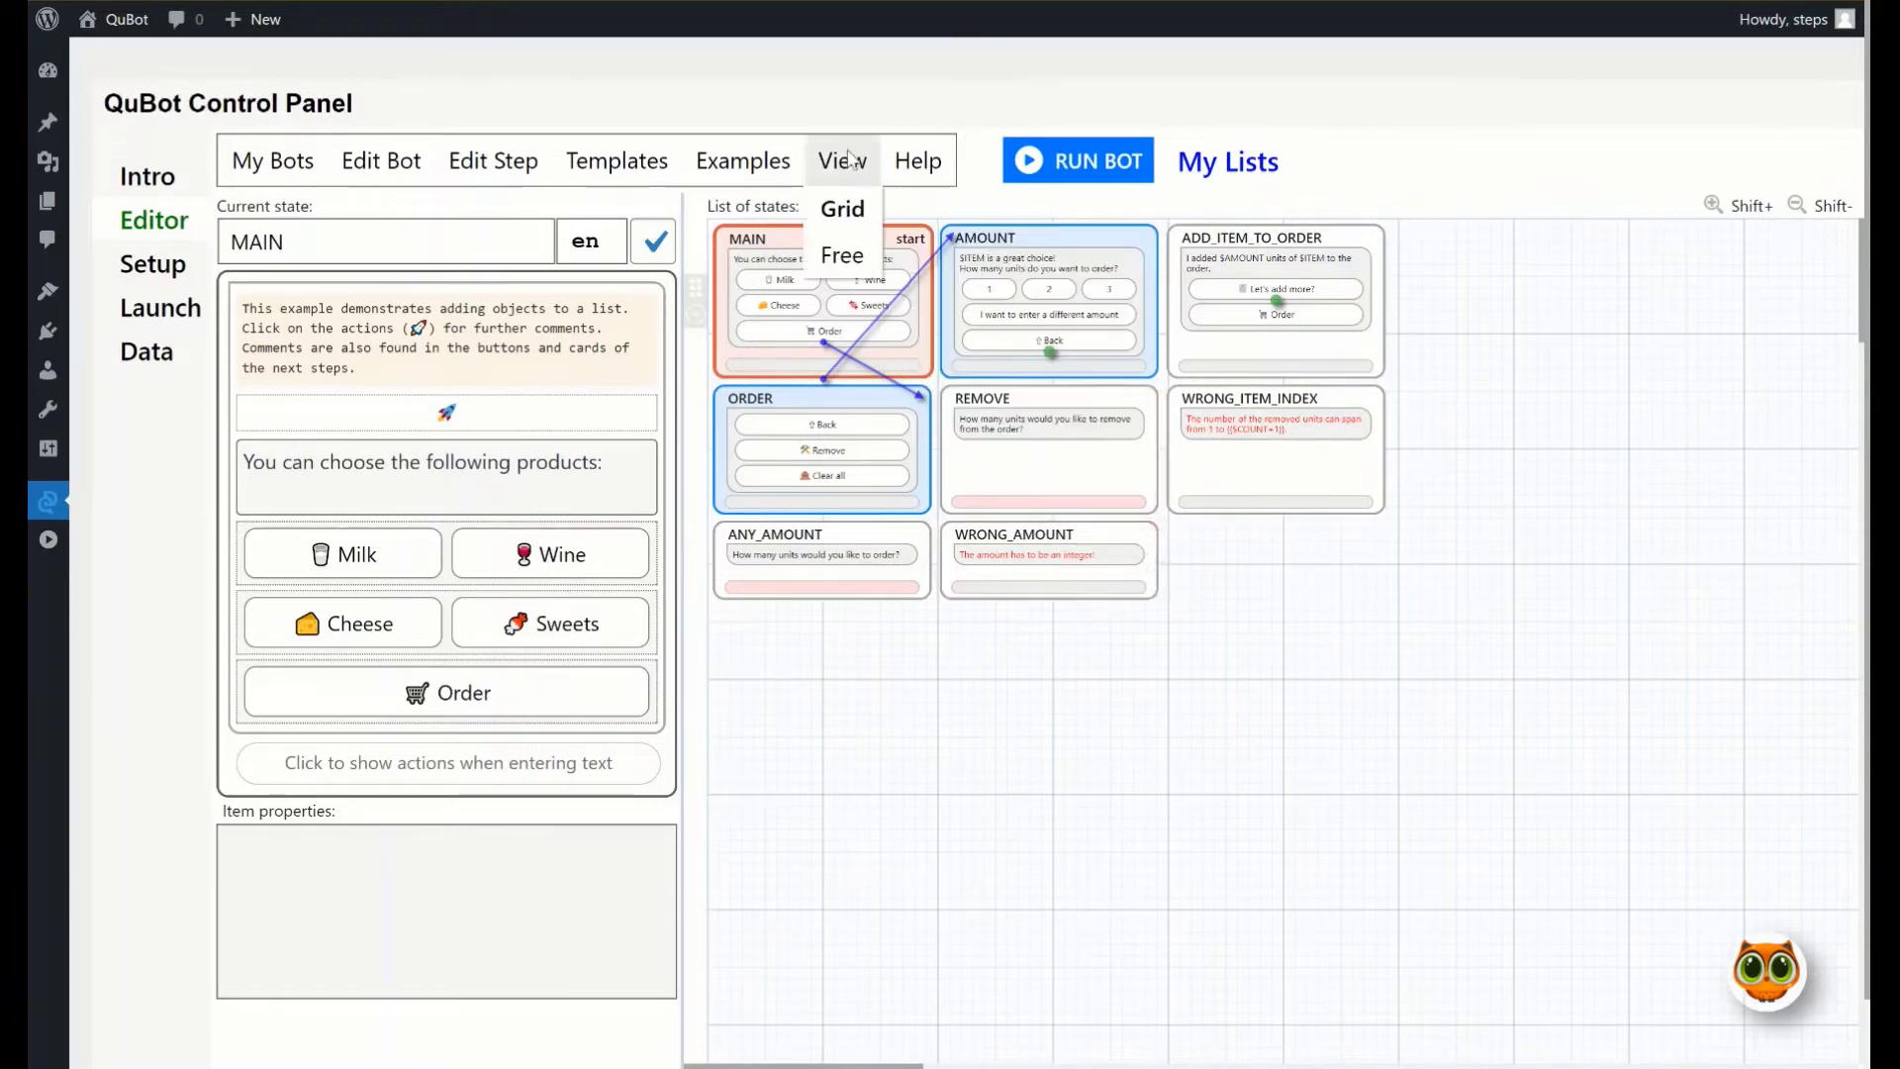
mouse_move(838, 176)
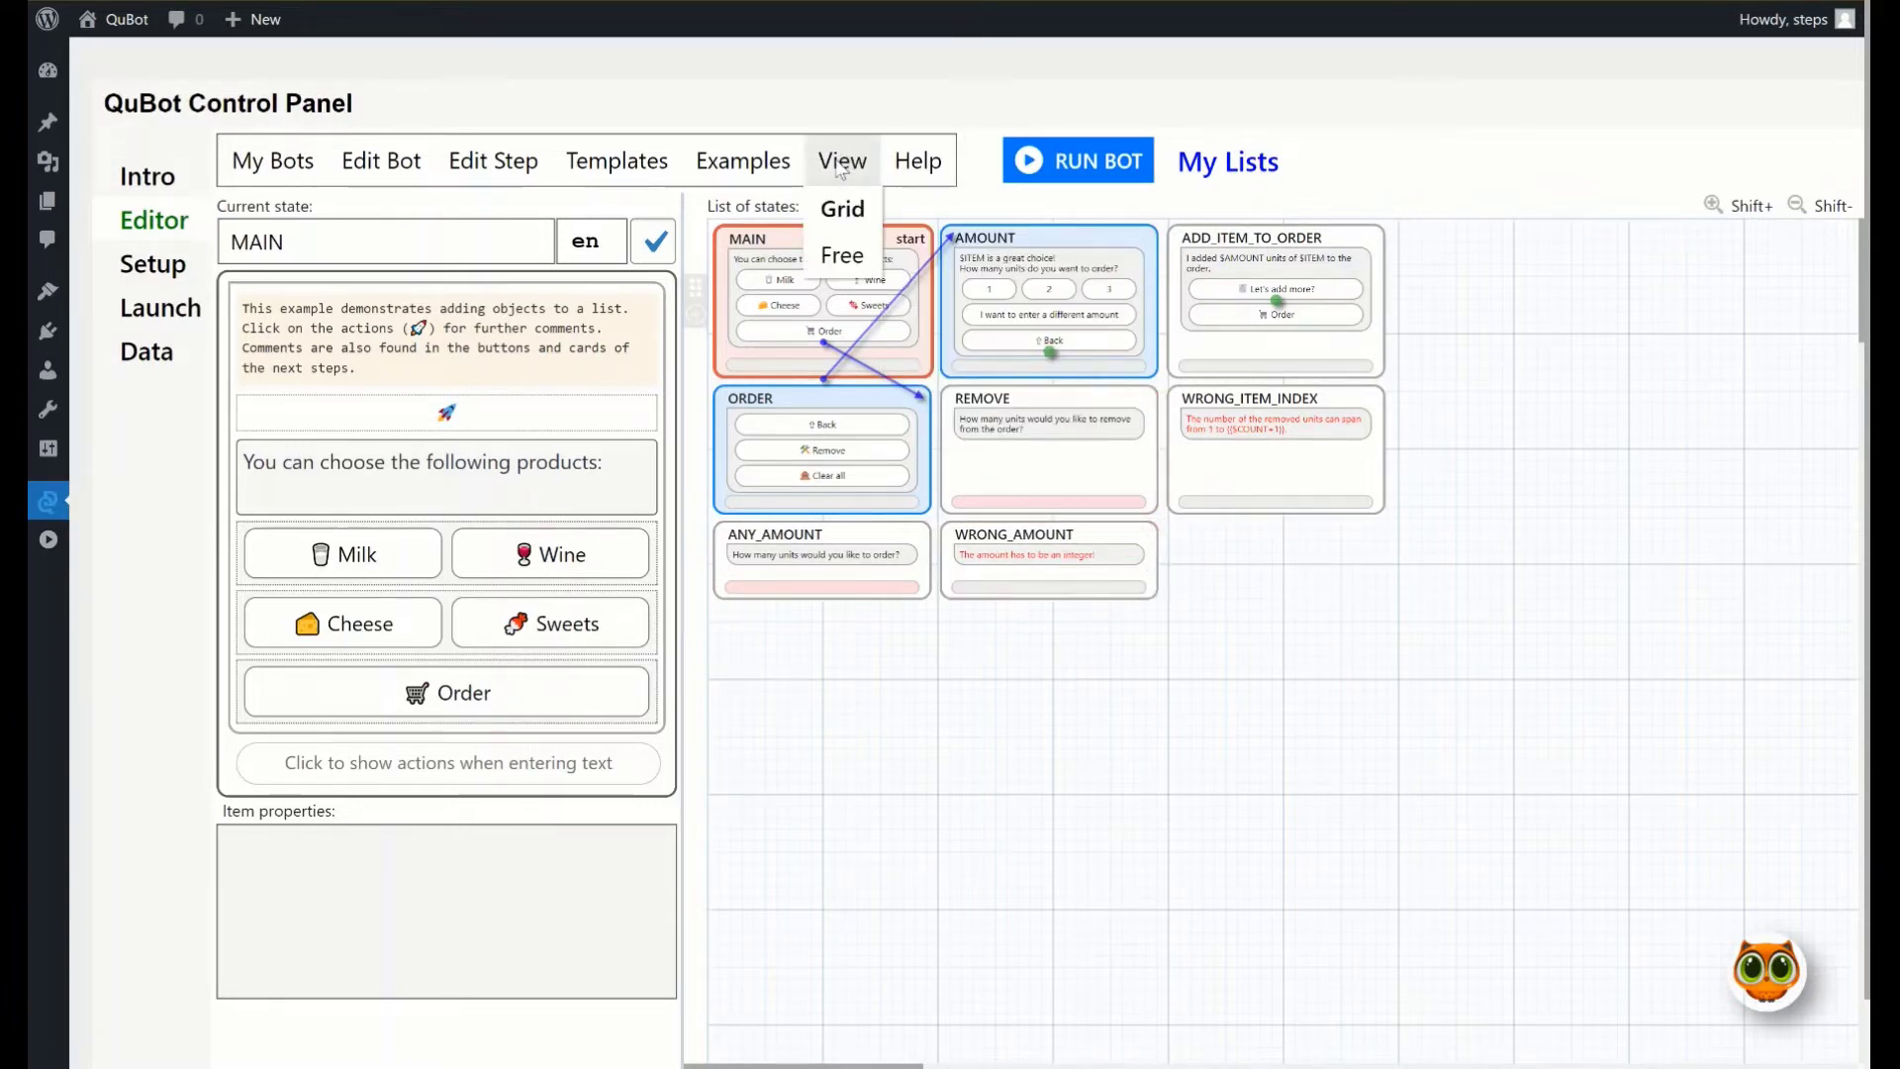
click(842, 256)
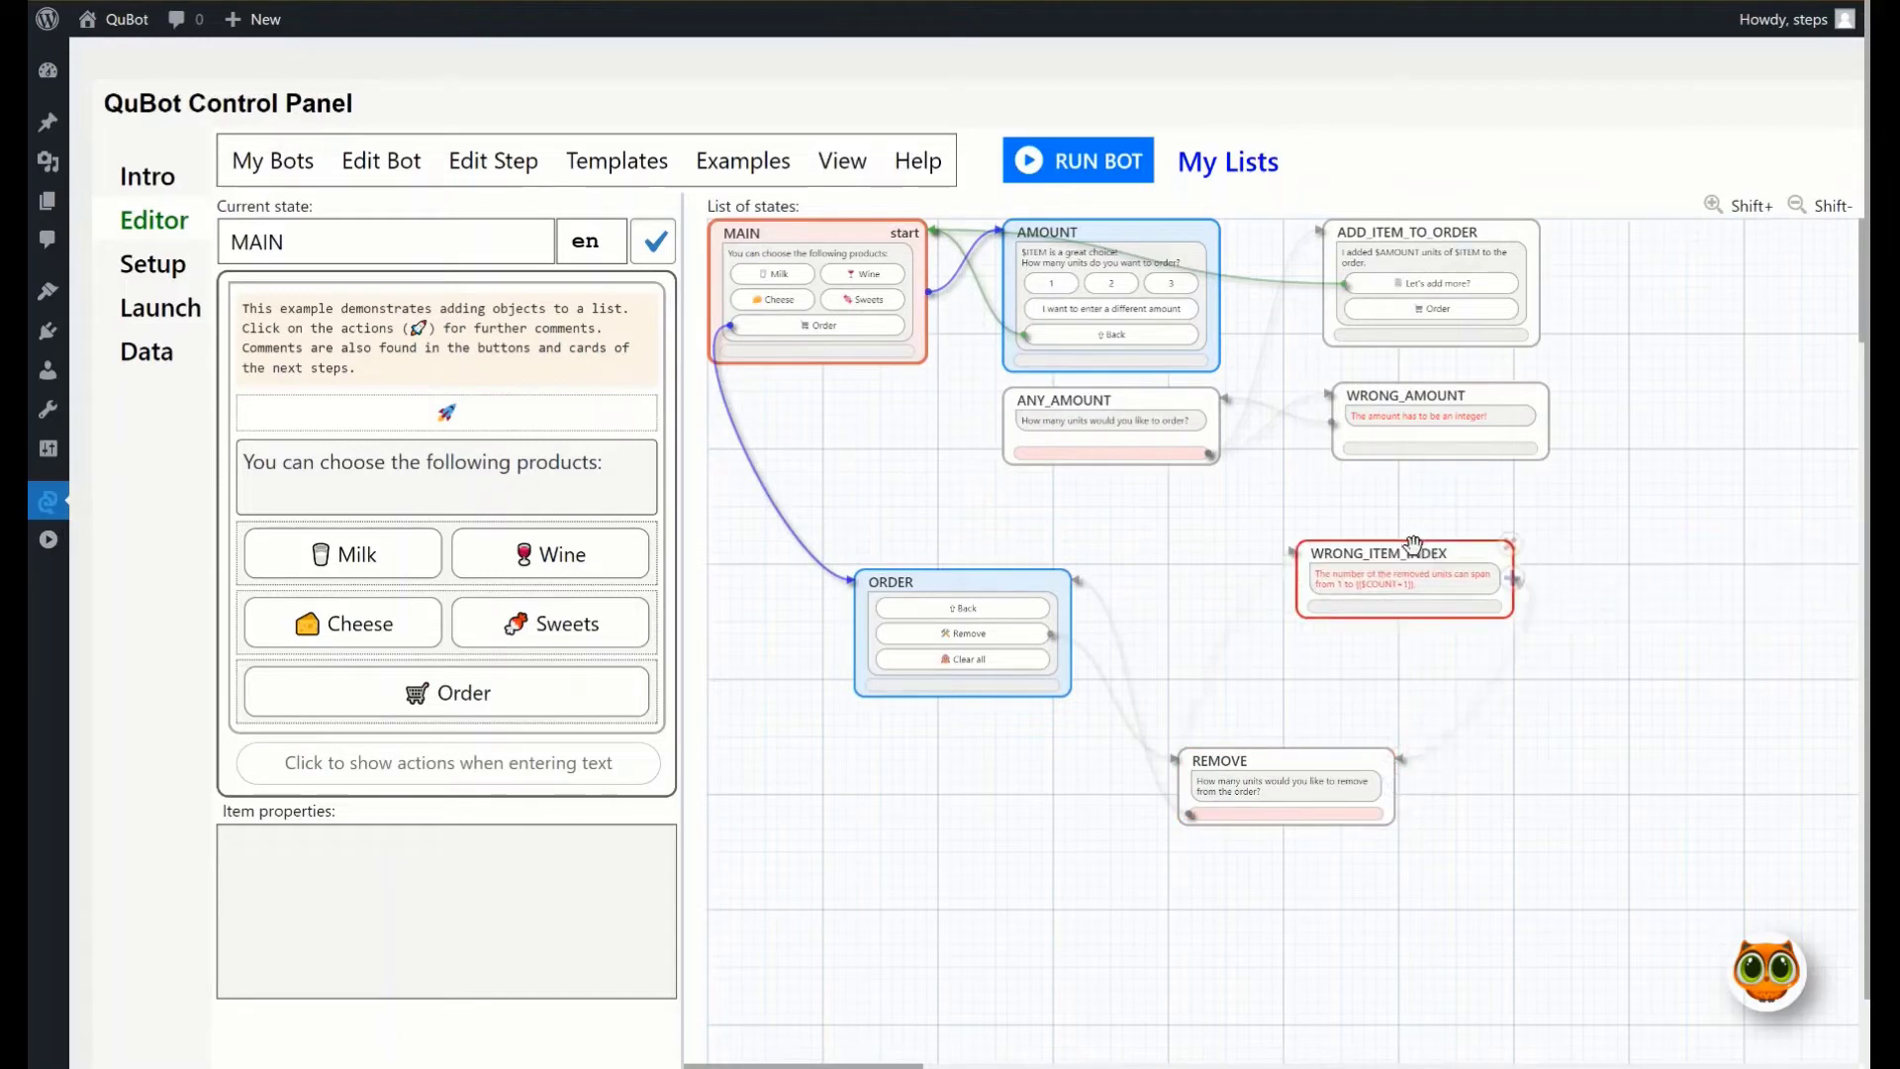
drag(1406, 576, 1367, 557)
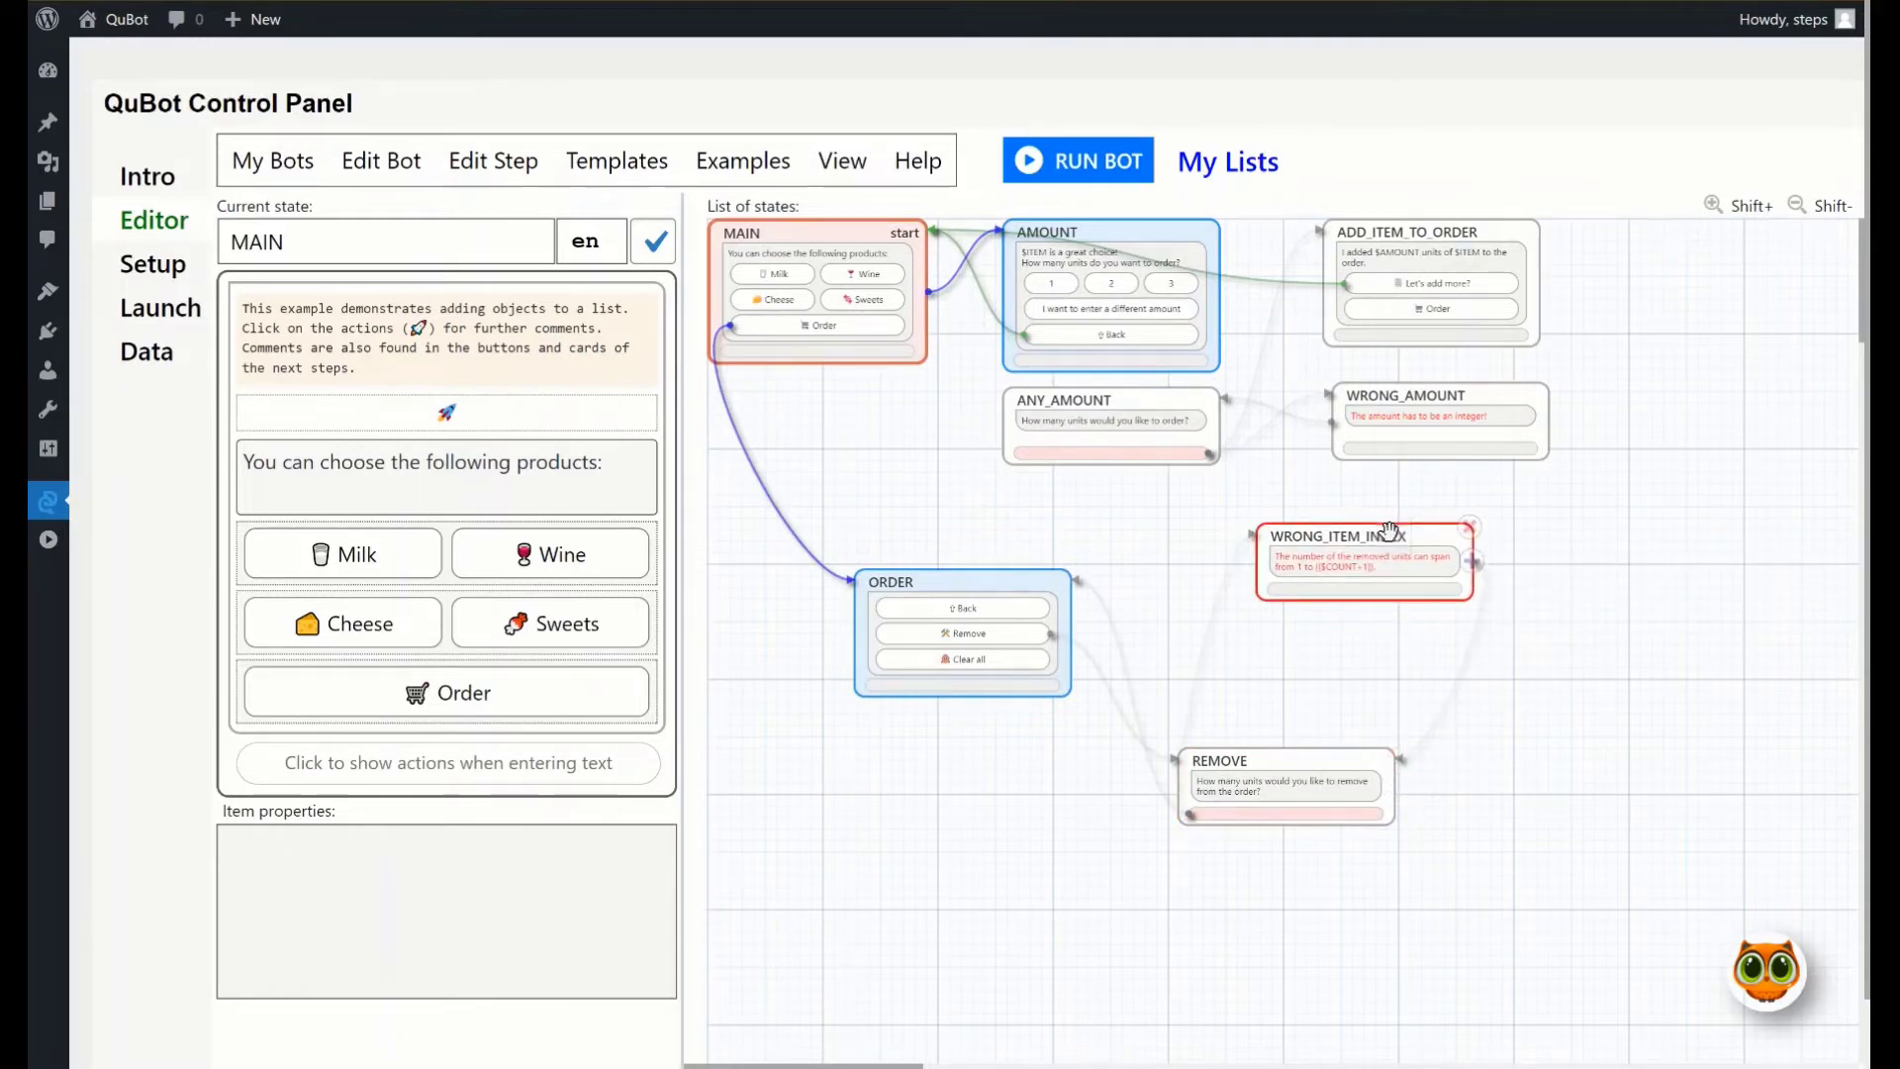
click(842, 160)
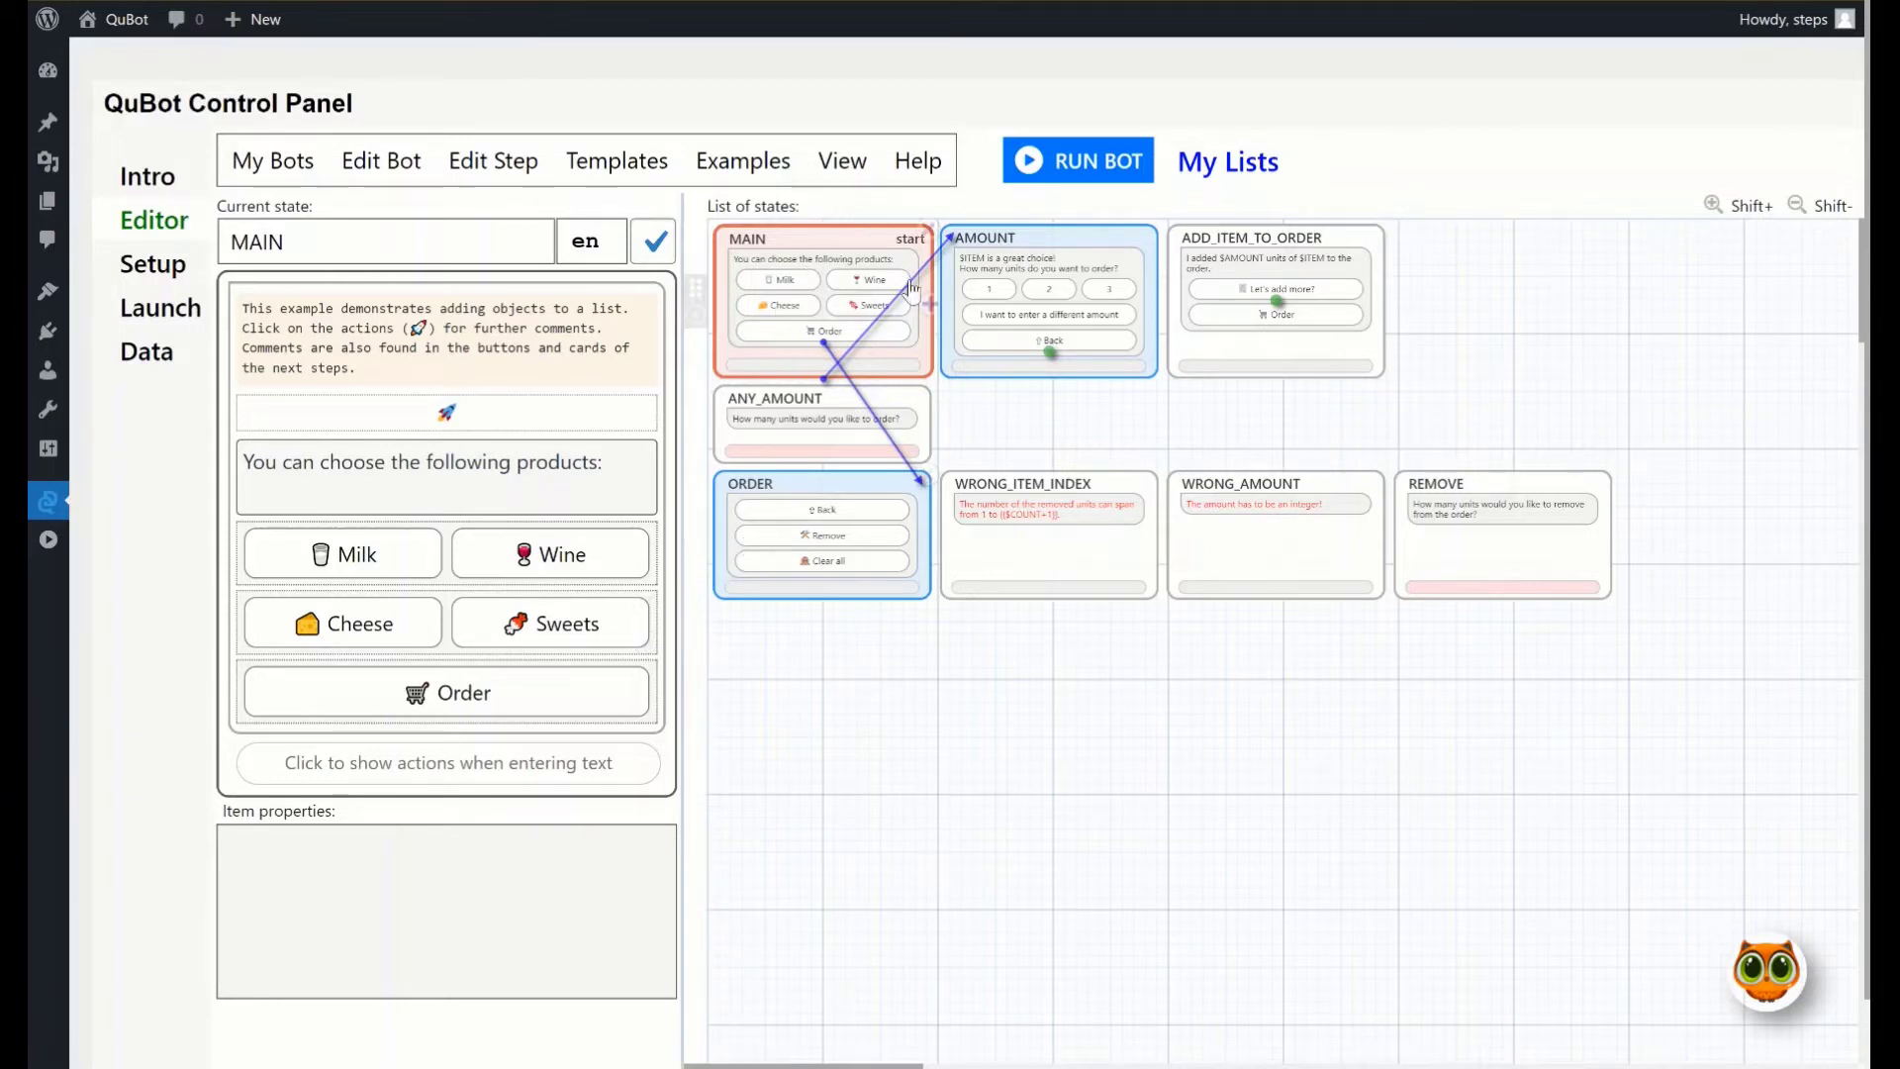
mouse_move(754, 378)
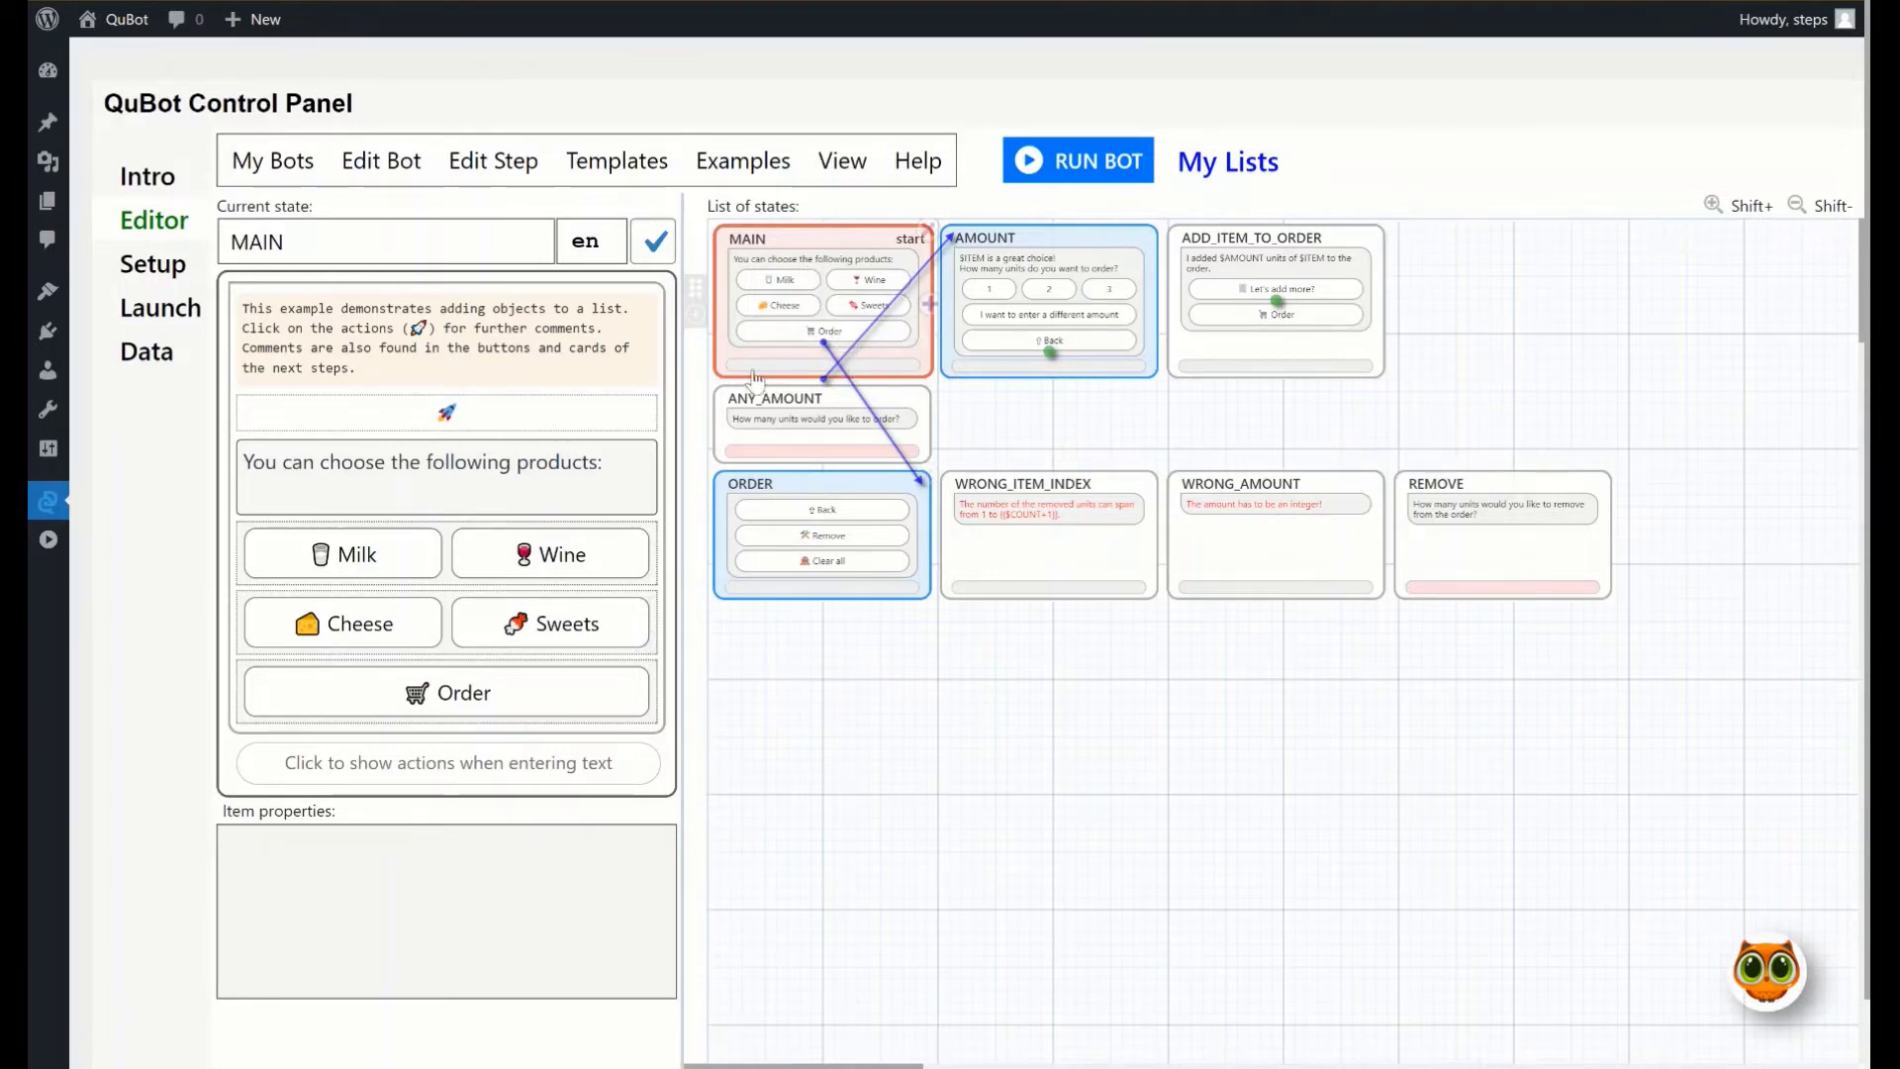
mouse_move(902, 364)
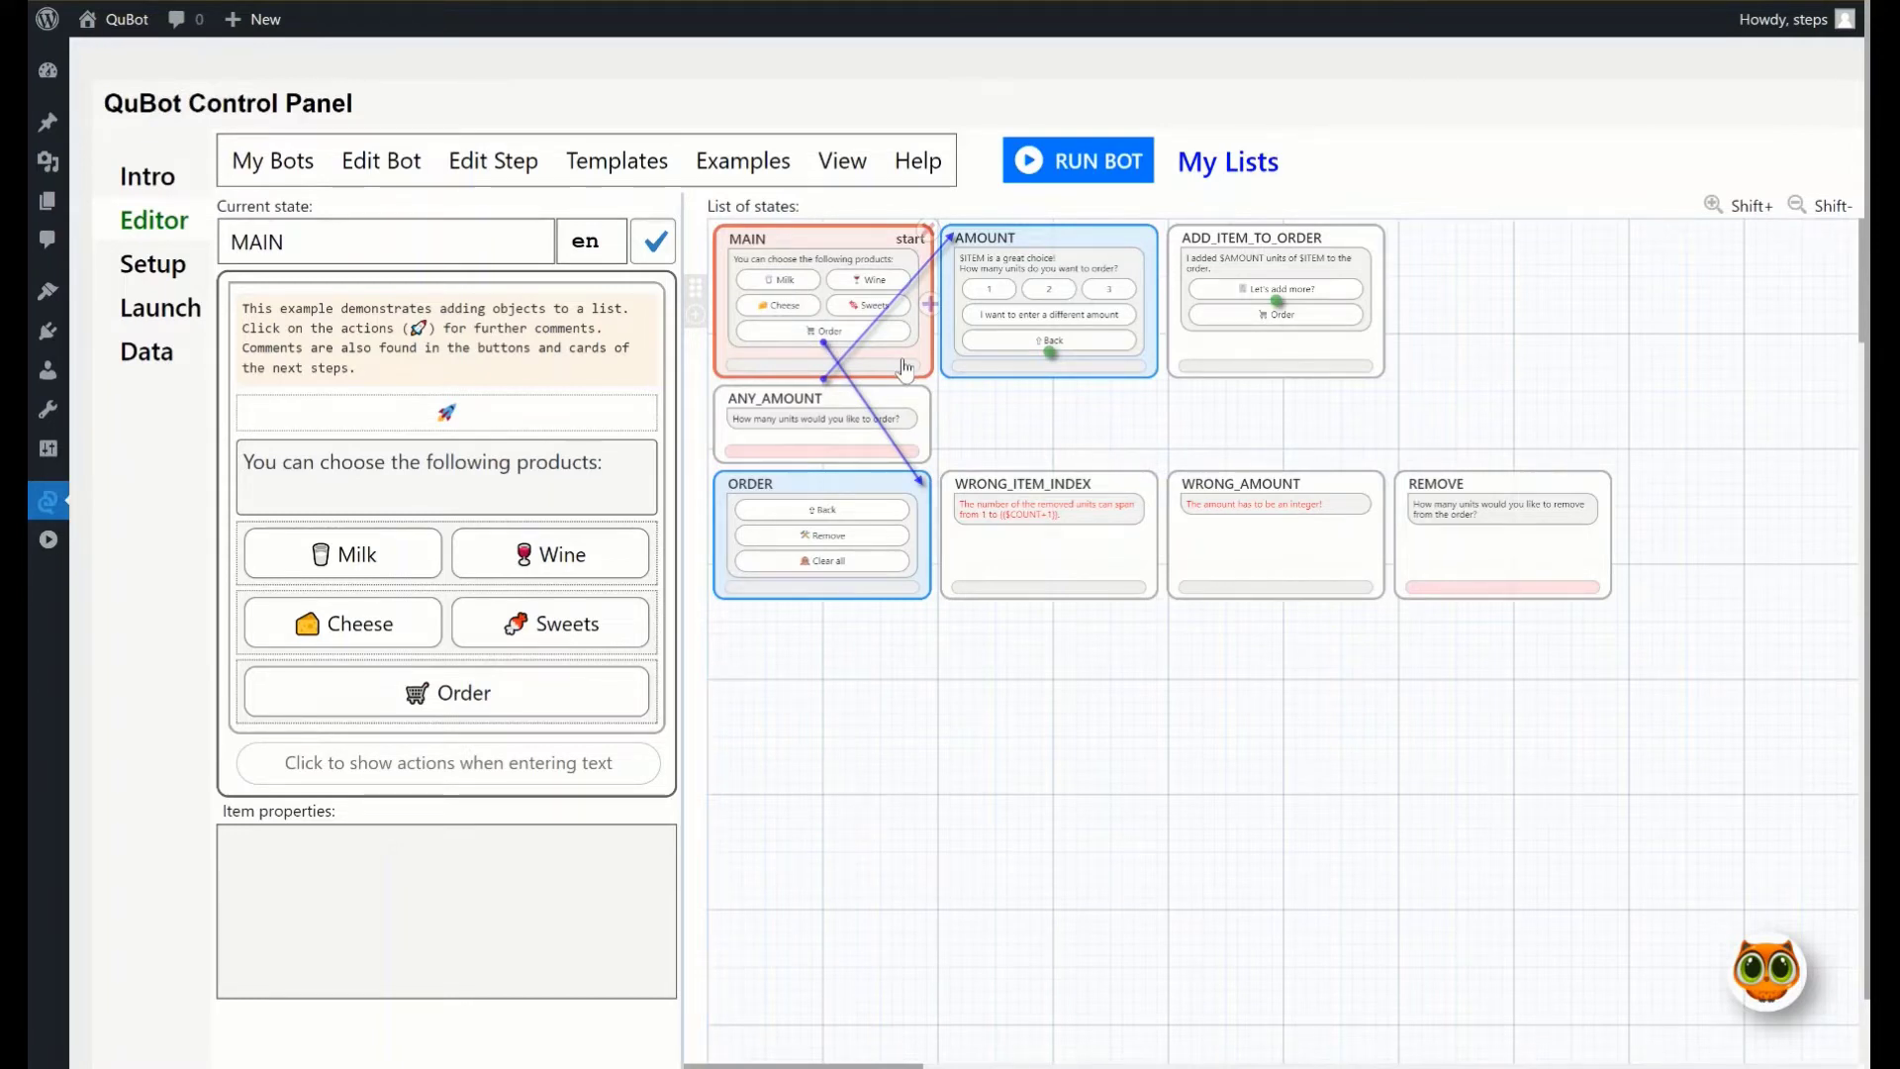
click(1048, 237)
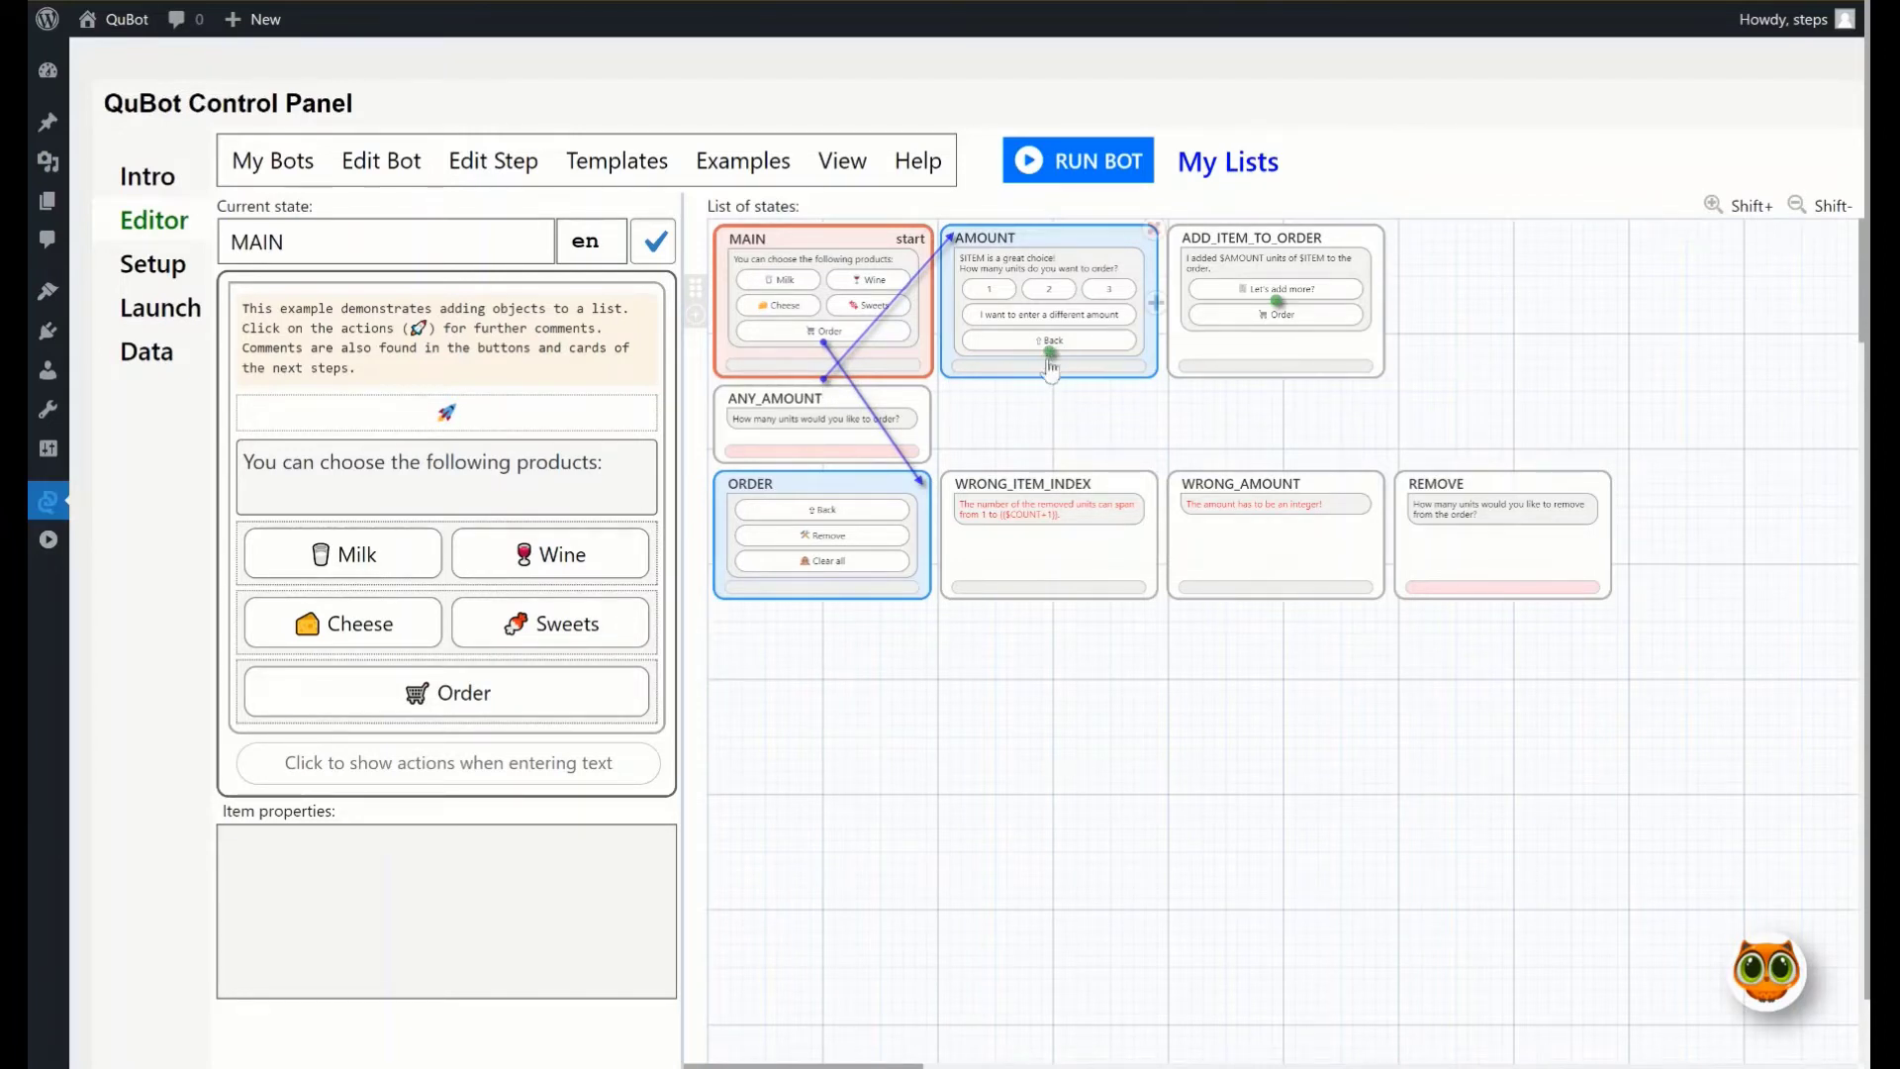
mouse_move(1059, 319)
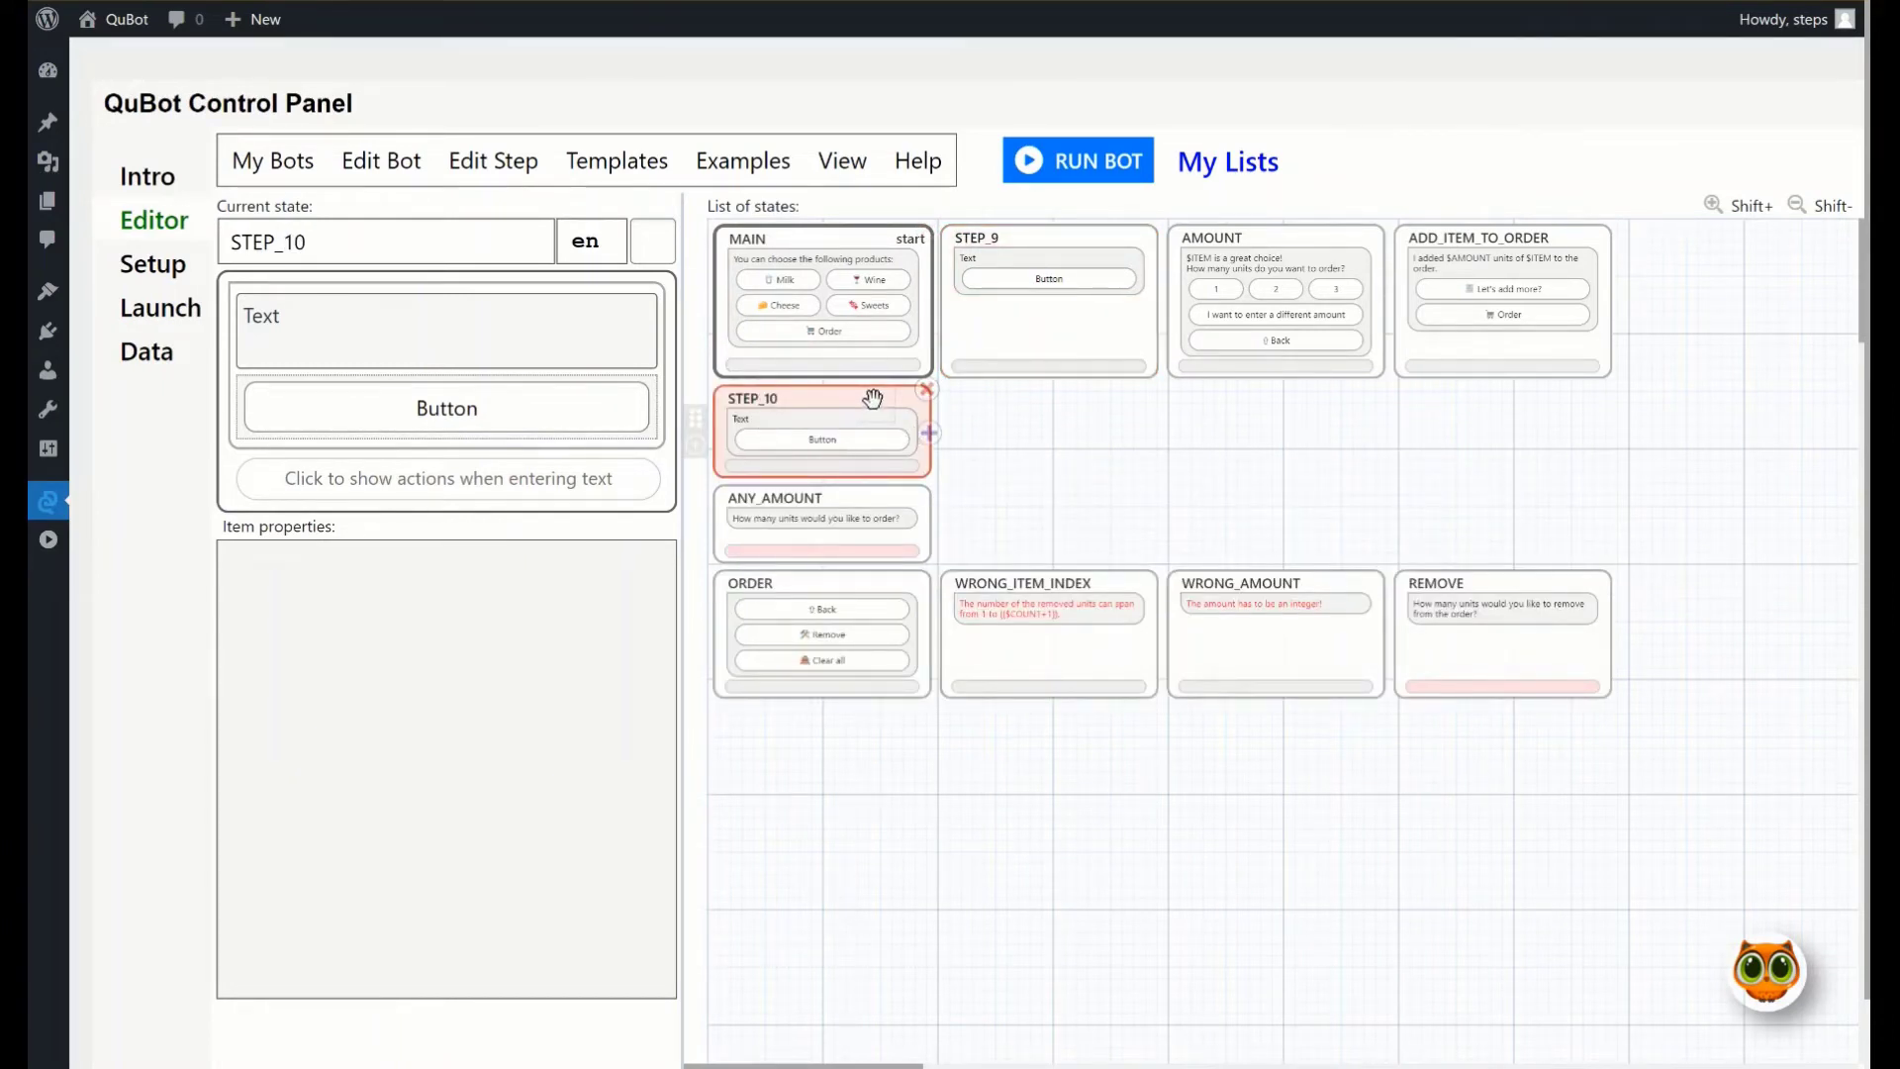
mouse_move(926, 390)
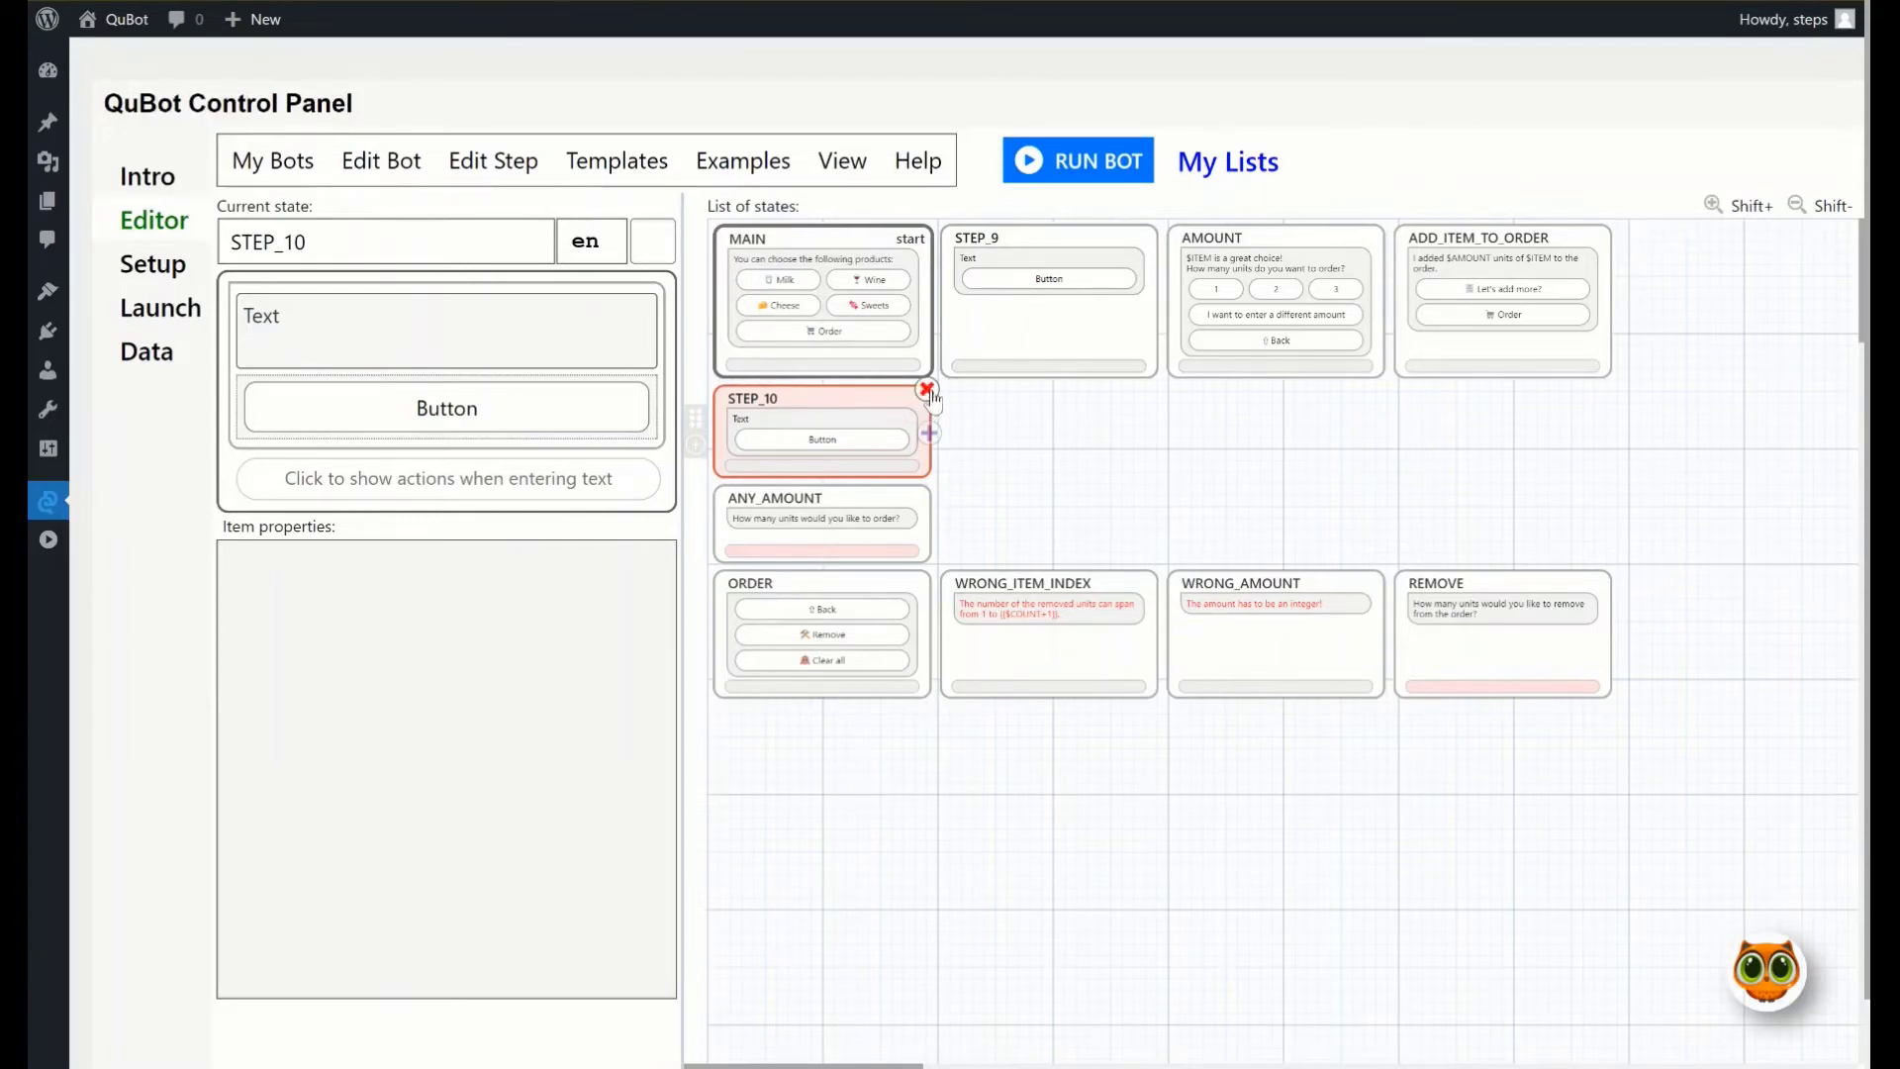
Delete the empty STEP_10 card and confirm with Yes
click(924, 391)
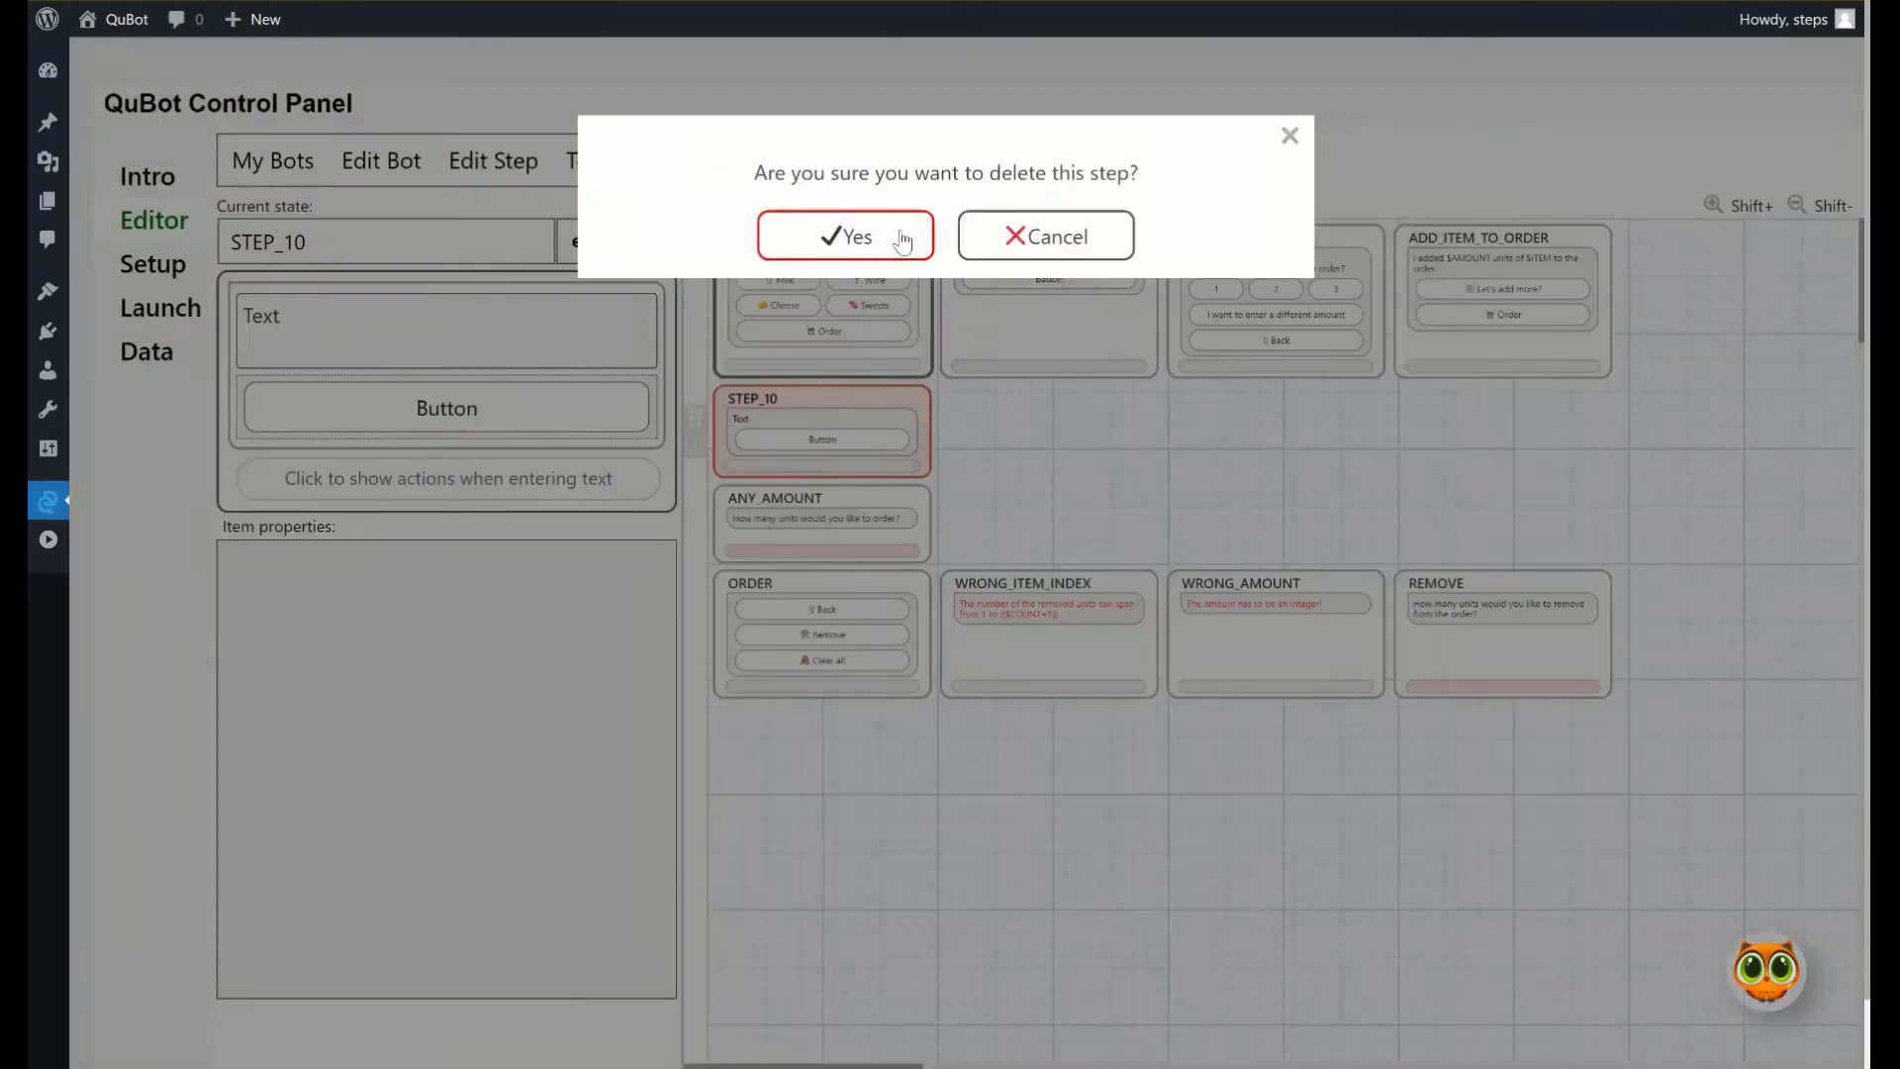
click(847, 235)
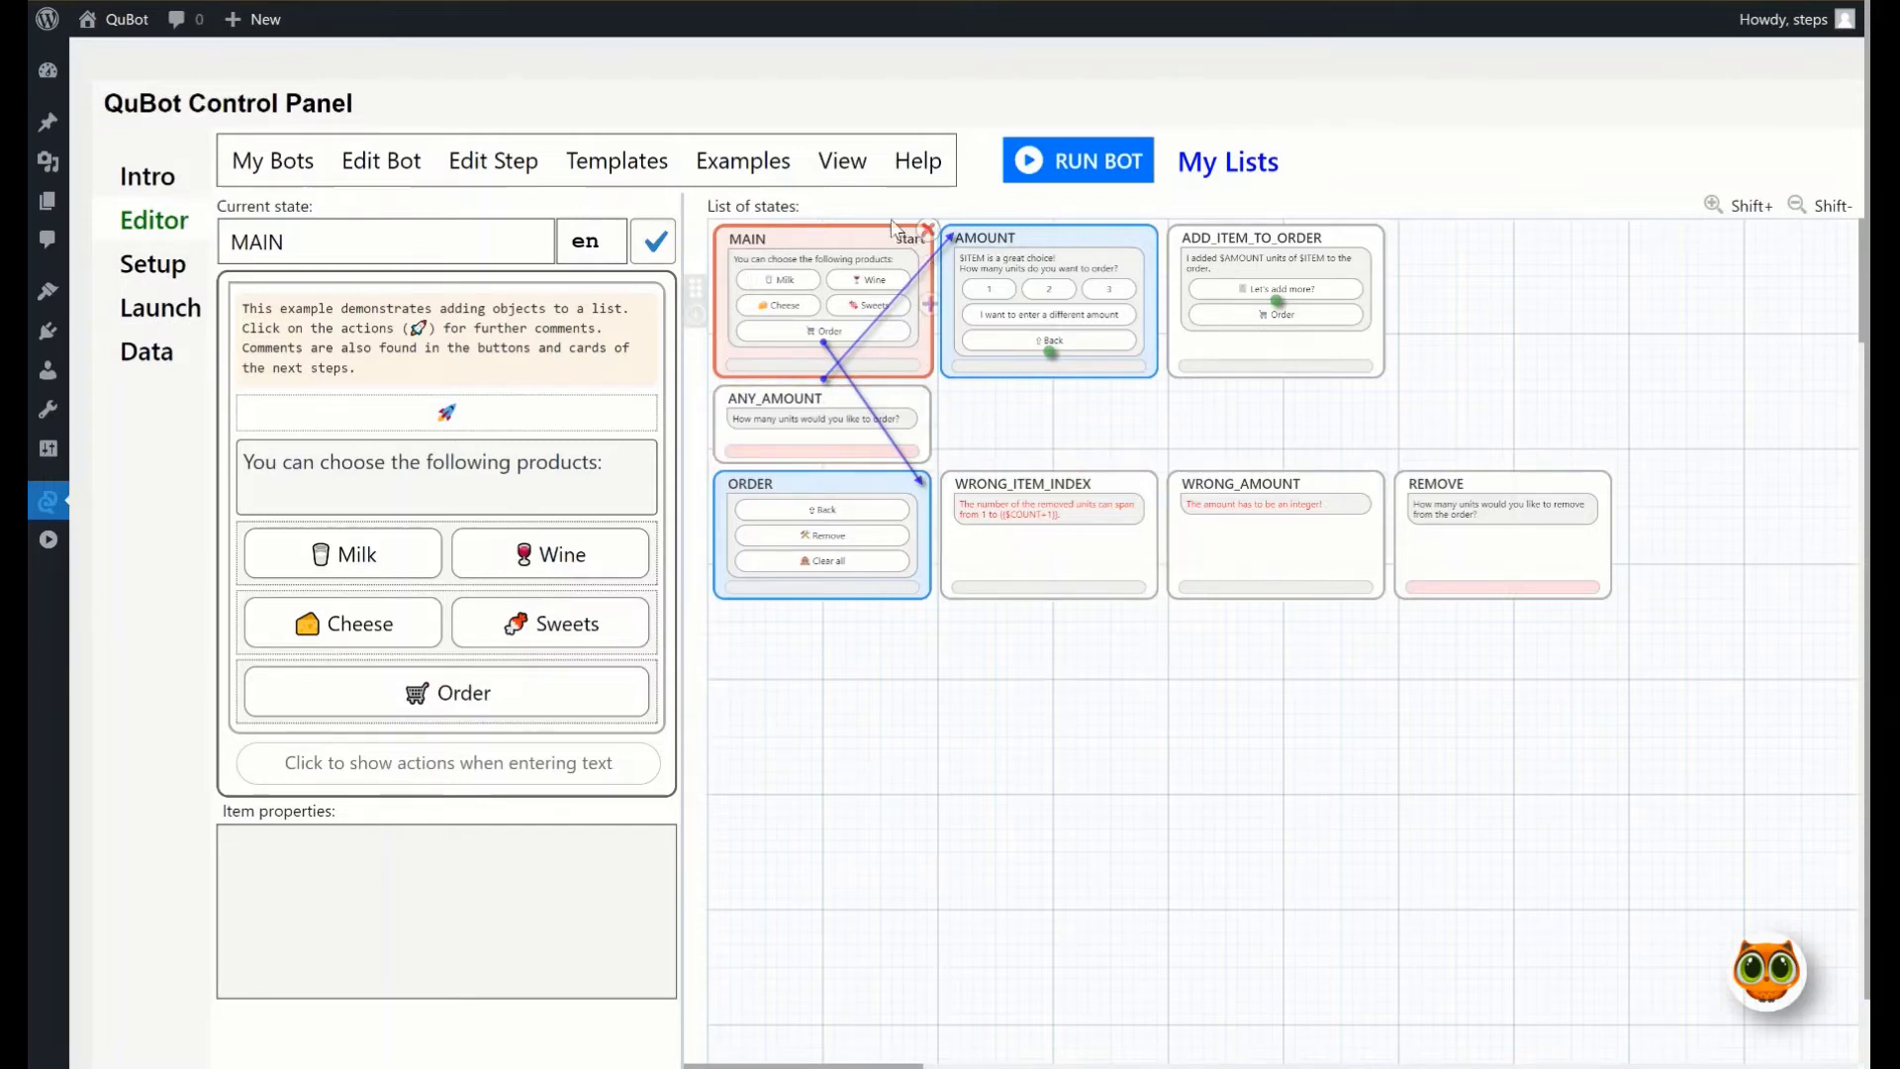
mouse_move(907, 262)
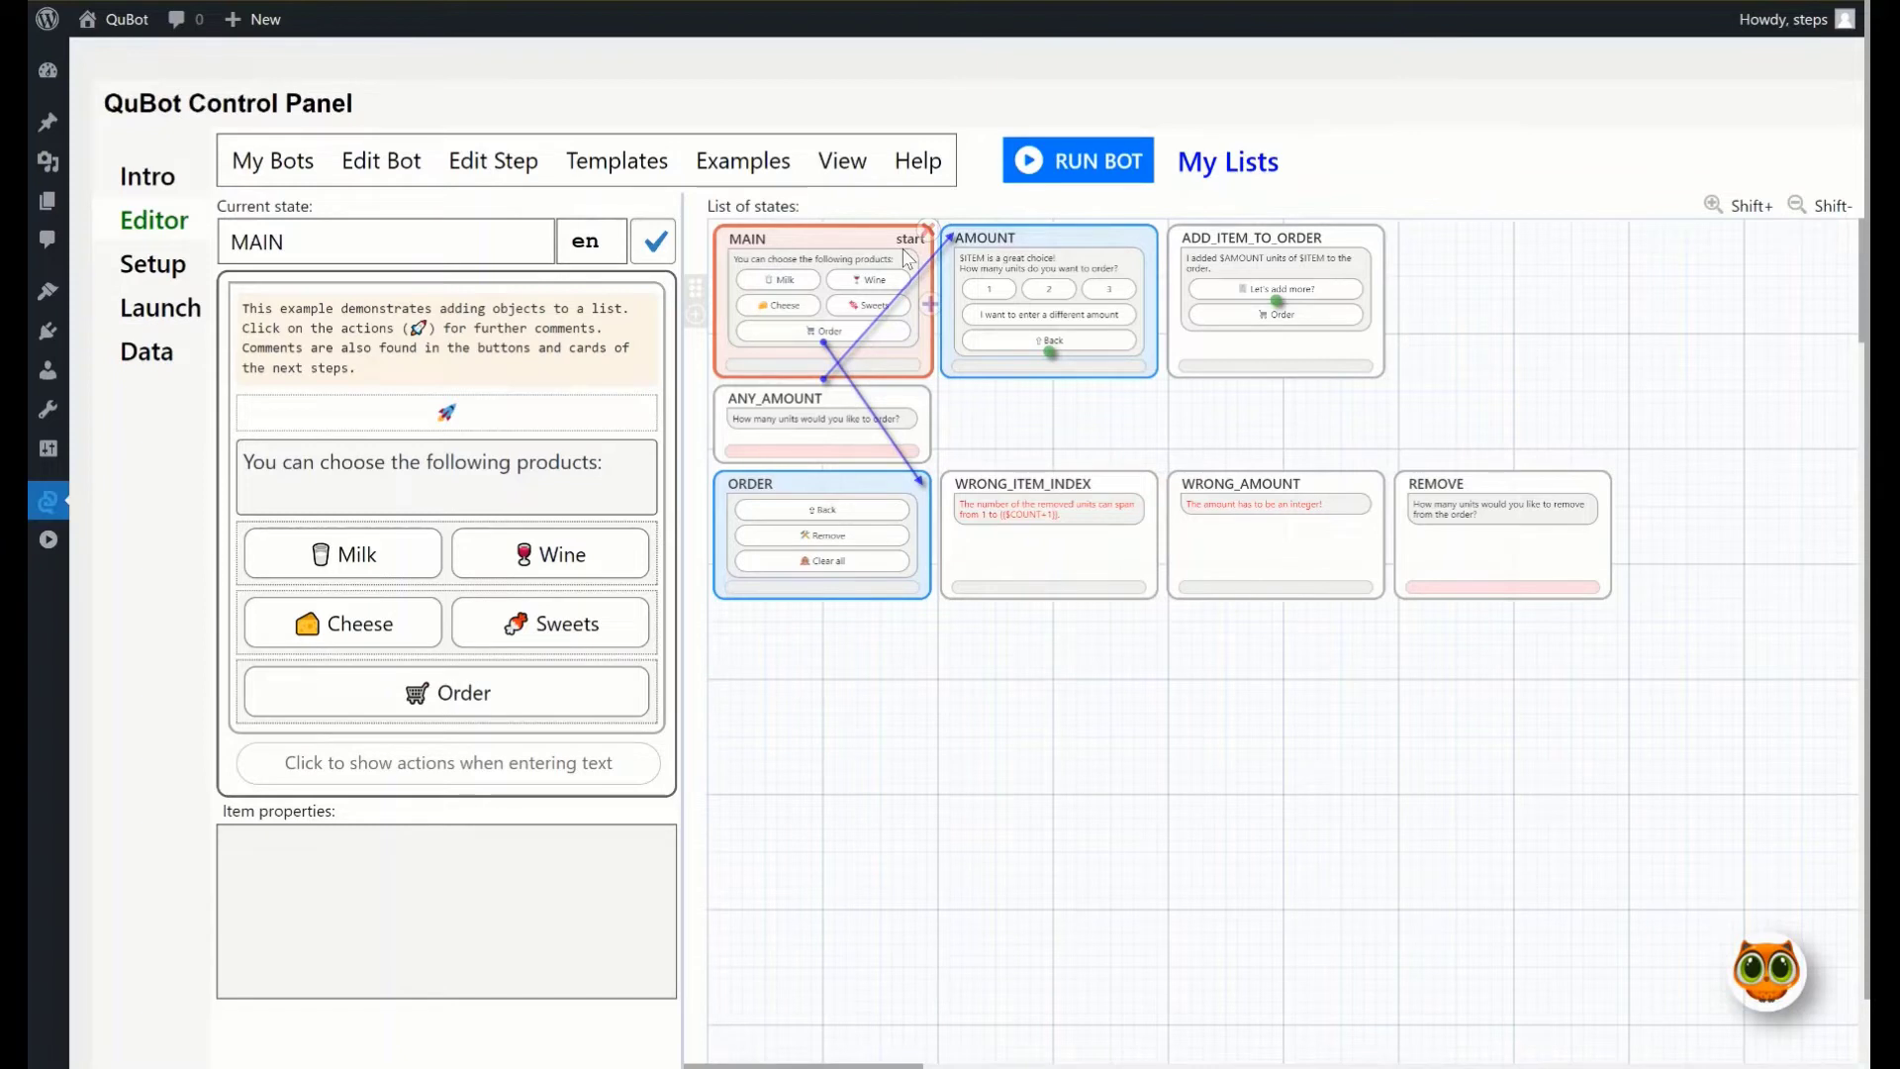
mouse_move(770, 226)
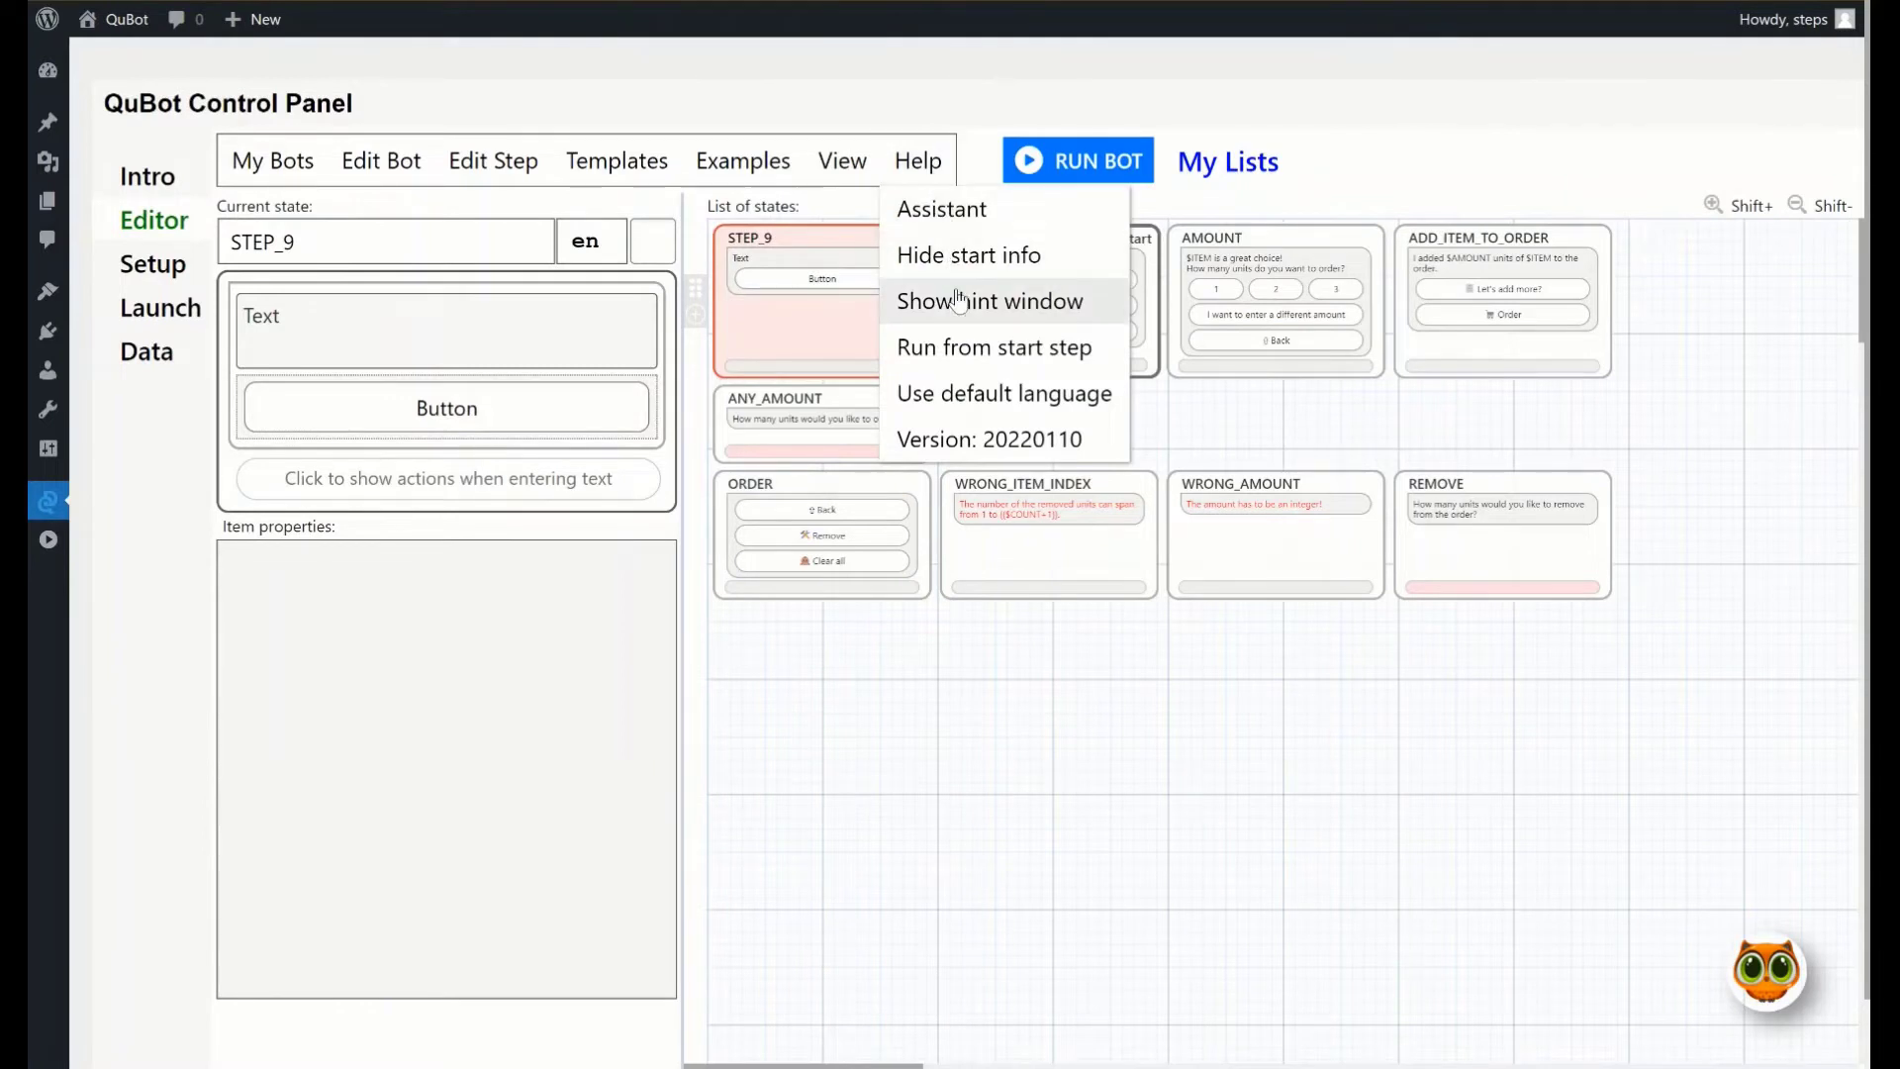
Turn on the hint window from the Help menu
click(987, 300)
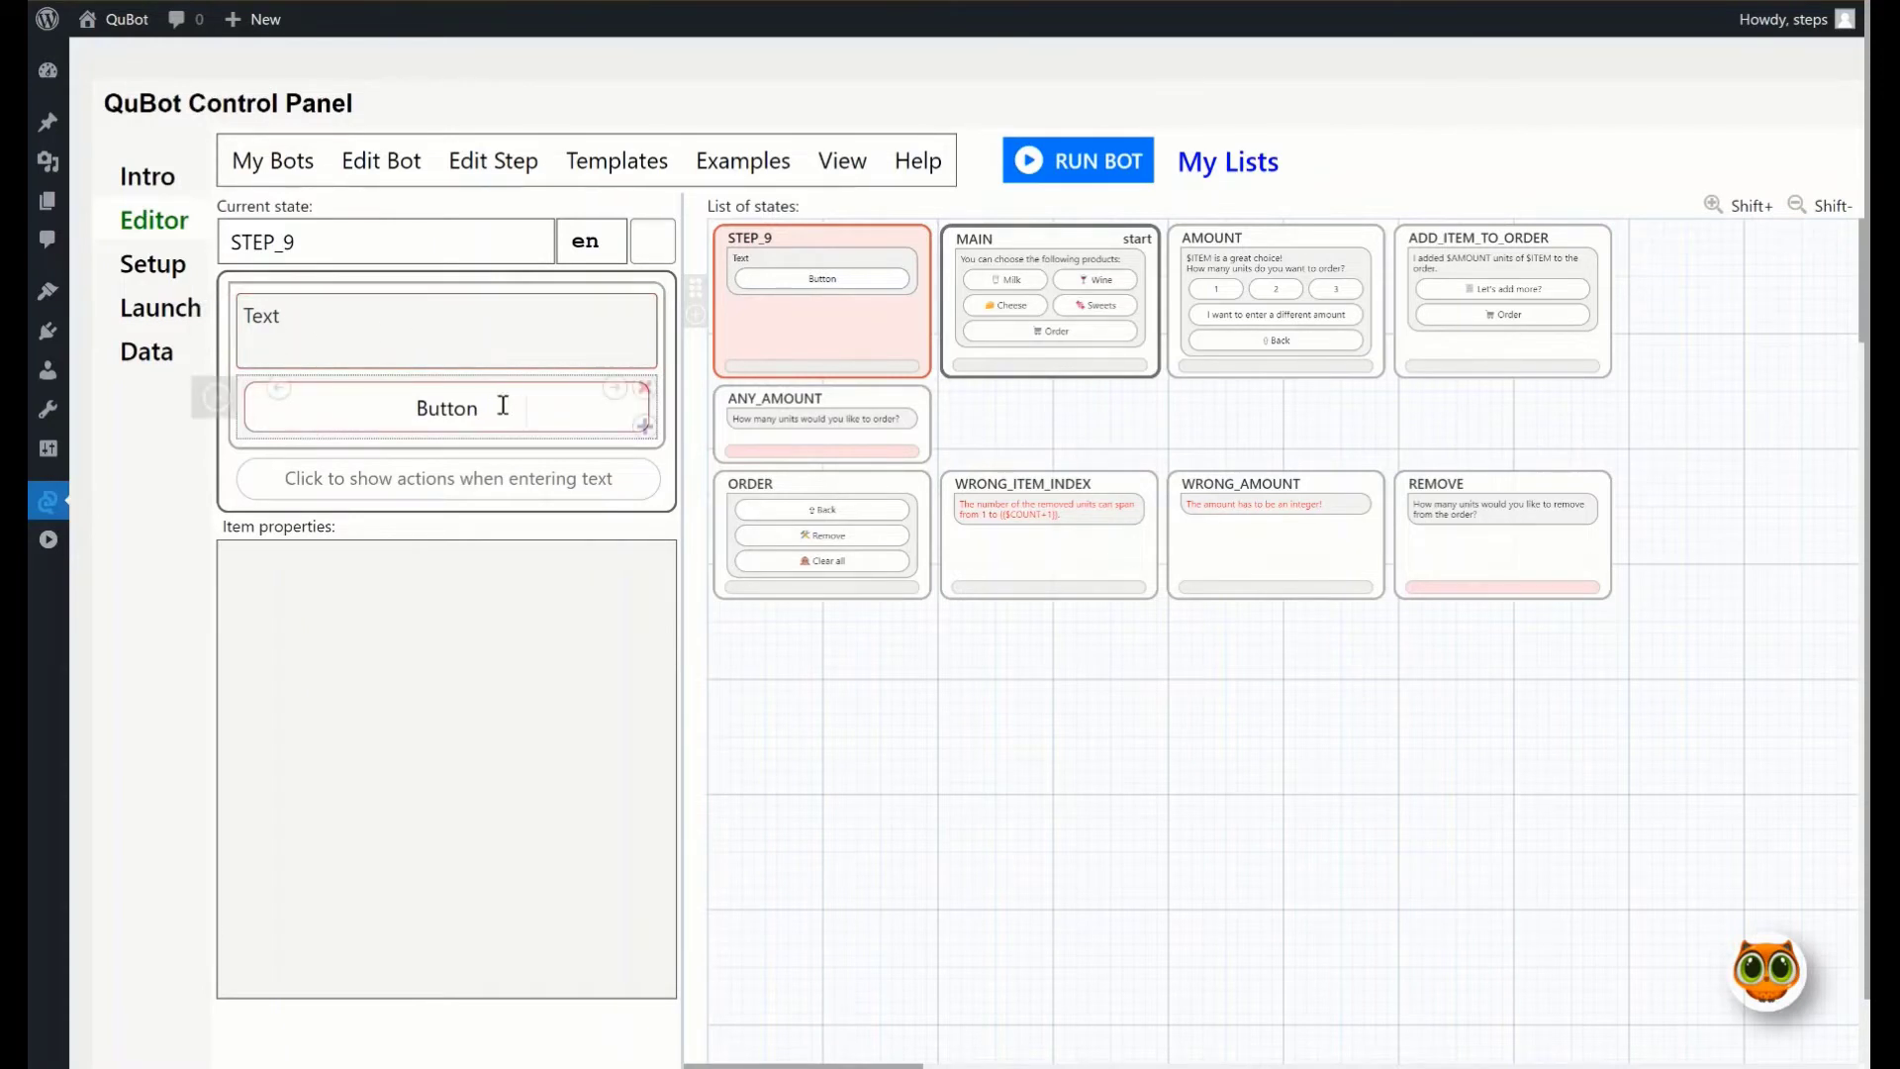
mouse_move(359, 275)
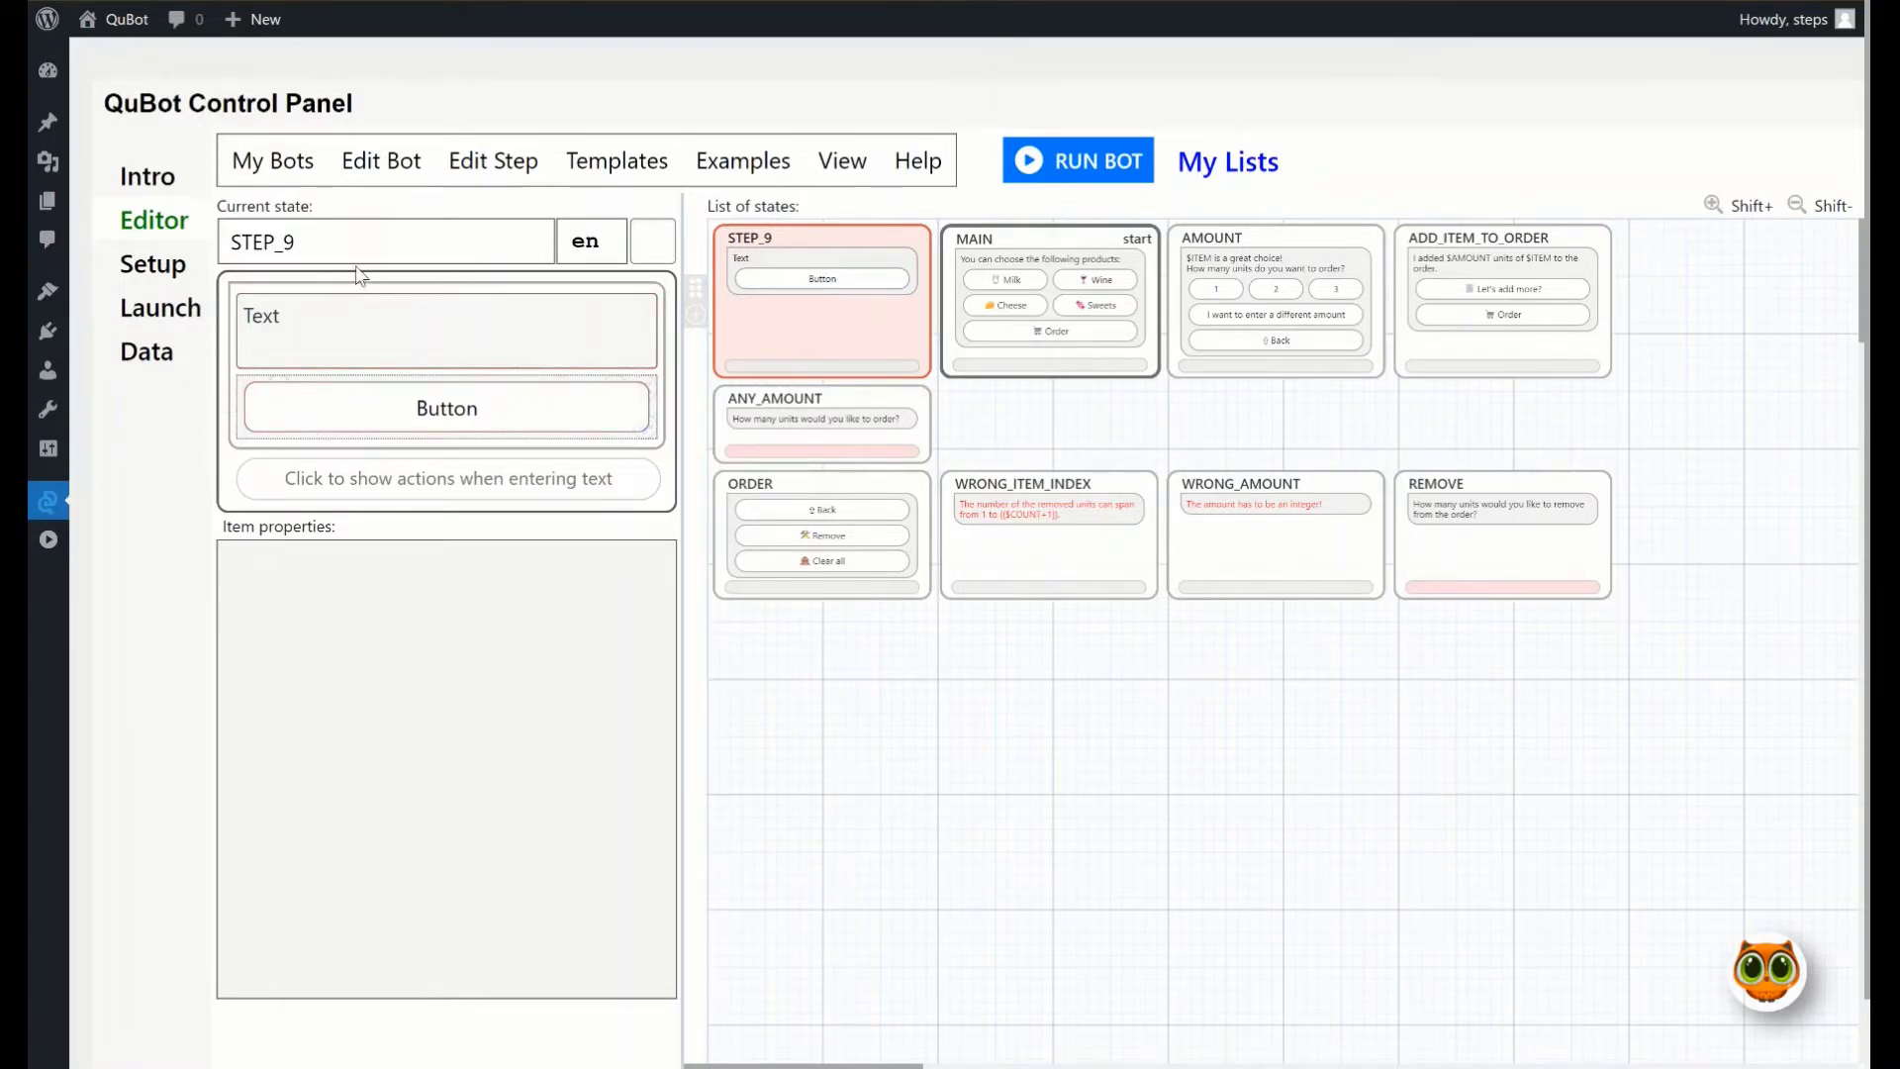
Rename the step to WELCOME and make it the bot's start step
text(W)
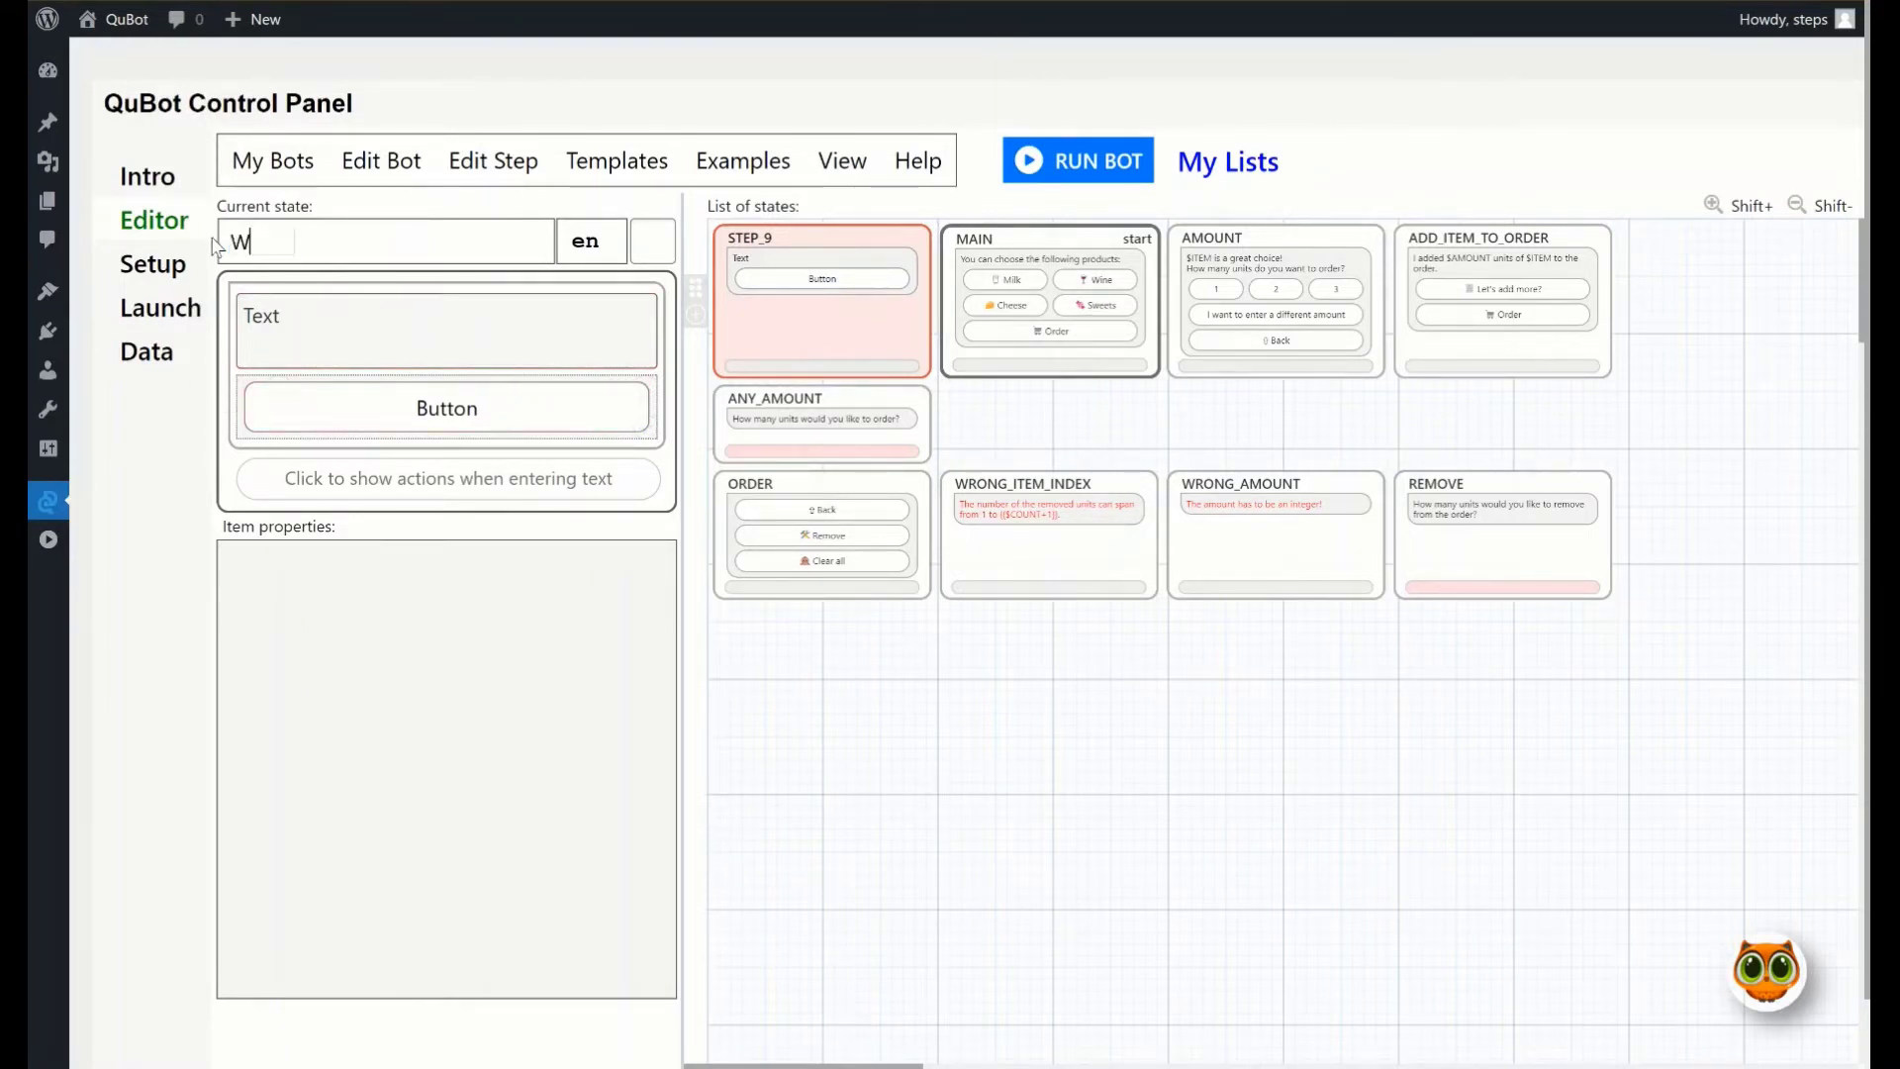
text(ELCOME)
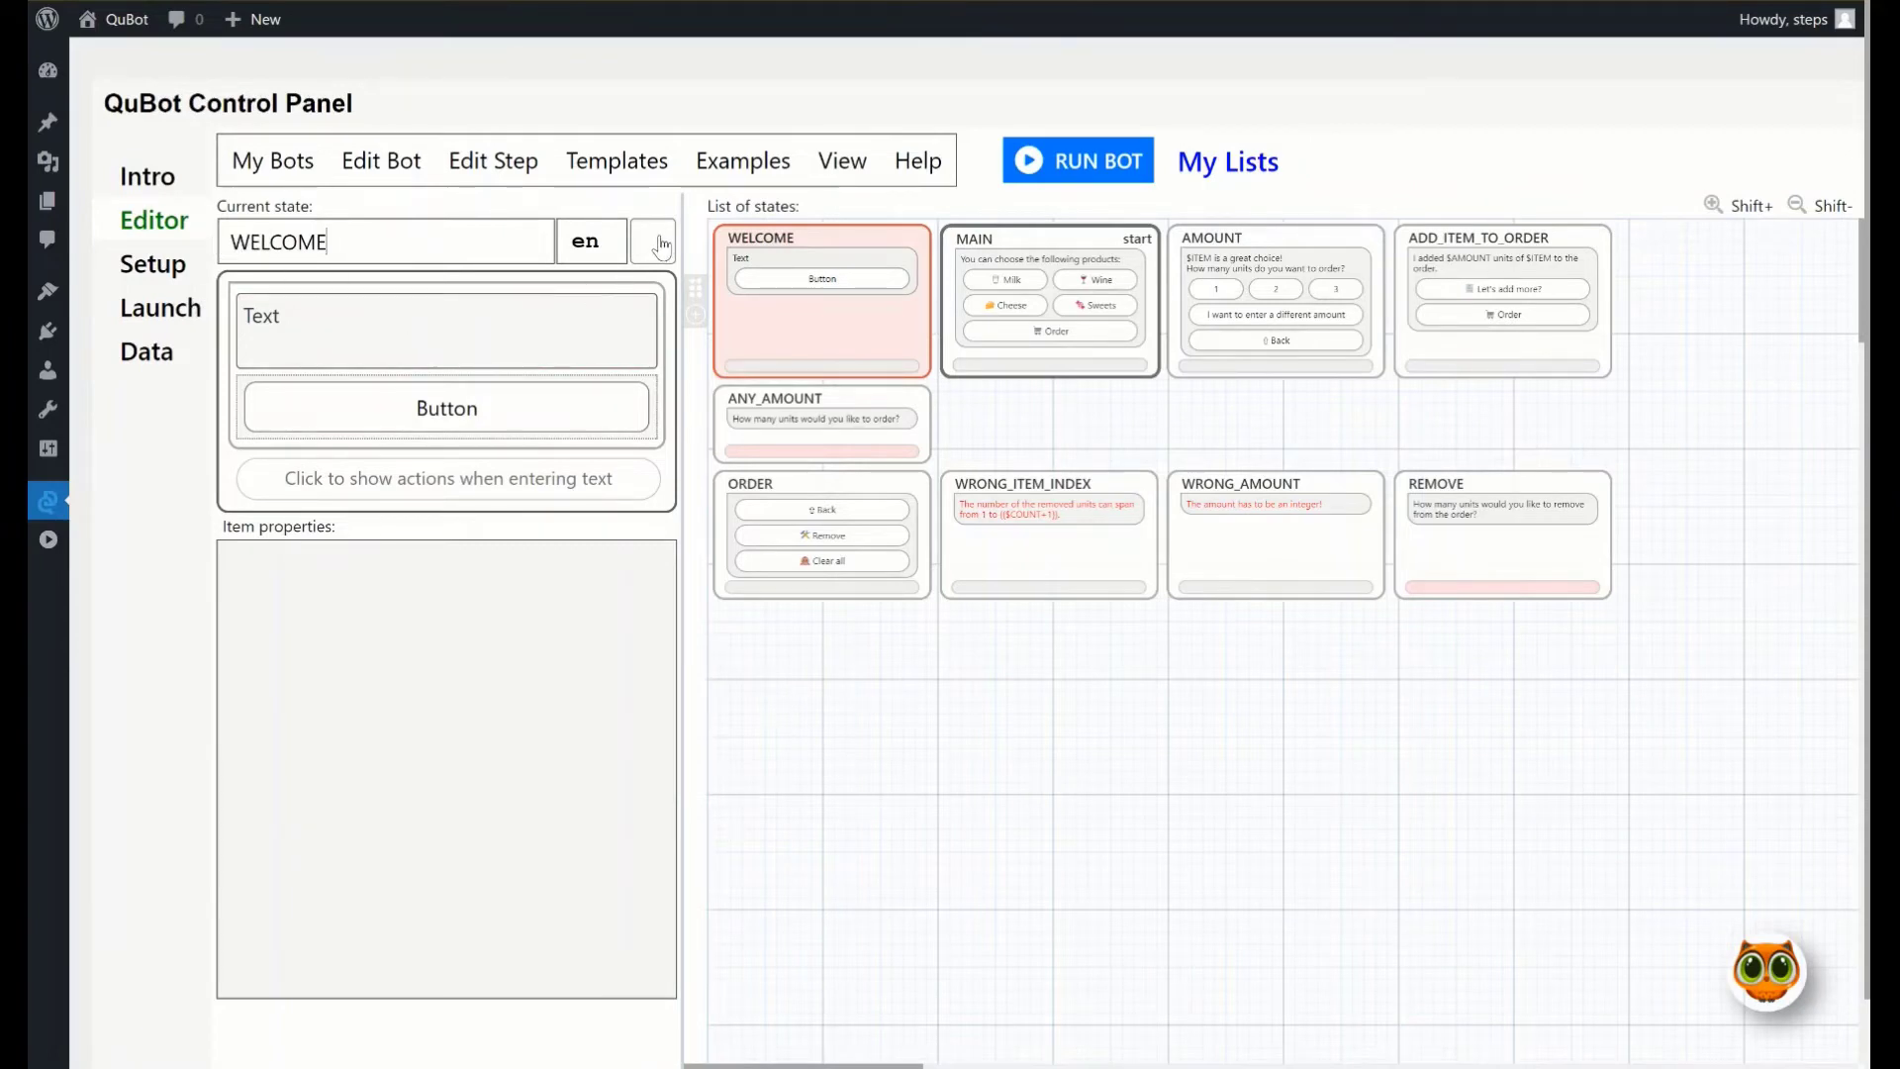
click(657, 242)
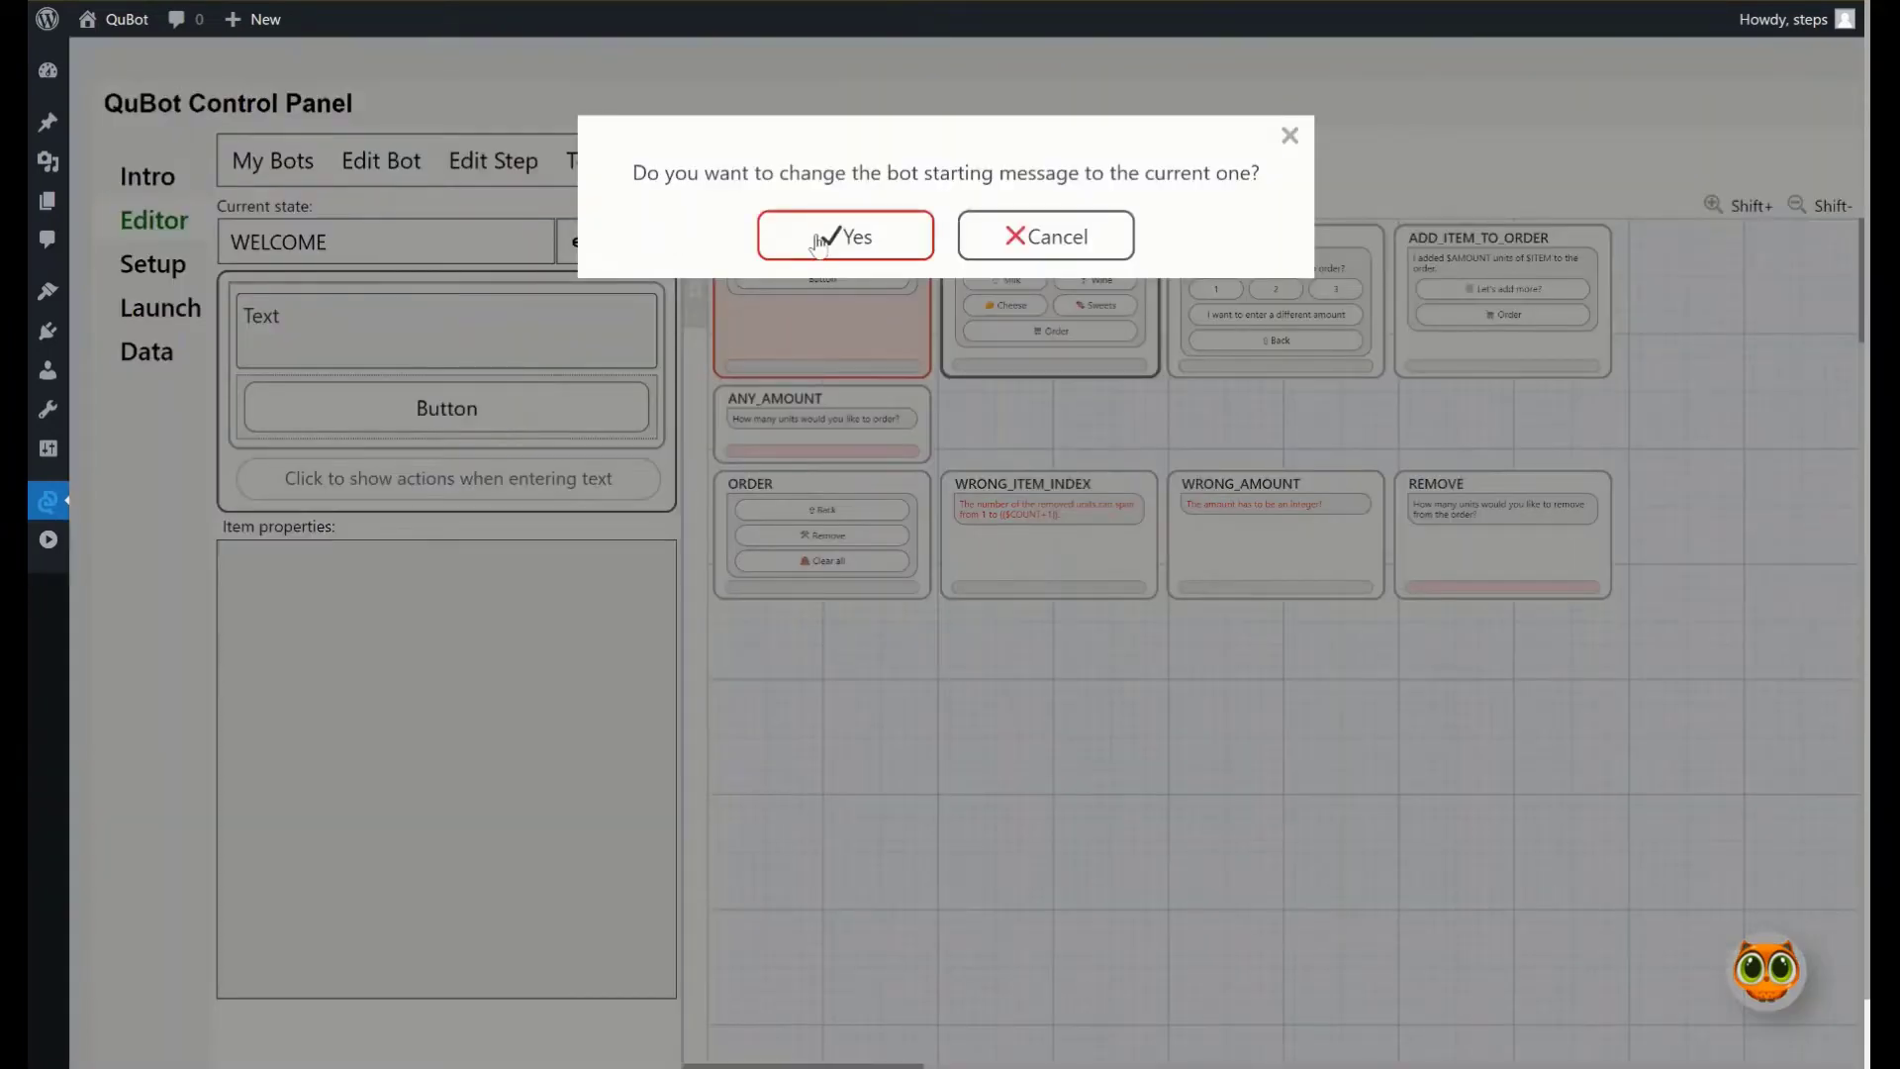
click(845, 235)
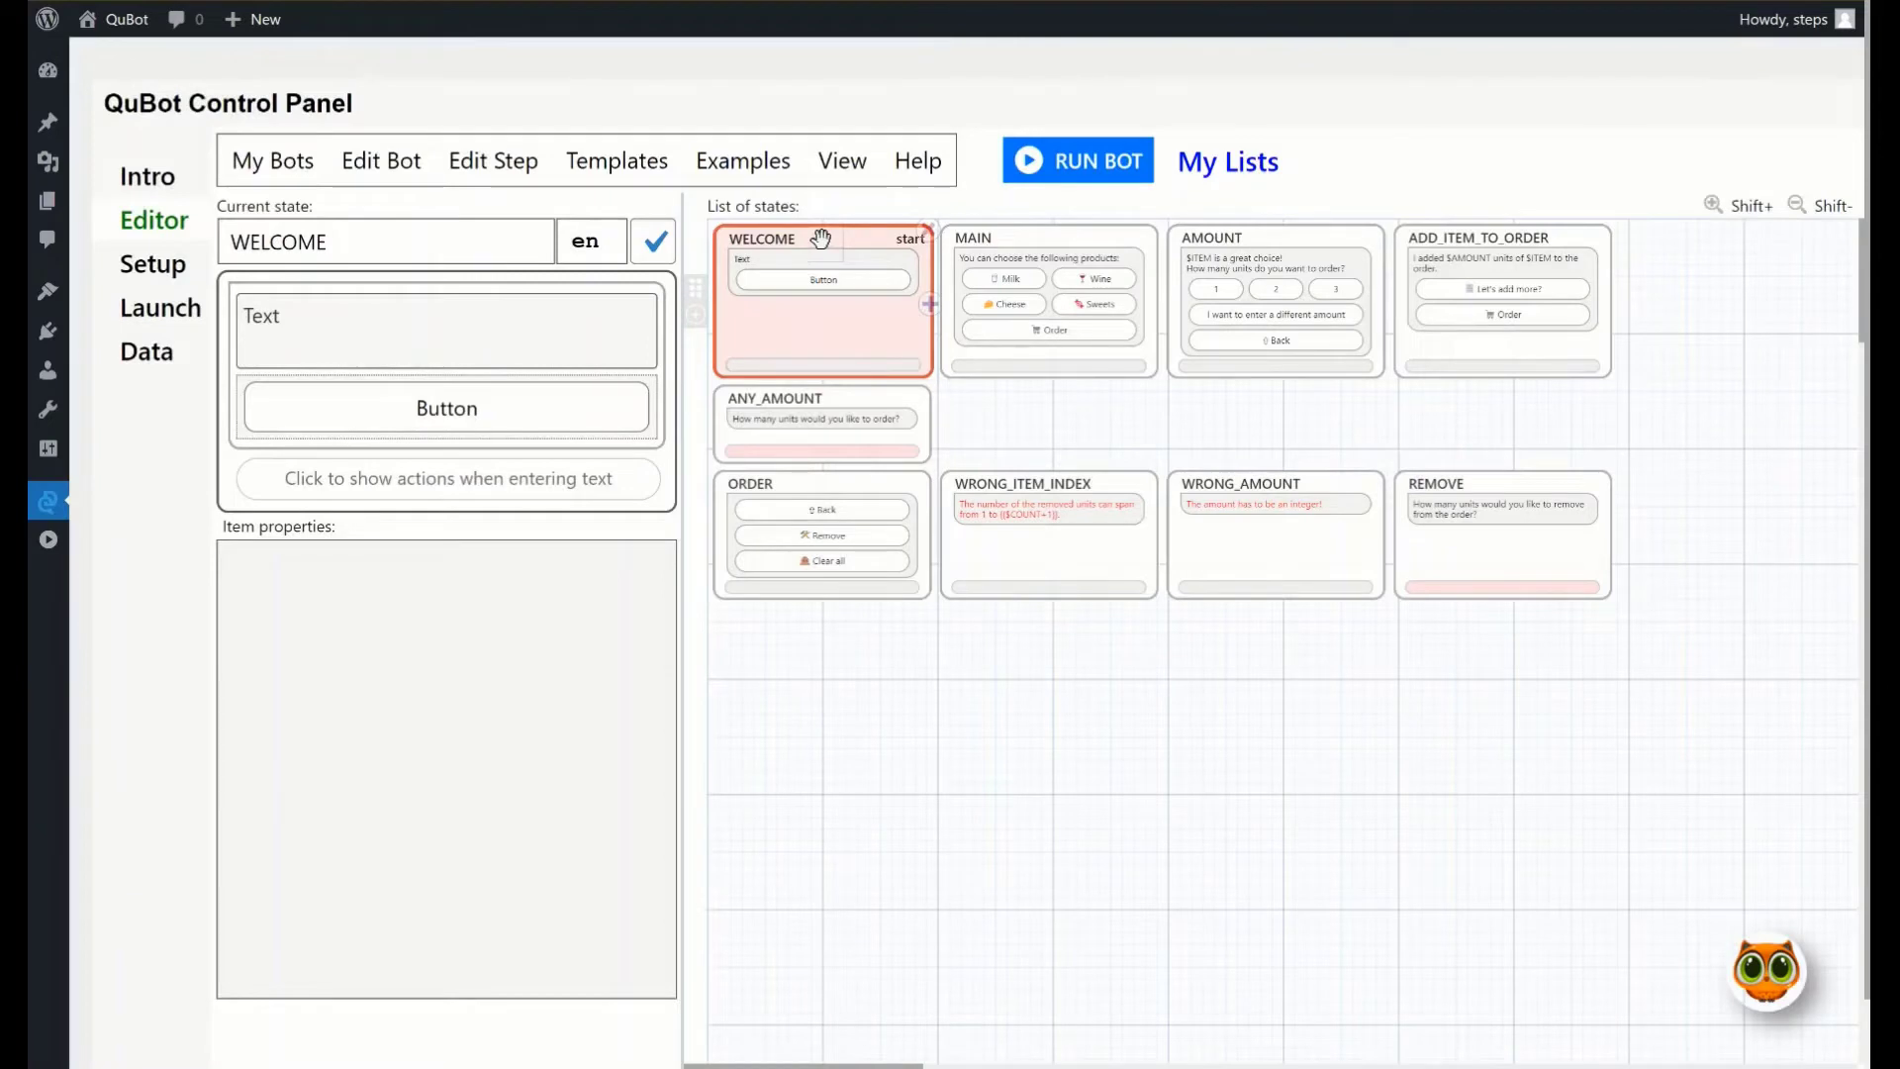
mouse_move(900, 245)
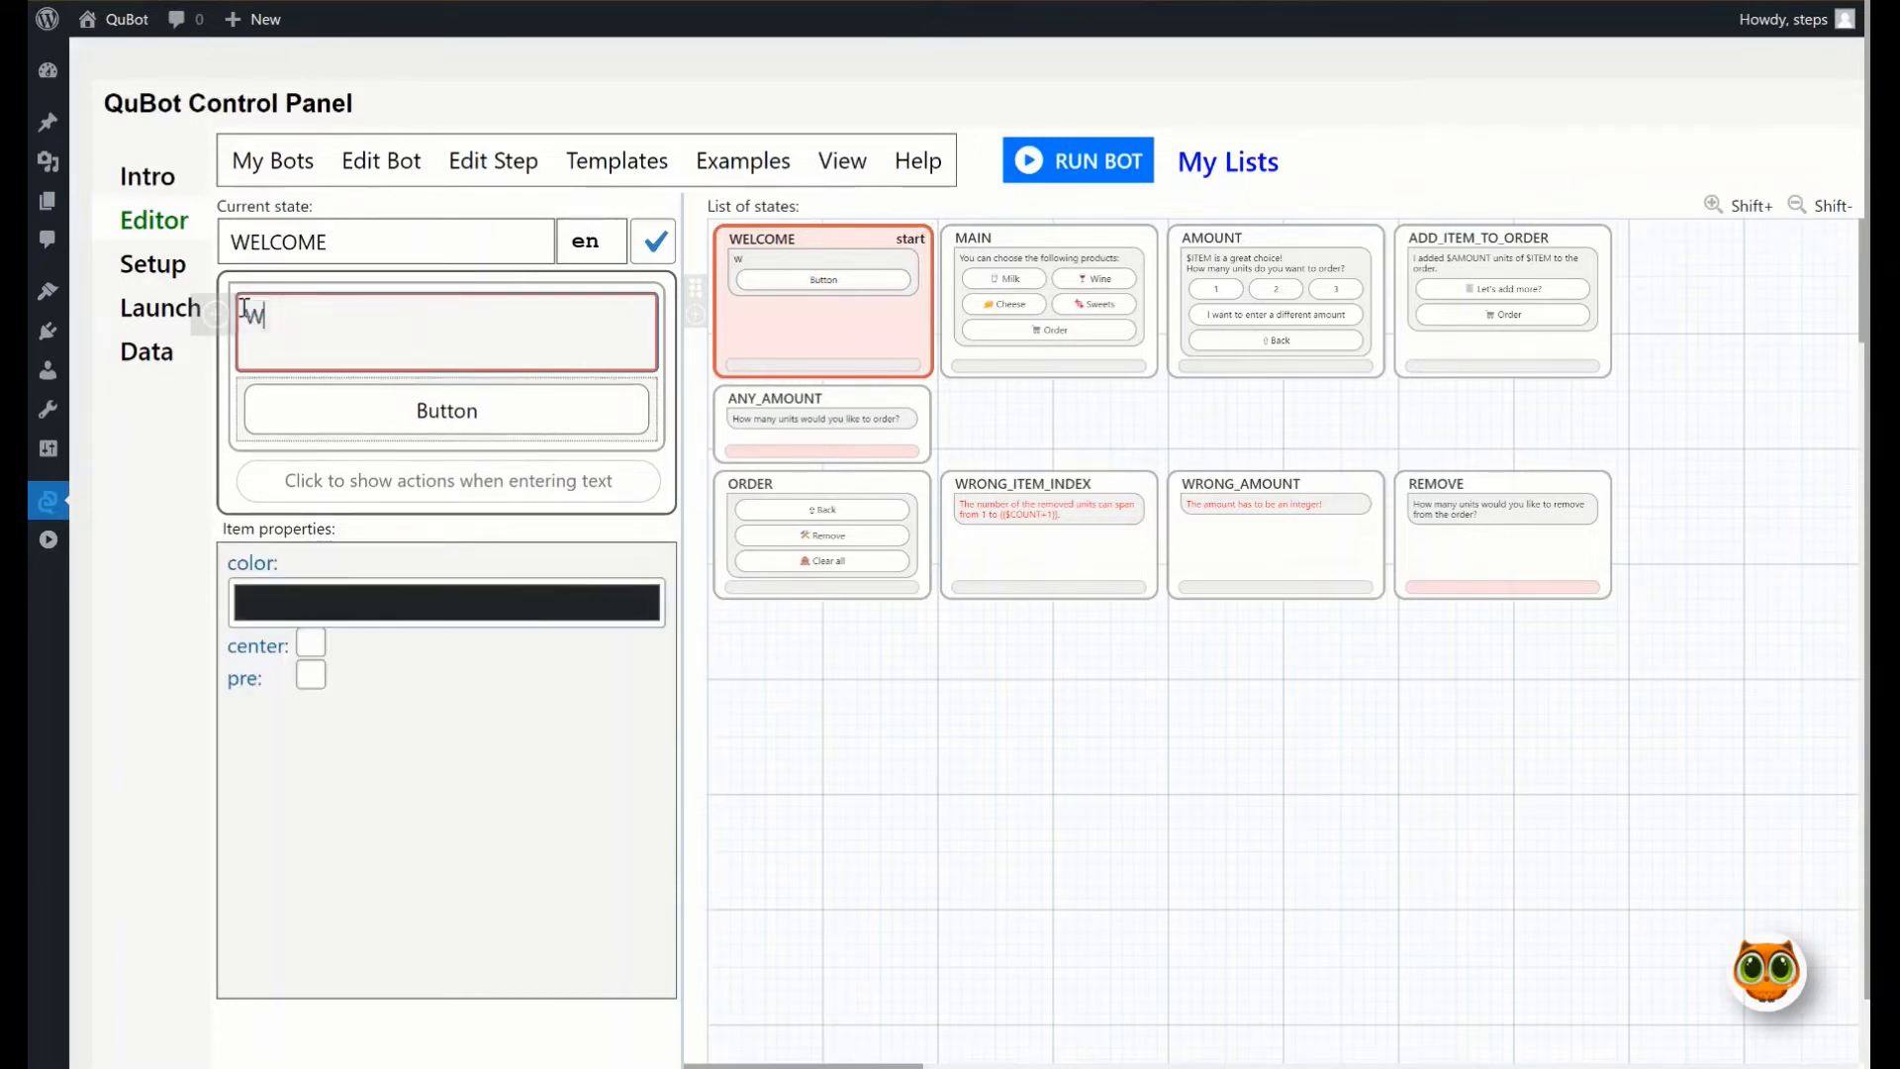
Set the step text to 'Welcome' and the button label to 'Go'
text(Welcome)
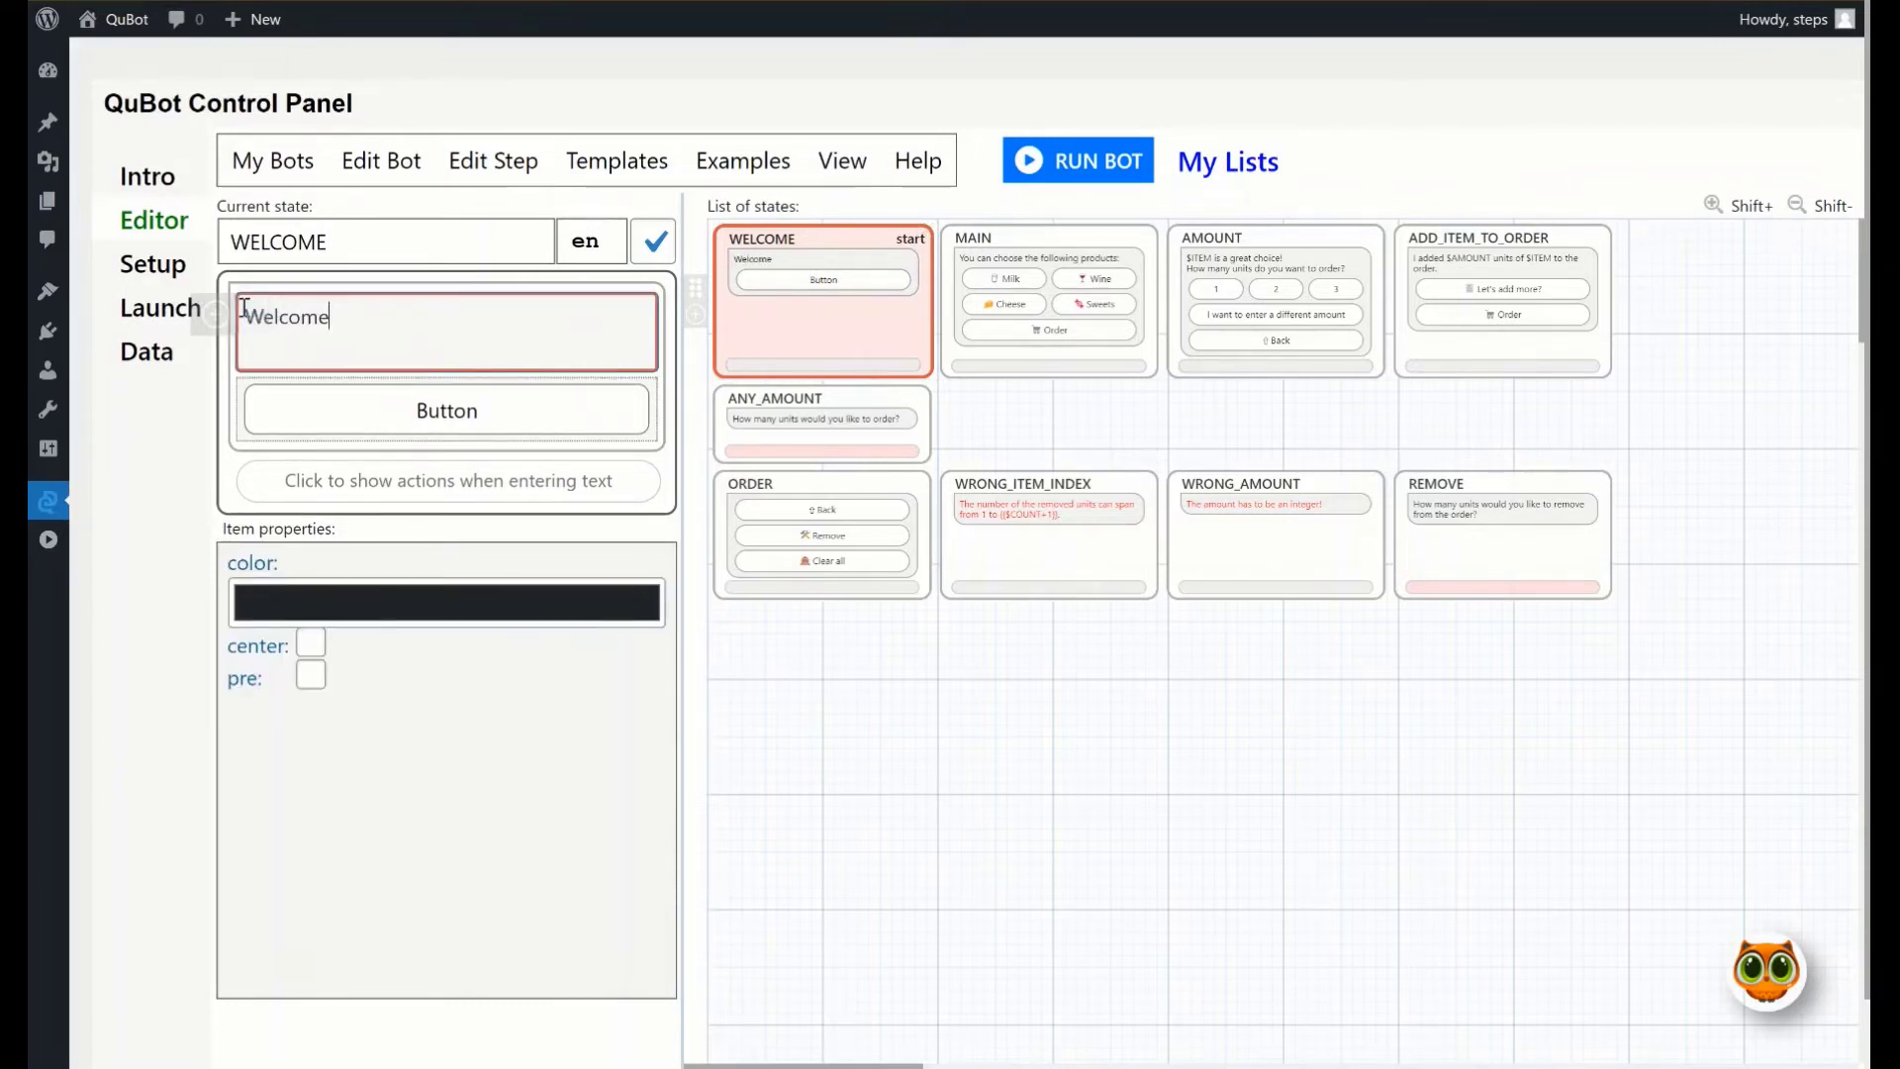
click(445, 410)
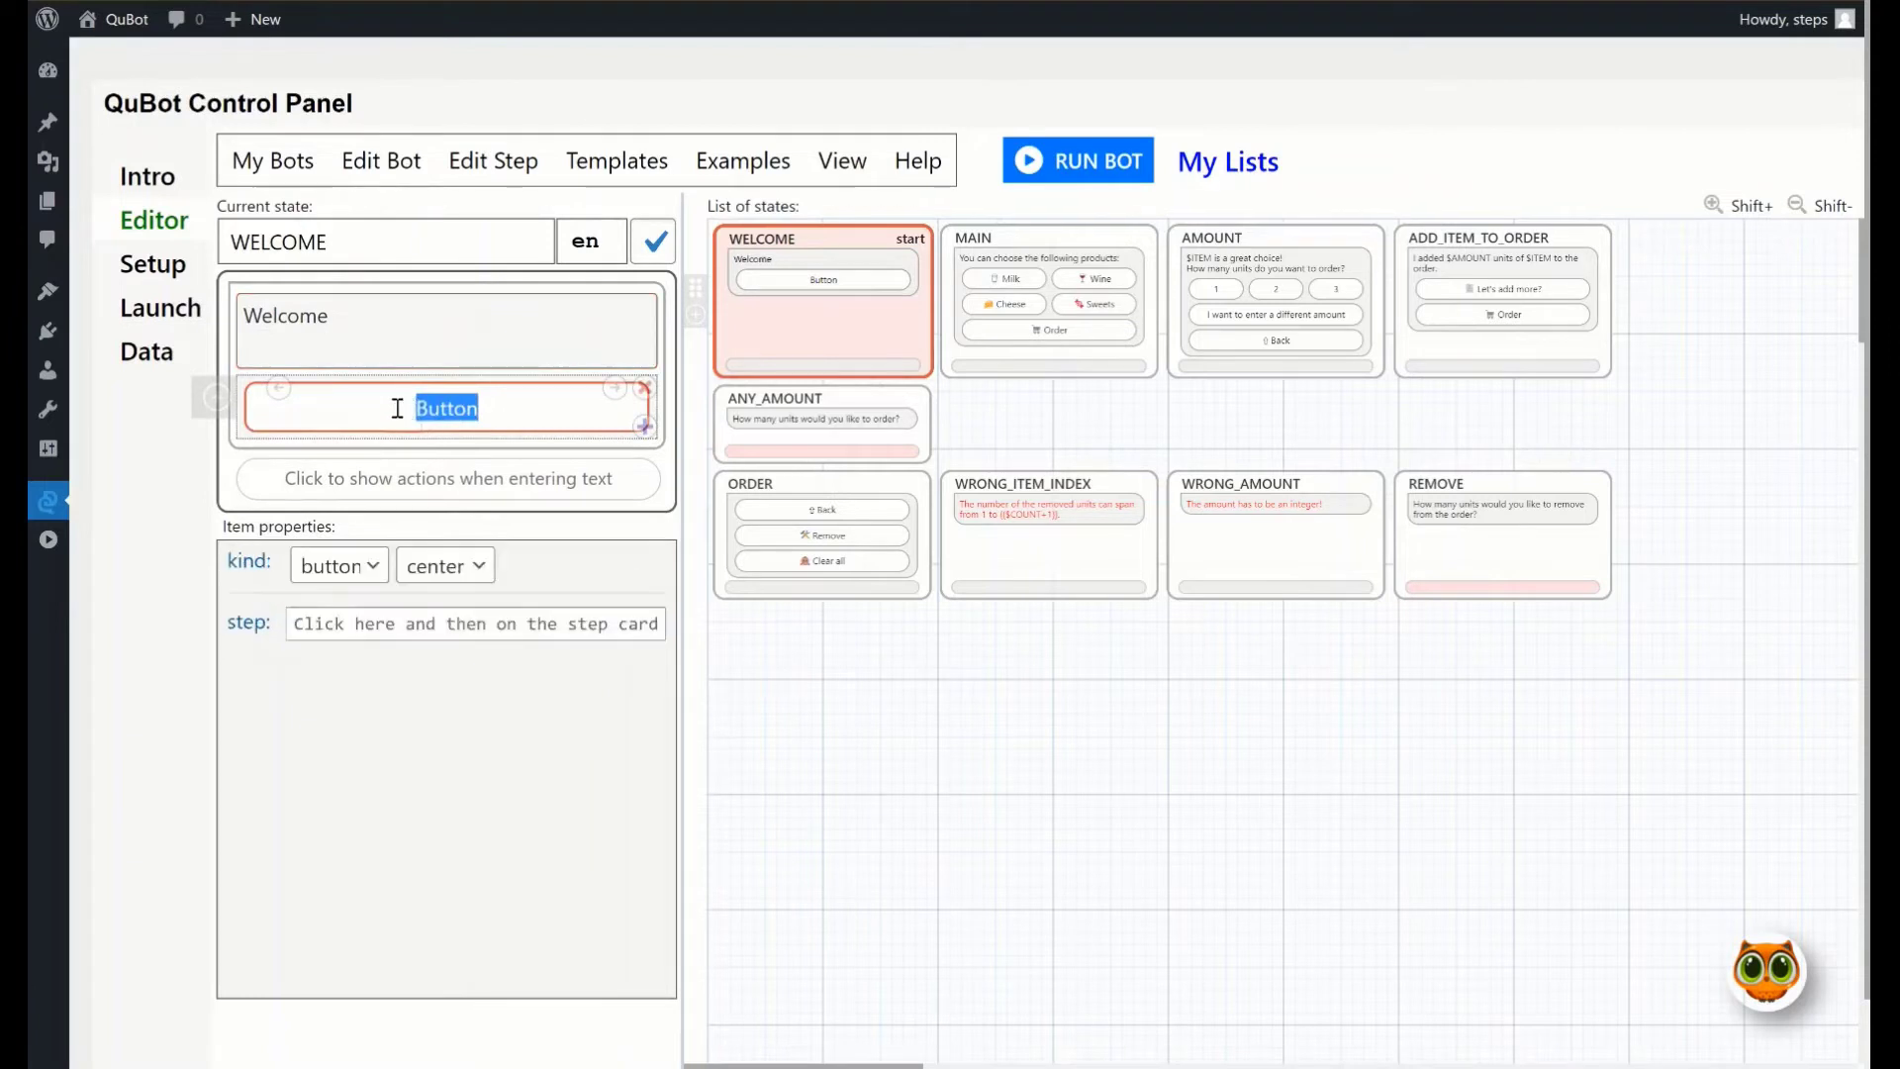
text(Go)
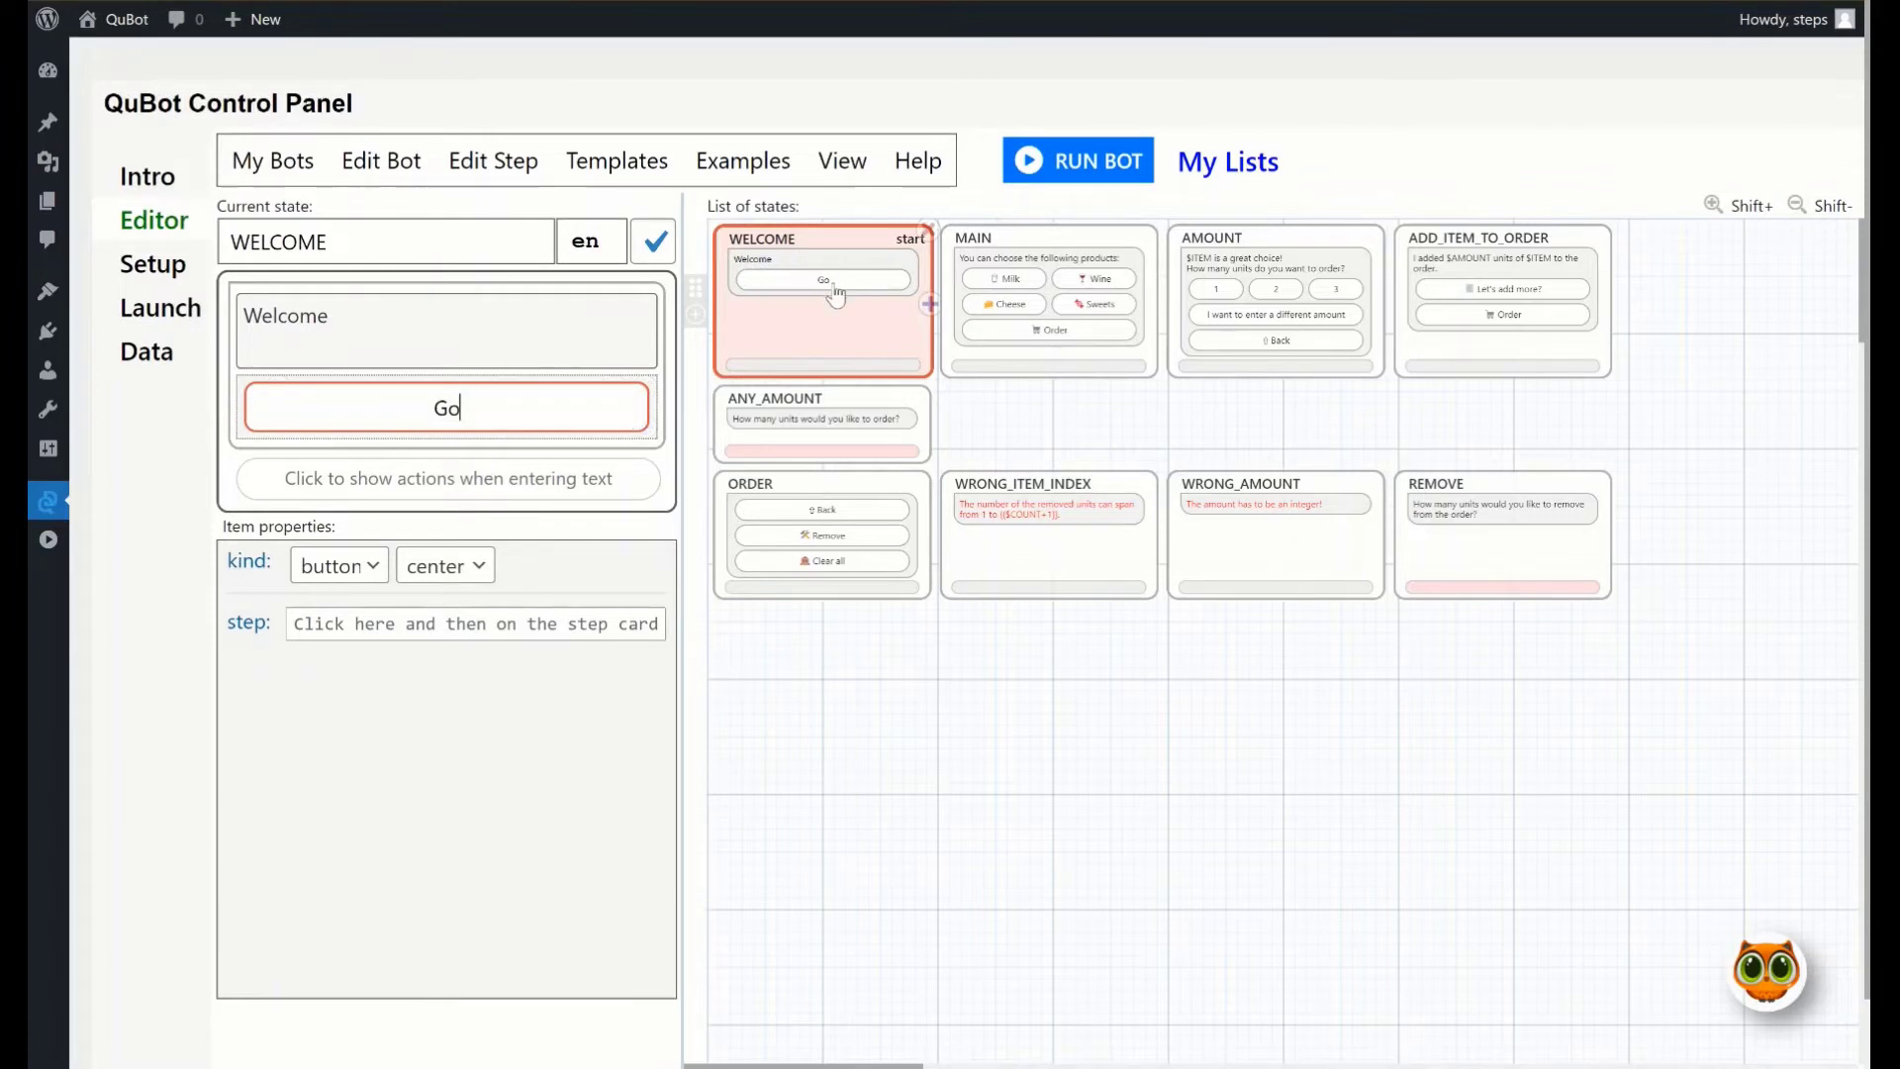
click(1078, 161)
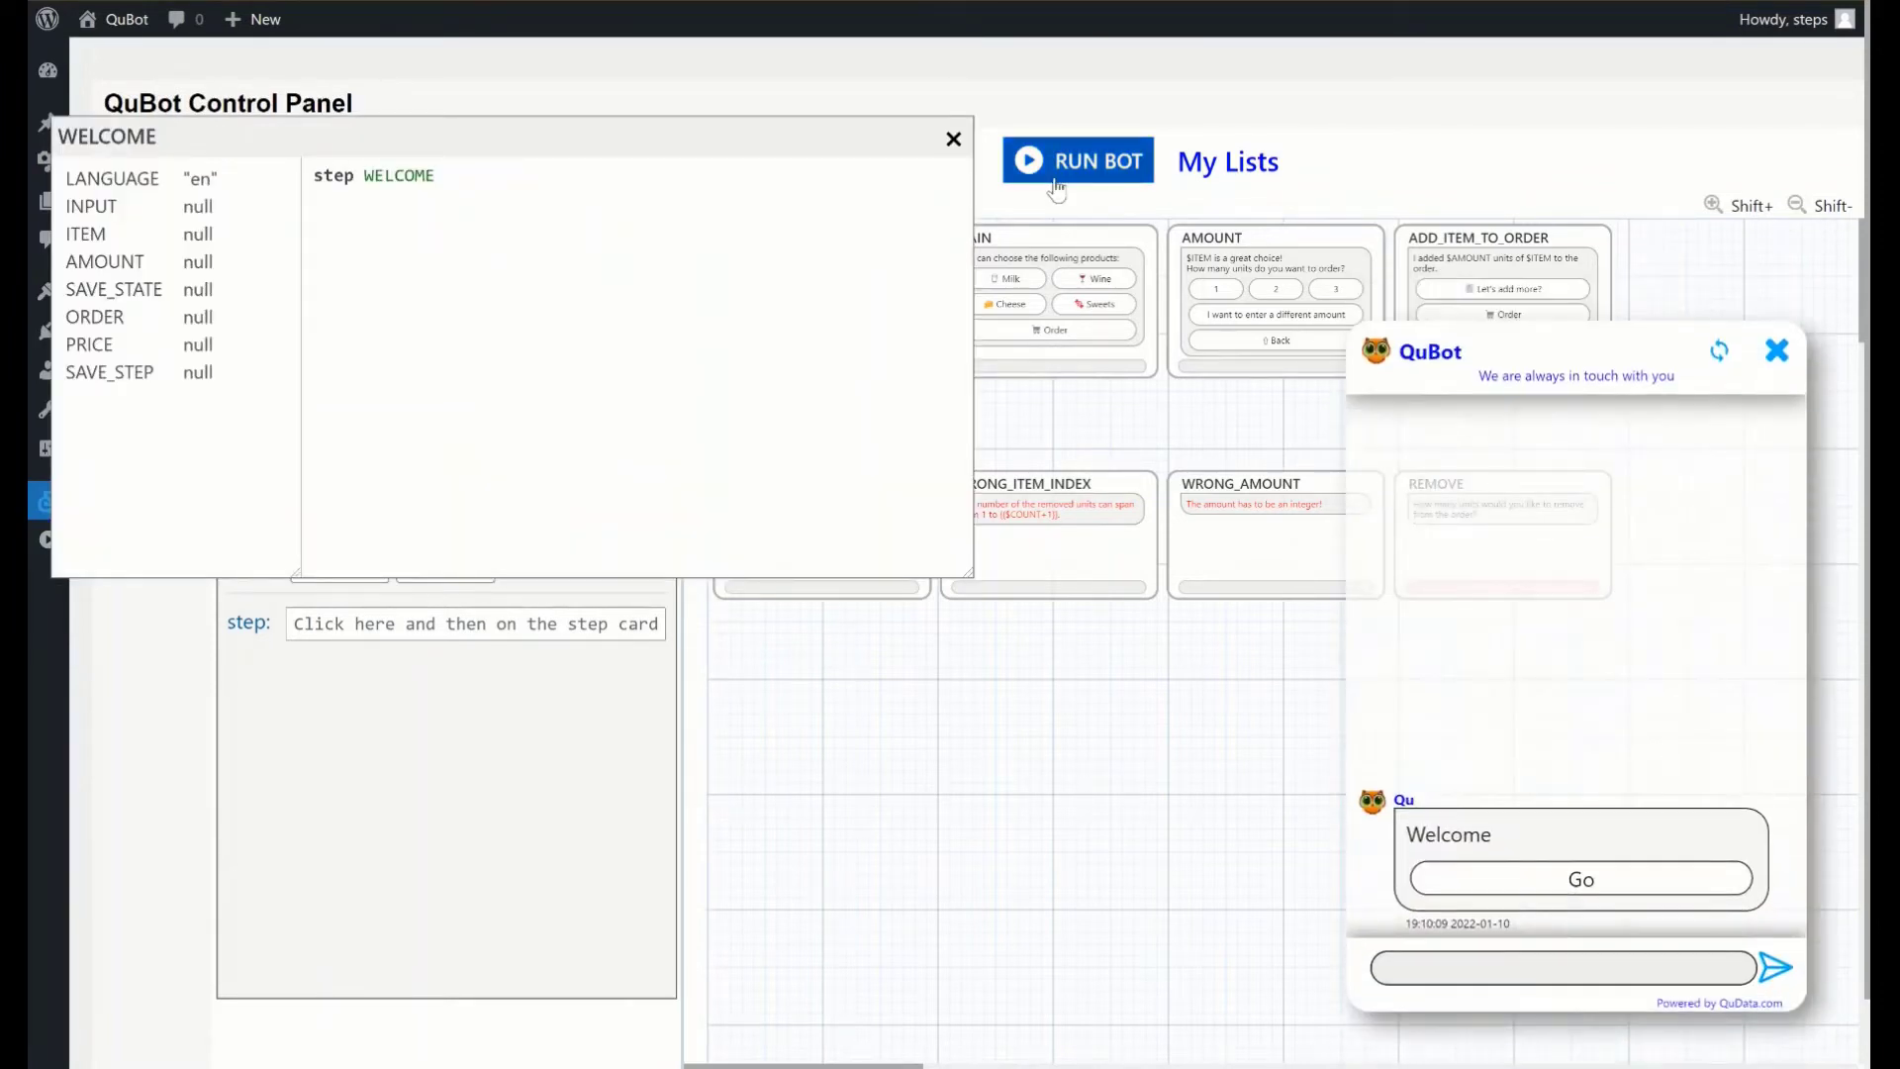
click(1582, 880)
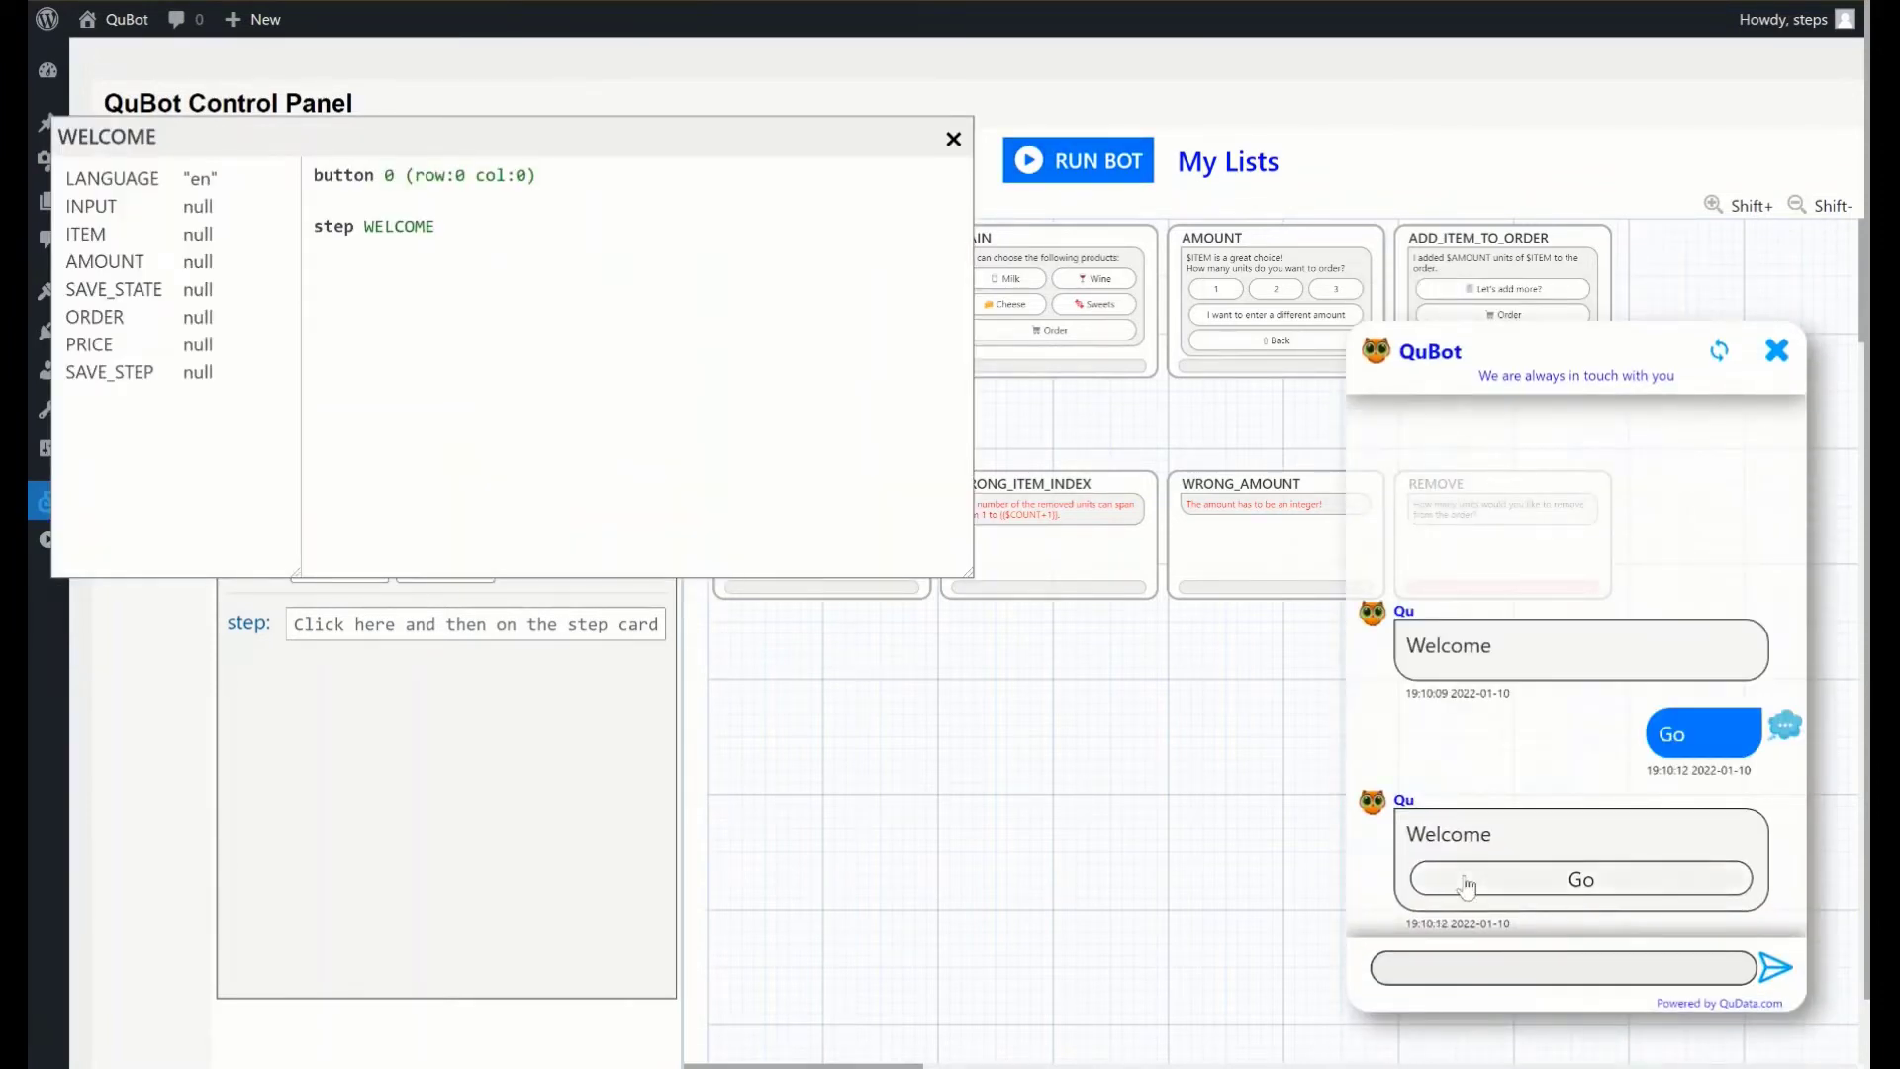
click(1586, 879)
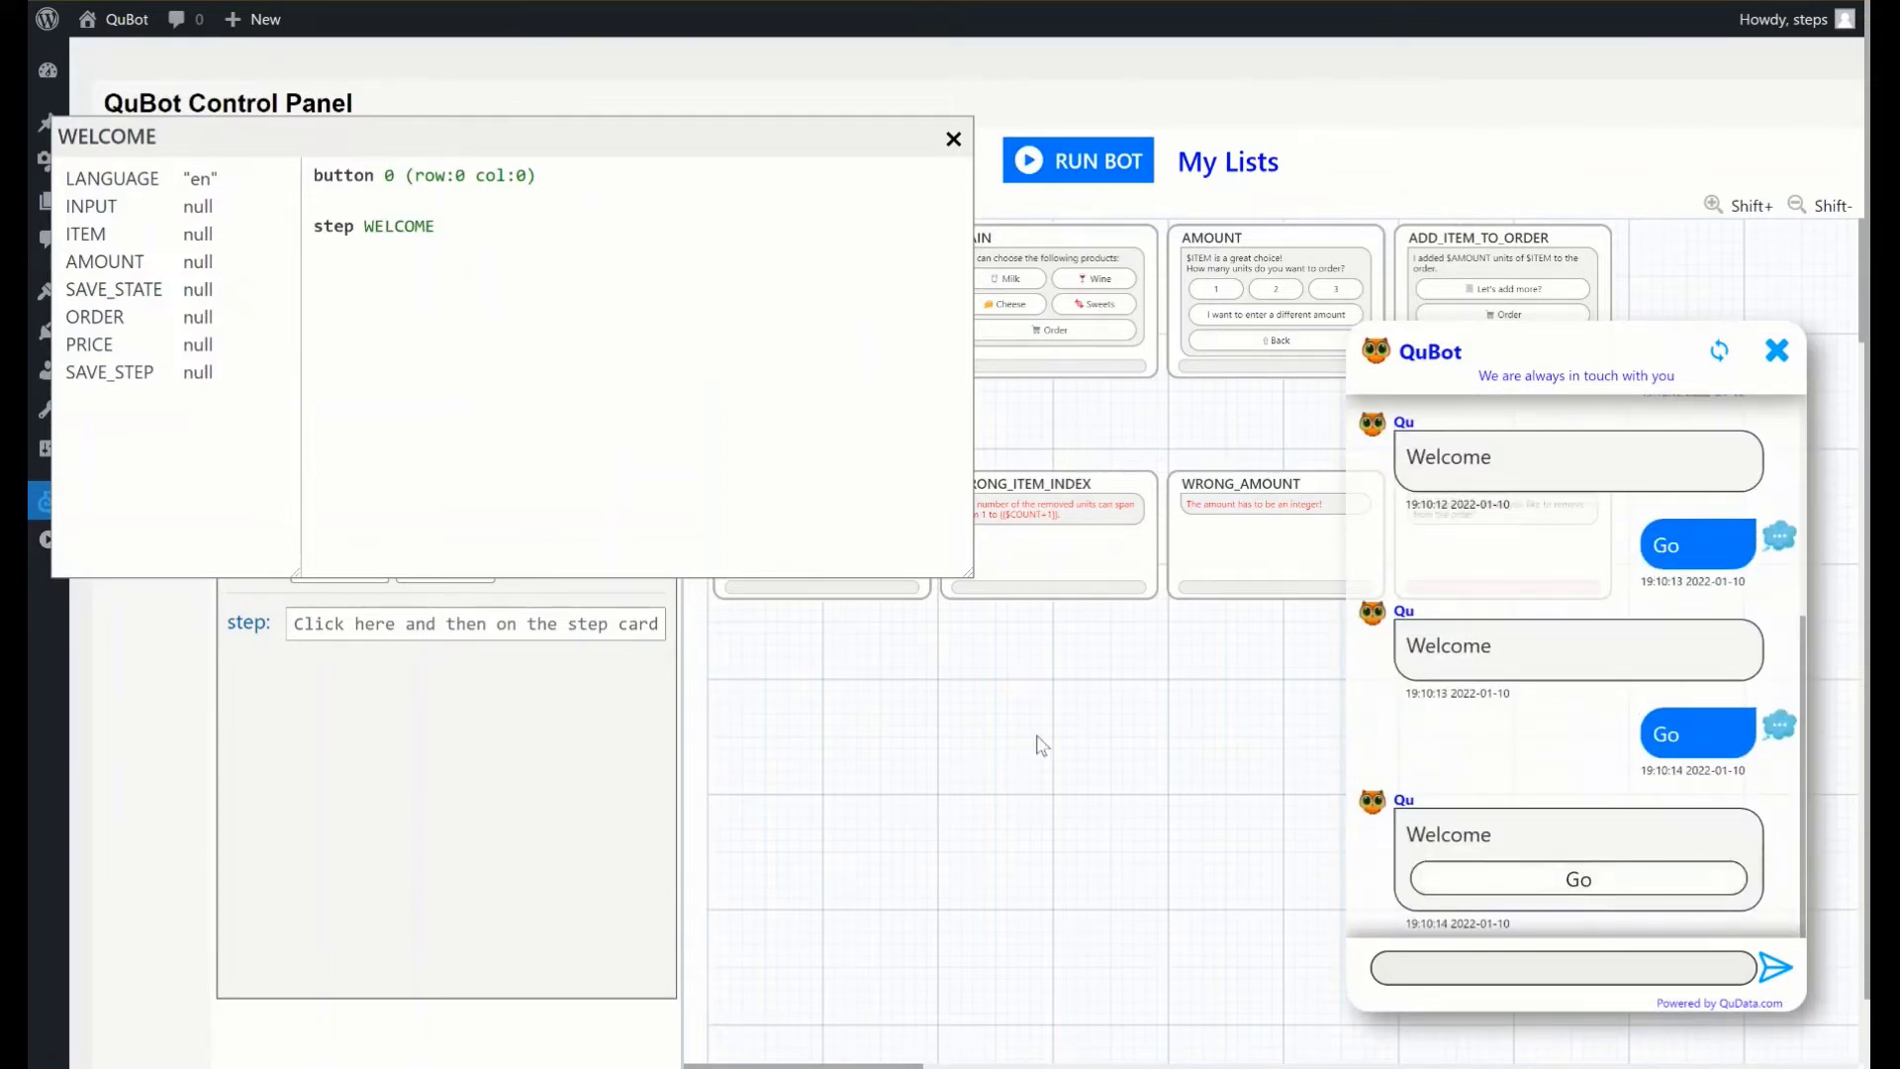
click(953, 138)
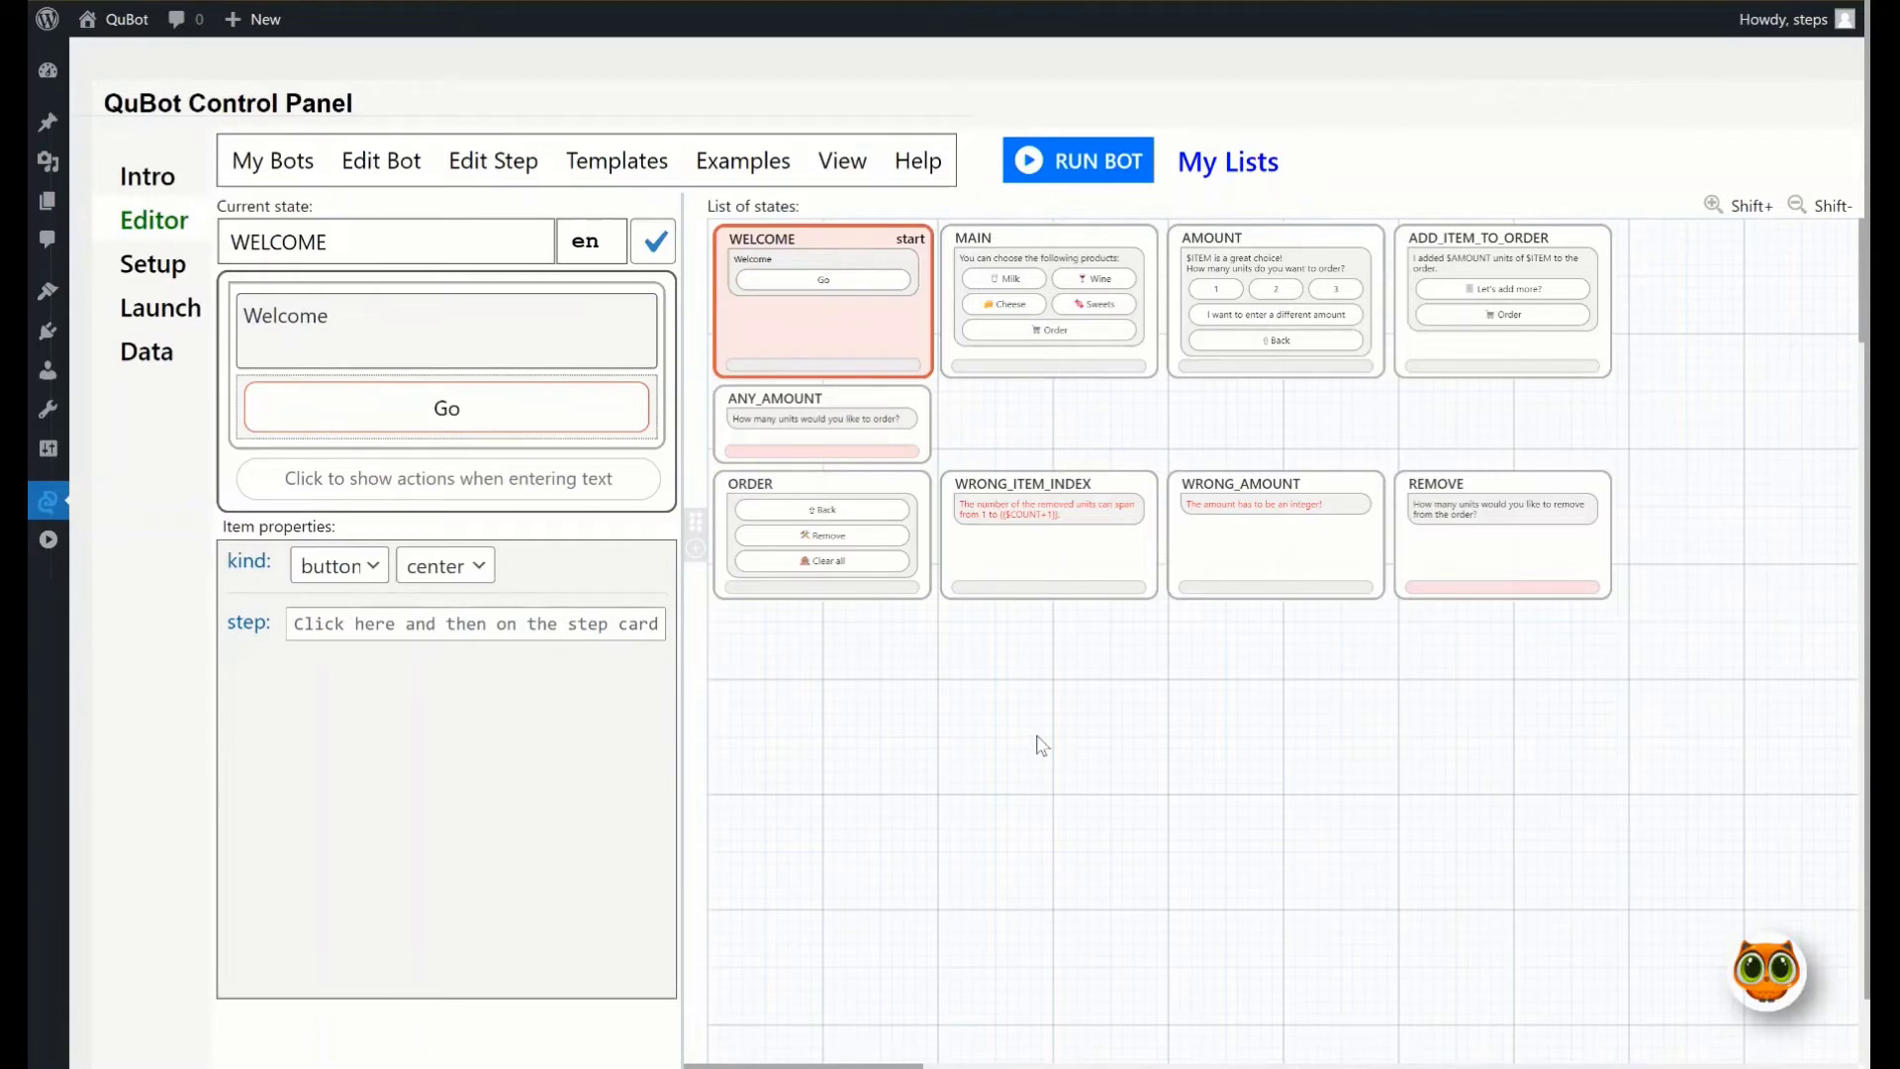
mouse_move(996, 748)
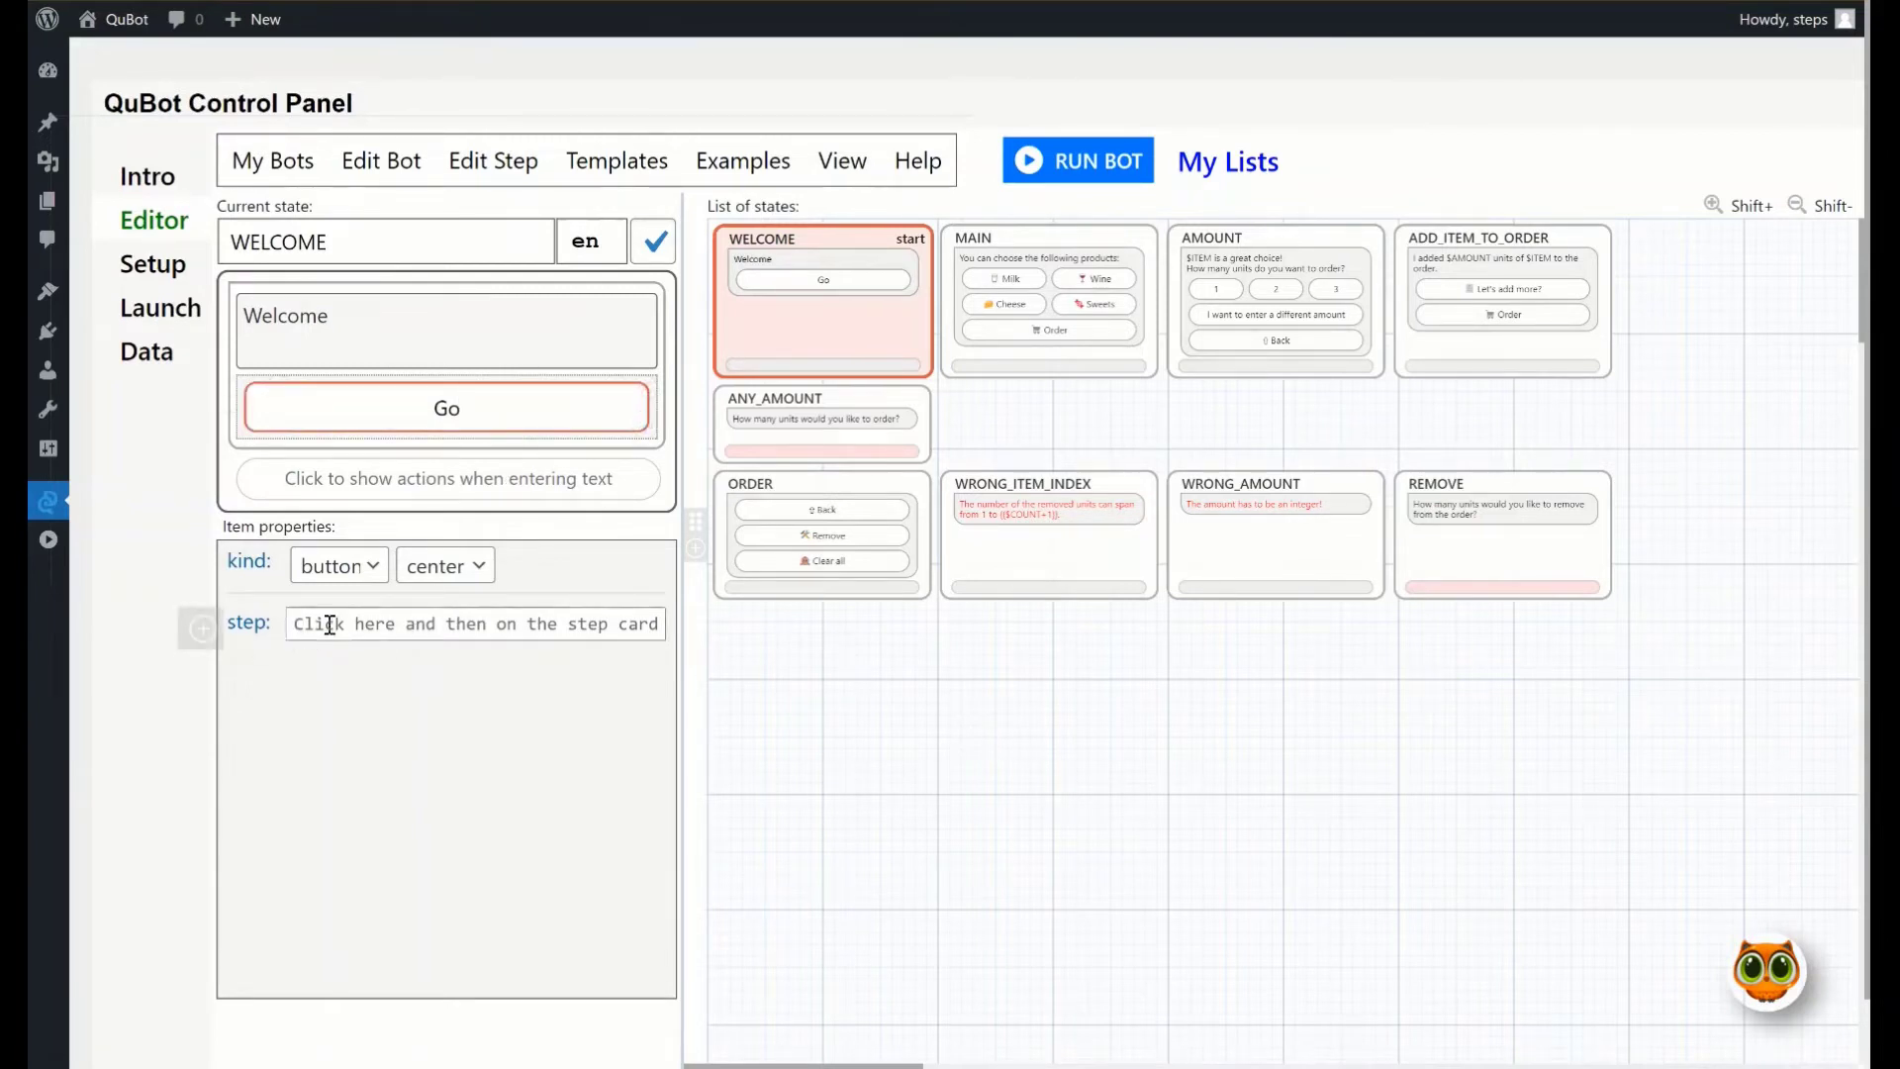
mouse_move(432, 624)
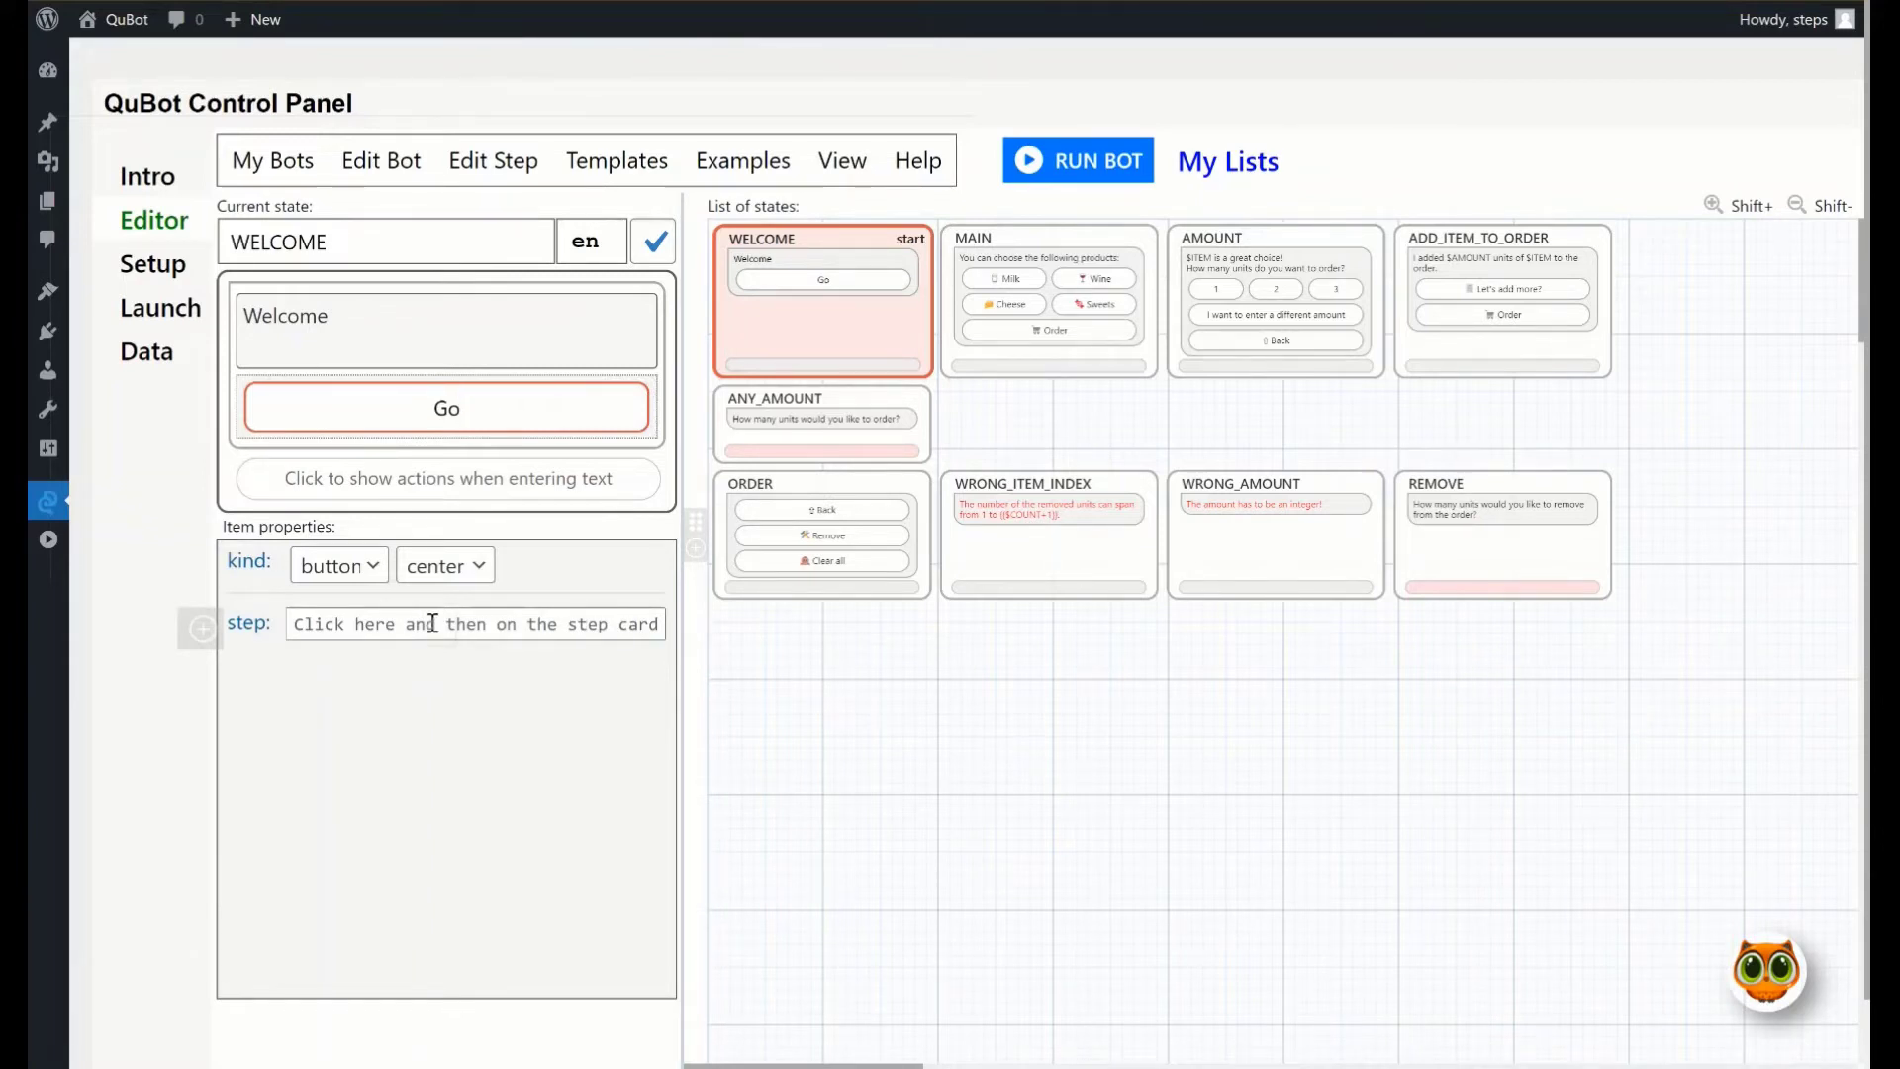
Link the WELCOME step's Go button to the MAIN step
click(446, 408)
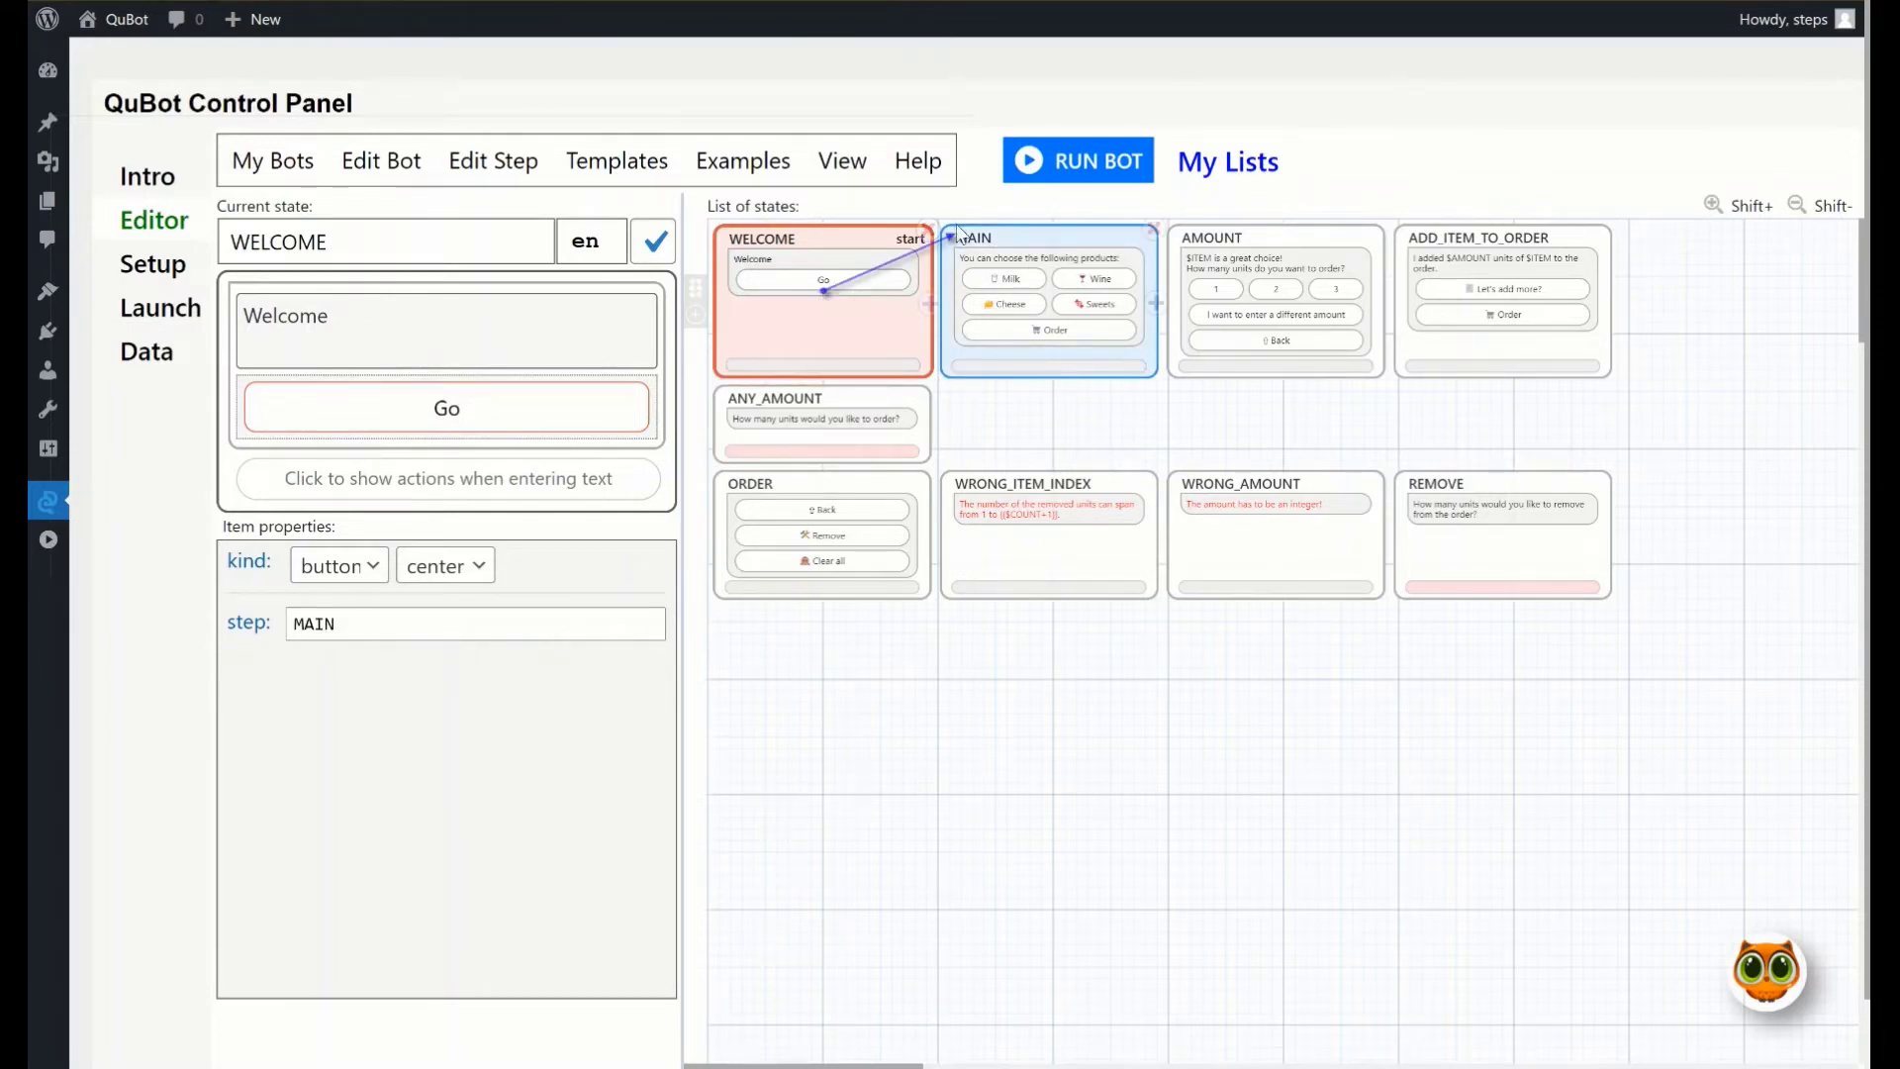
click(1078, 160)
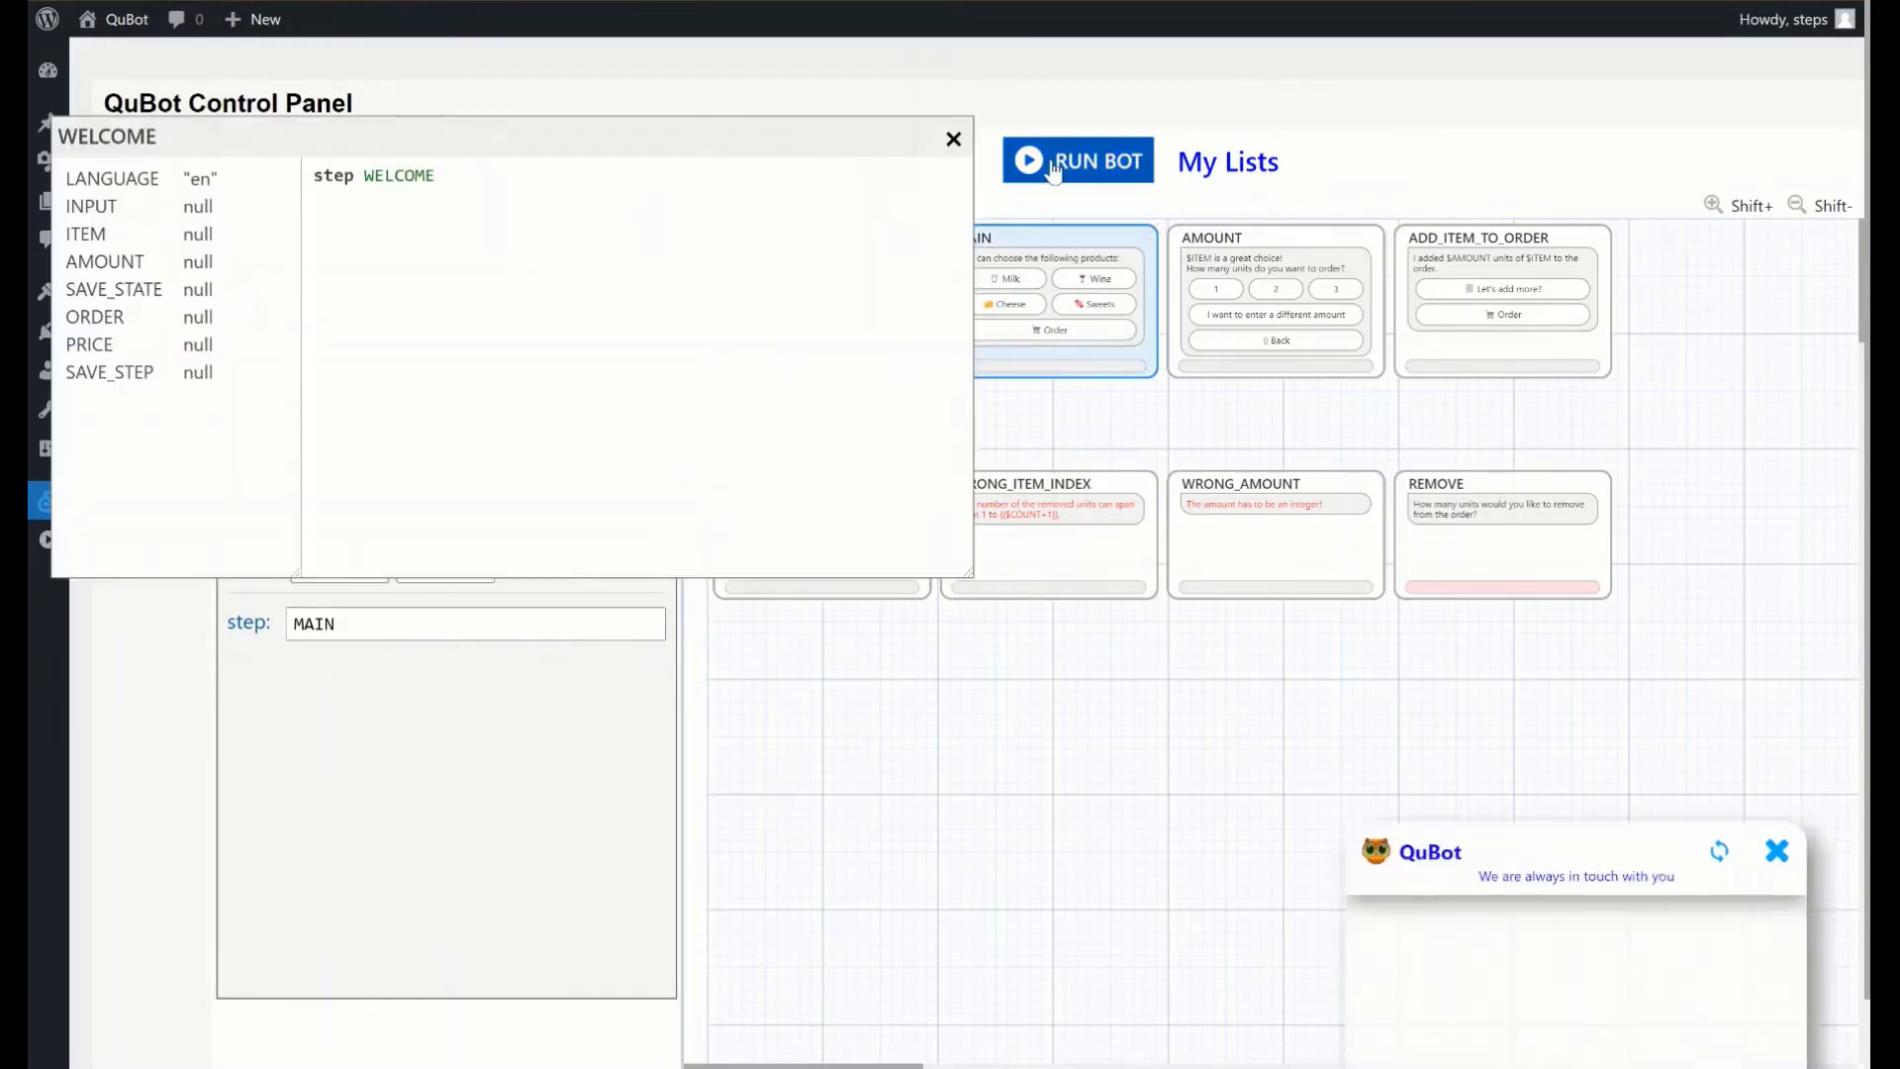
click(1078, 160)
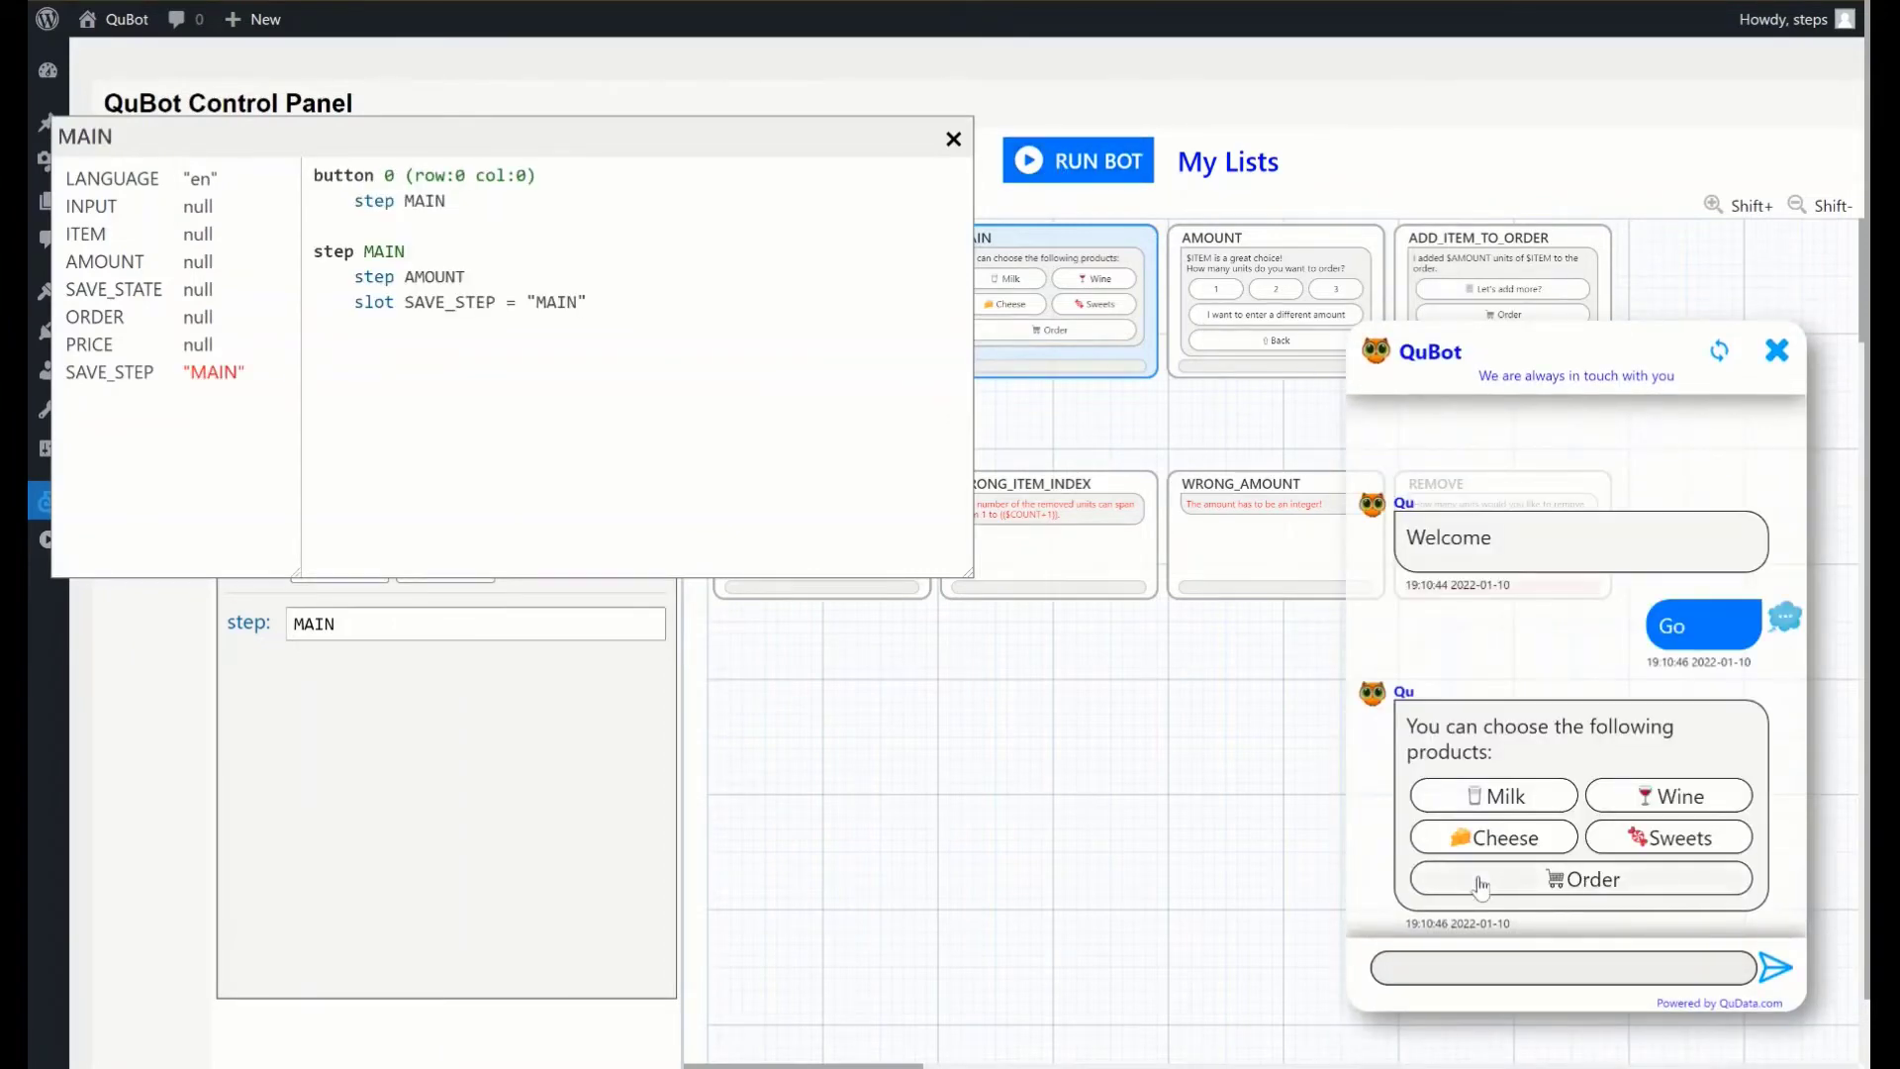
click(955, 137)
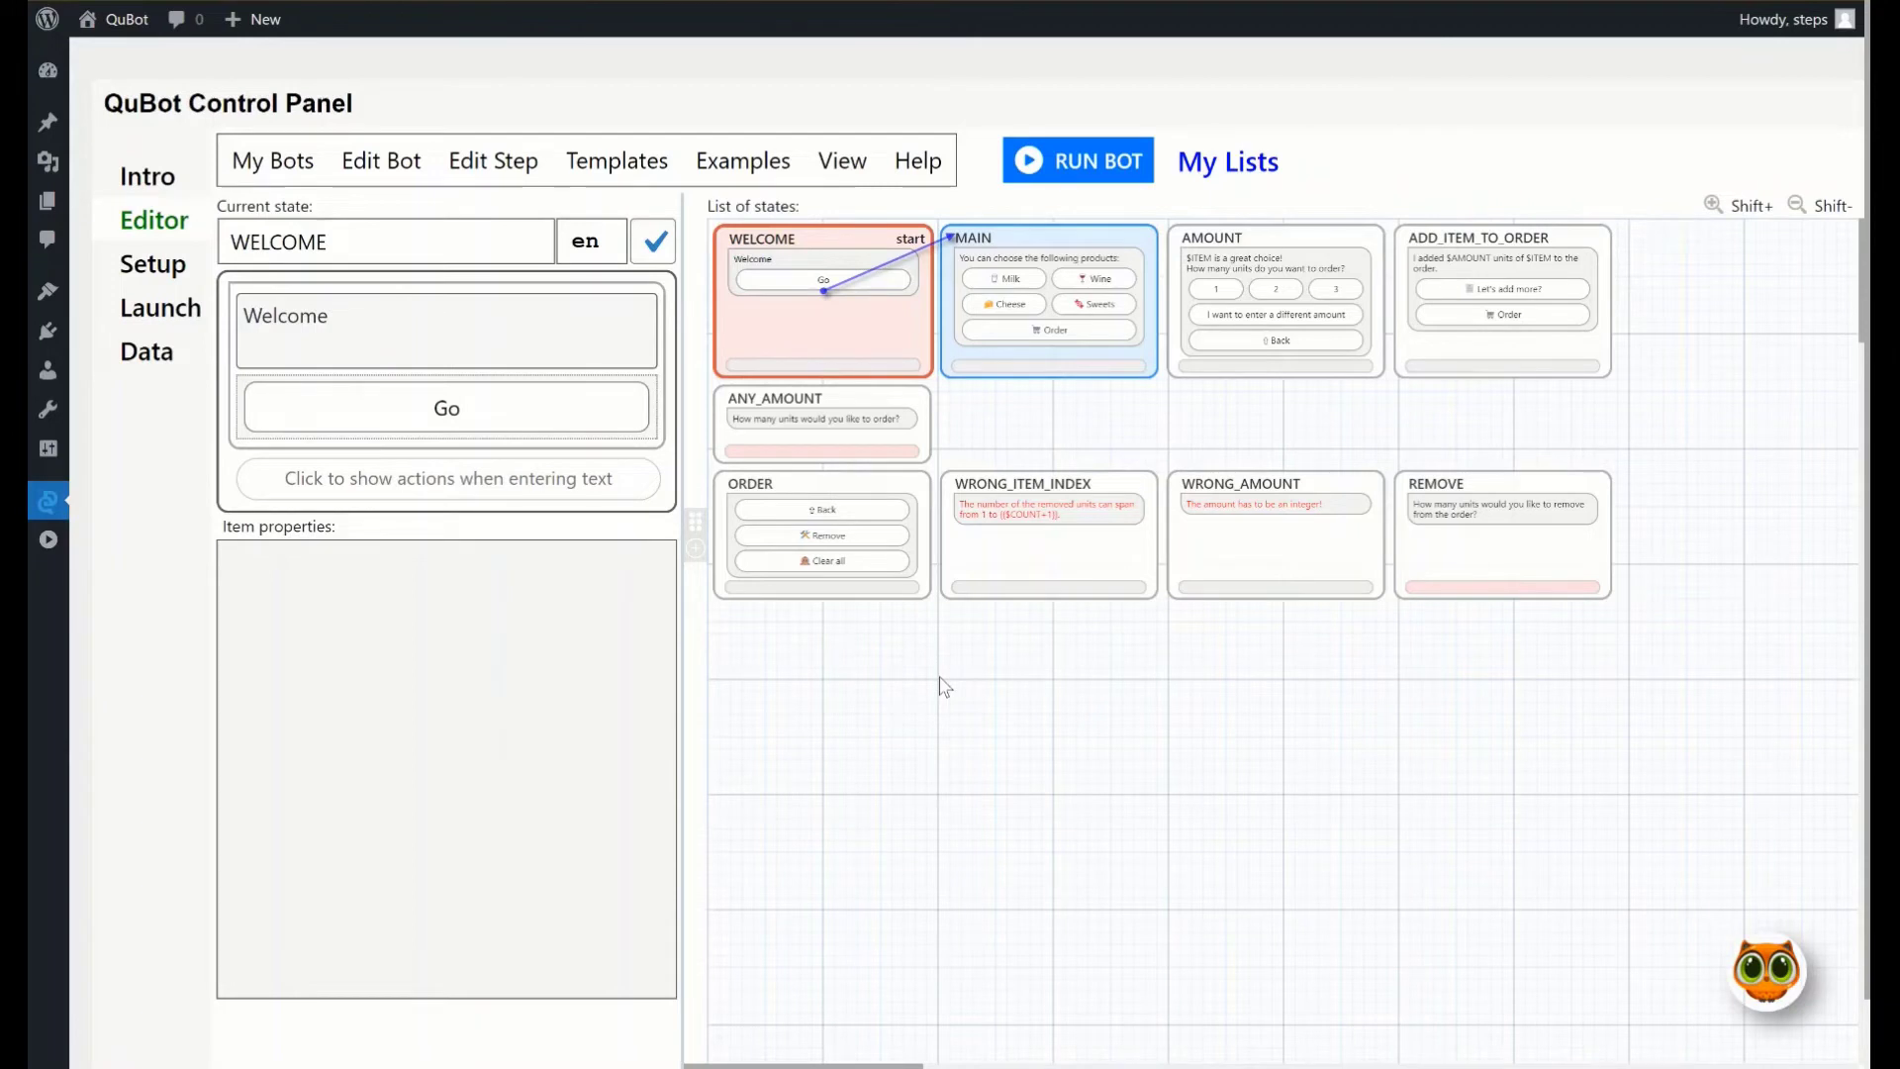
mouse_move(552, 467)
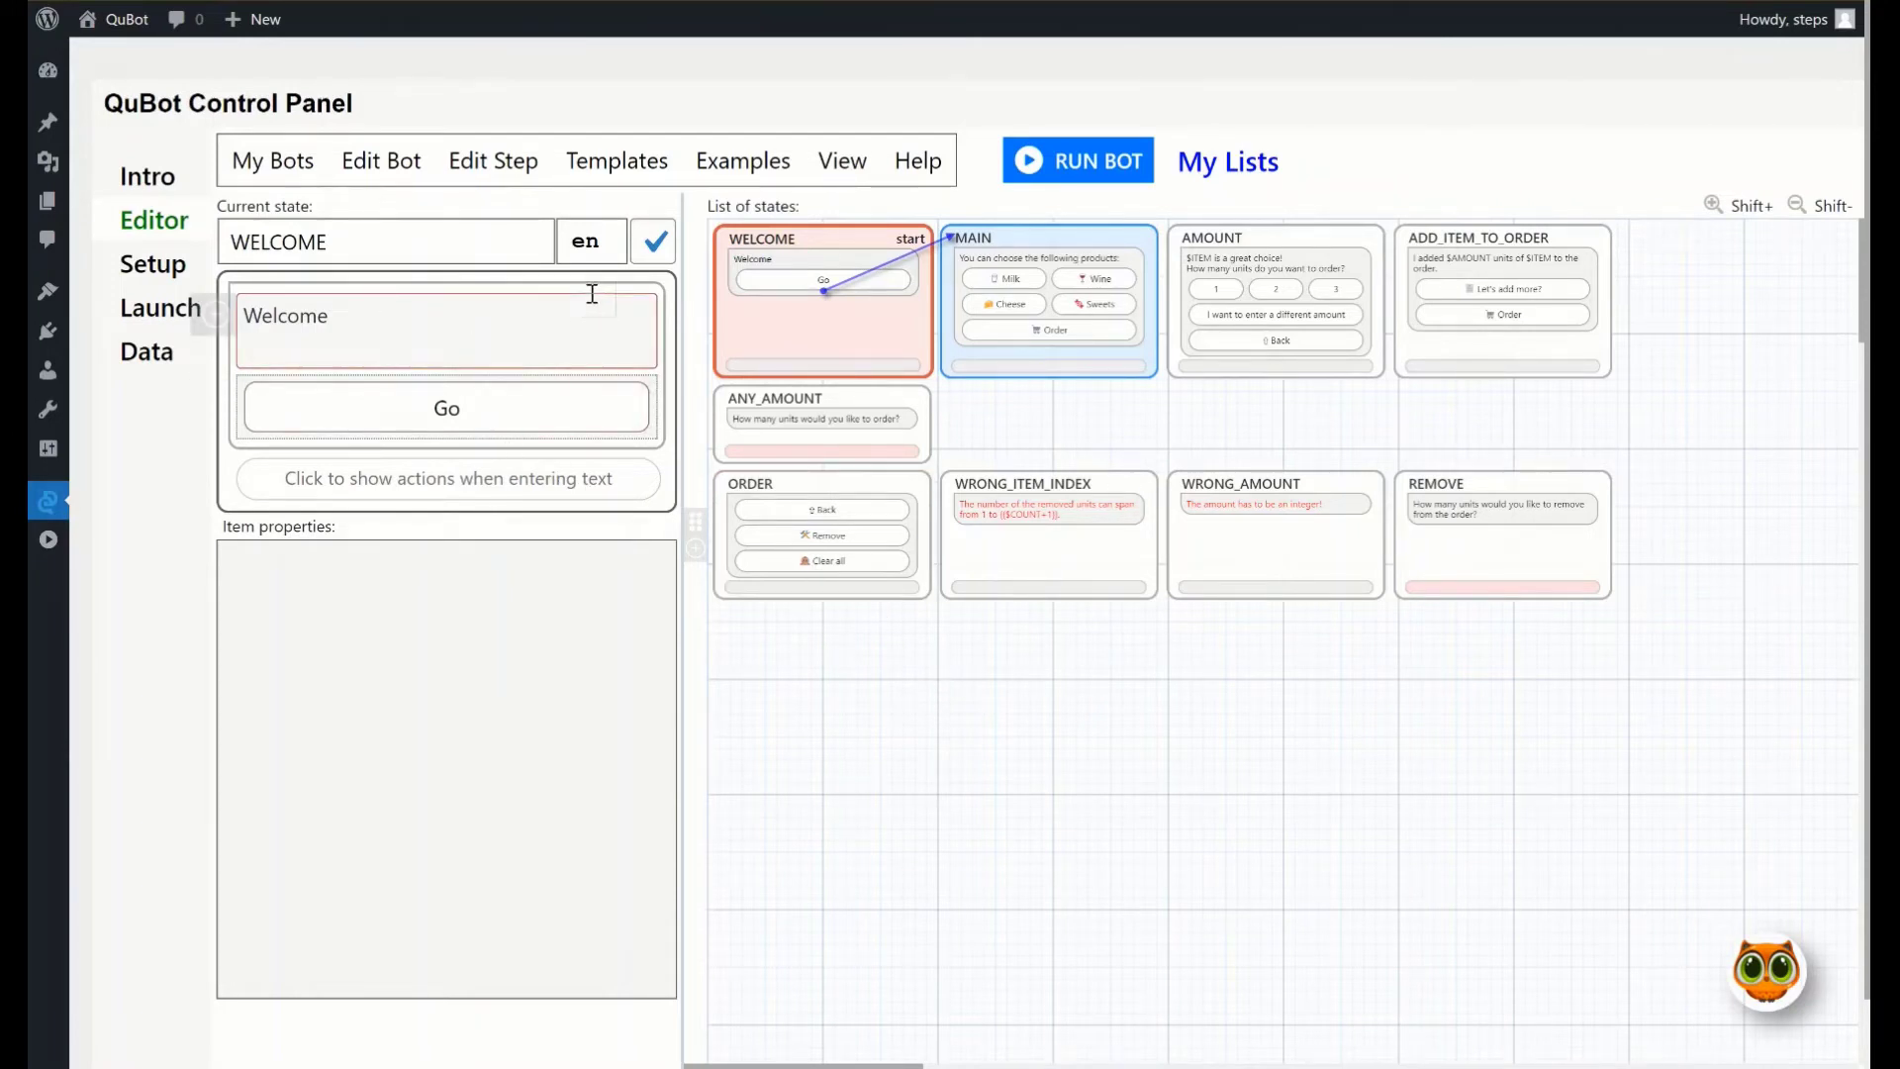
mouse_move(592, 286)
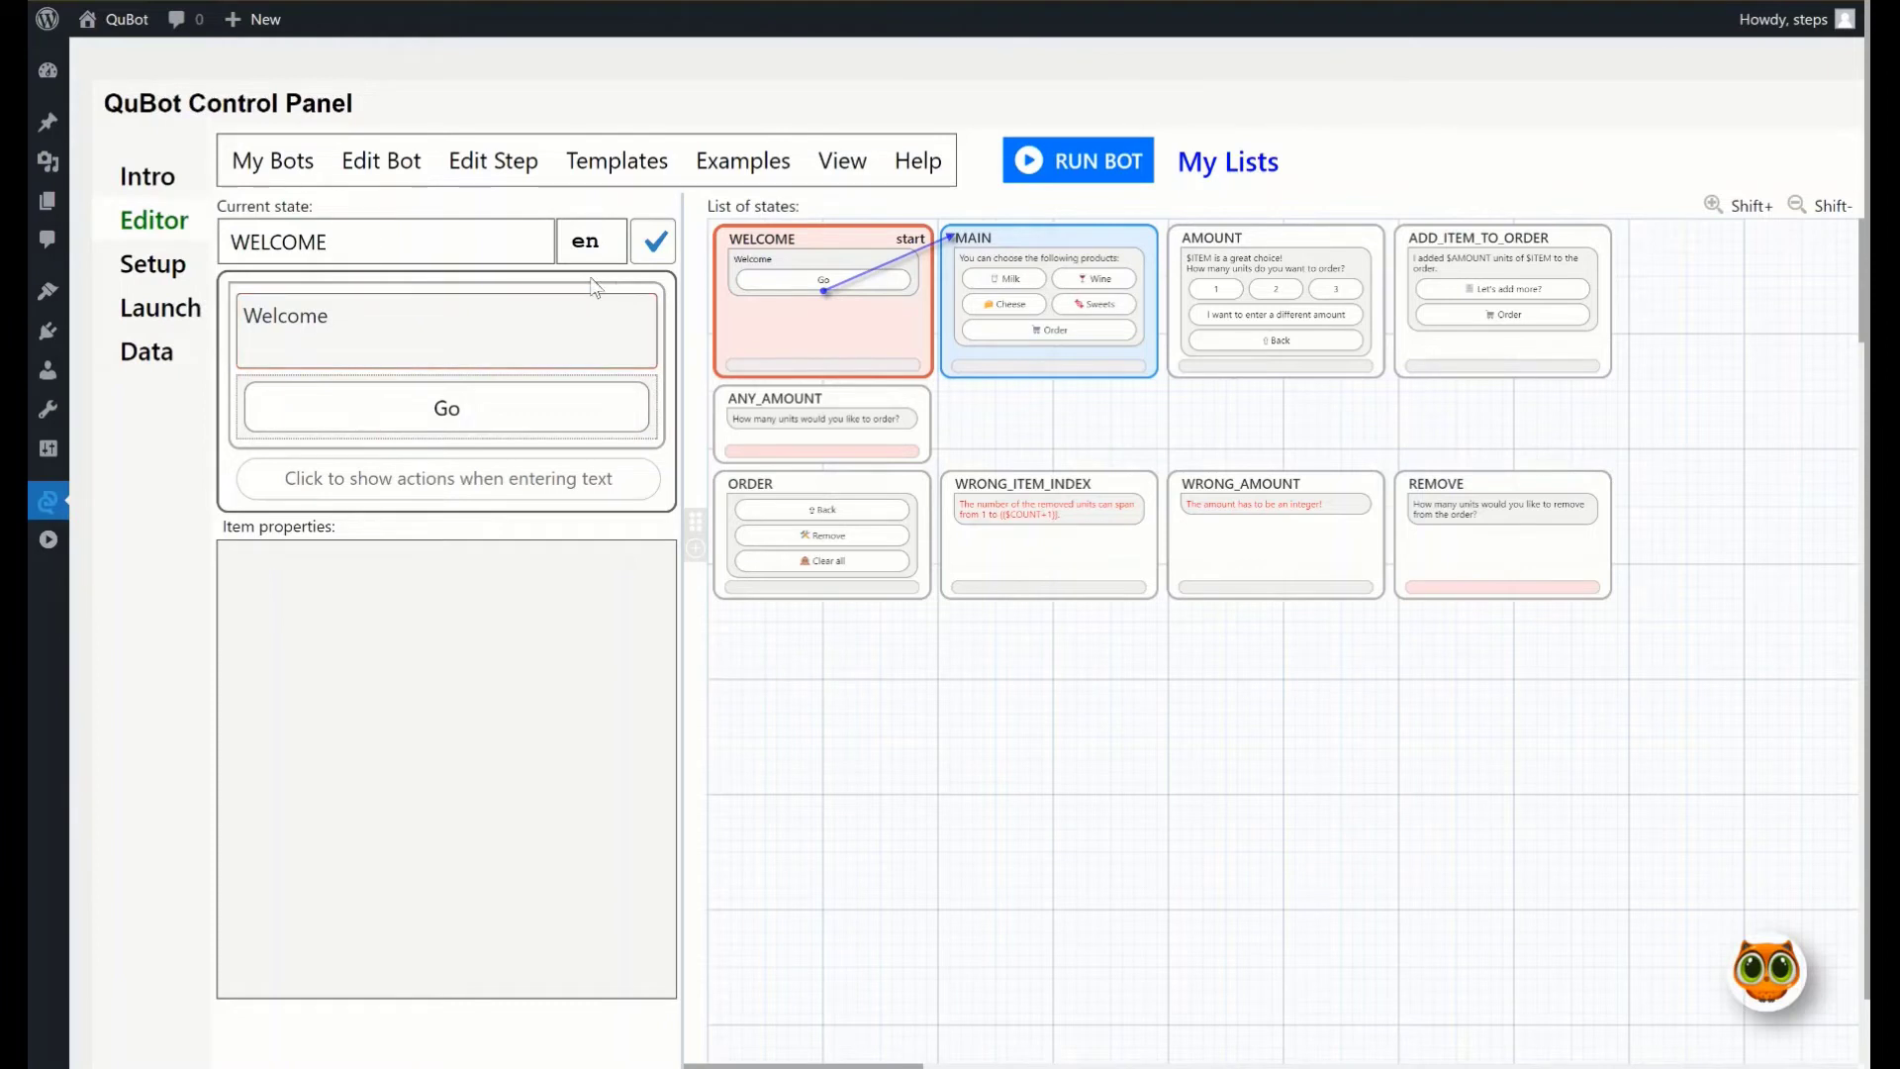
Switch WELCOME to its Russian (ru) version and enter the greeting Привет
click(589, 240)
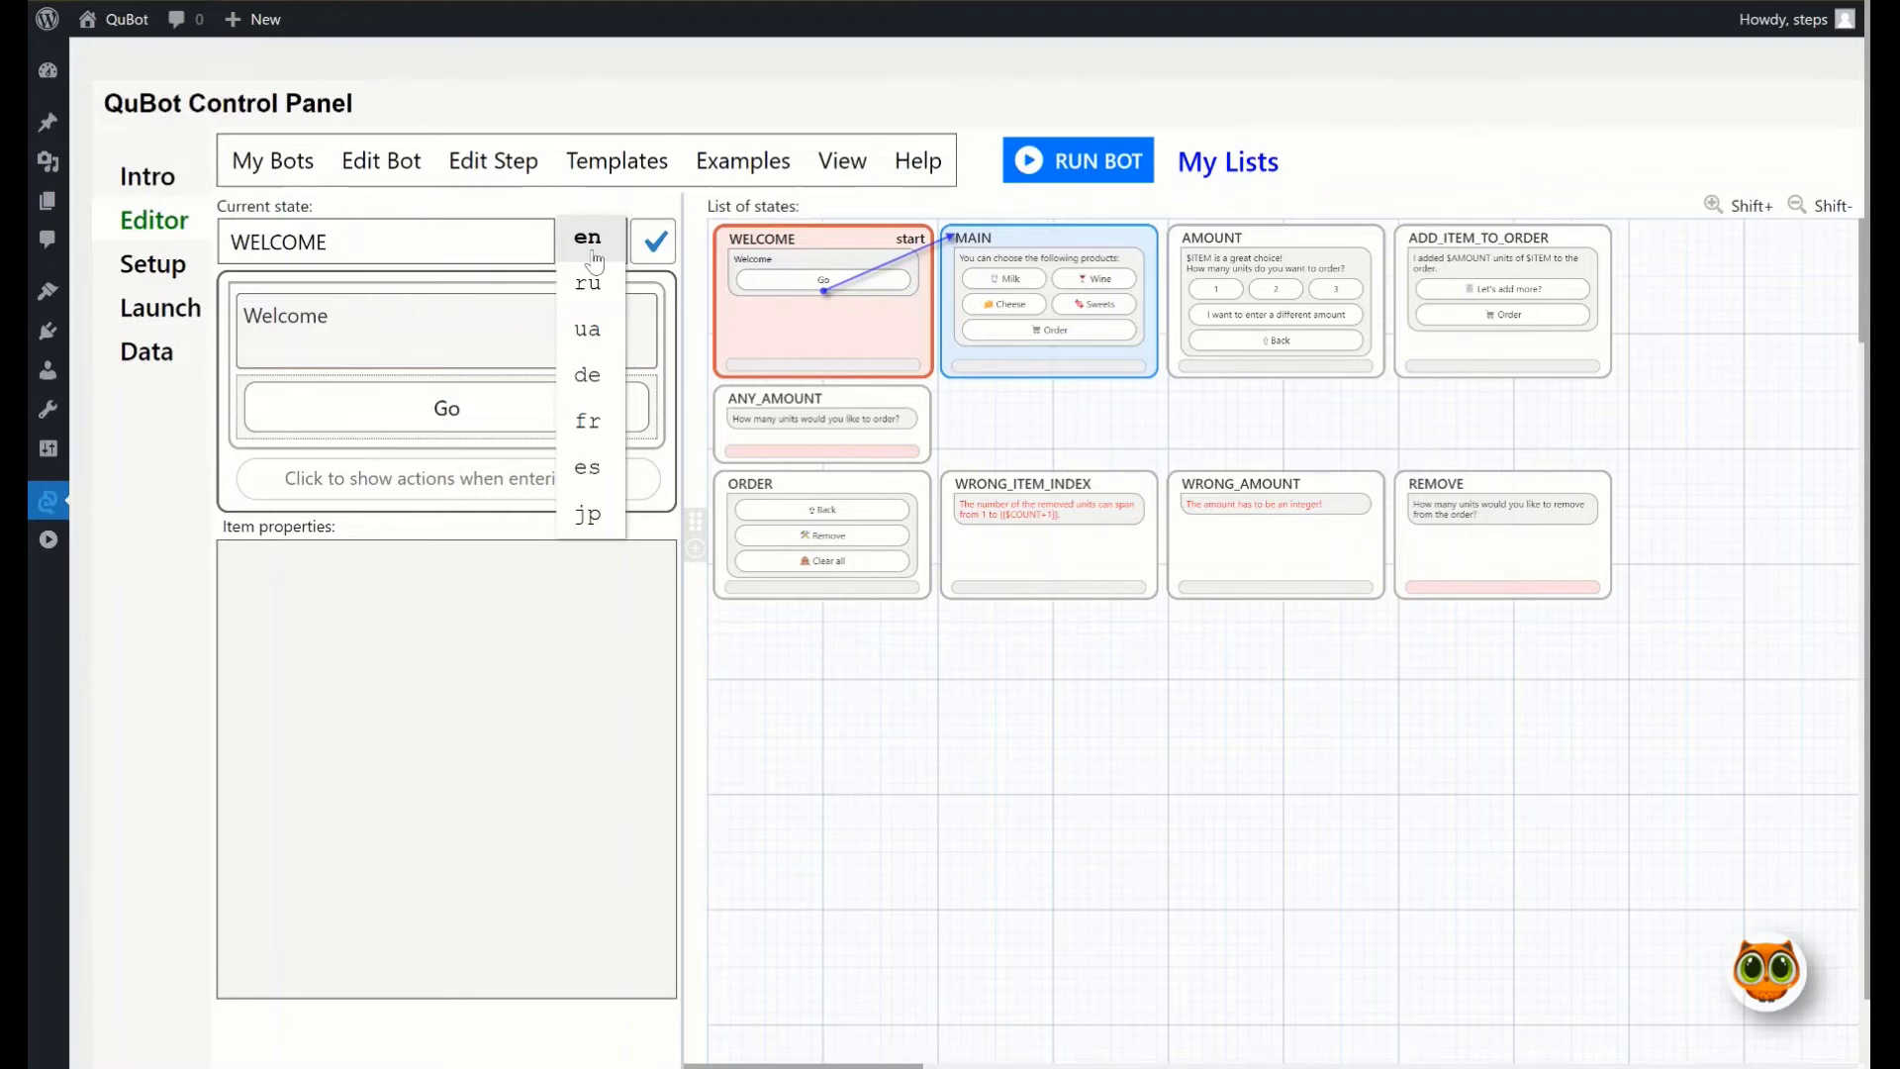
mouse_move(589, 284)
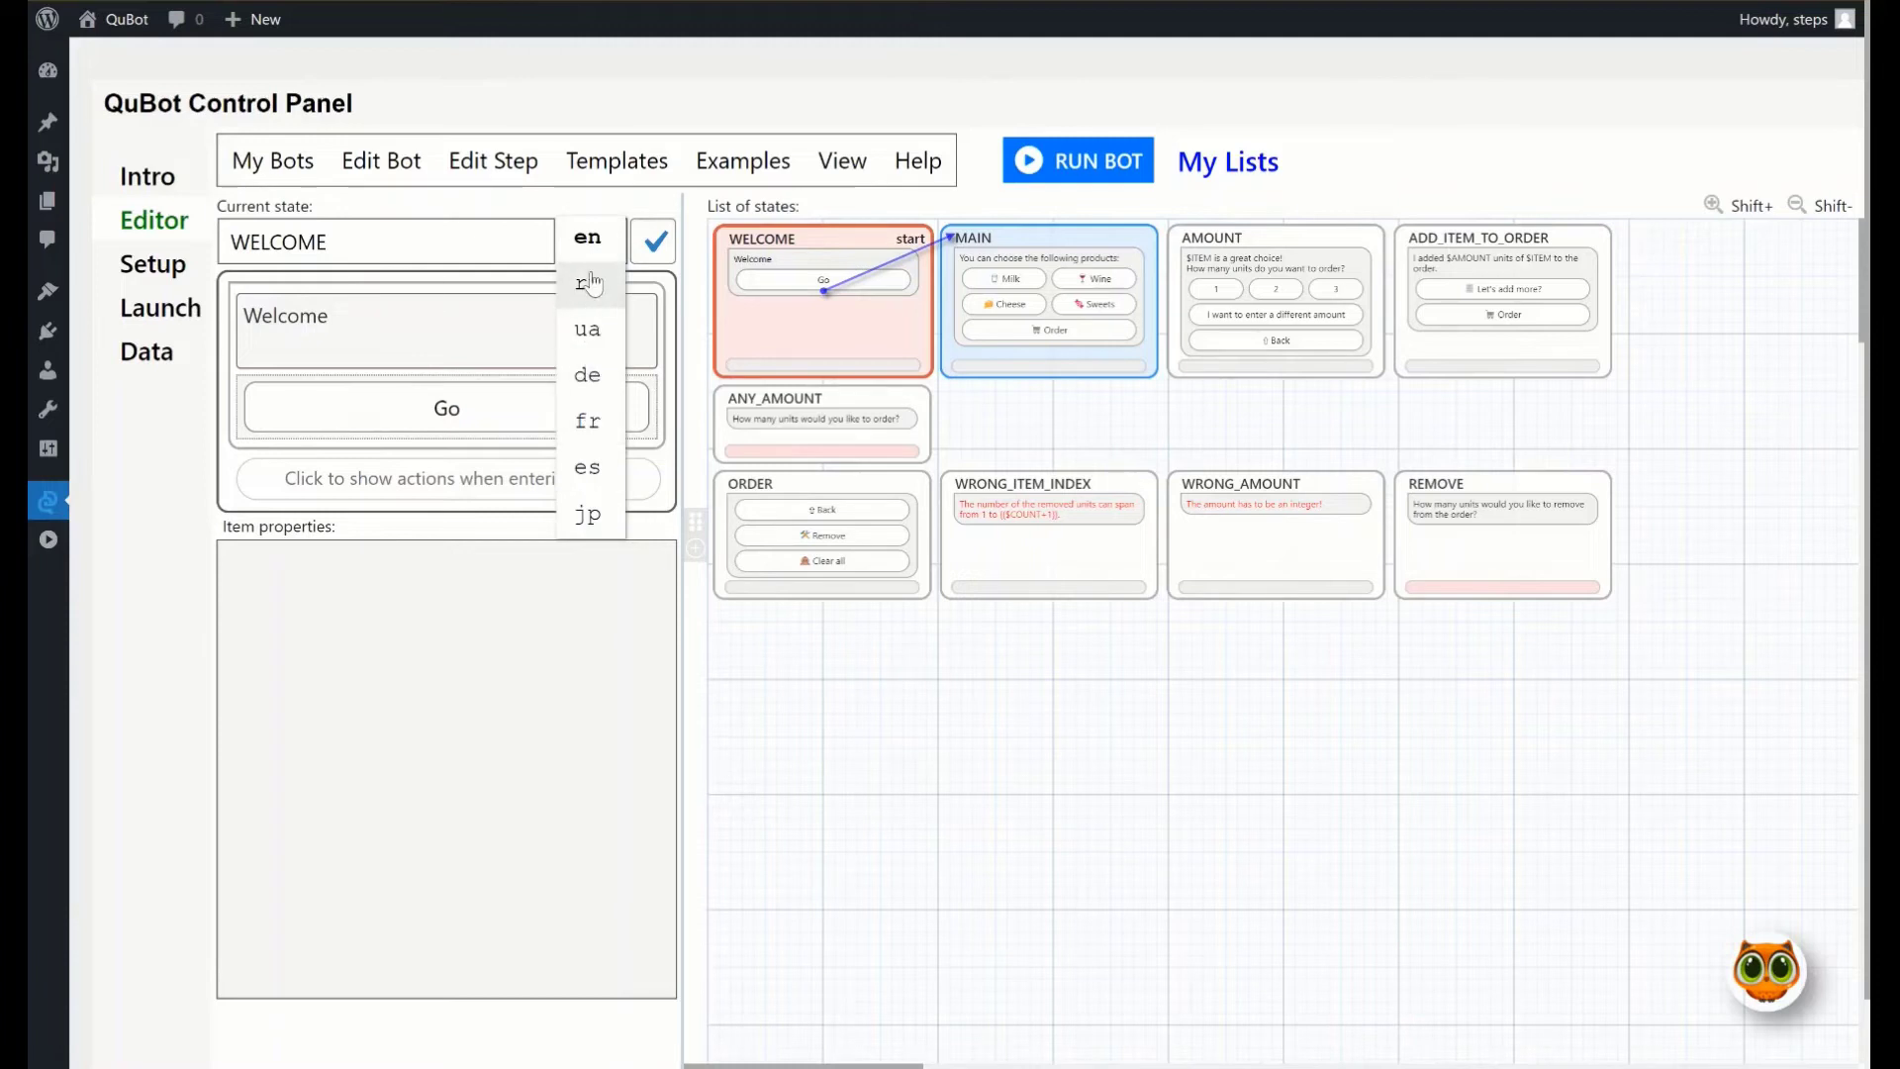
mouse_move(589, 248)
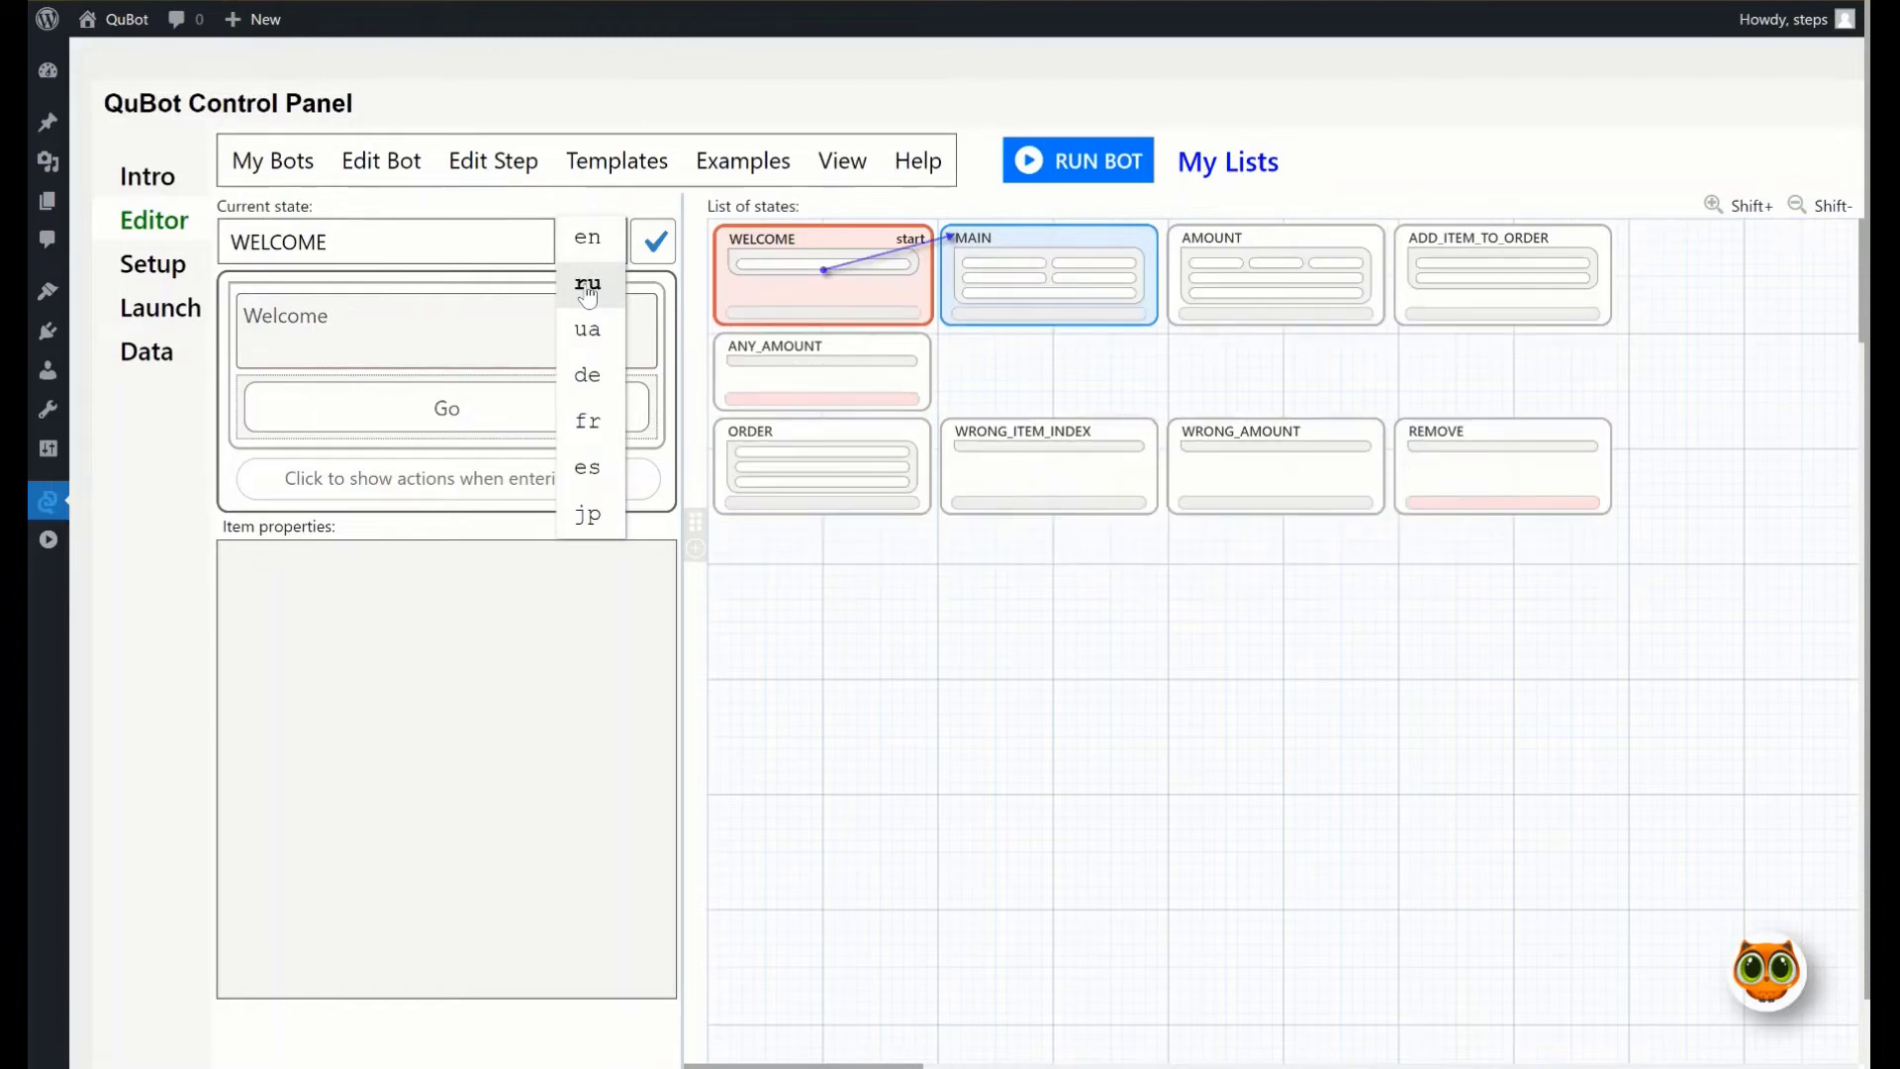
click(586, 286)
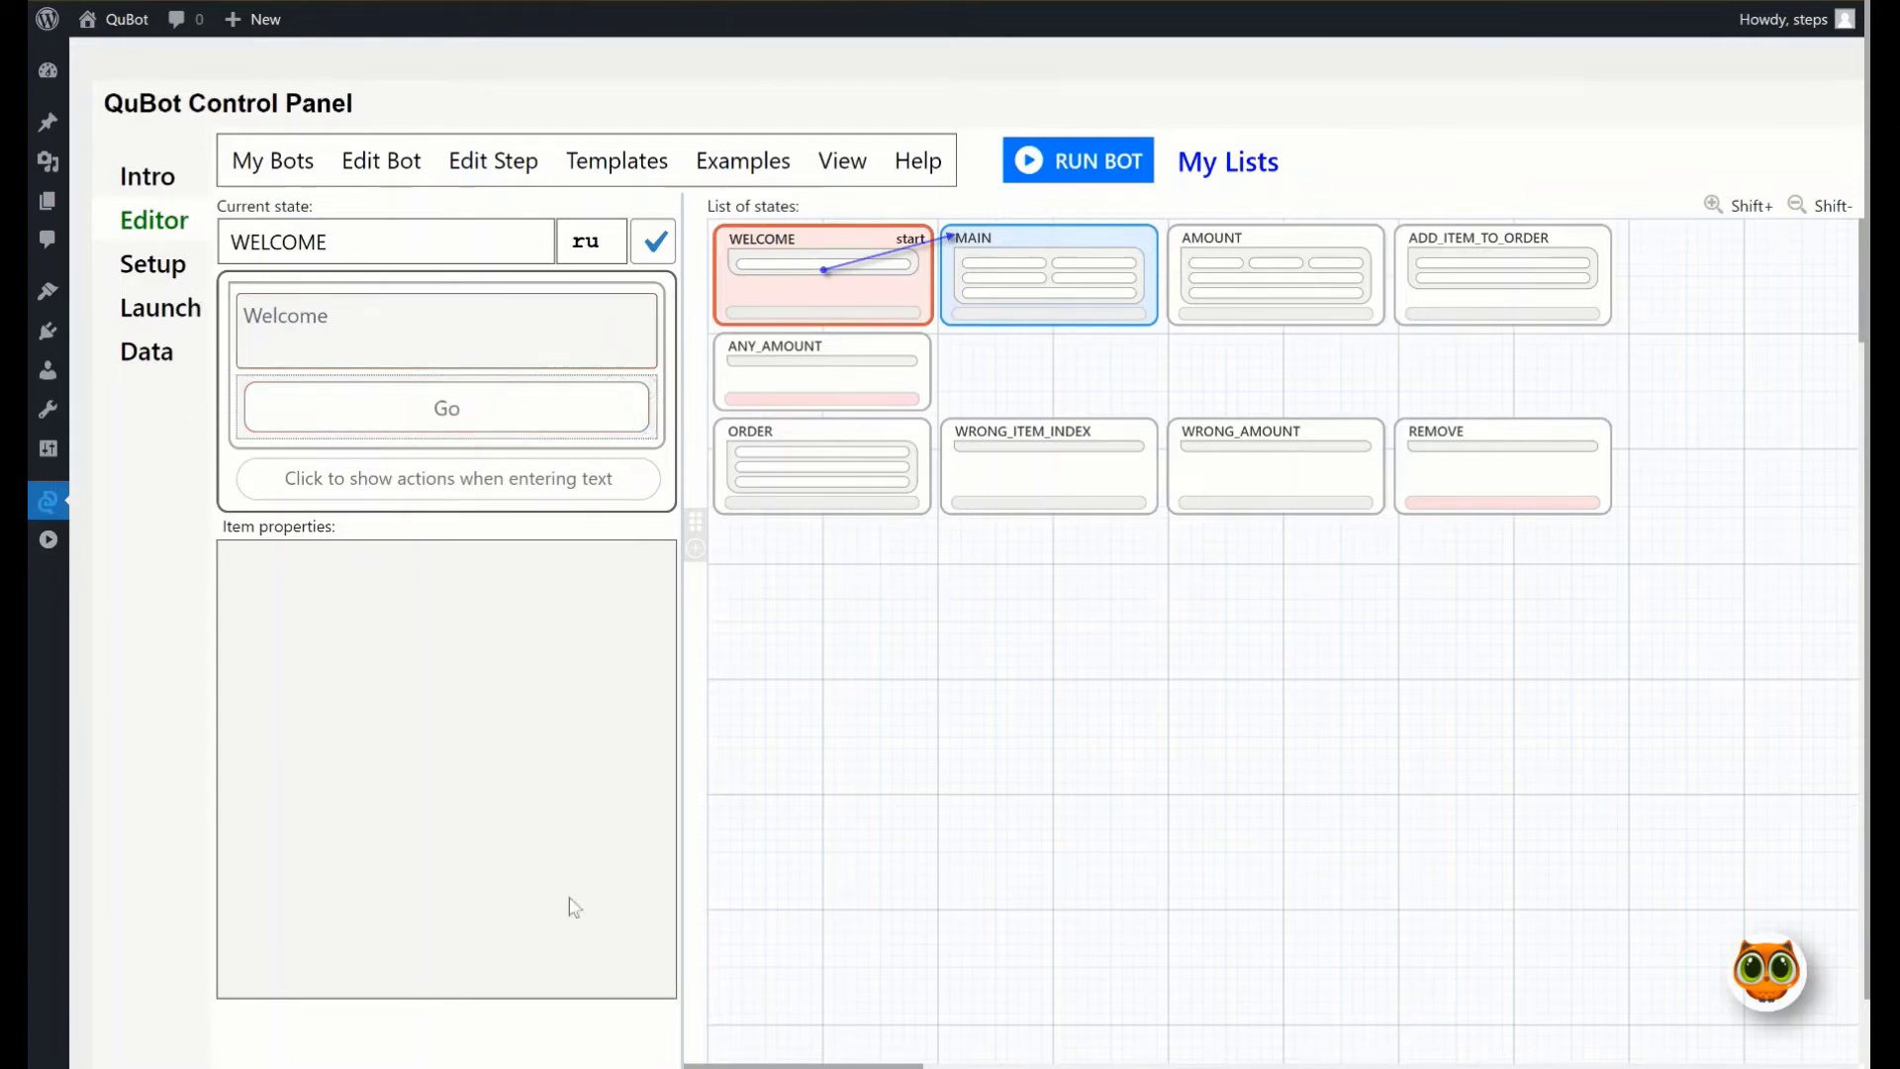
click(375, 328)
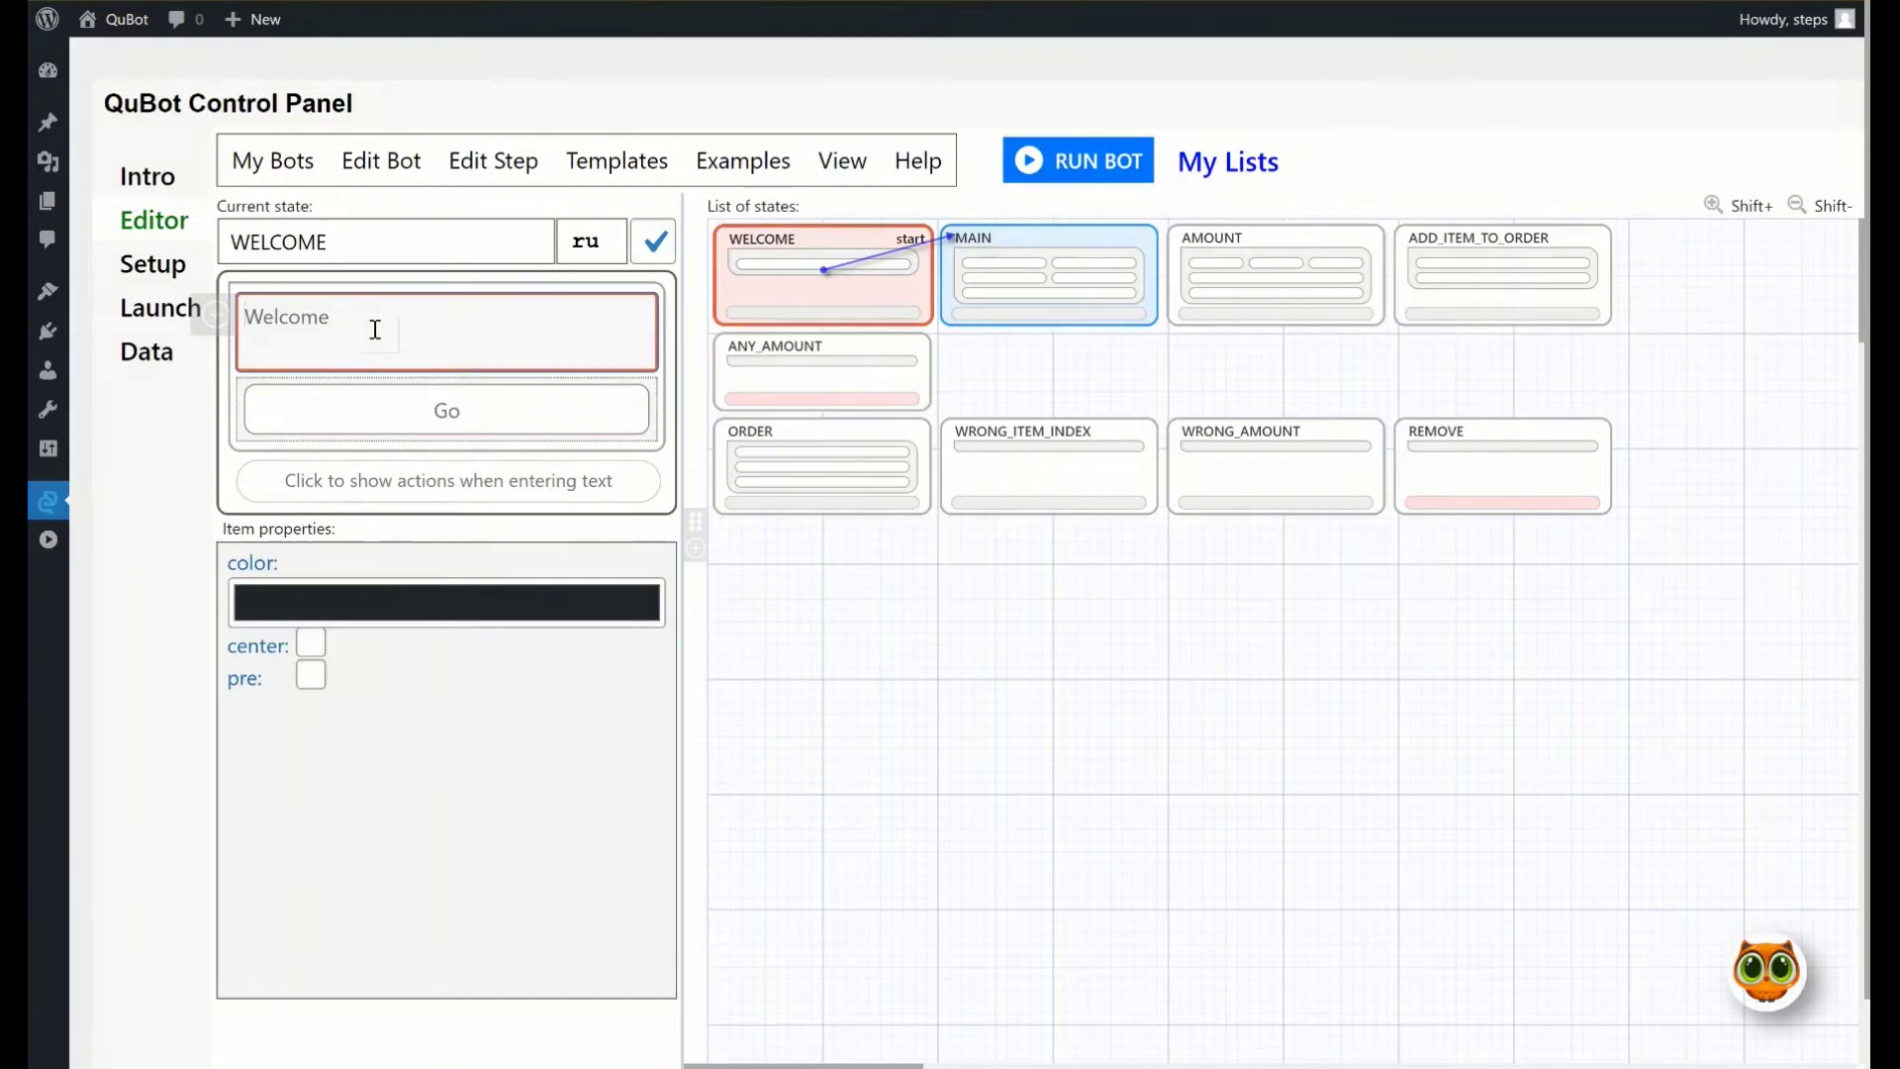
text(Привет)
click(446, 411)
text(Поехали)
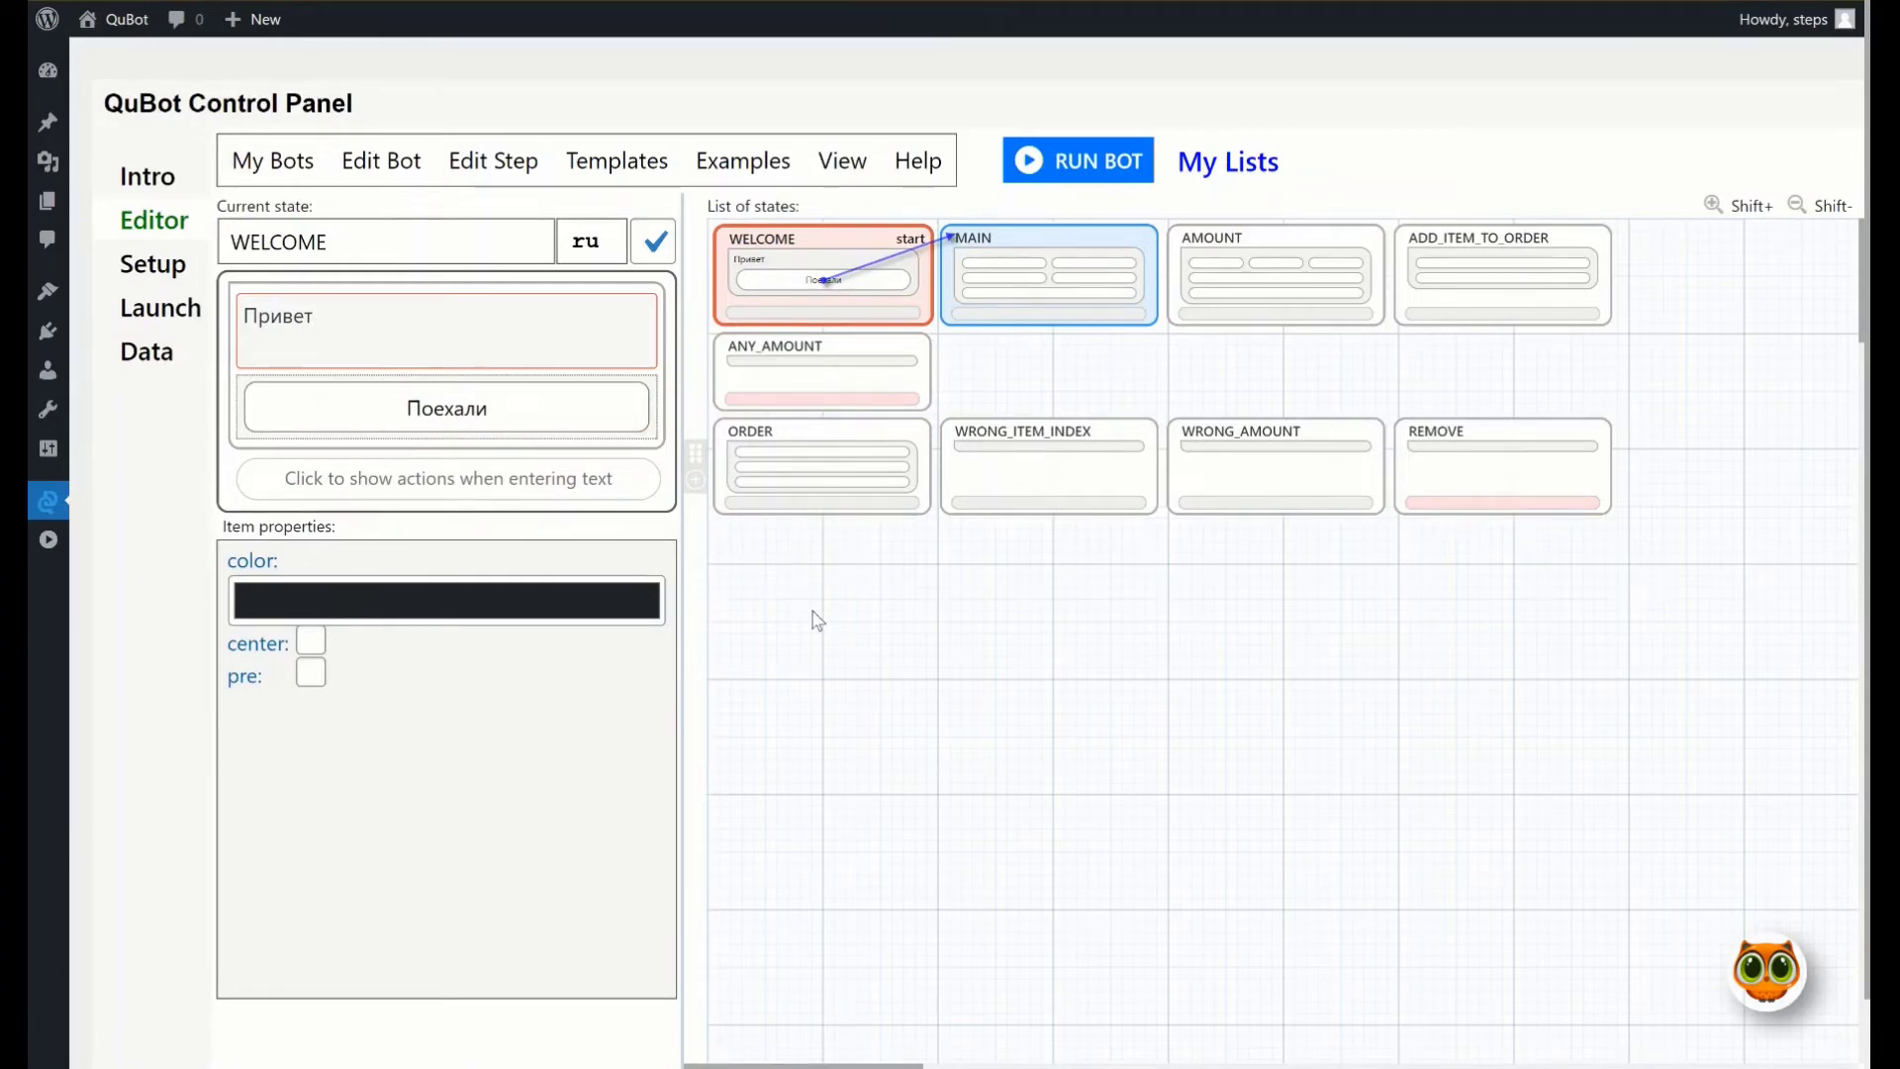
click(590, 241)
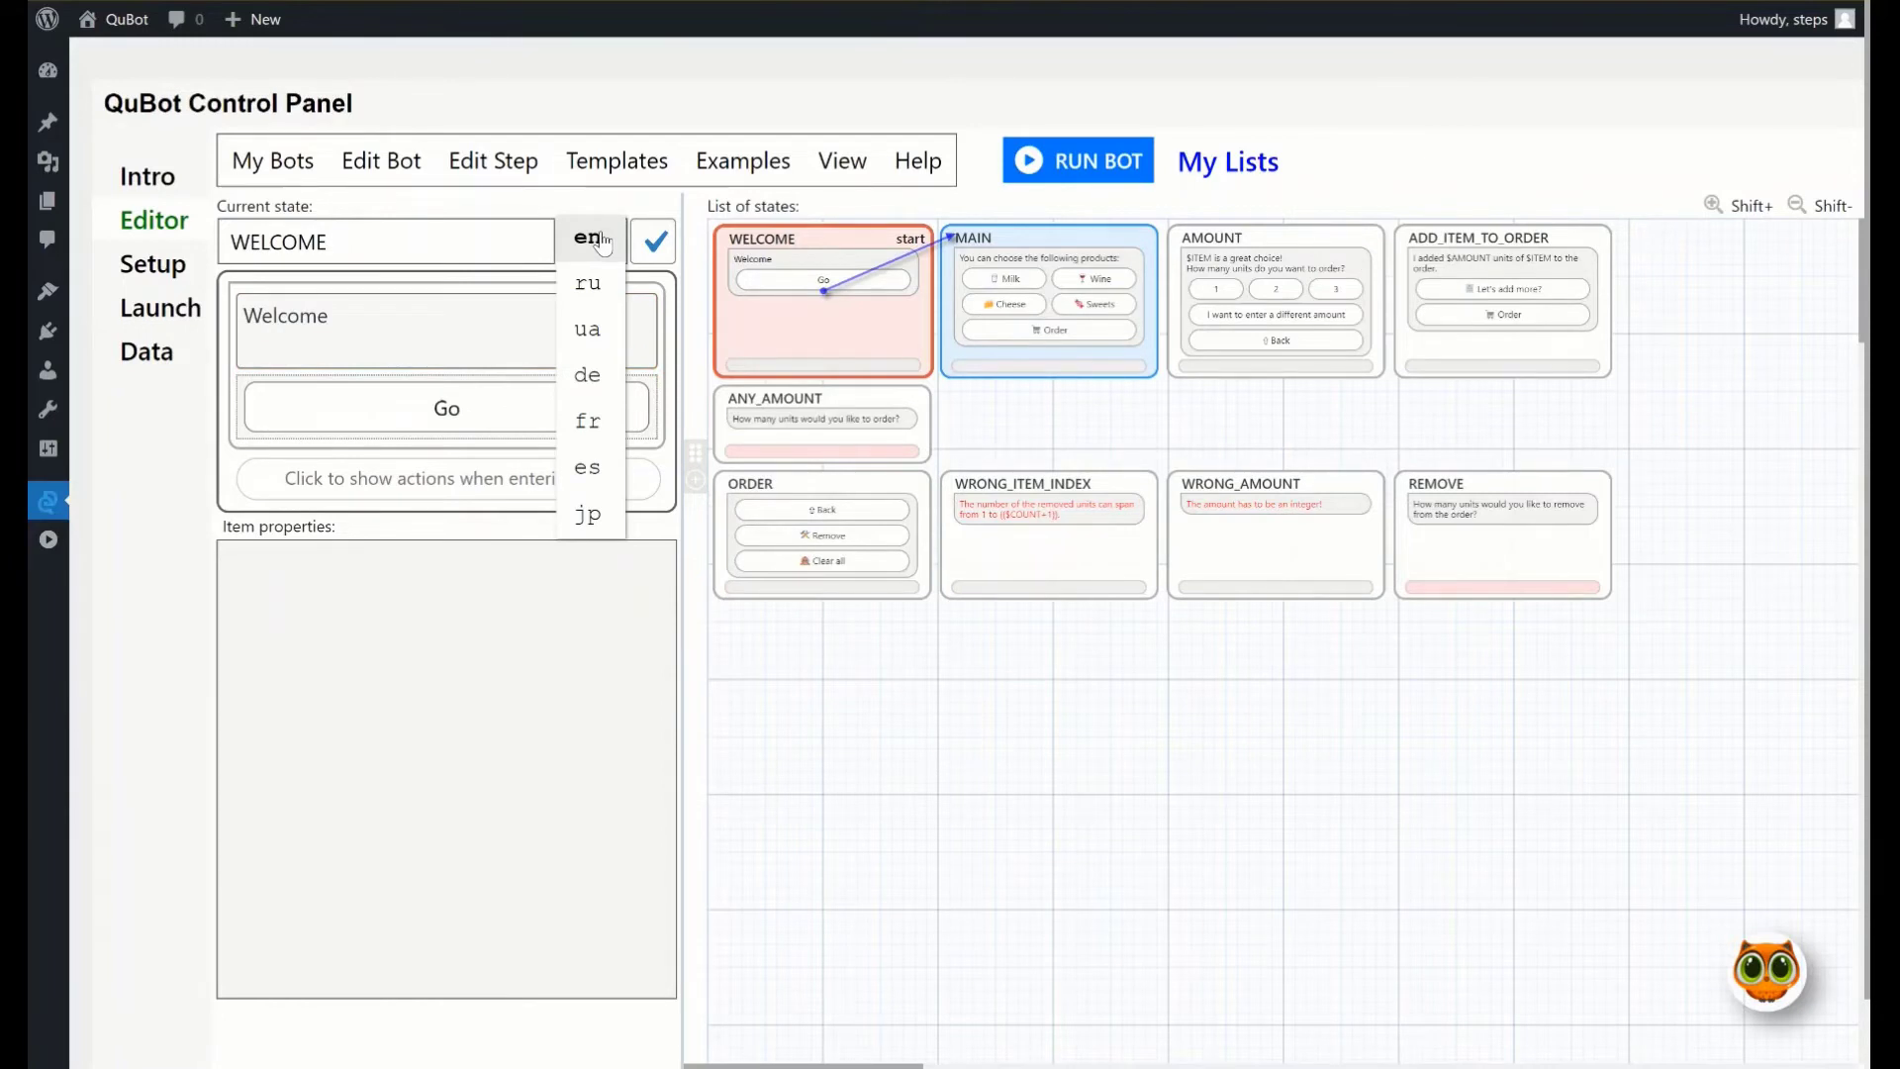
mouse_move(589, 284)
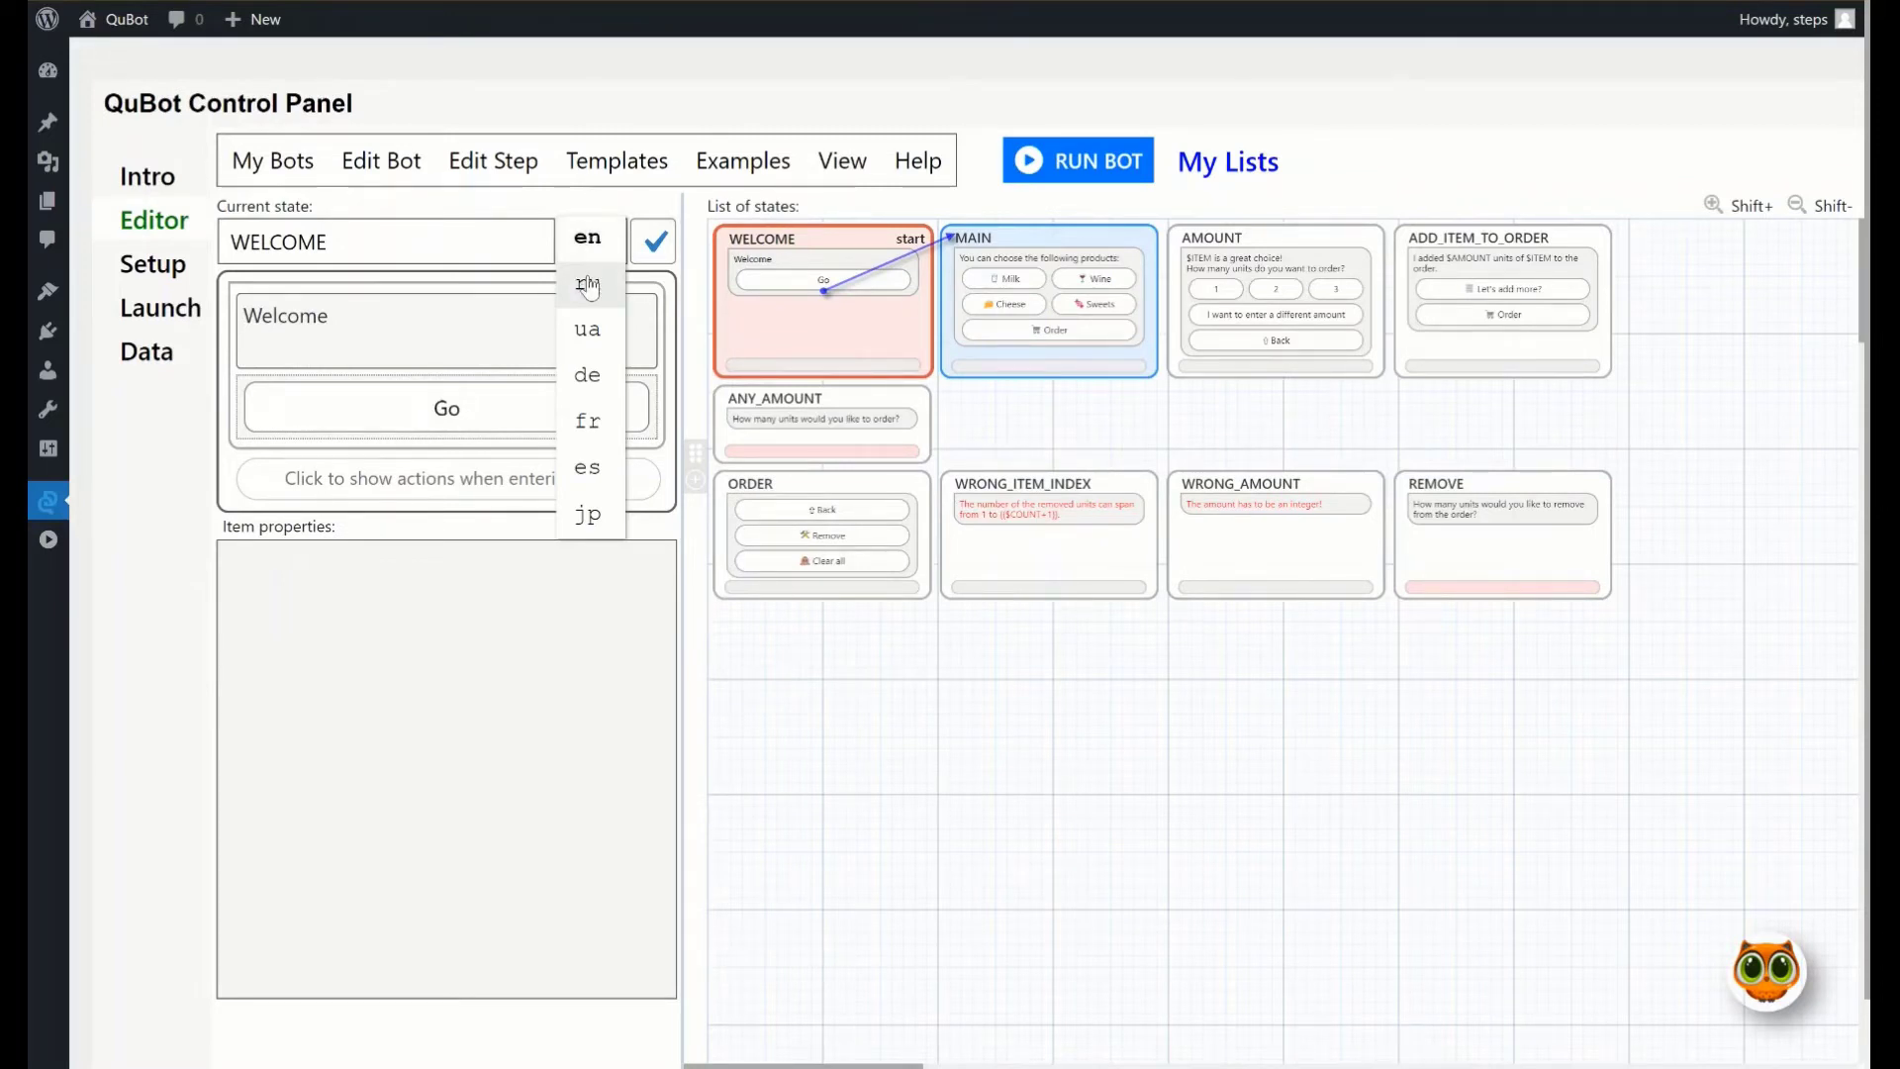
click(587, 285)
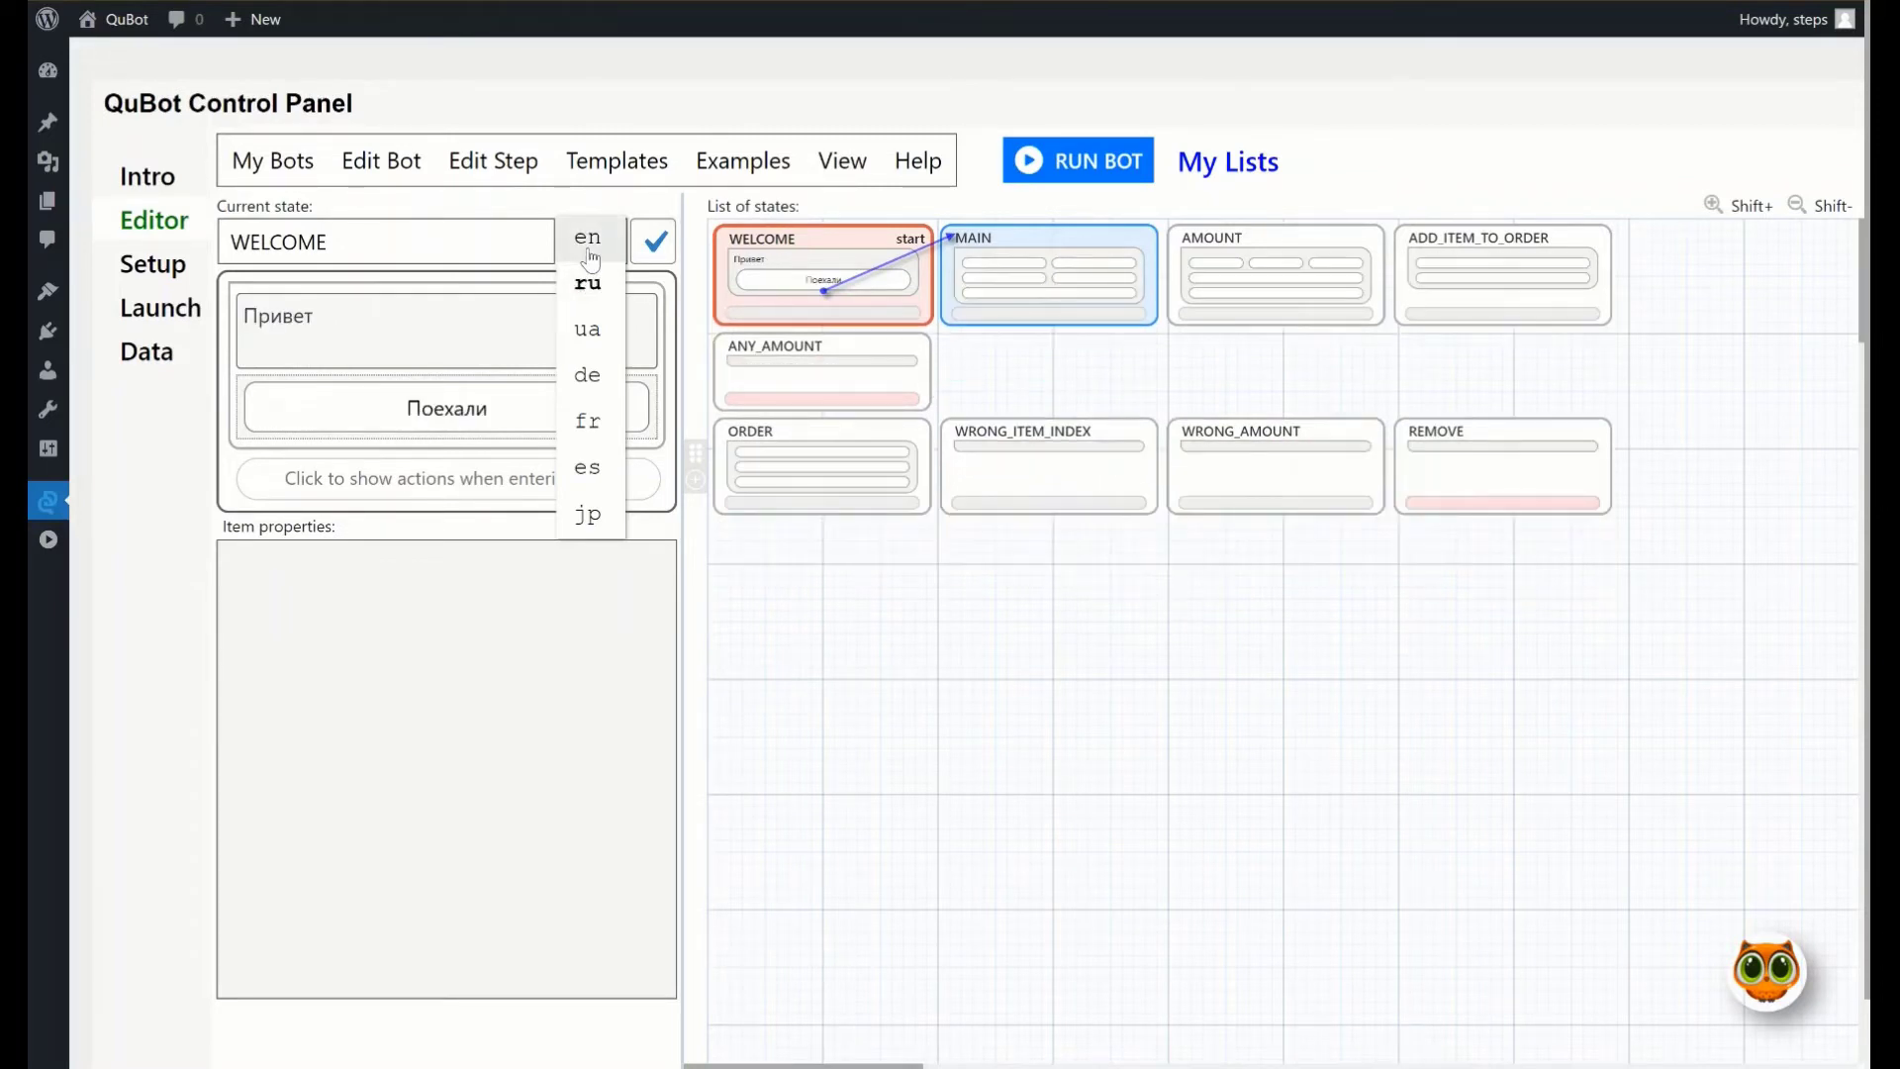
click(585, 240)
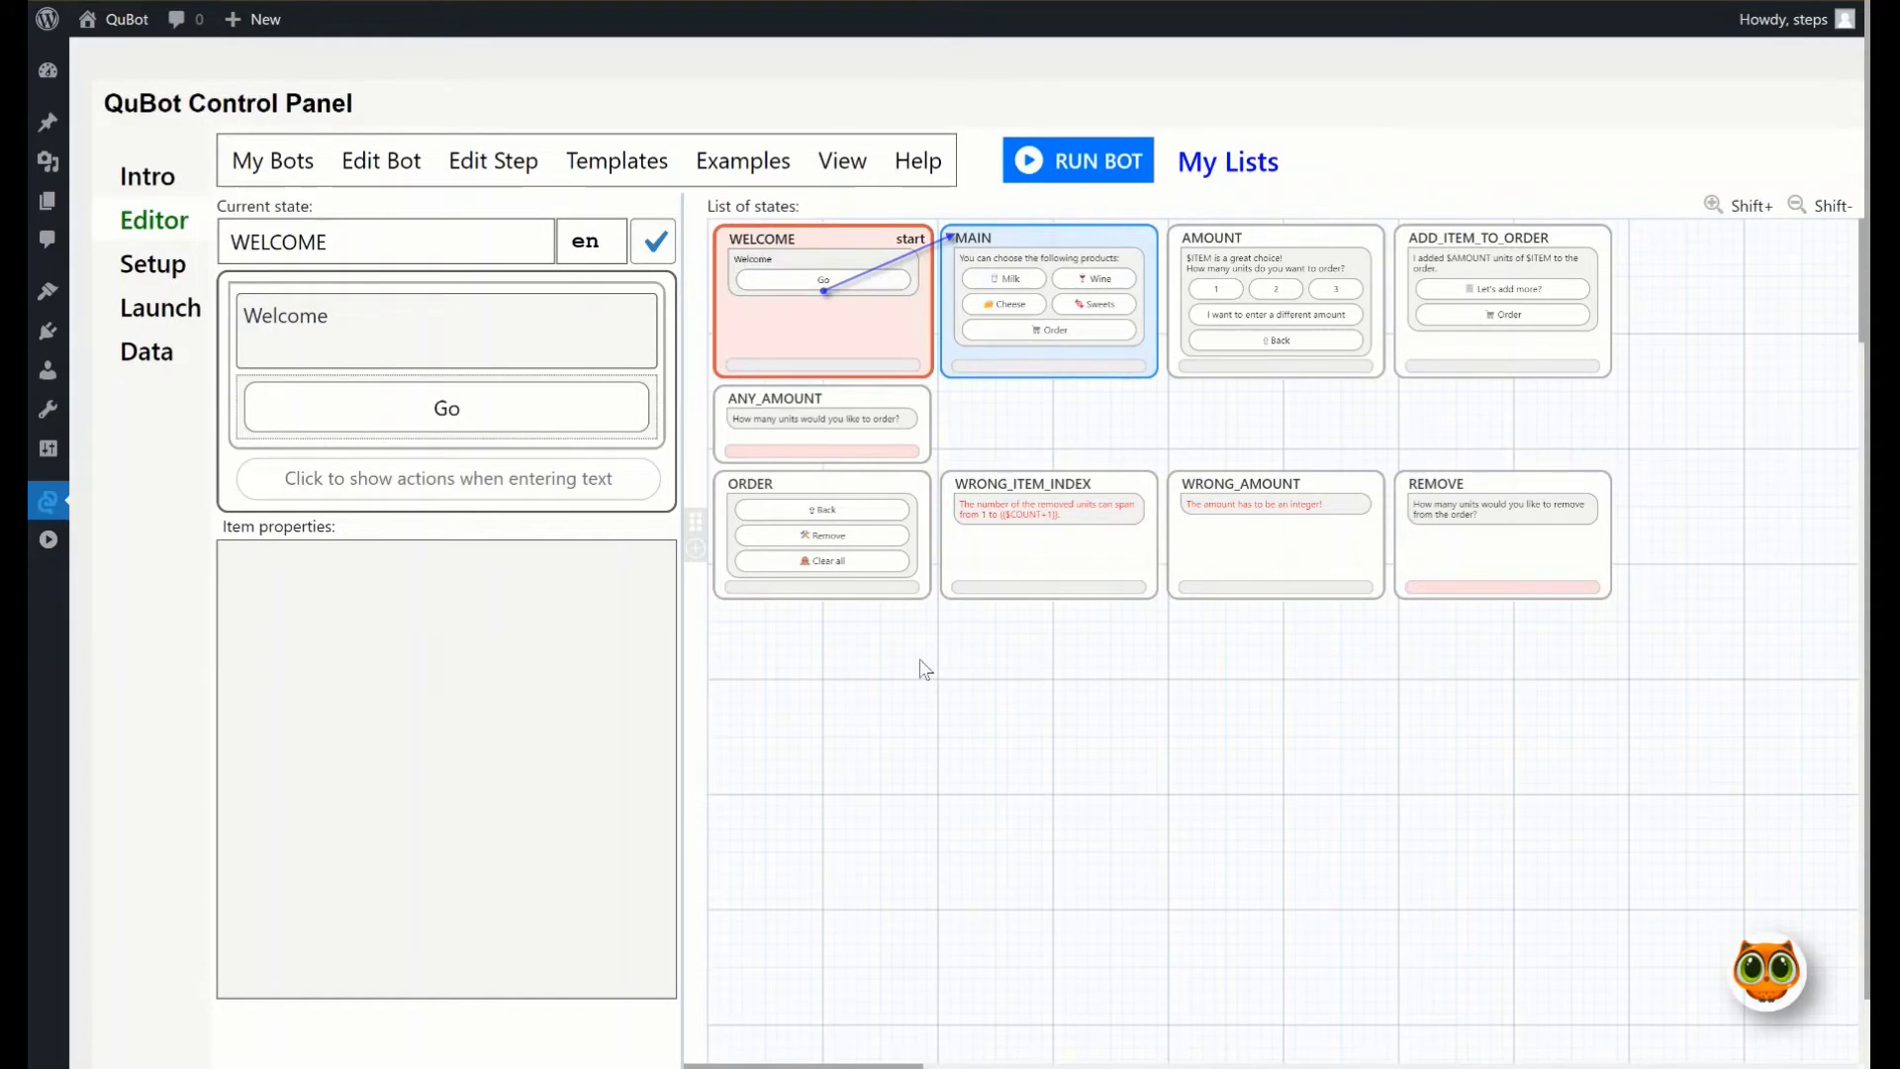
click(916, 160)
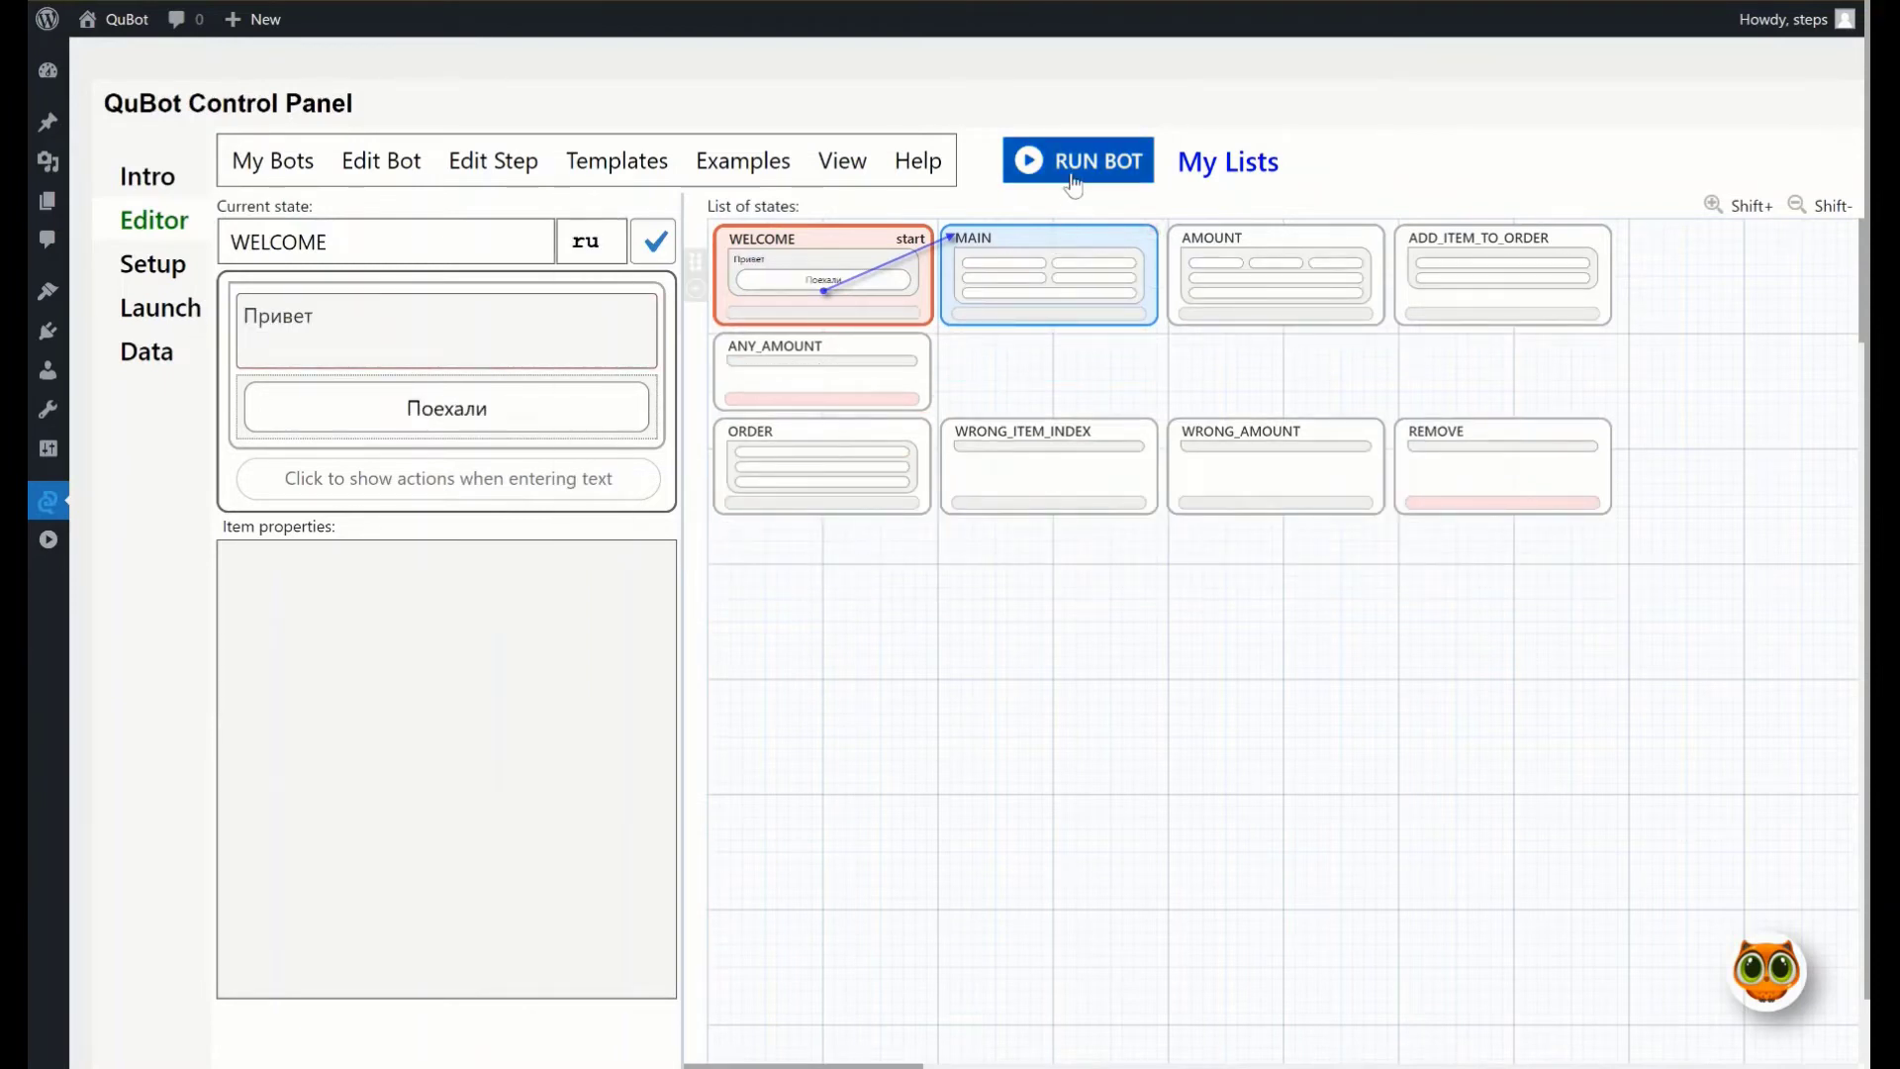
Start a test run showing the English Welcome greeting with LANGUAGE set to en
click(1078, 160)
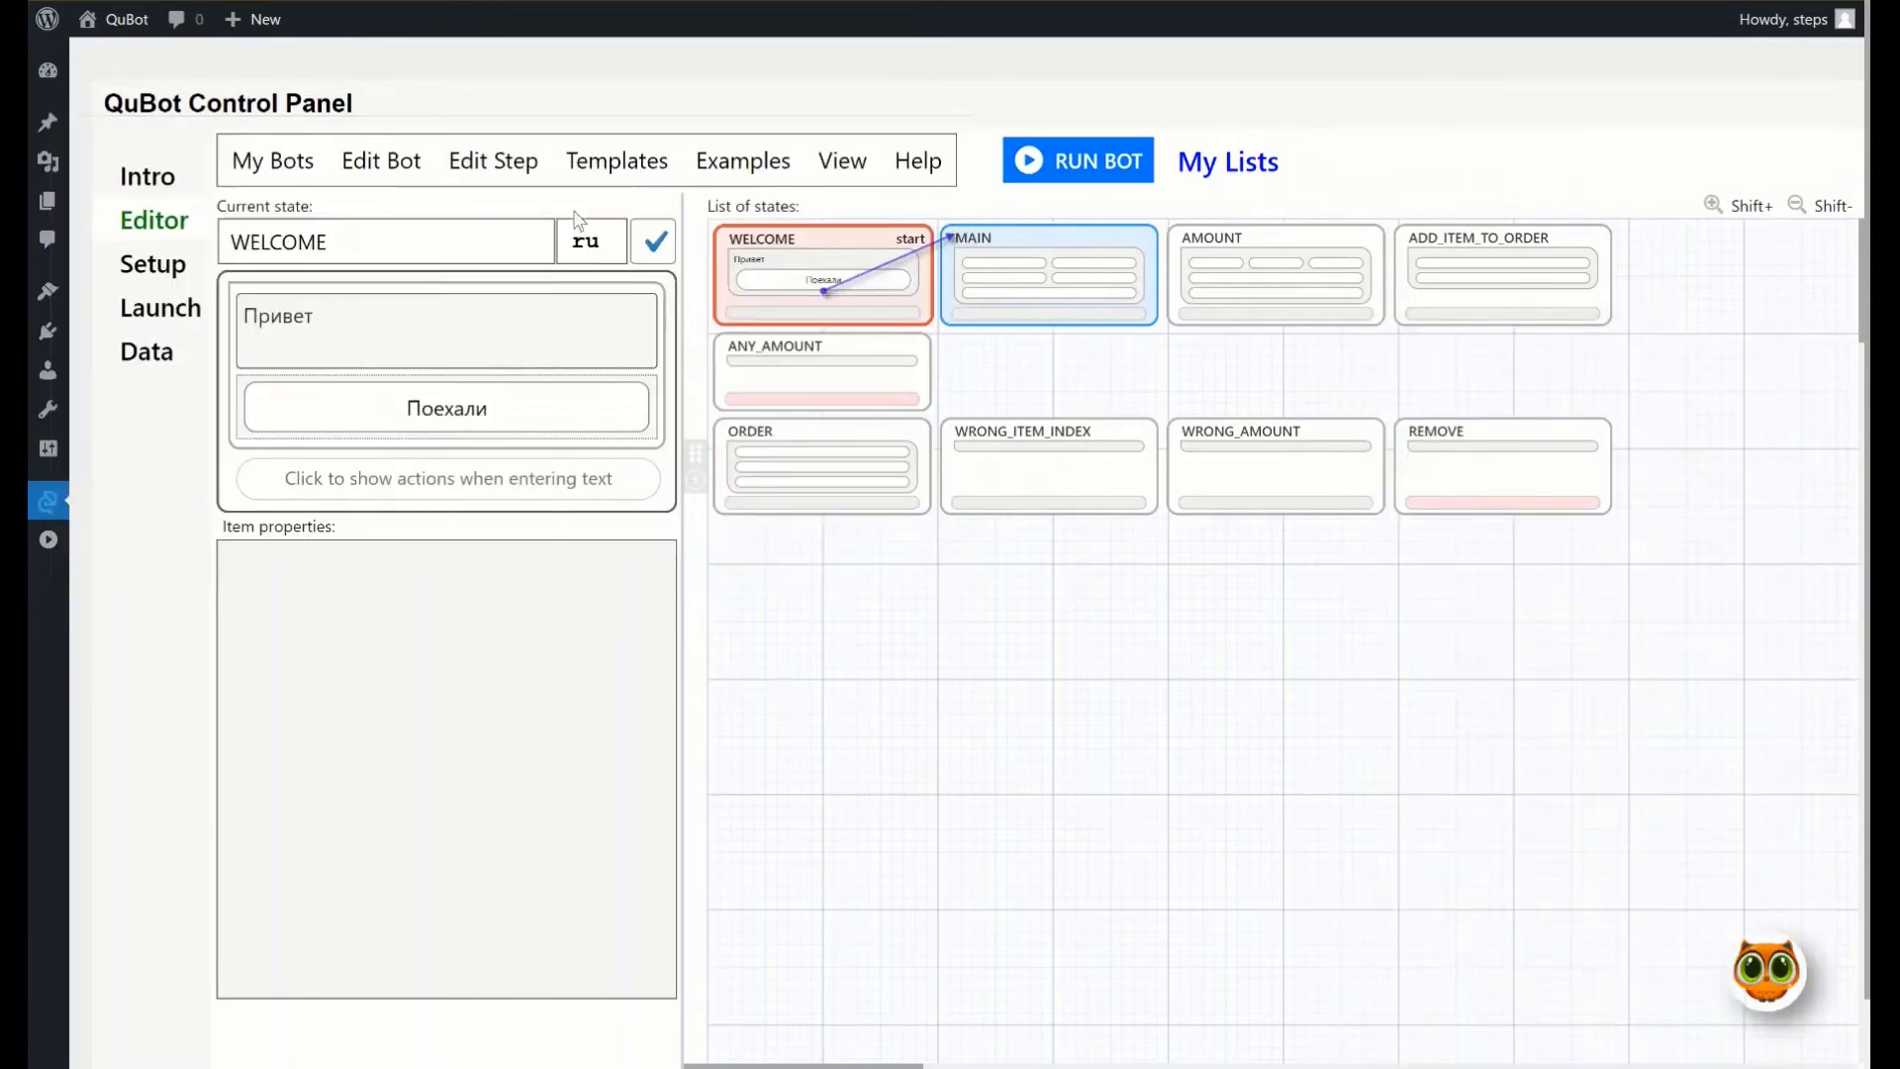
click(1078, 160)
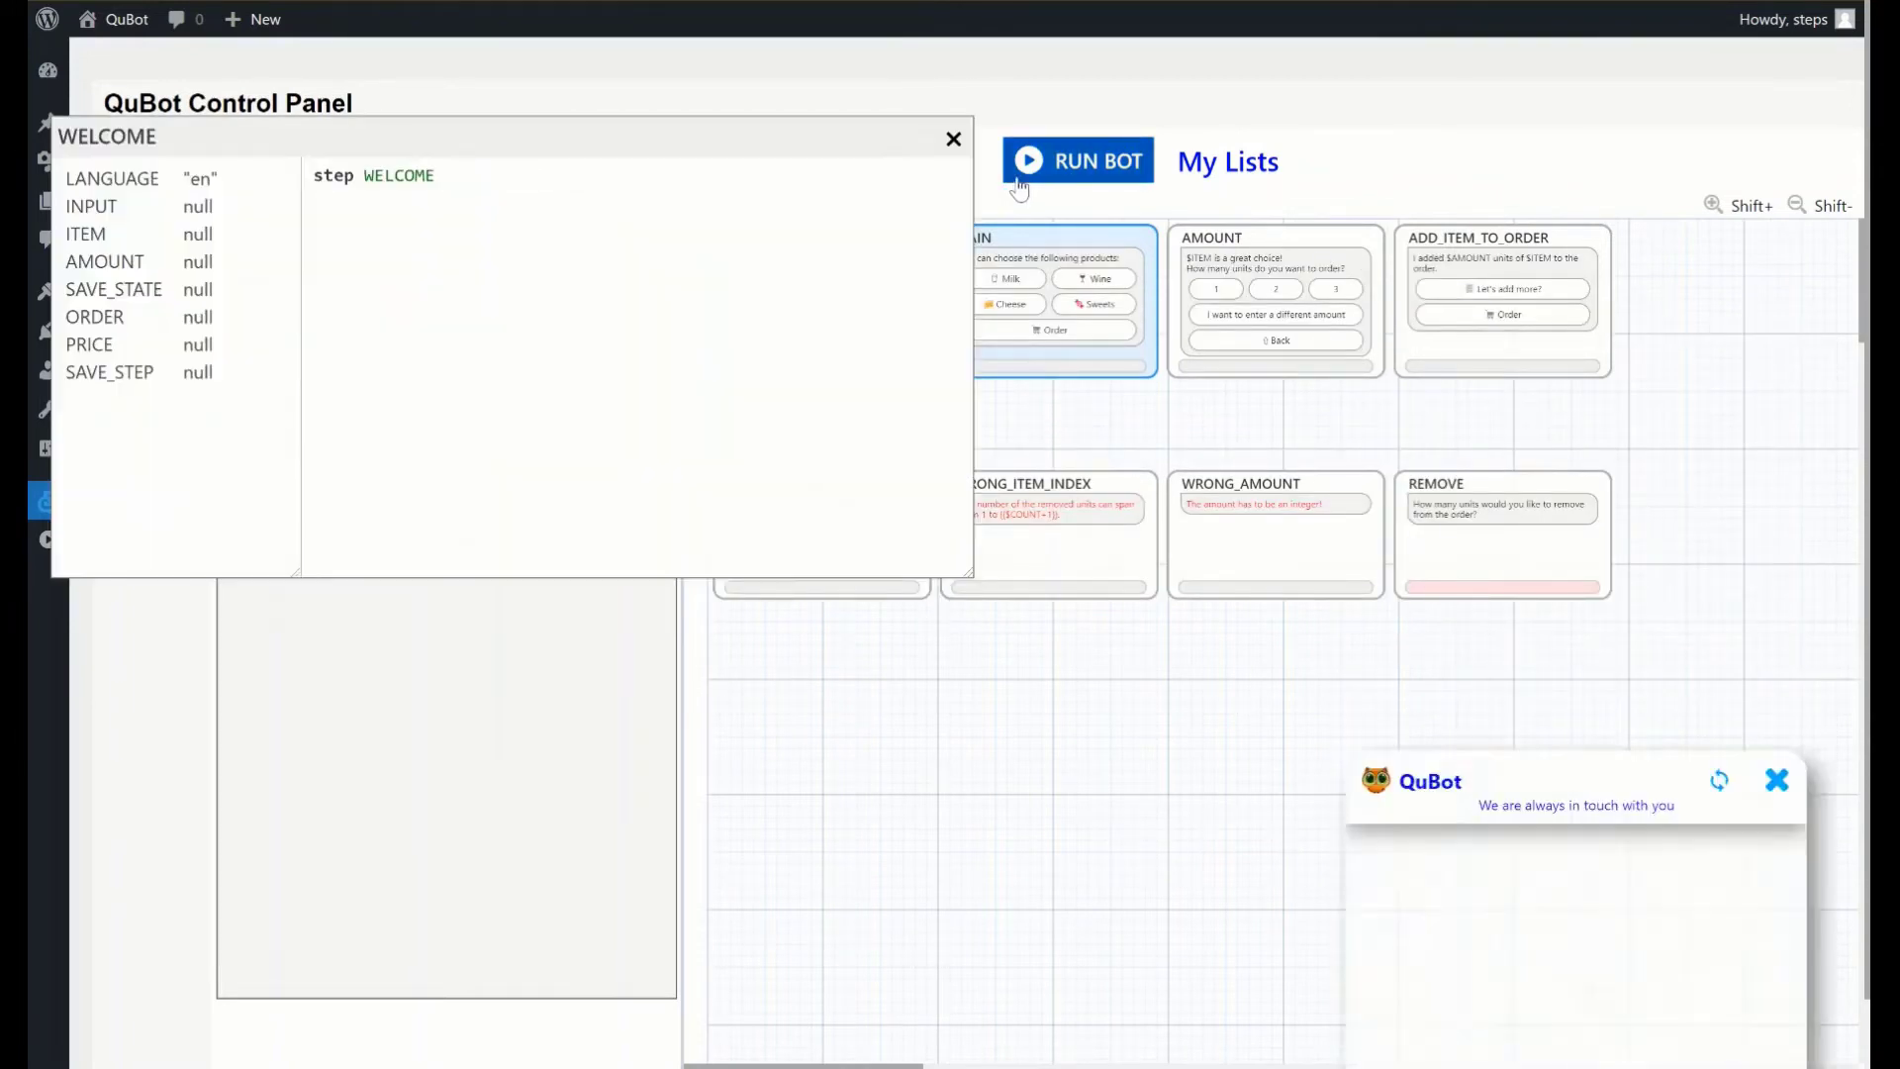
click(1079, 159)
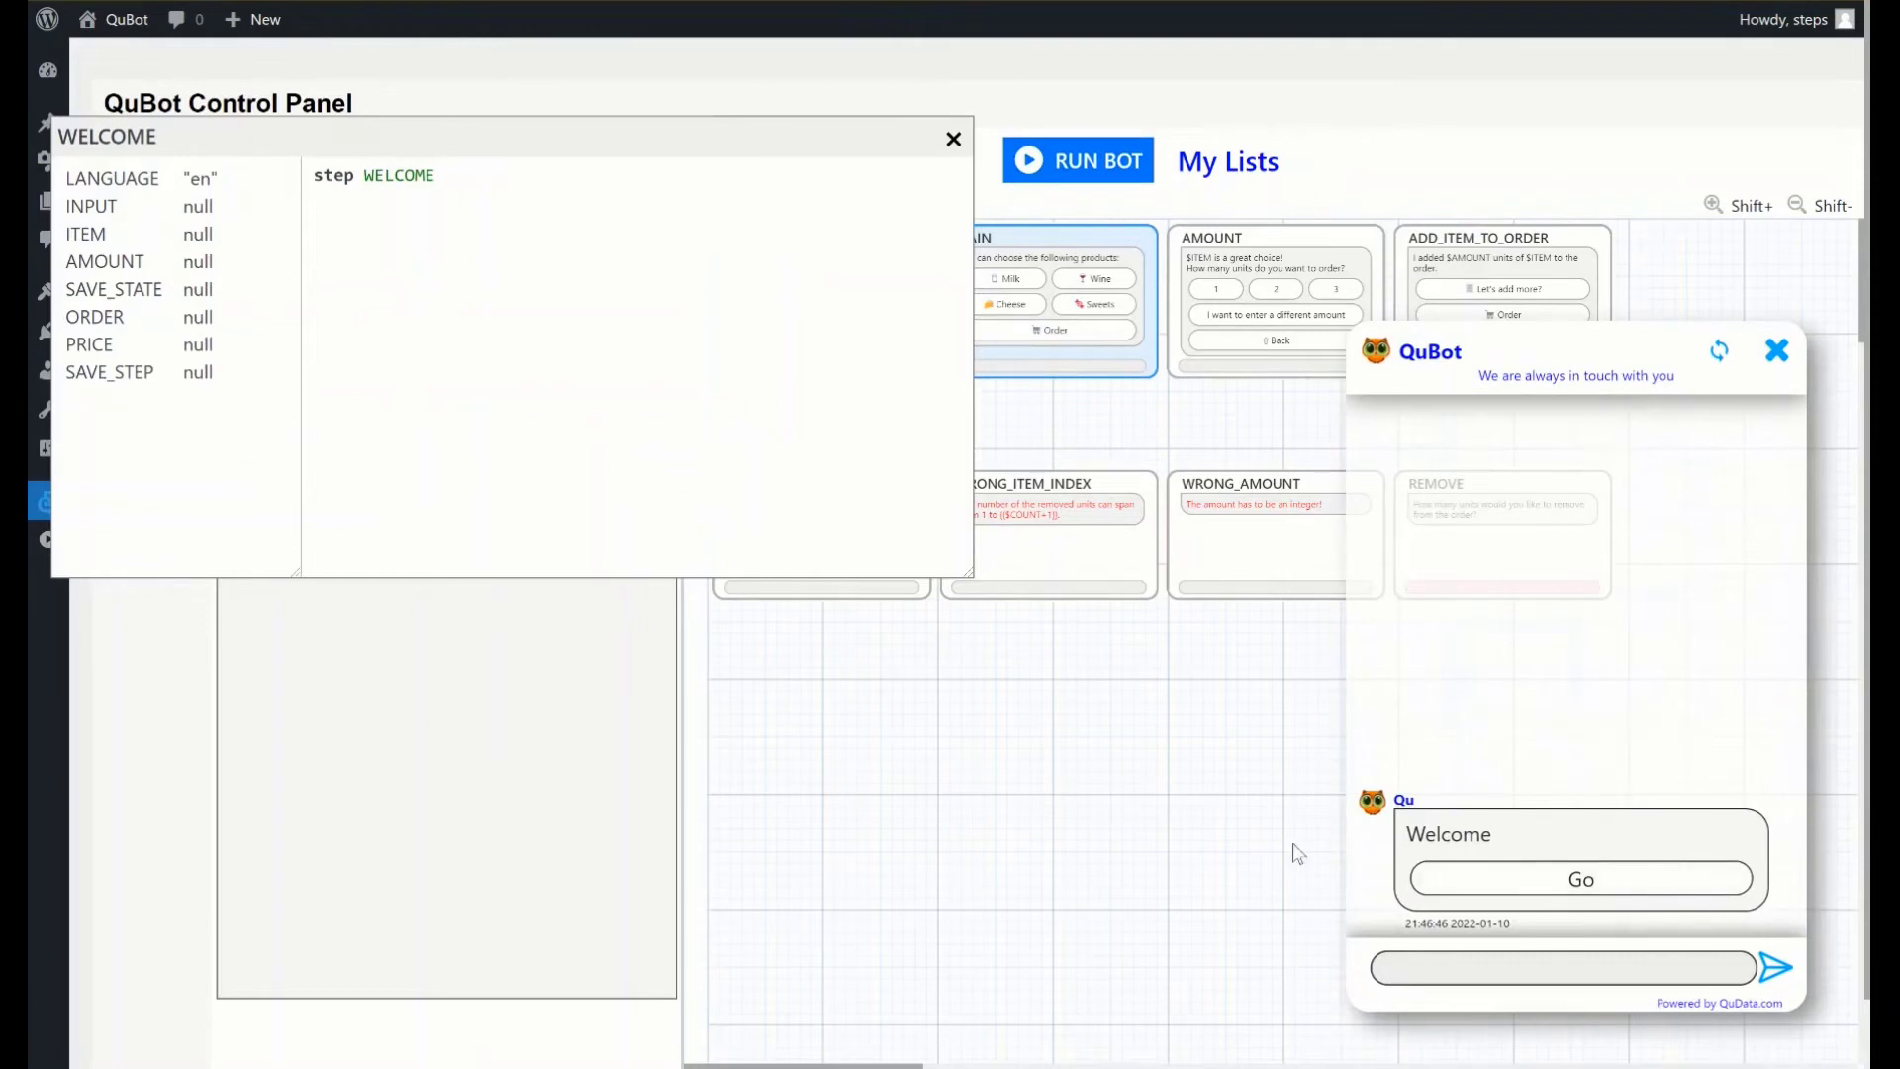
click(954, 138)
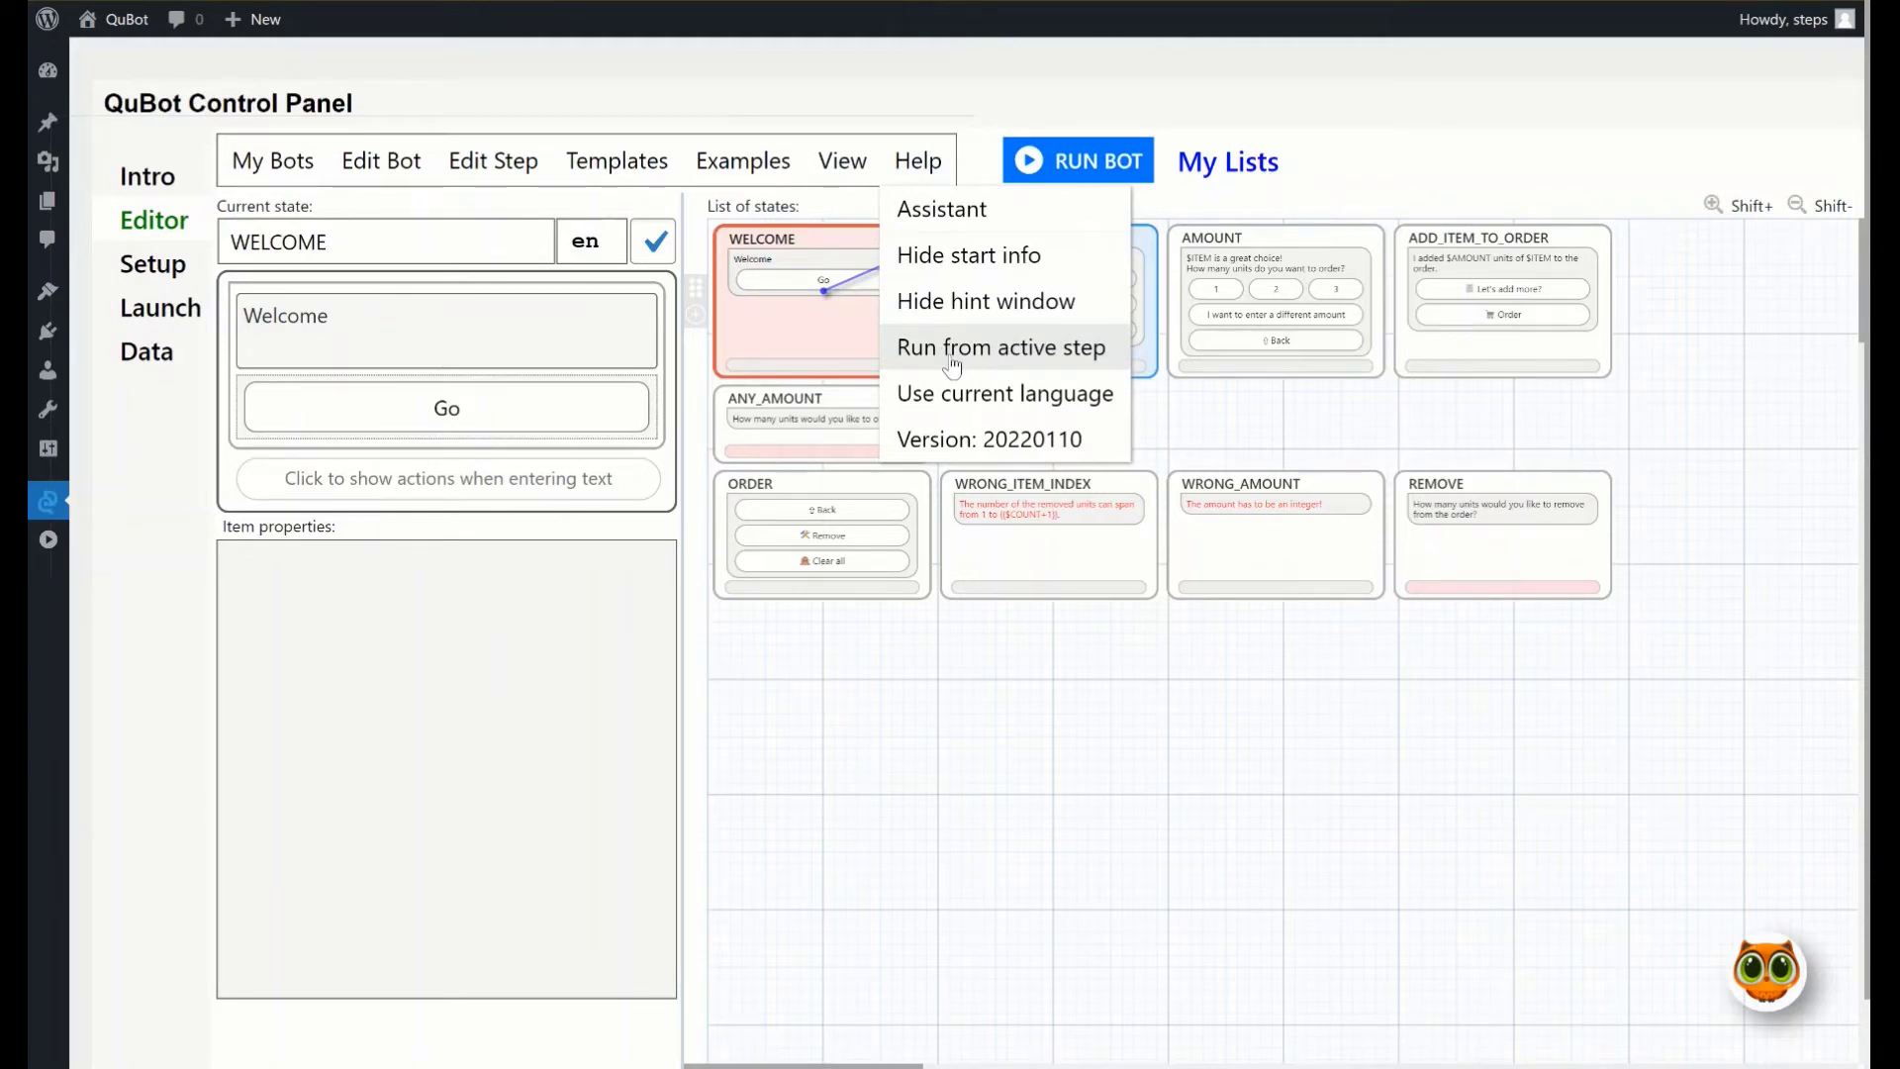
mouse_move(926, 360)
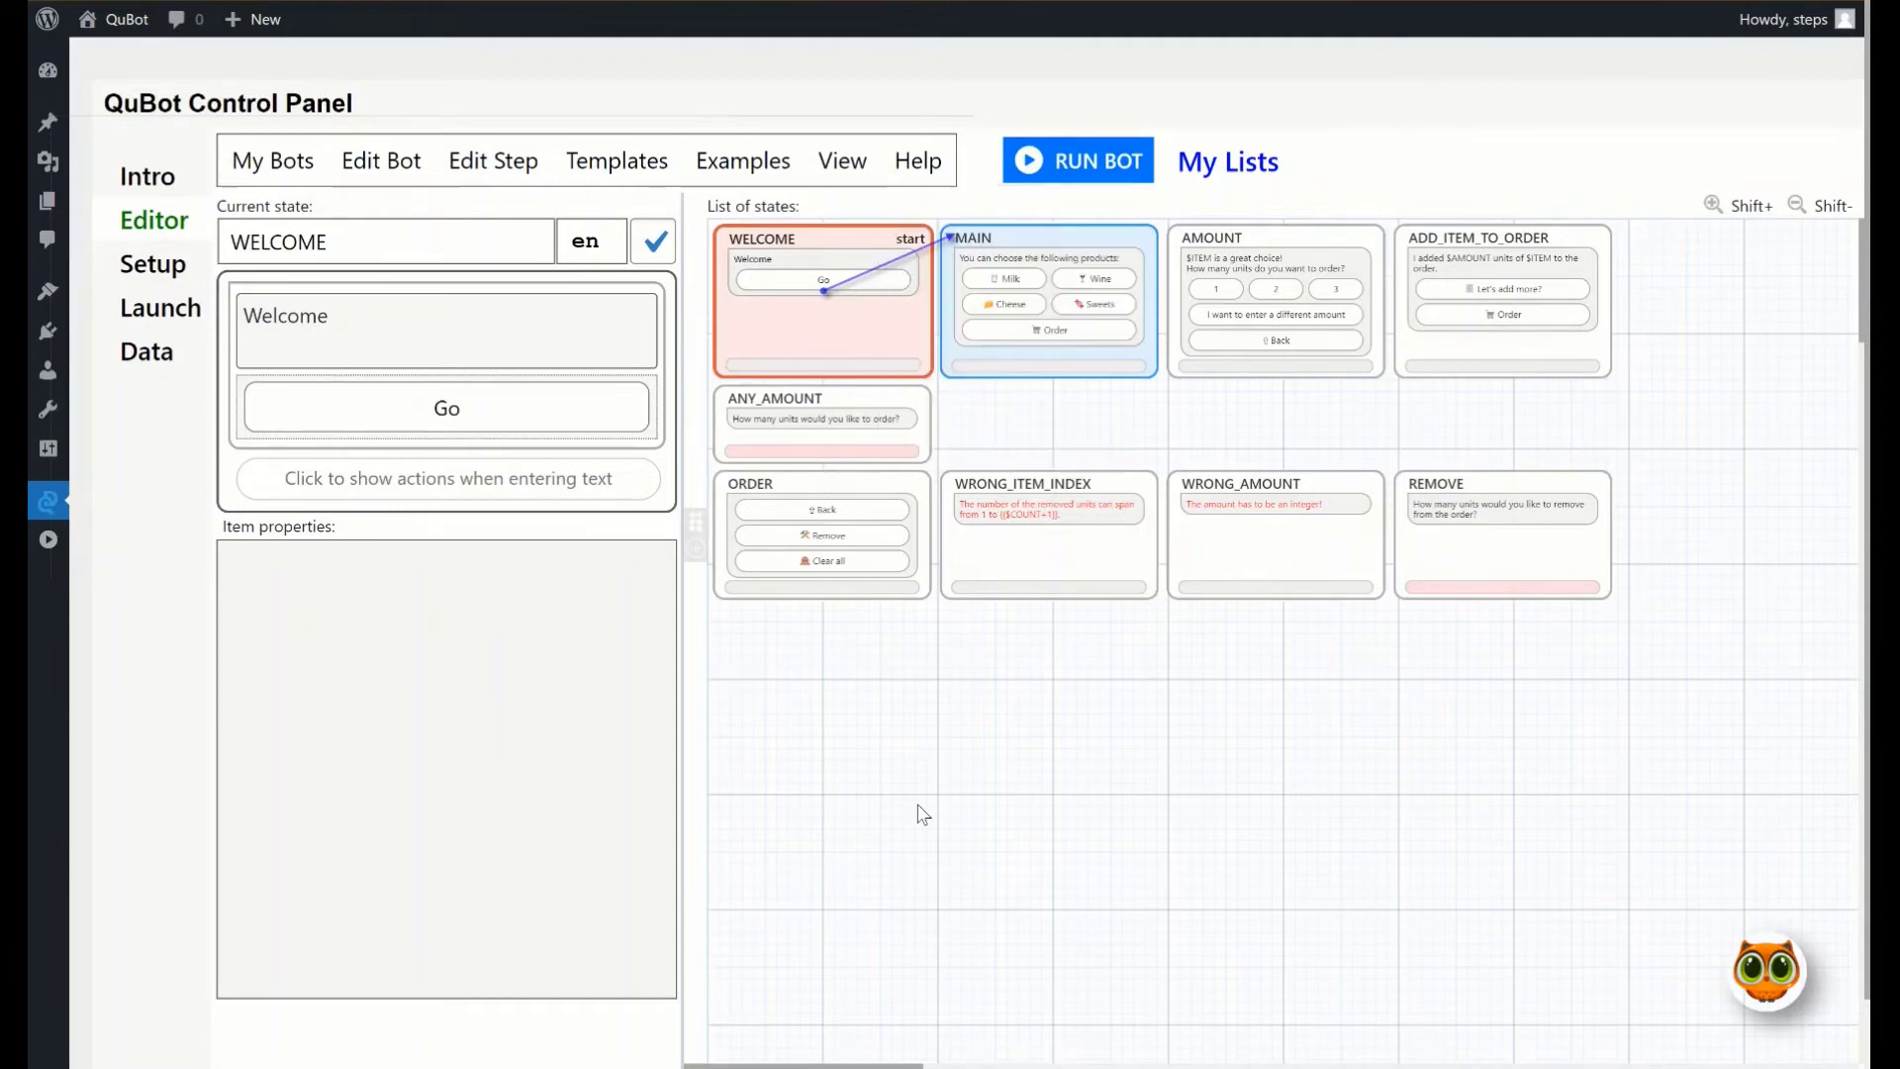
mouse_move(1050, 292)
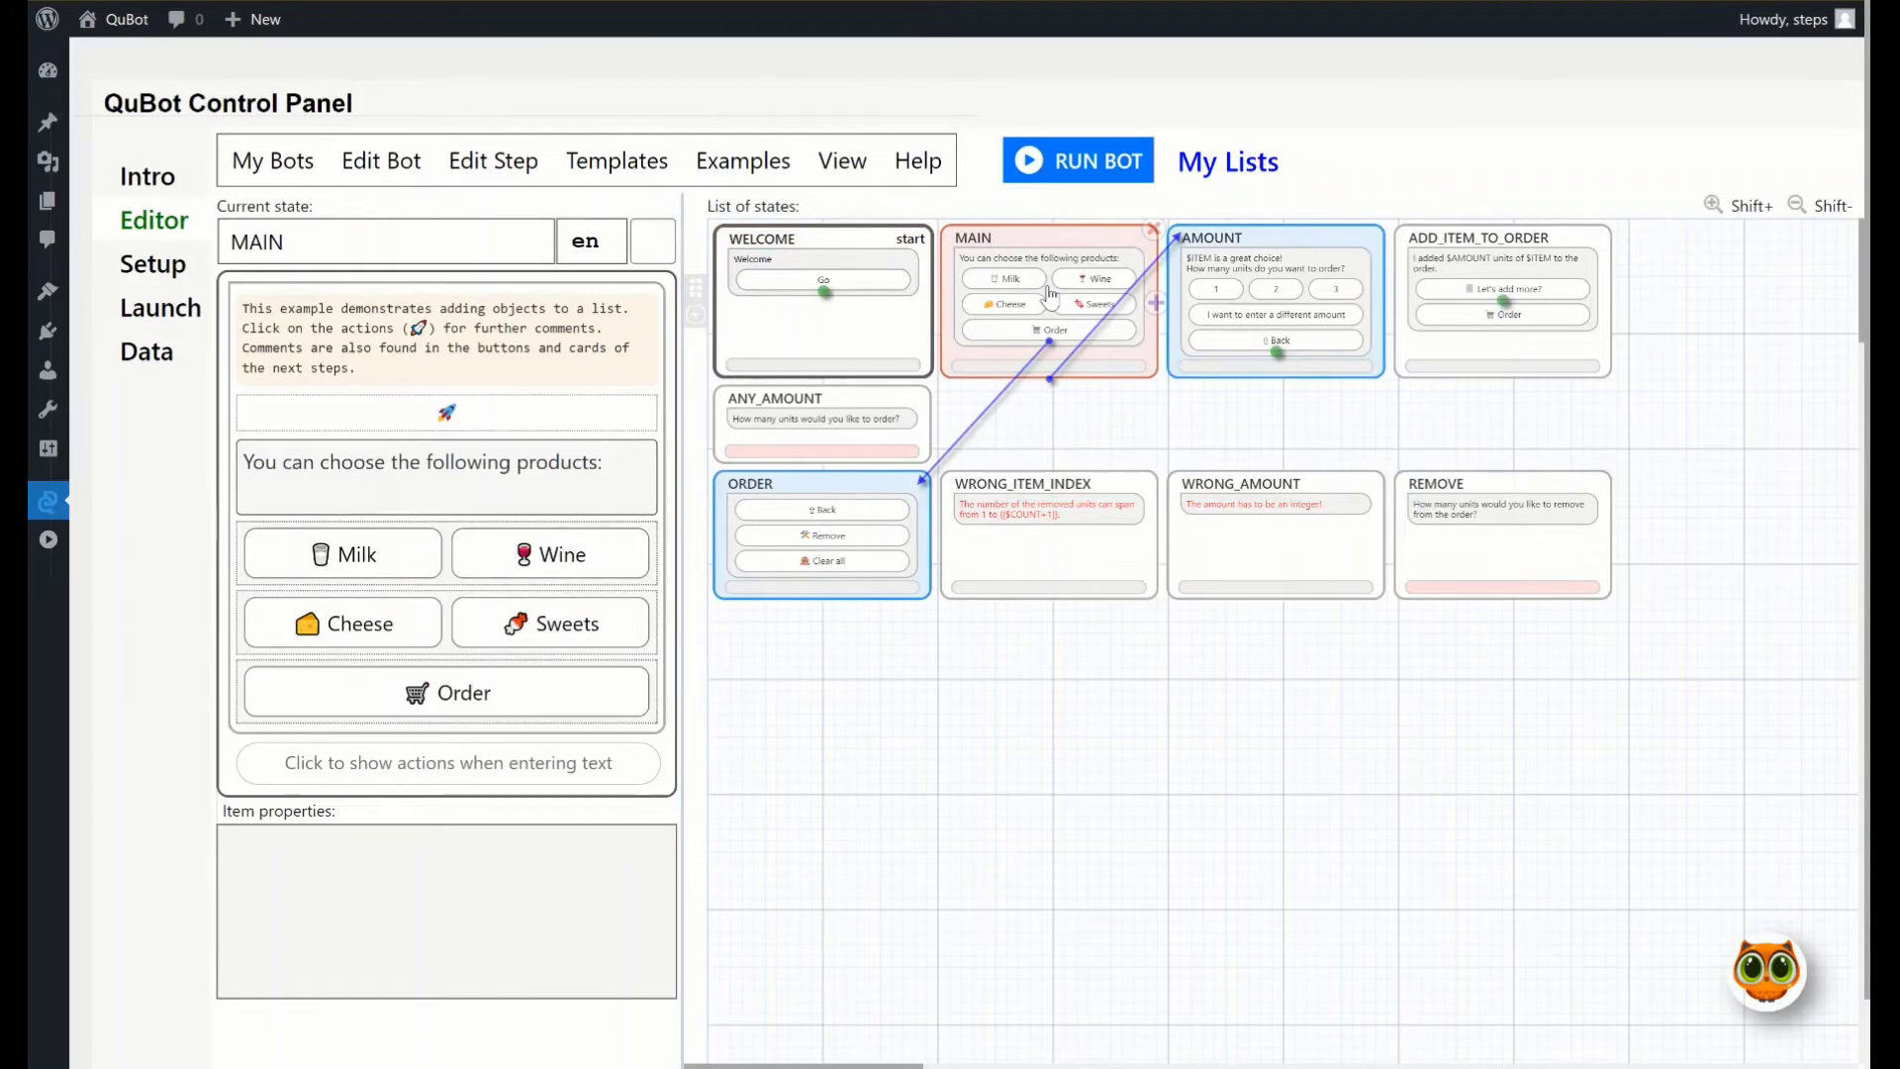
Test-run the bot from the active MAIN step, then close the inspector and chat preview
click(1077, 160)
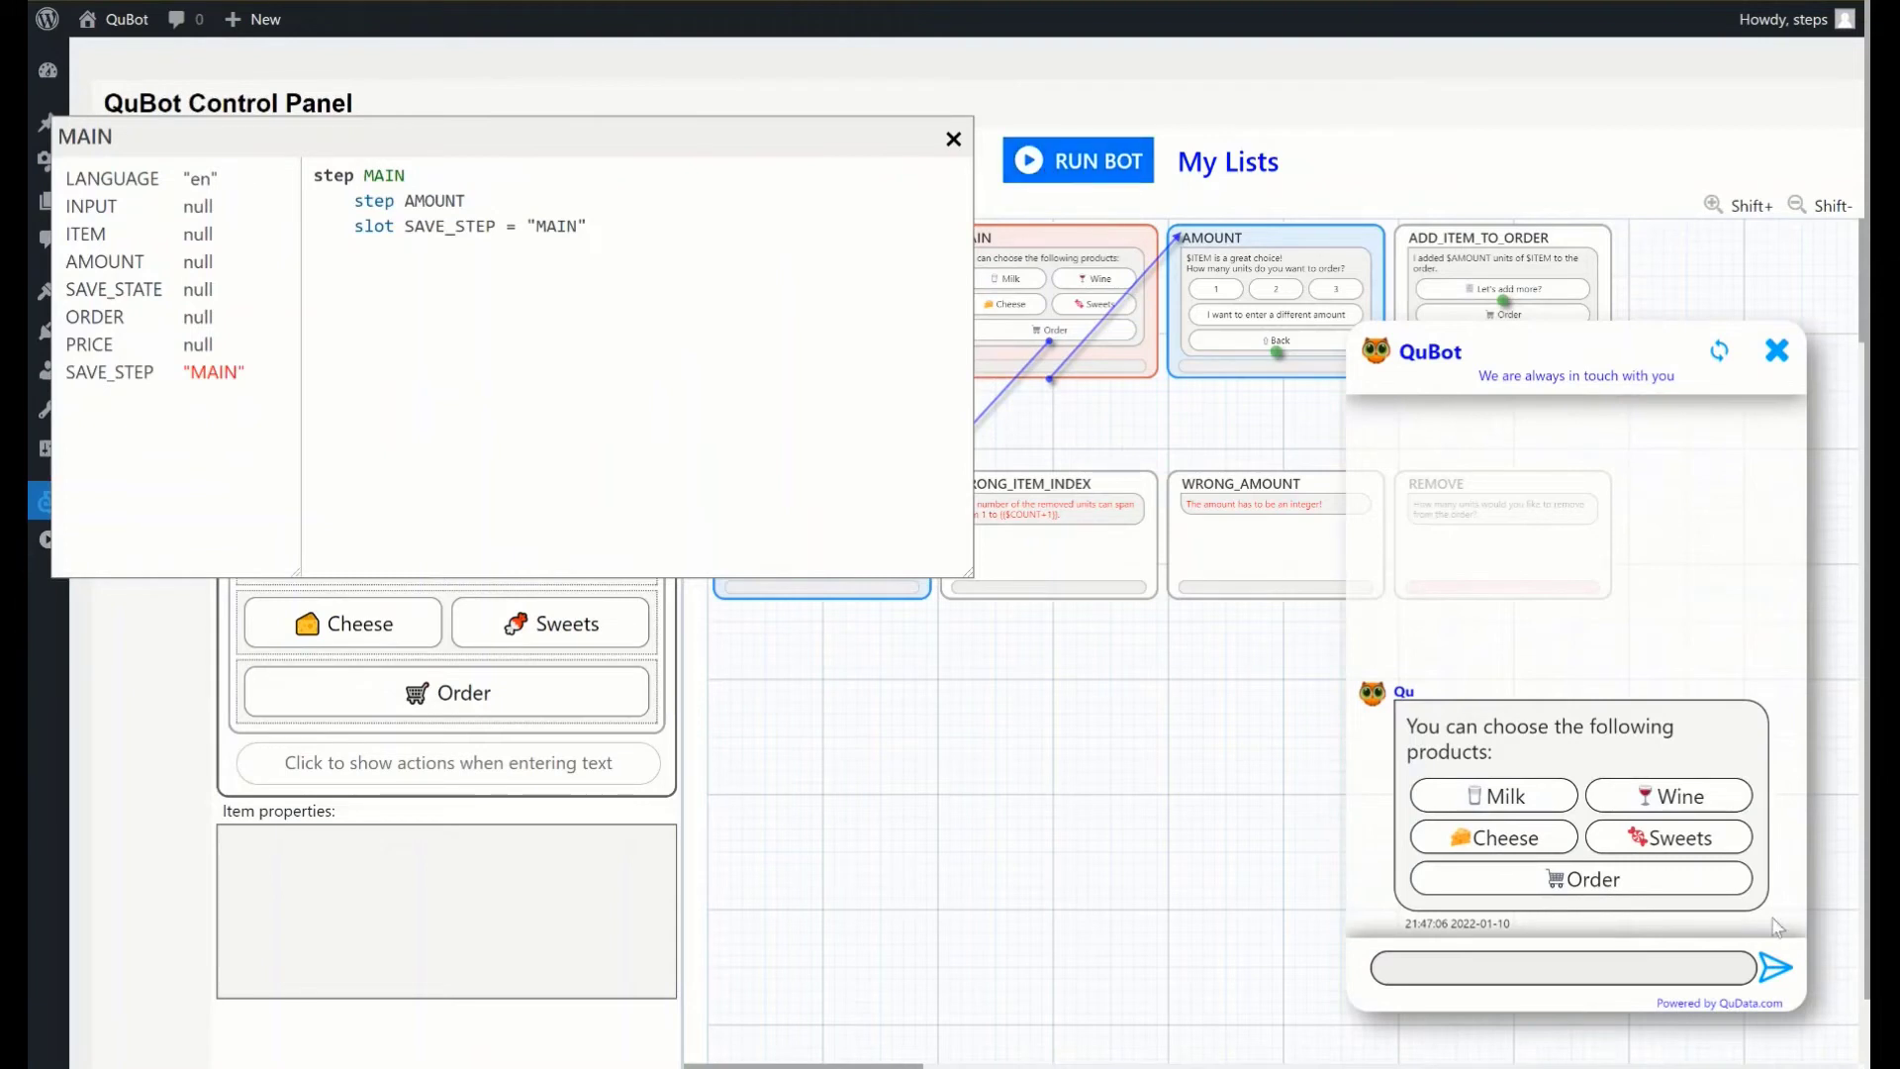
mouse_move(1314, 757)
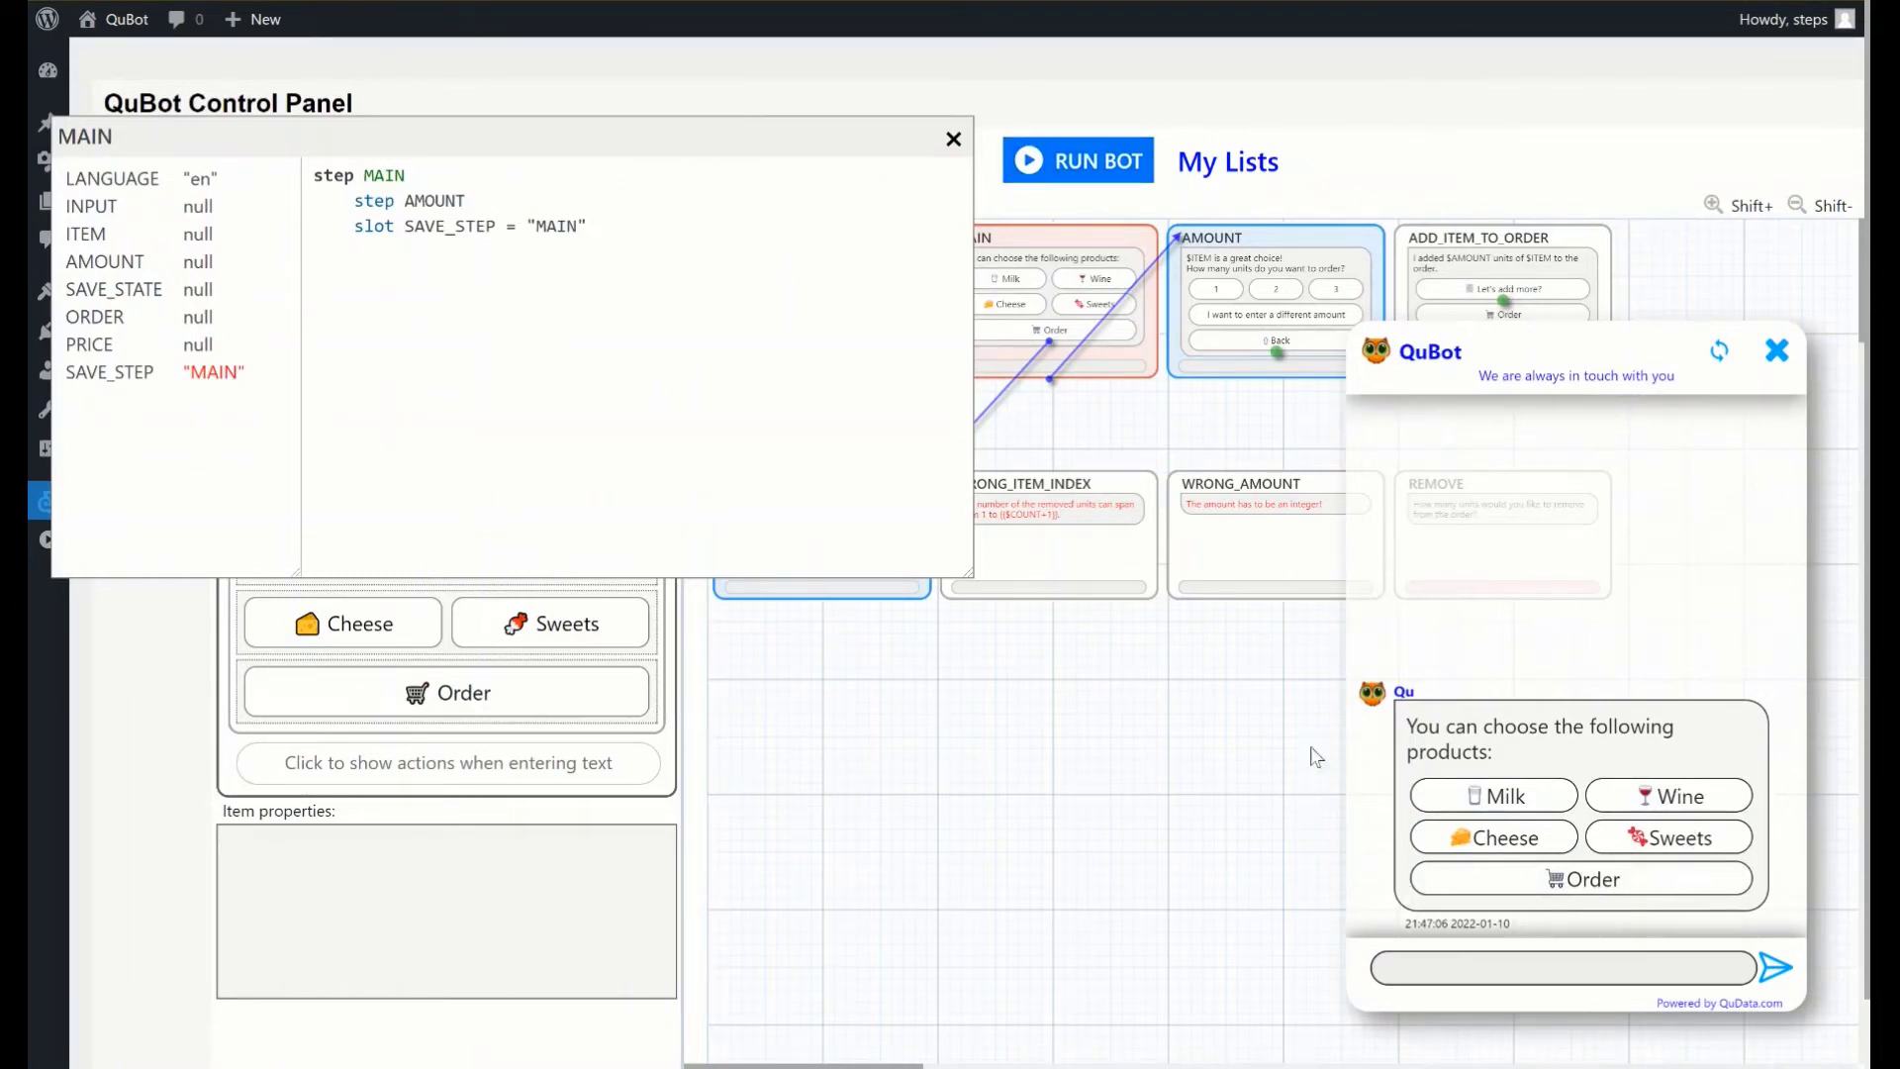
mouse_move(1046, 773)
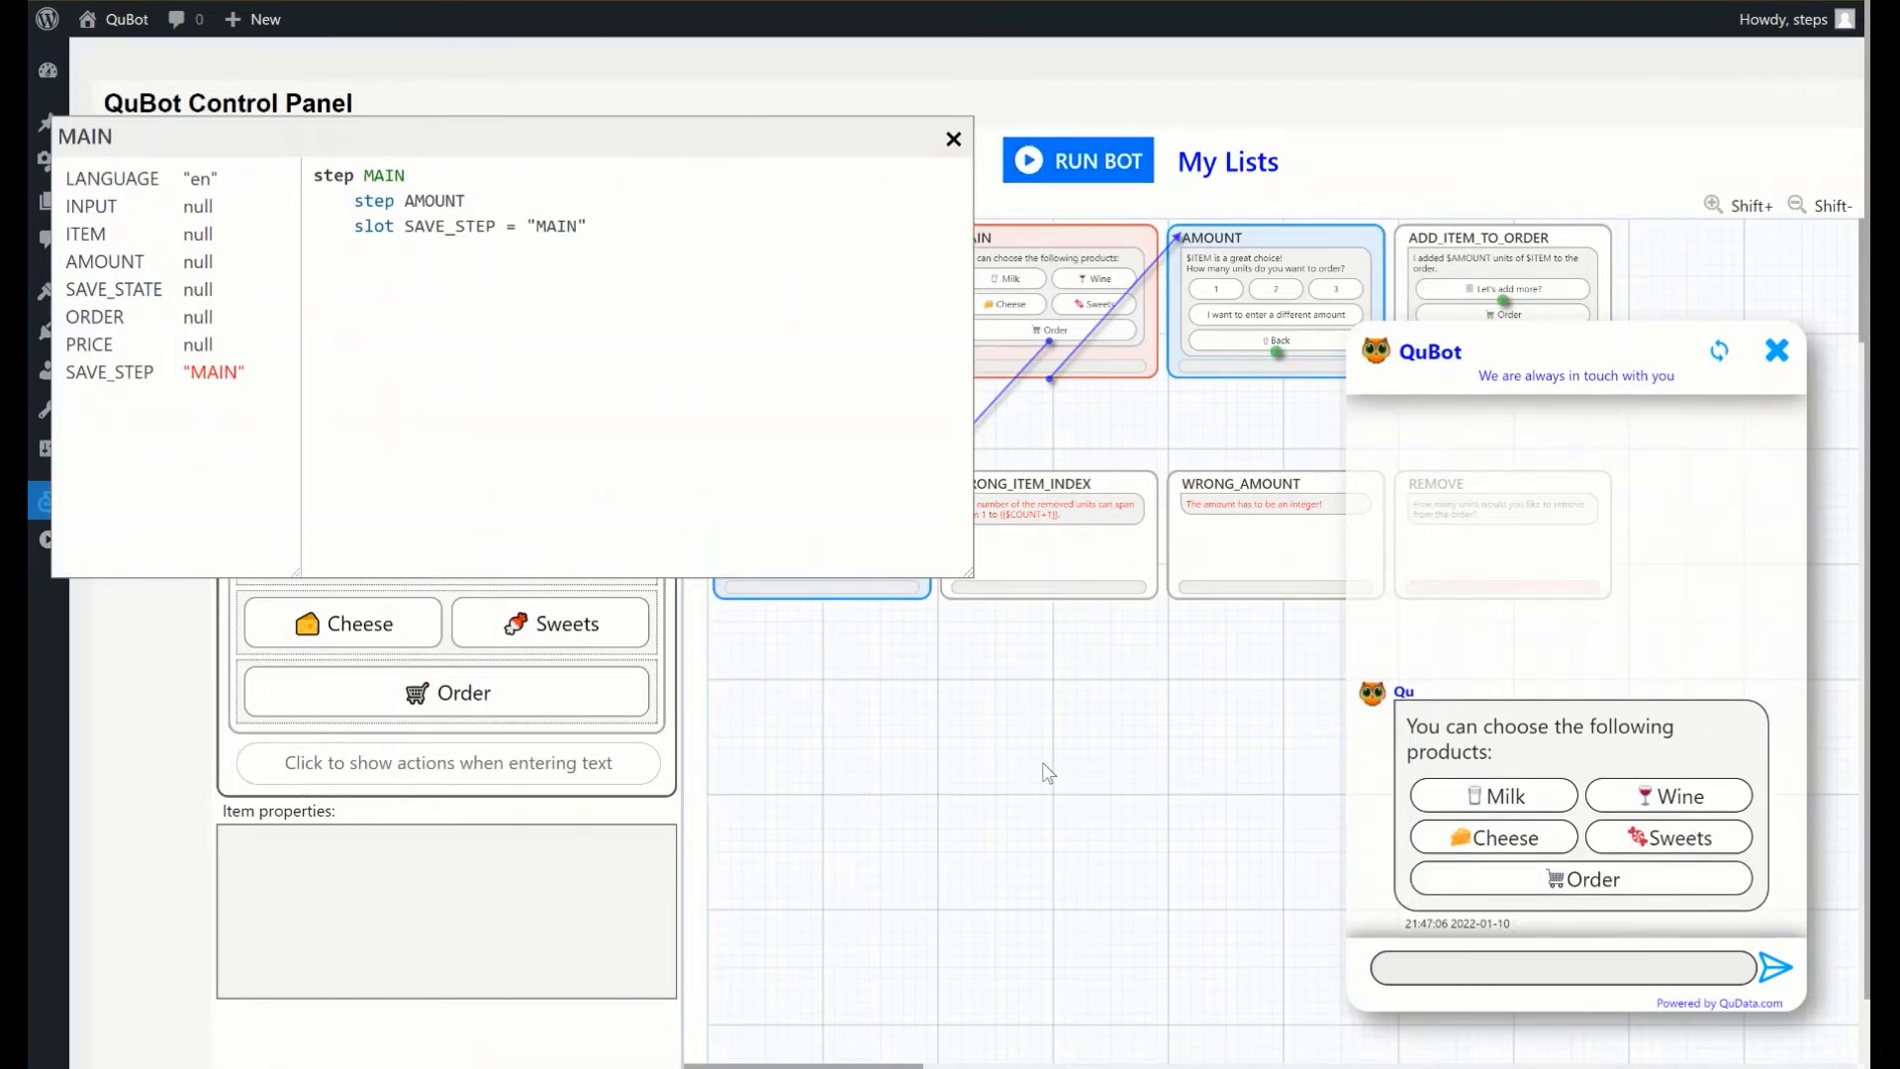
click(953, 137)
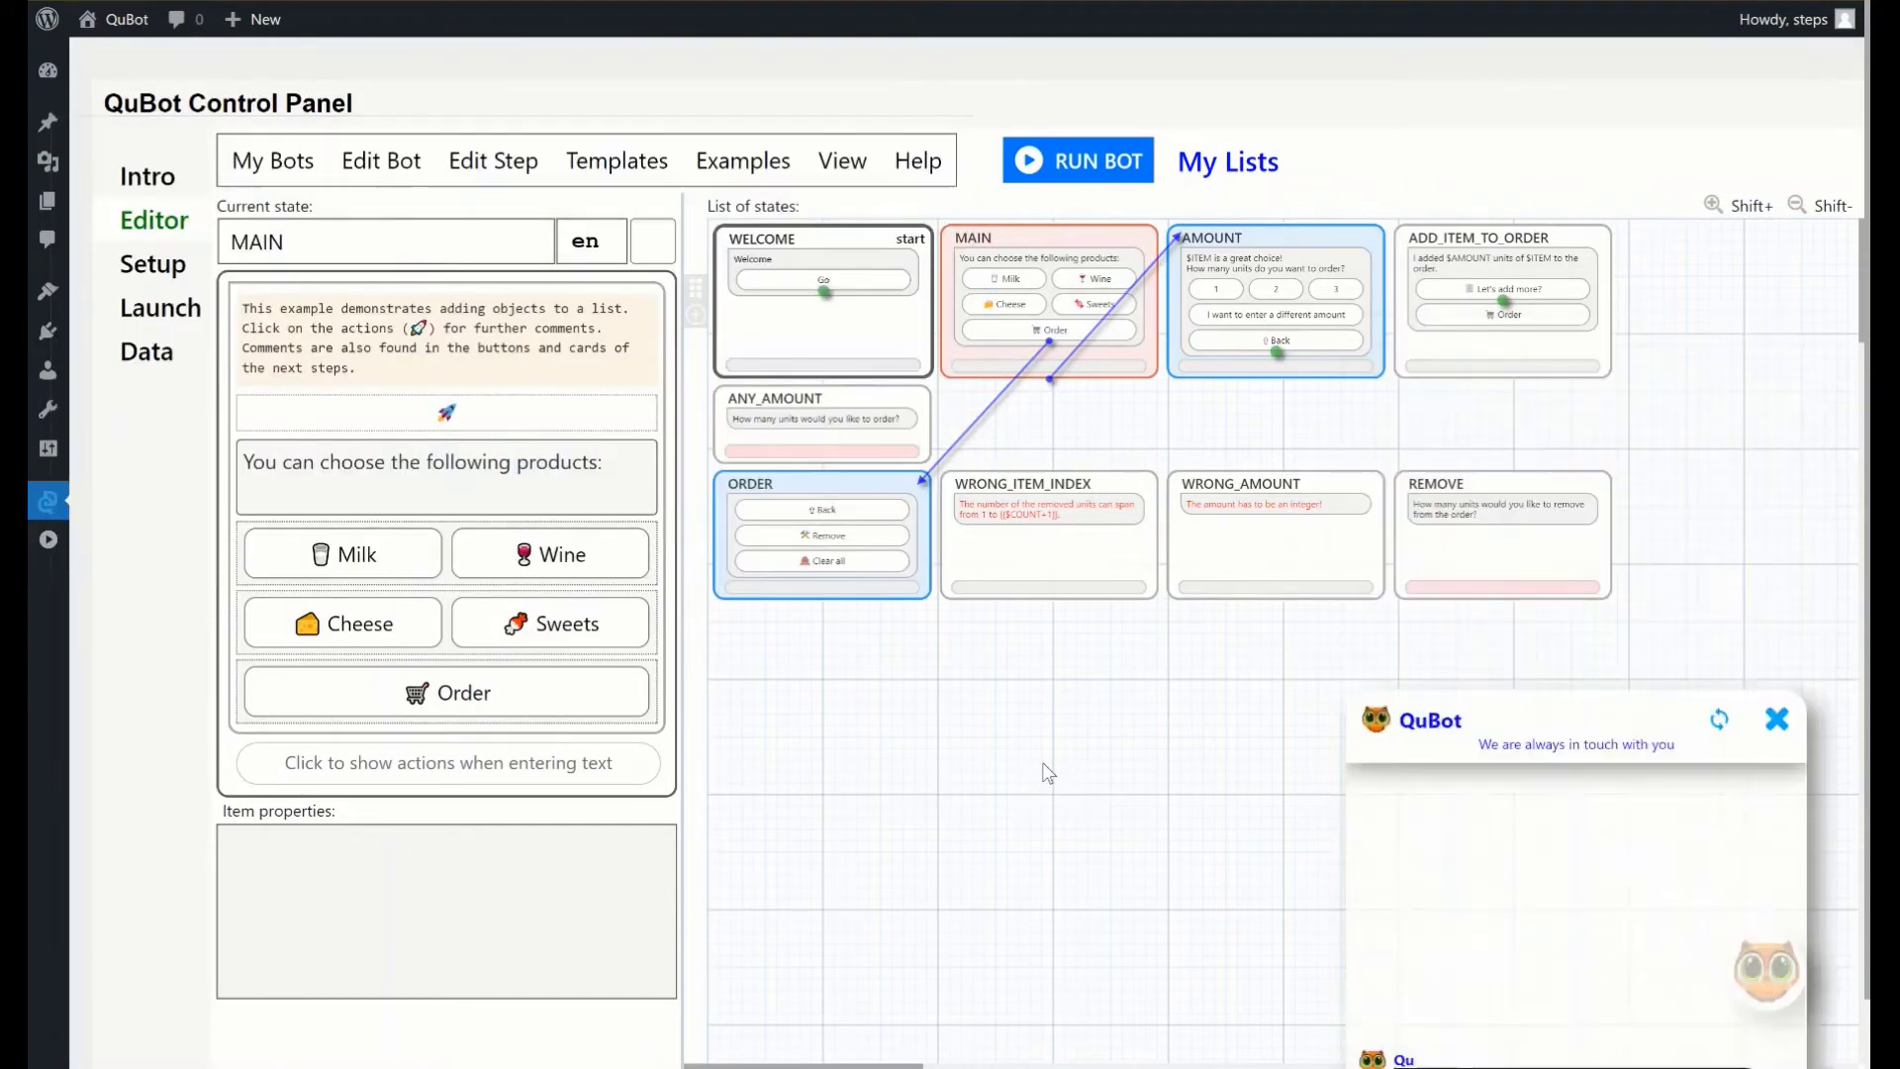
click(1776, 720)
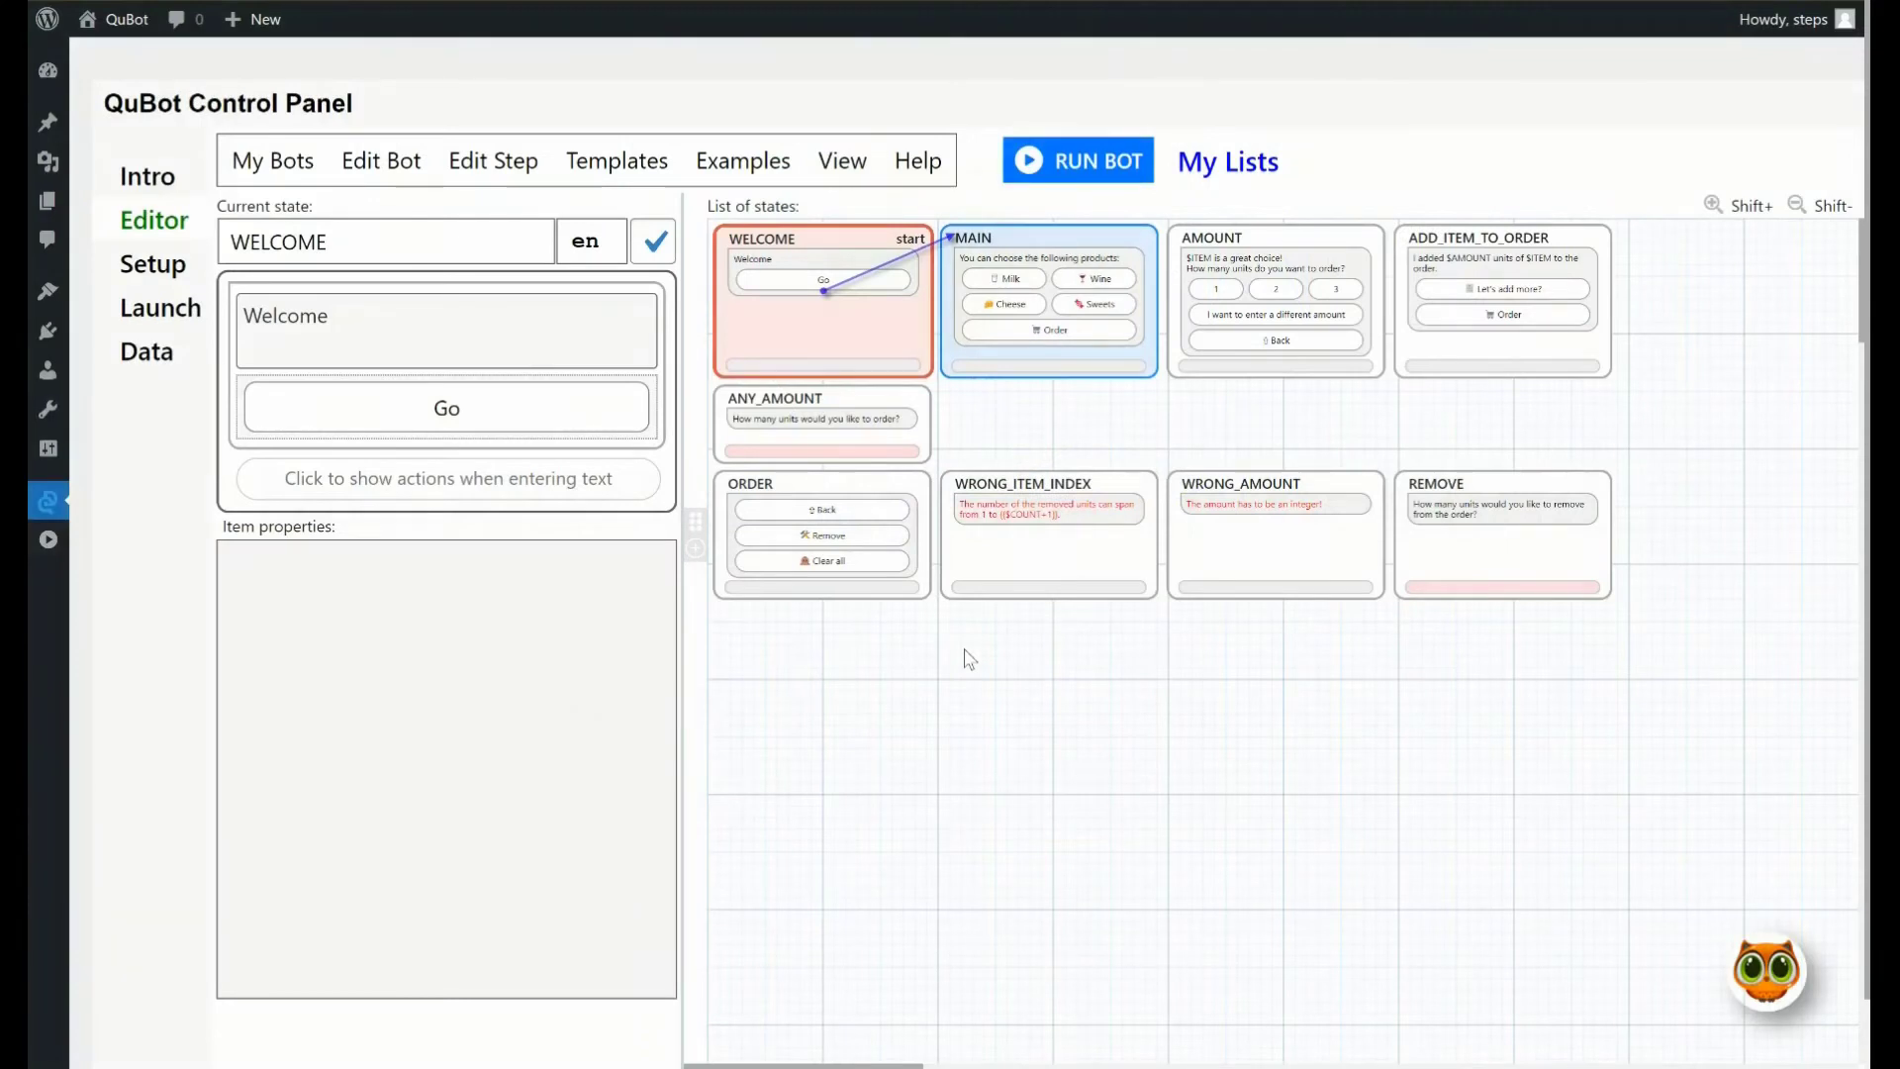
mouse_move(908, 609)
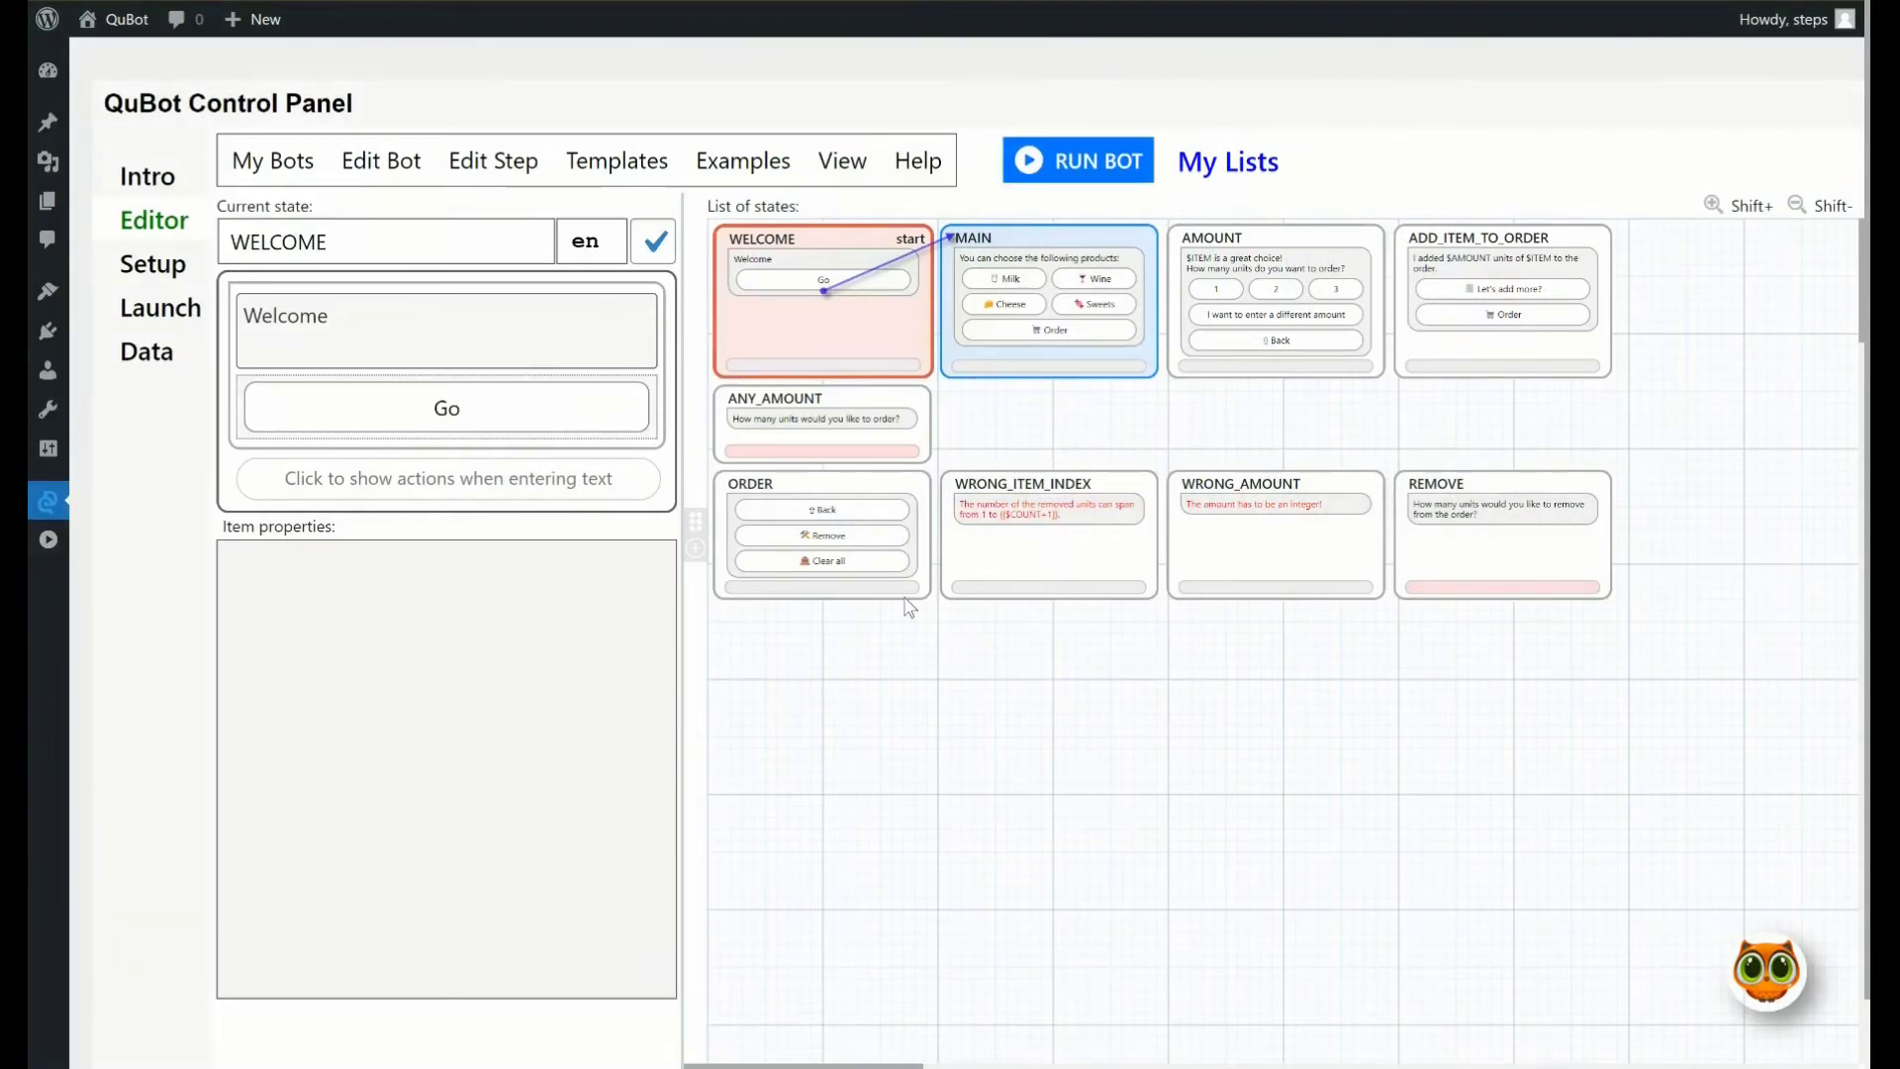
mouse_move(793, 341)
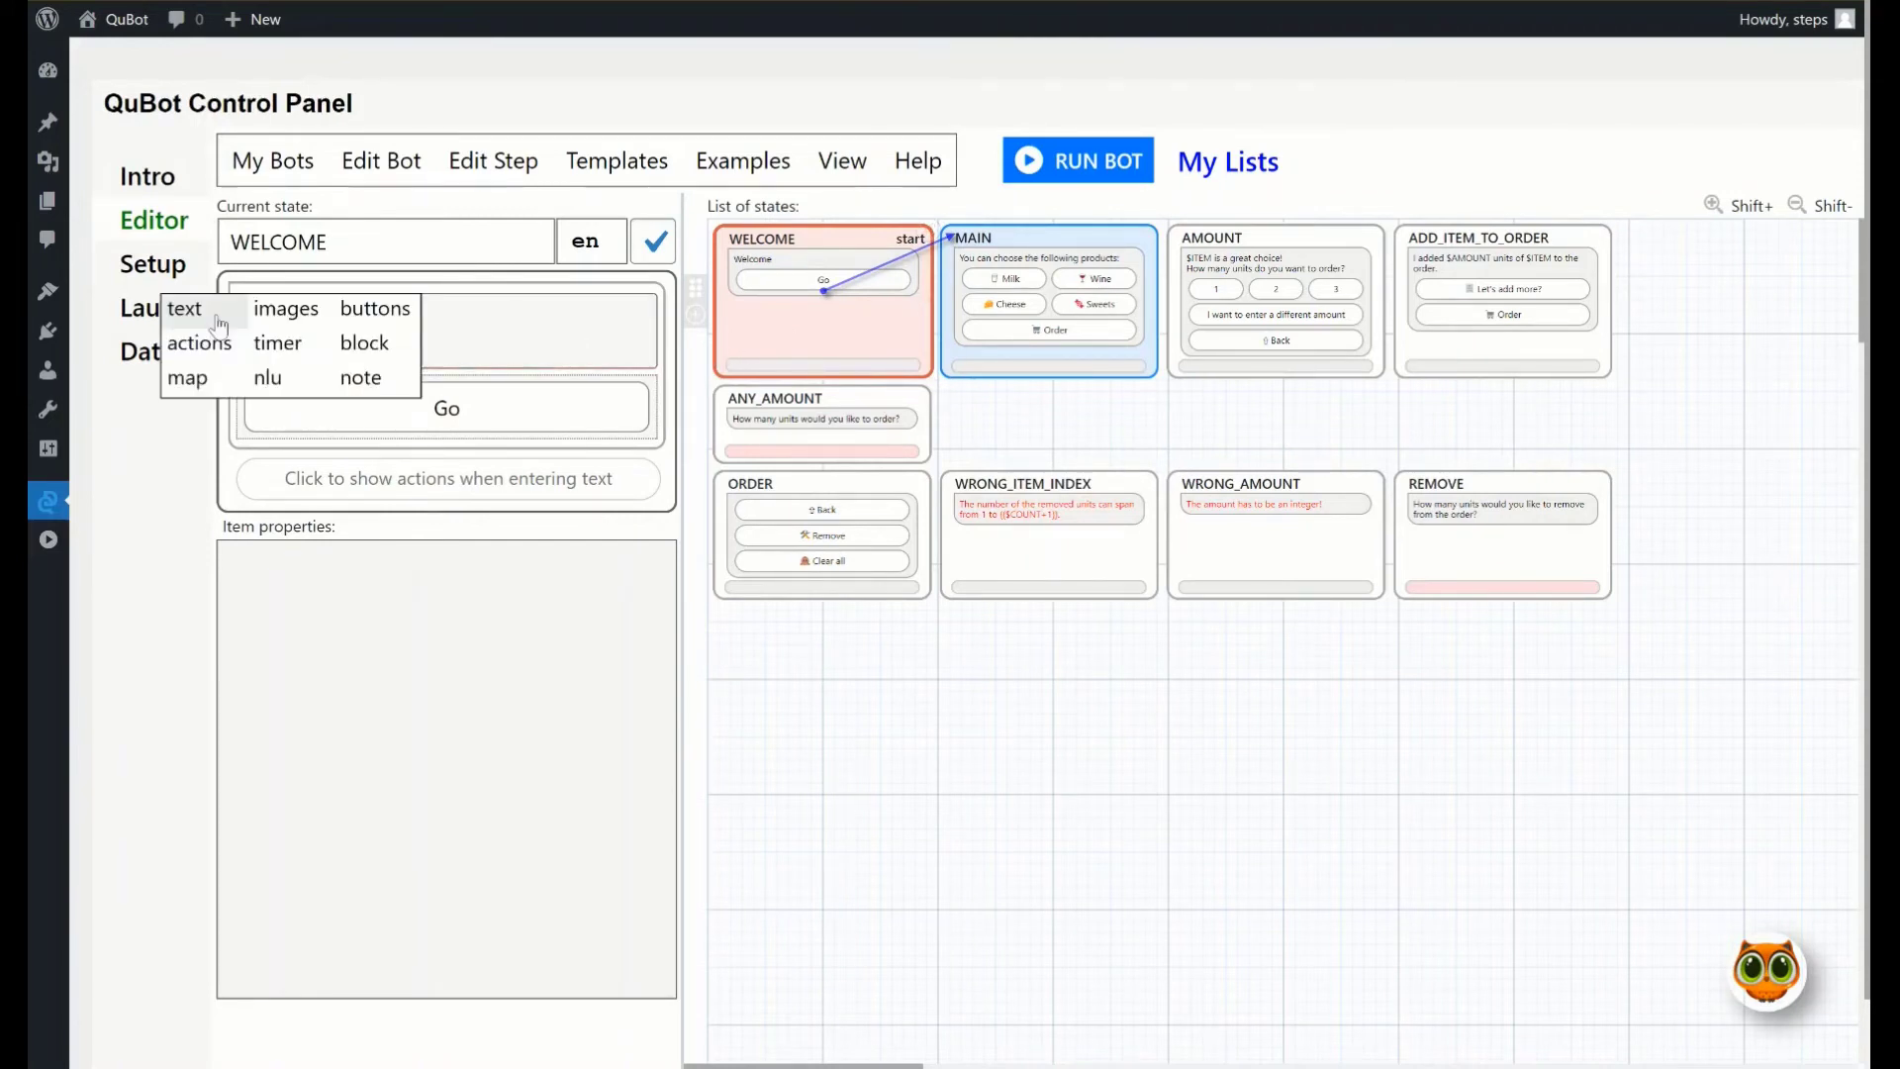
mouse_move(222, 358)
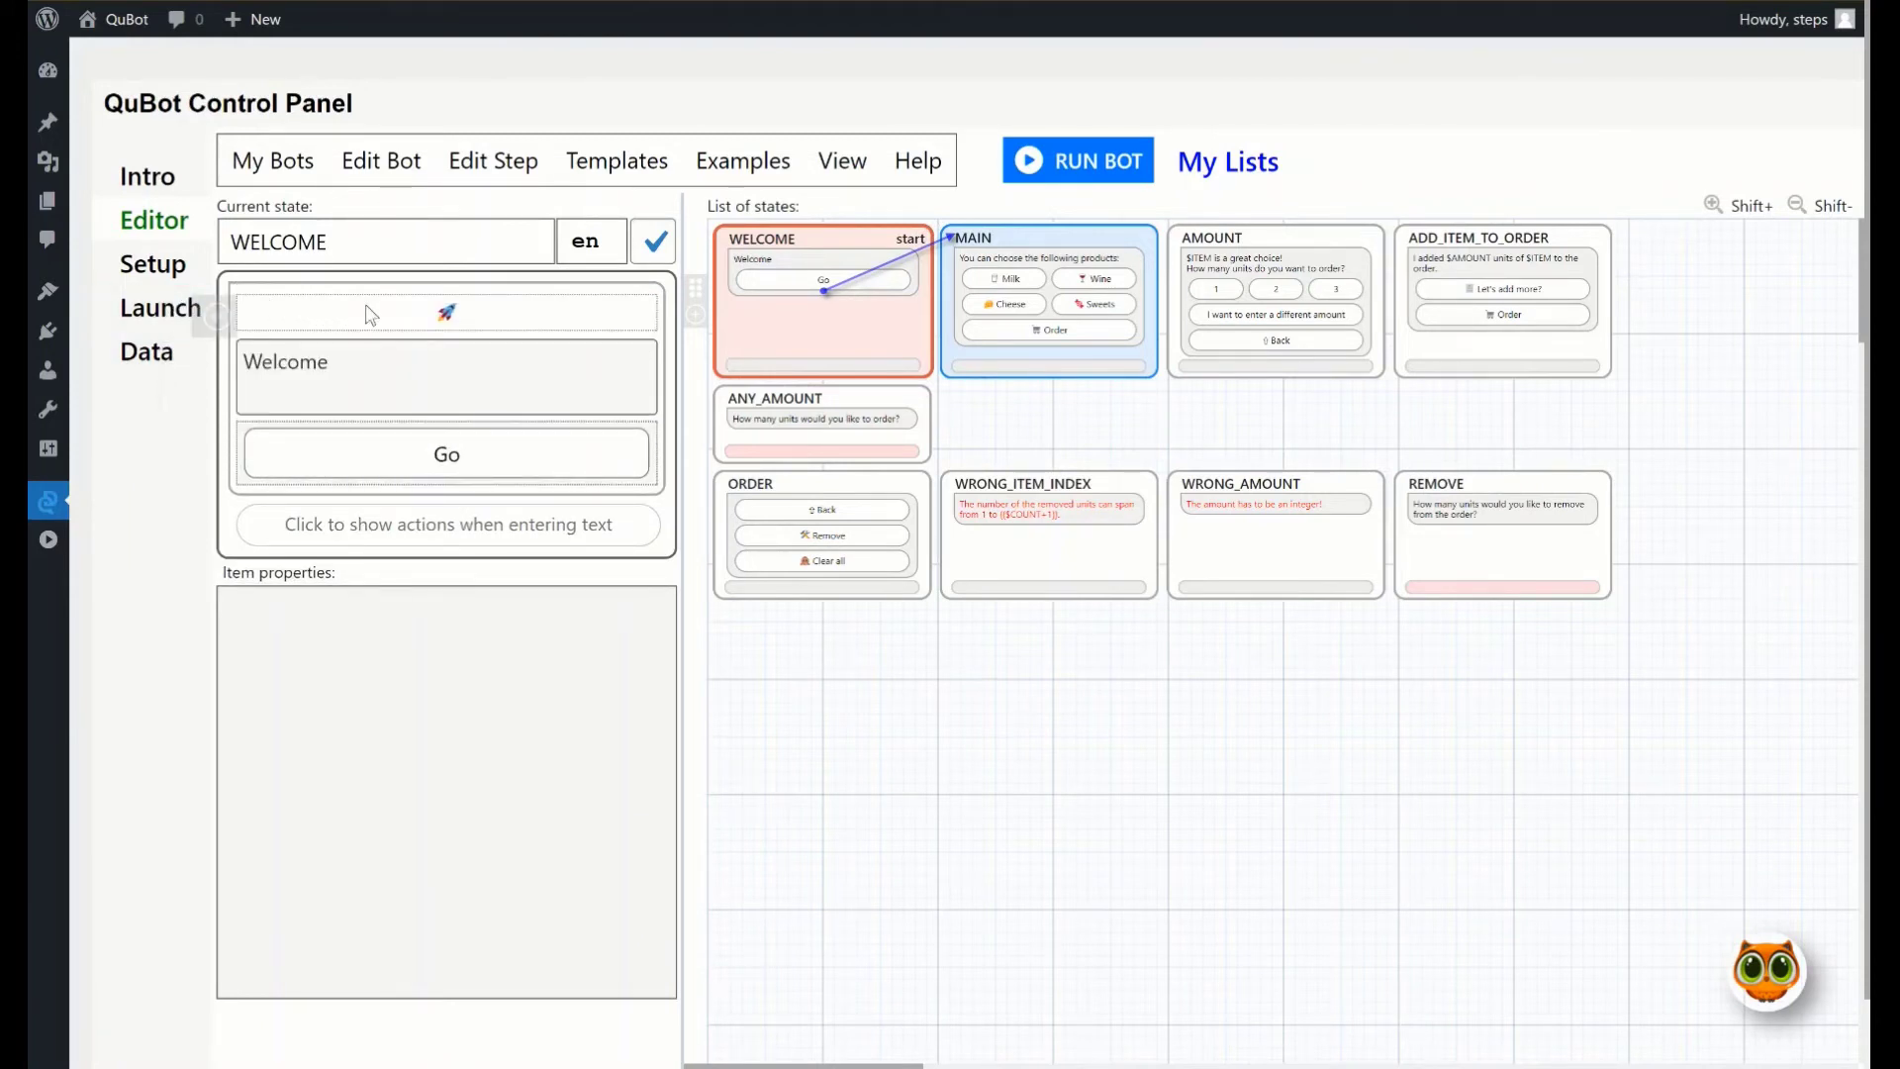
mouse_move(503, 313)
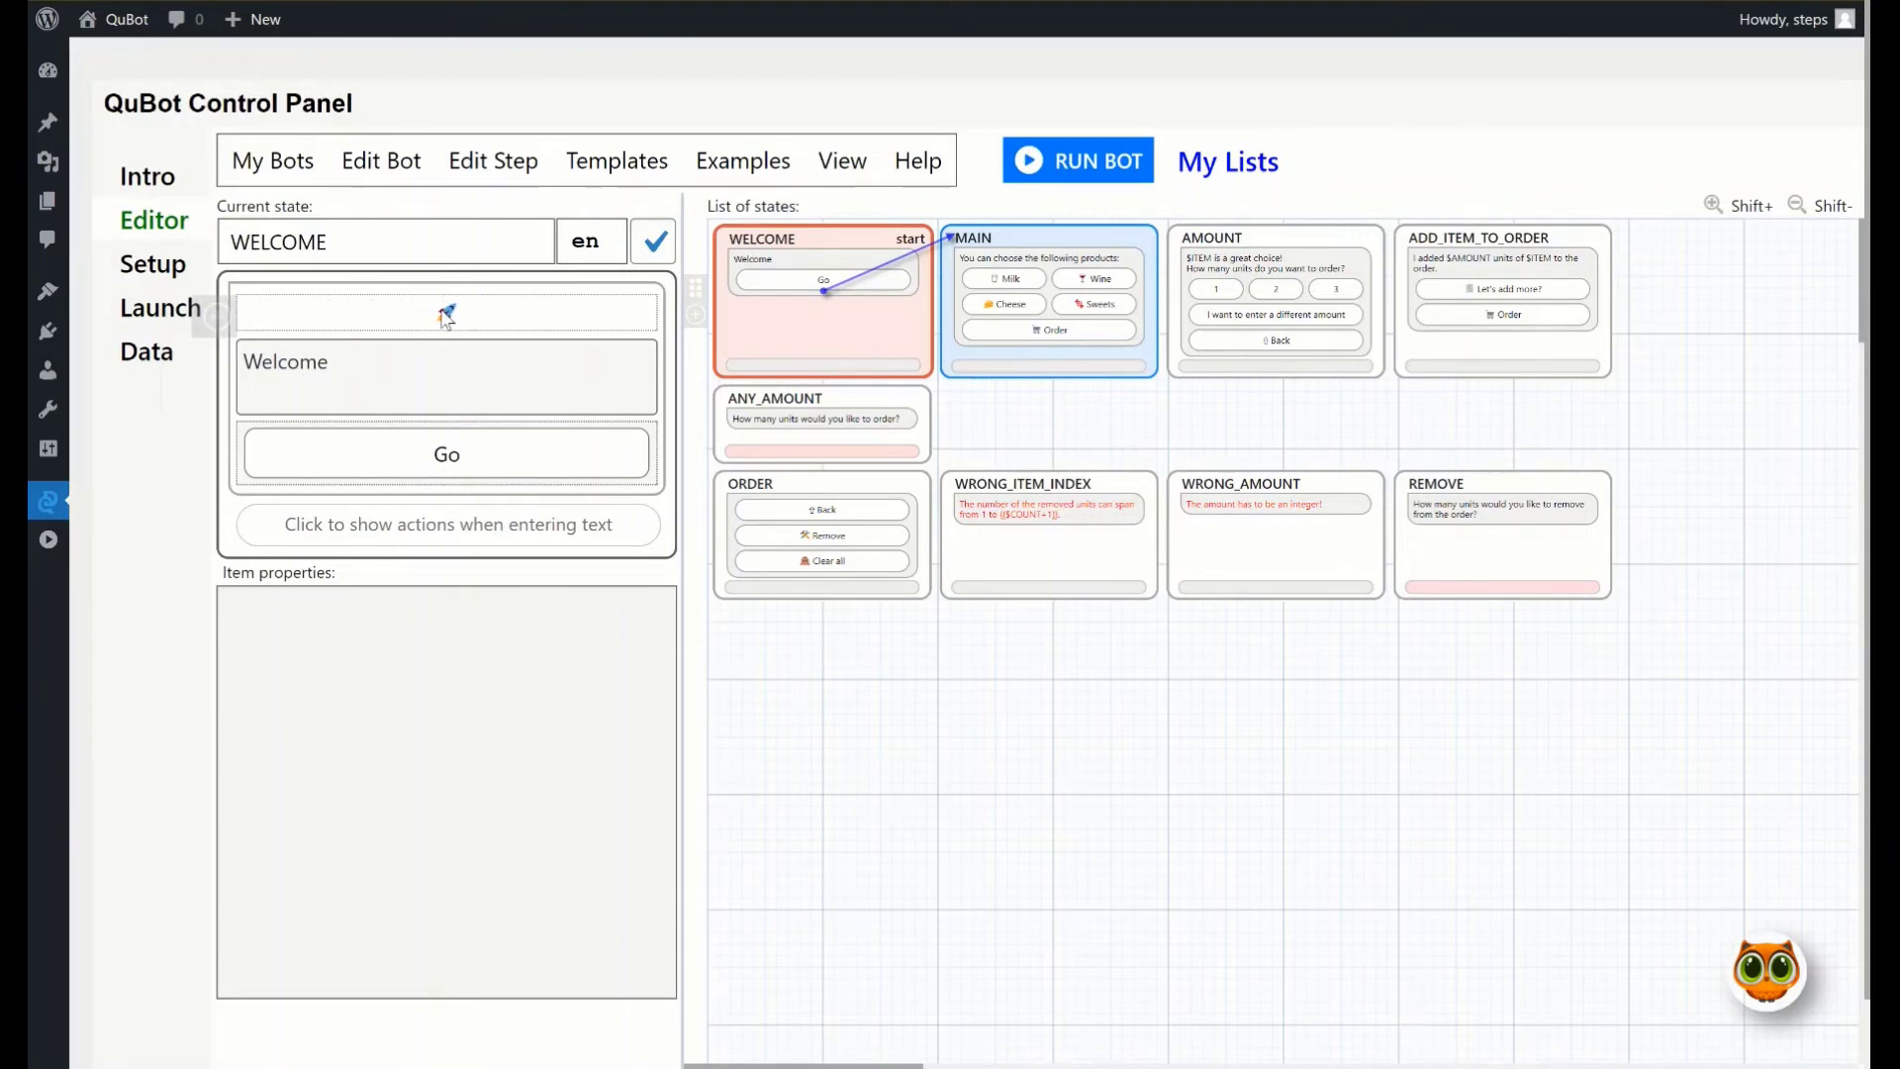
Select WELCOME's new empty actions block to edit its properties
click(445, 310)
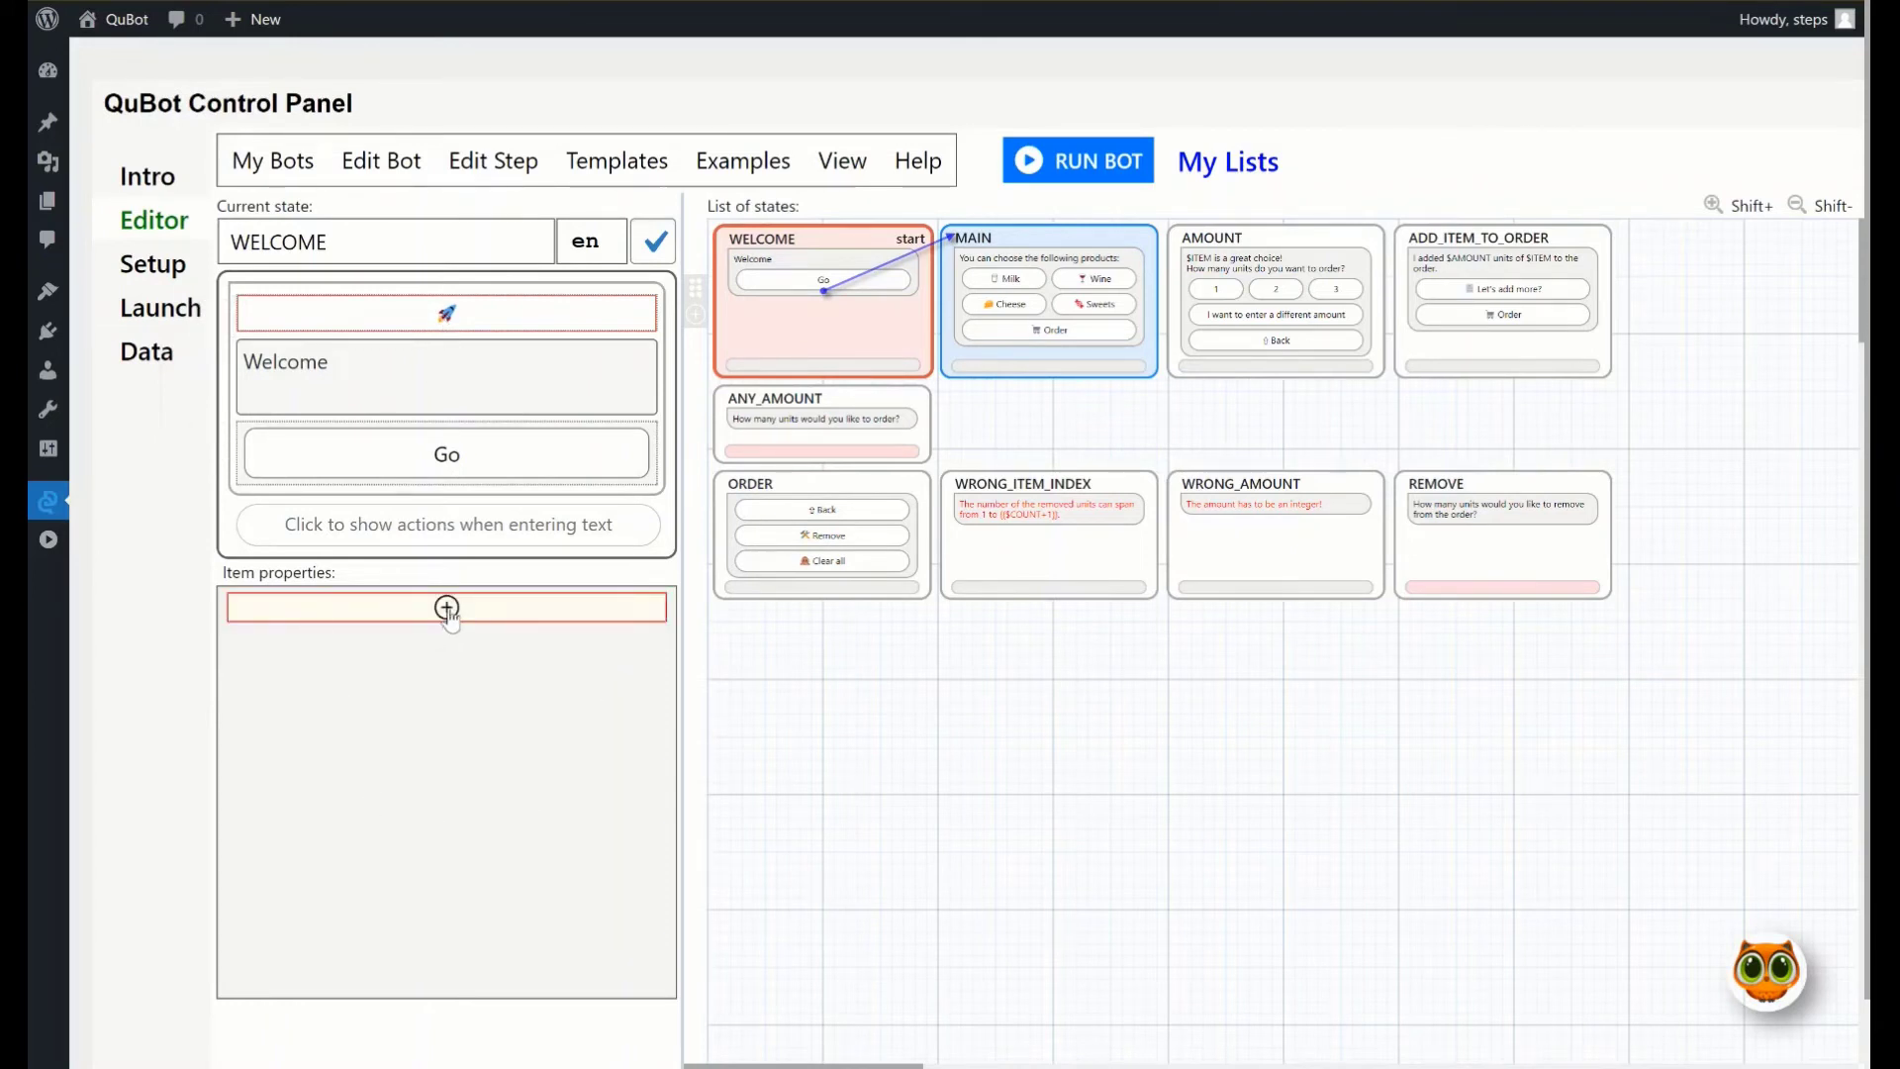
Add a slot action to WELCOME that sets LANGUAGE to "ru"
click(445, 608)
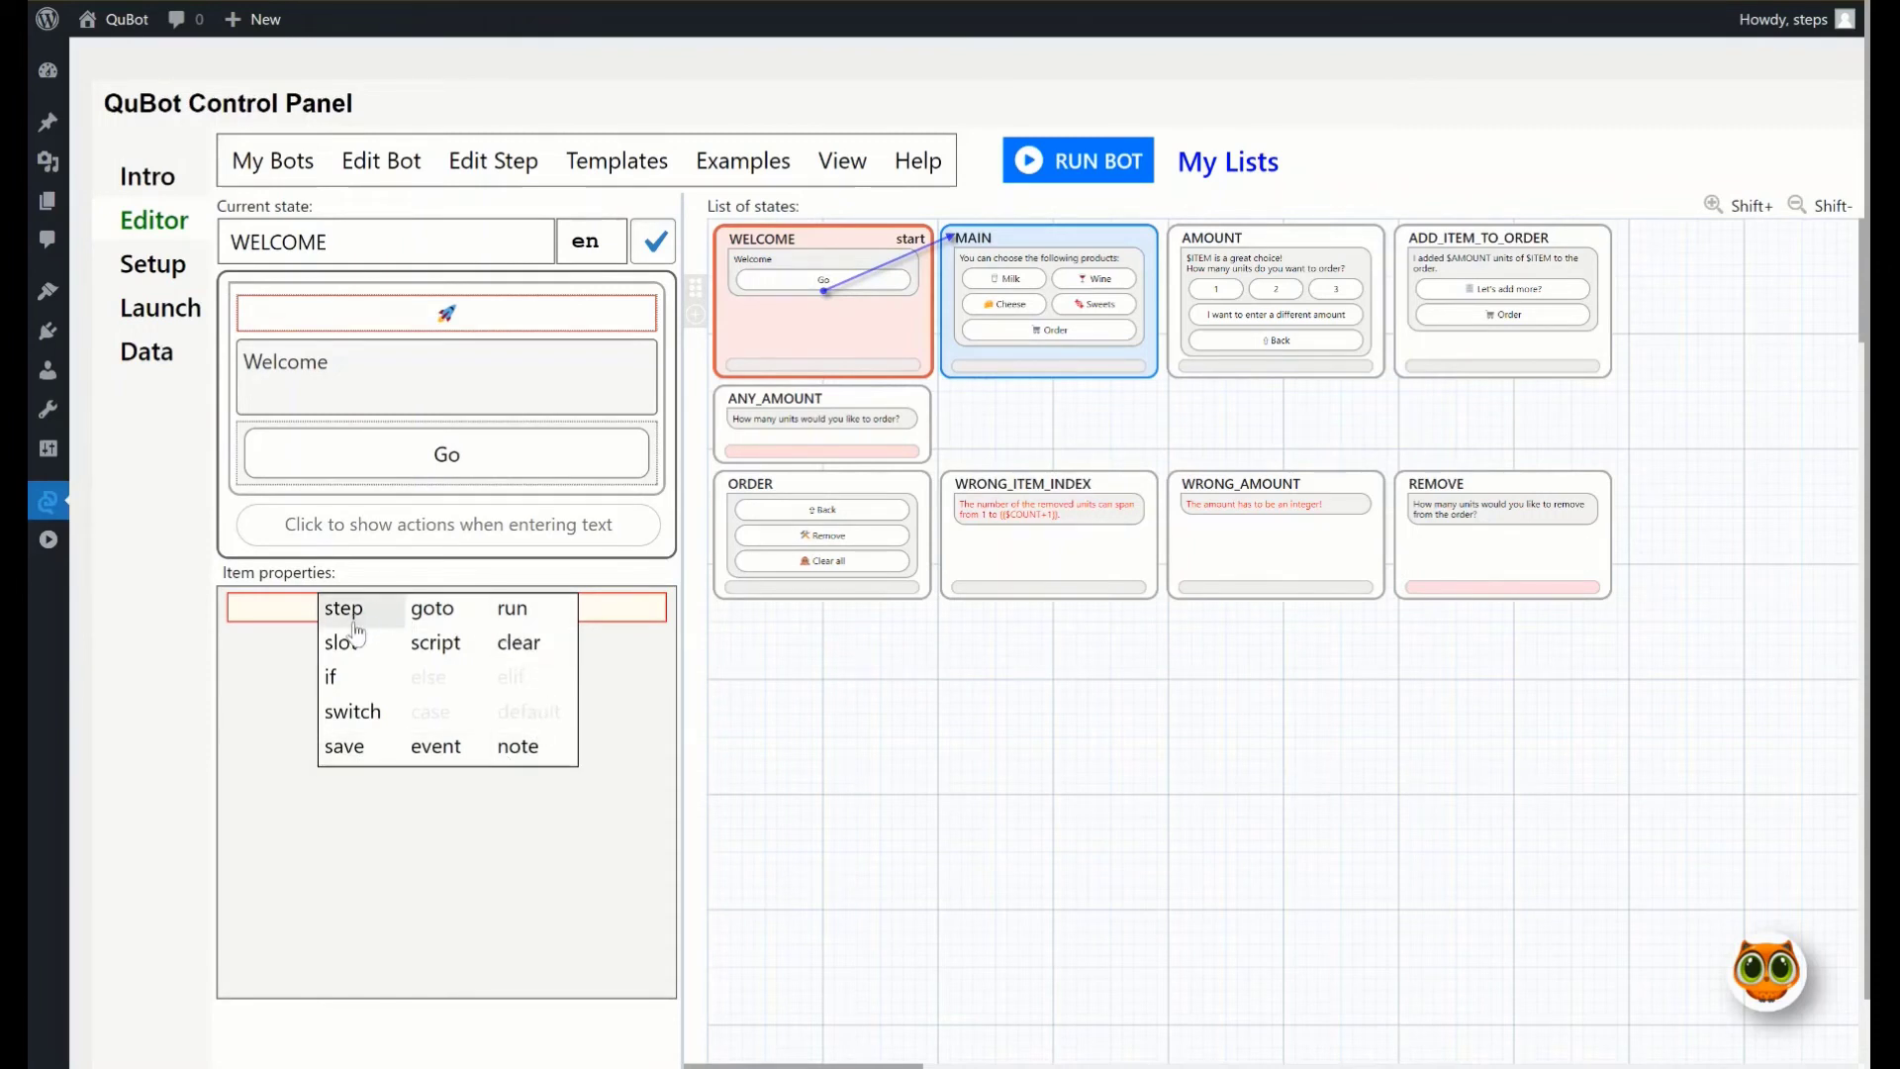
mouse_move(373, 659)
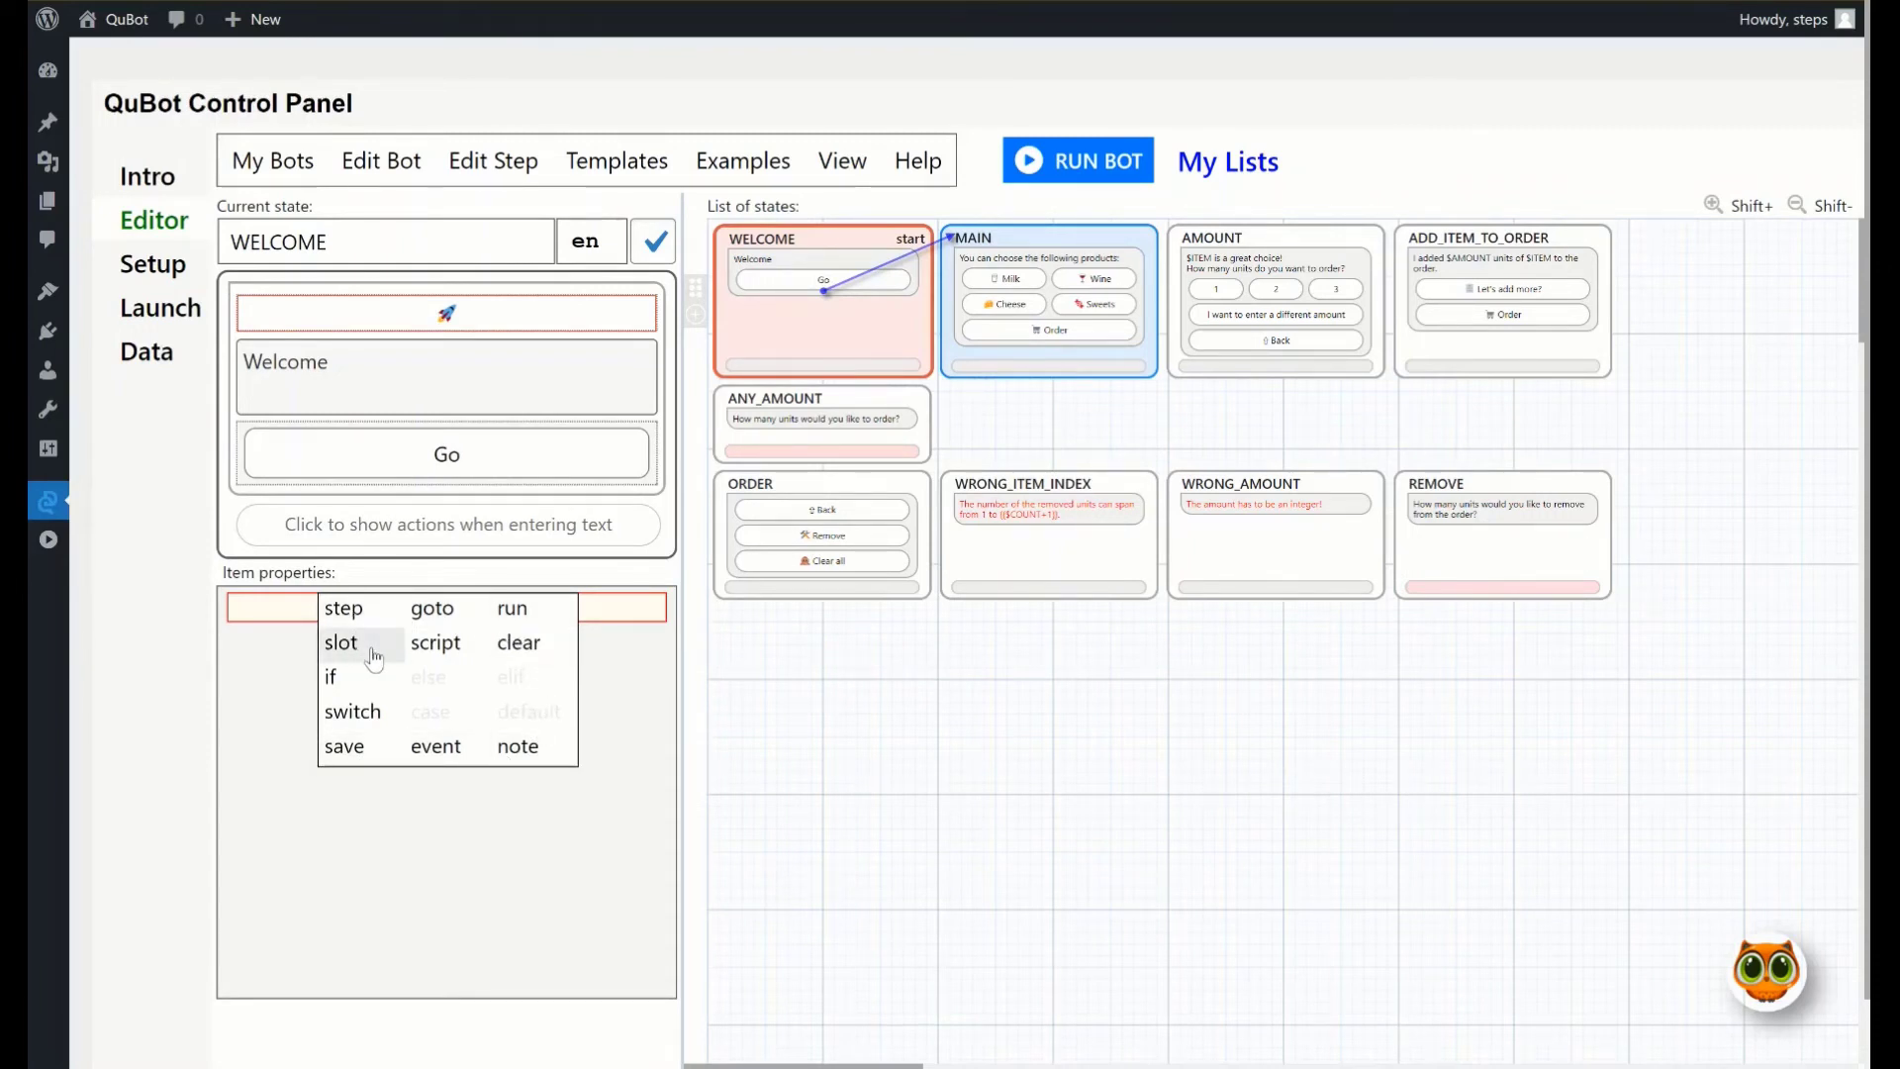
click(340, 643)
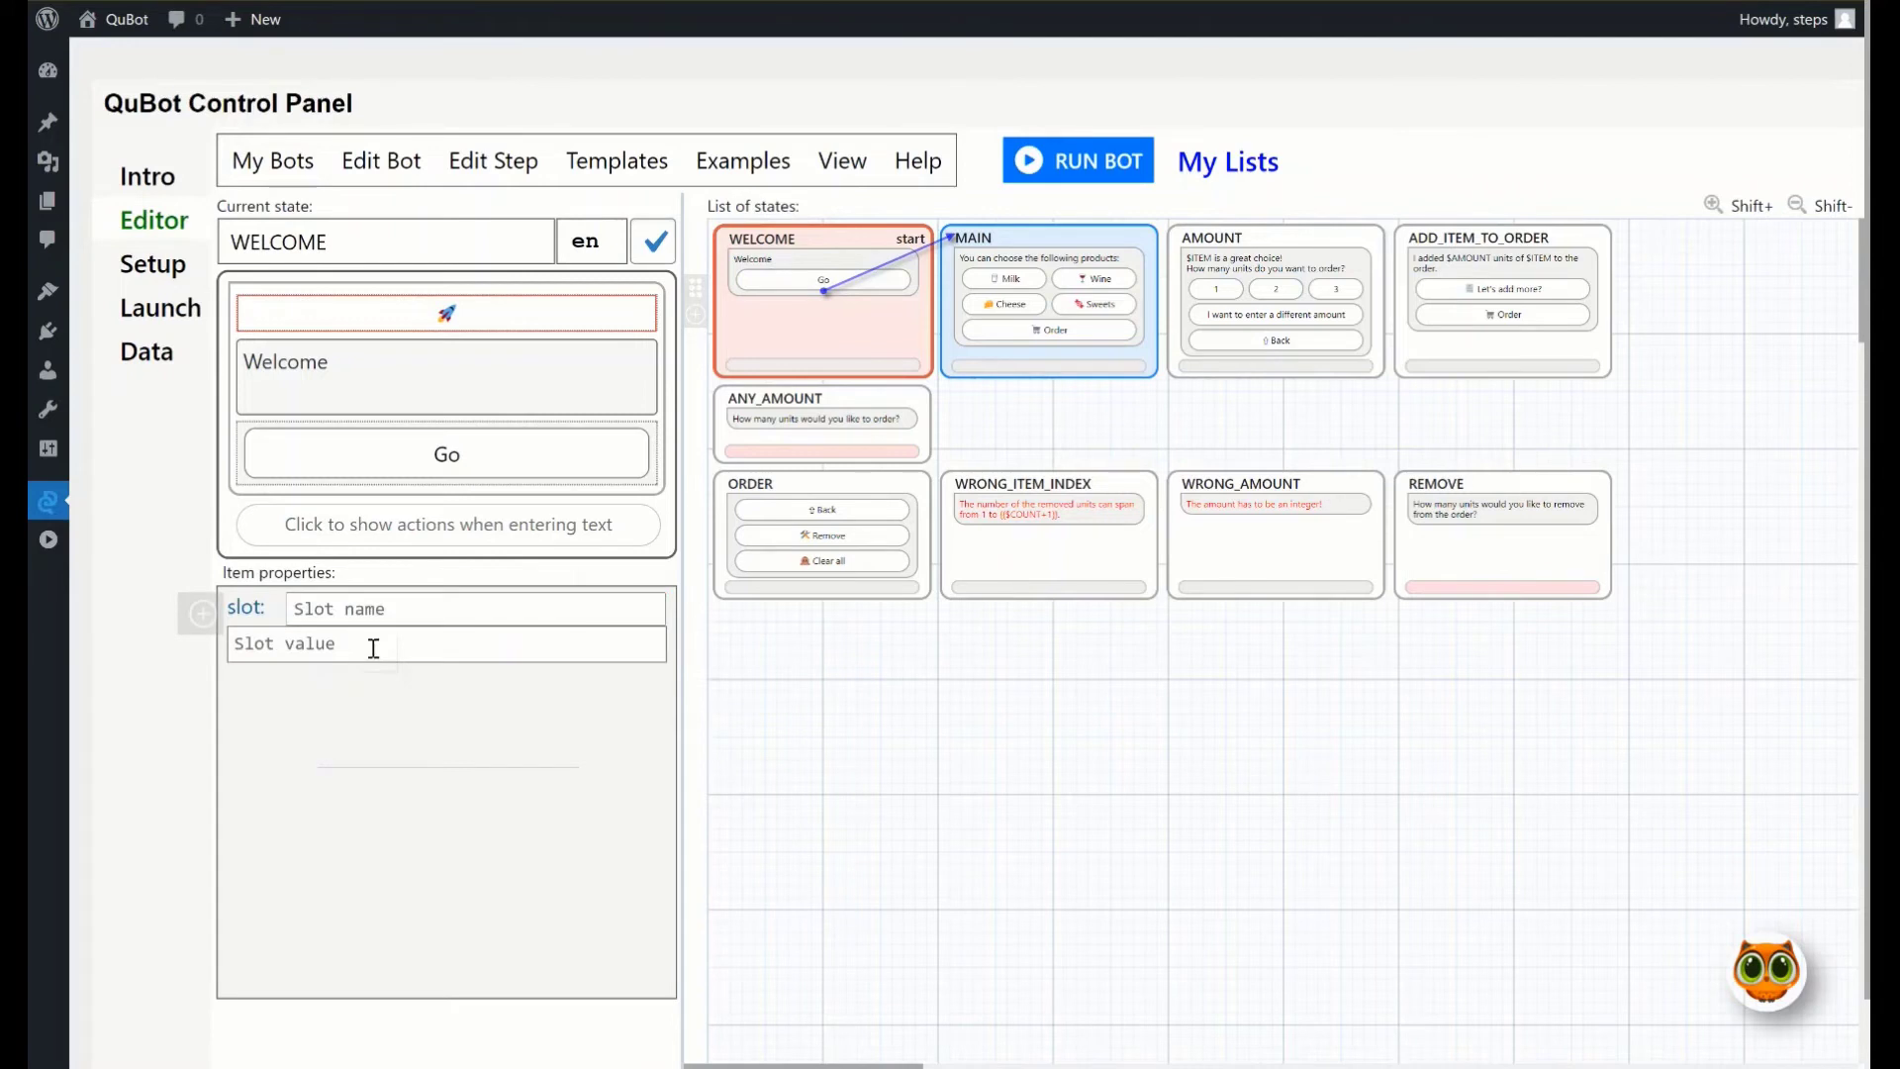
click(472, 608)
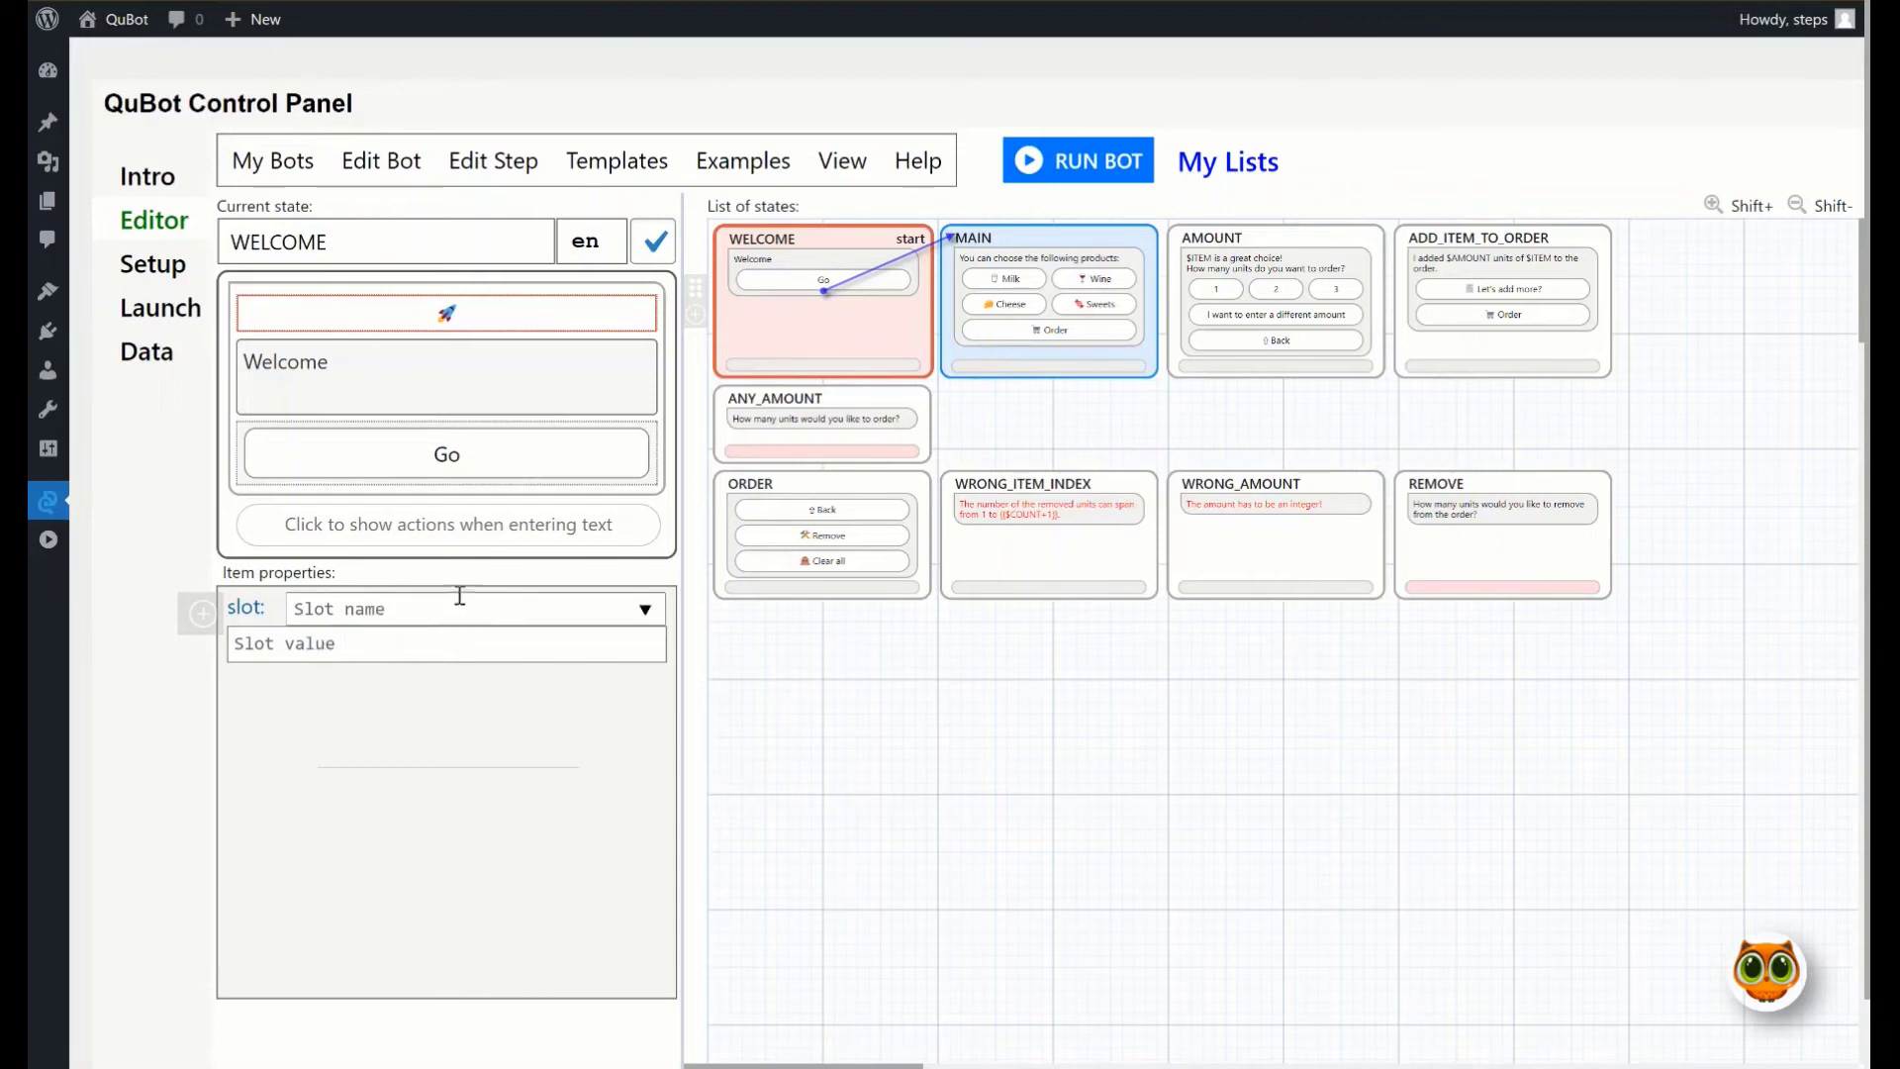
click(644, 610)
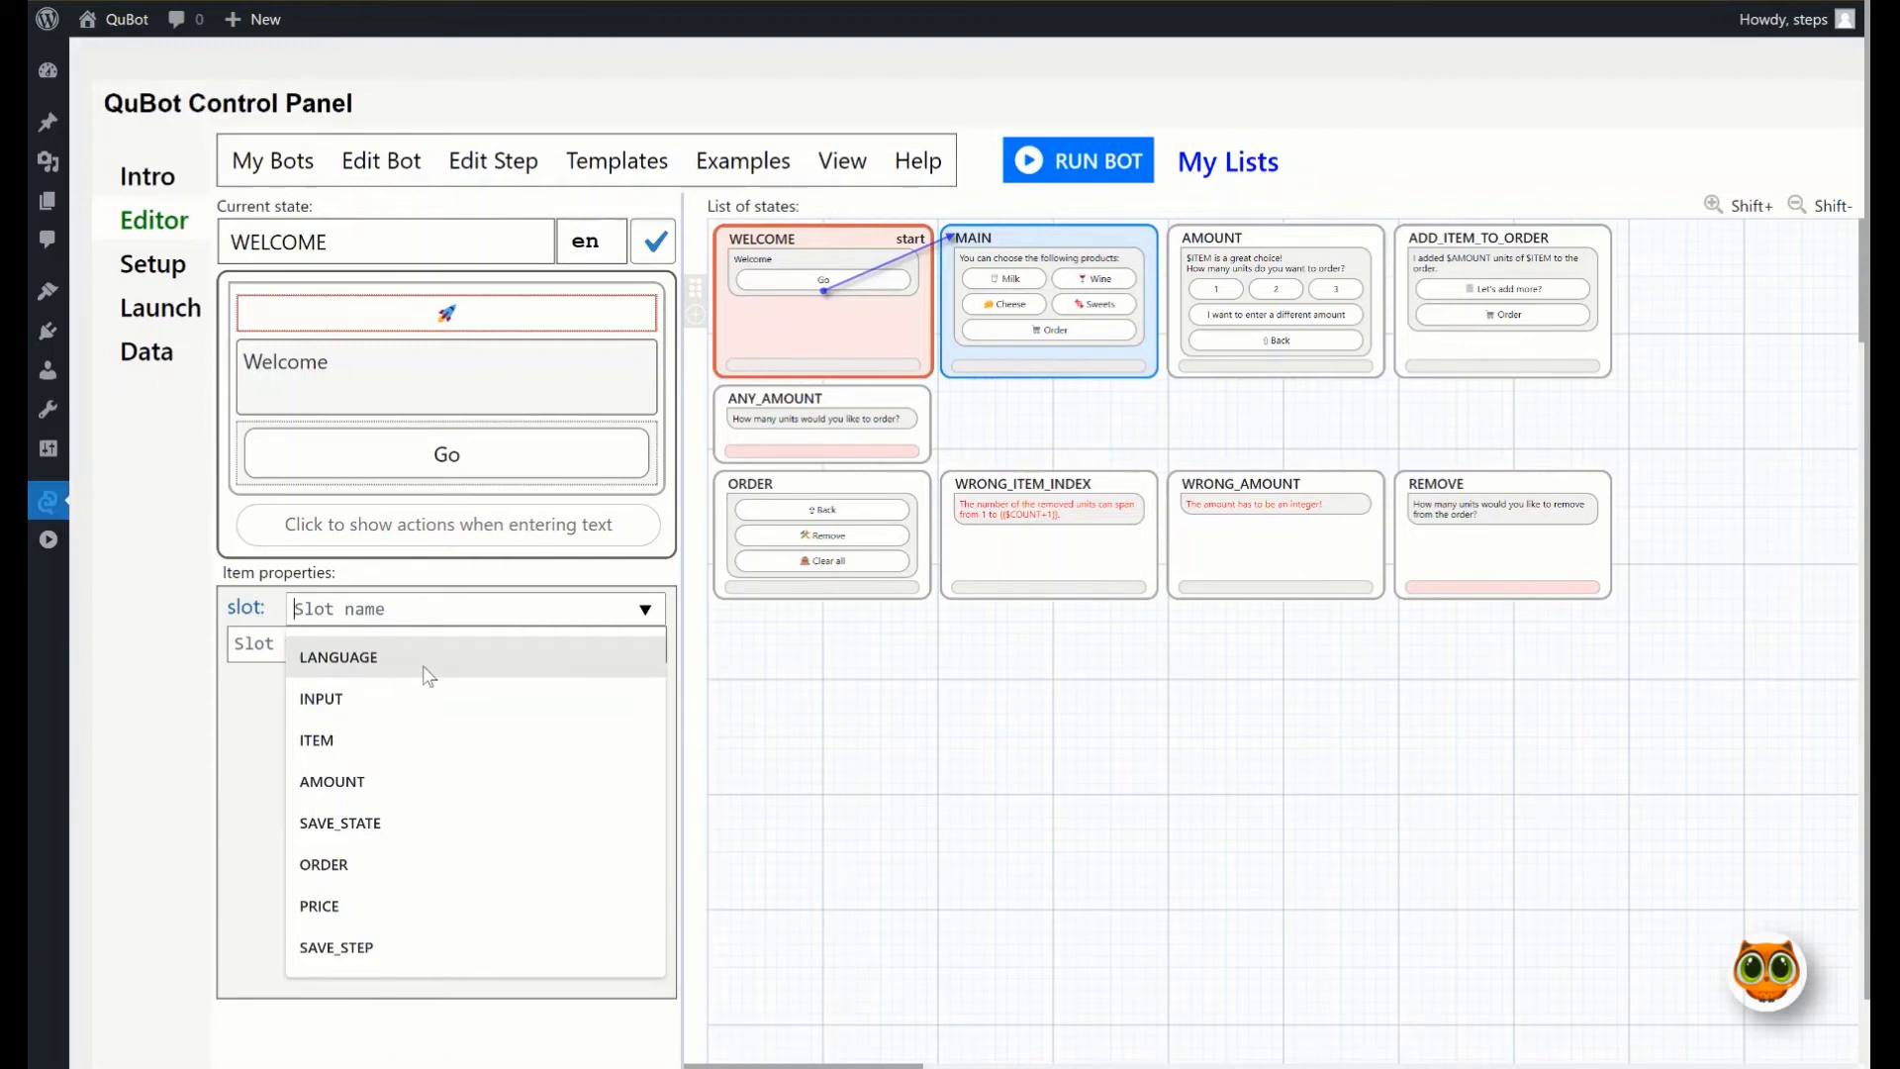
click(338, 658)
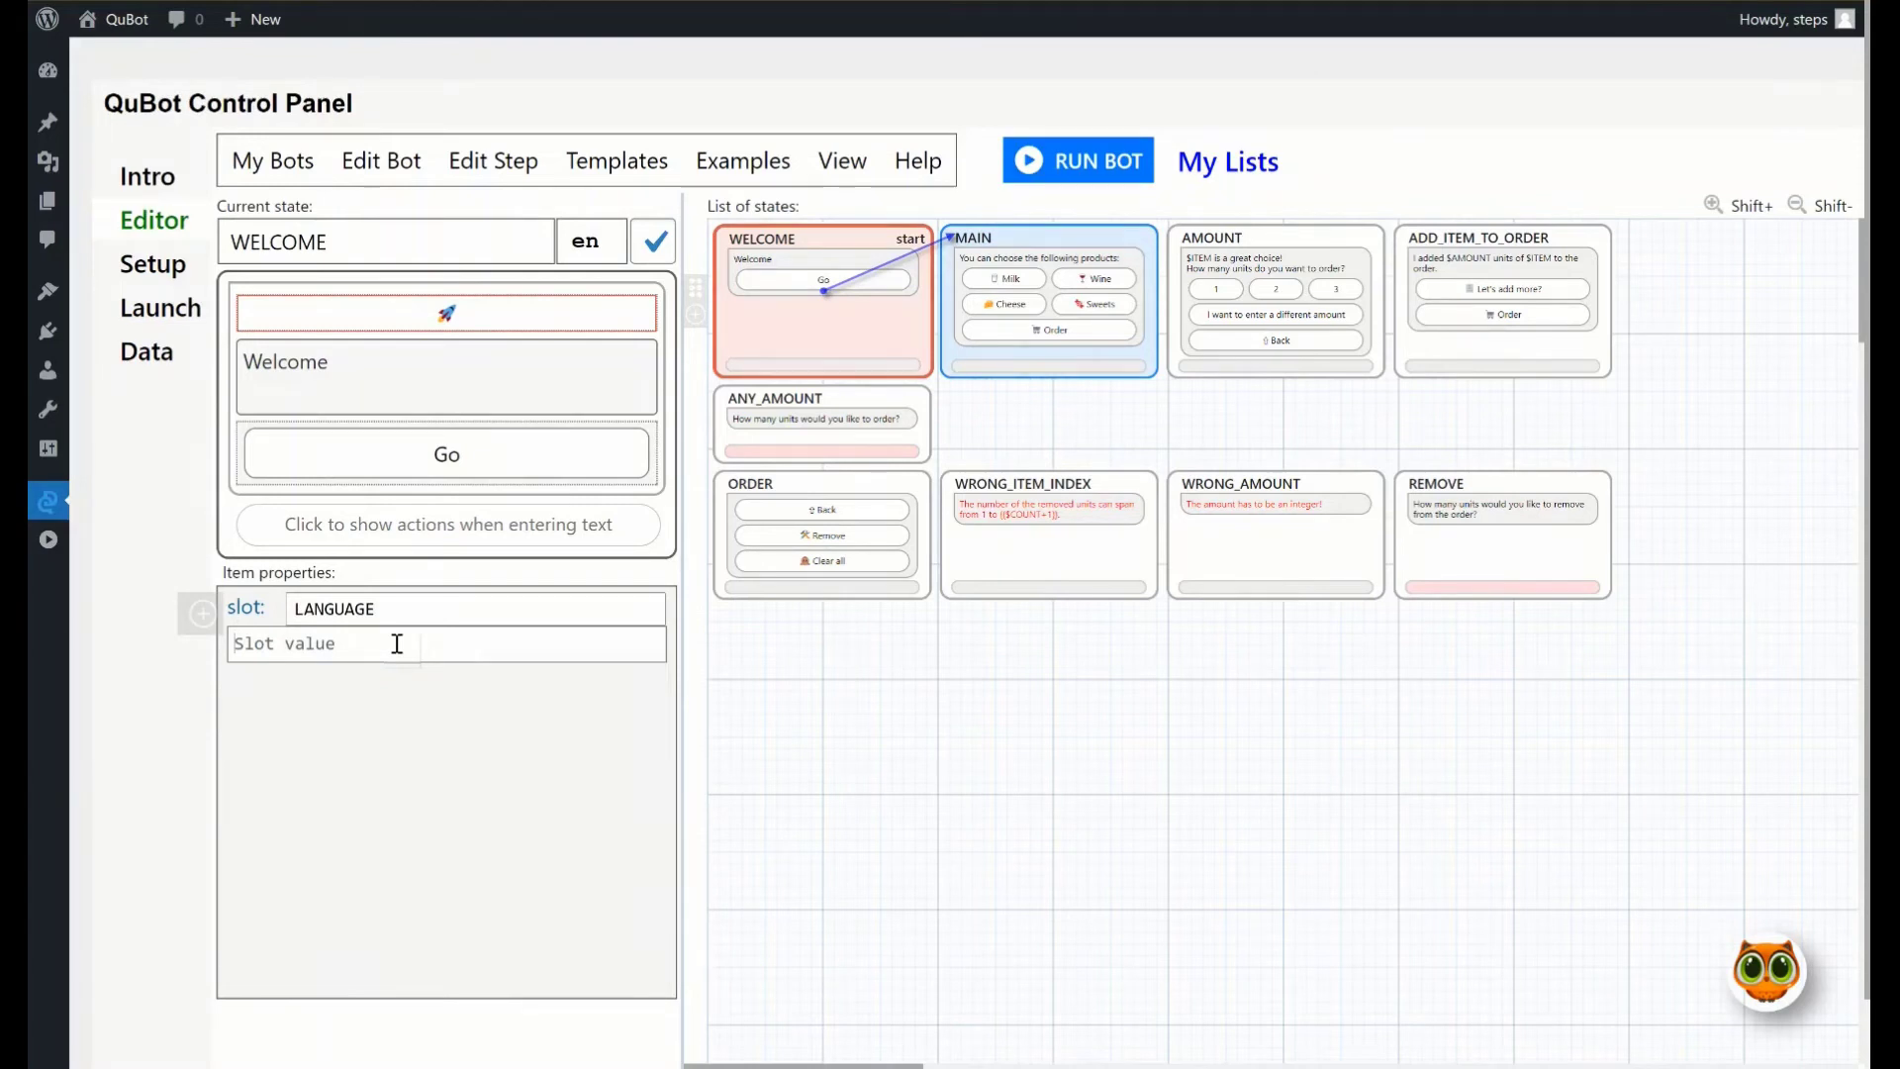
text("ru)
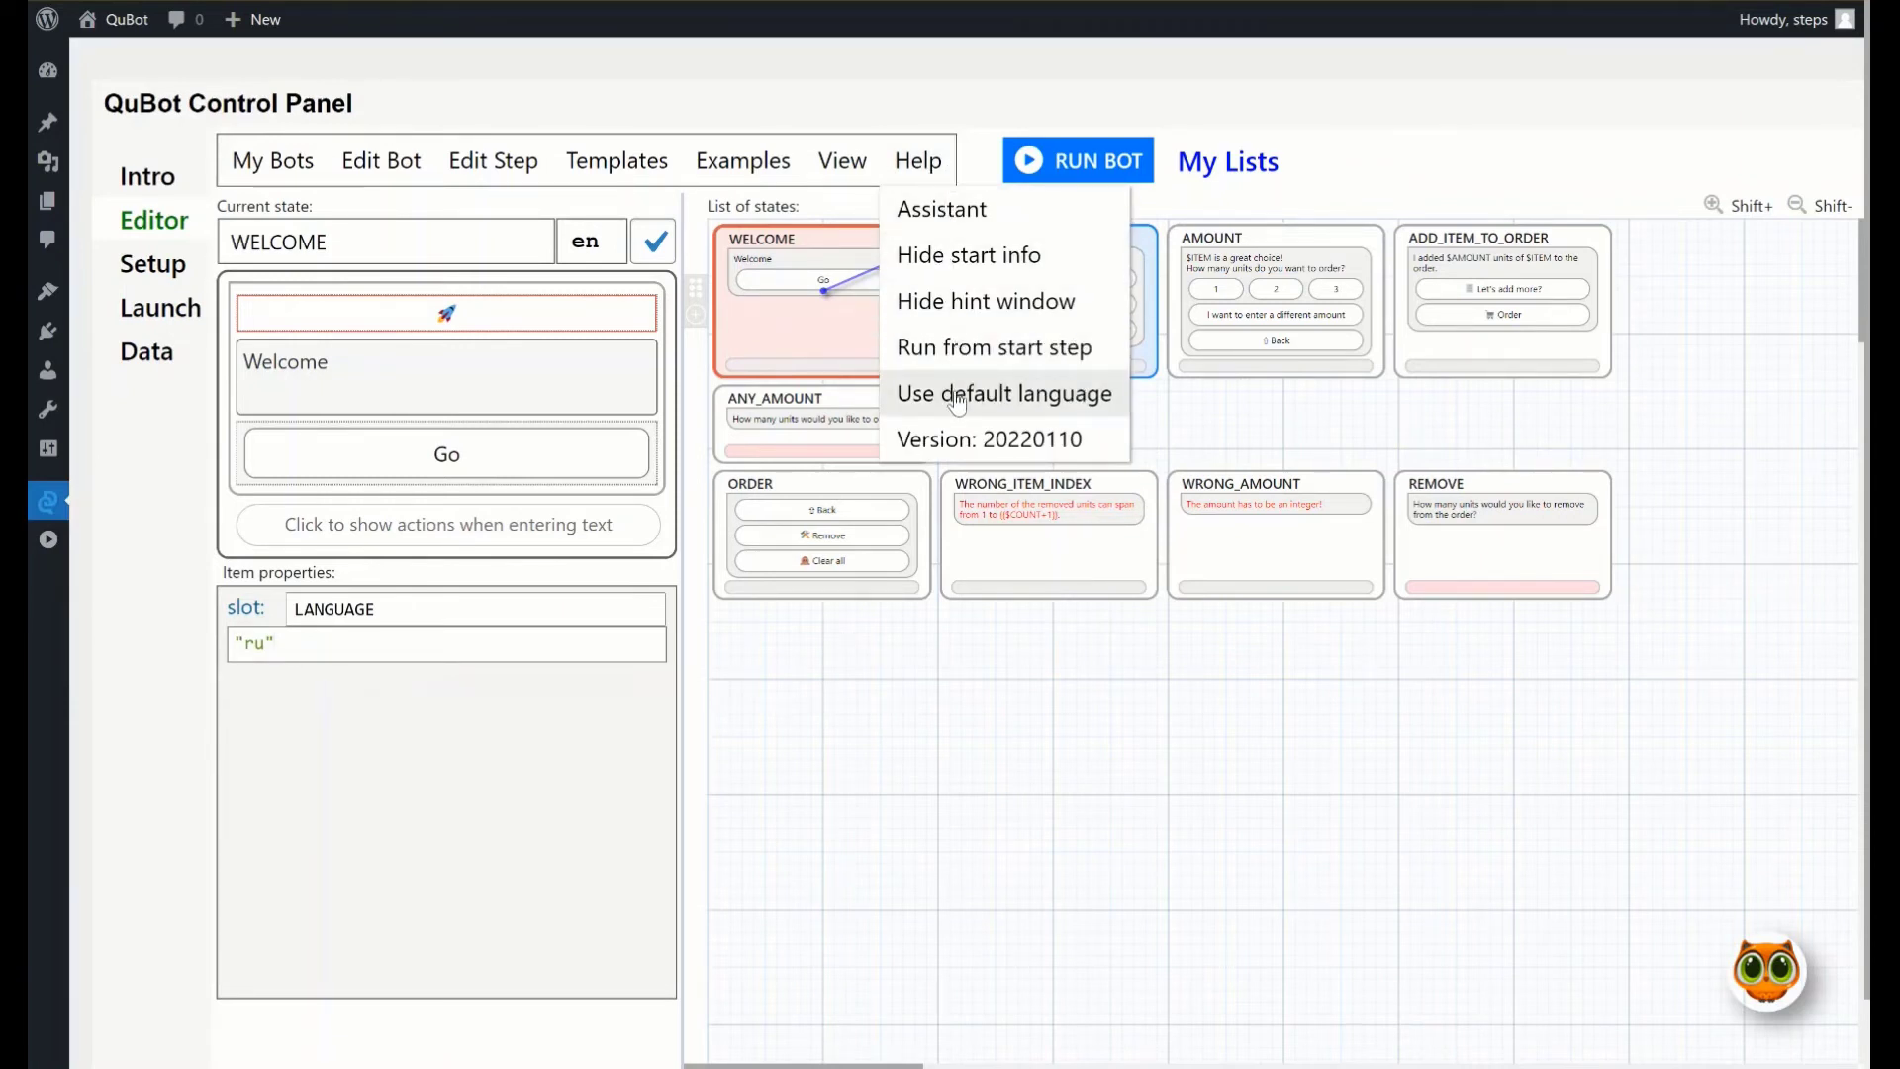
click(589, 242)
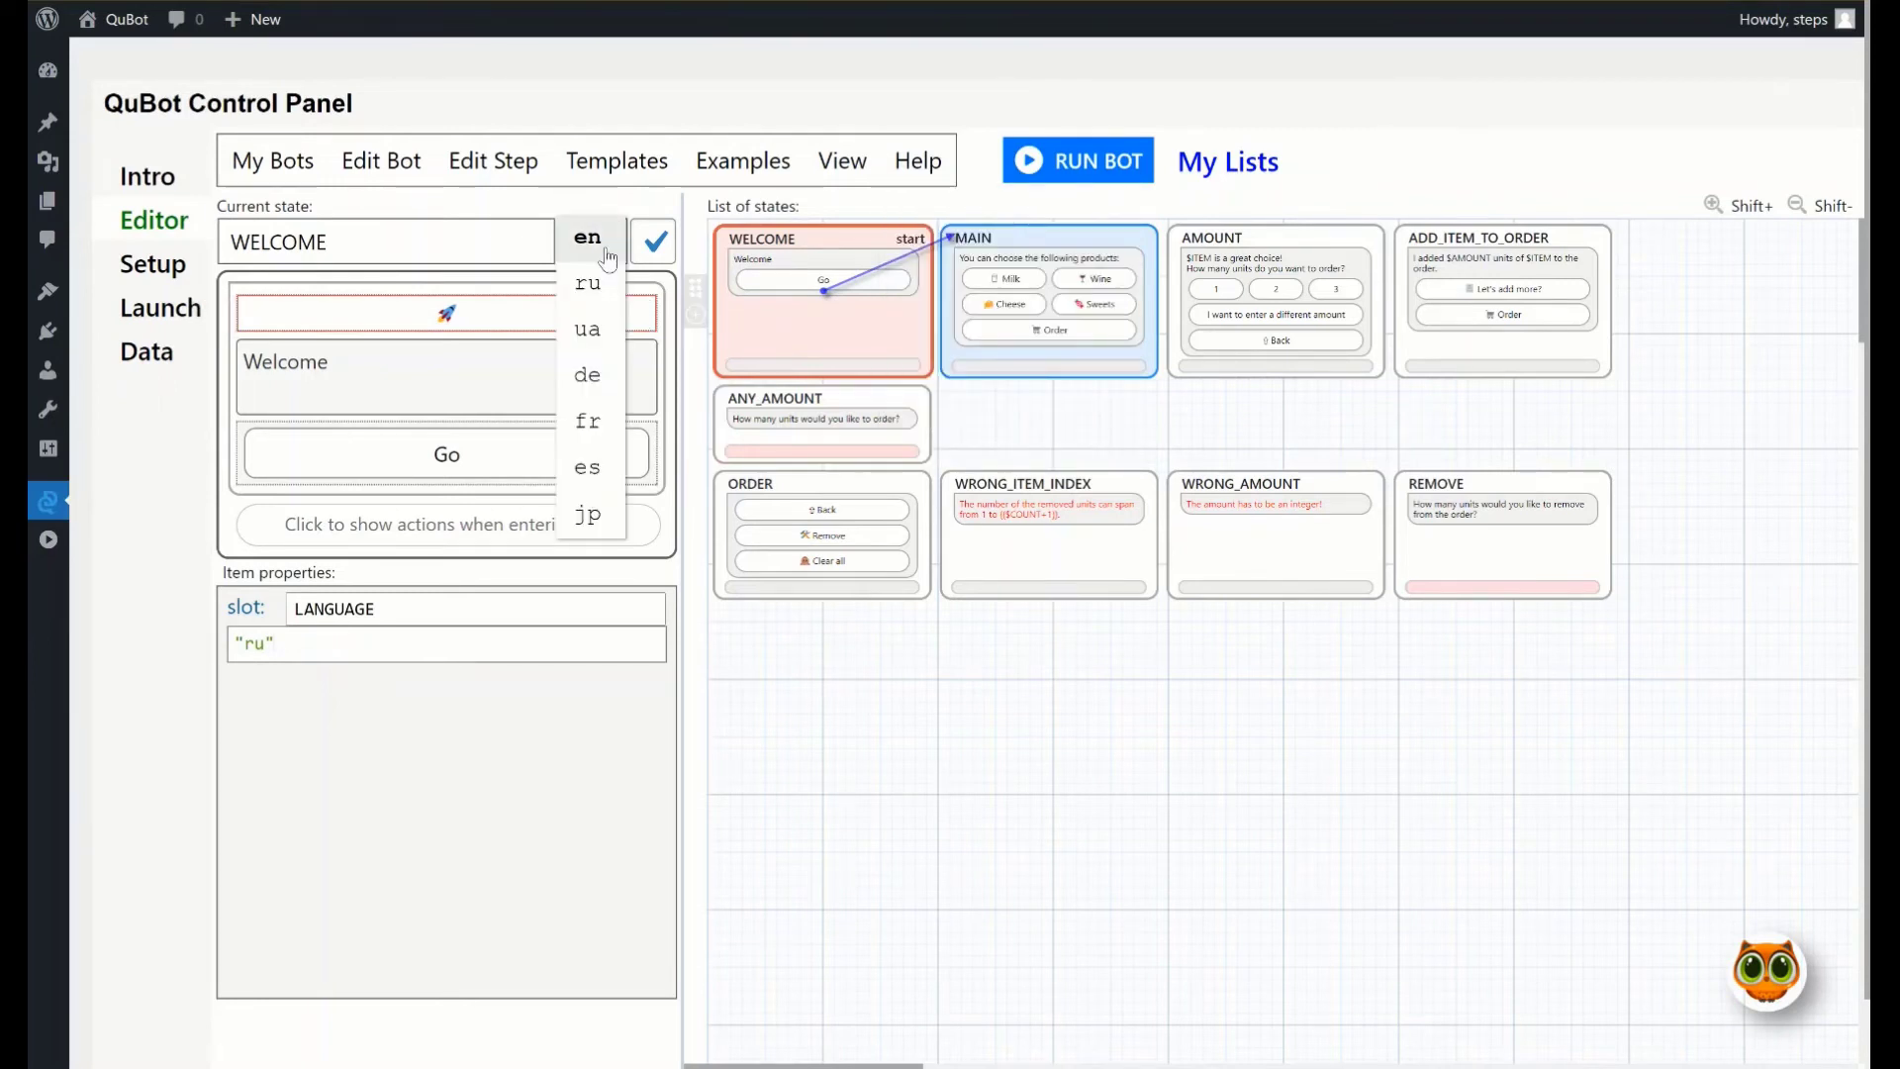
click(1078, 160)
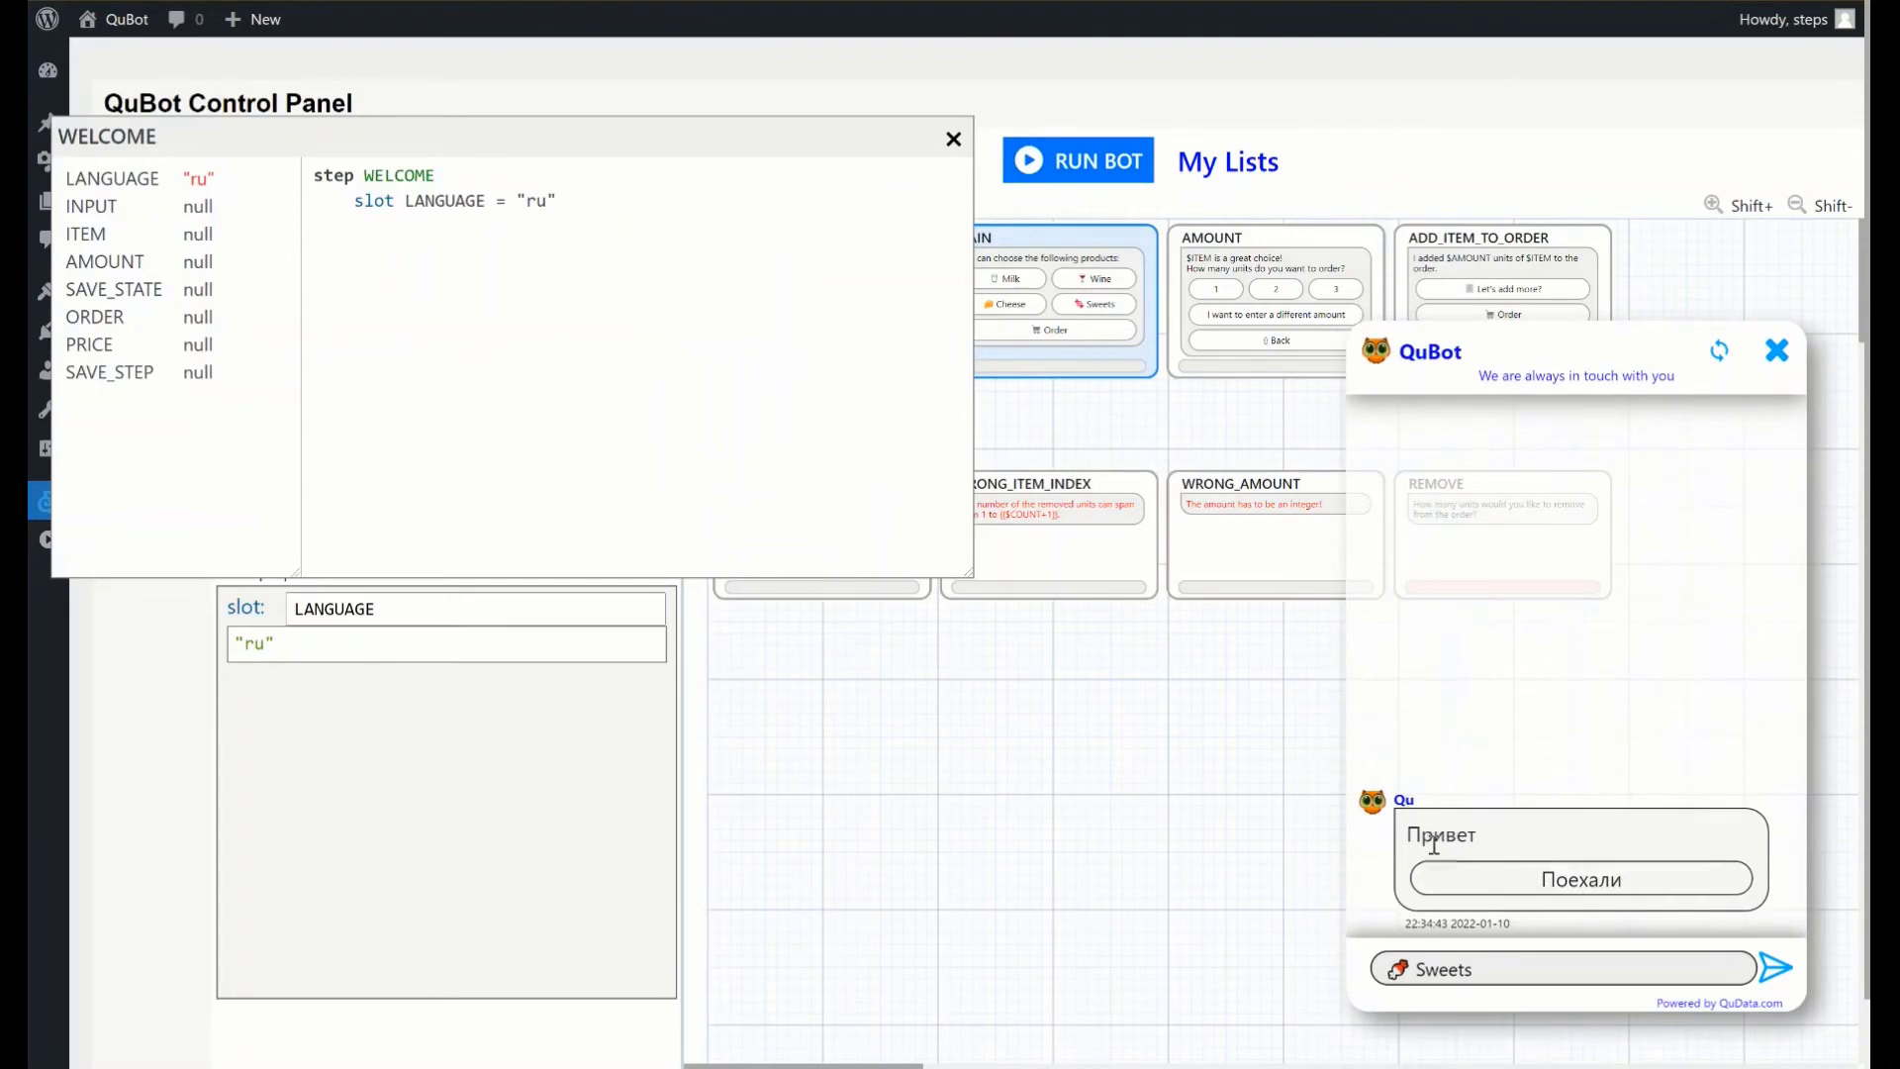
mouse_move(1450, 842)
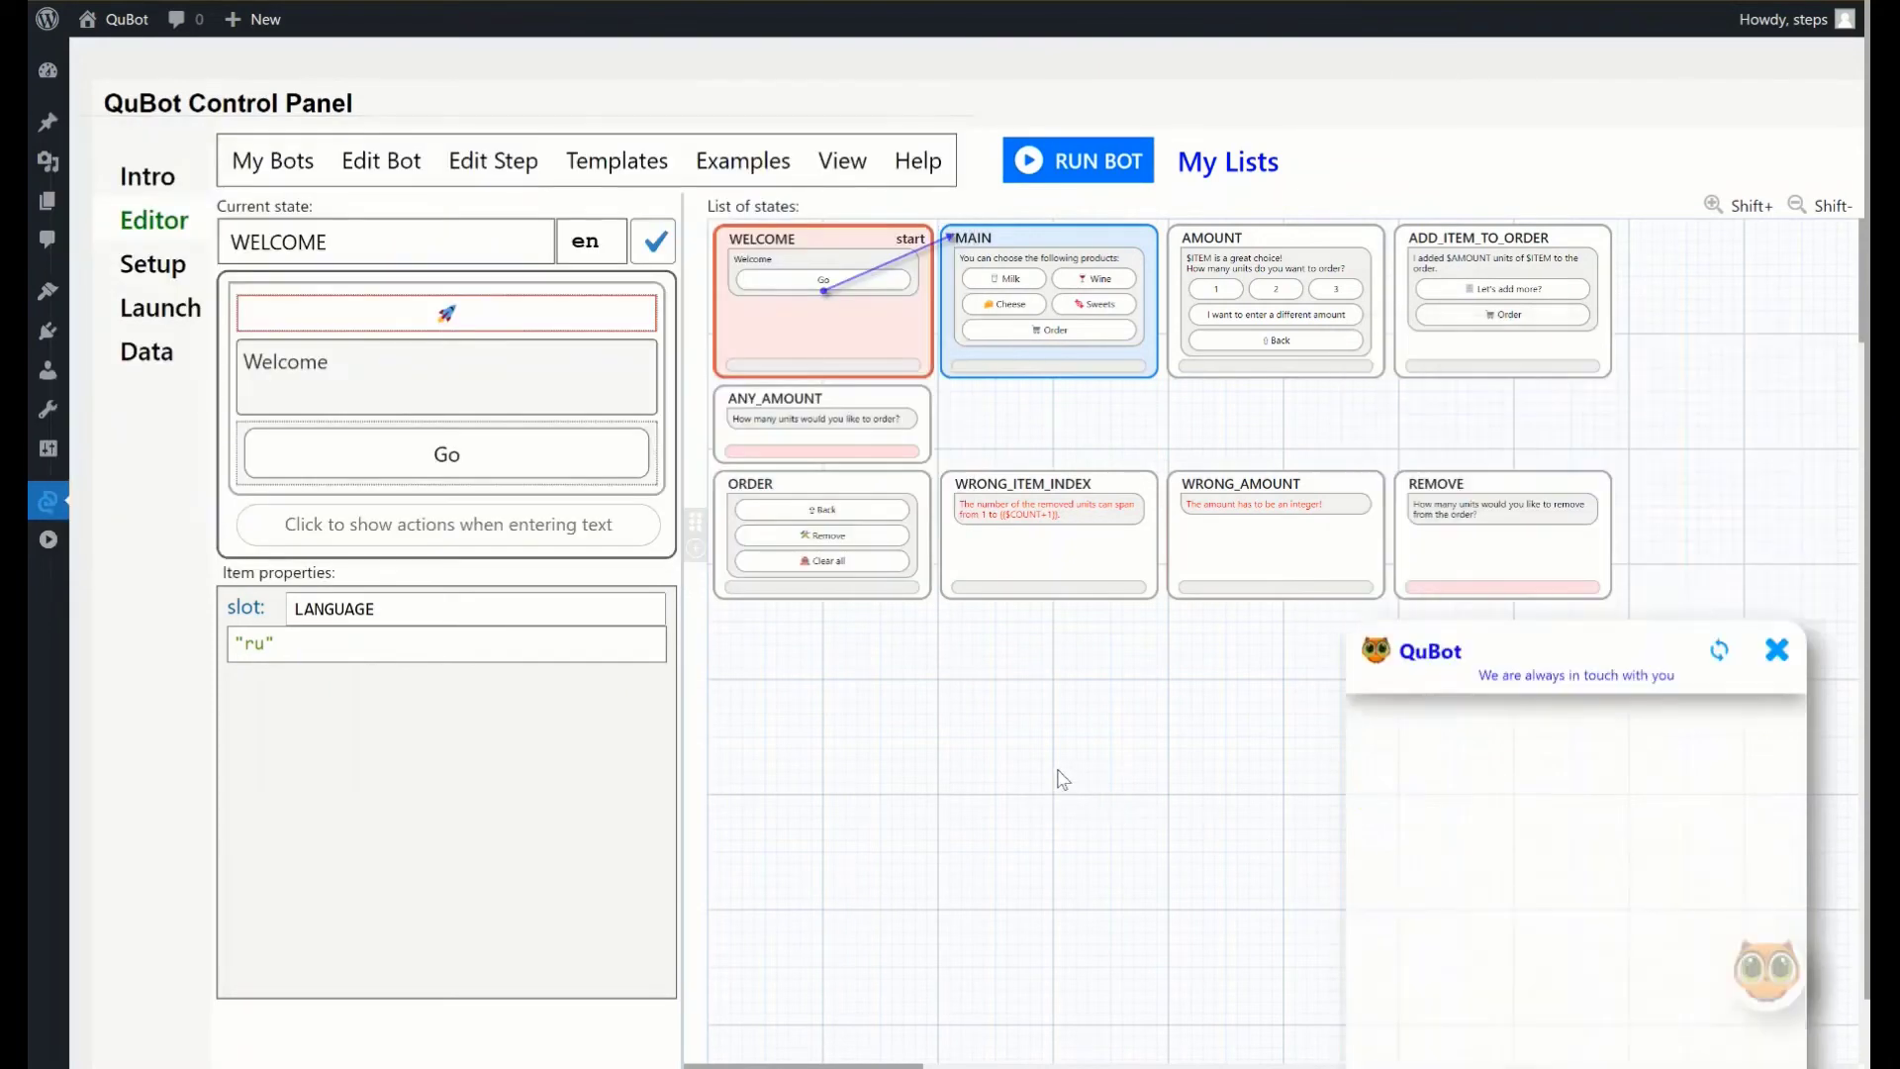
click(1774, 651)
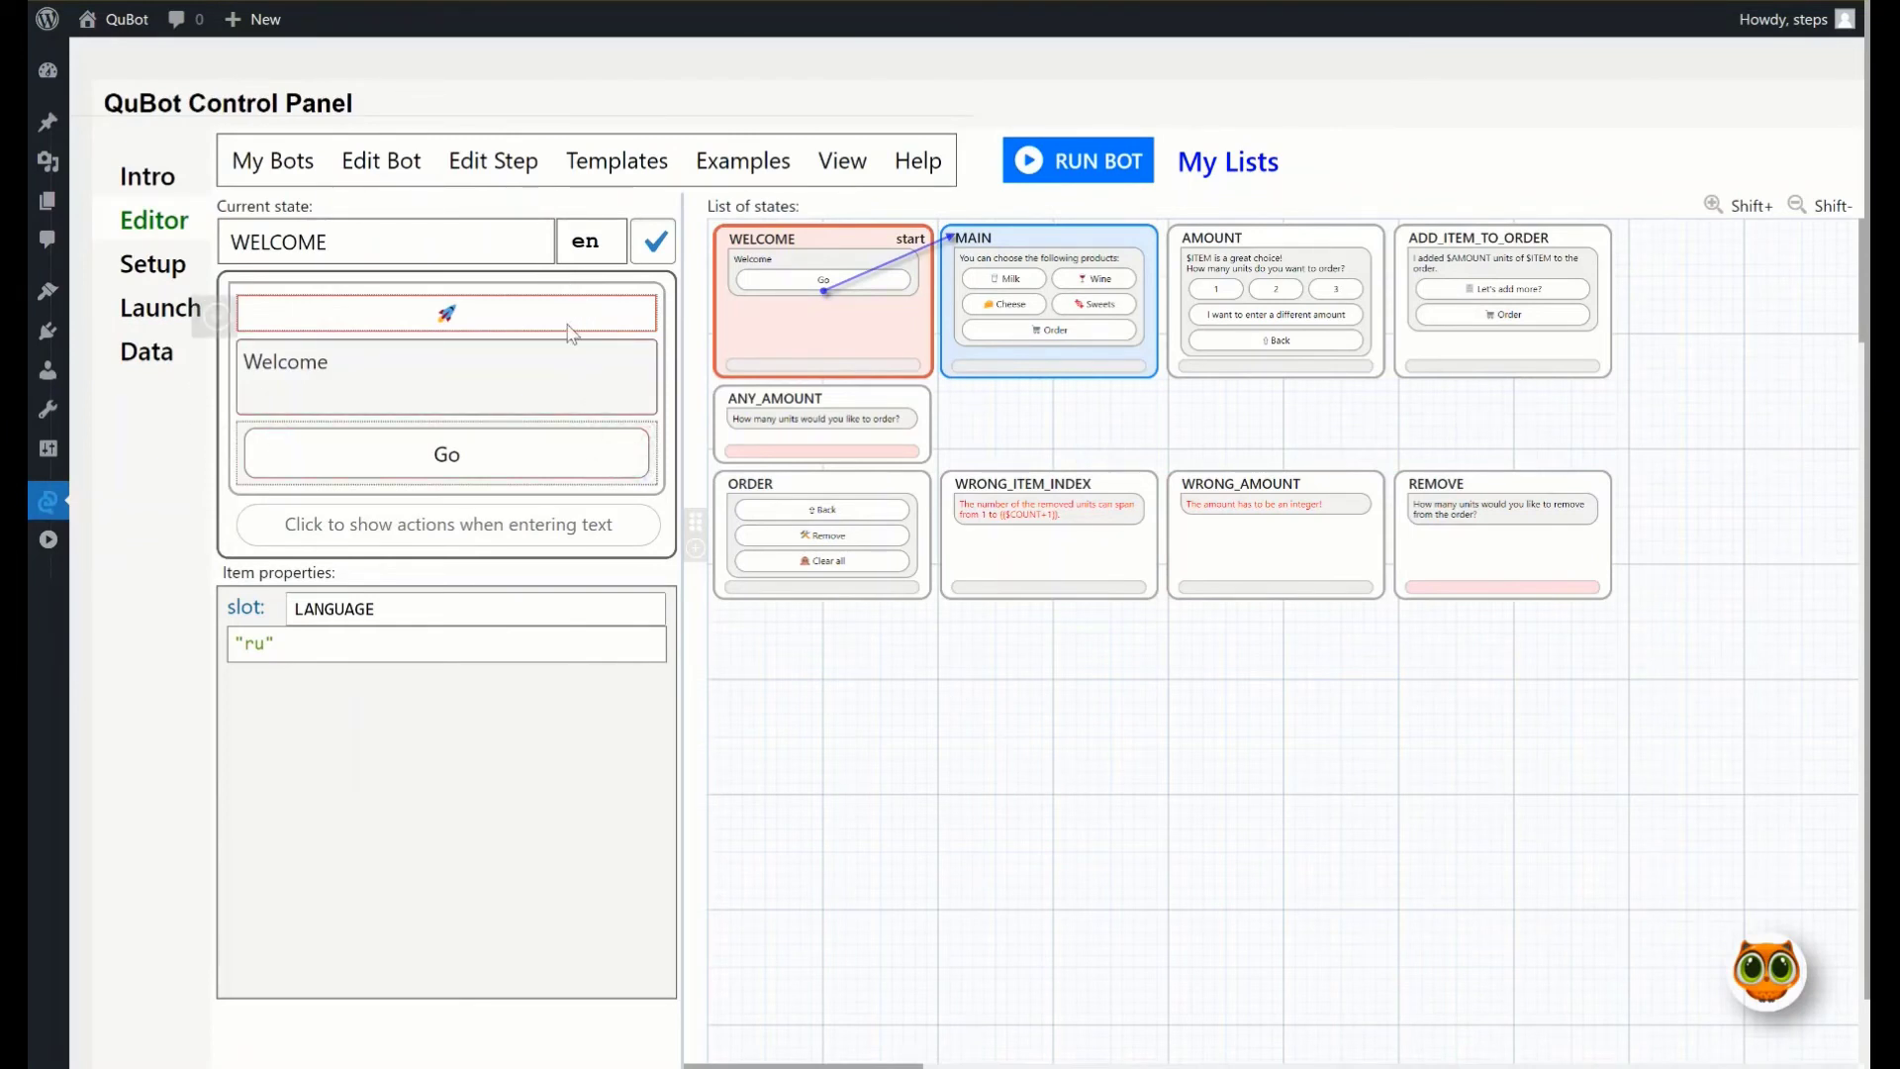
mouse_move(502, 307)
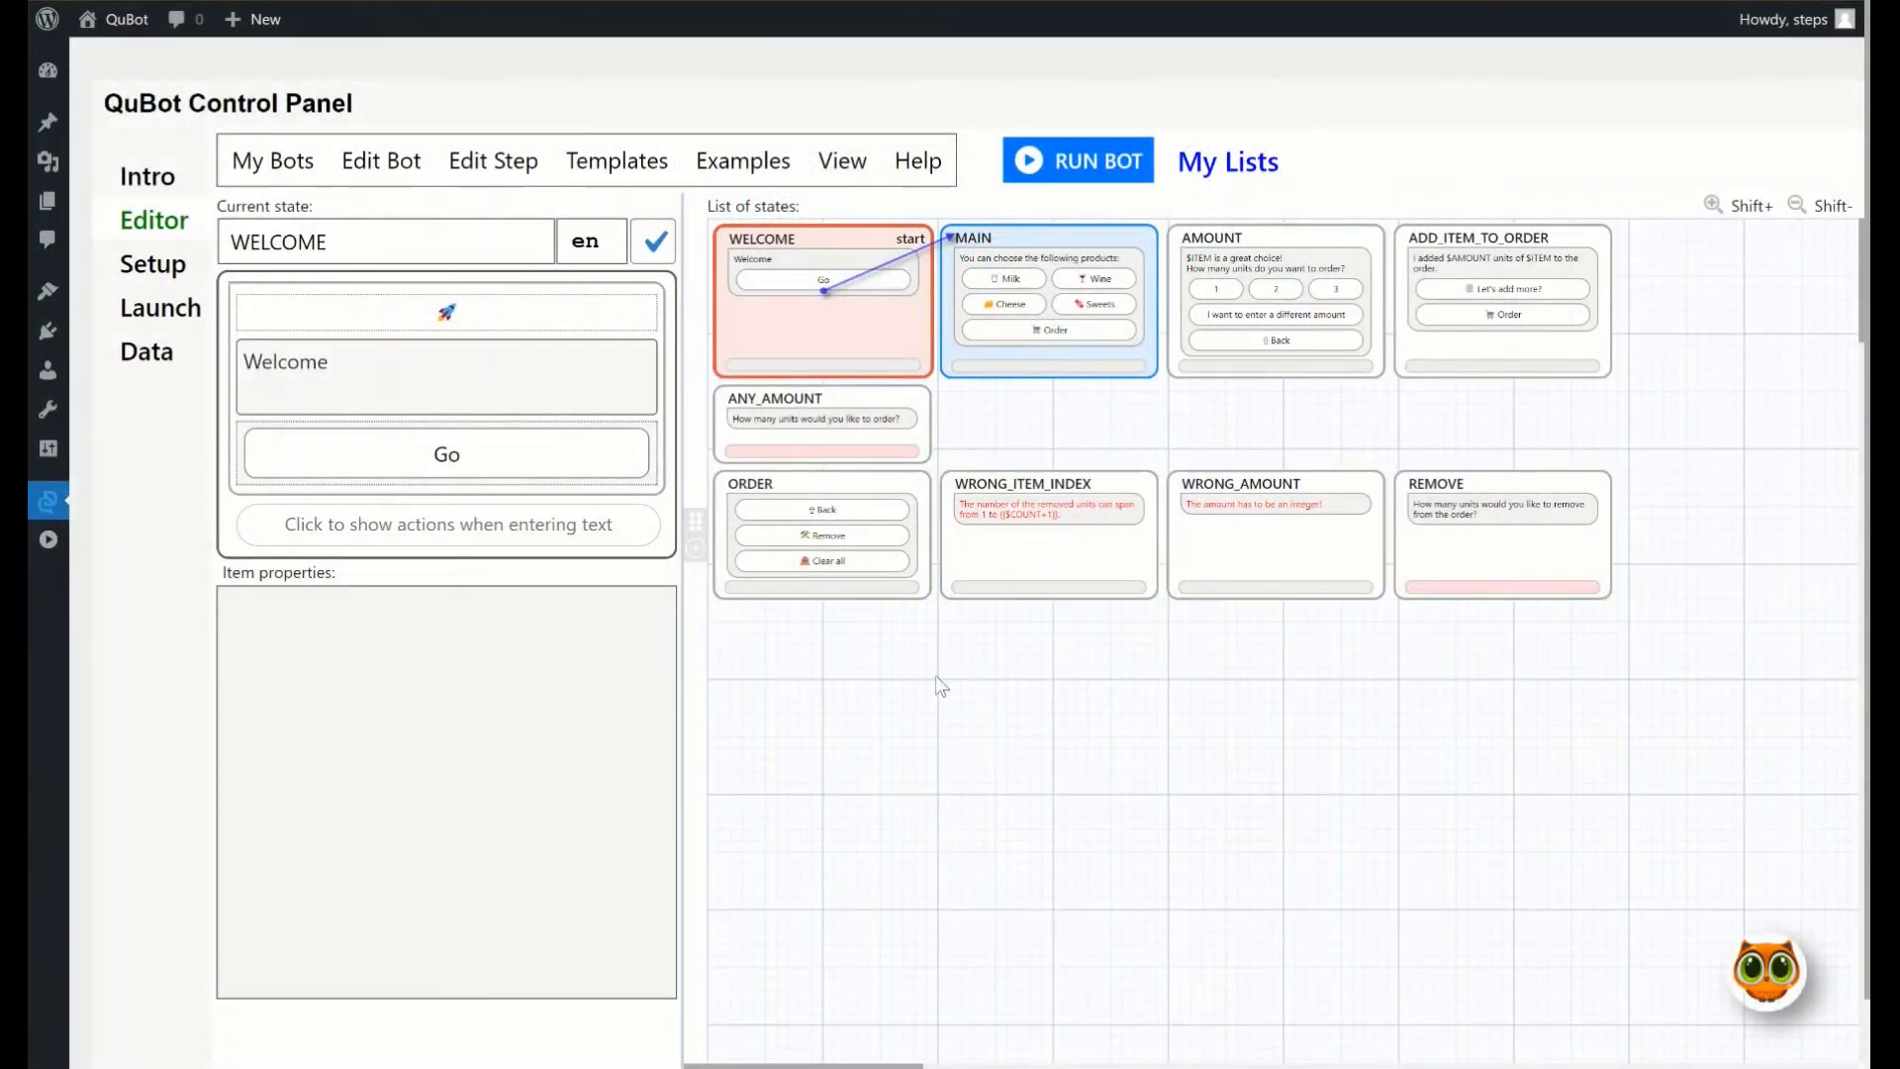
mouse_move(906, 683)
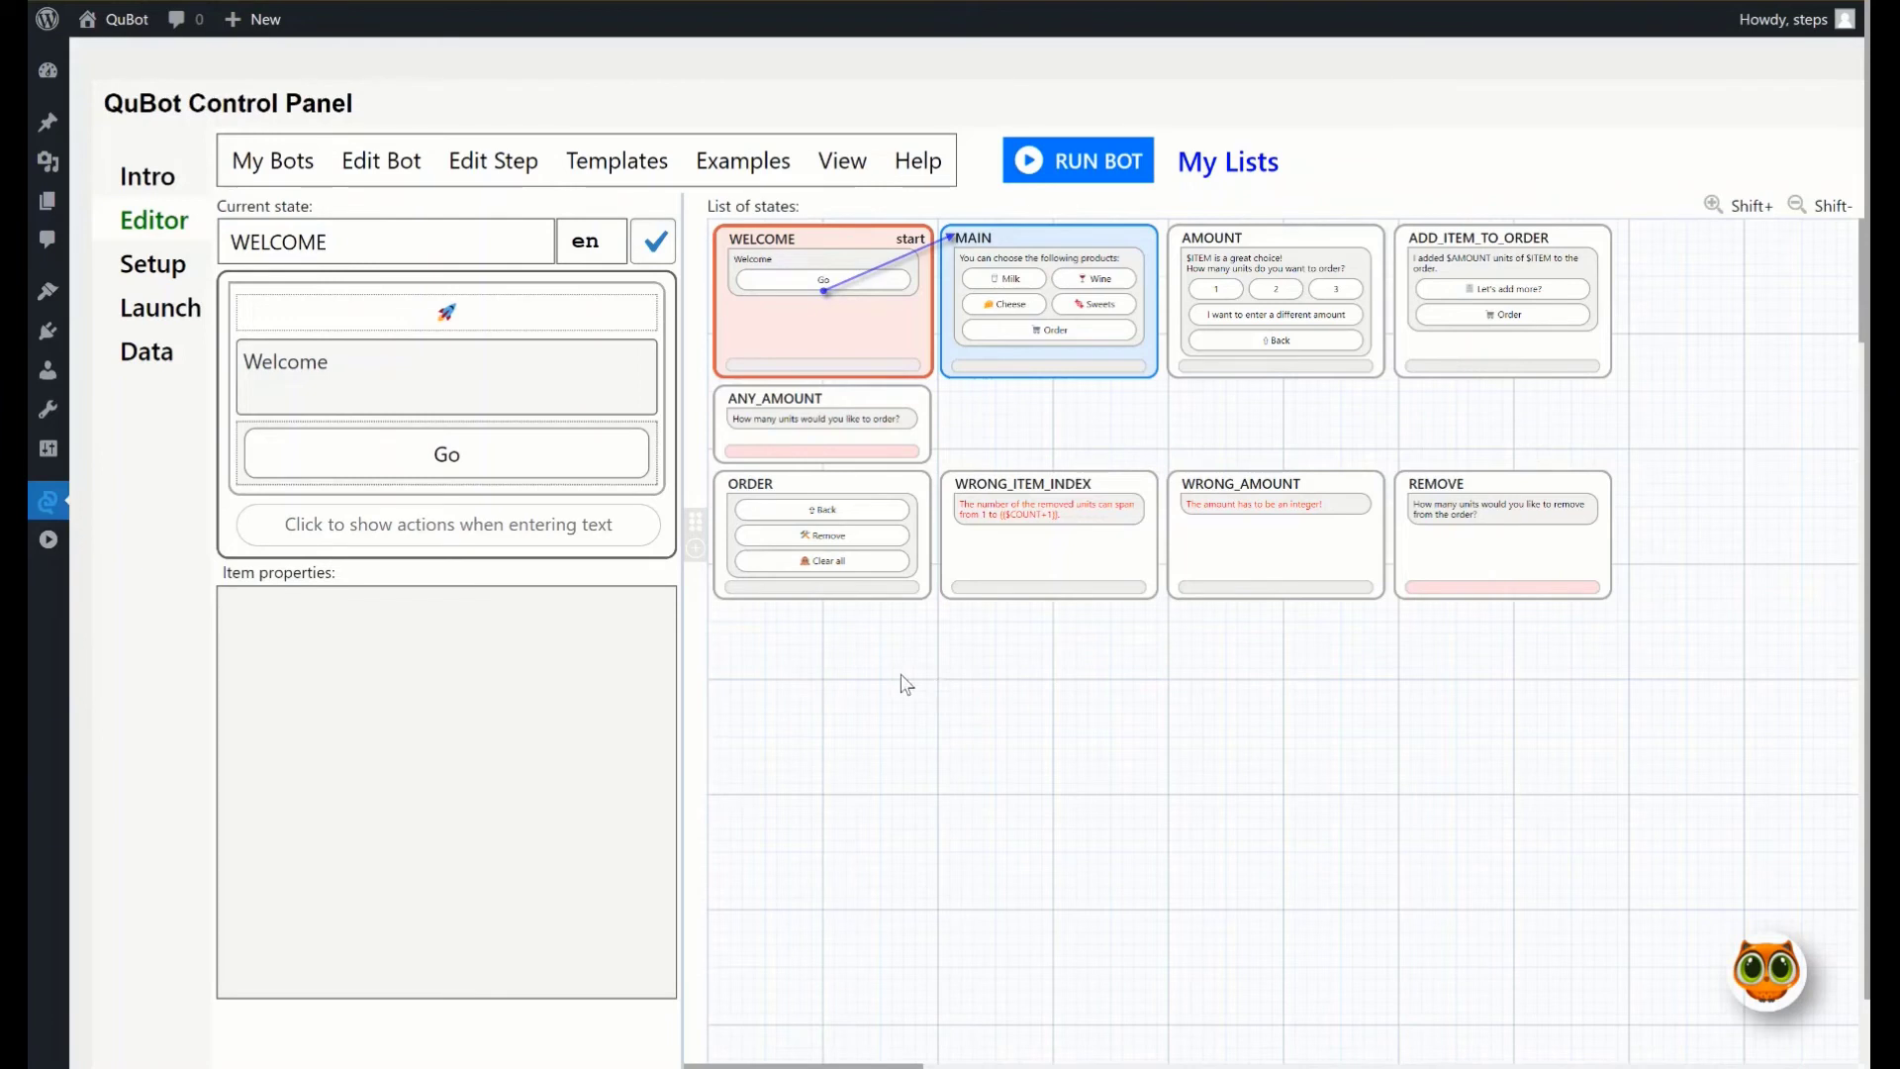
Add the ready-made Change Language step and delete its empty placeholder button
click(493, 160)
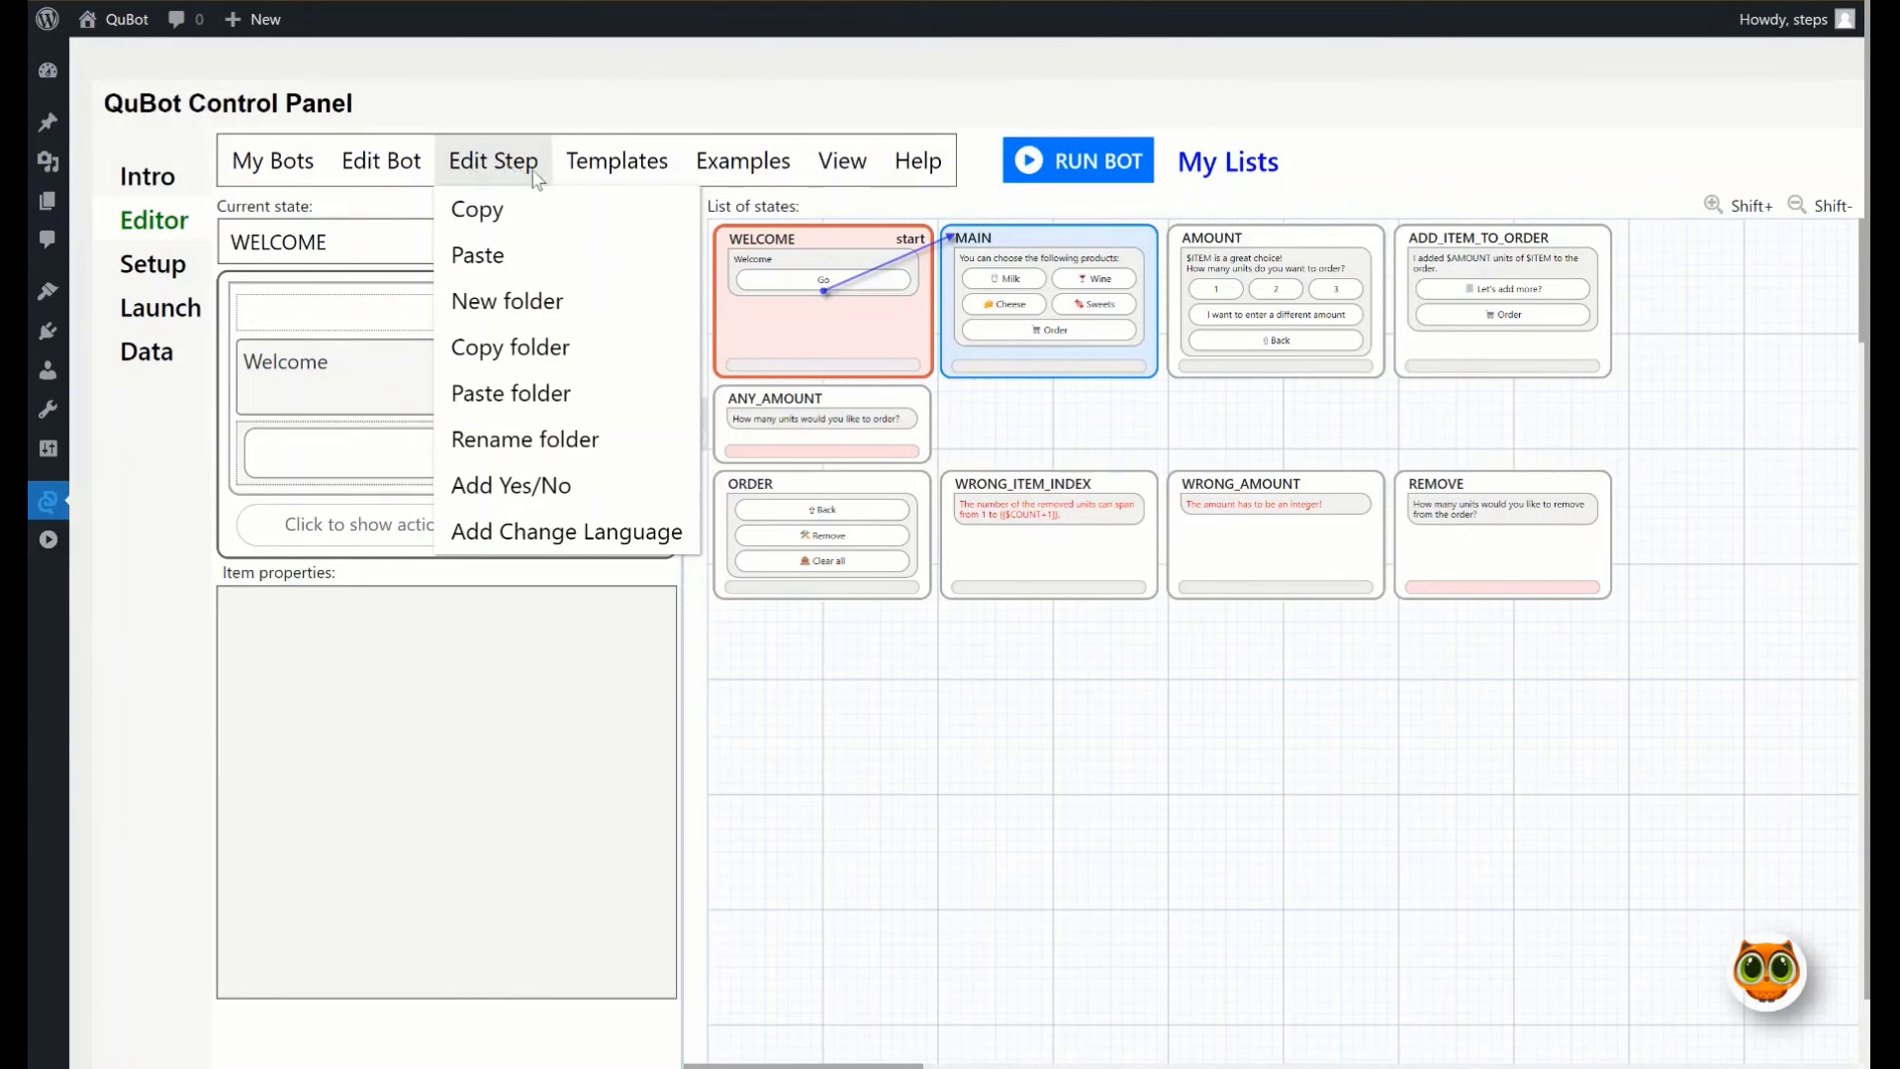
mouse_move(546, 178)
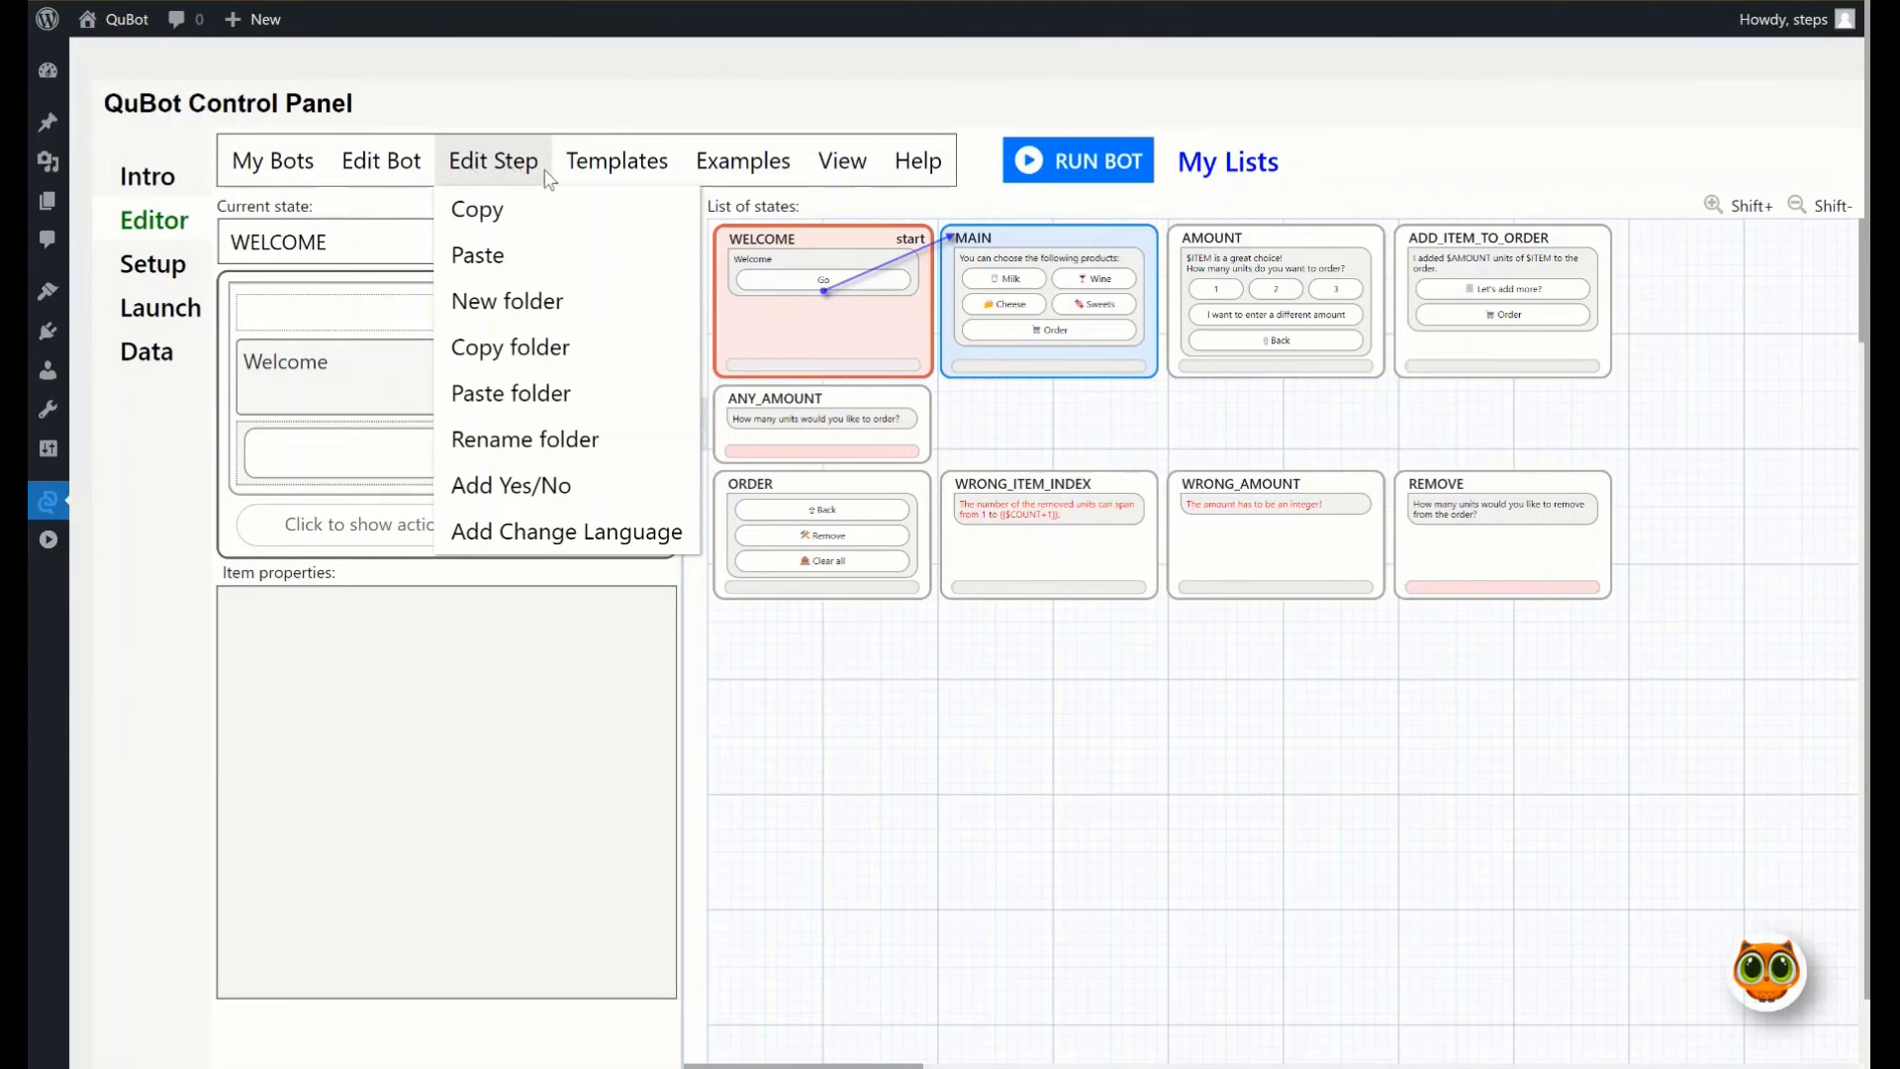
mouse_move(550, 536)
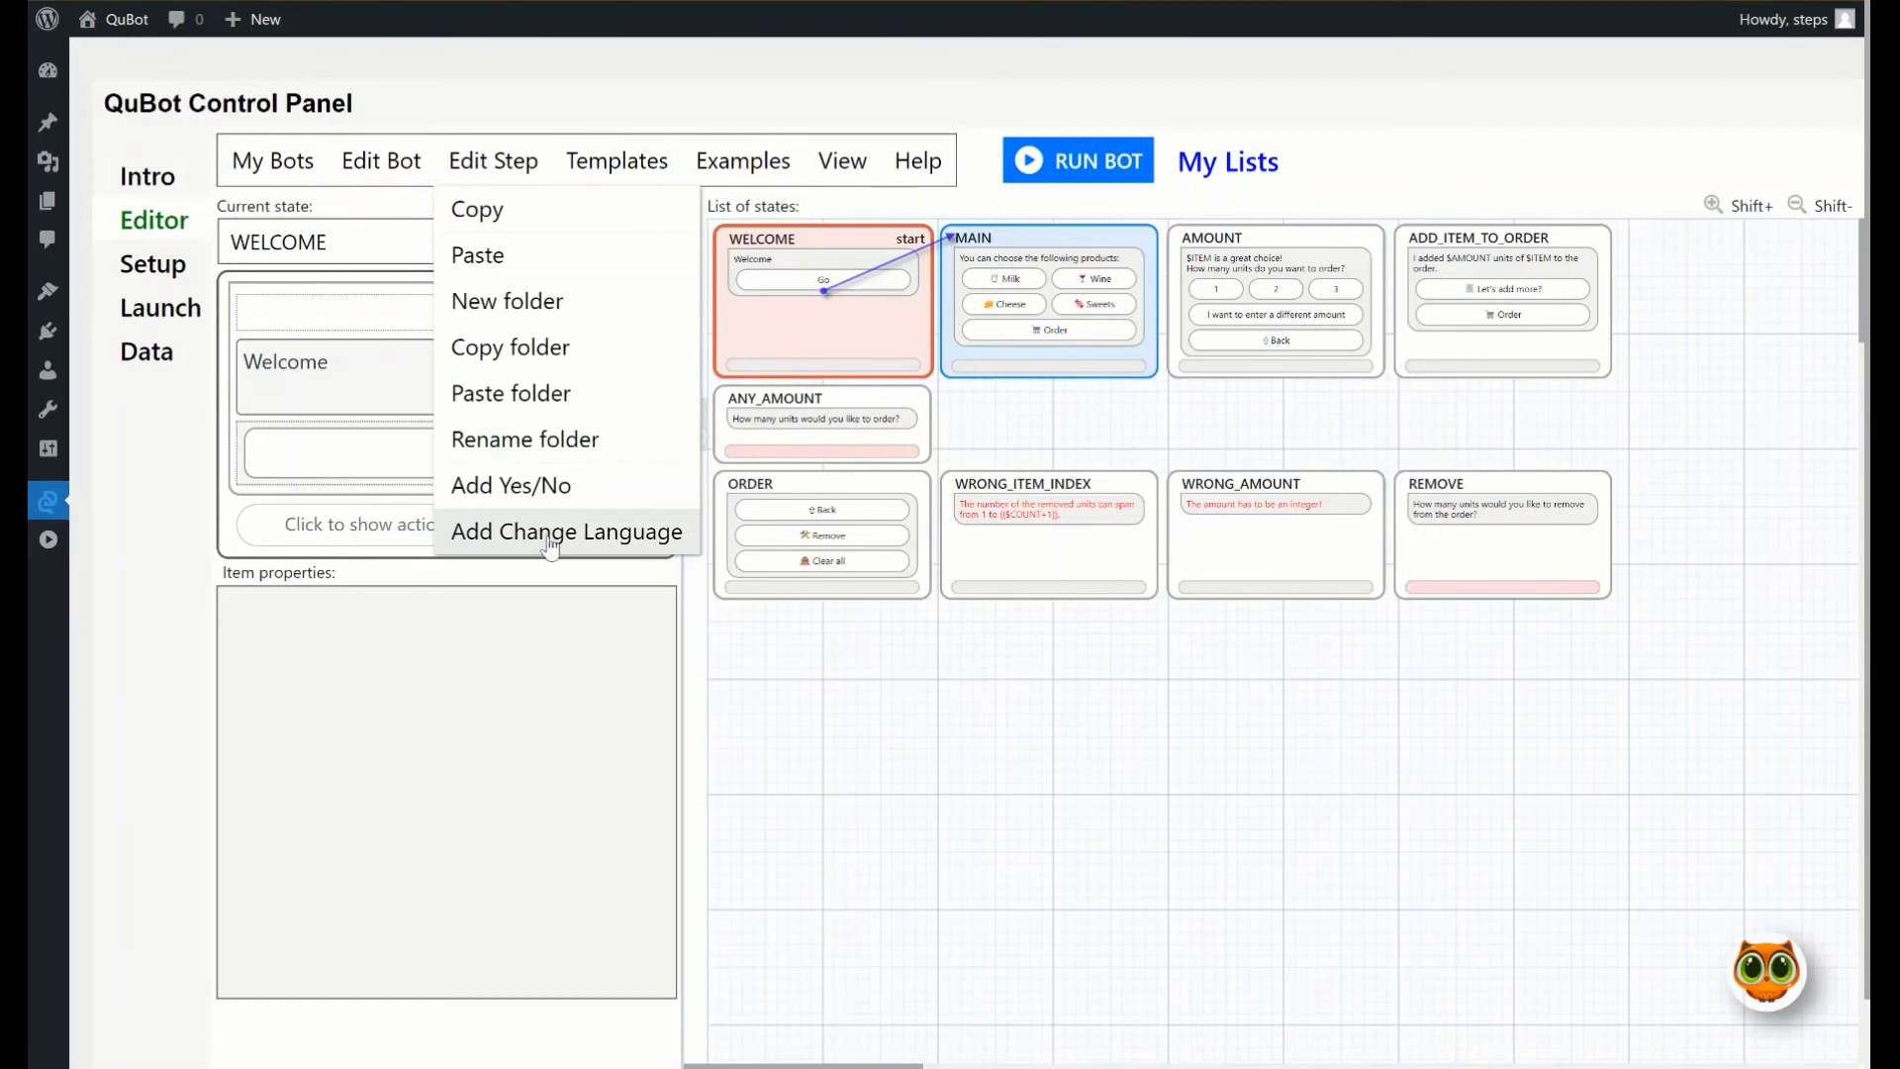
click(566, 531)
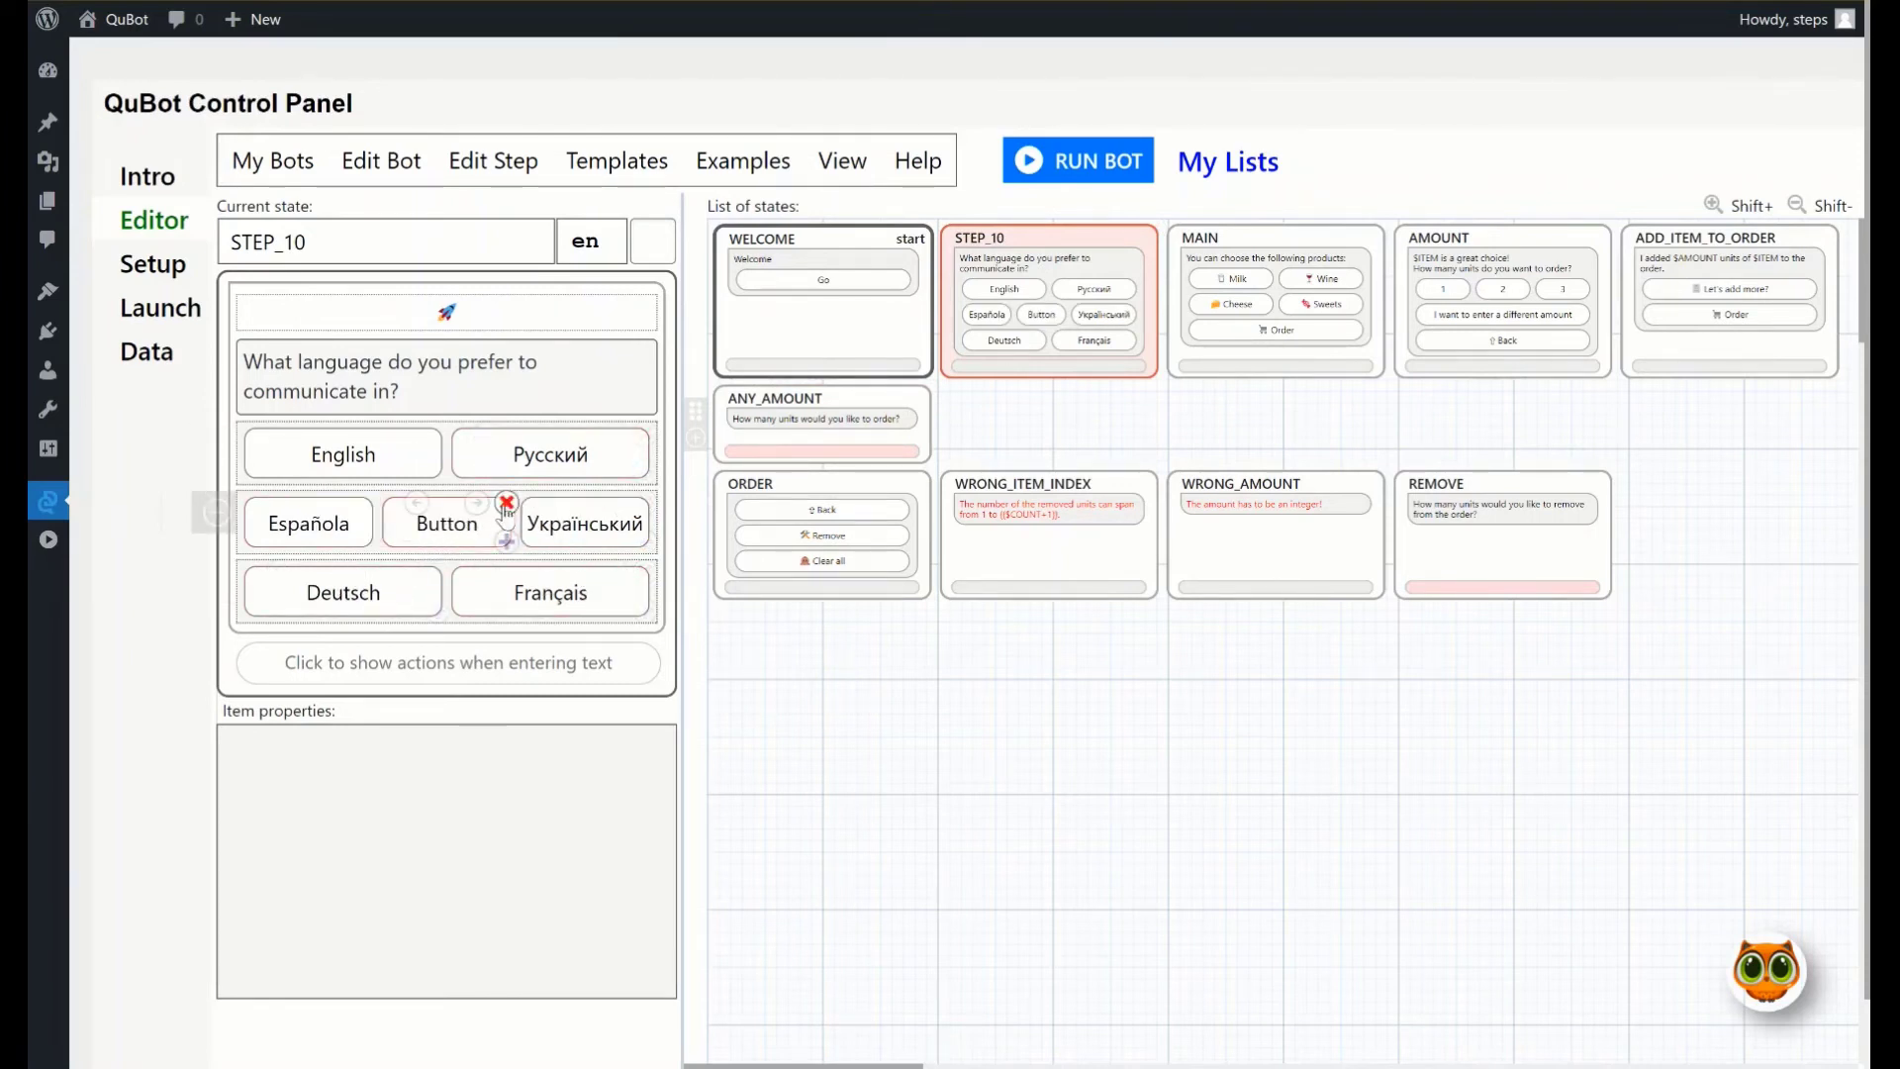
click(506, 501)
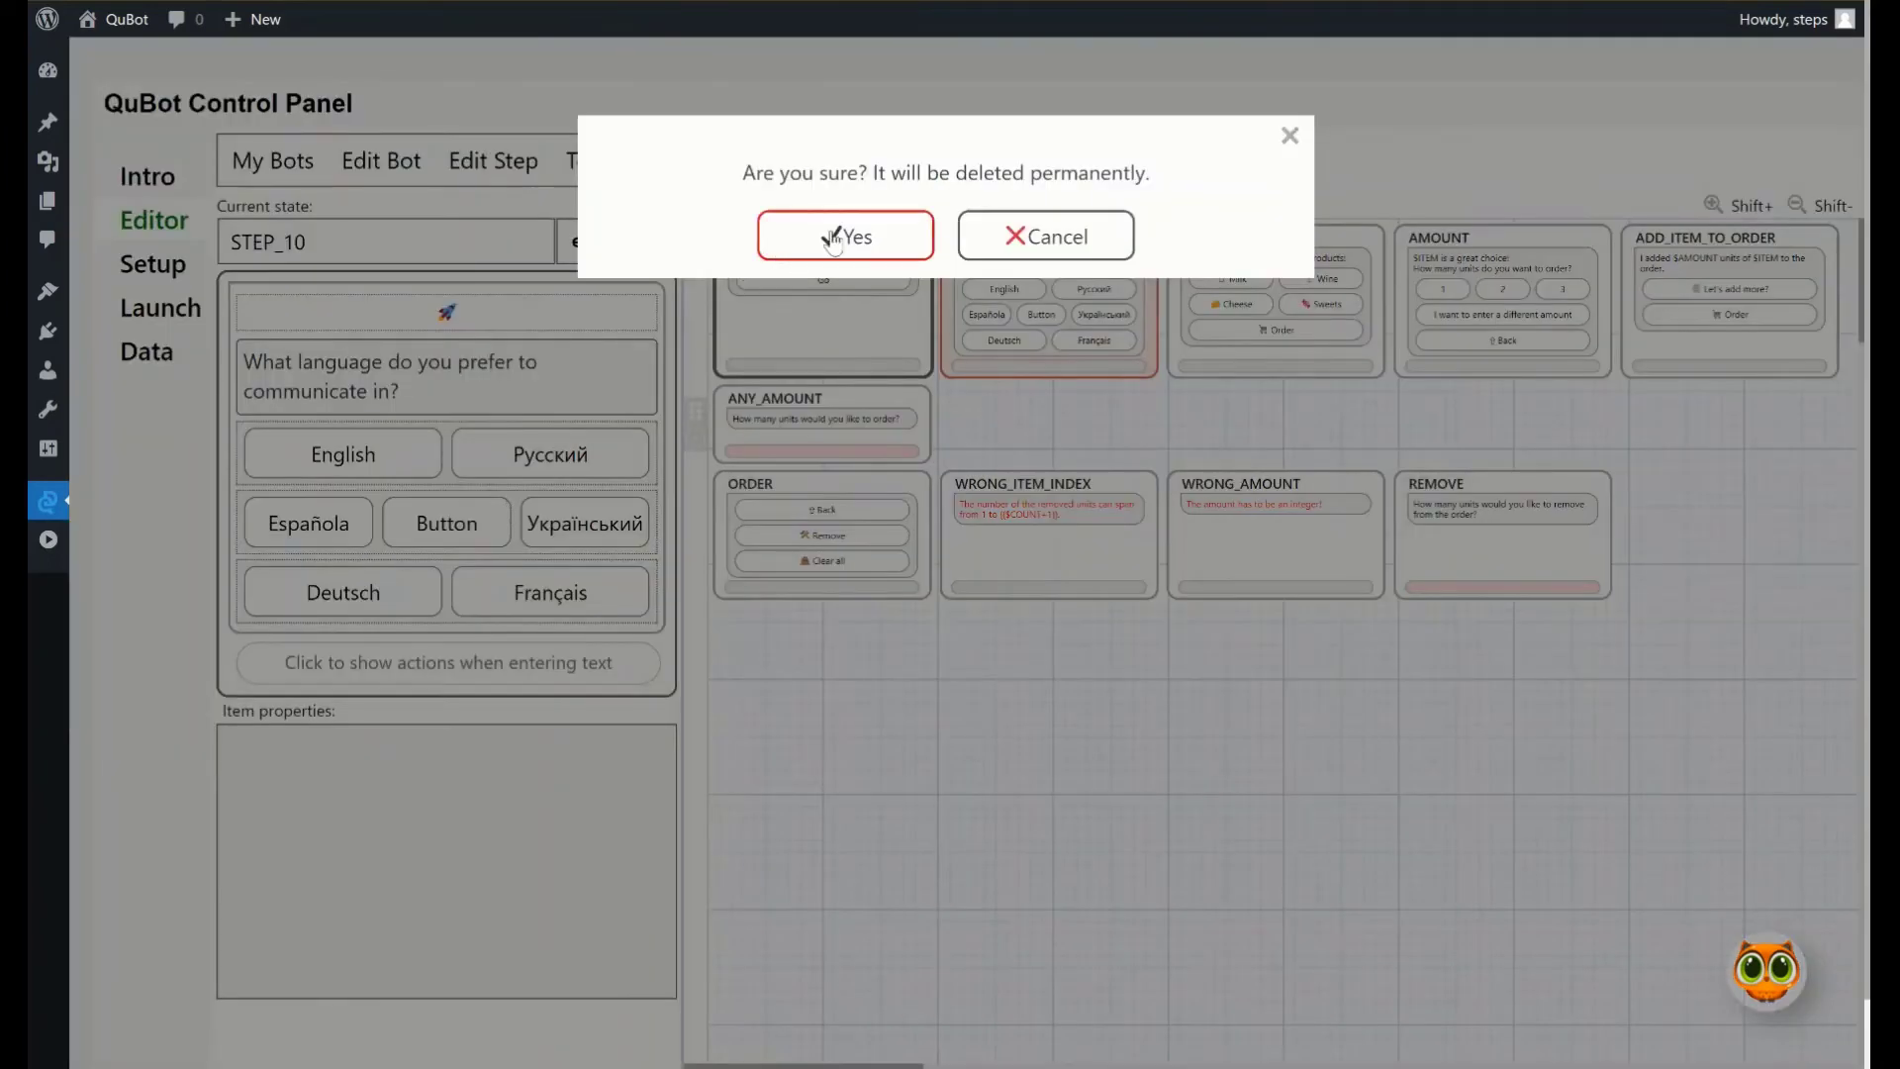
click(844, 235)
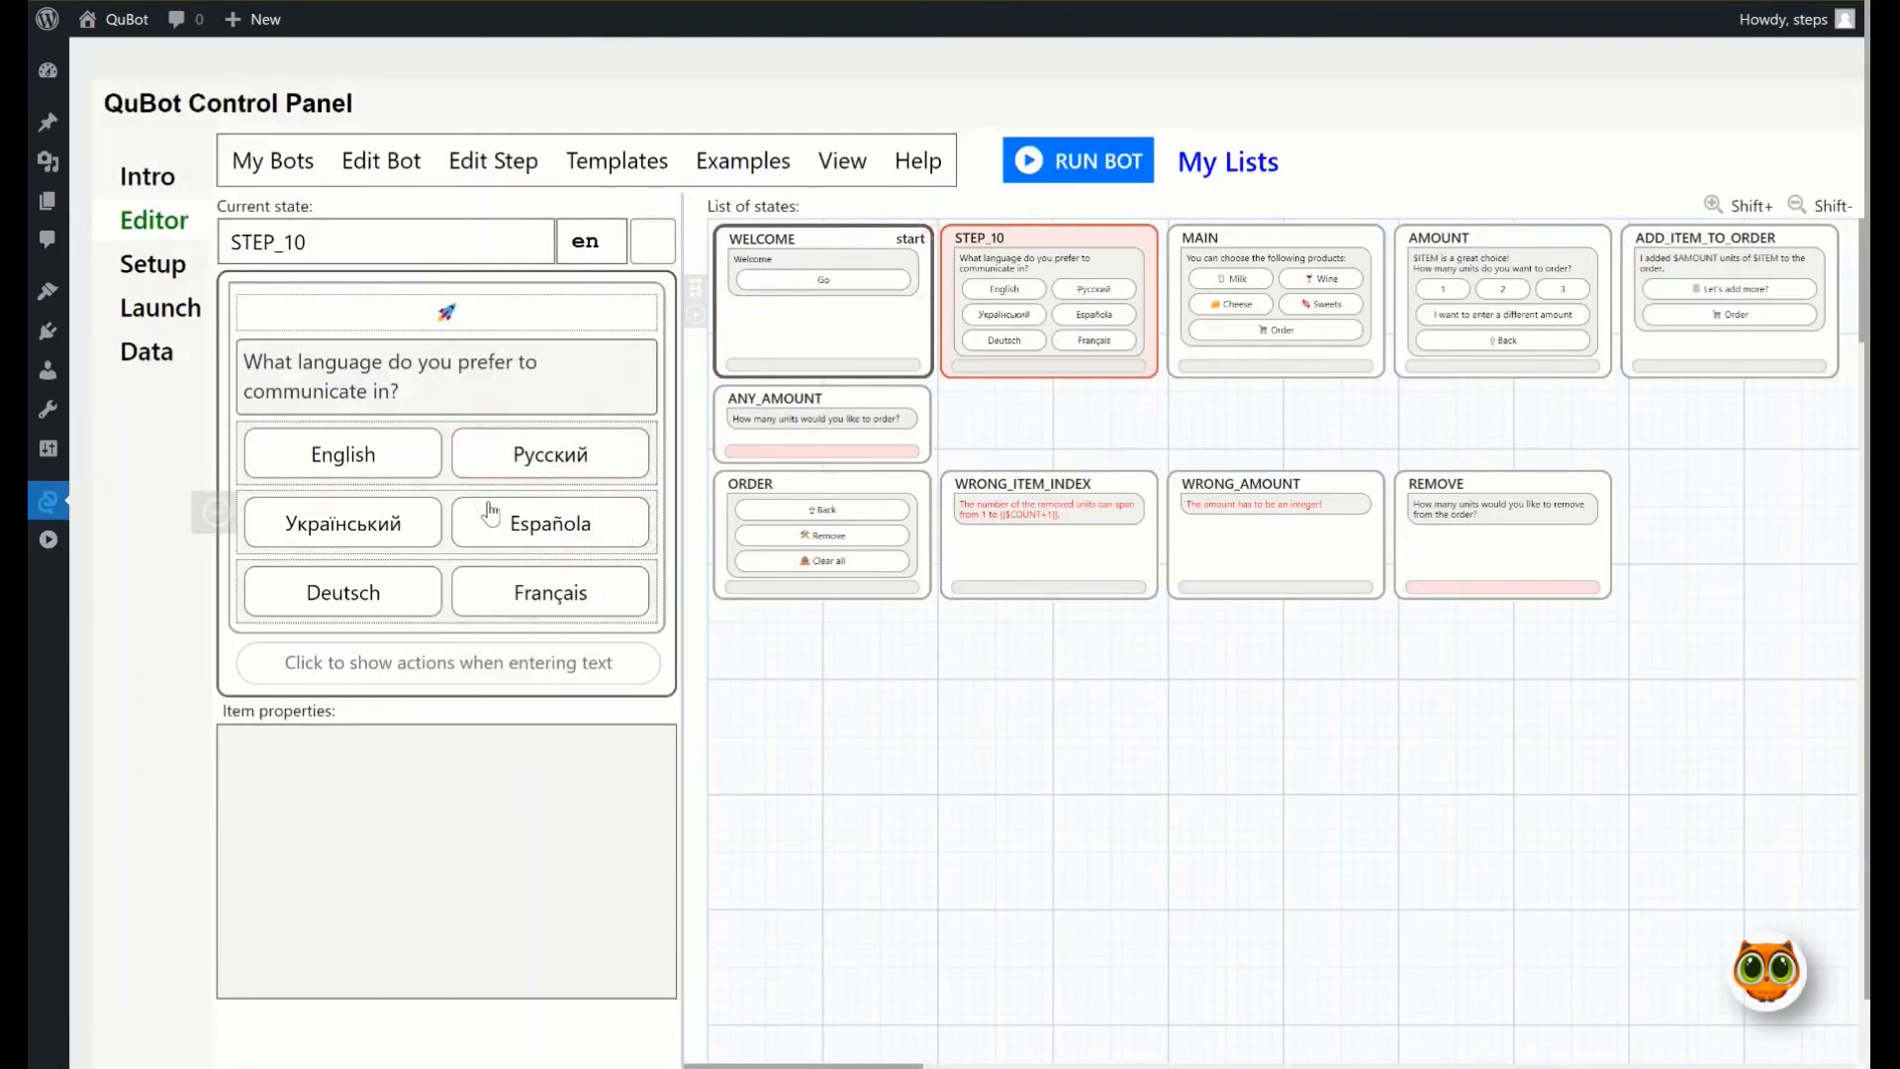
mouse_move(337, 536)
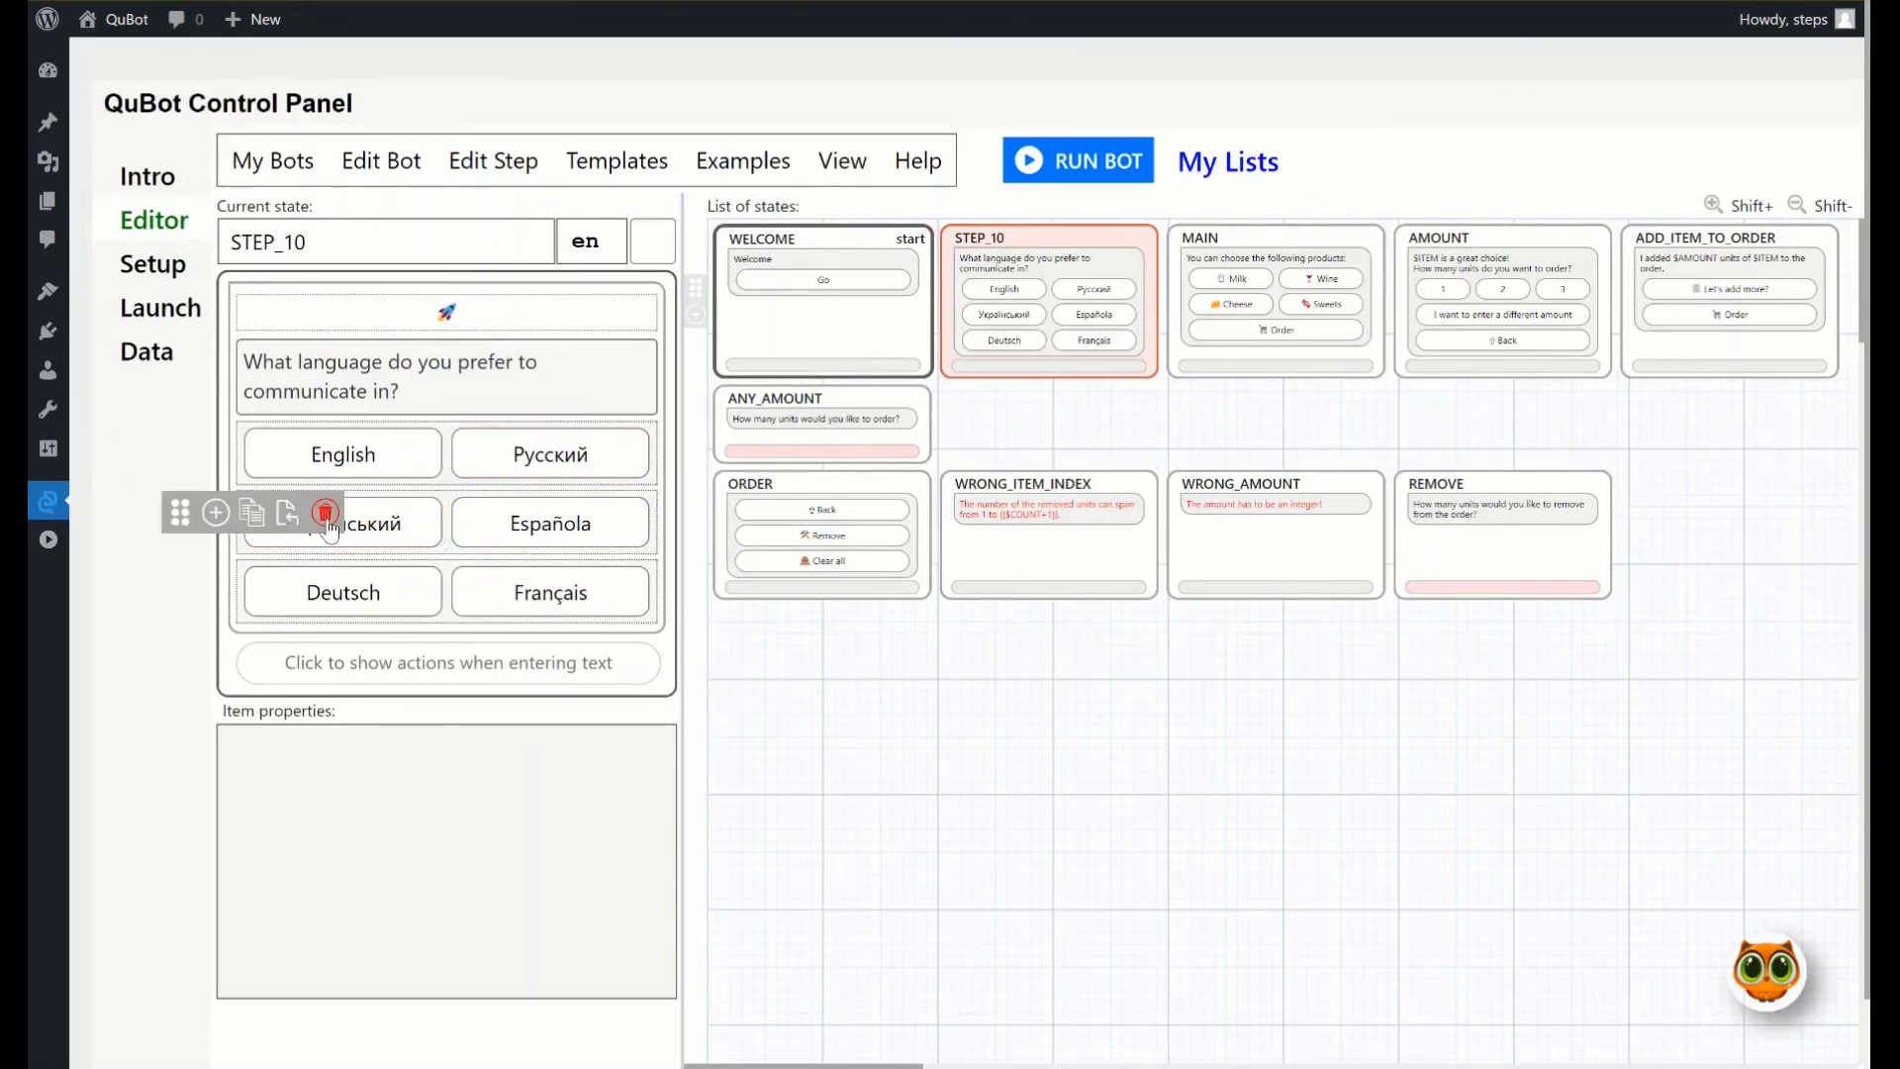
Remove the Український/Española and Deutsch/Français rows, keeping English (en) and Русский (ru)
click(326, 513)
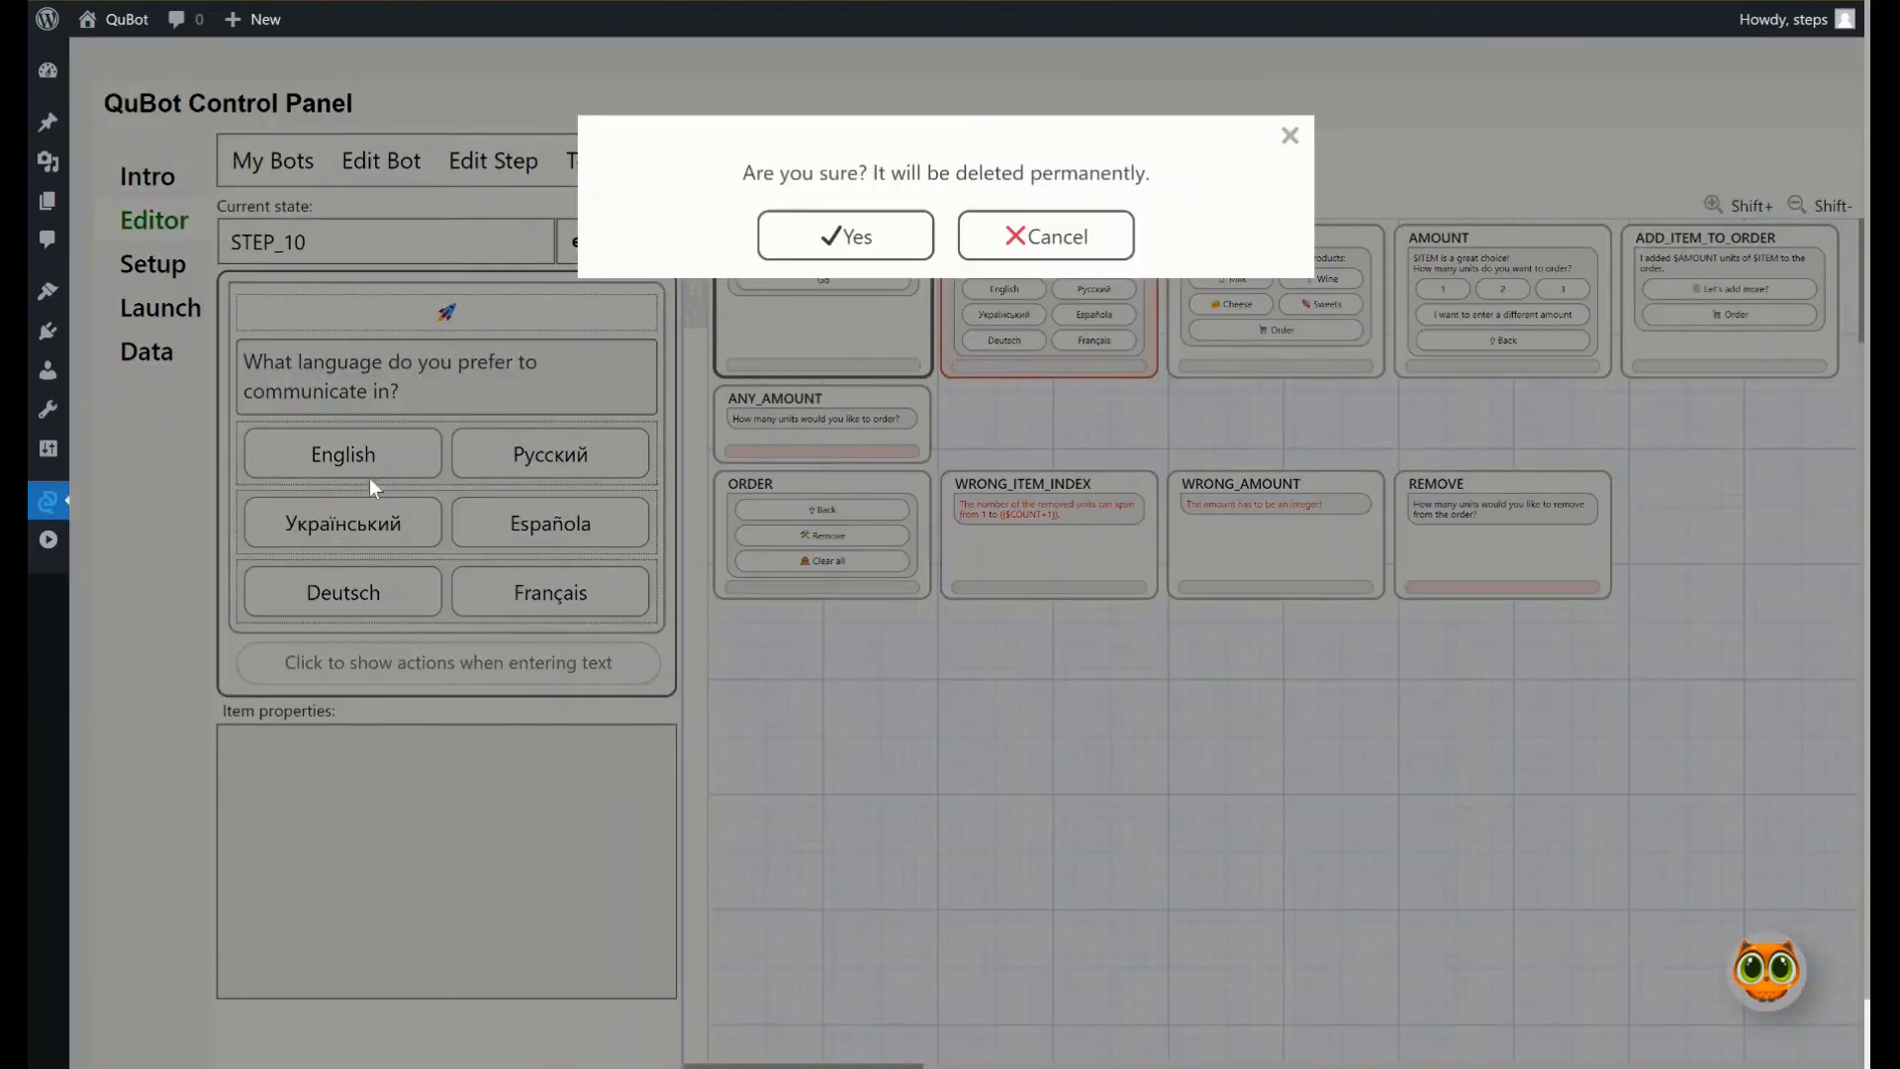
click(845, 236)
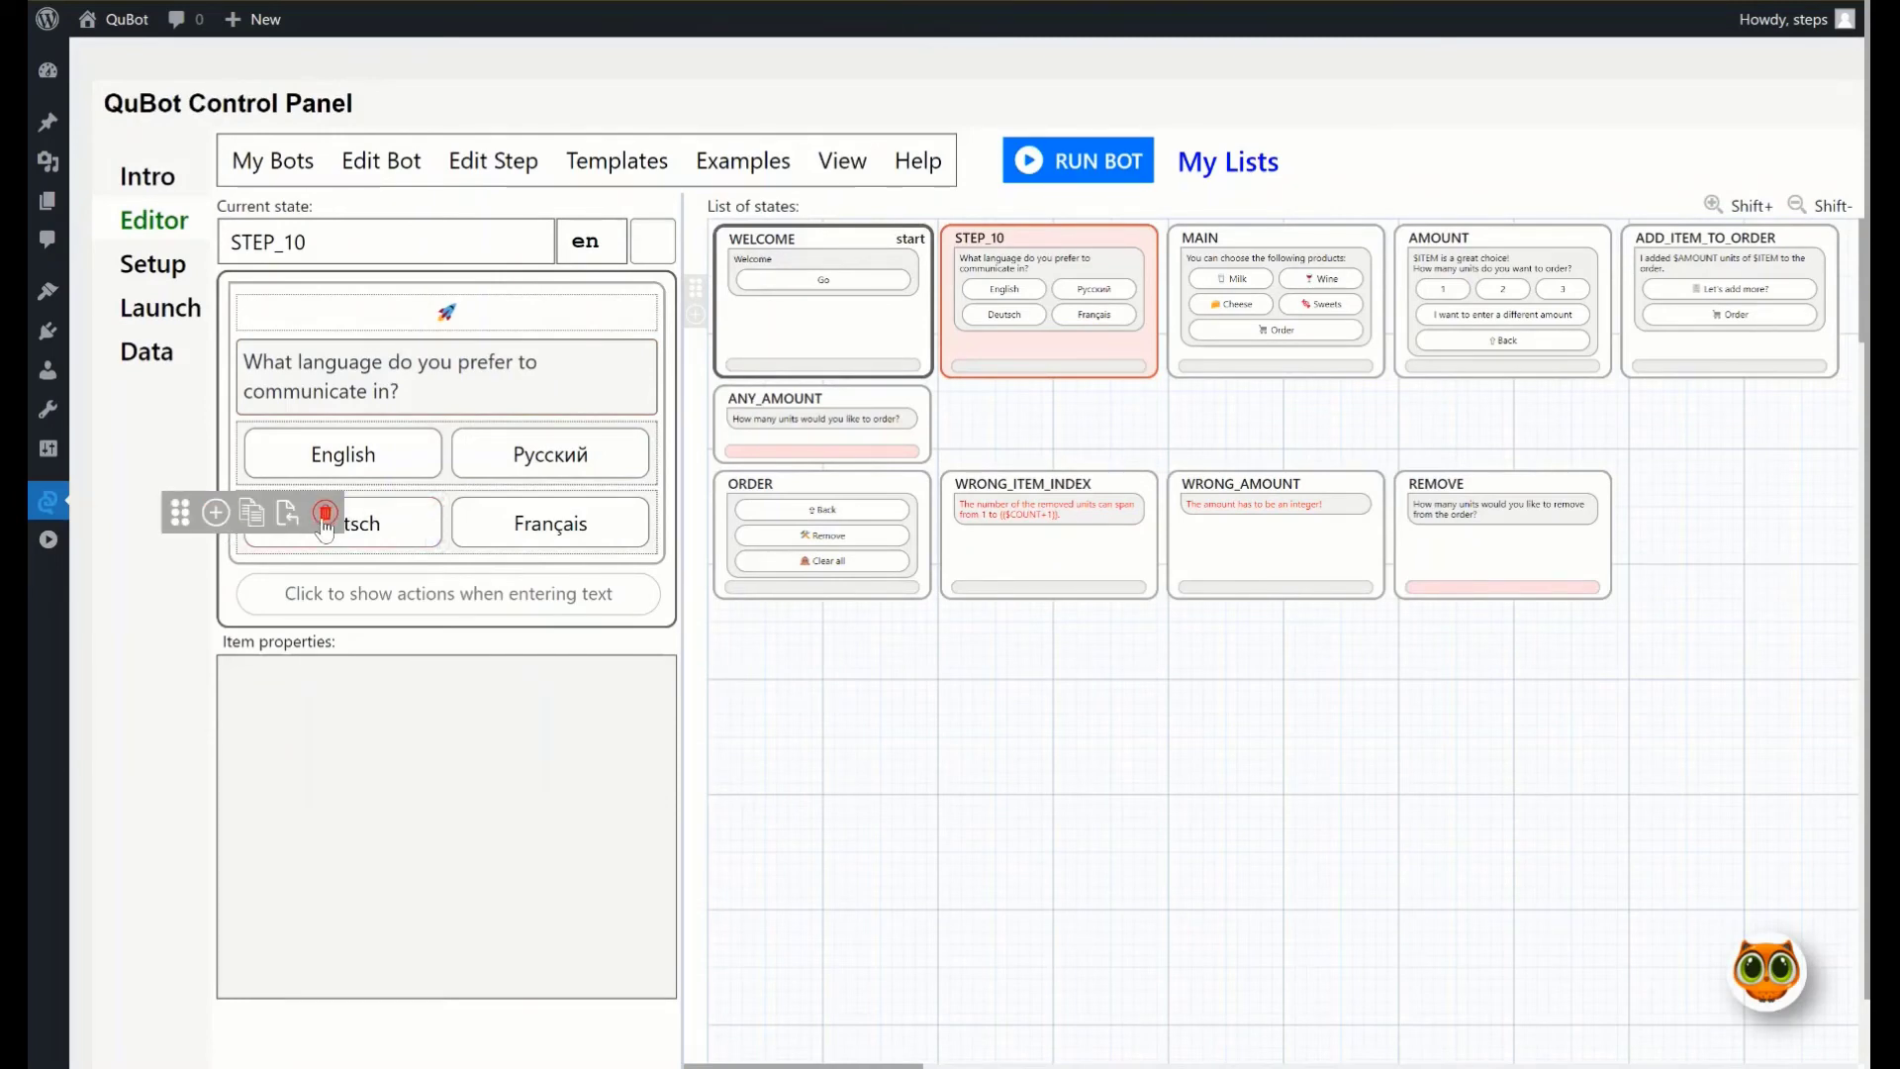
click(324, 513)
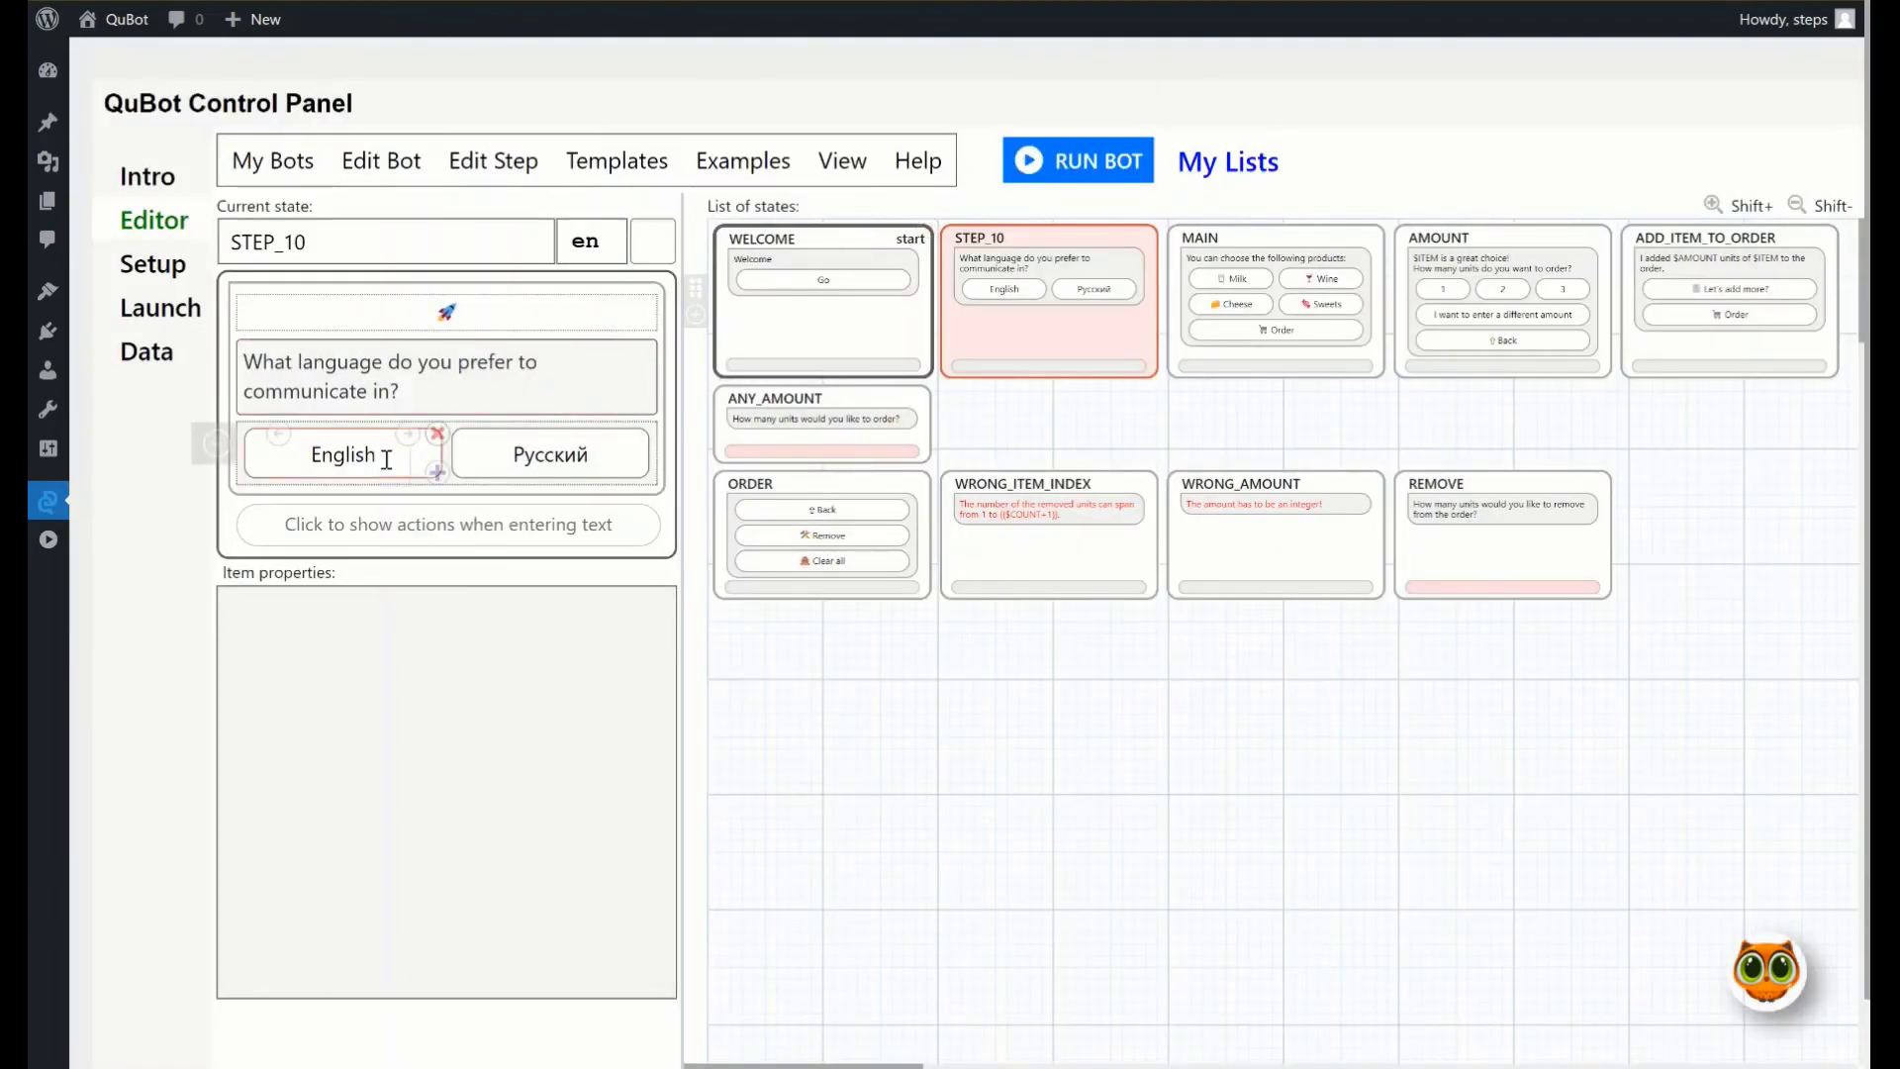
click(342, 454)
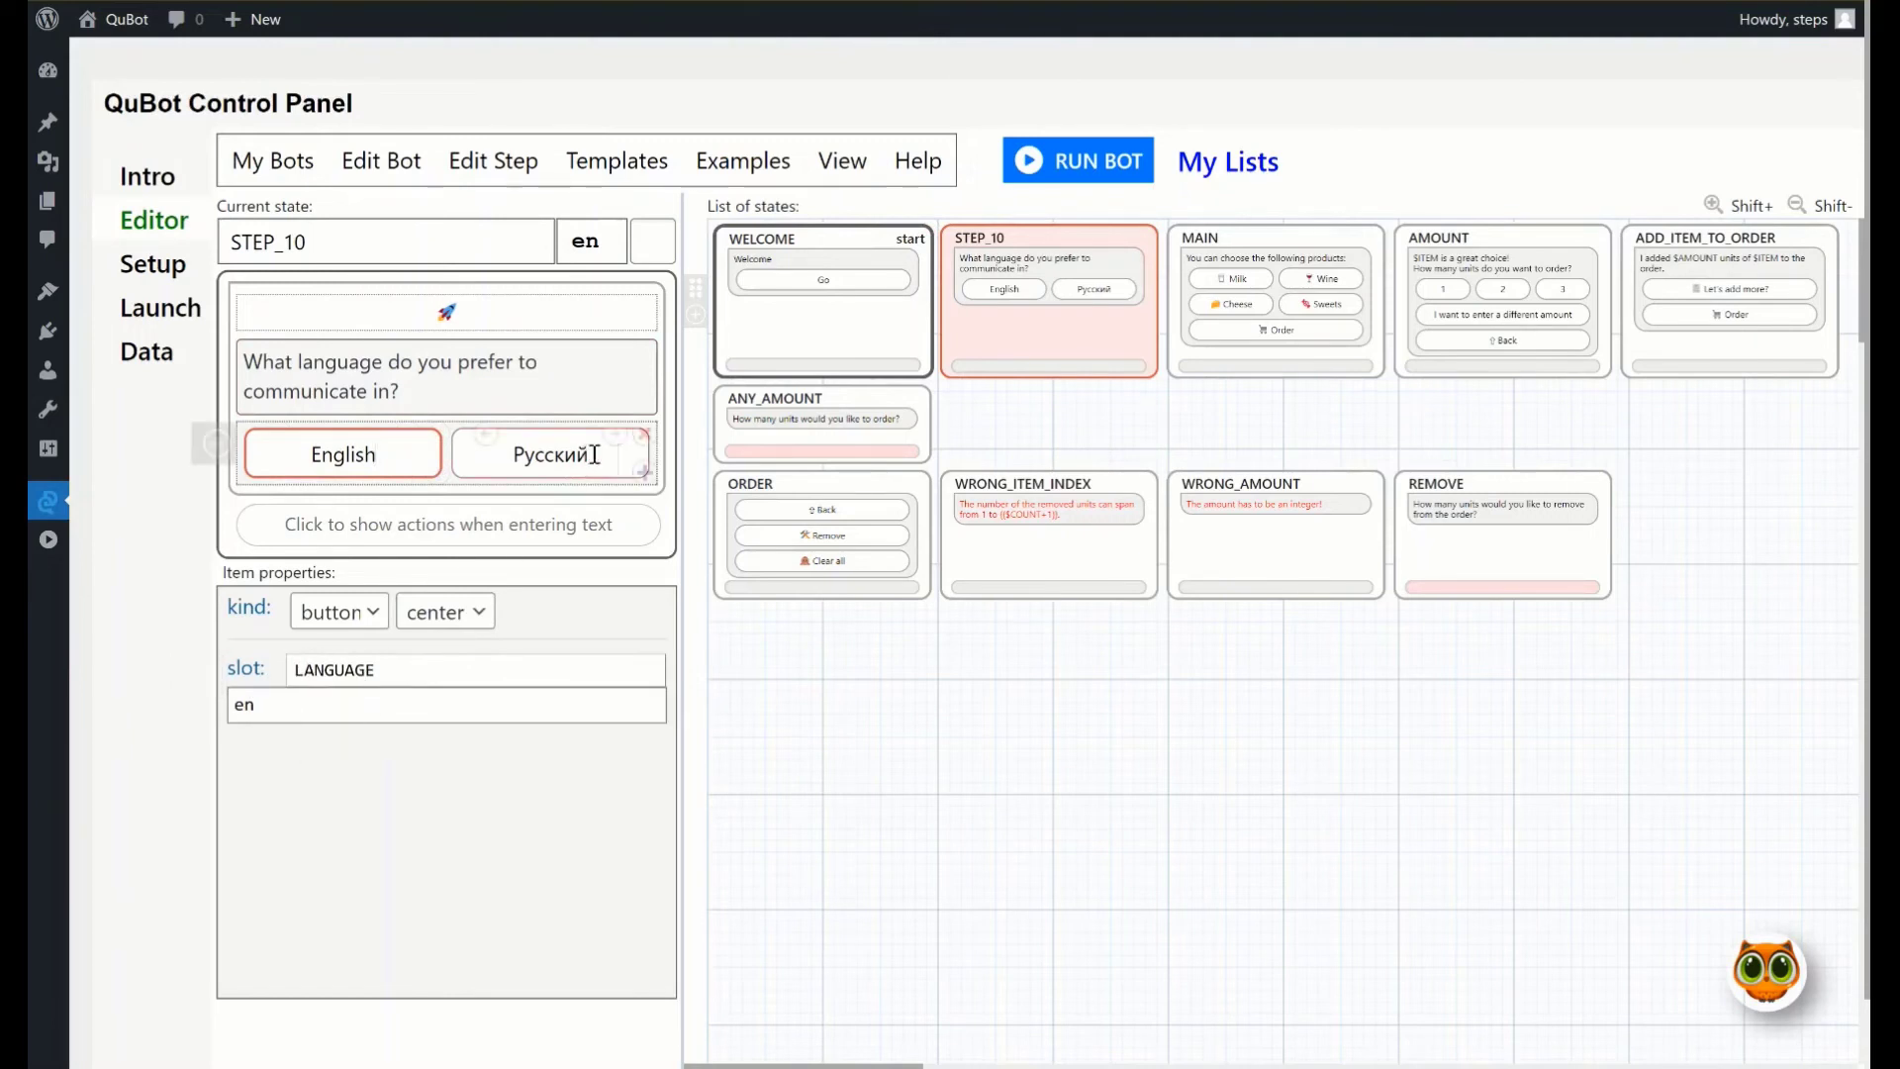
click(550, 453)
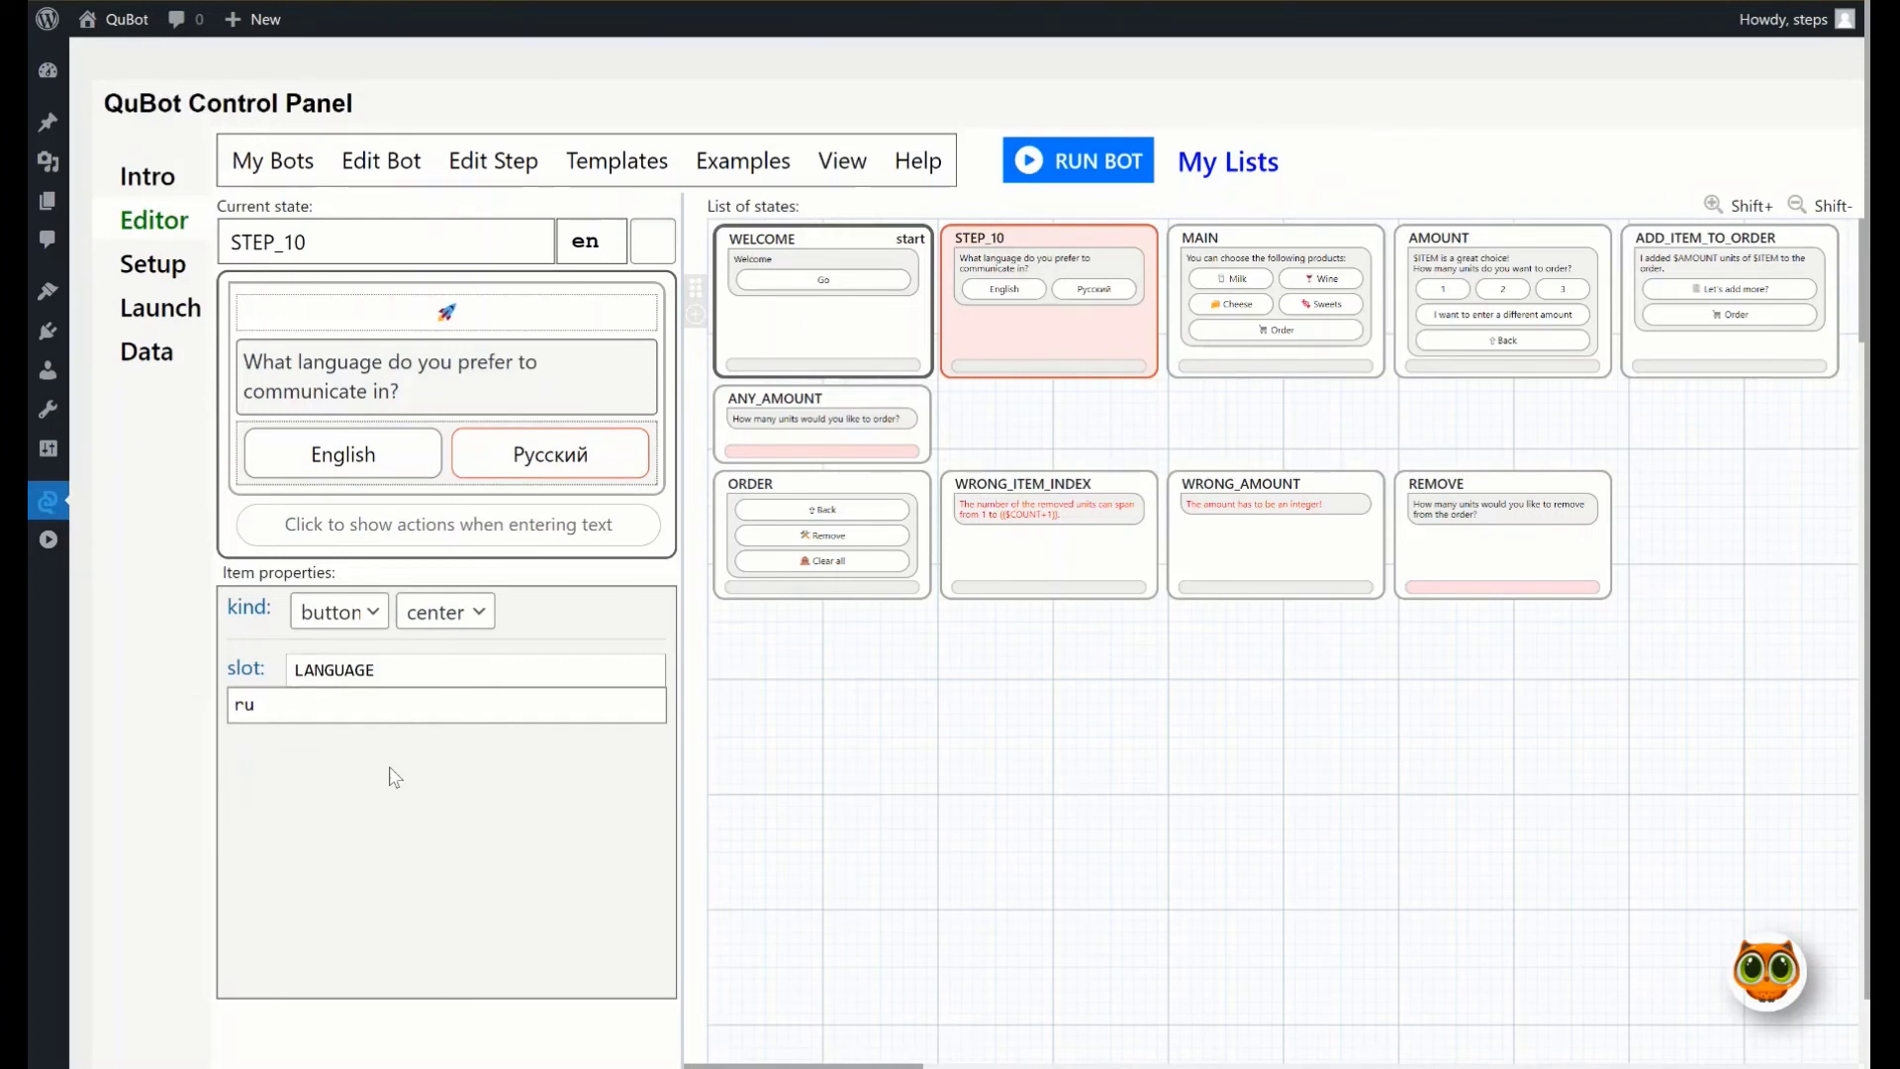
mouse_move(642, 787)
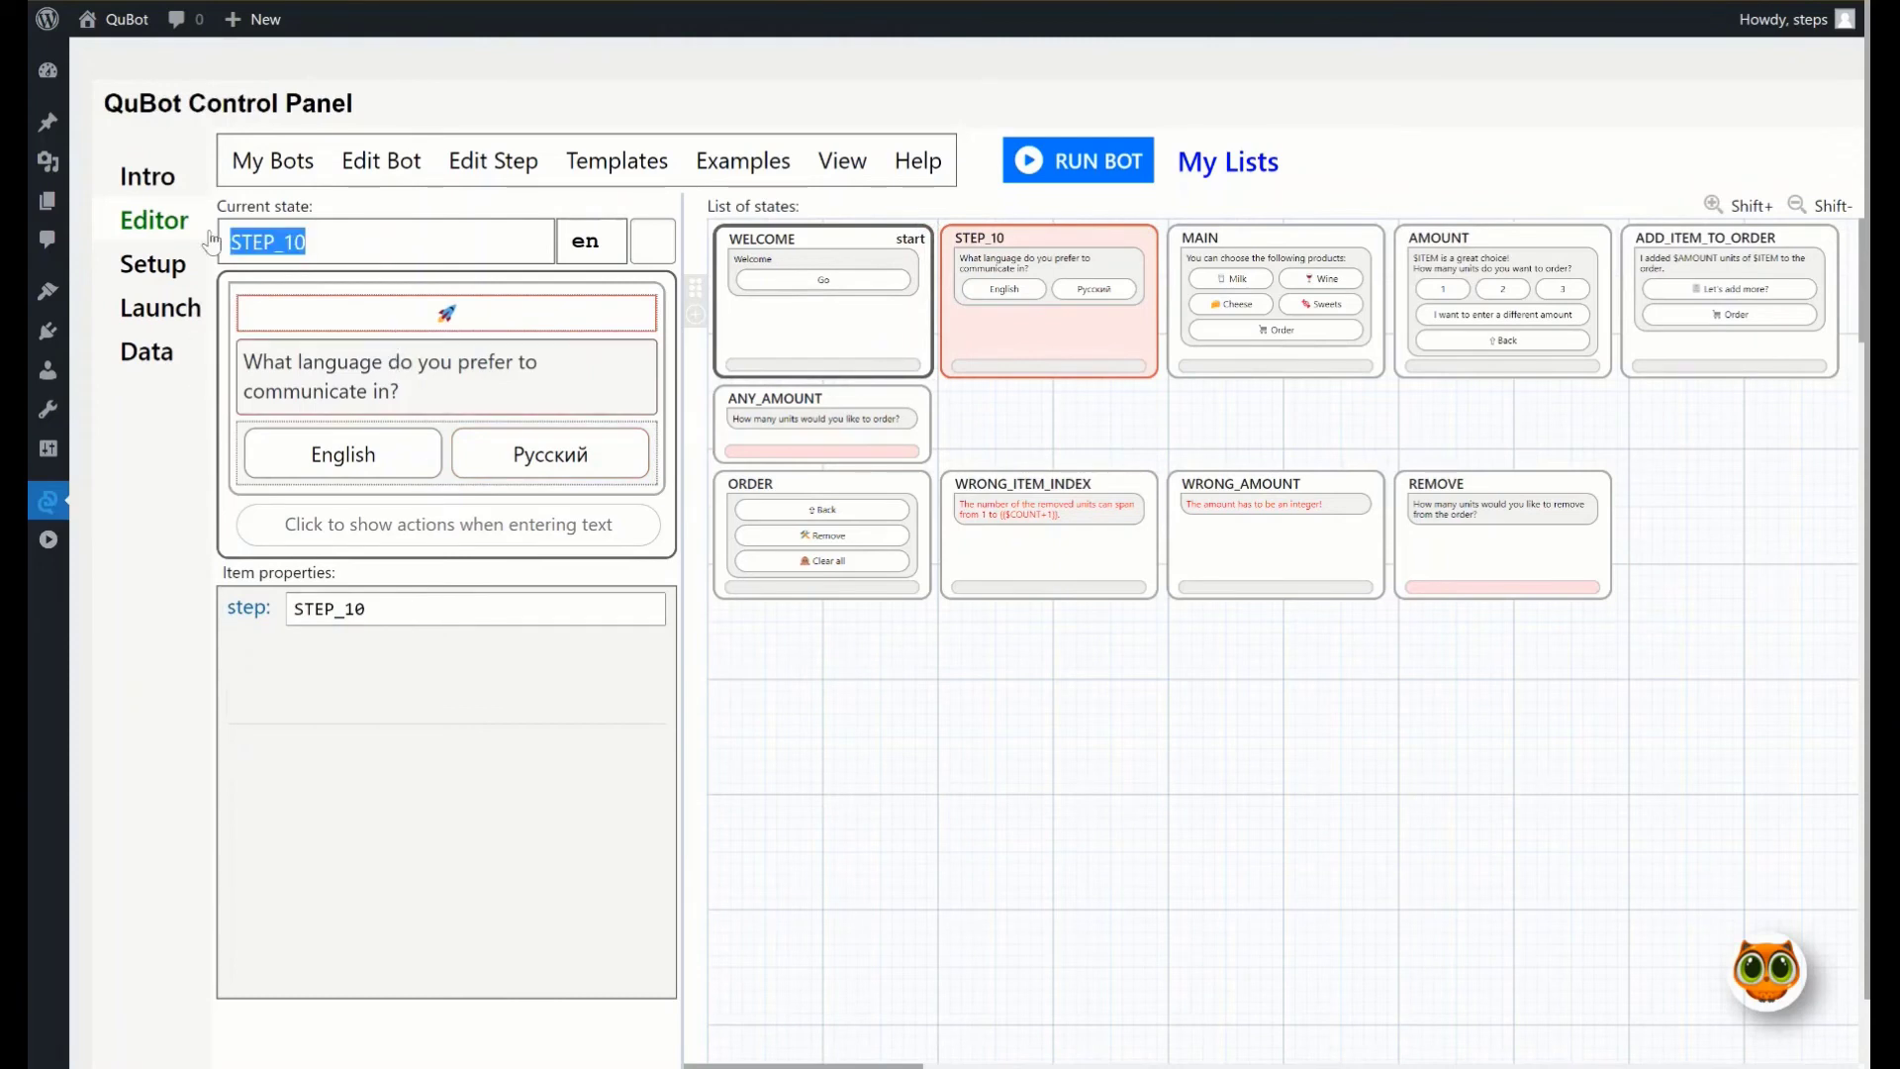
Rename STEP_10 to LANGUAGE
text(L)
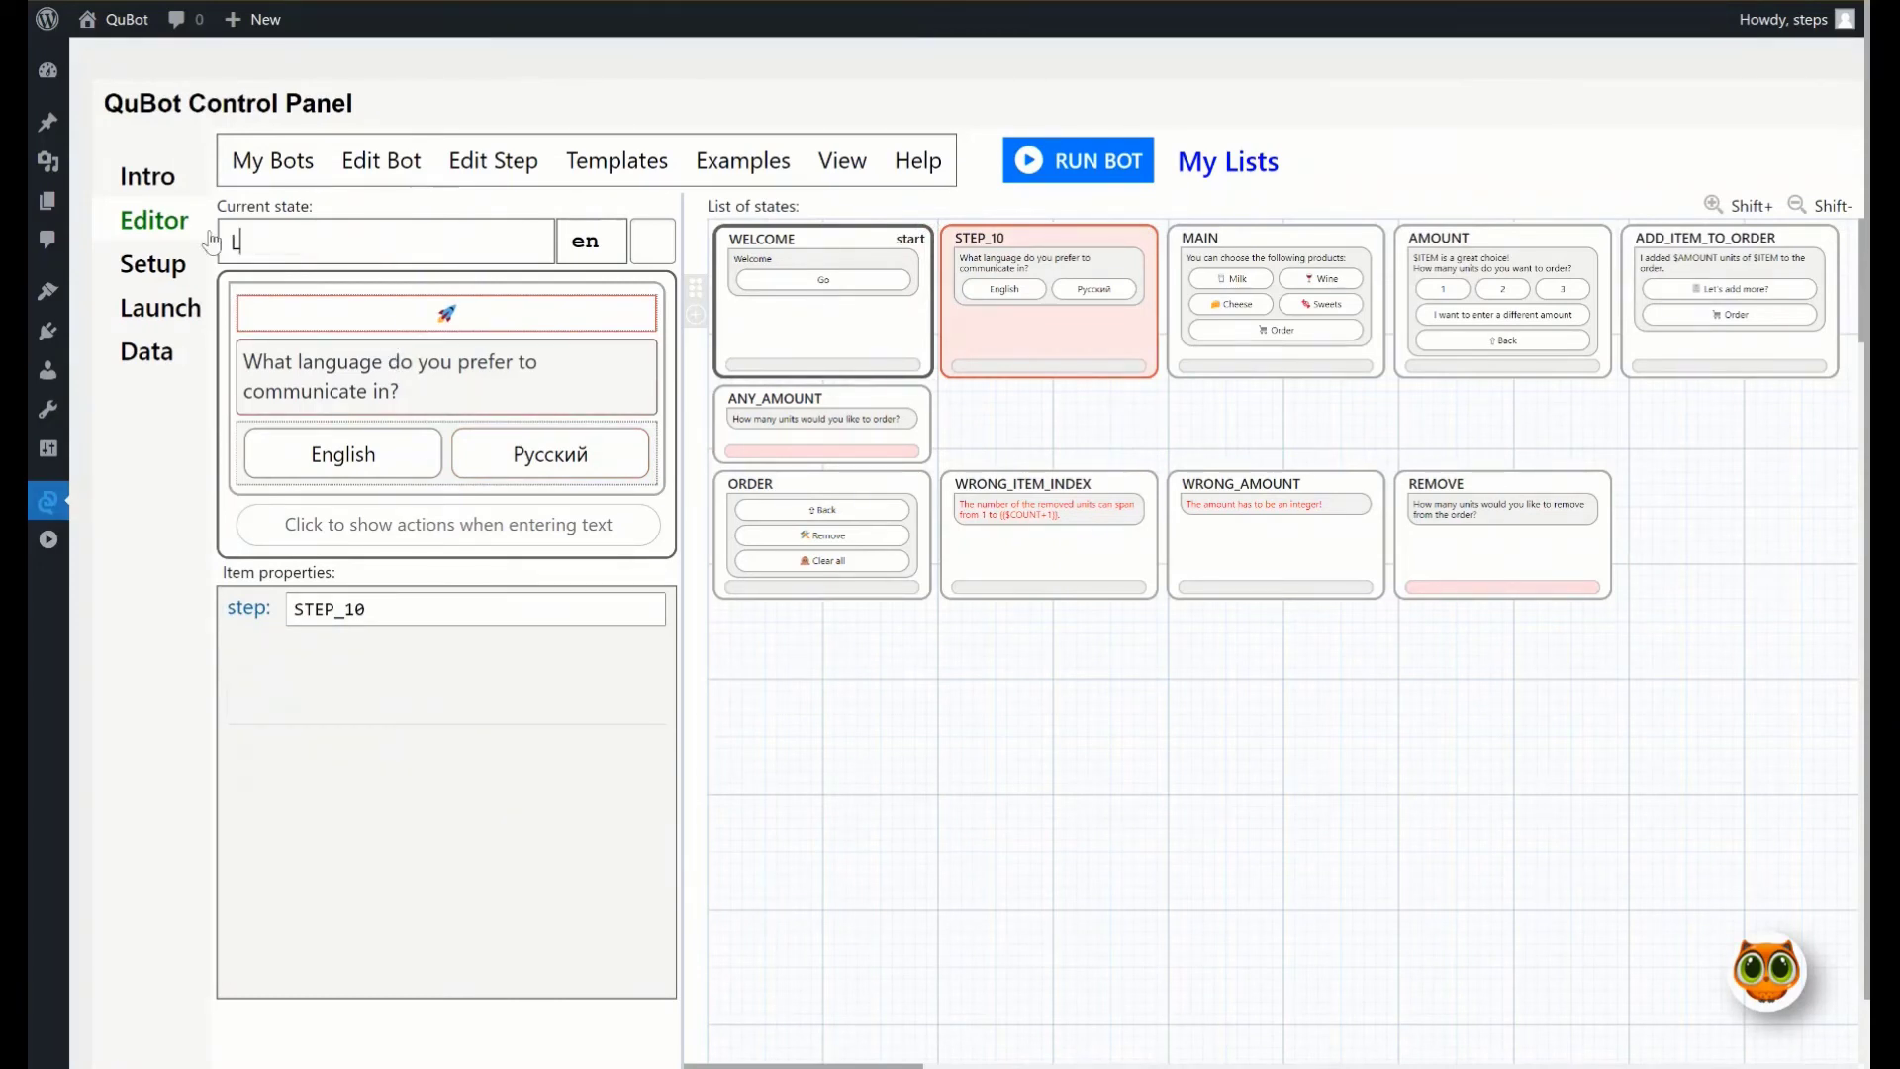
text(ANGUA)
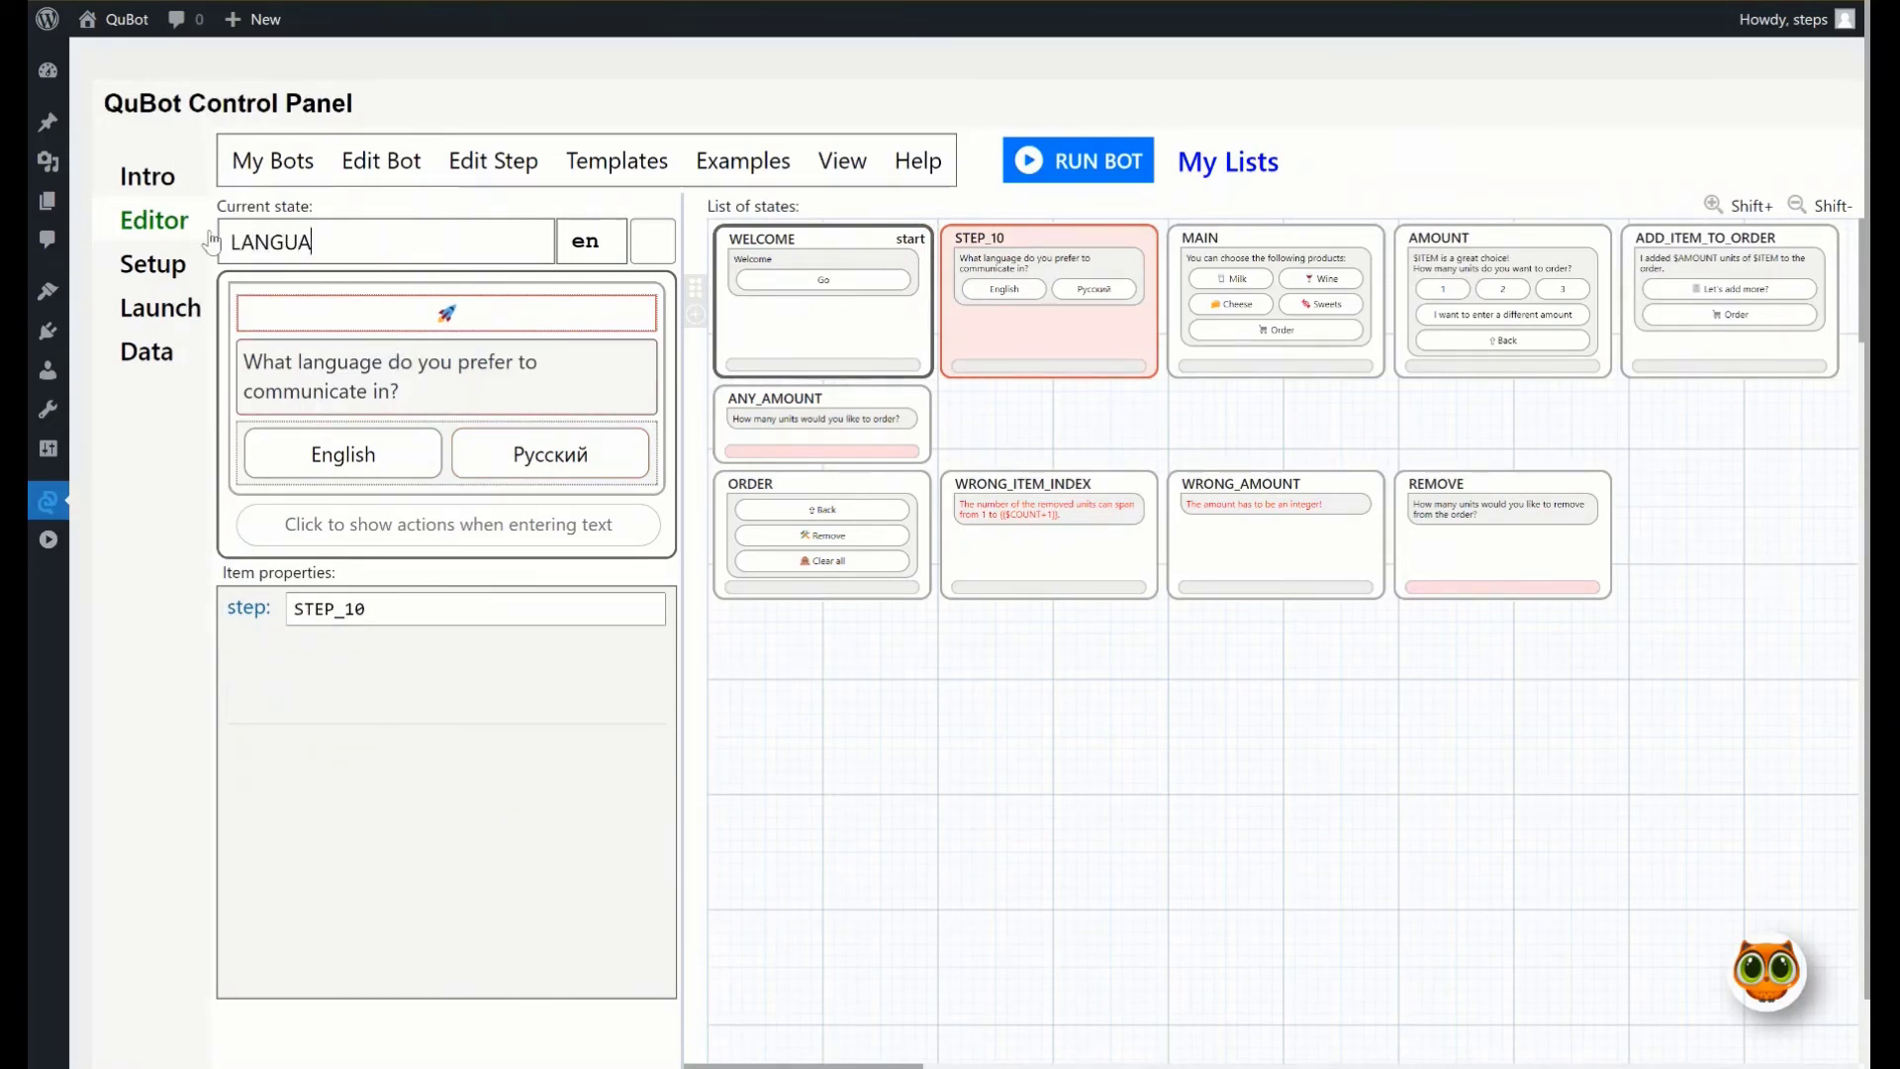
text(GE)
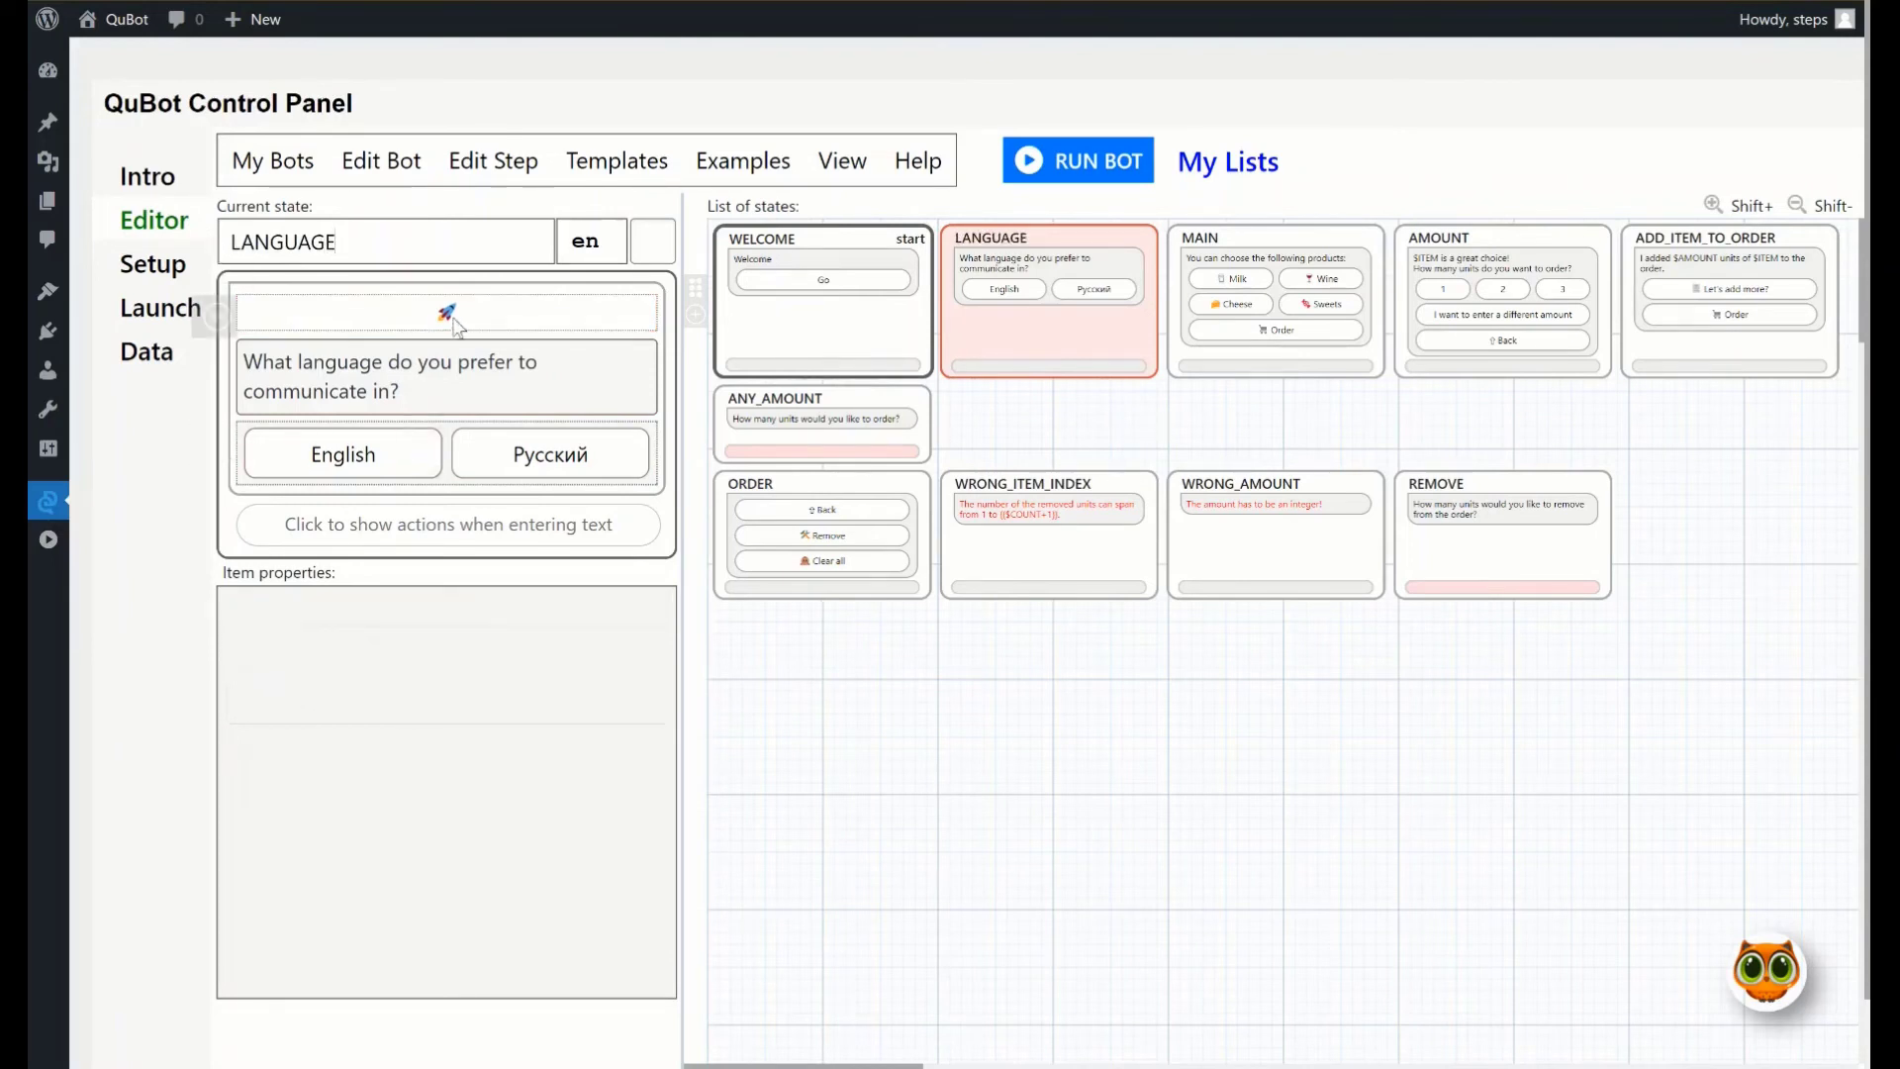
click(447, 310)
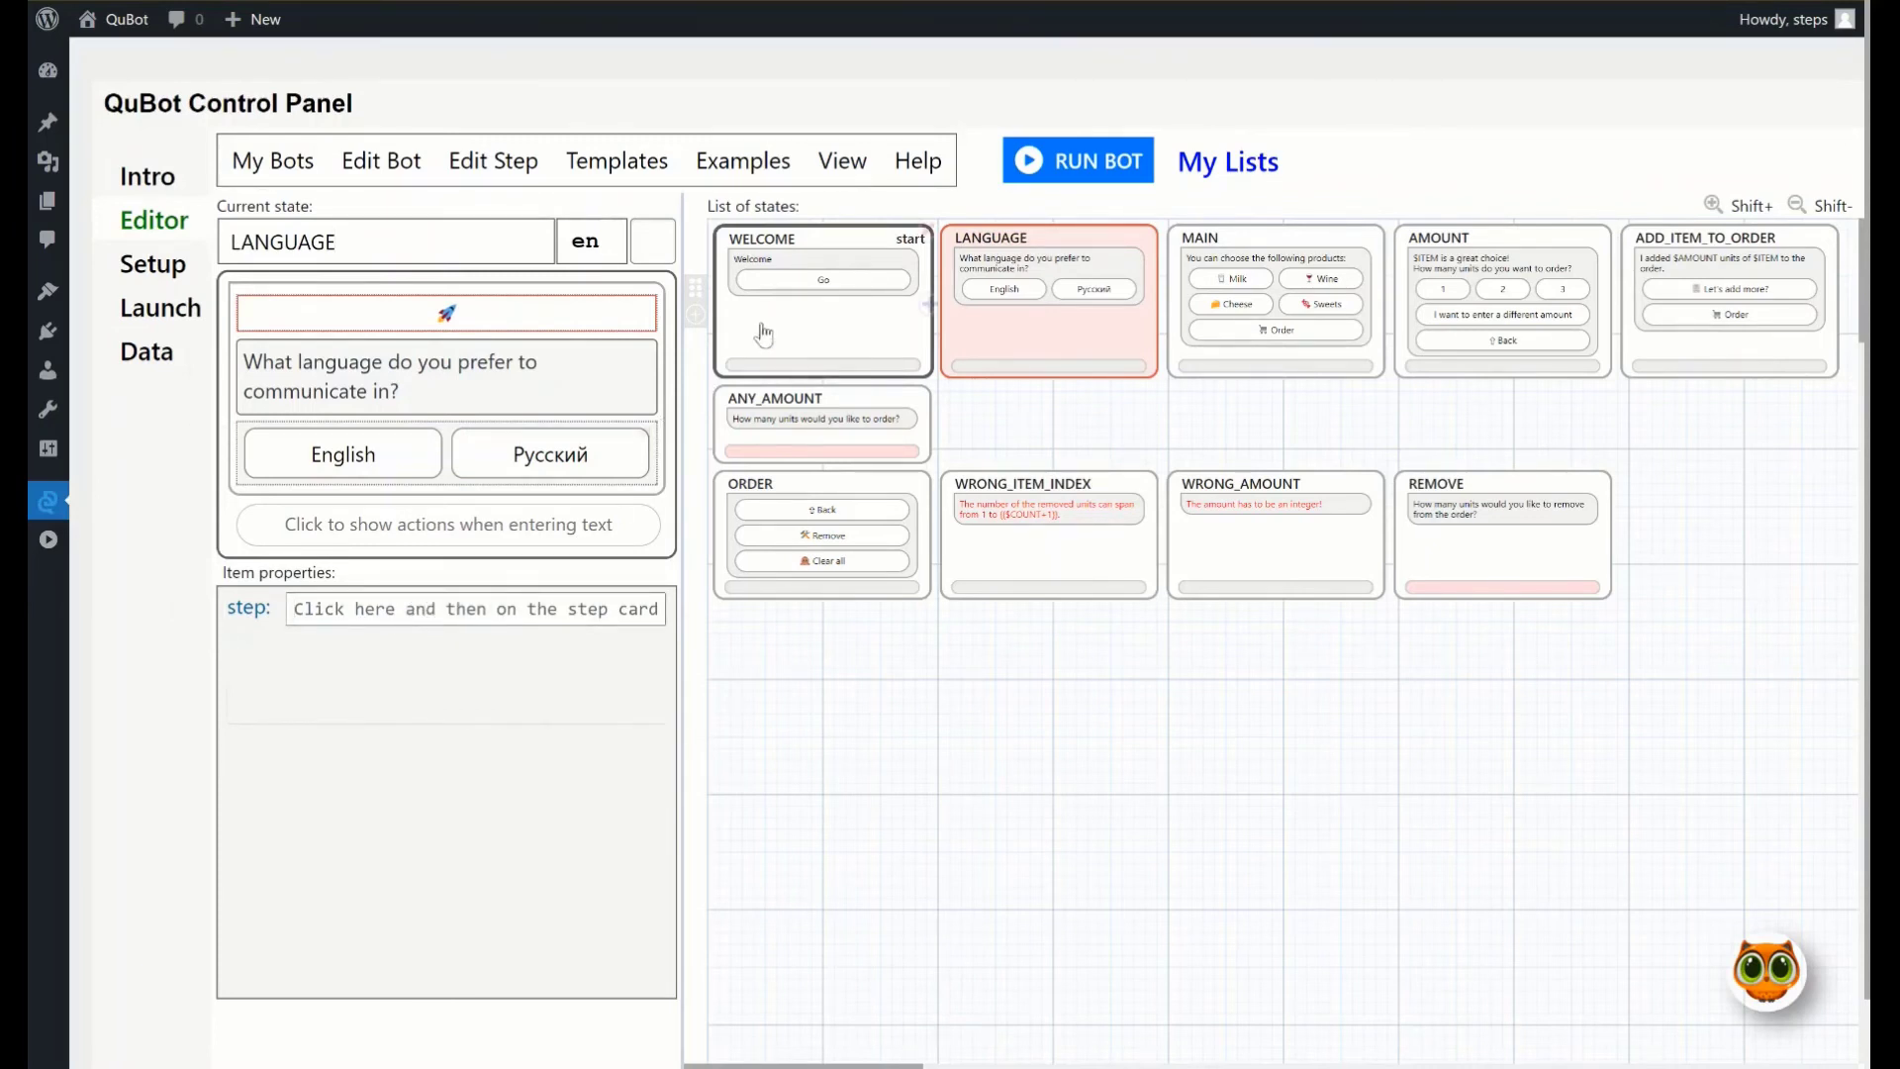
Add a 'Change language' button to WELCOME and view it in Russian as Смена языка
click(803, 317)
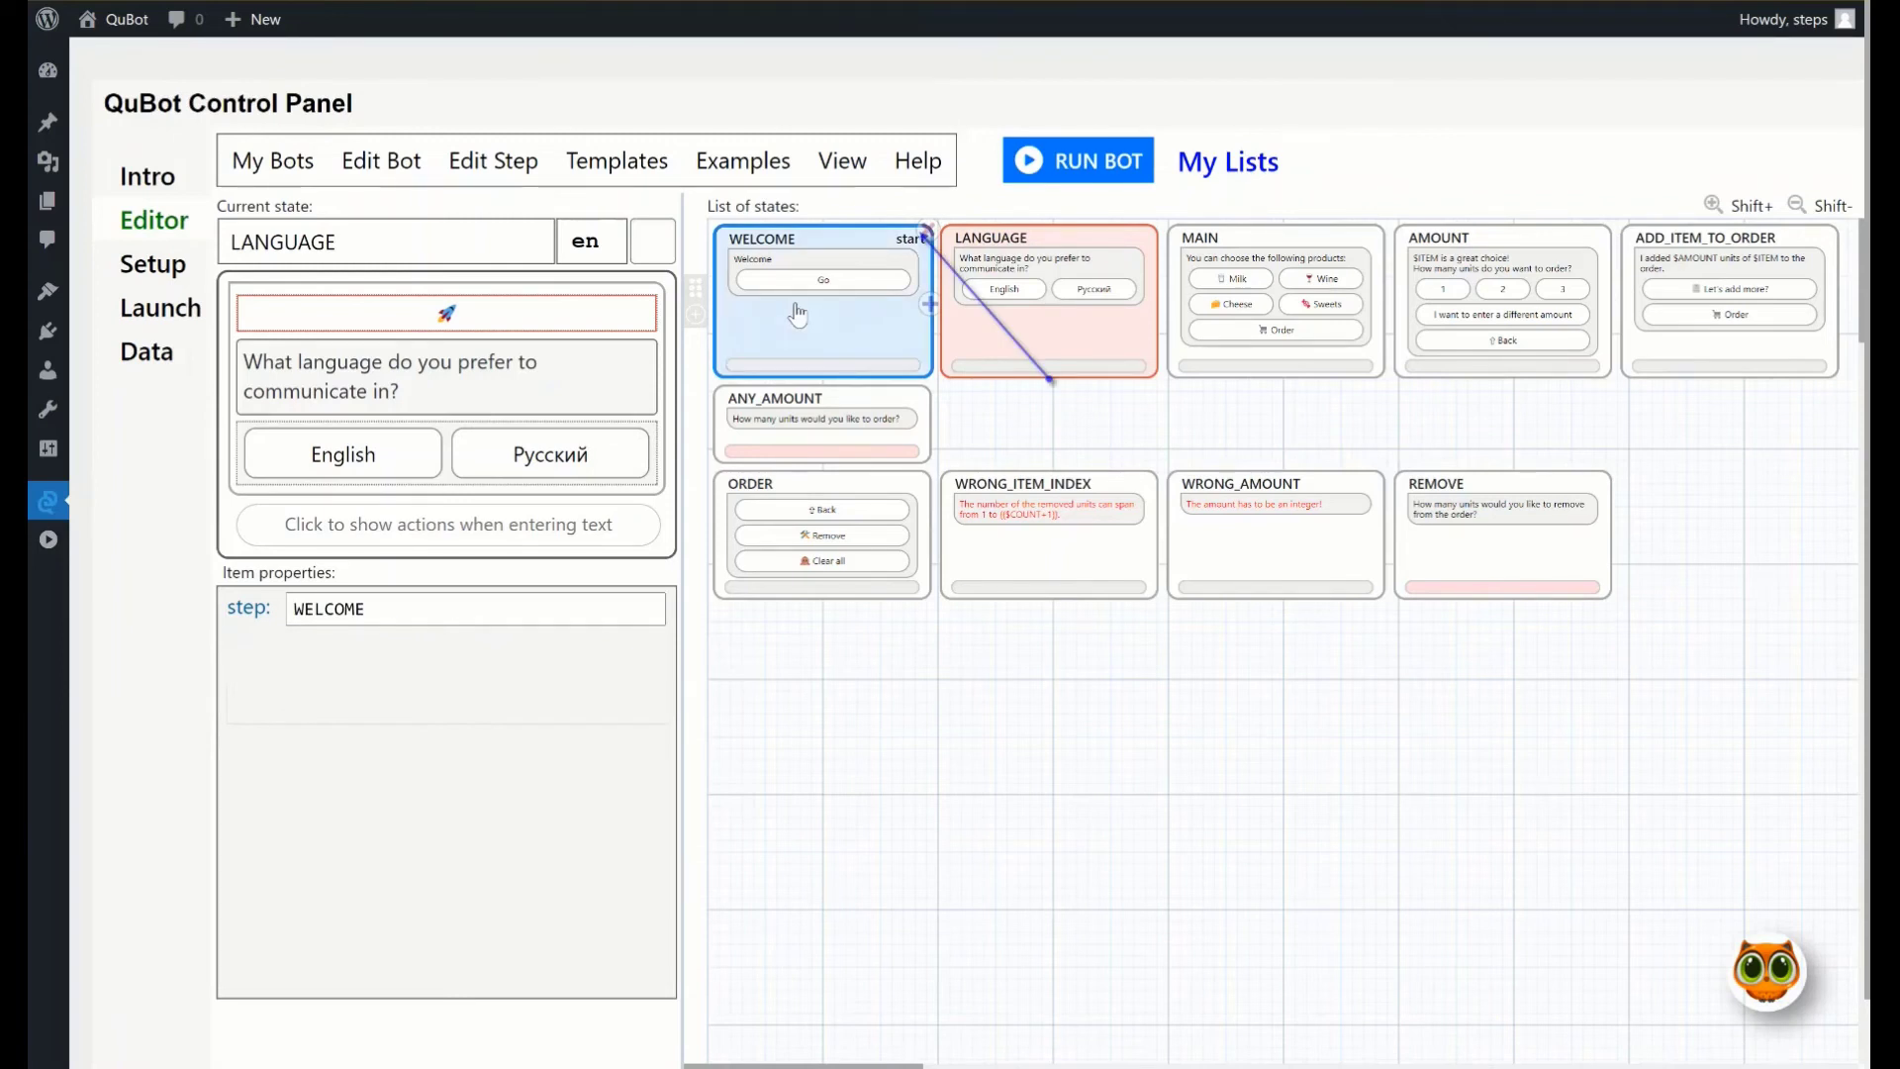
click(821, 279)
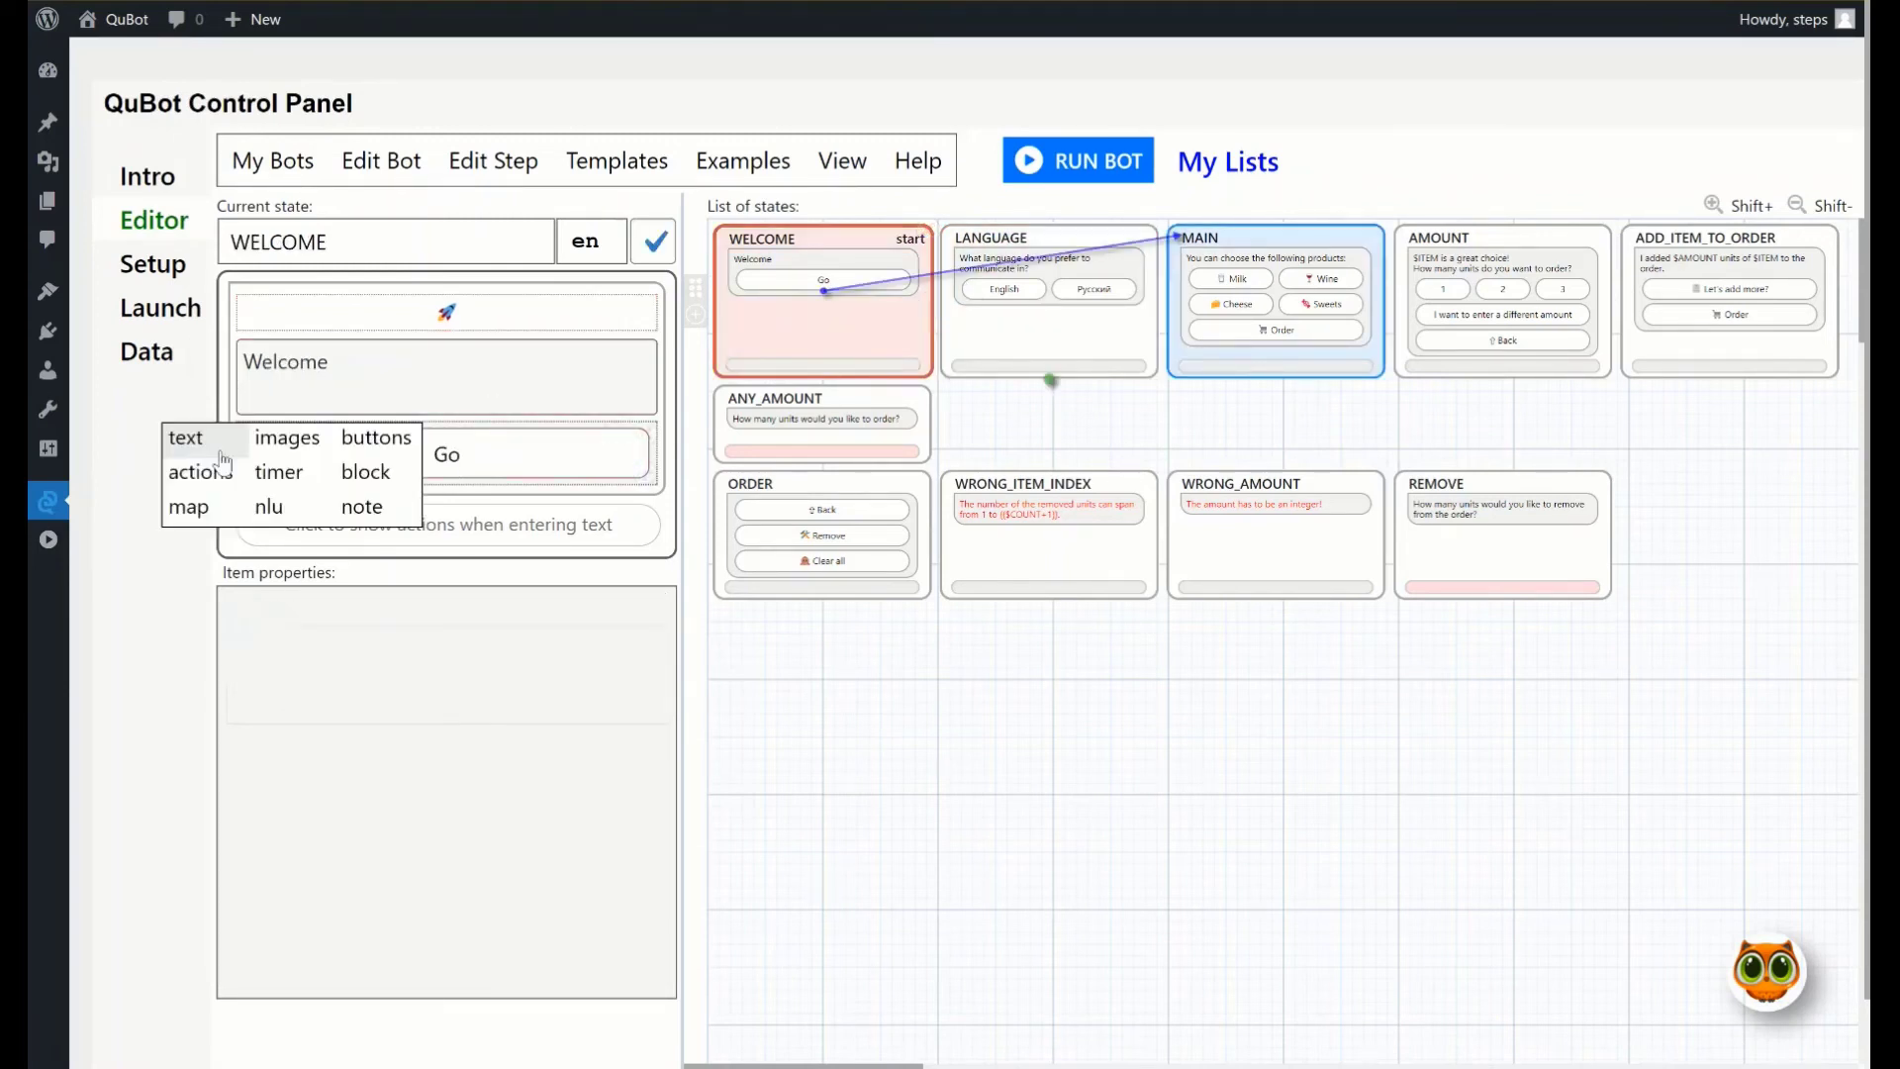
click(375, 438)
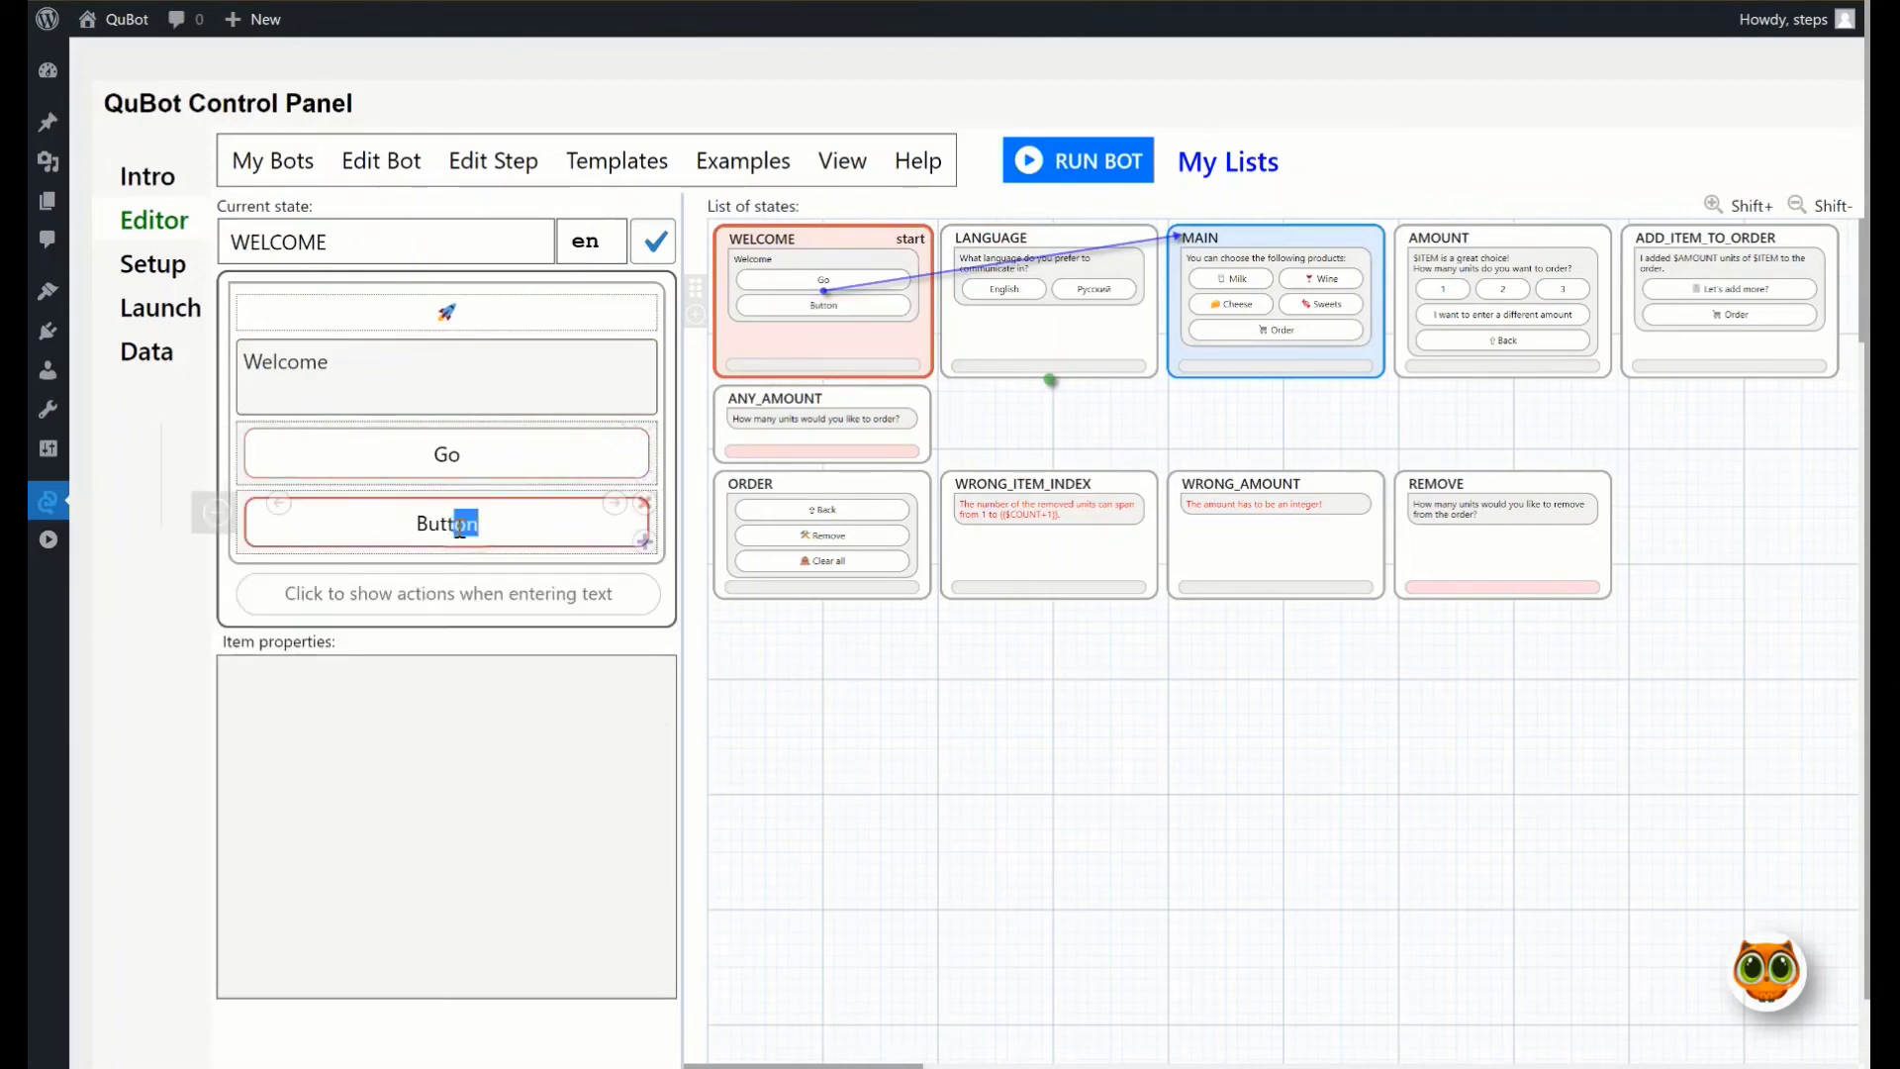
text(Change language)
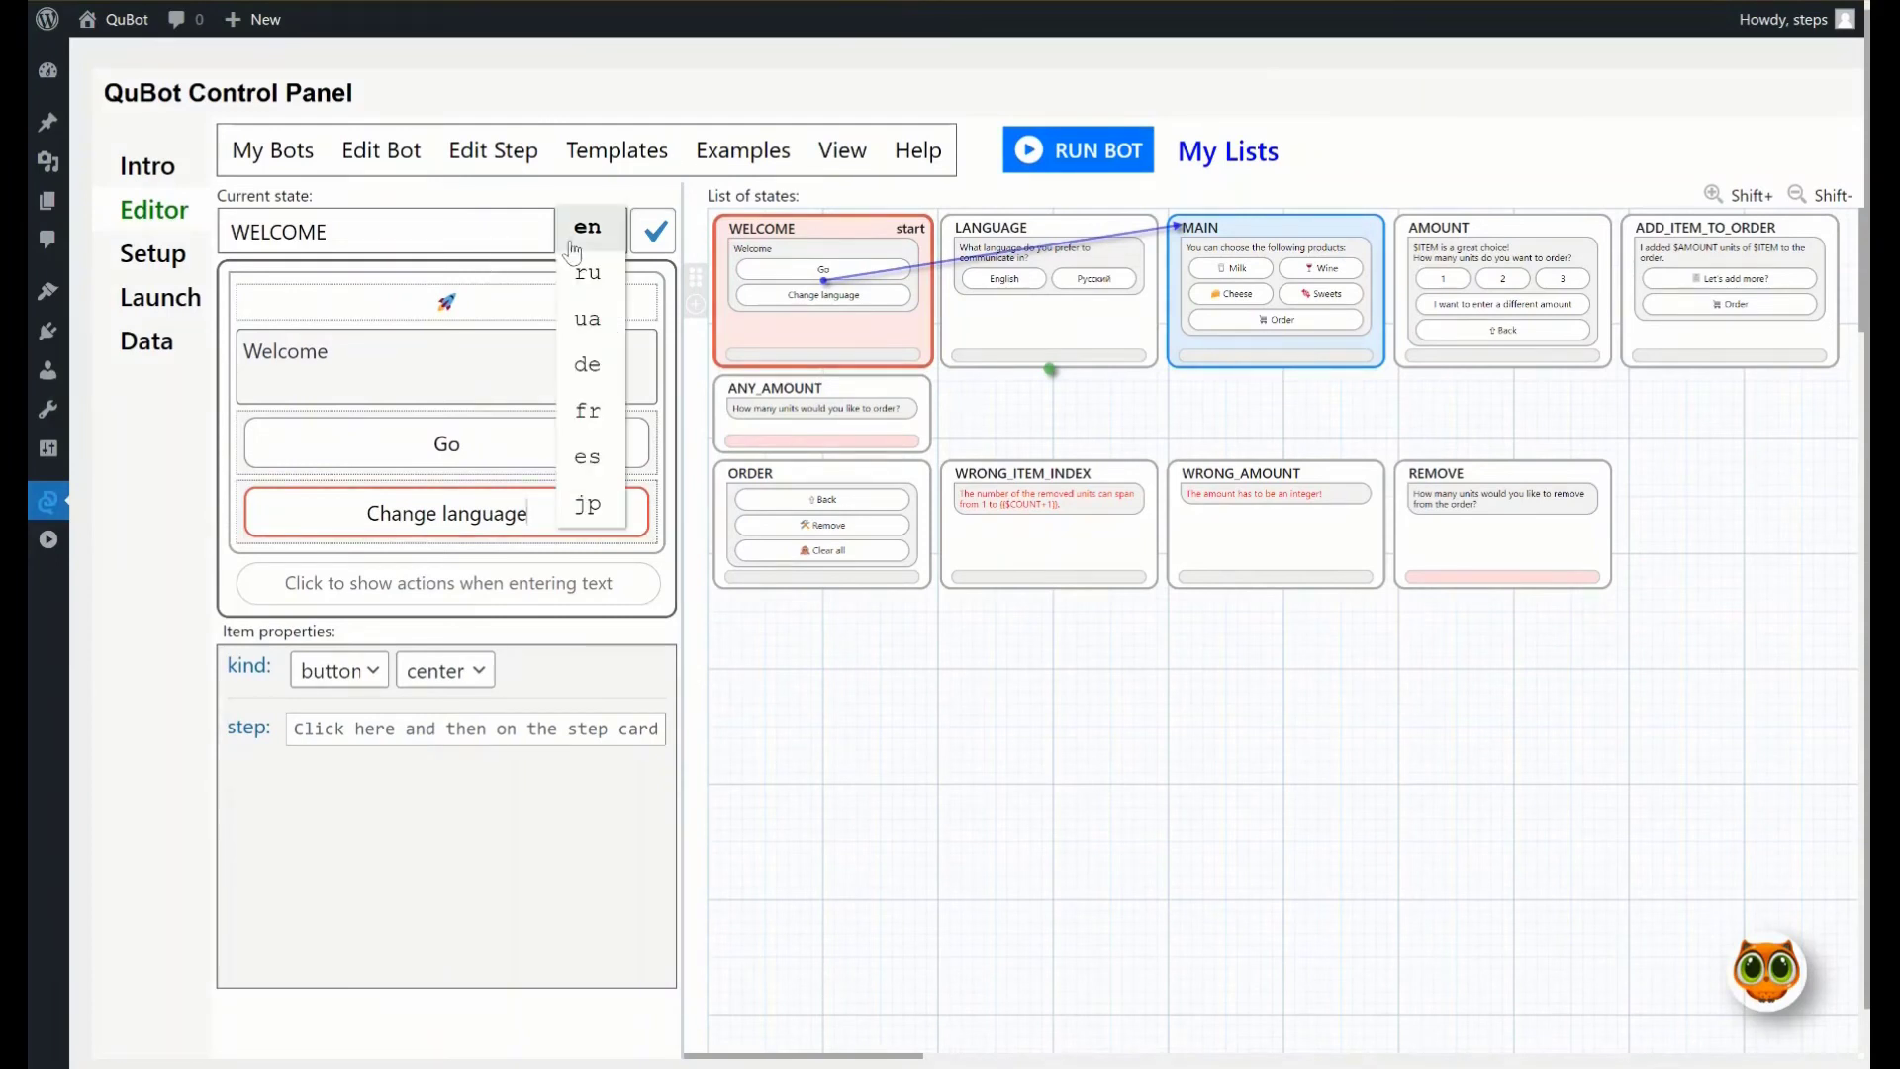
click(586, 273)
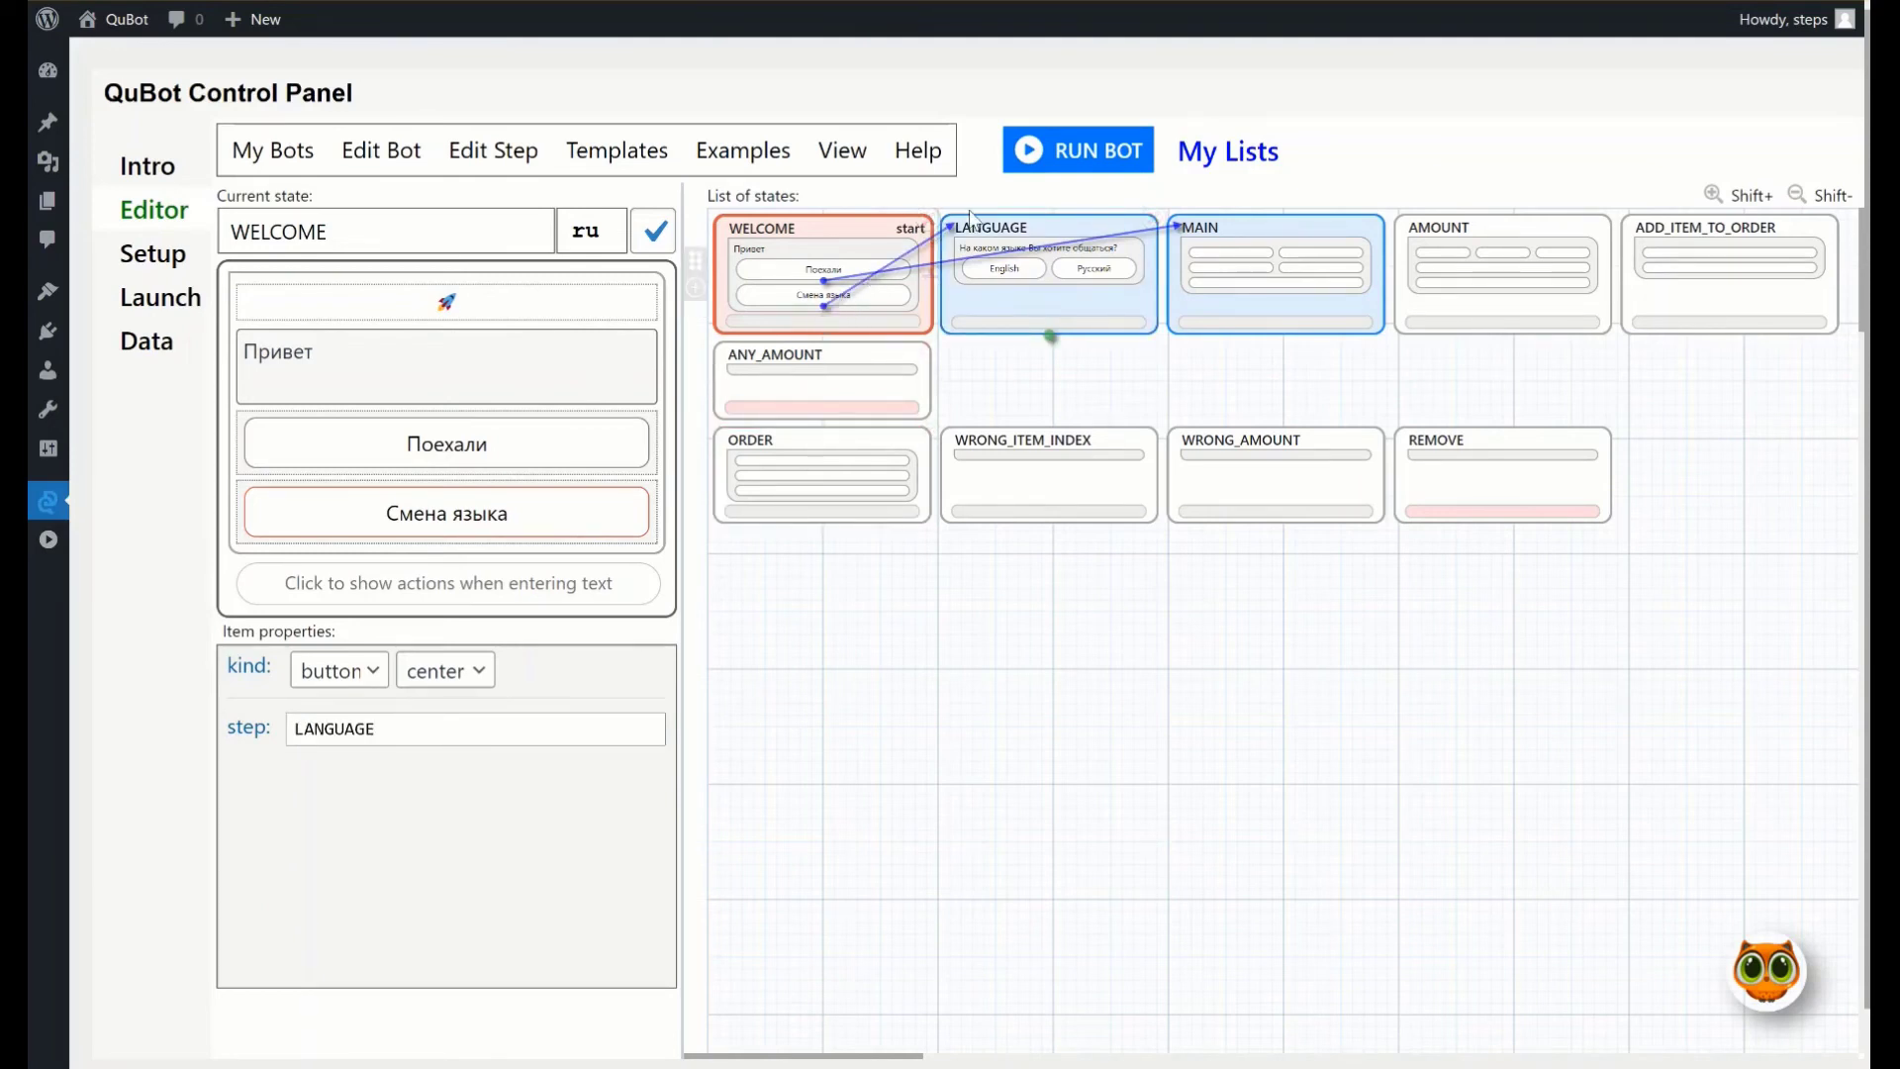
click(1078, 151)
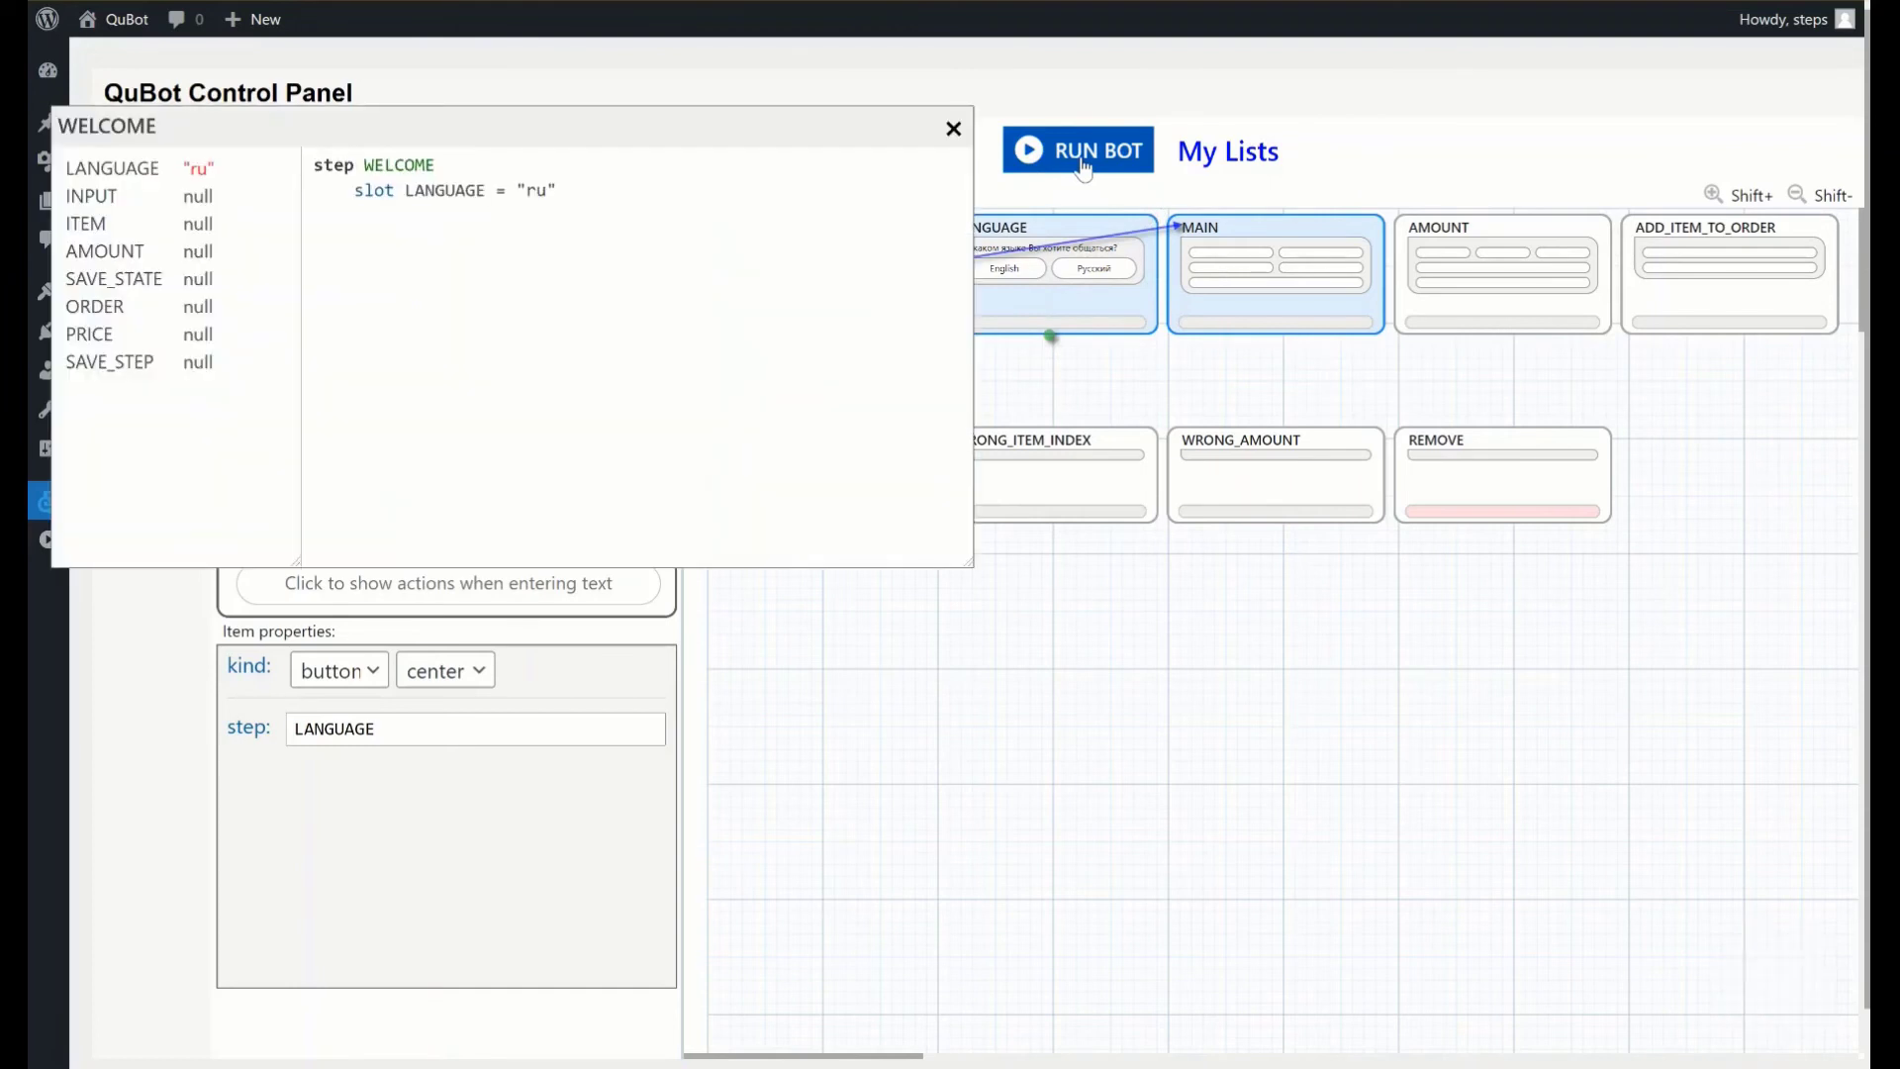
click(1078, 150)
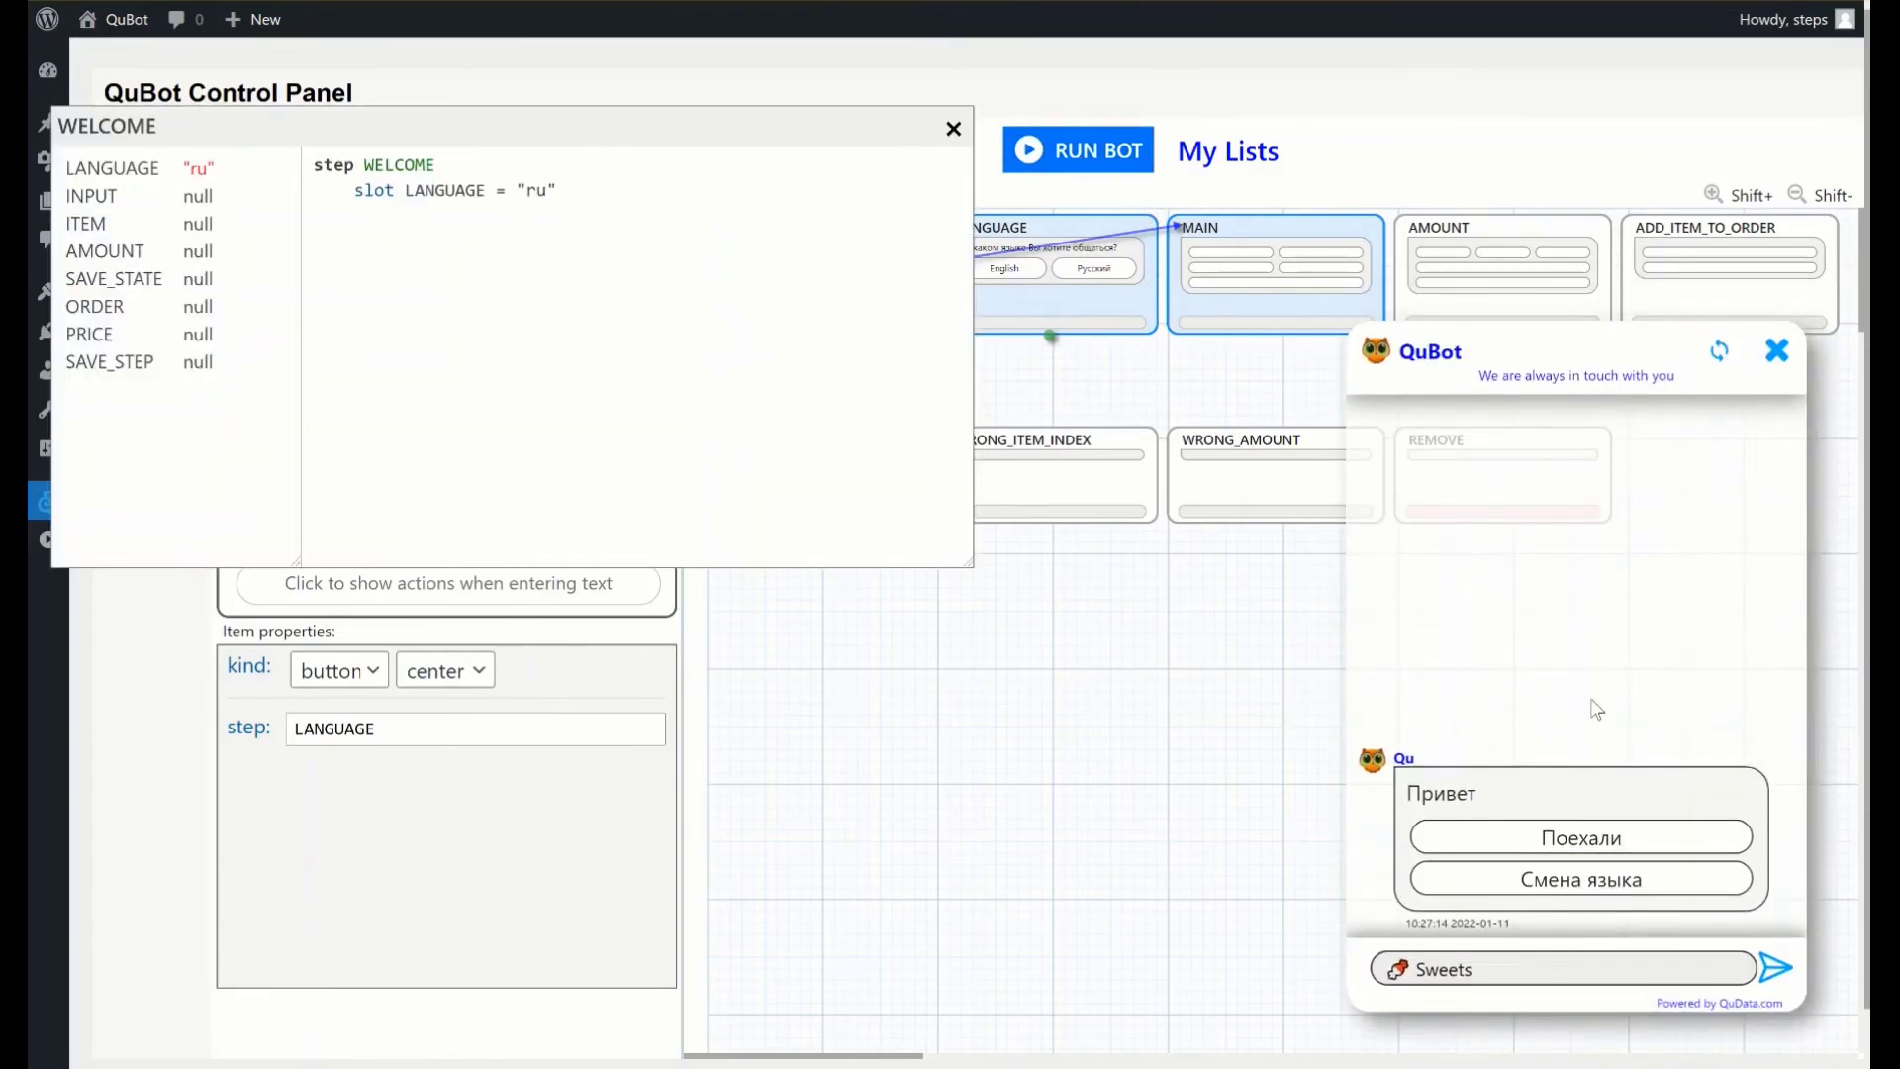
click(1581, 880)
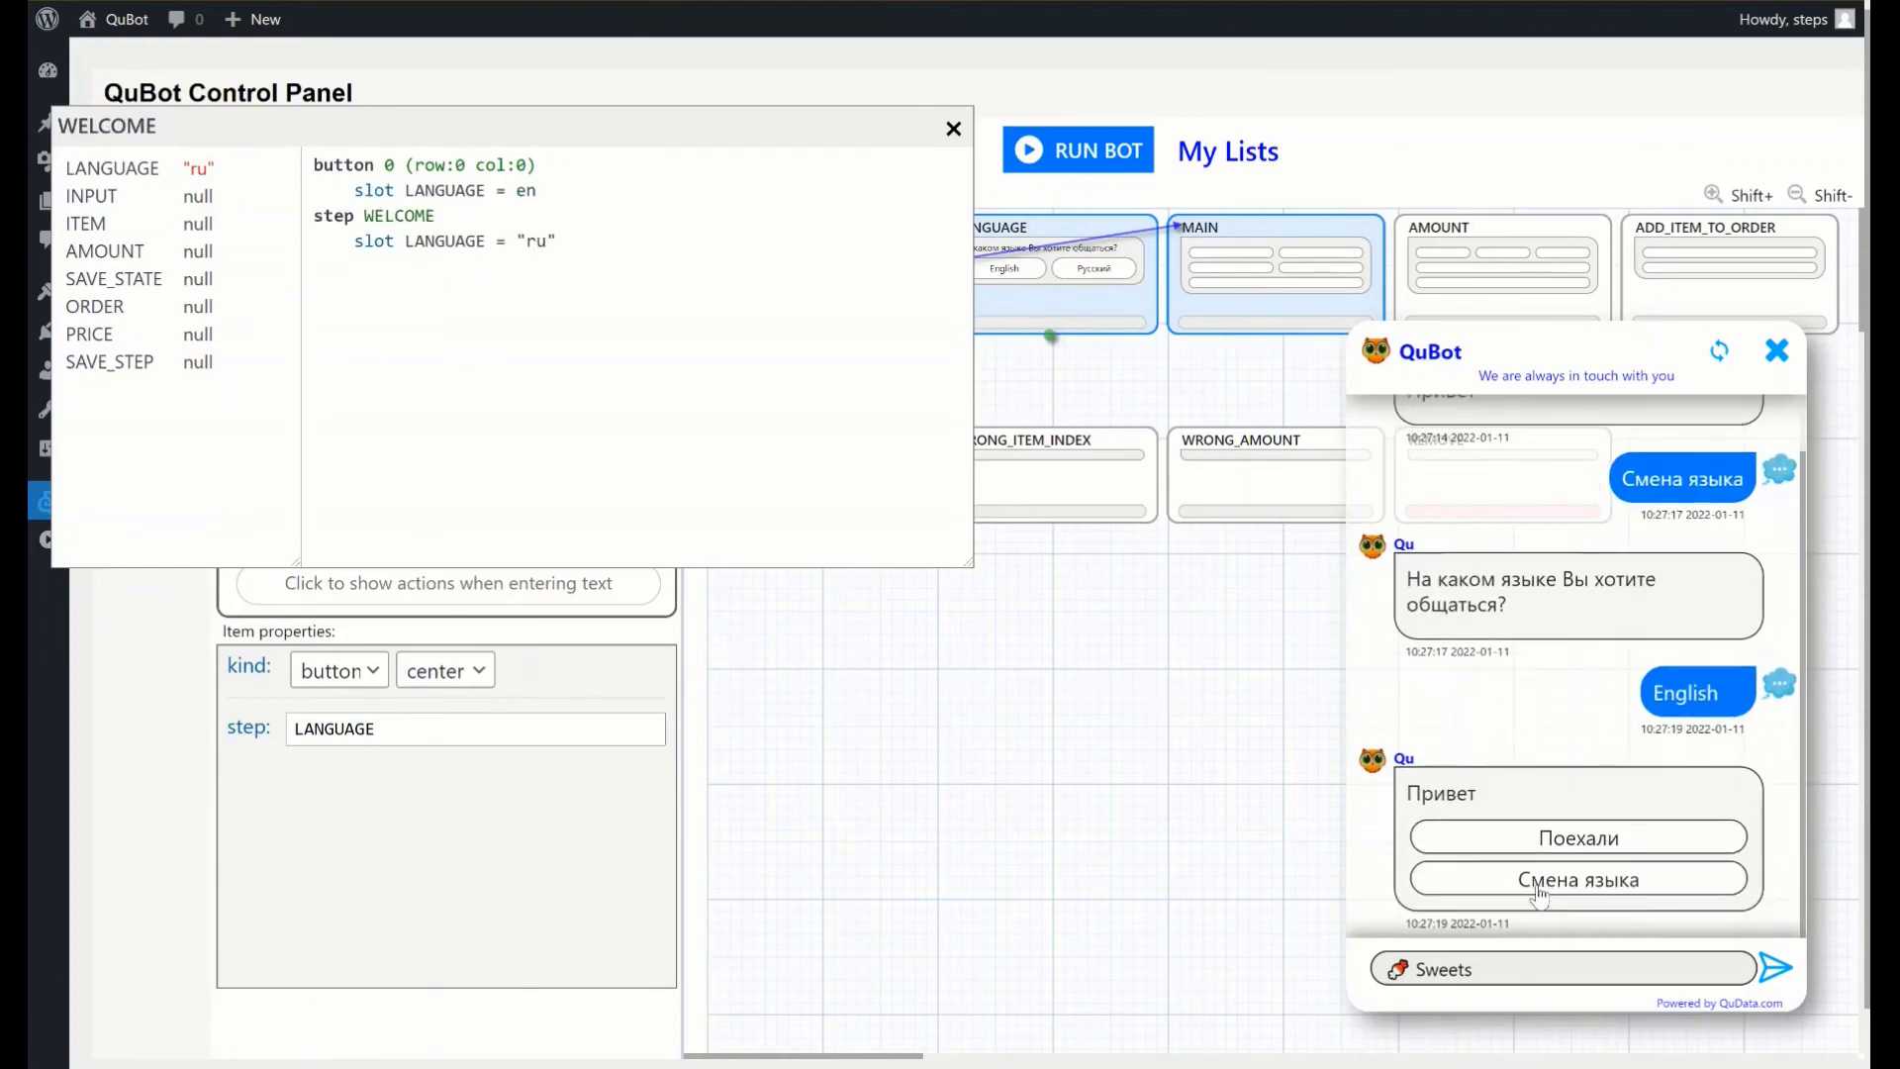
mouse_move(1573, 954)
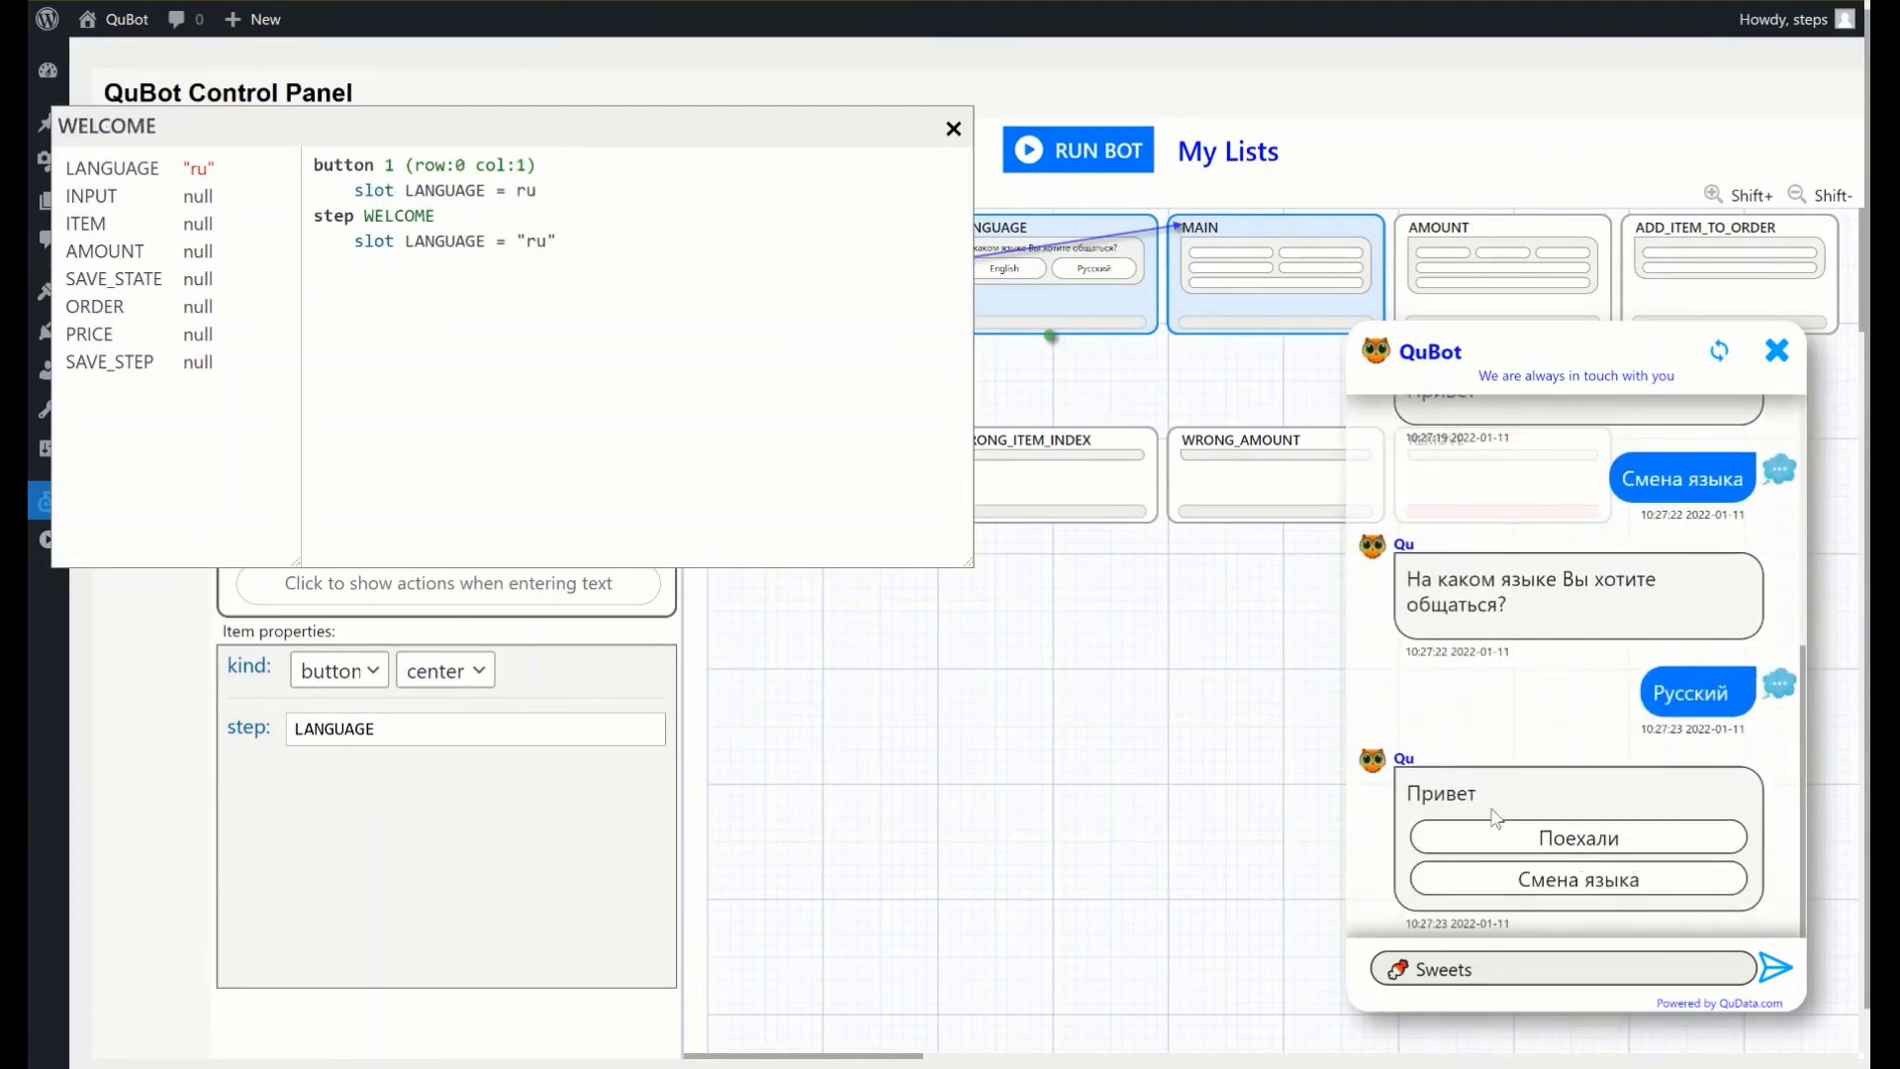
click(1580, 879)
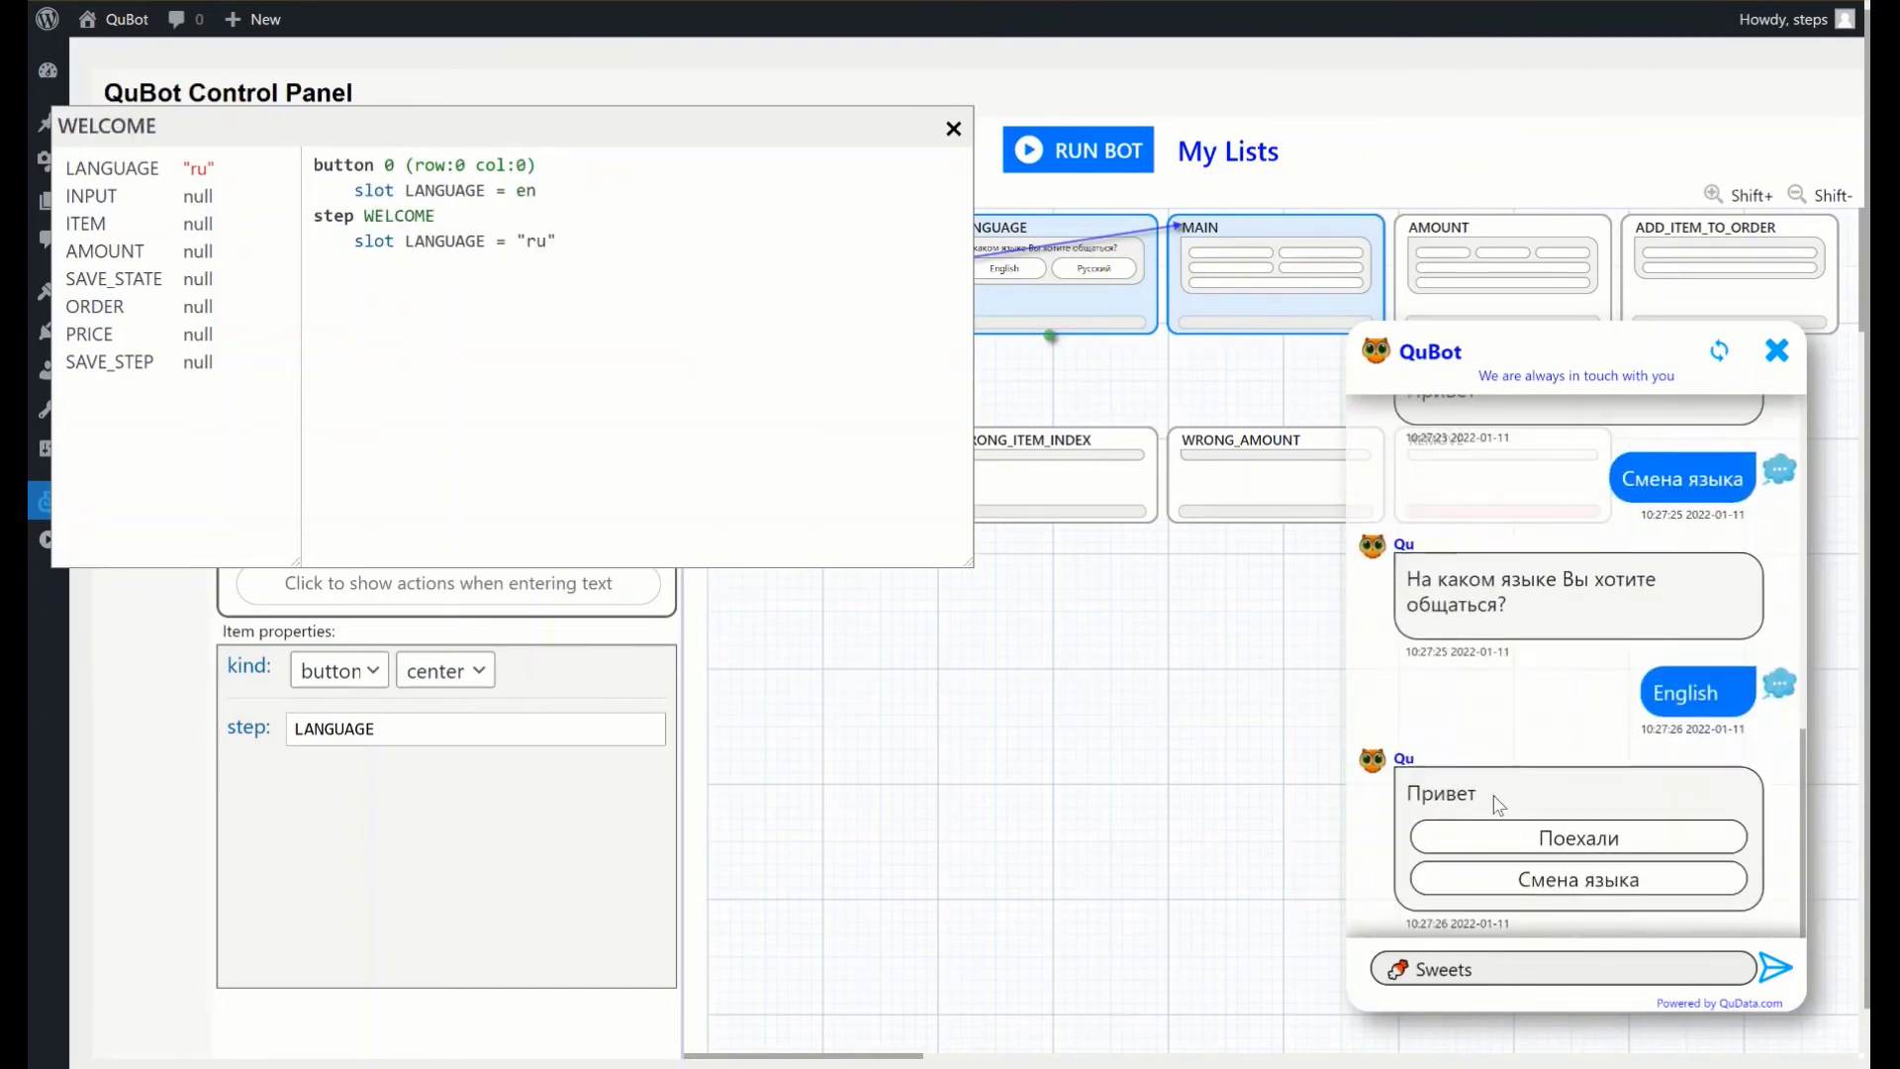
mouse_move(1486, 801)
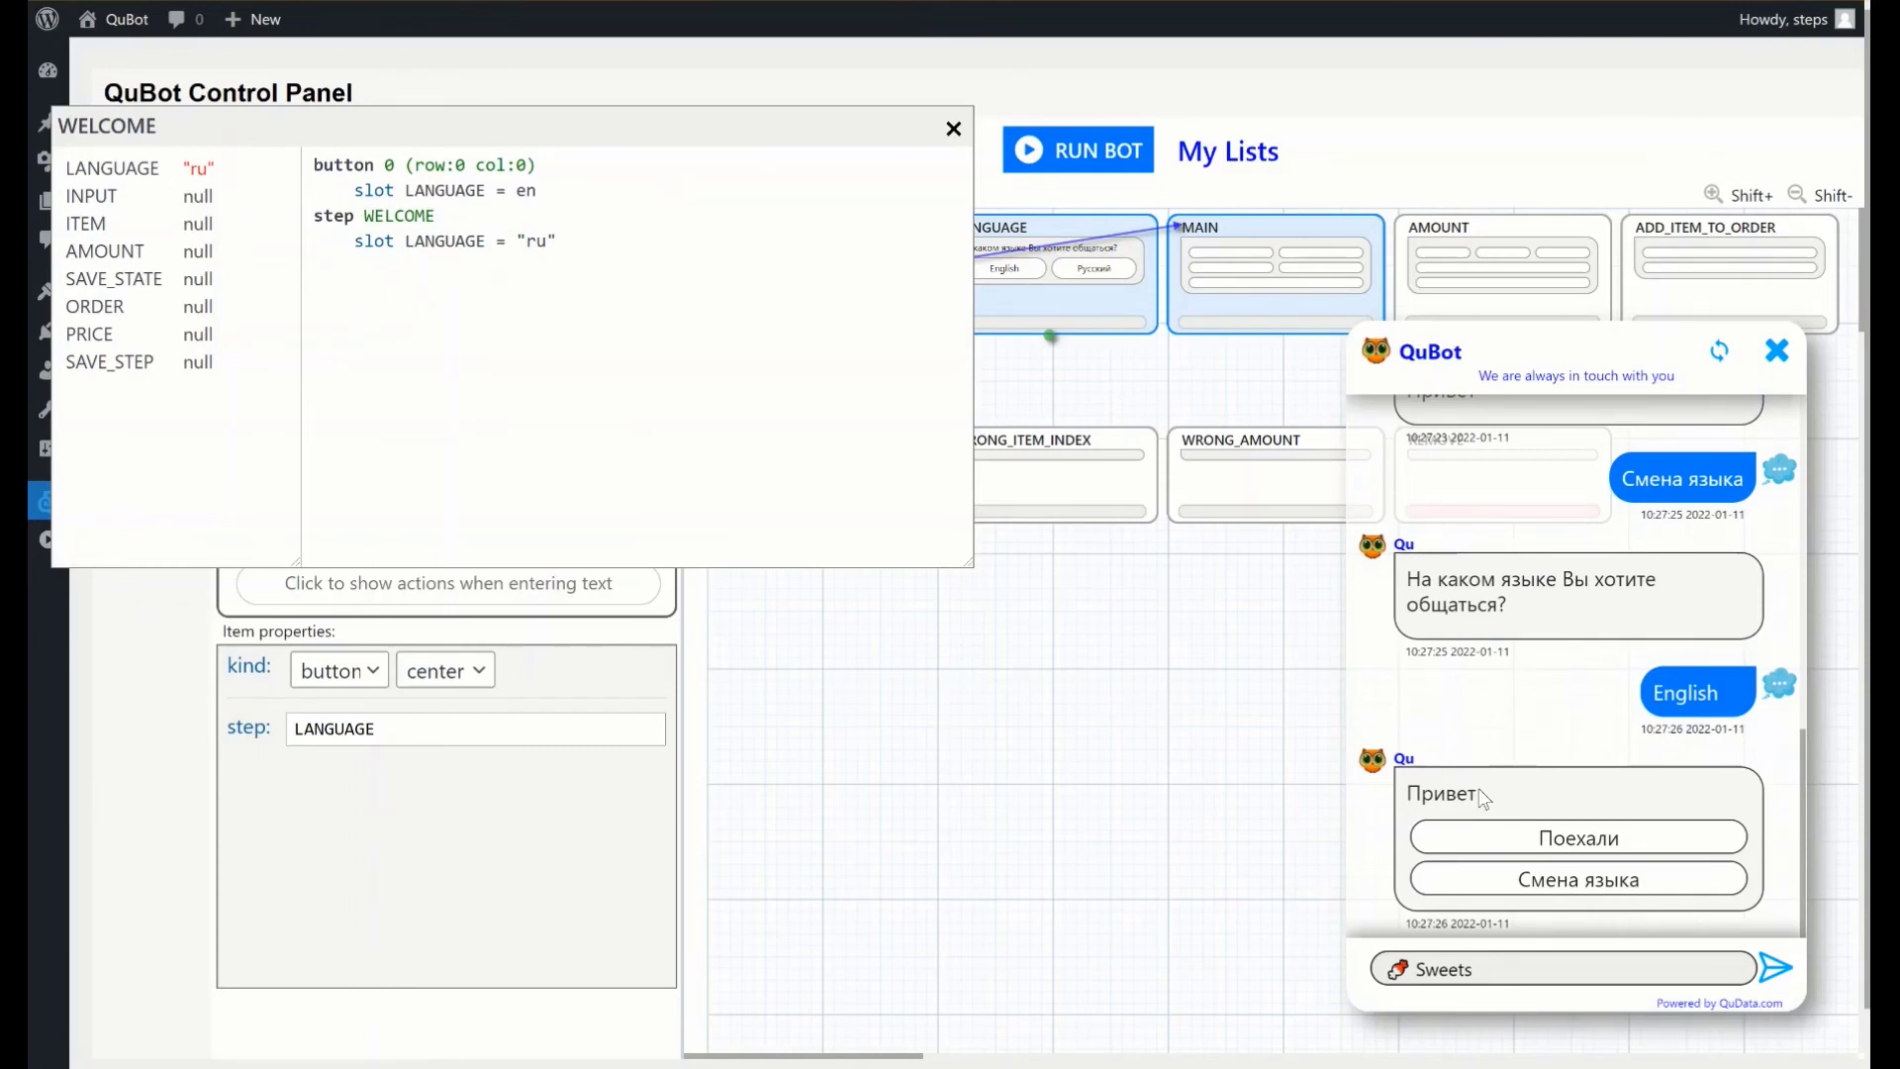
mouse_move(783, 391)
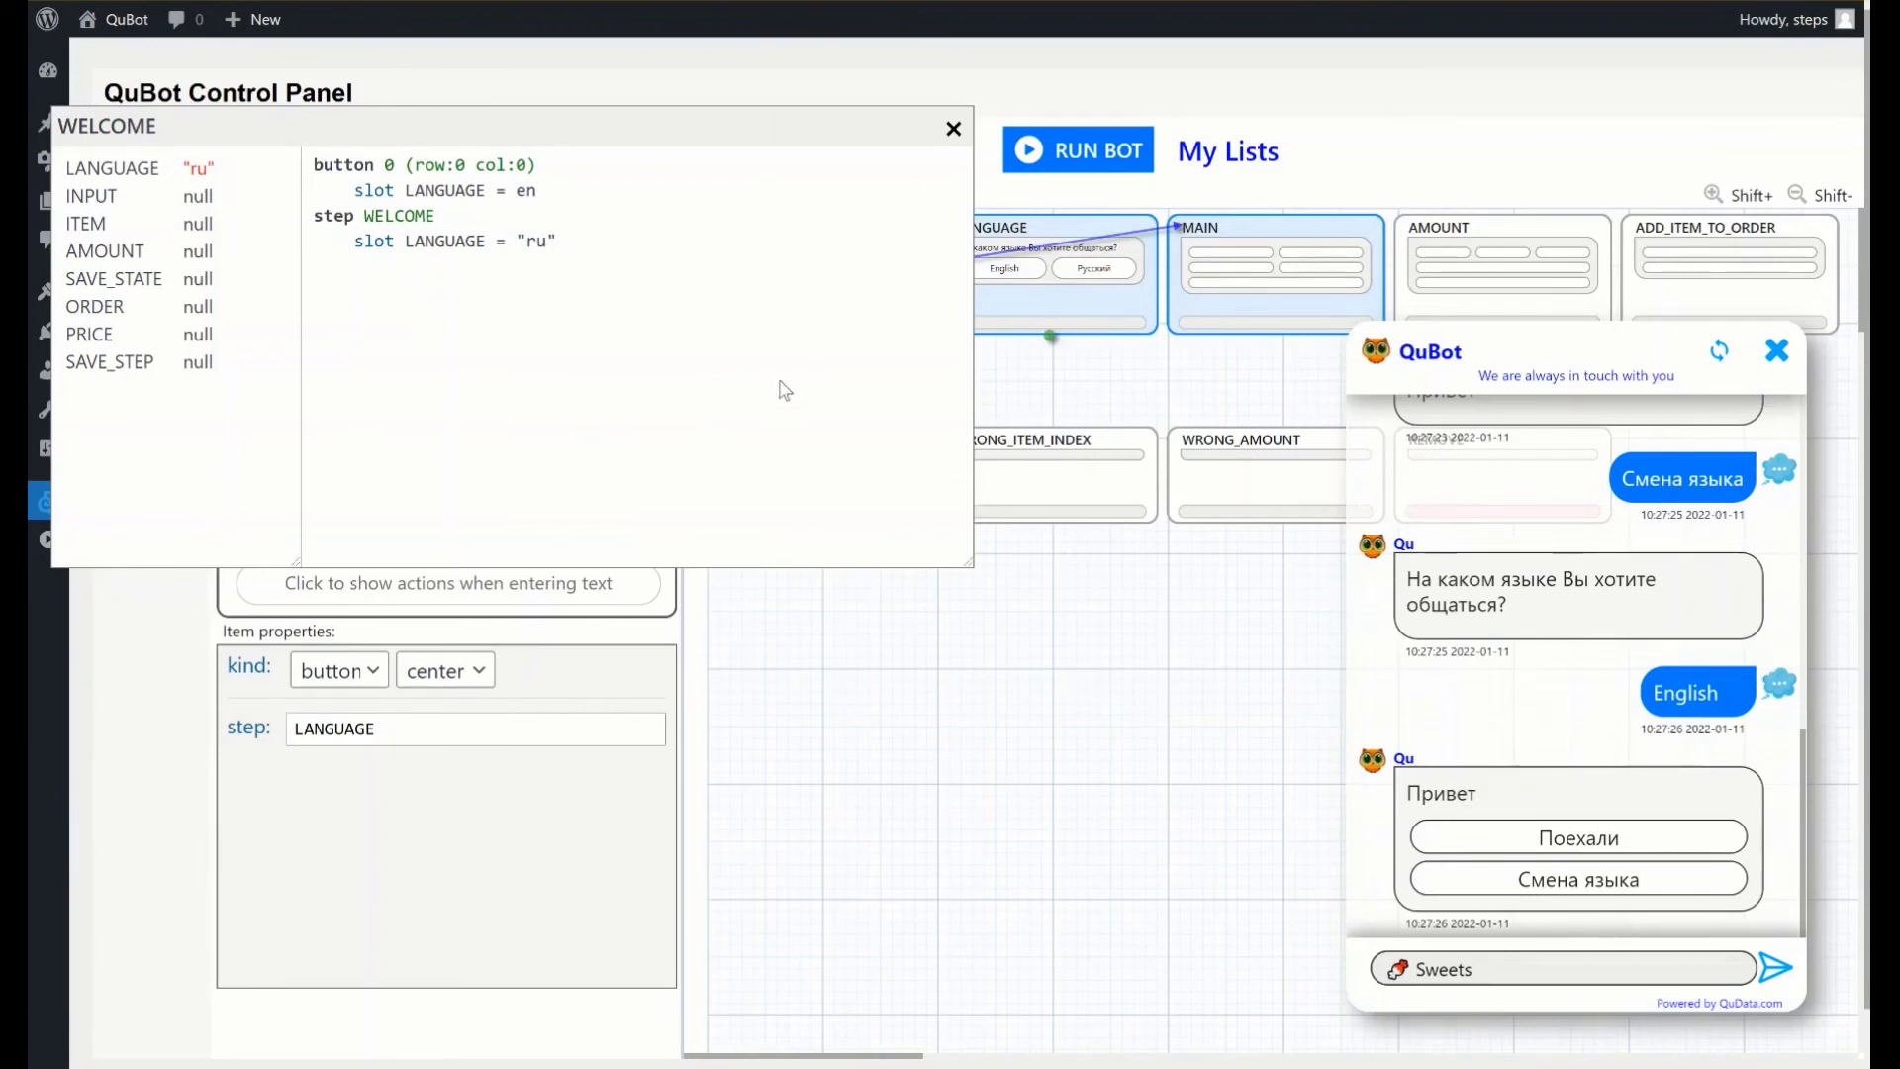
mouse_move(260, 142)
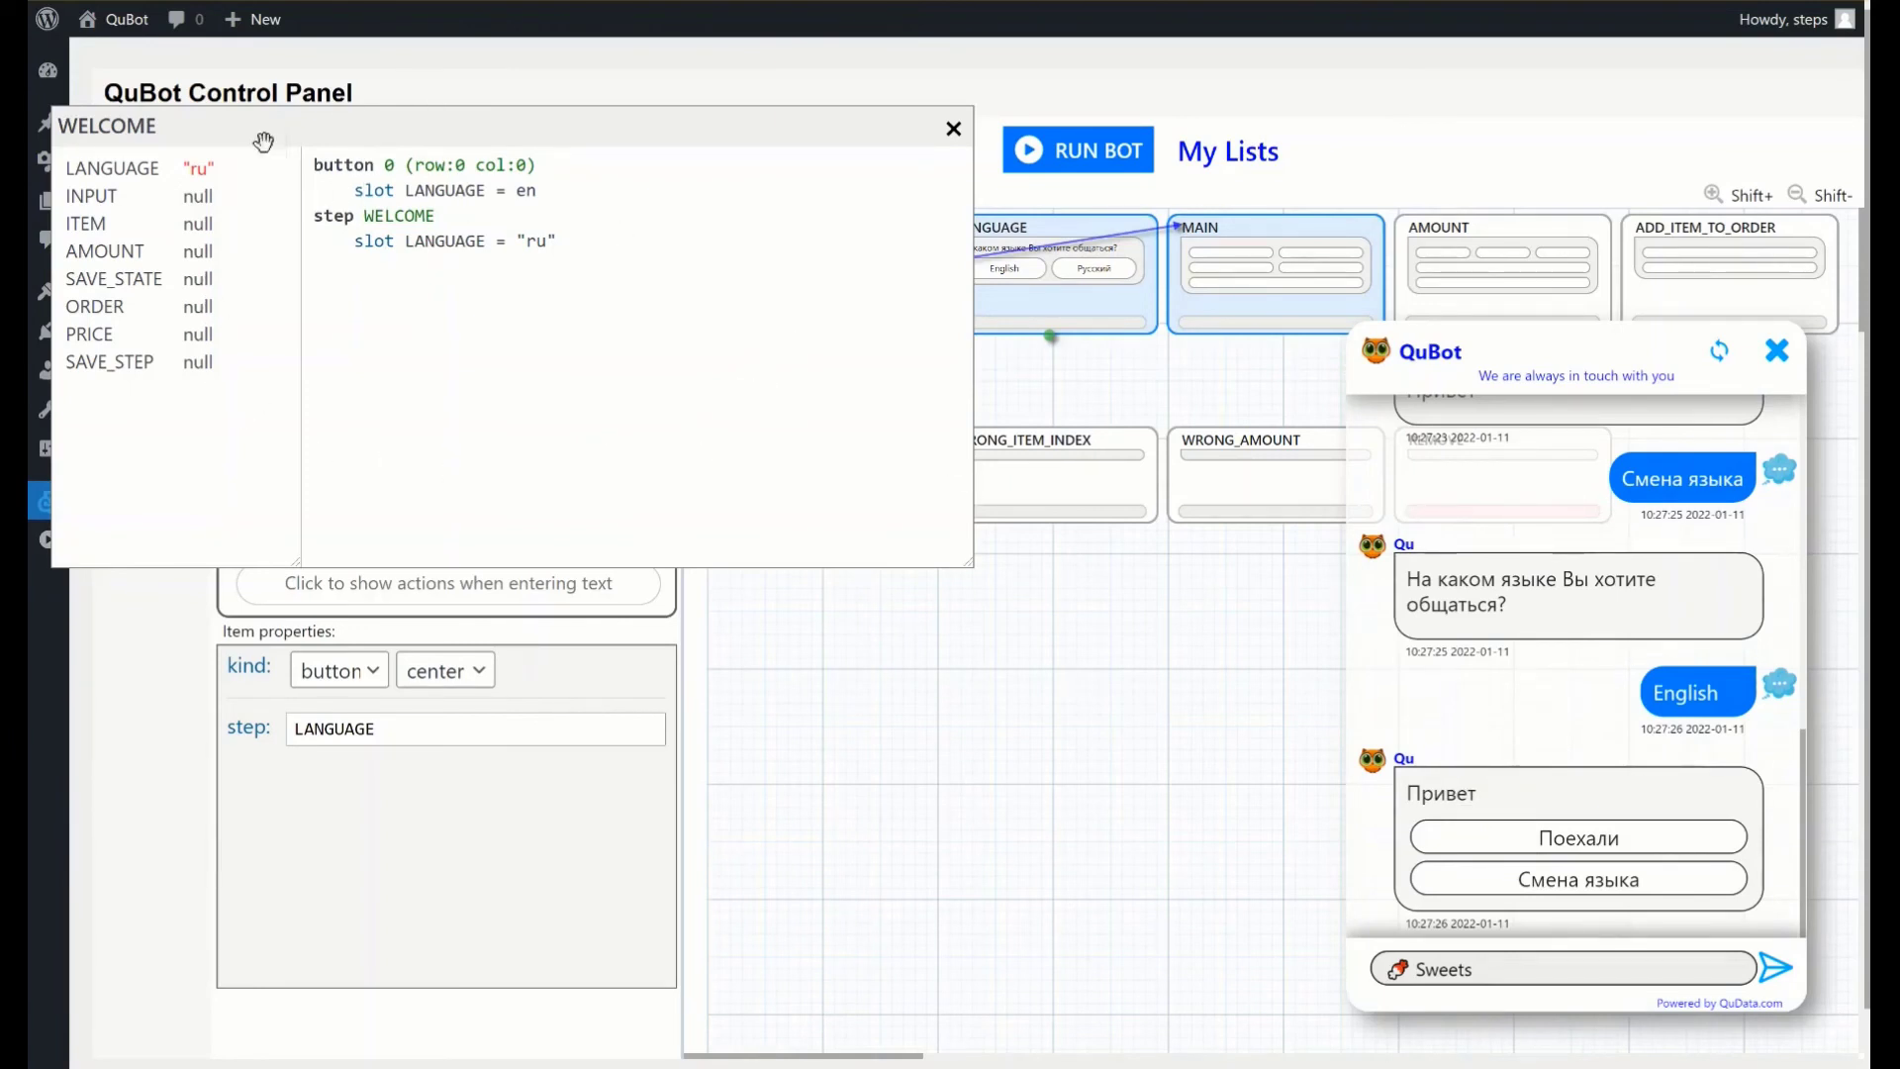
mouse_move(435, 472)
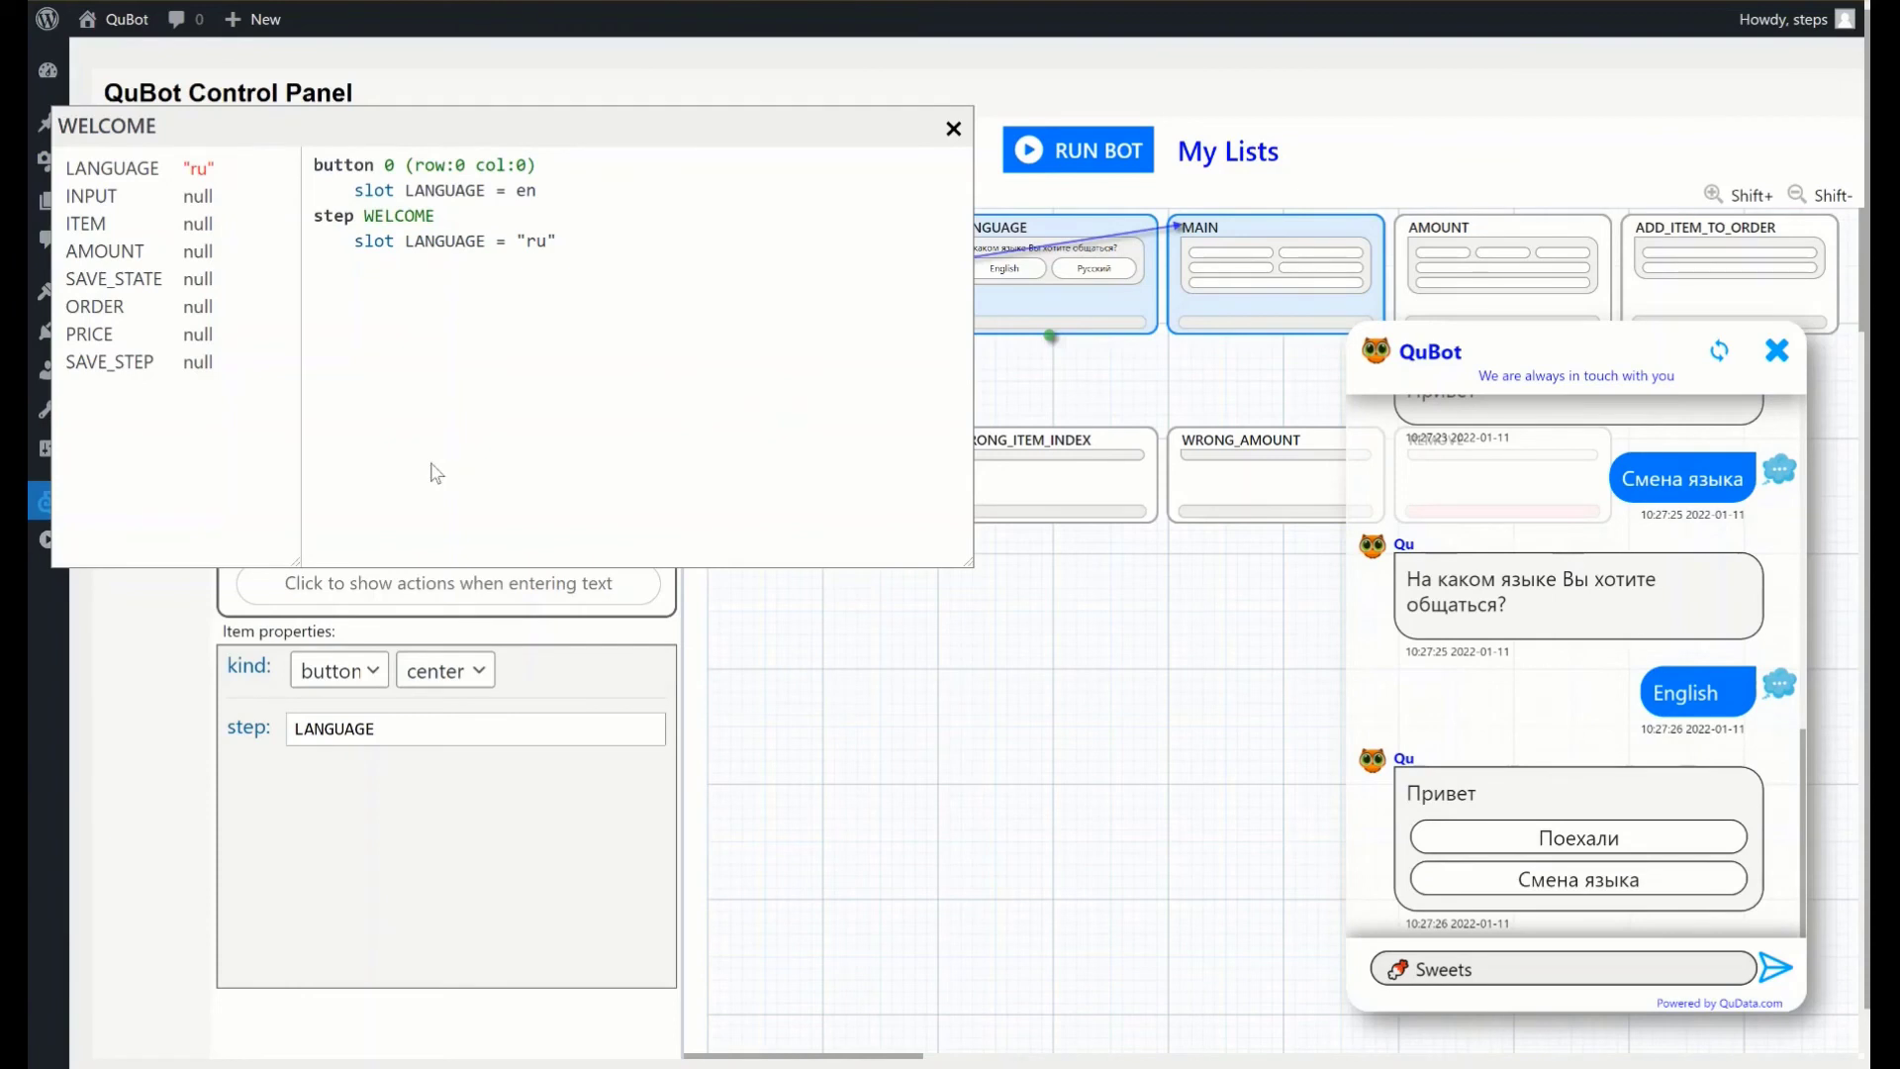
mouse_move(183, 354)
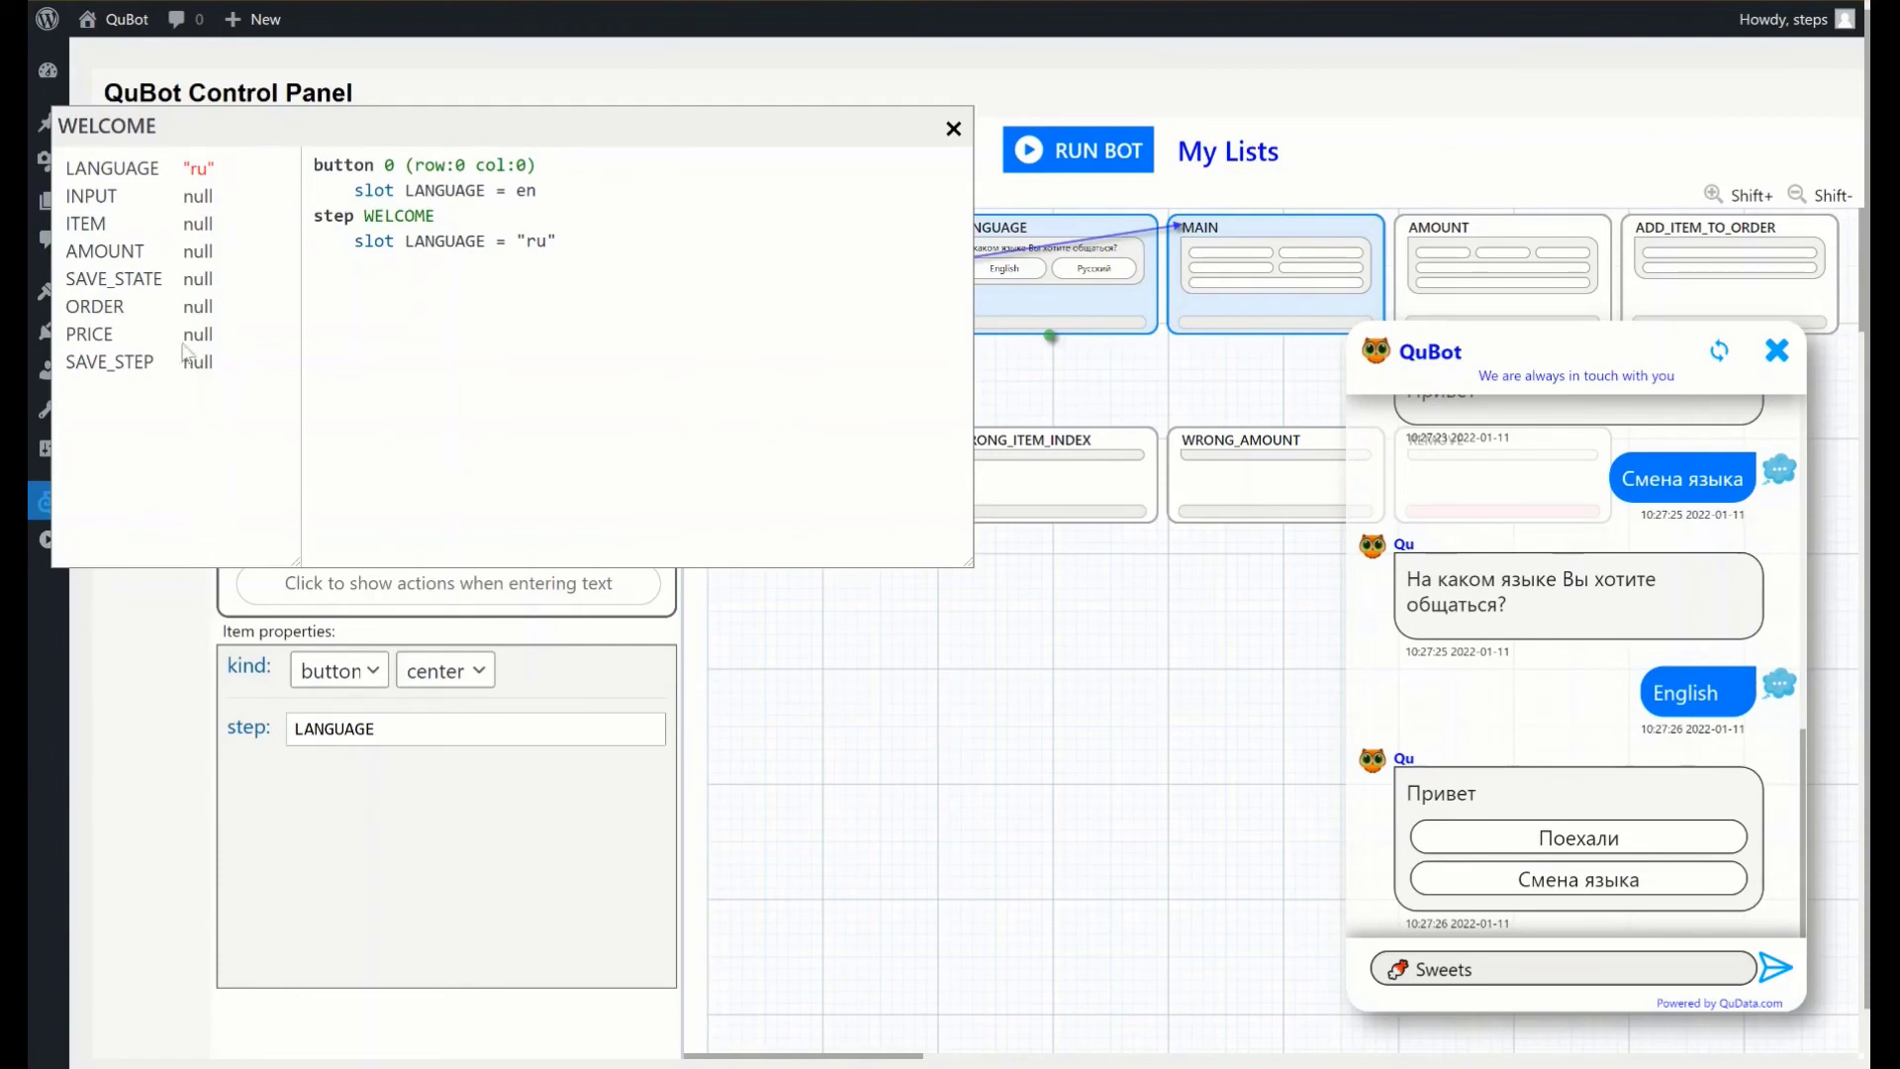
mouse_move(166, 567)
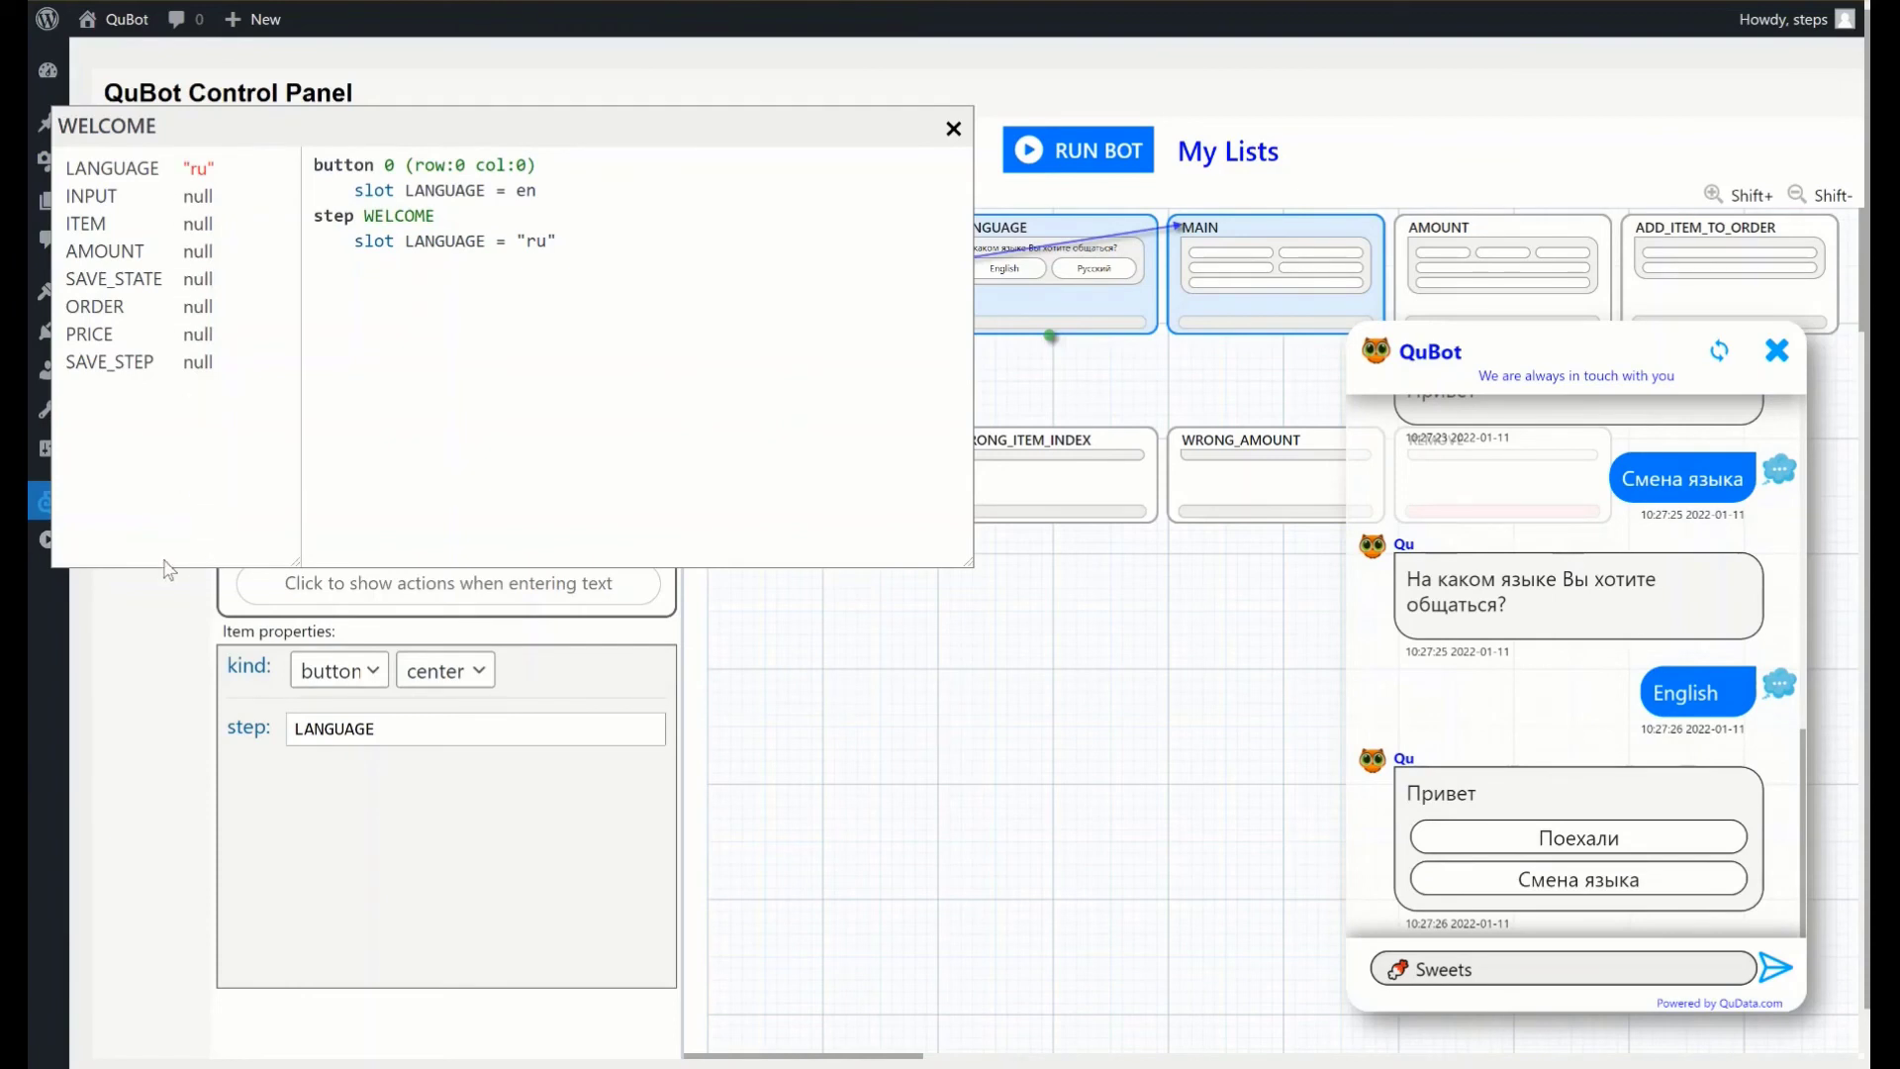
mouse_move(462, 460)
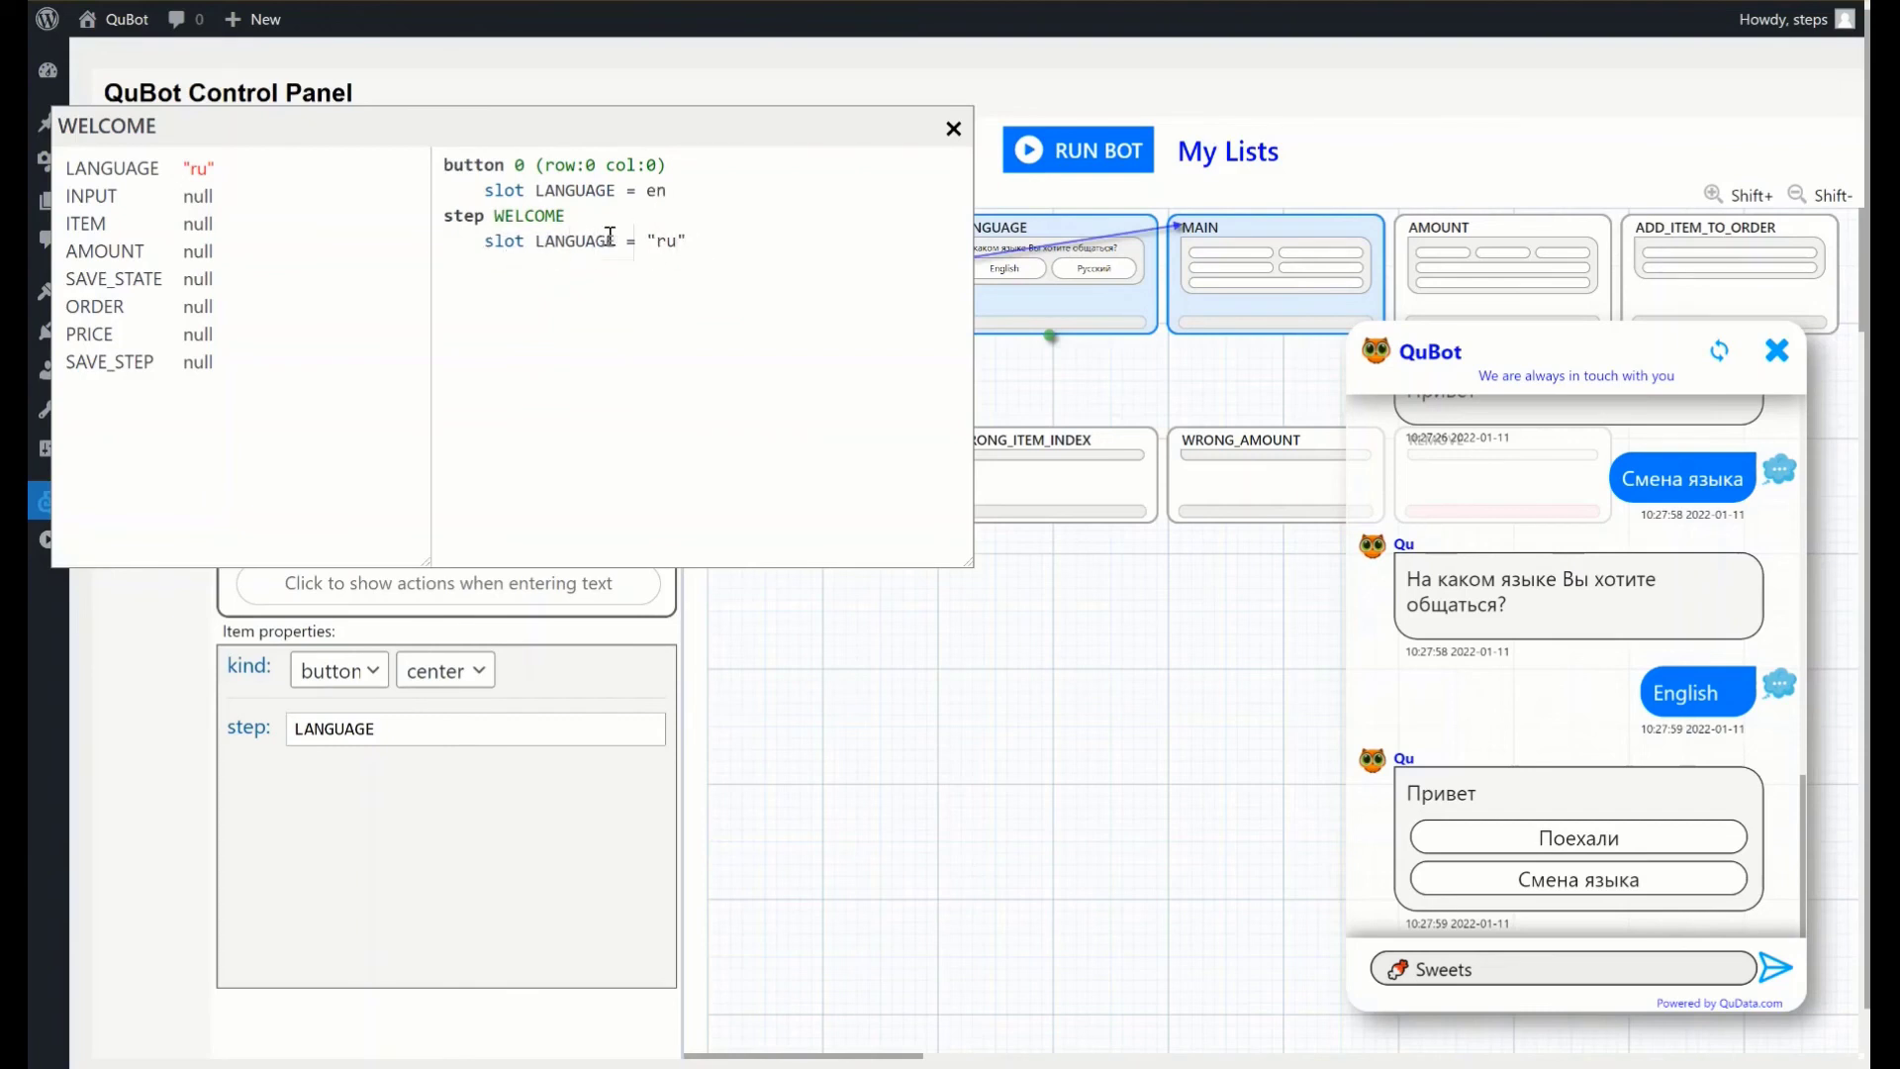
mouse_move(845, 625)
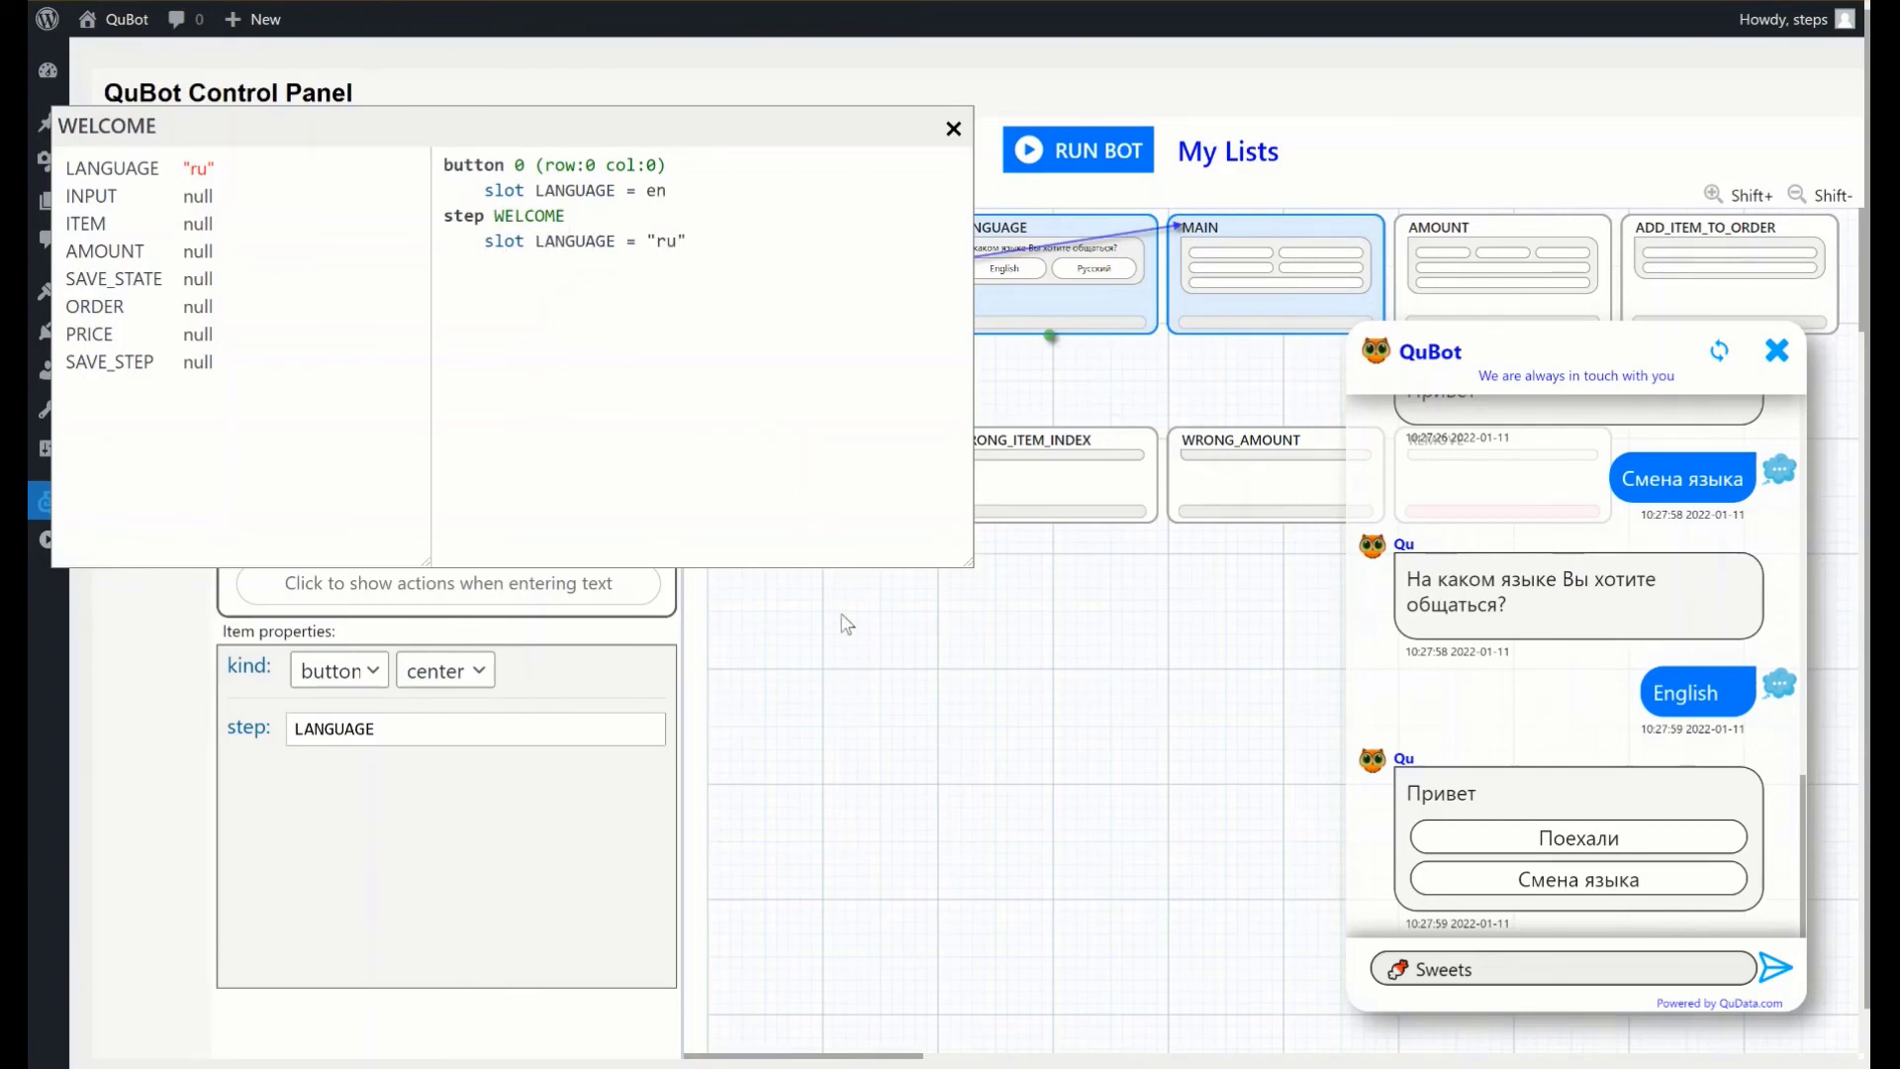
click(954, 128)
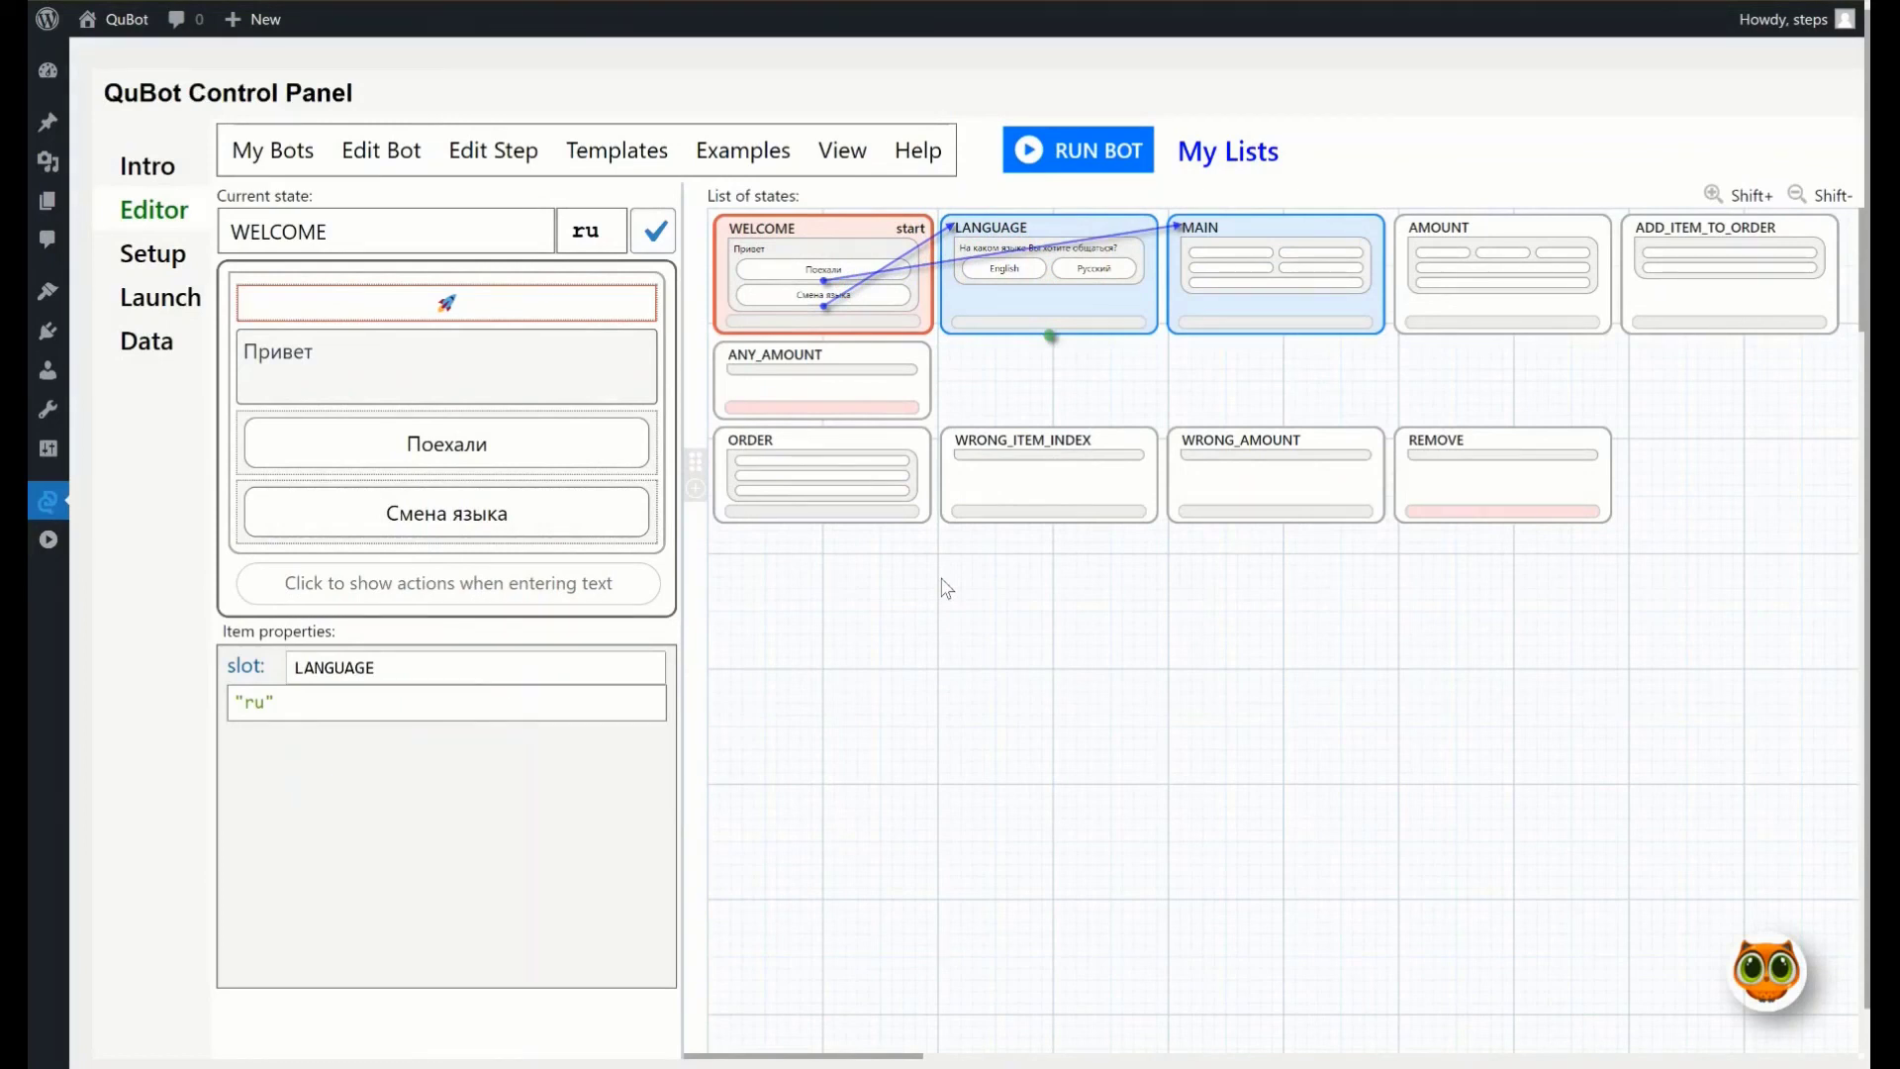
mouse_move(934, 574)
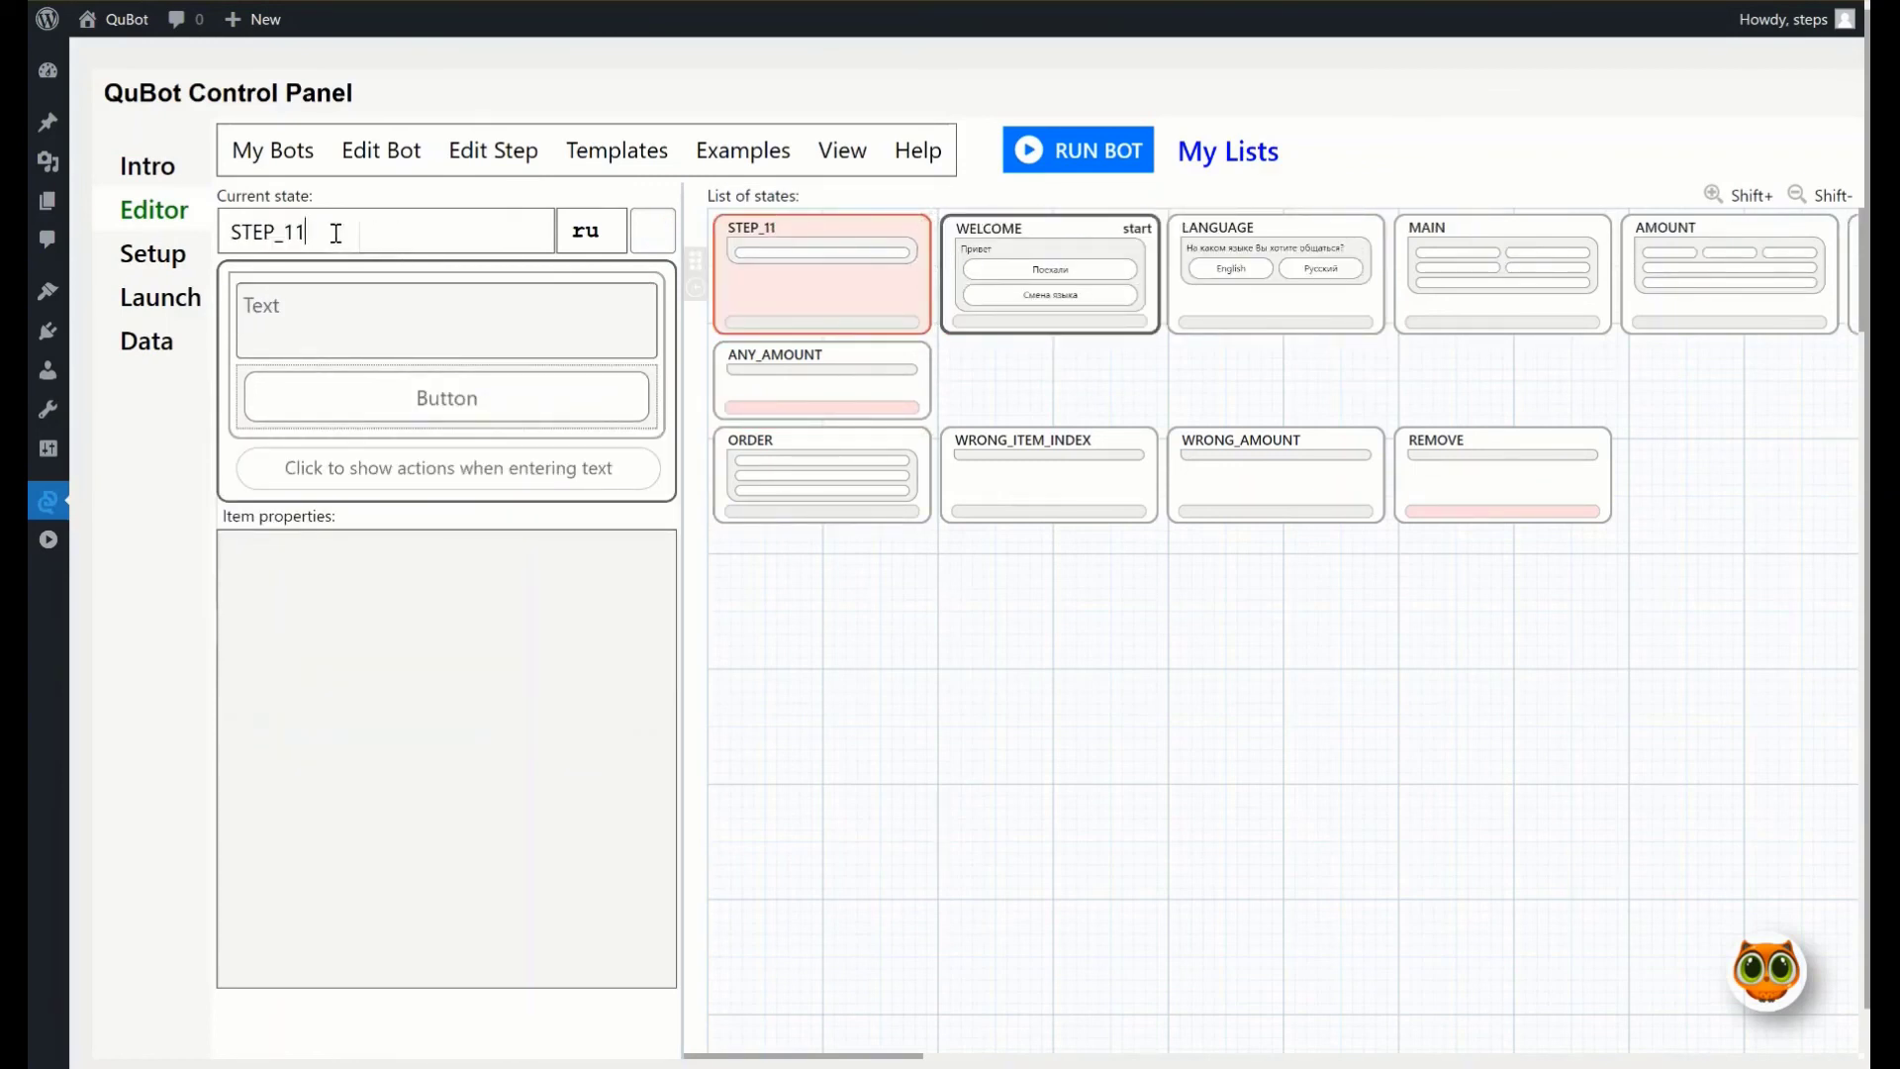
Create INIT, move WELCOME's LANGUAGE=ru action into it, and remove INIT's default text and button
text(IN)
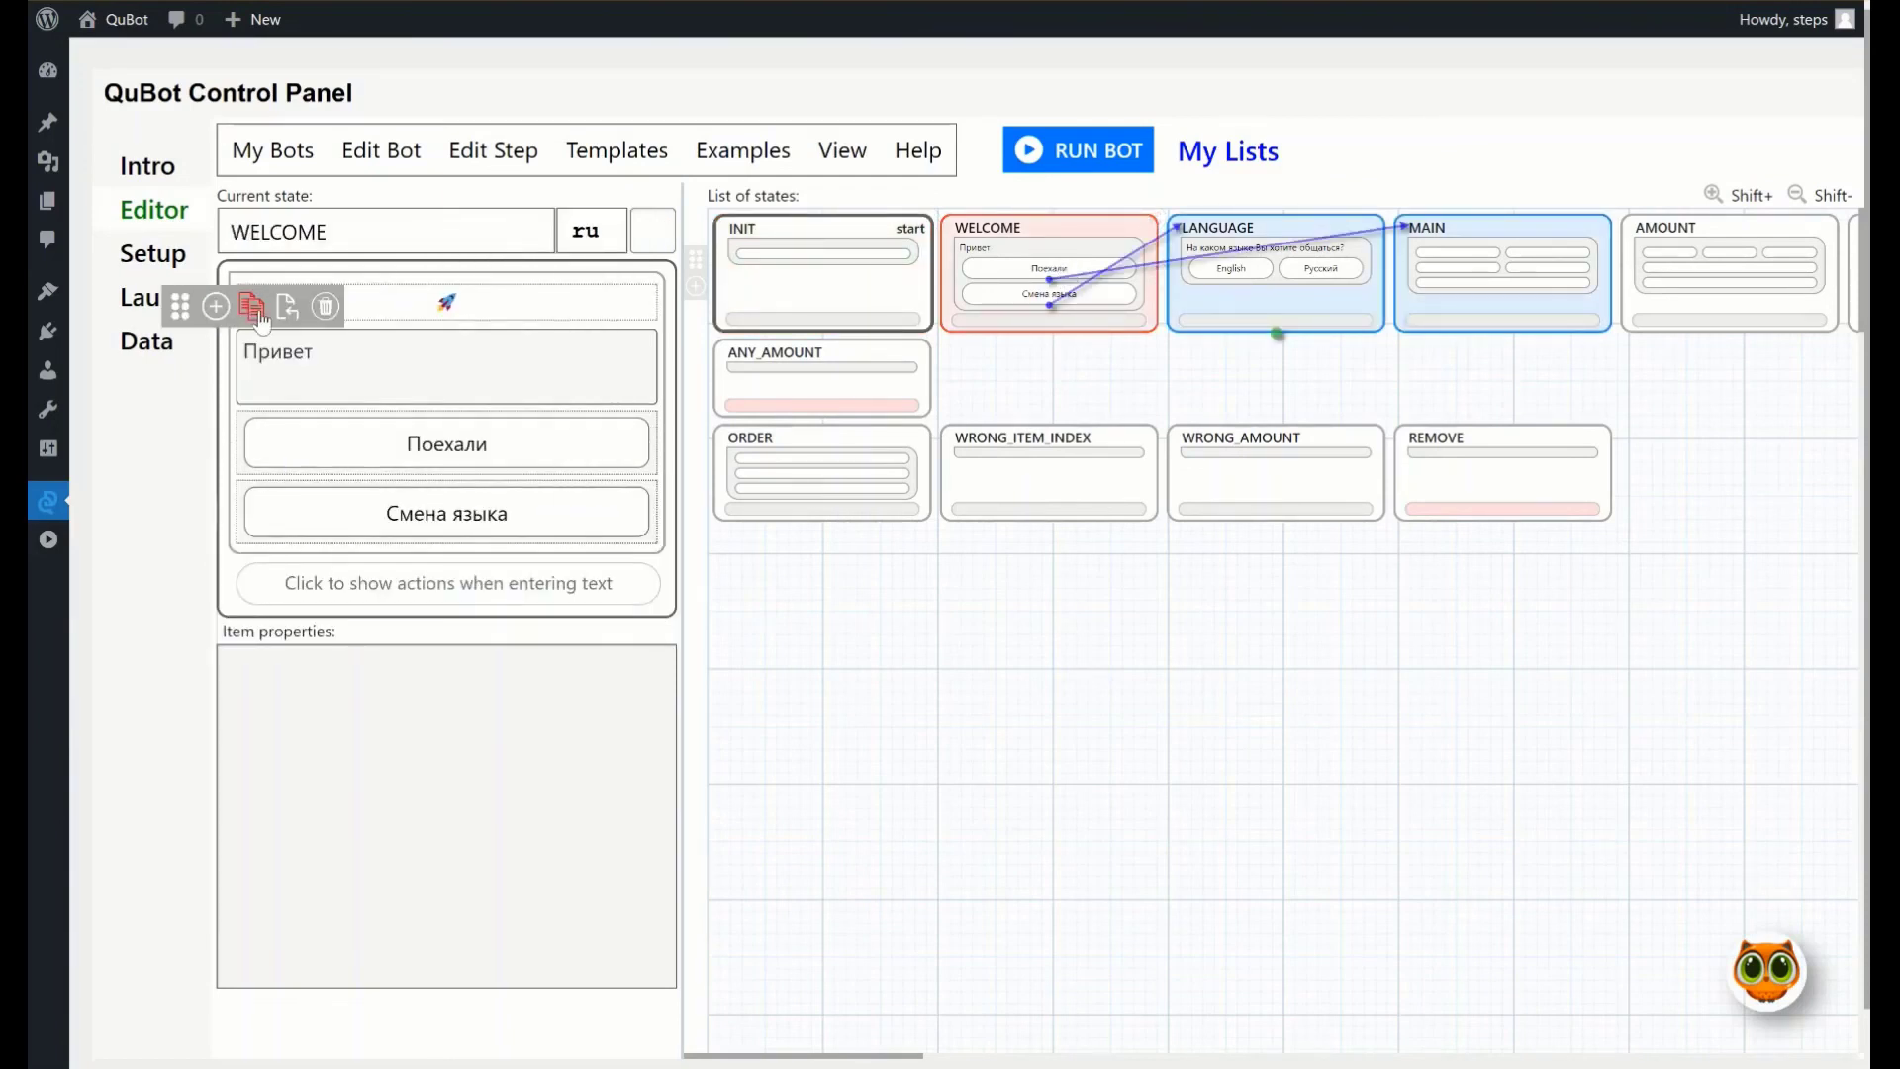
click(326, 305)
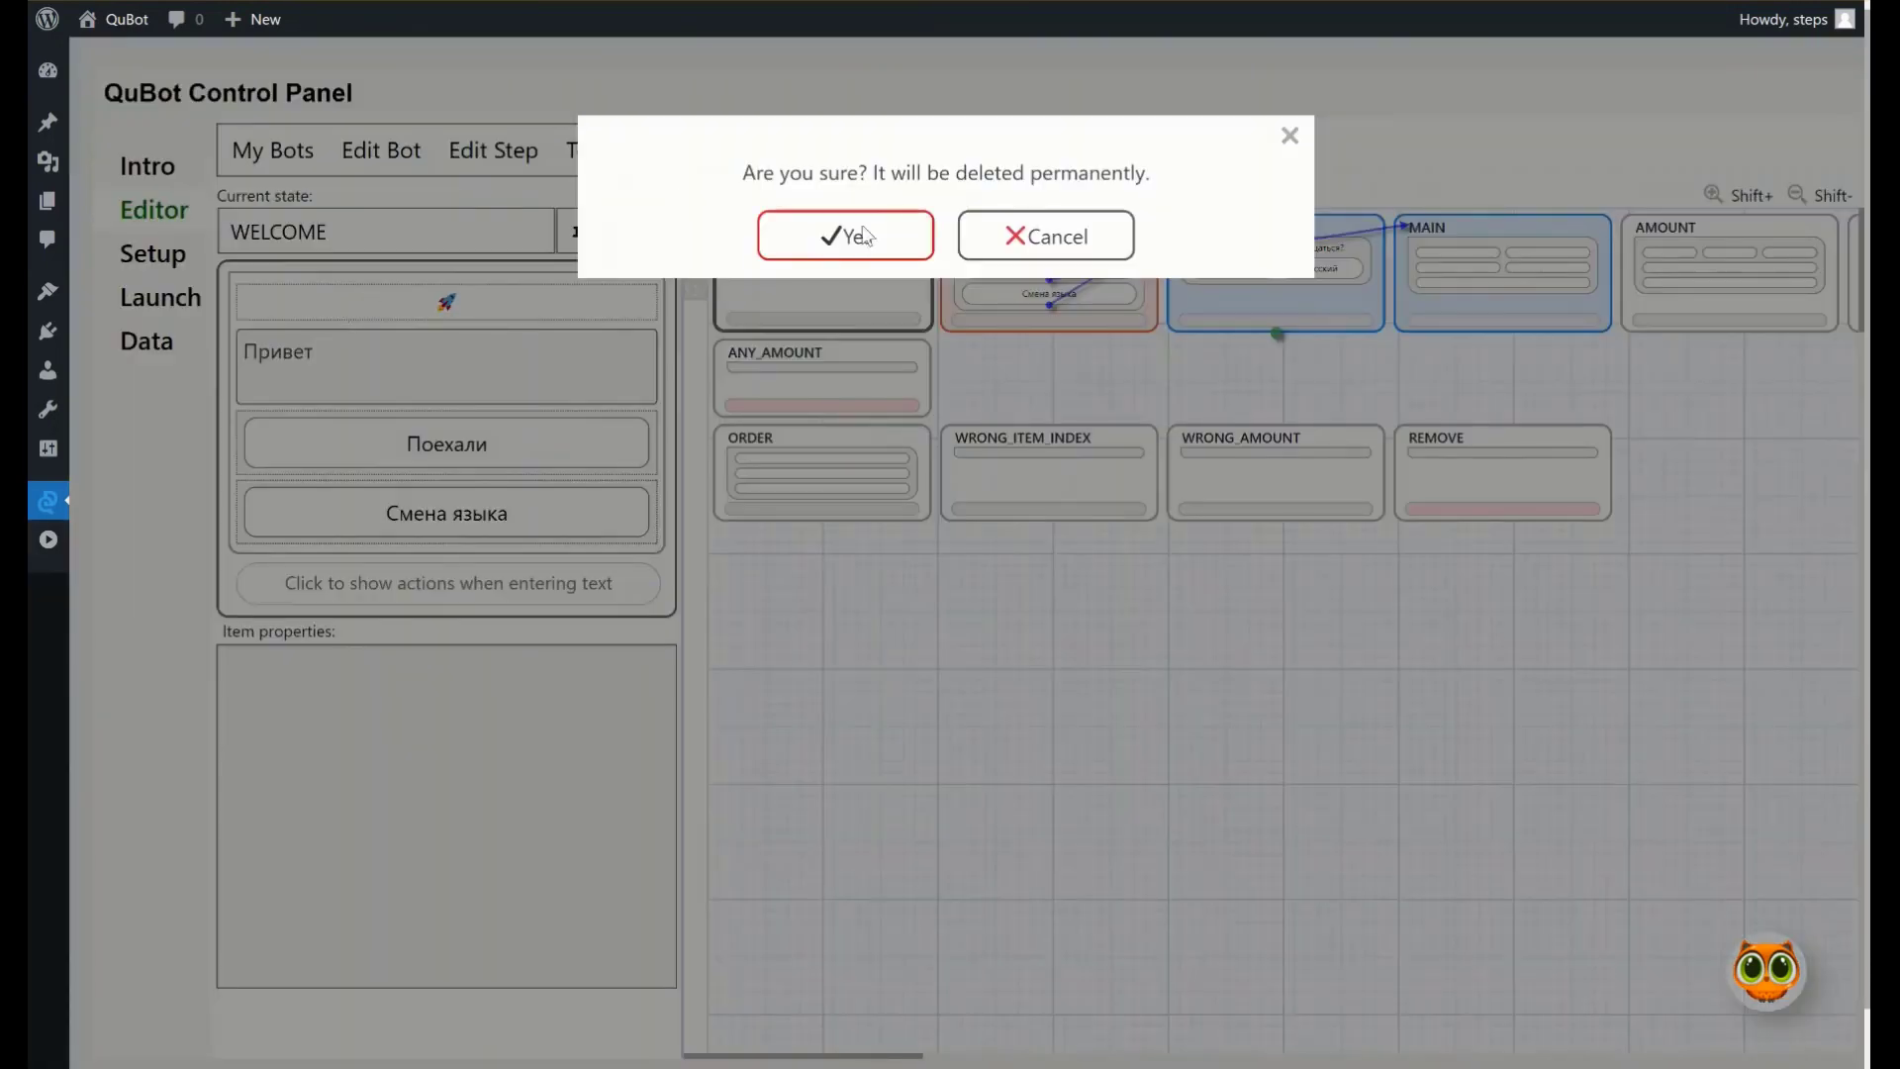
click(845, 236)
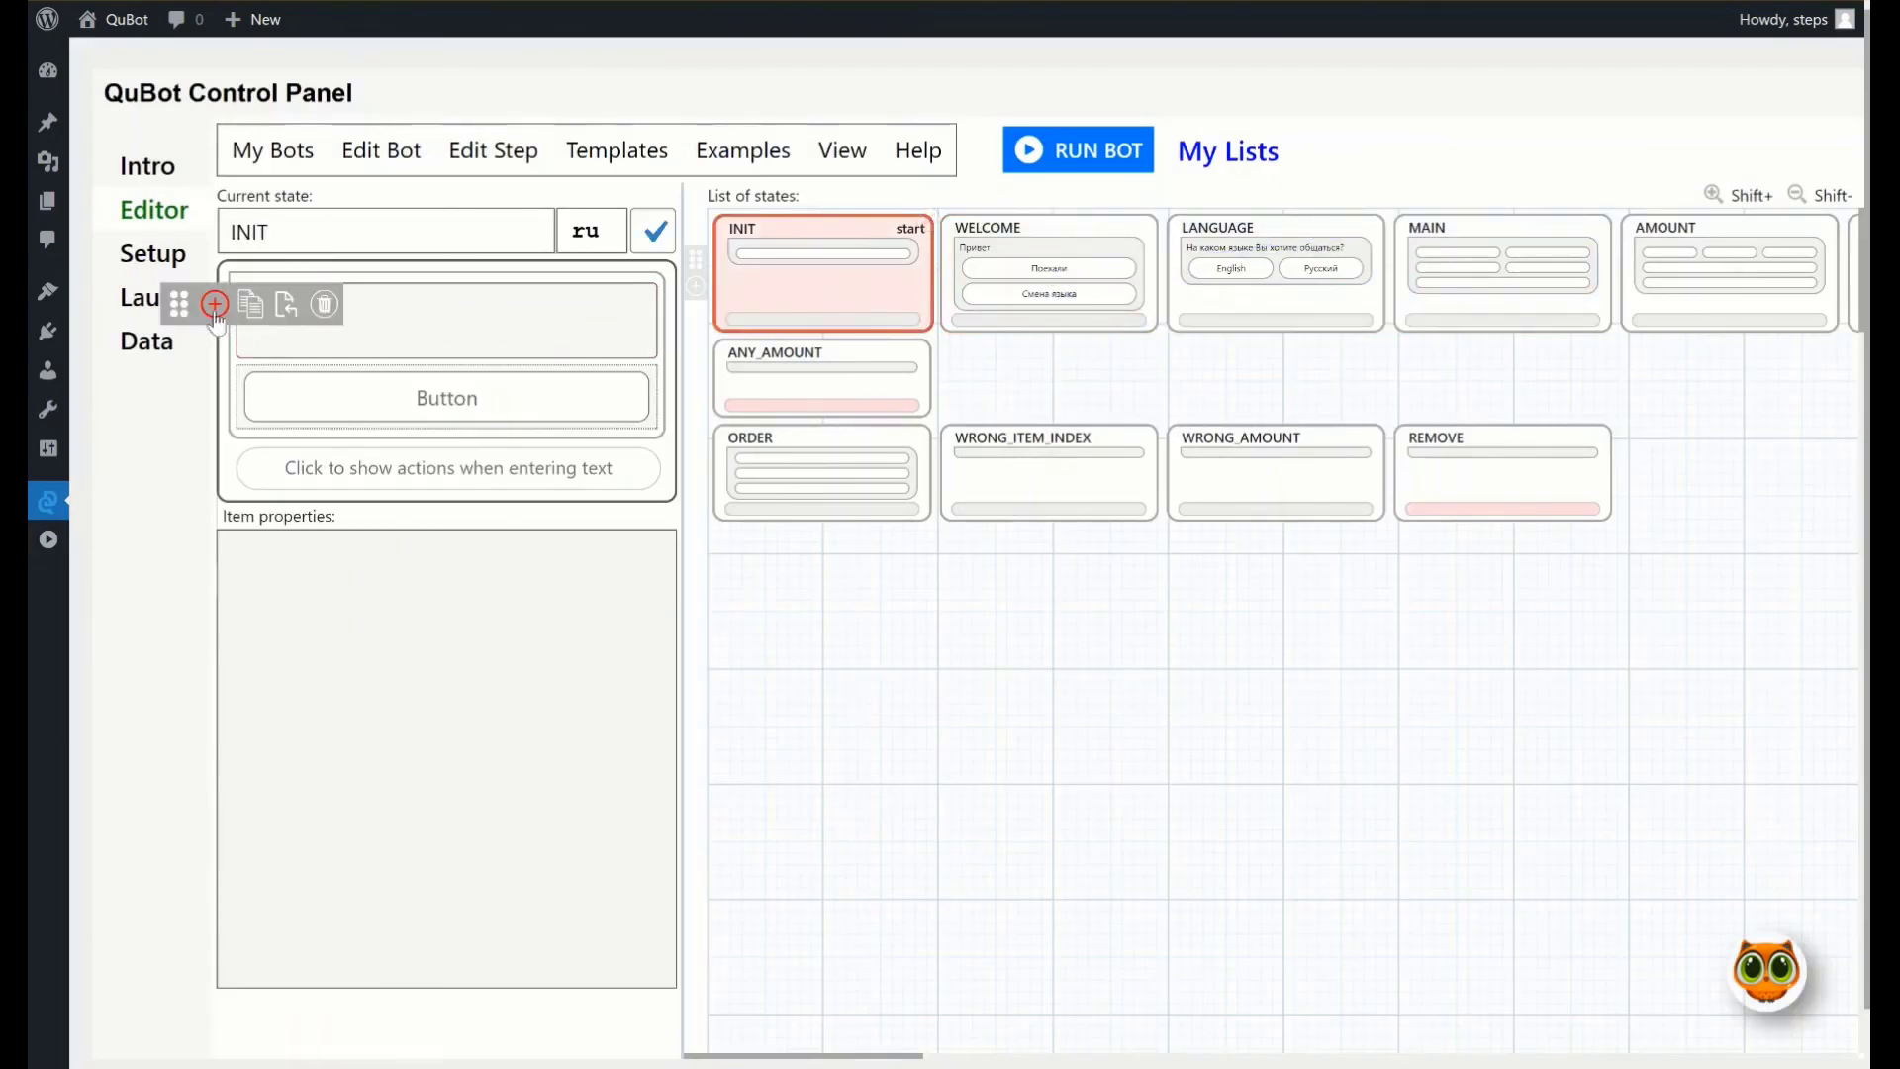
click(214, 304)
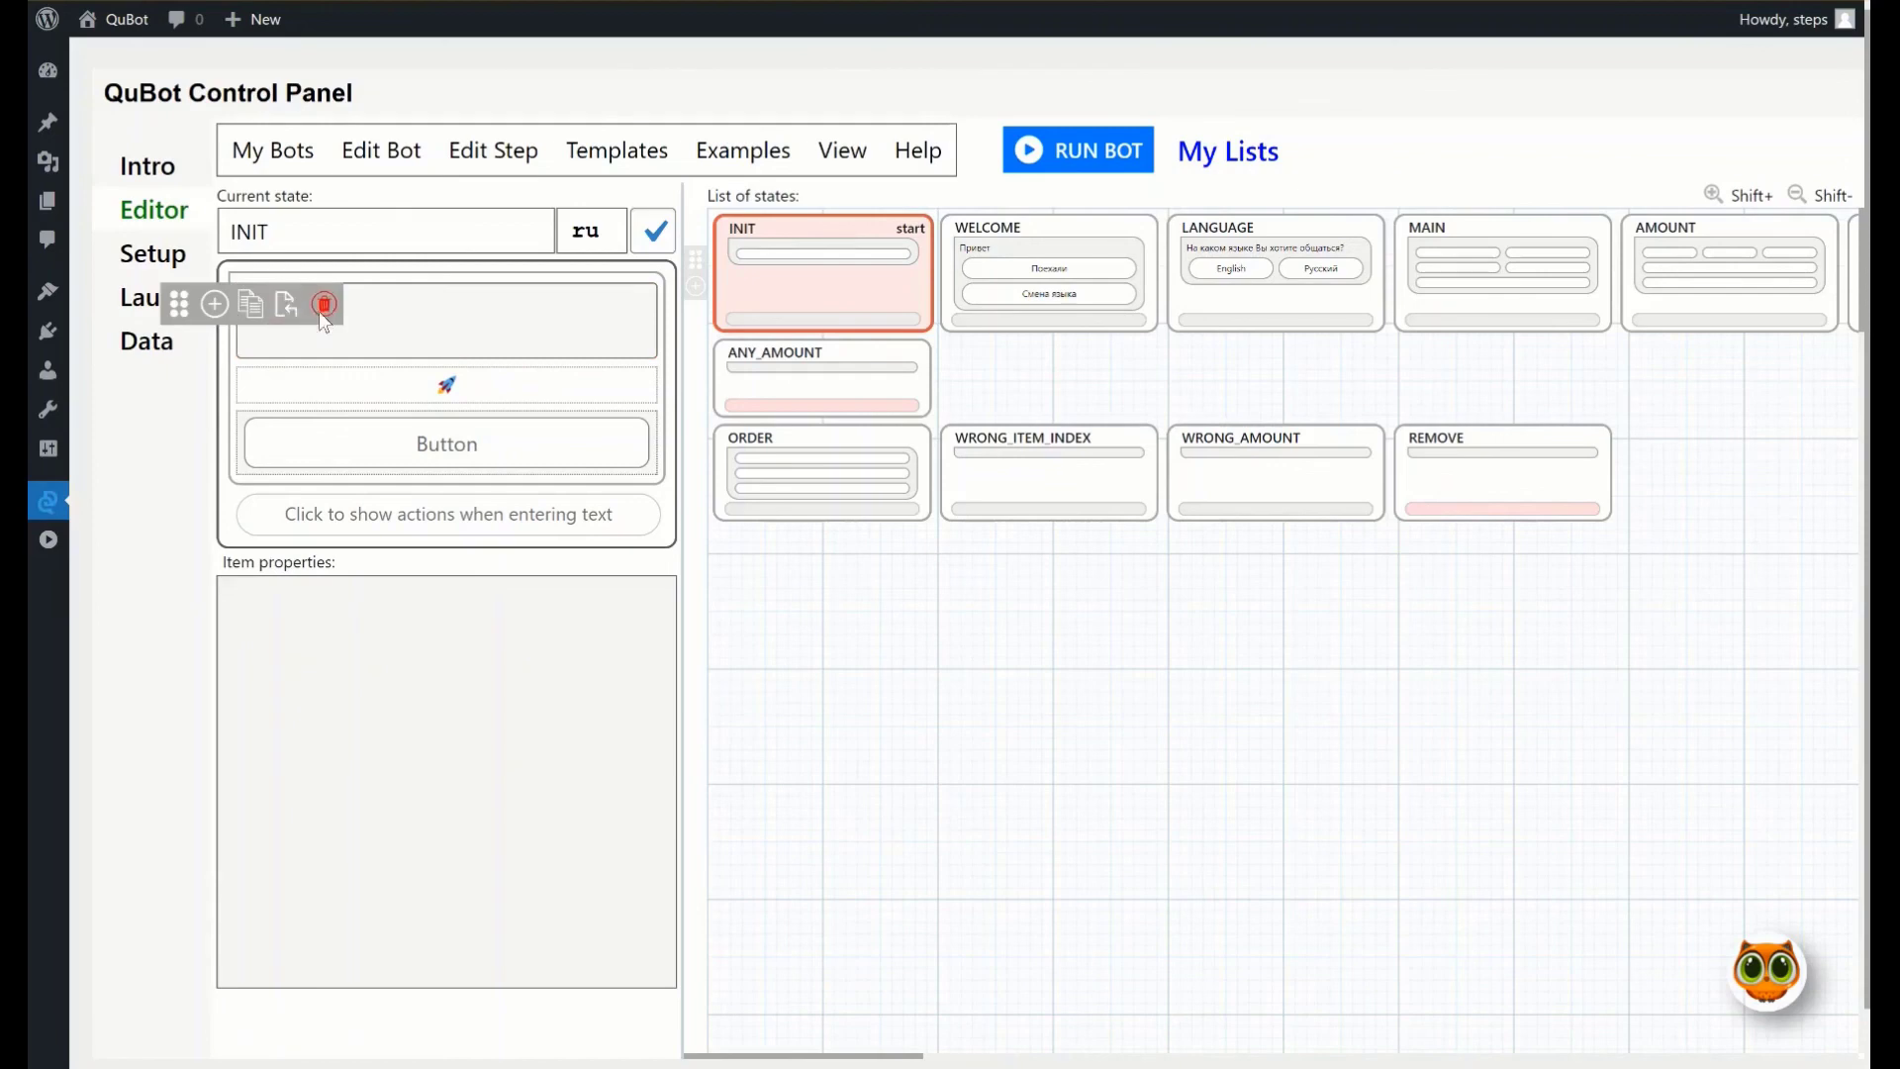
click(322, 304)
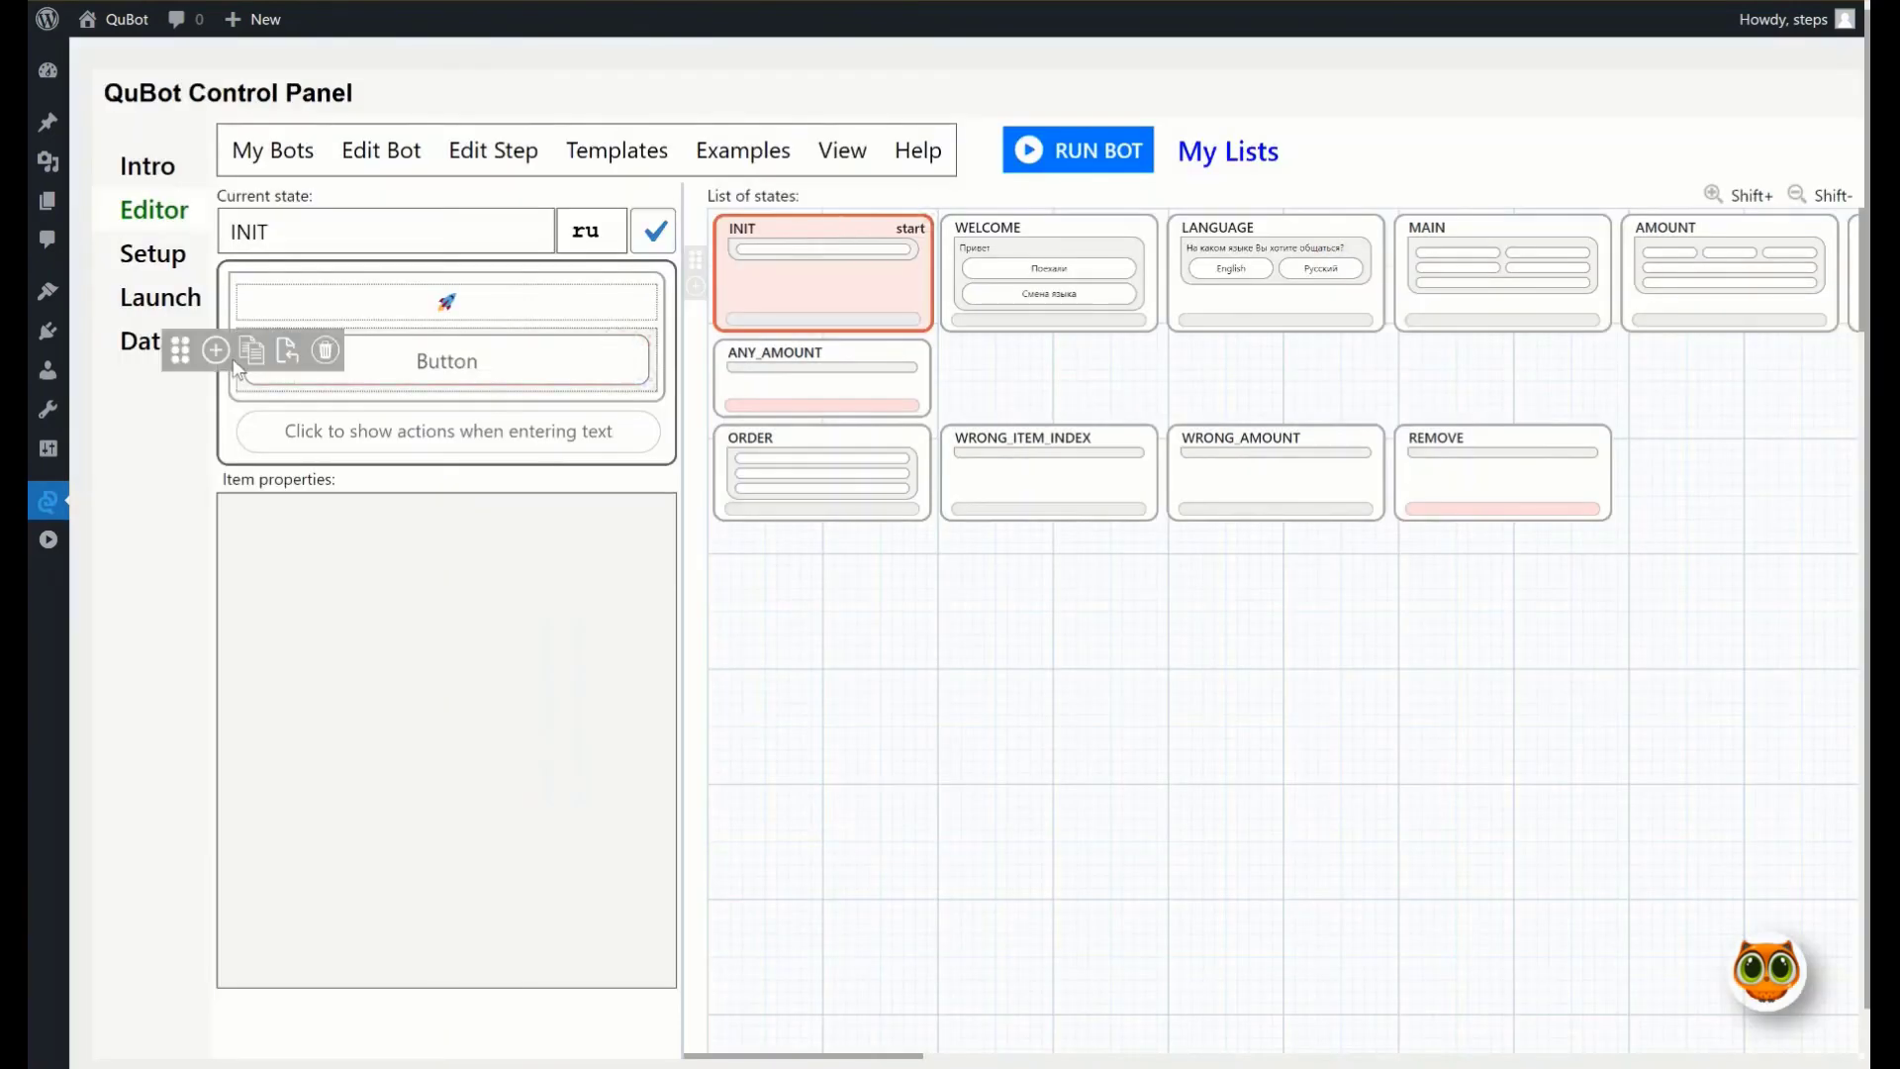
click(325, 349)
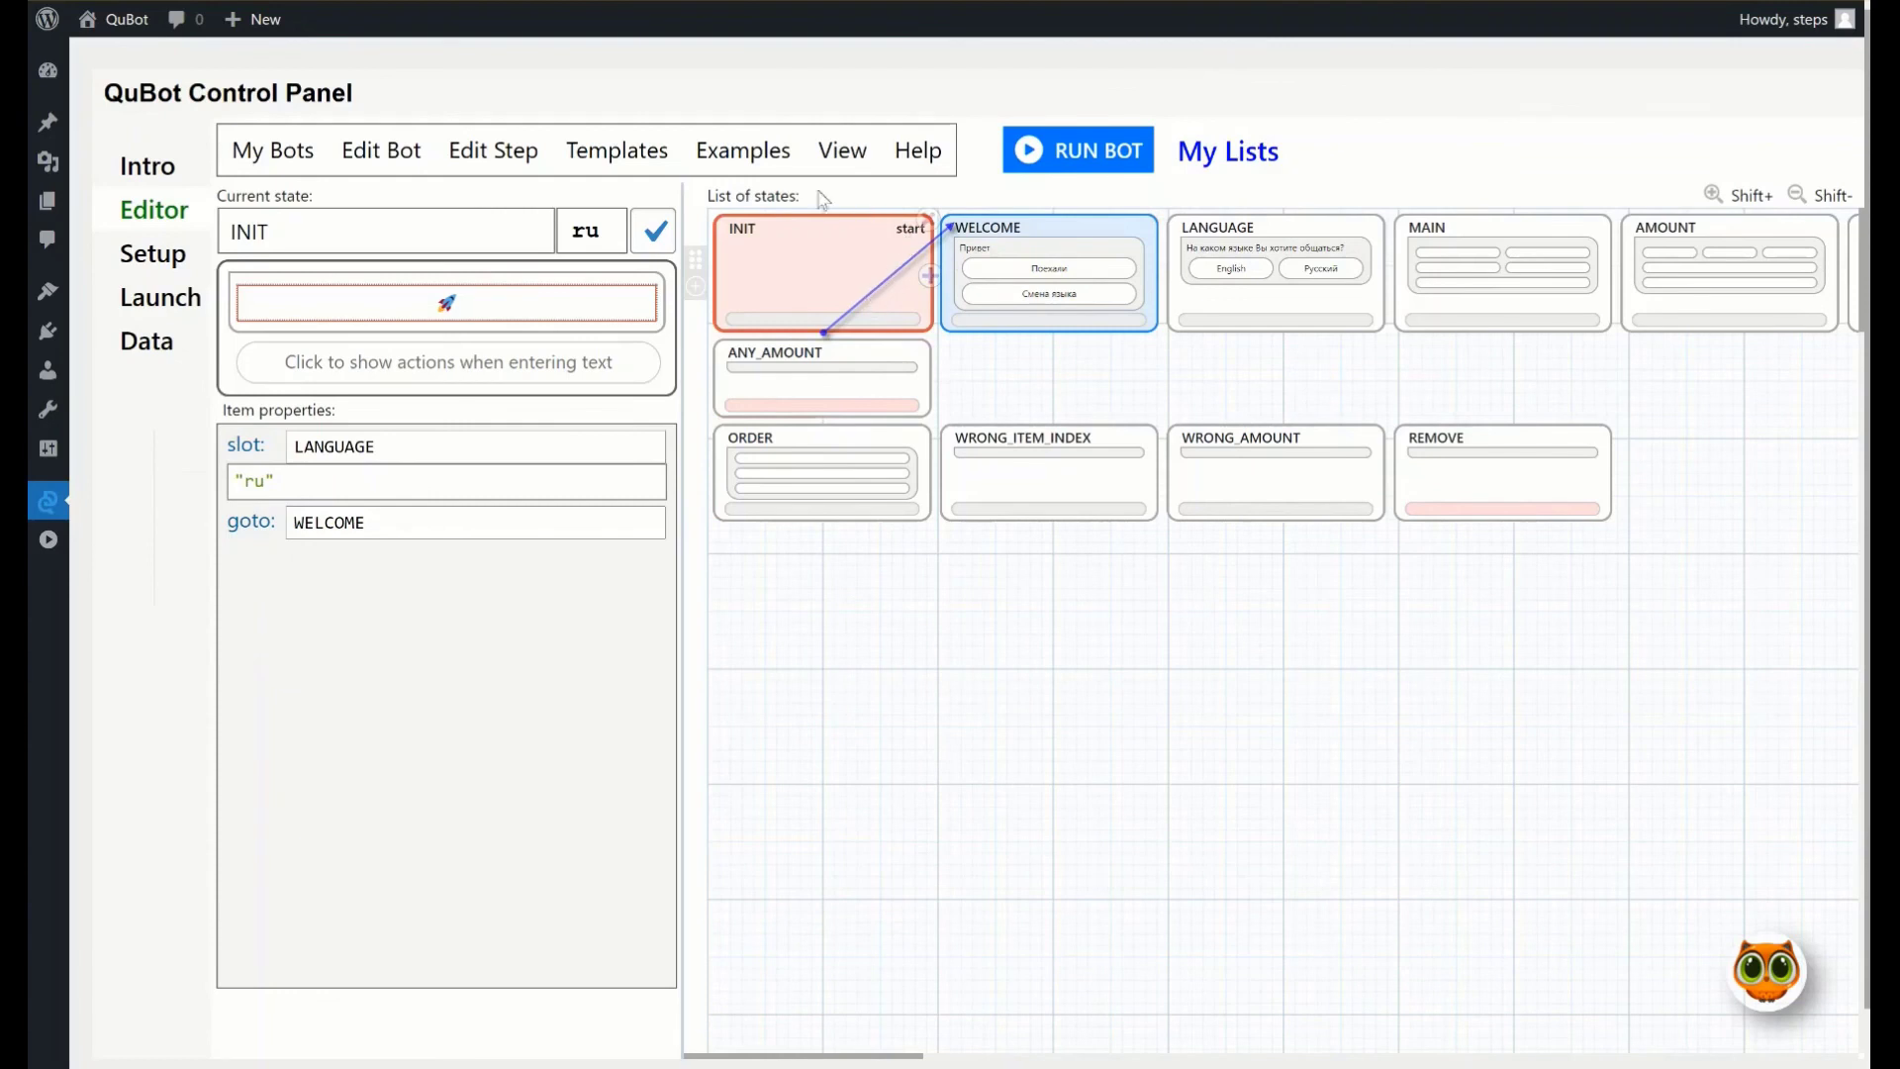
mouse_move(905, 287)
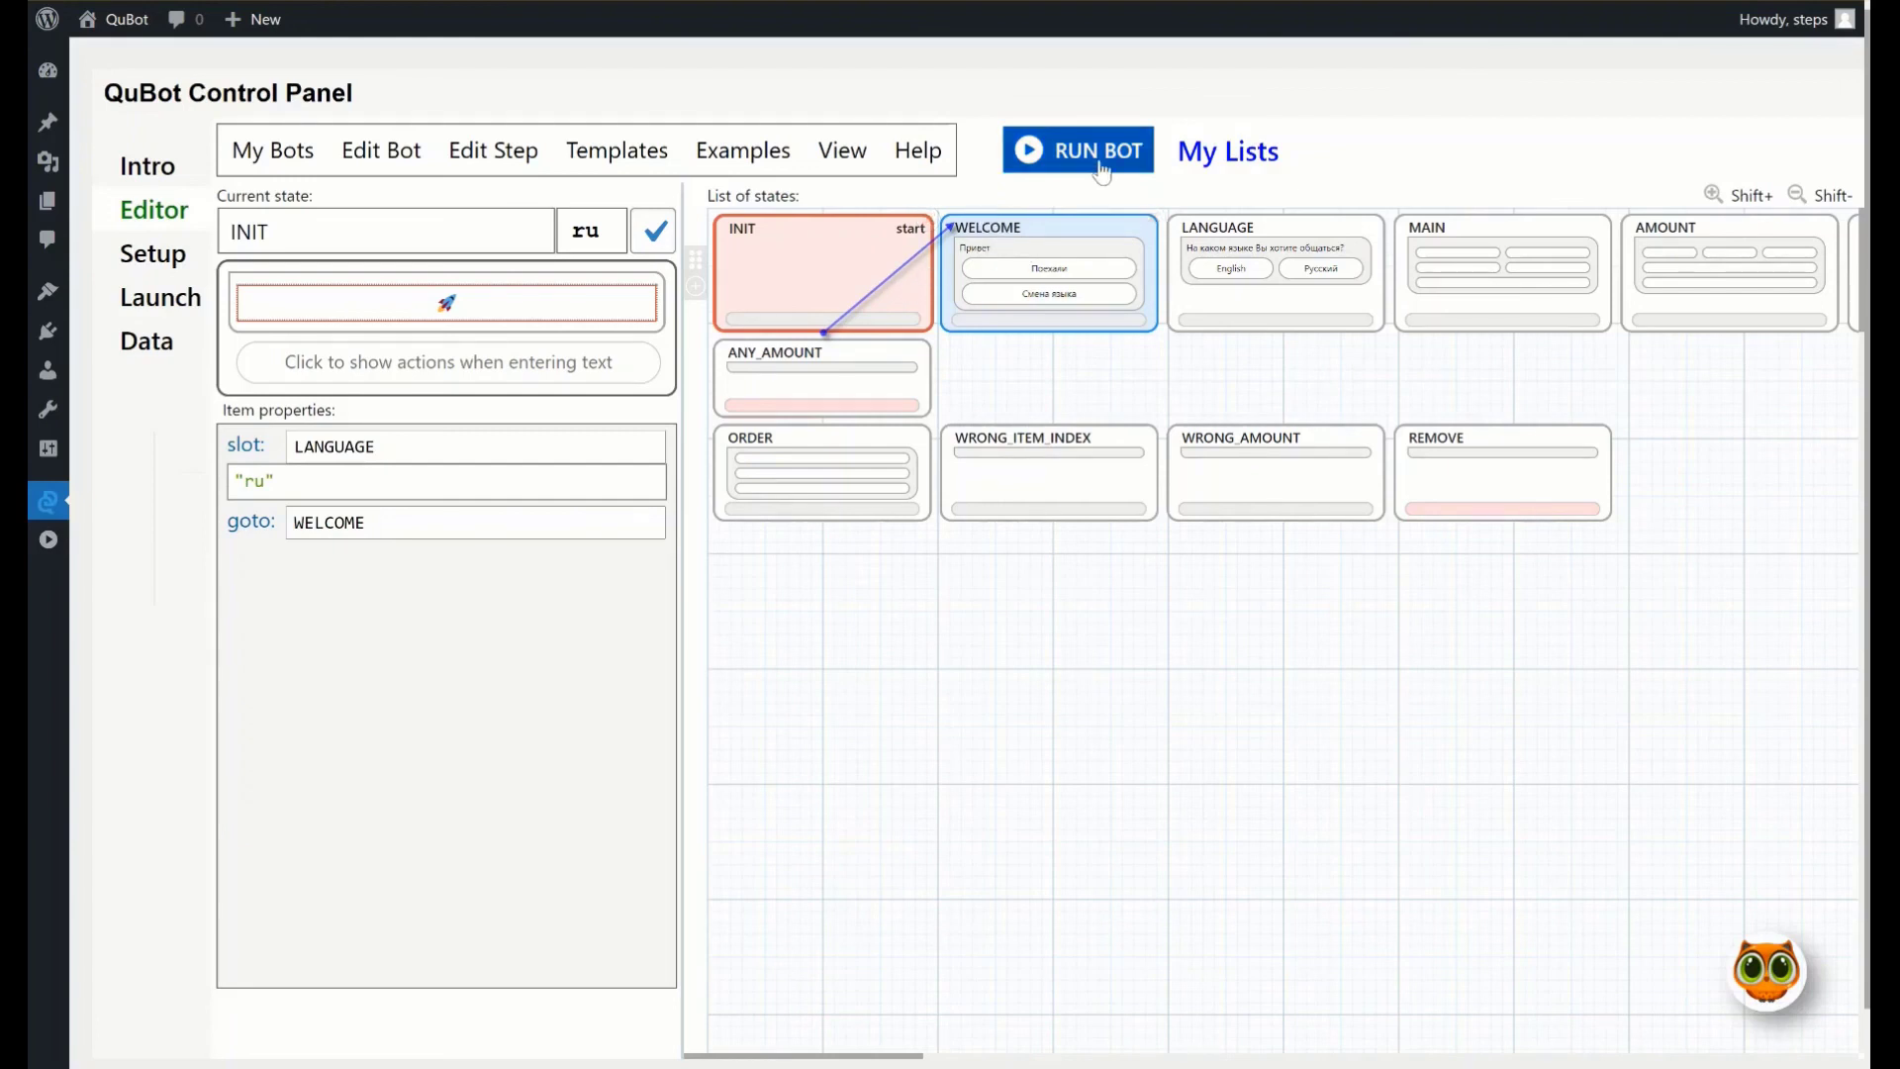
click(1078, 149)
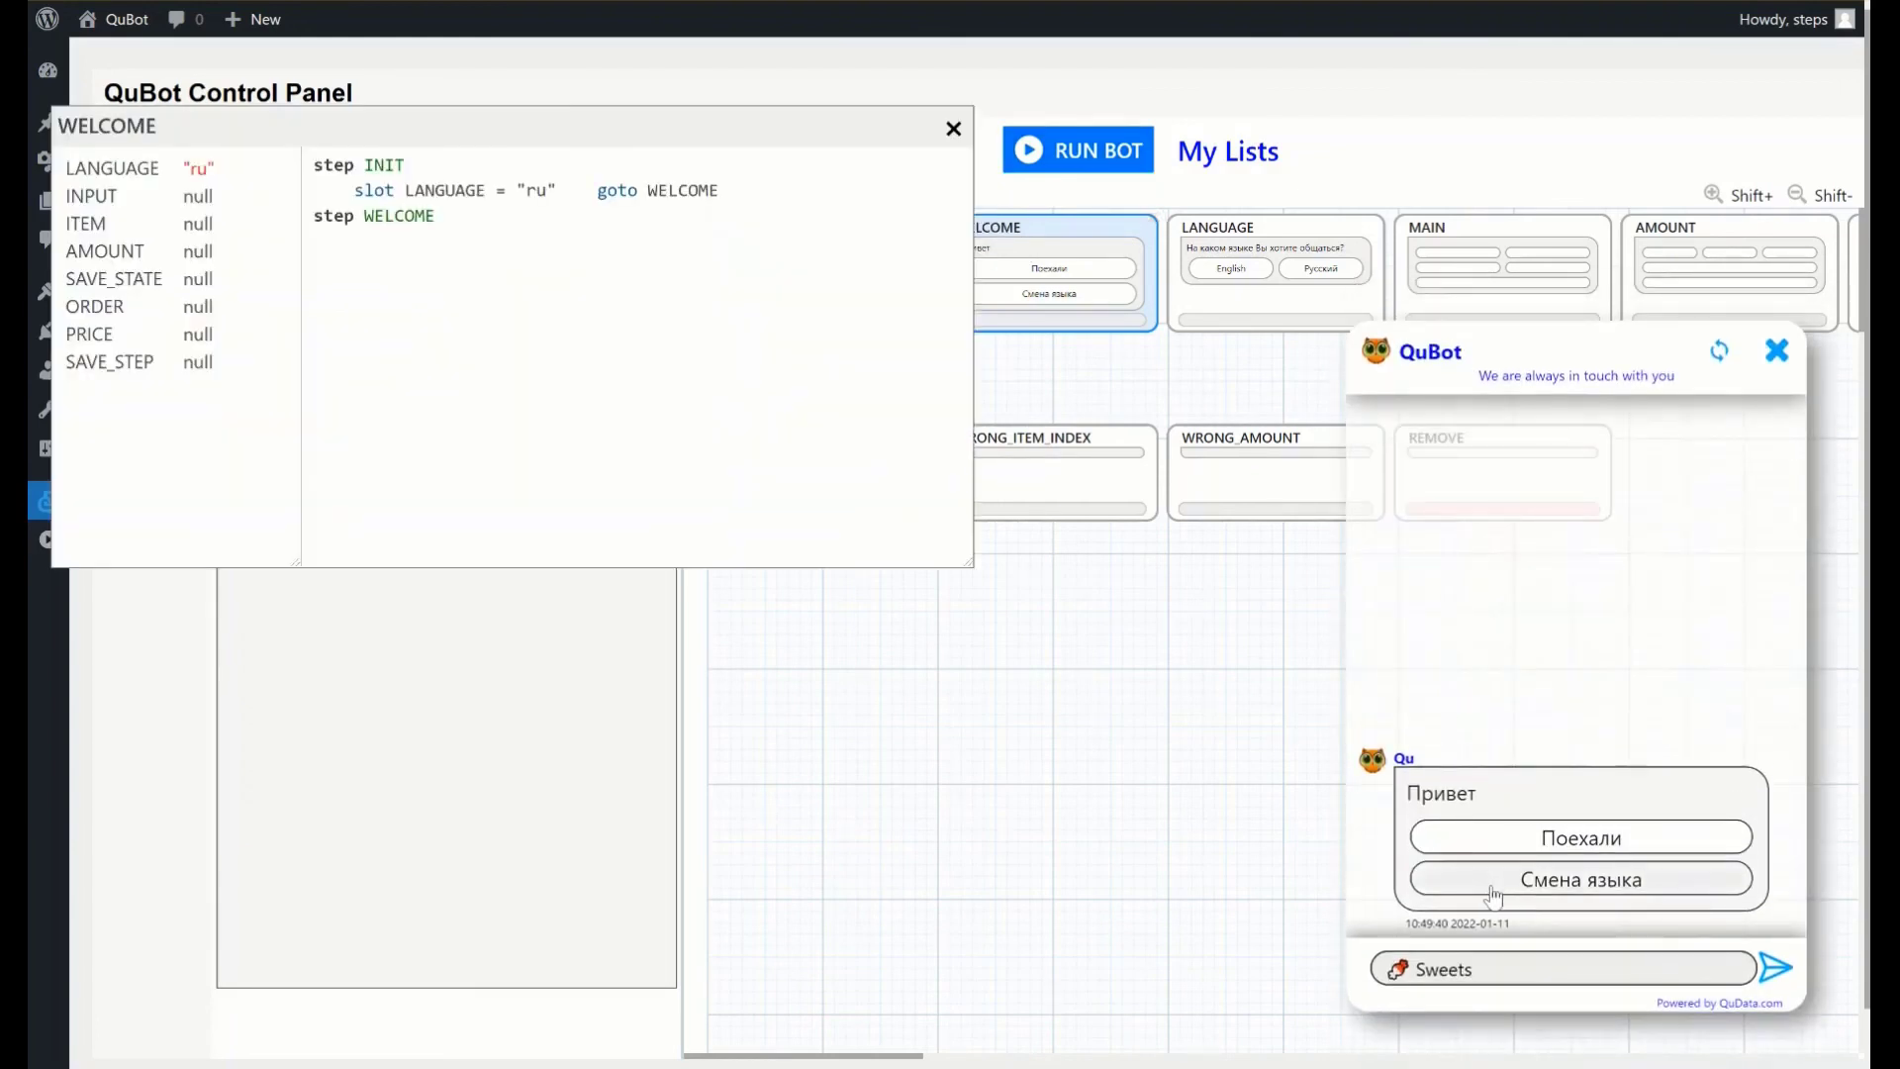
click(1581, 880)
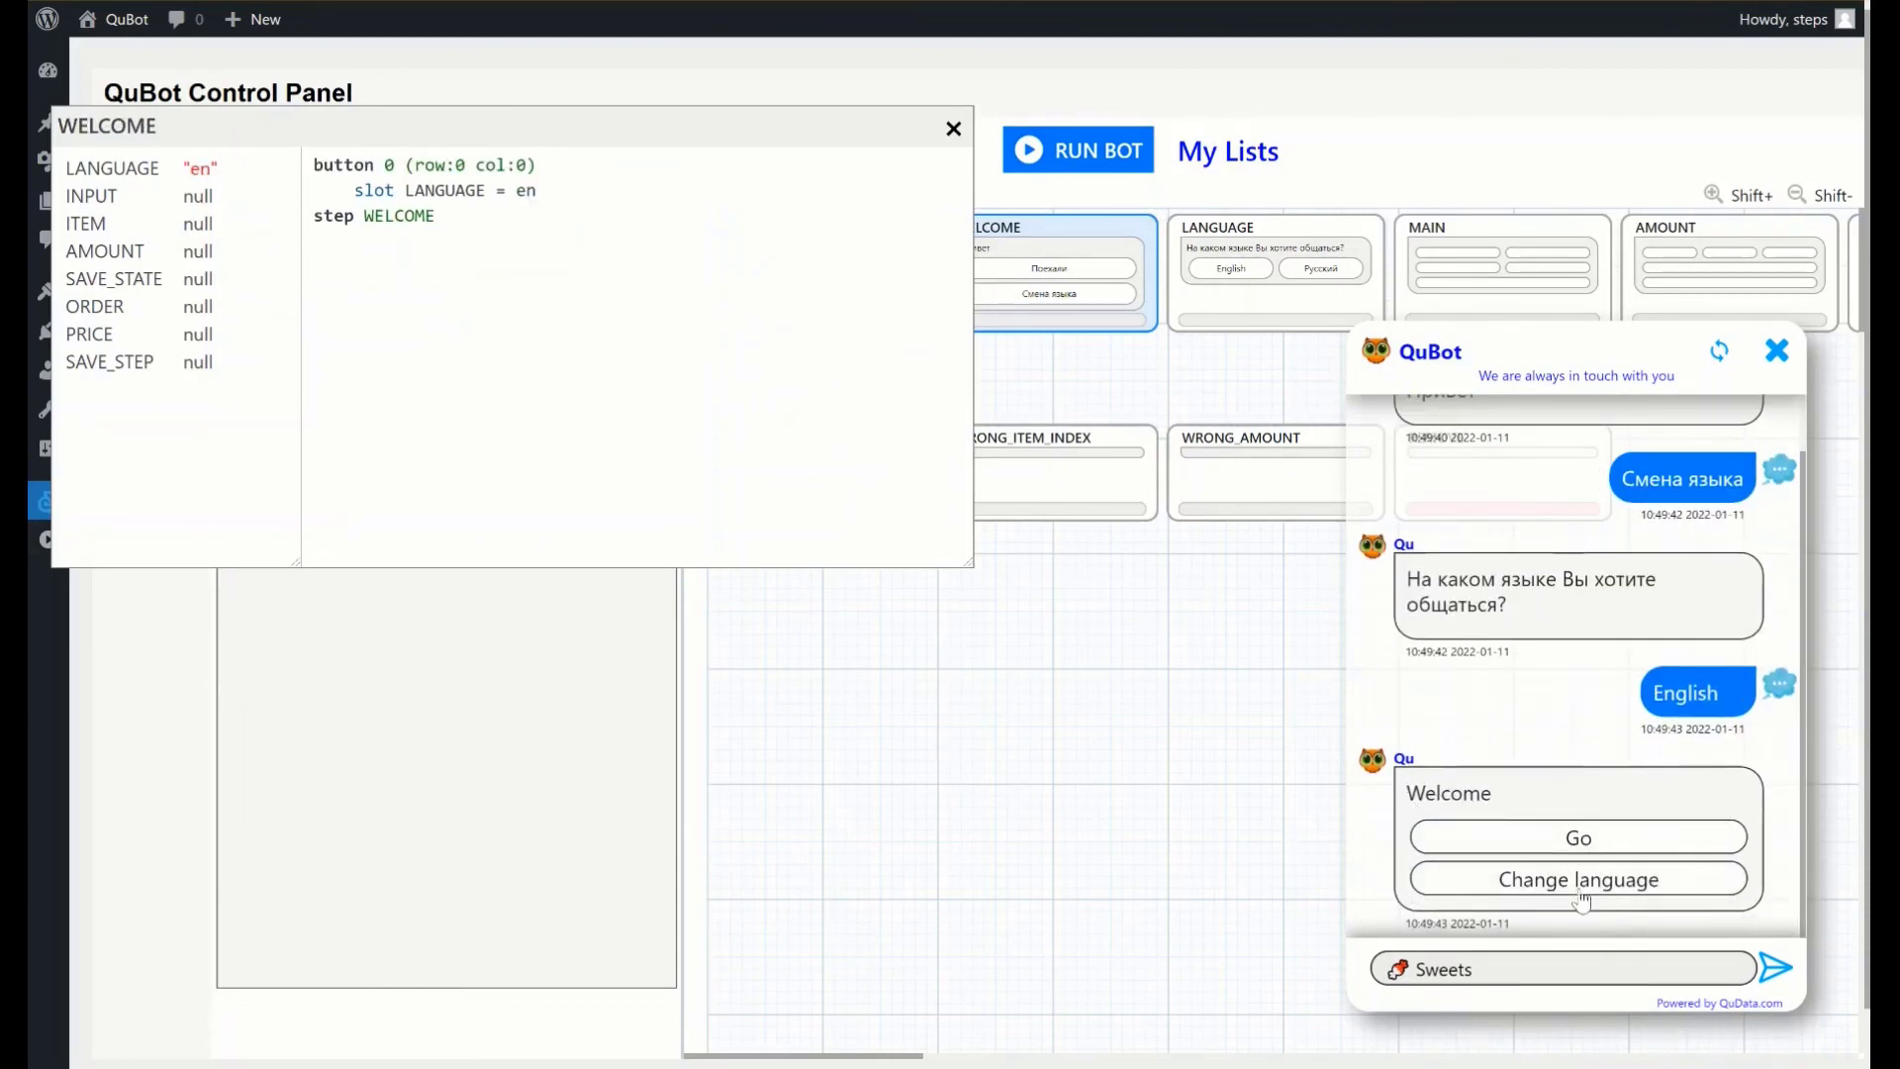
click(1579, 879)
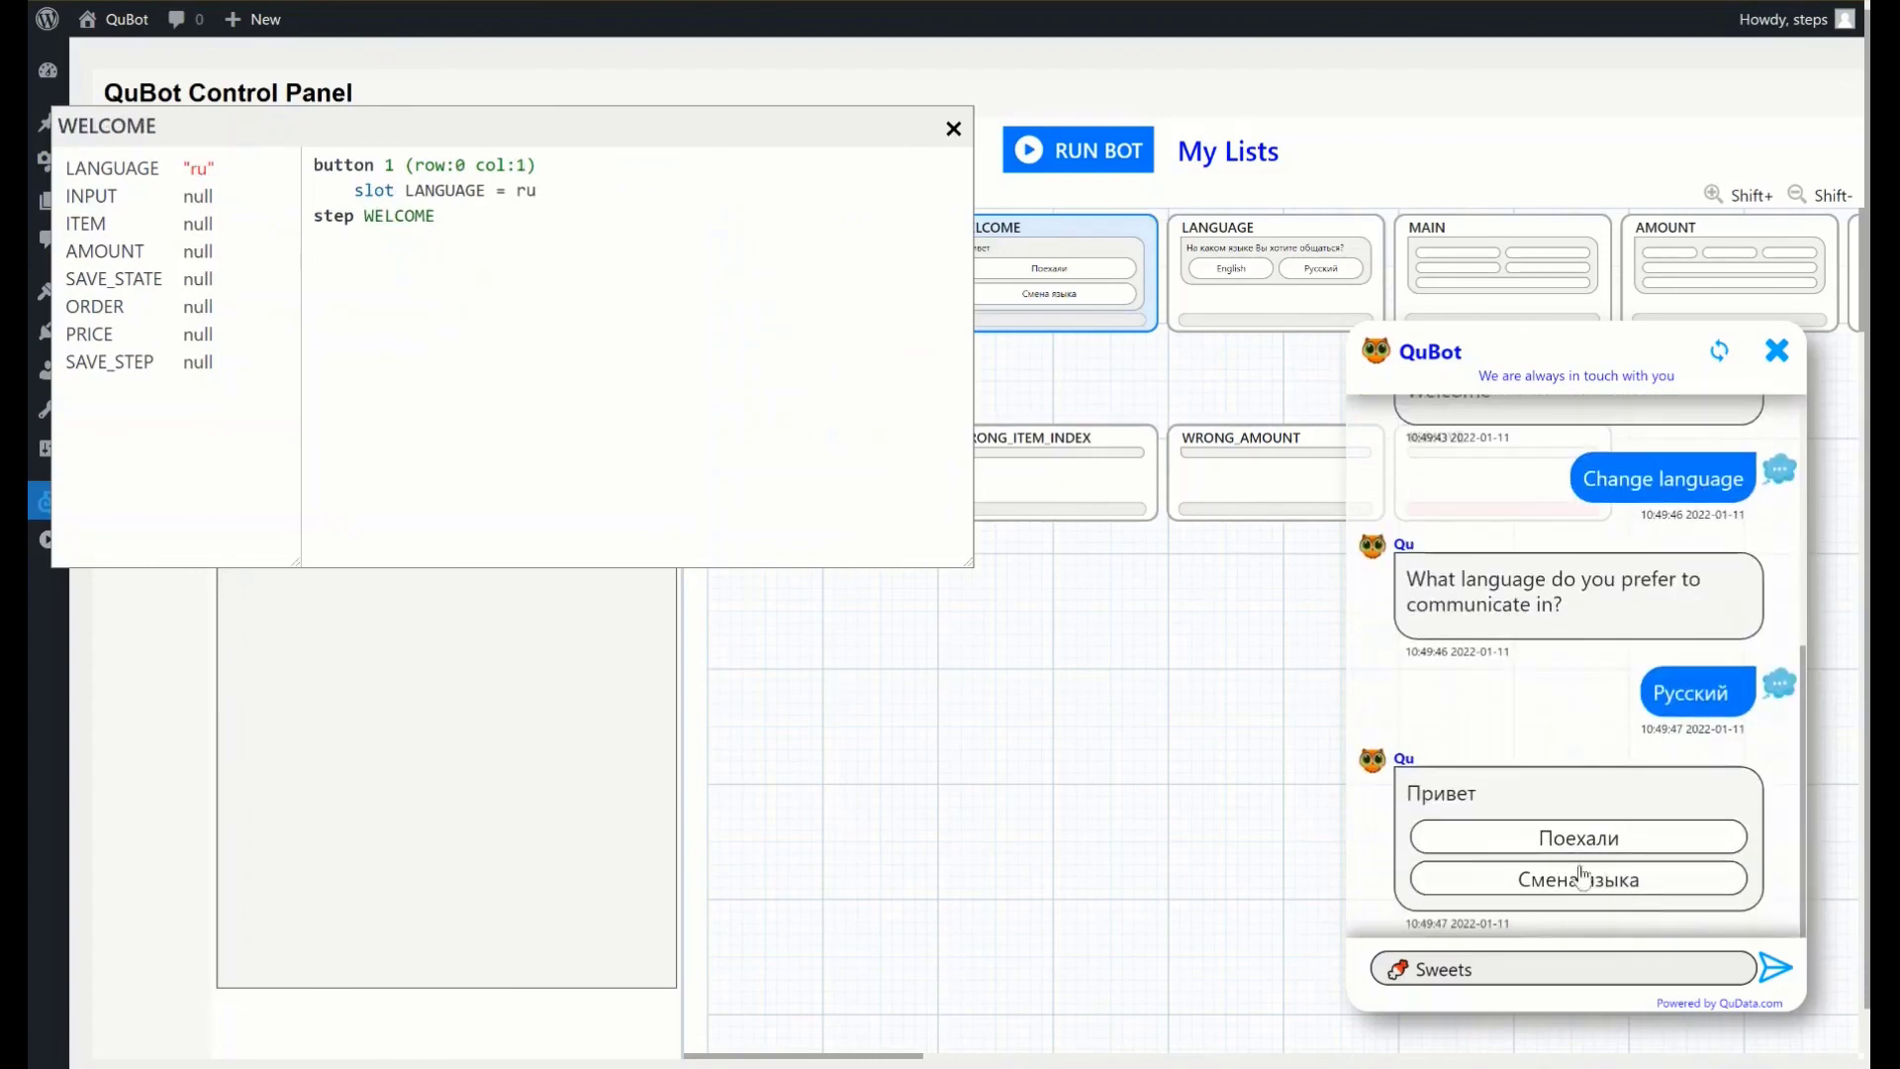
click(1579, 879)
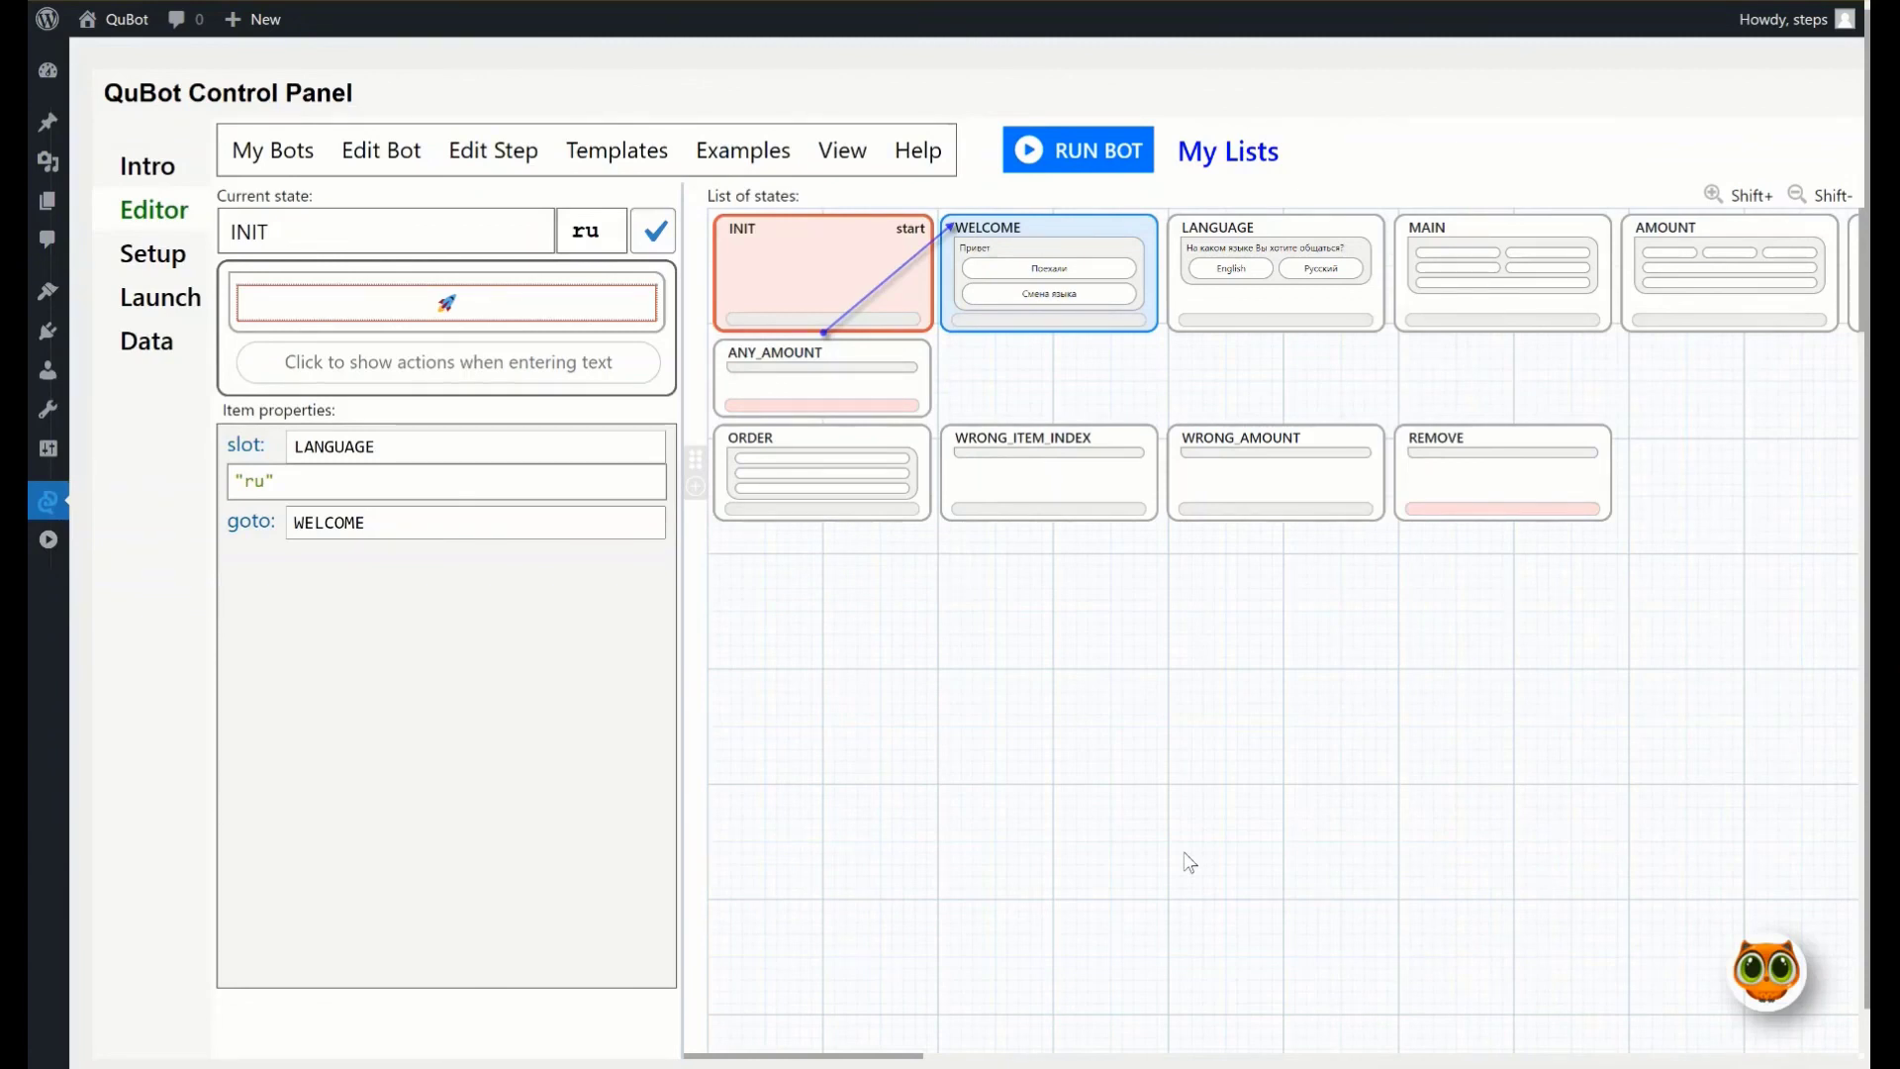
mouse_move(1156, 823)
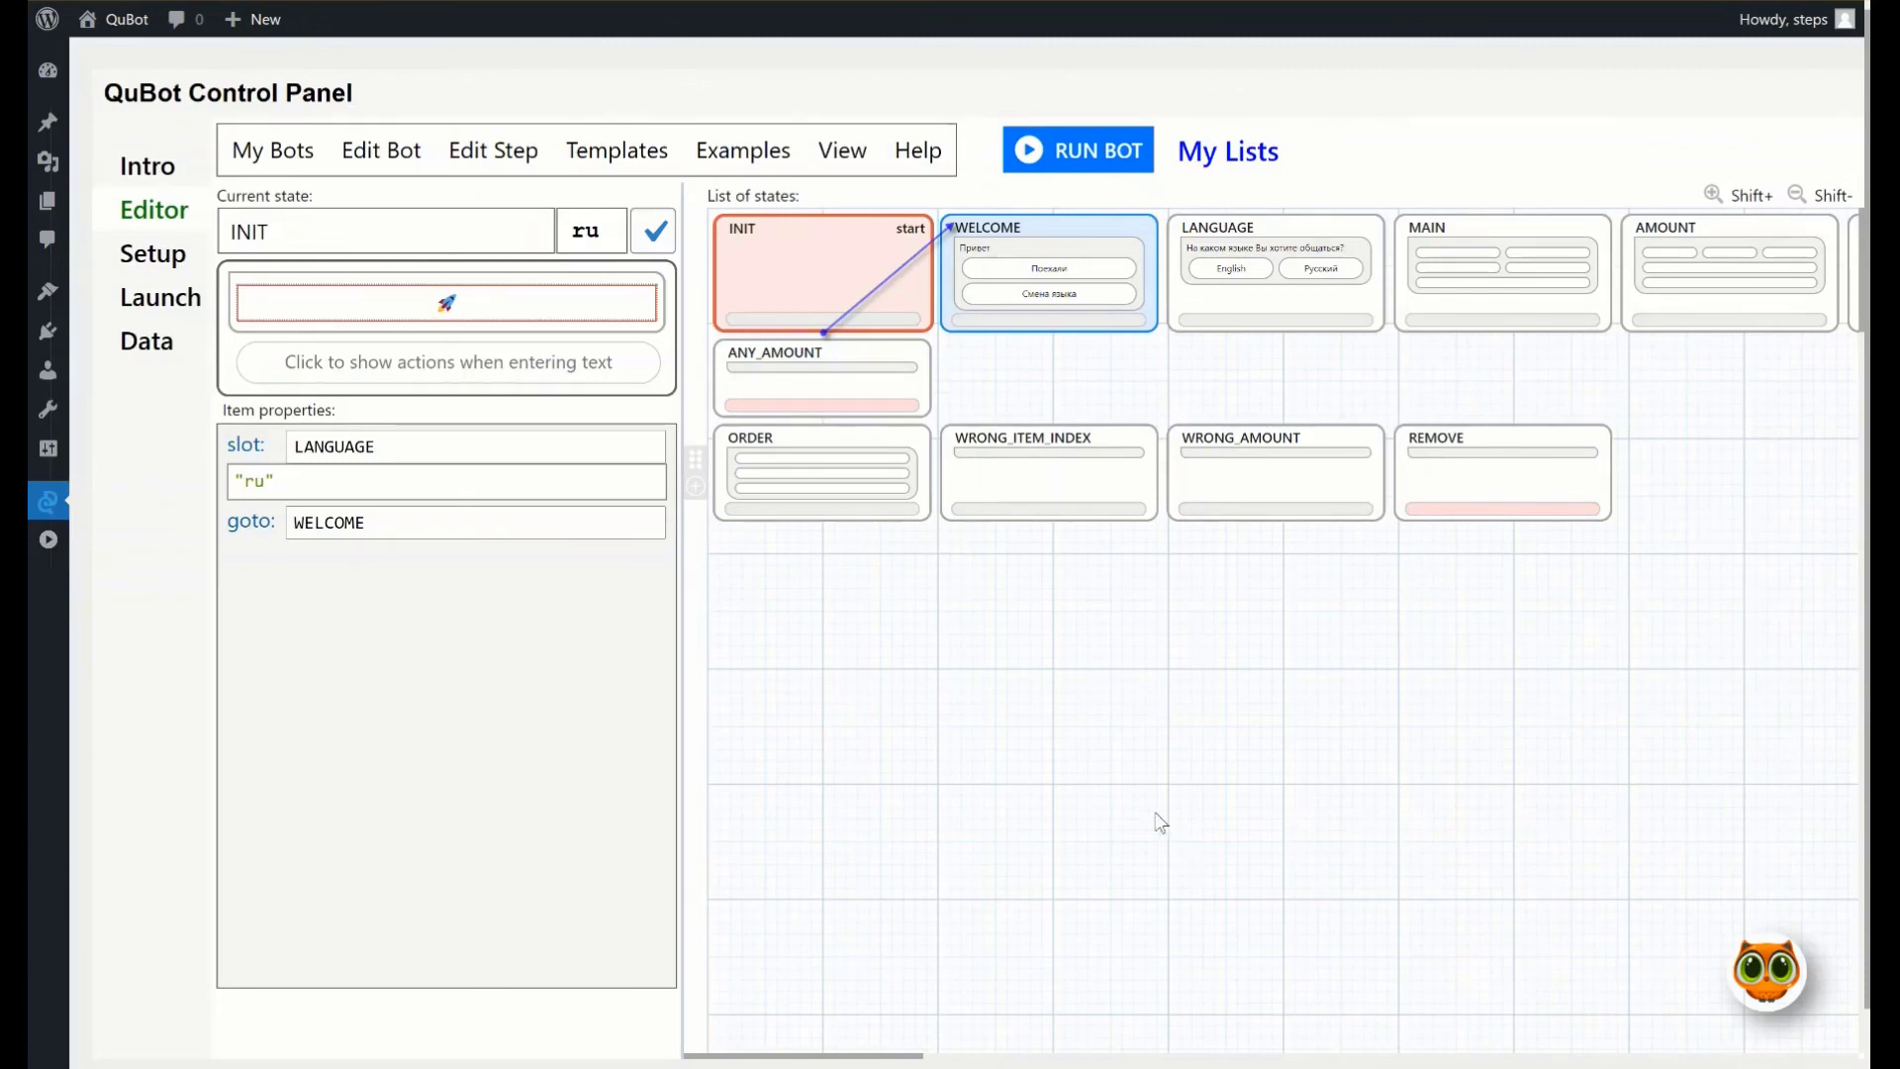
mouse_move(952, 596)
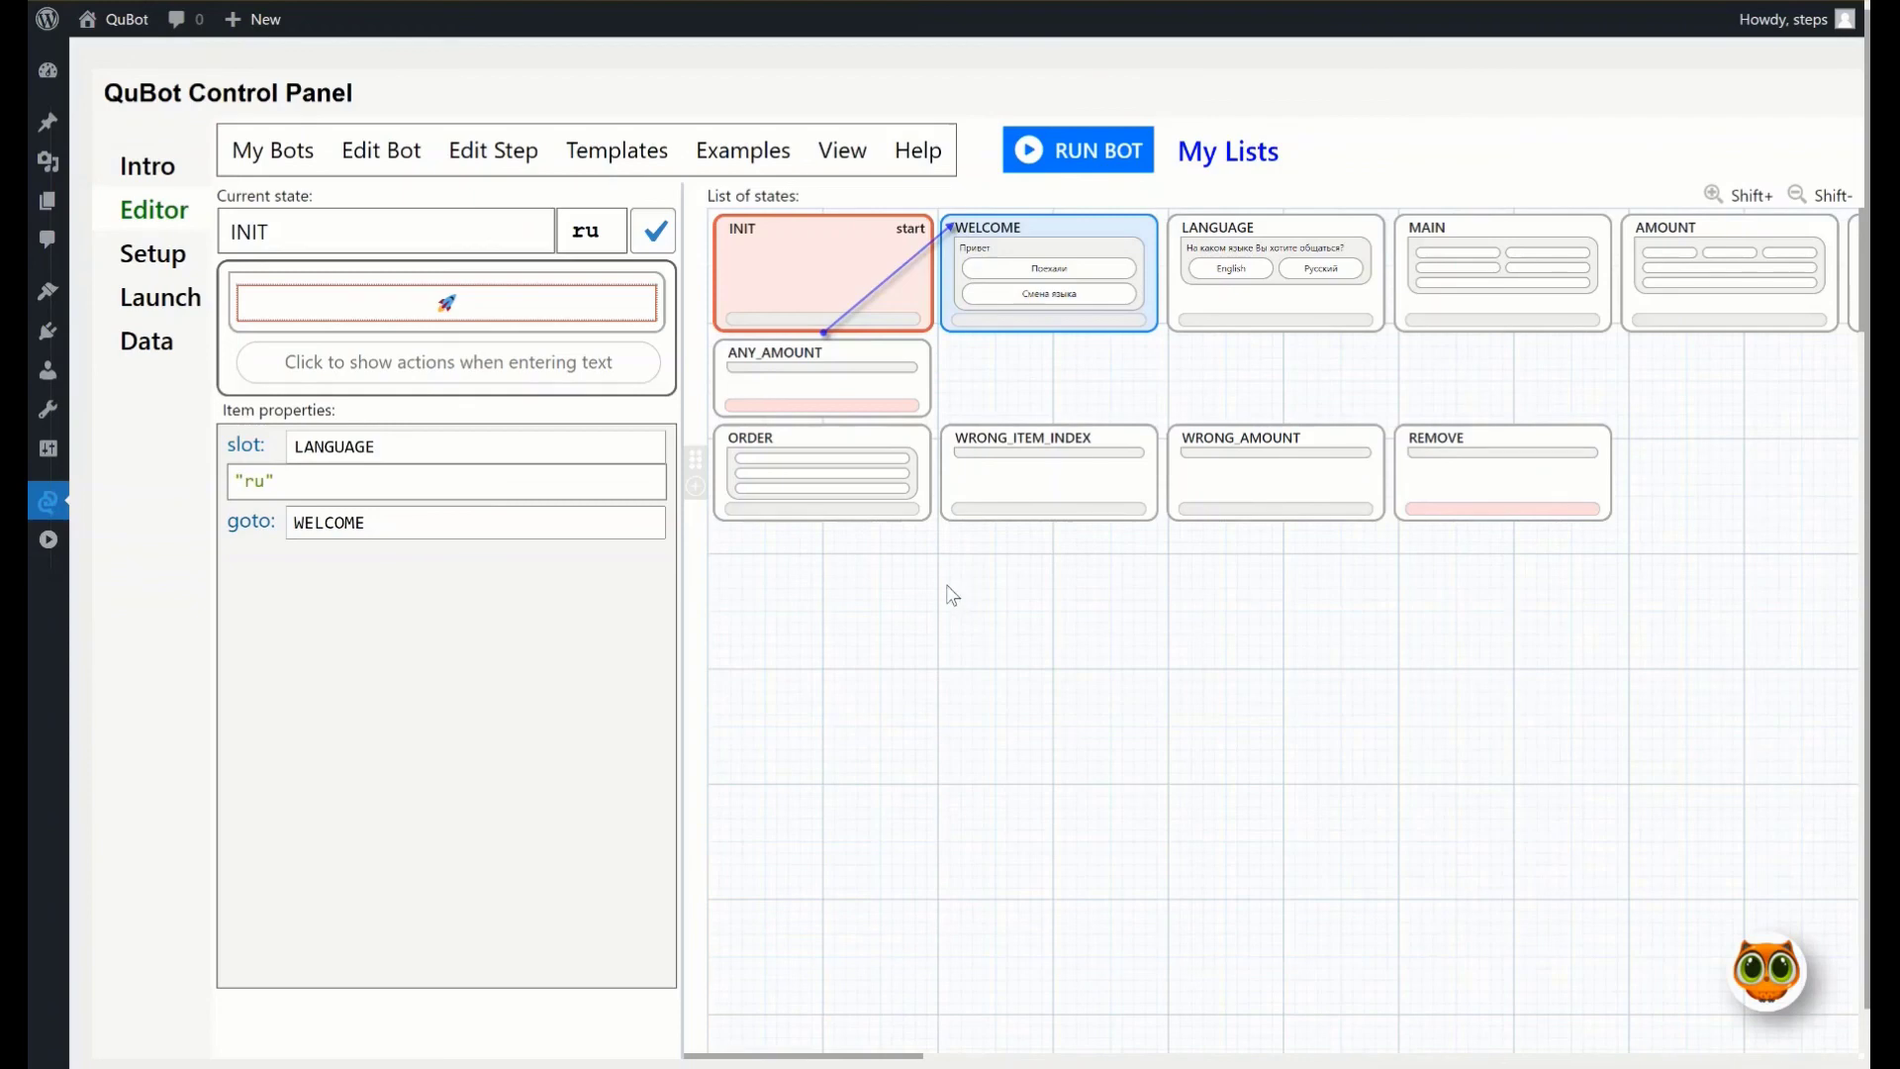